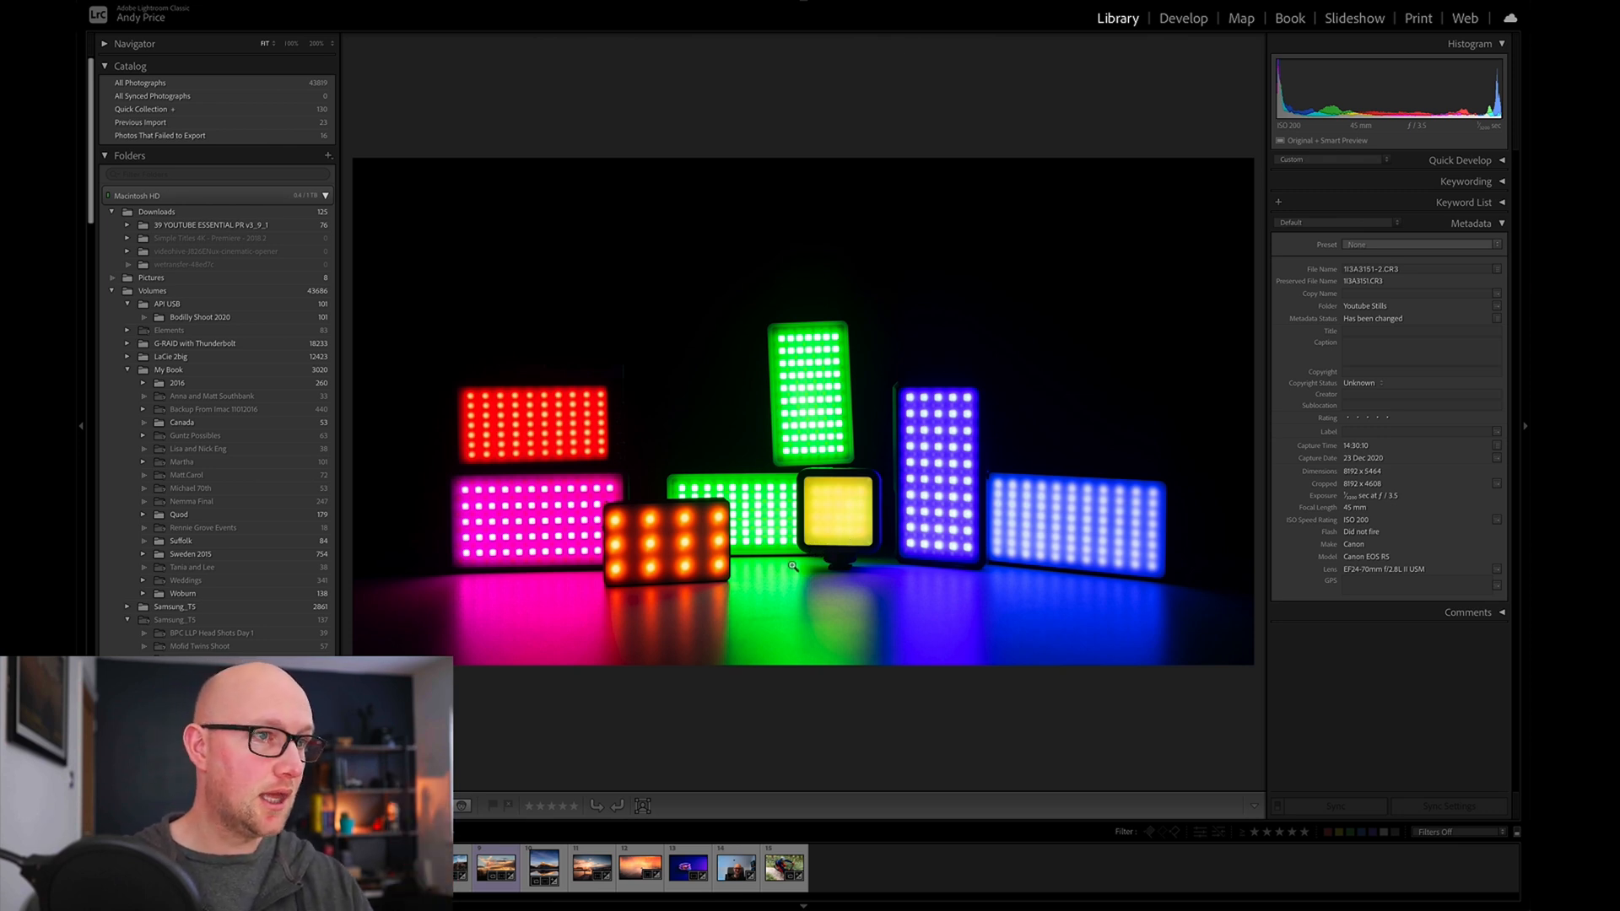
pyautogui.moveTo(850, 519)
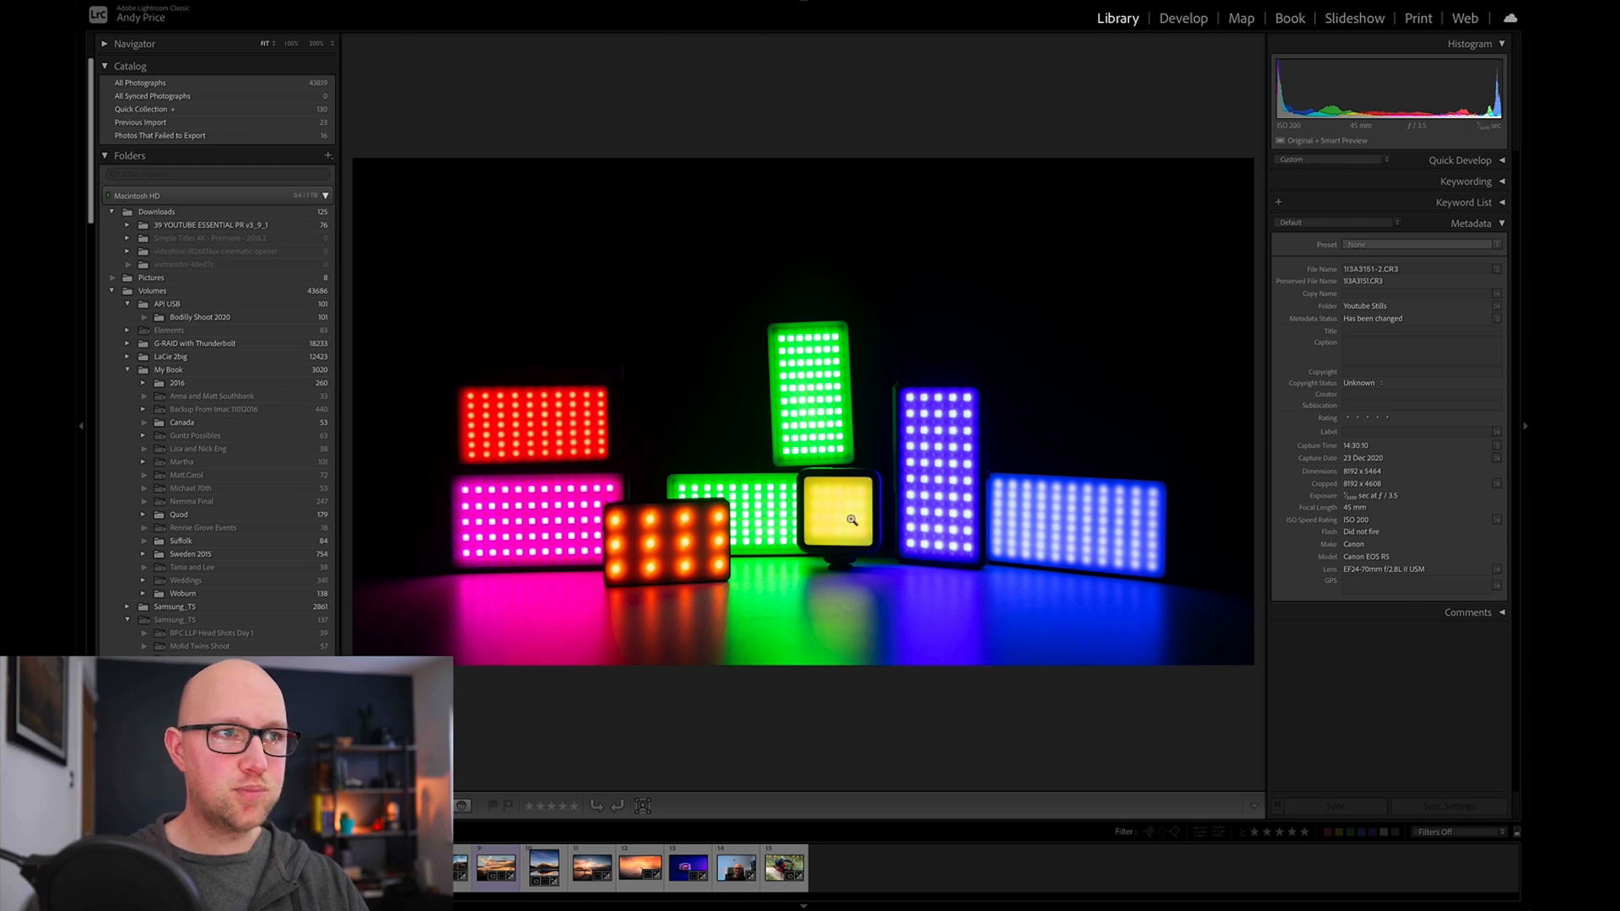
pyautogui.moveTo(823, 438)
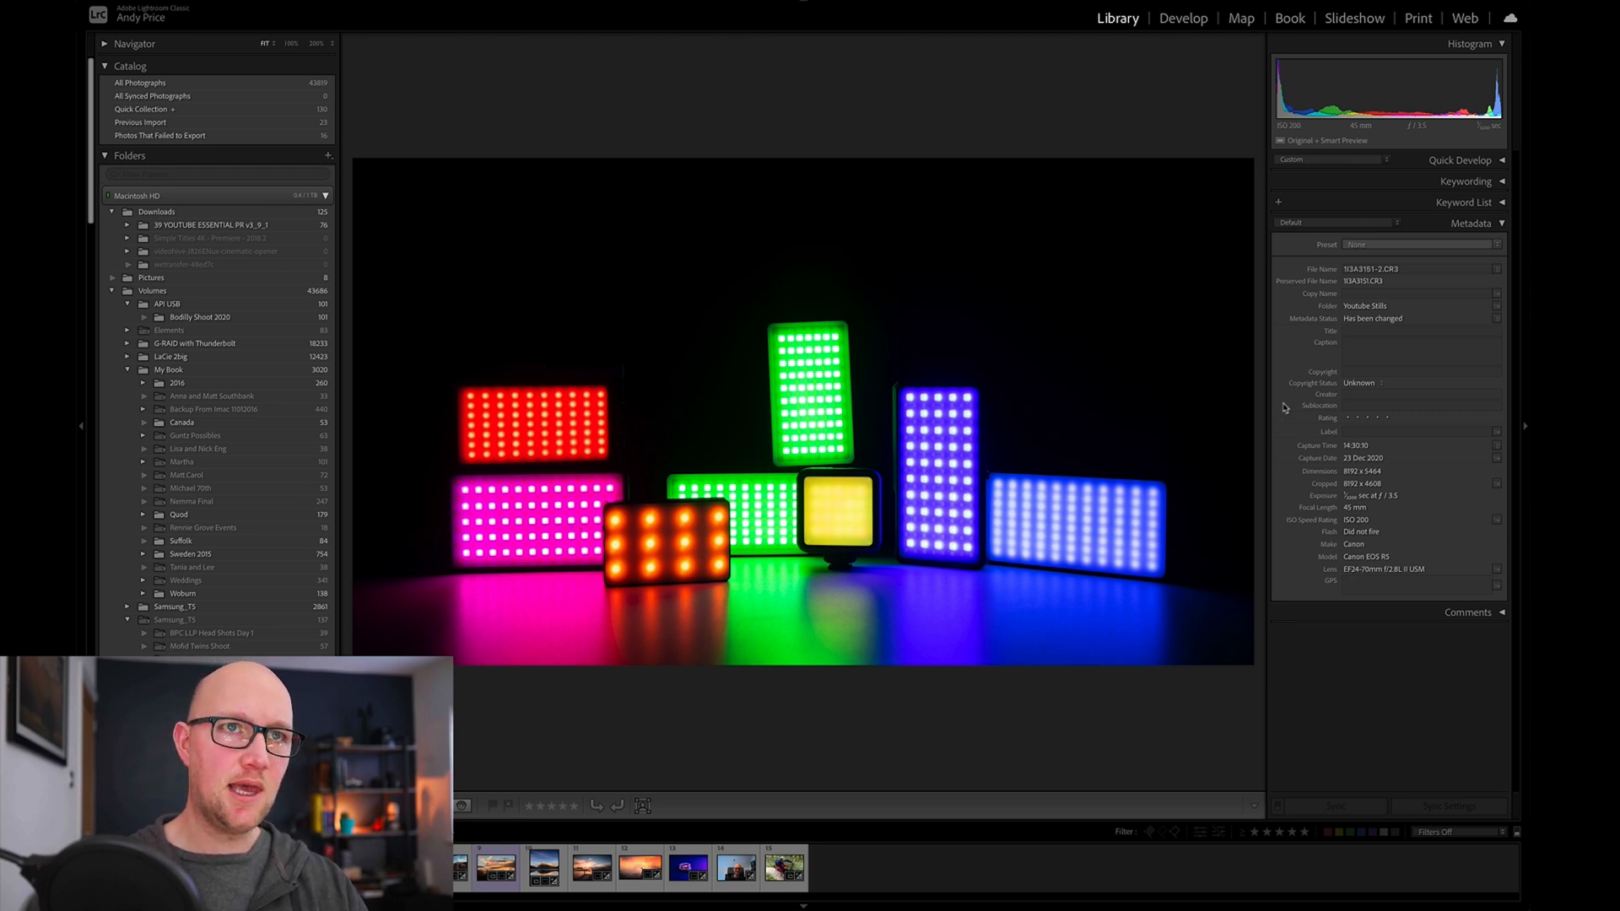
# Open the LED lights photo in Develop and test red saturation at +100, settling near +2.
pyautogui.click(1183, 18)
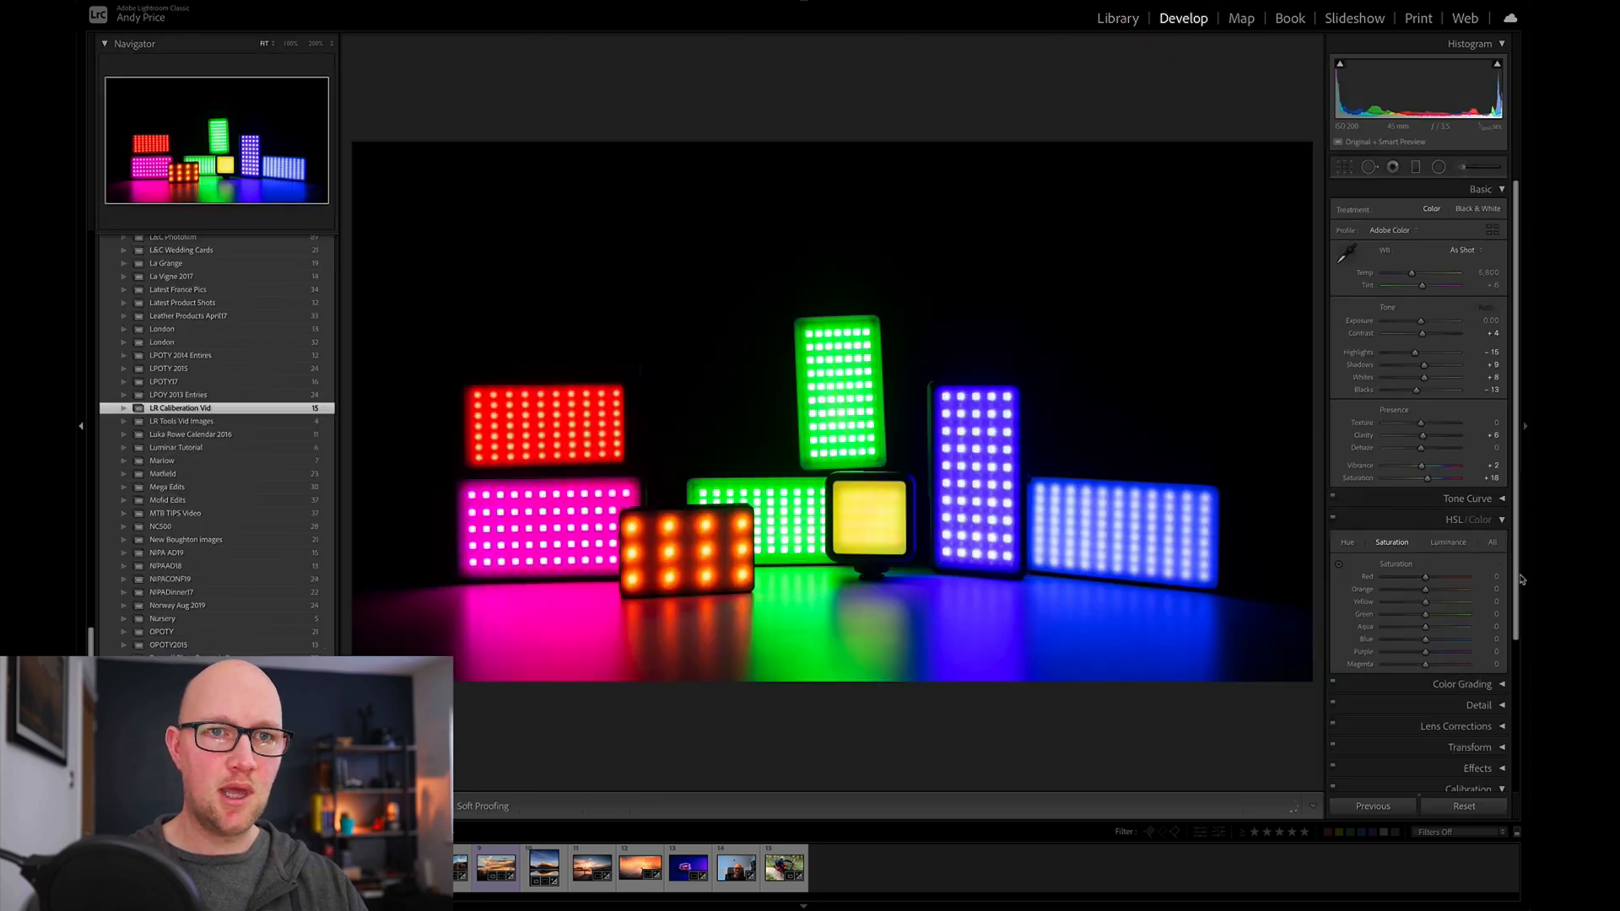
pyautogui.scroll(-3)
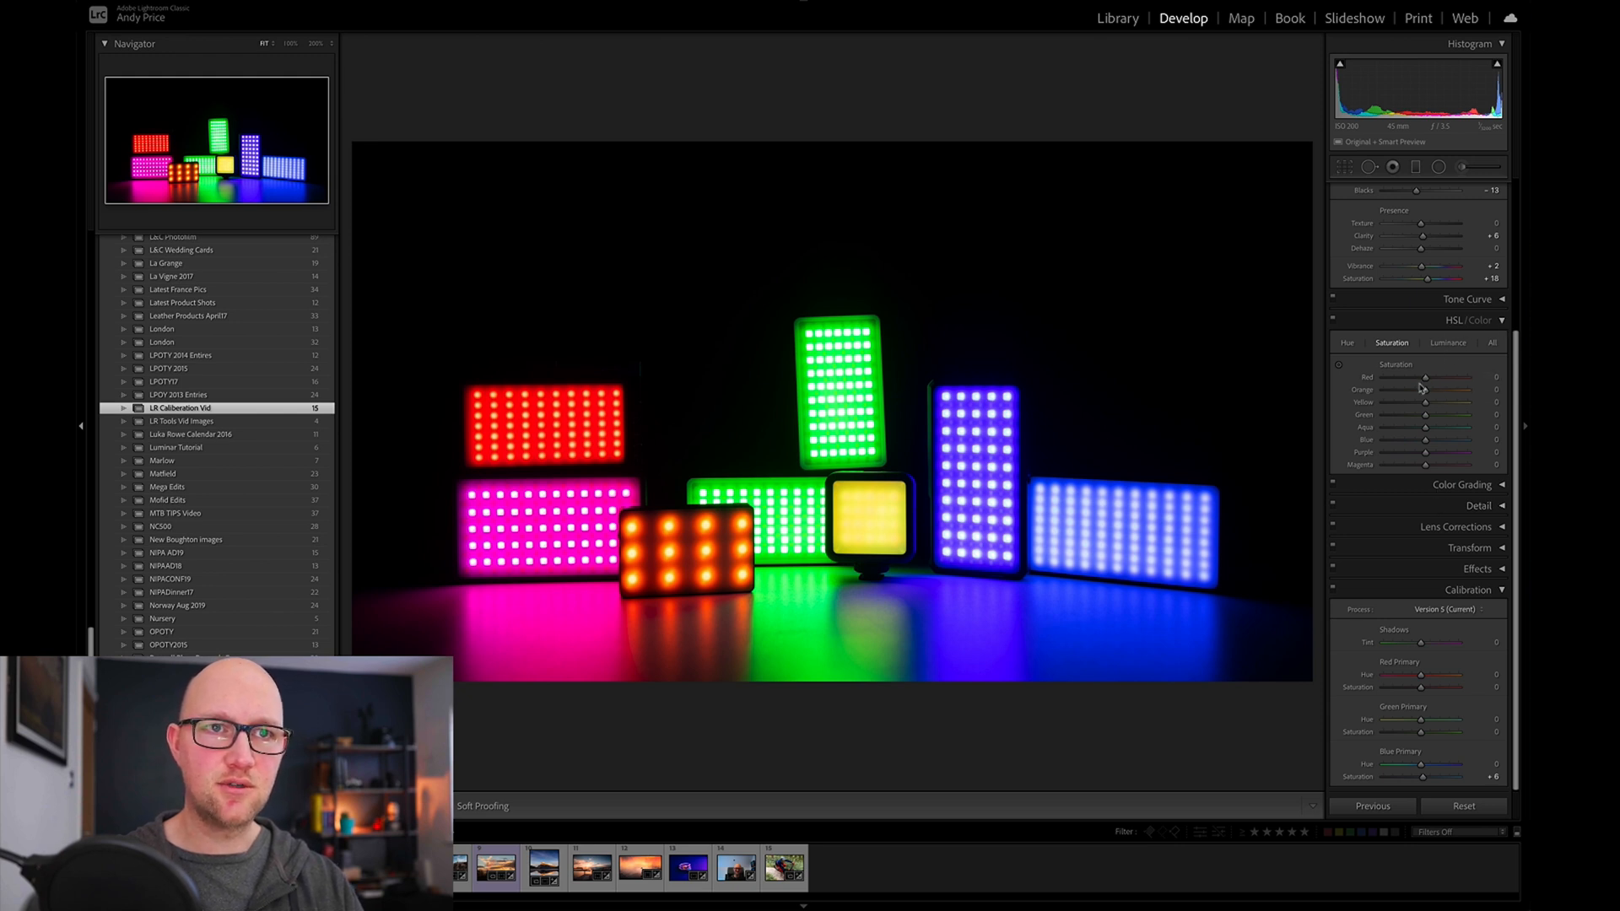
pyautogui.moveTo(1426, 377); pyautogui.dragTo(1434, 377)
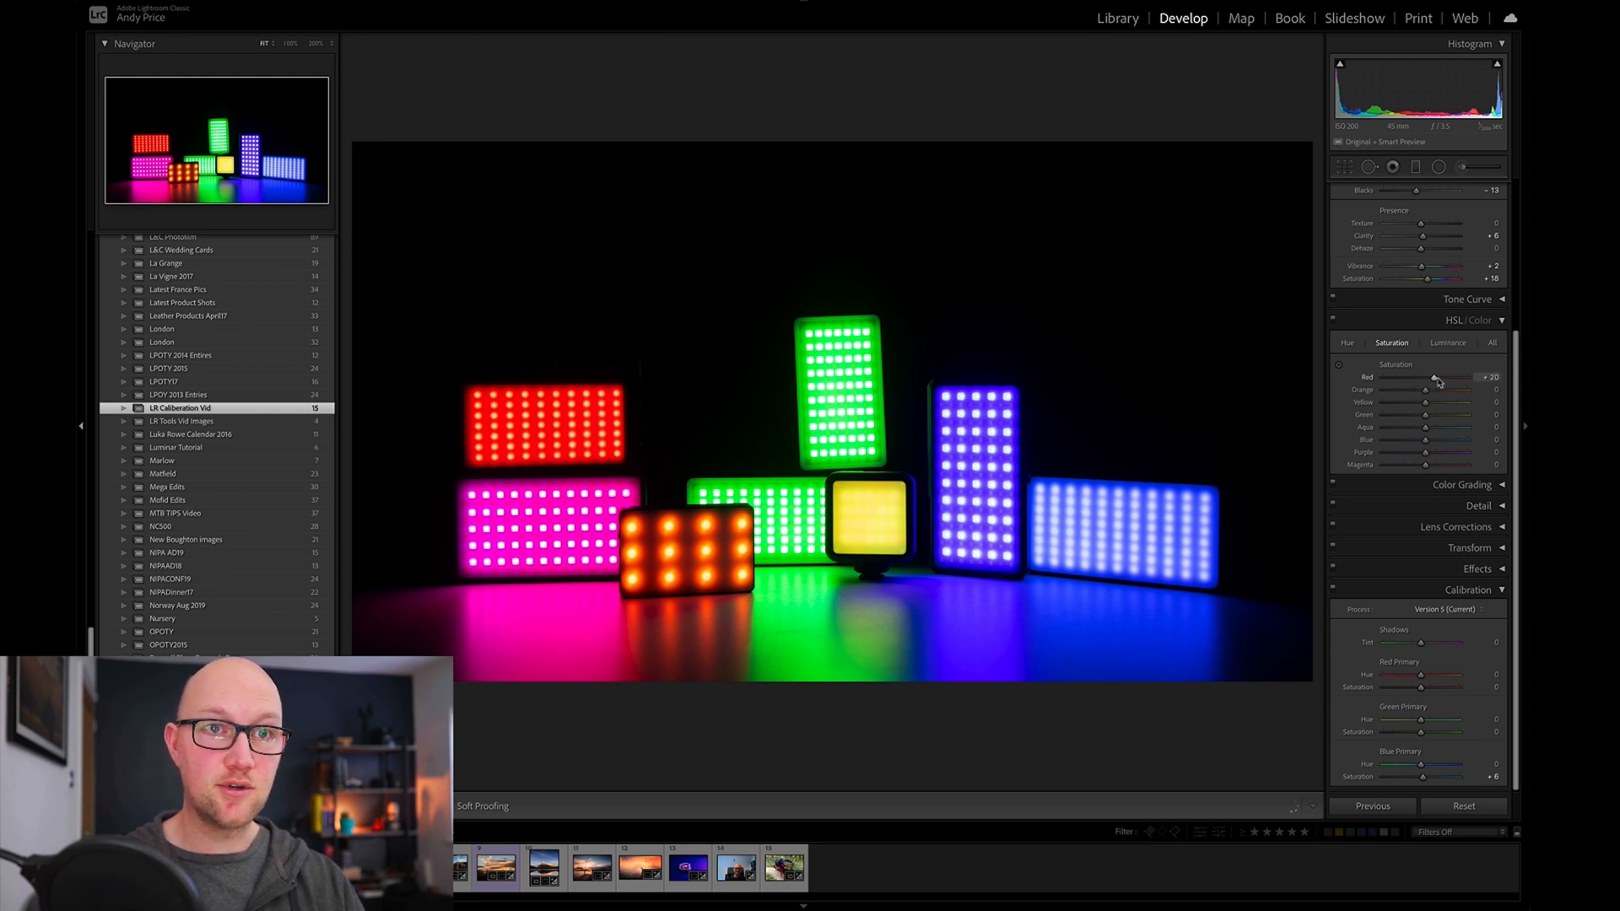
pyautogui.moveTo(1434, 377); pyautogui.dragTo(1493, 378)
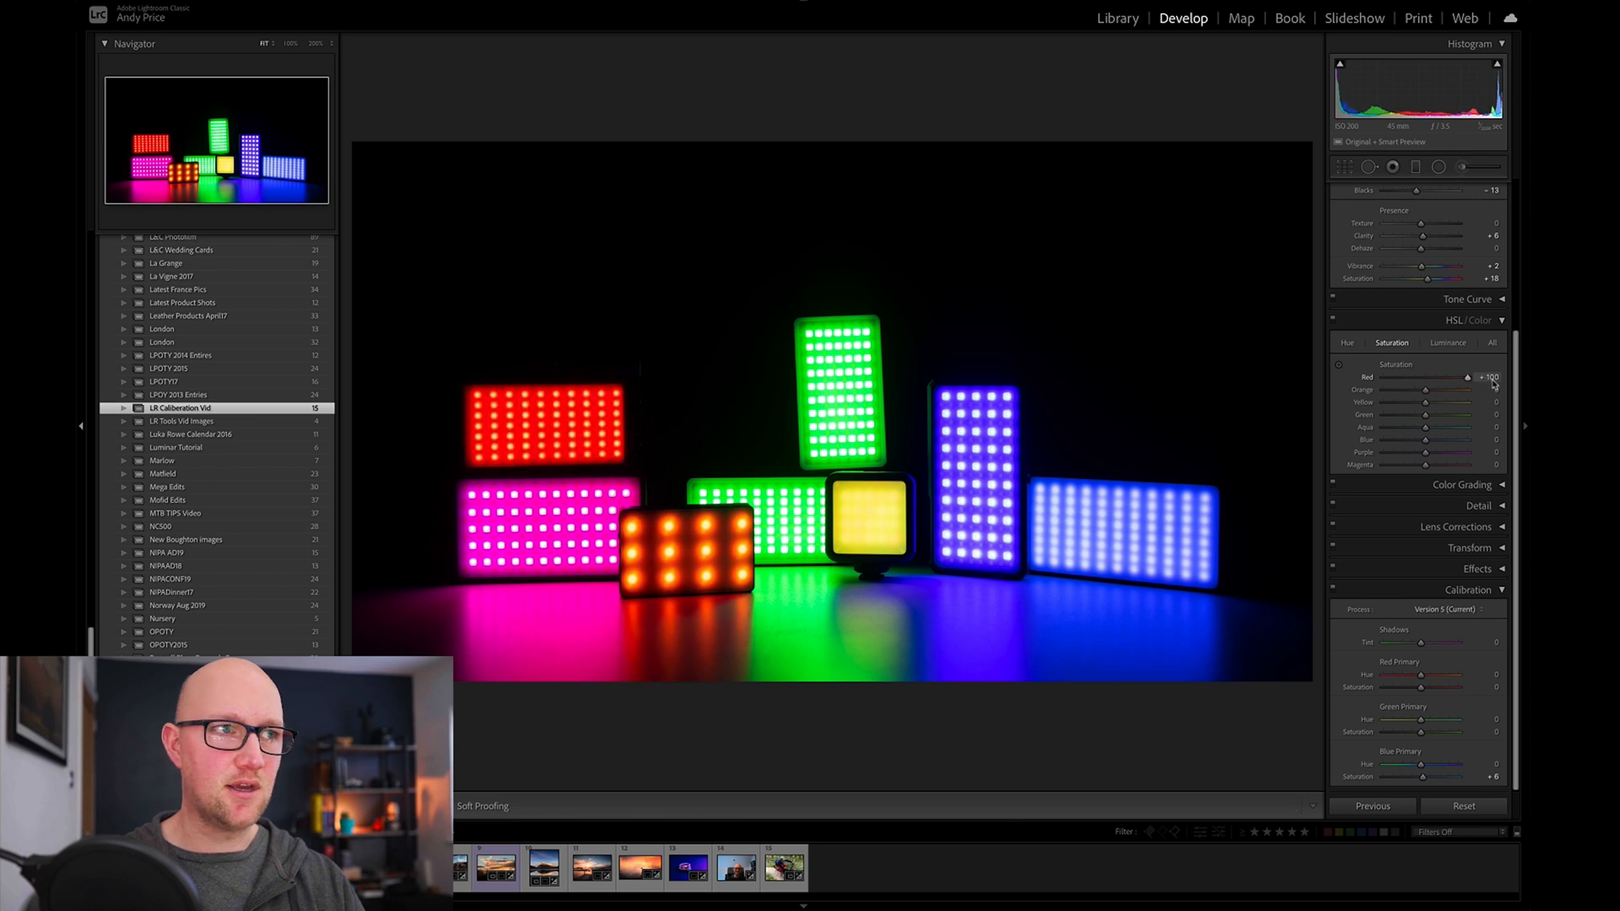
pyautogui.moveTo(1460, 376); pyautogui.dragTo(1423, 376)
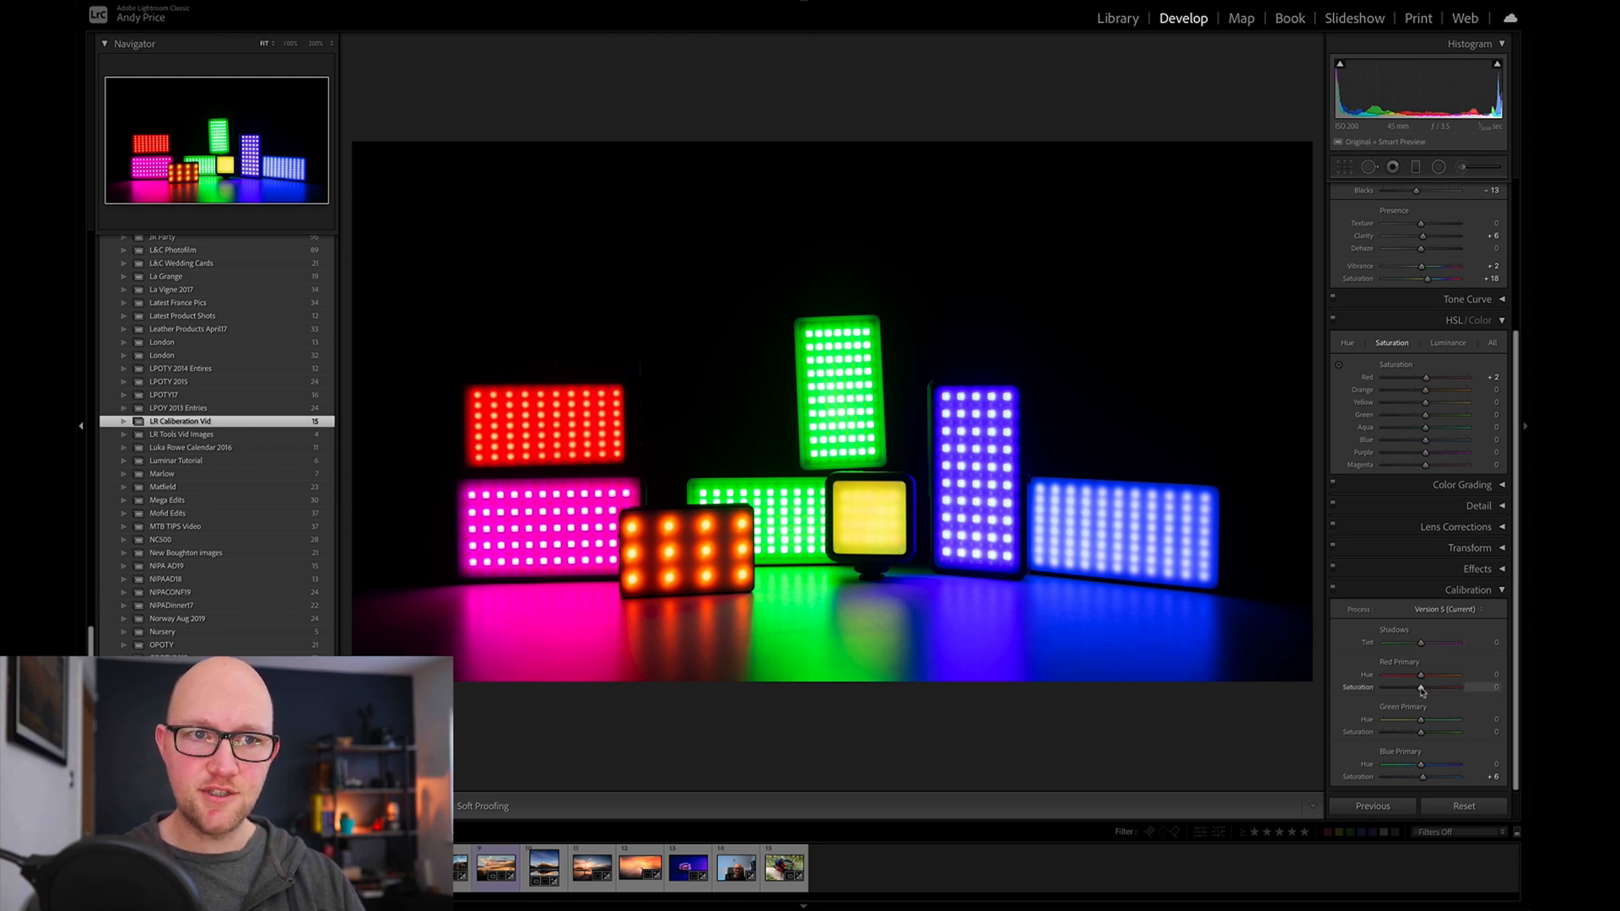
# Swing Red Primary saturation up to its maximum and back toward zero.
pyautogui.moveTo(1421, 687); pyautogui.dragTo(1457, 687)
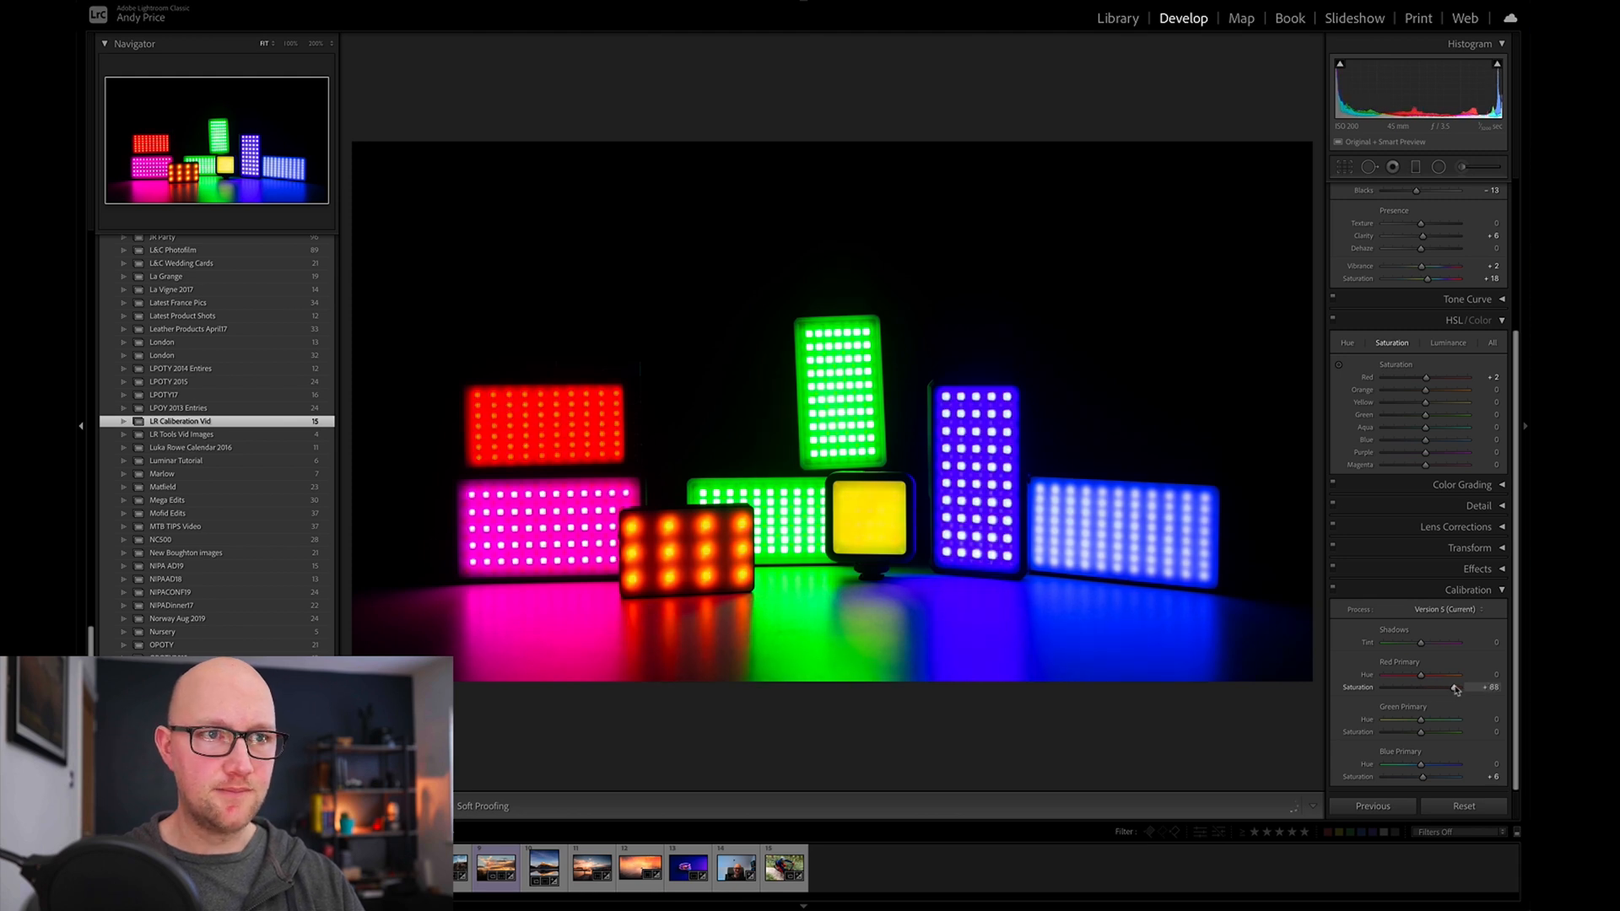
pyautogui.moveTo(1453, 687); pyautogui.dragTo(1478, 687)
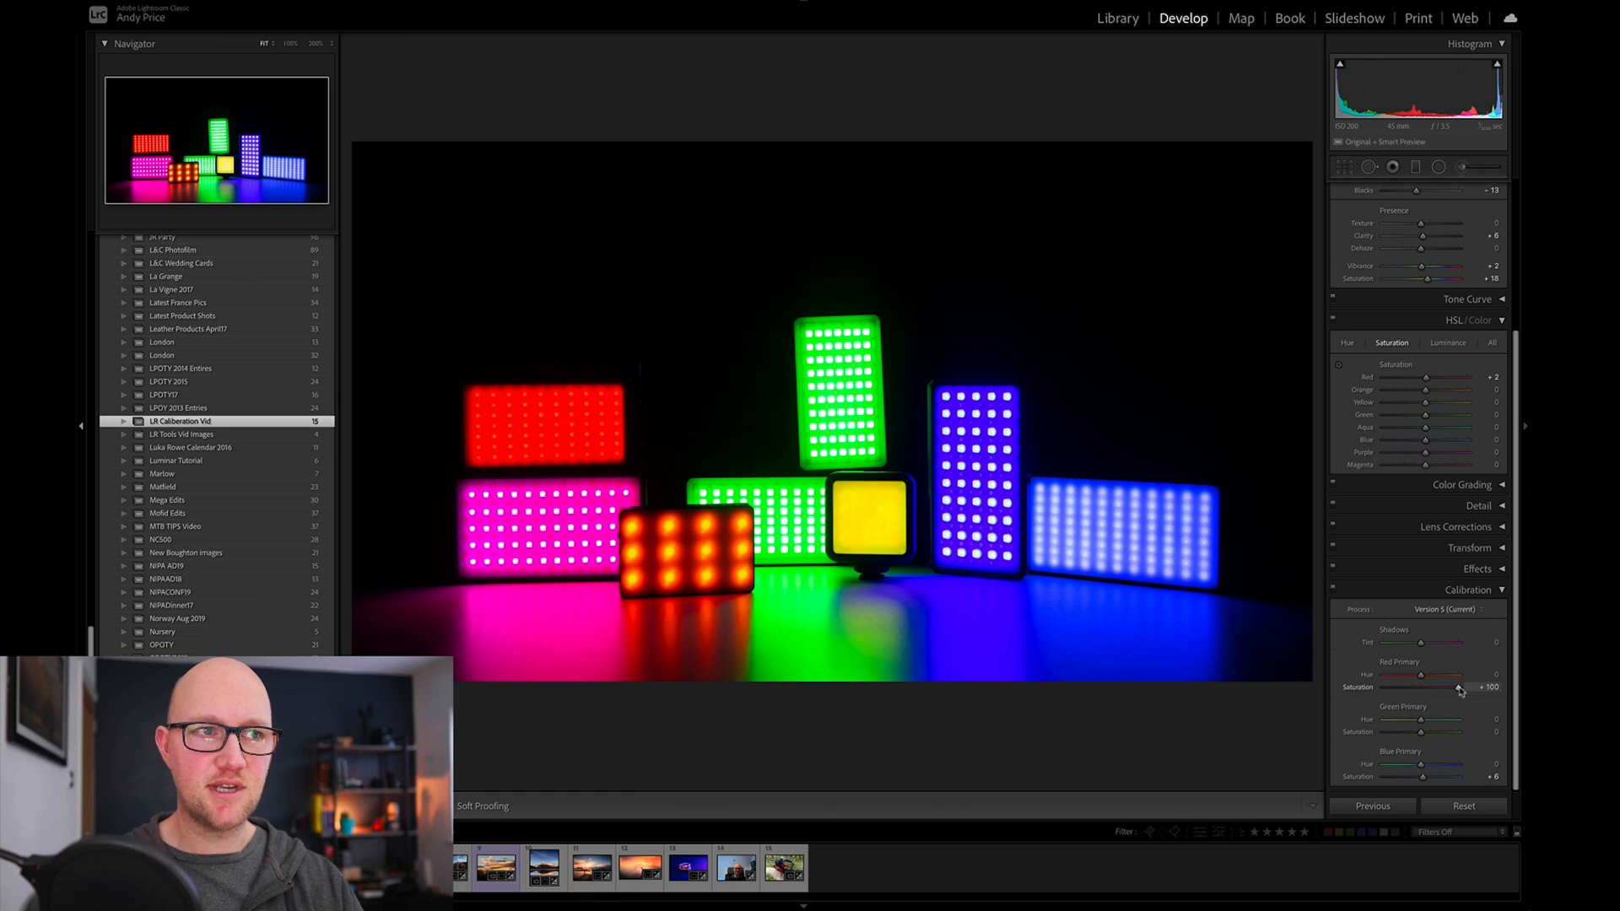
pyautogui.moveTo(1464, 687); pyautogui.dragTo(1454, 687)
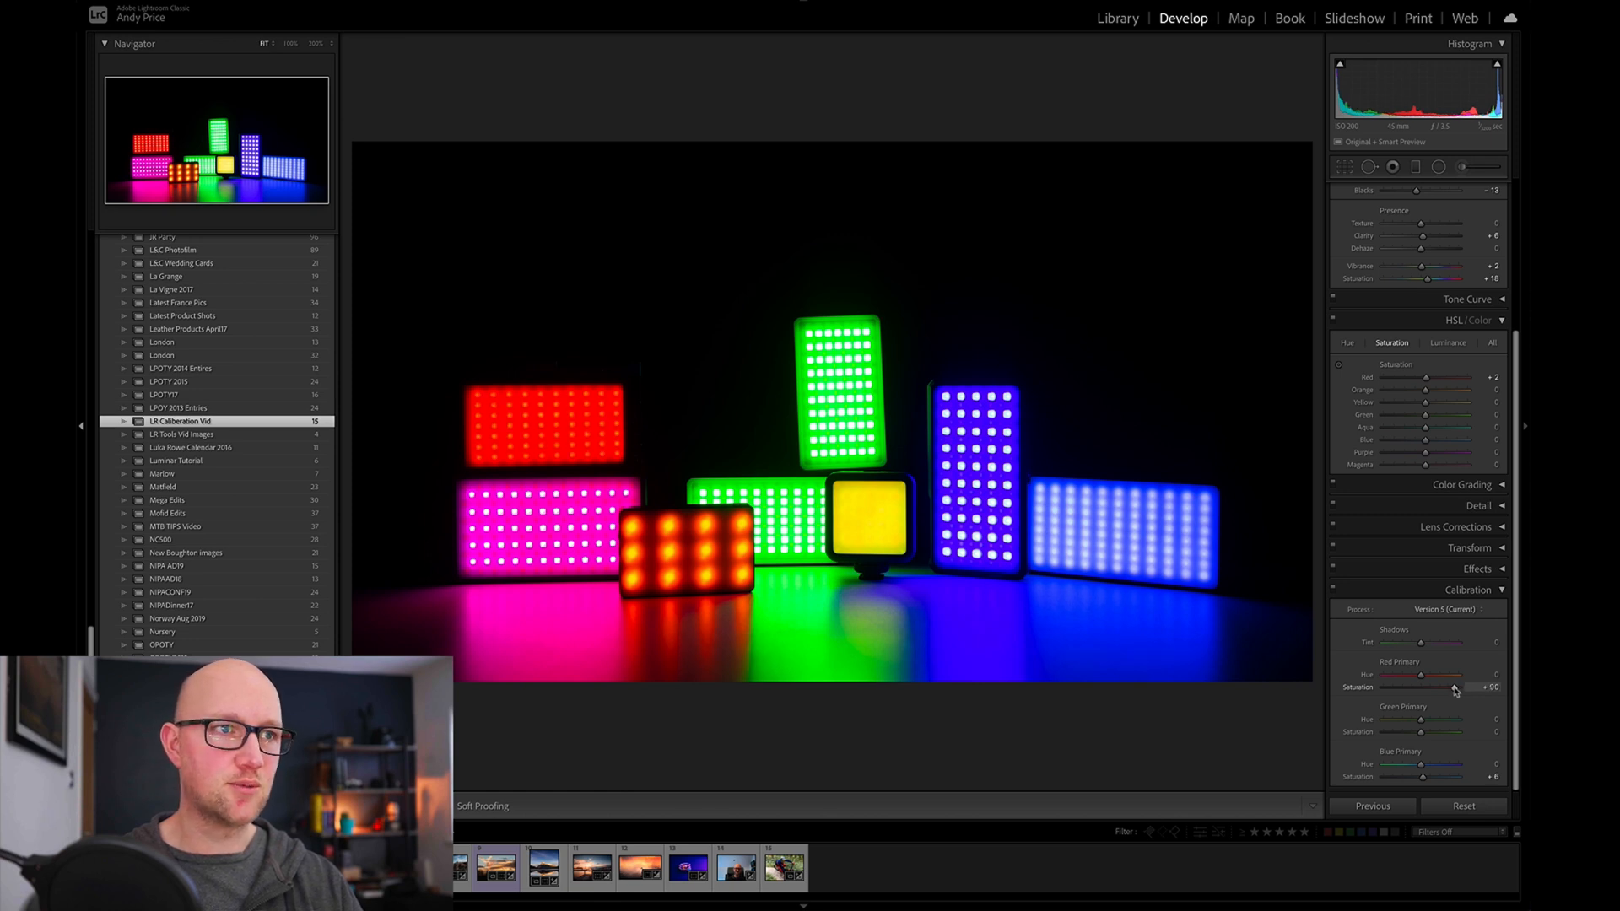
pyautogui.moveTo(1423, 687); pyautogui.dragTo(1419, 687)
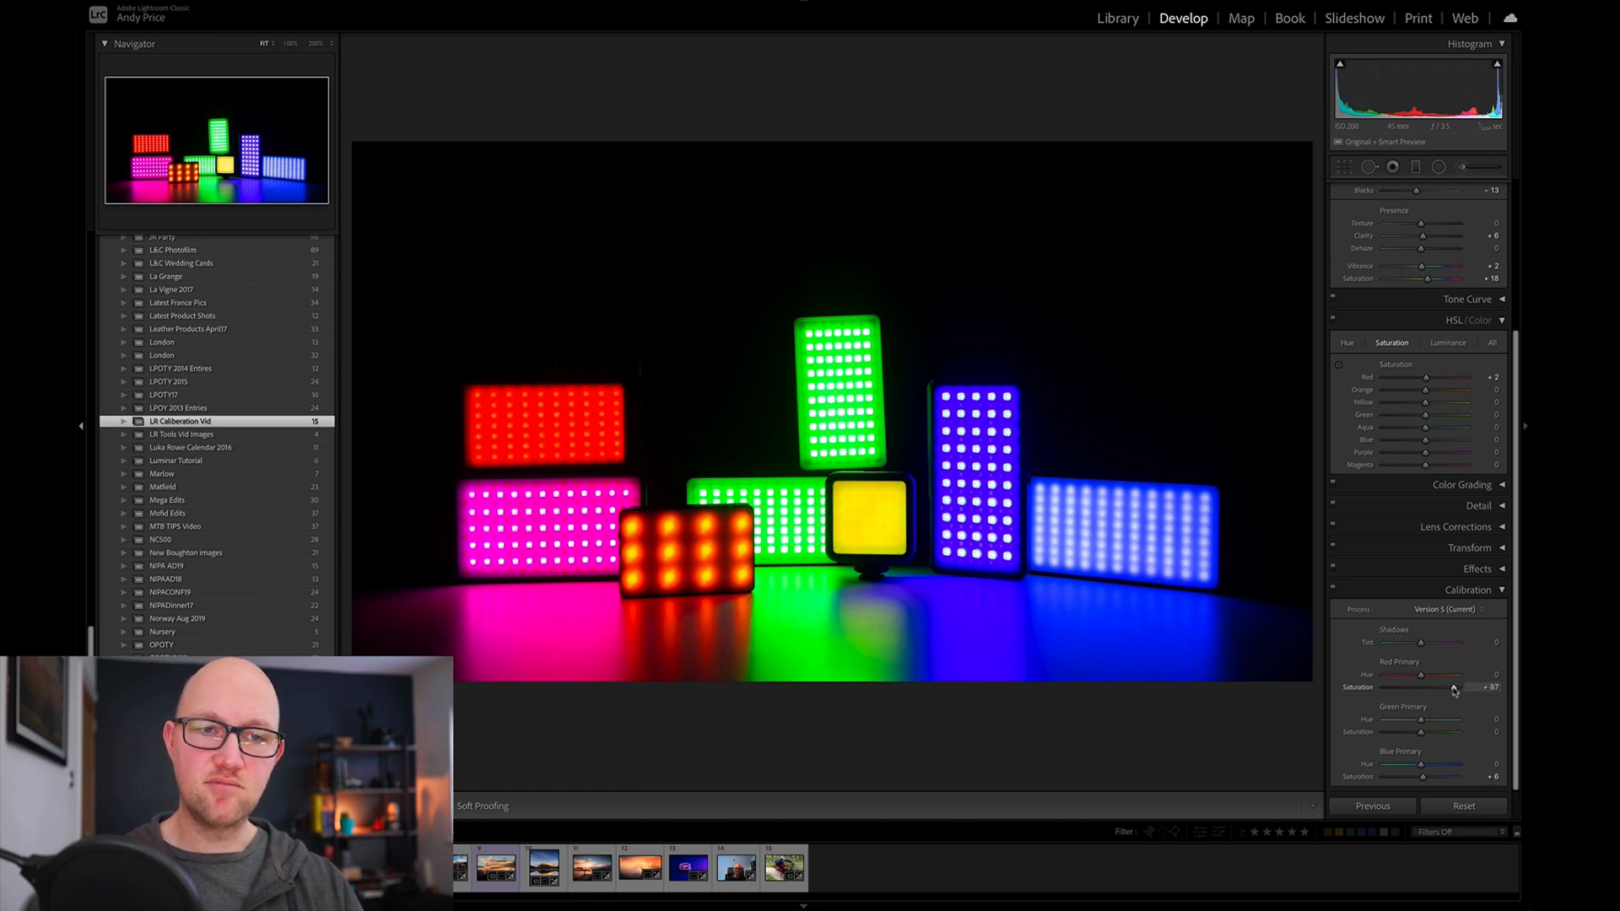
pyautogui.moveTo(1457, 687); pyautogui.dragTo(1445, 686)
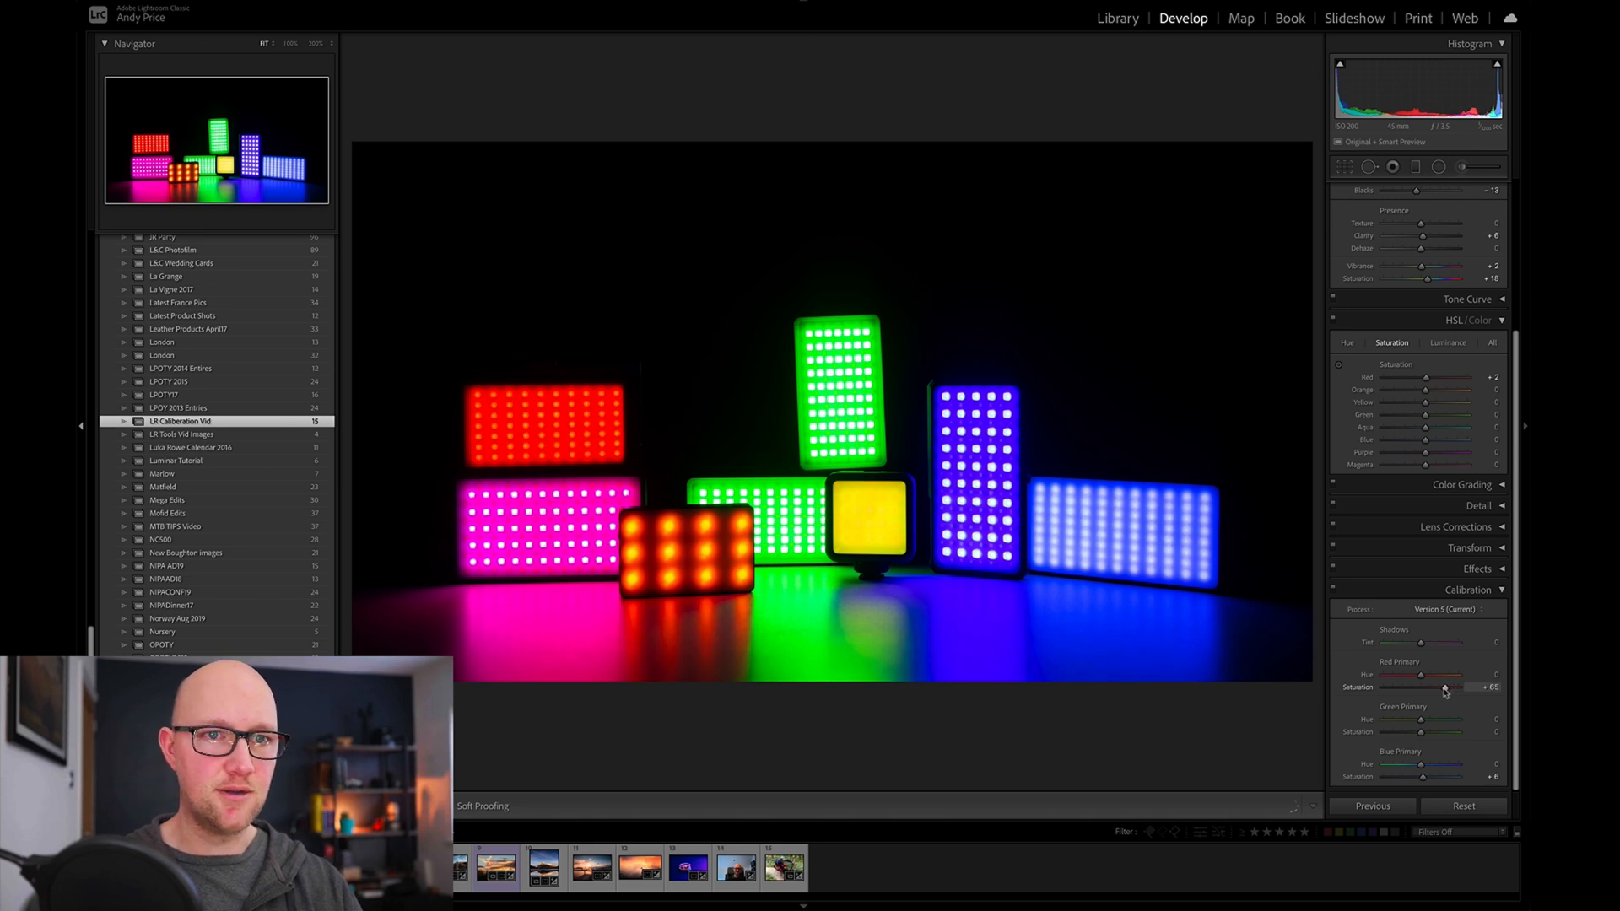
# Test Blue Primary saturation at strong extremes, then return it near zero.
pyautogui.moveTo(1446, 687); pyautogui.dragTo(1421, 687)
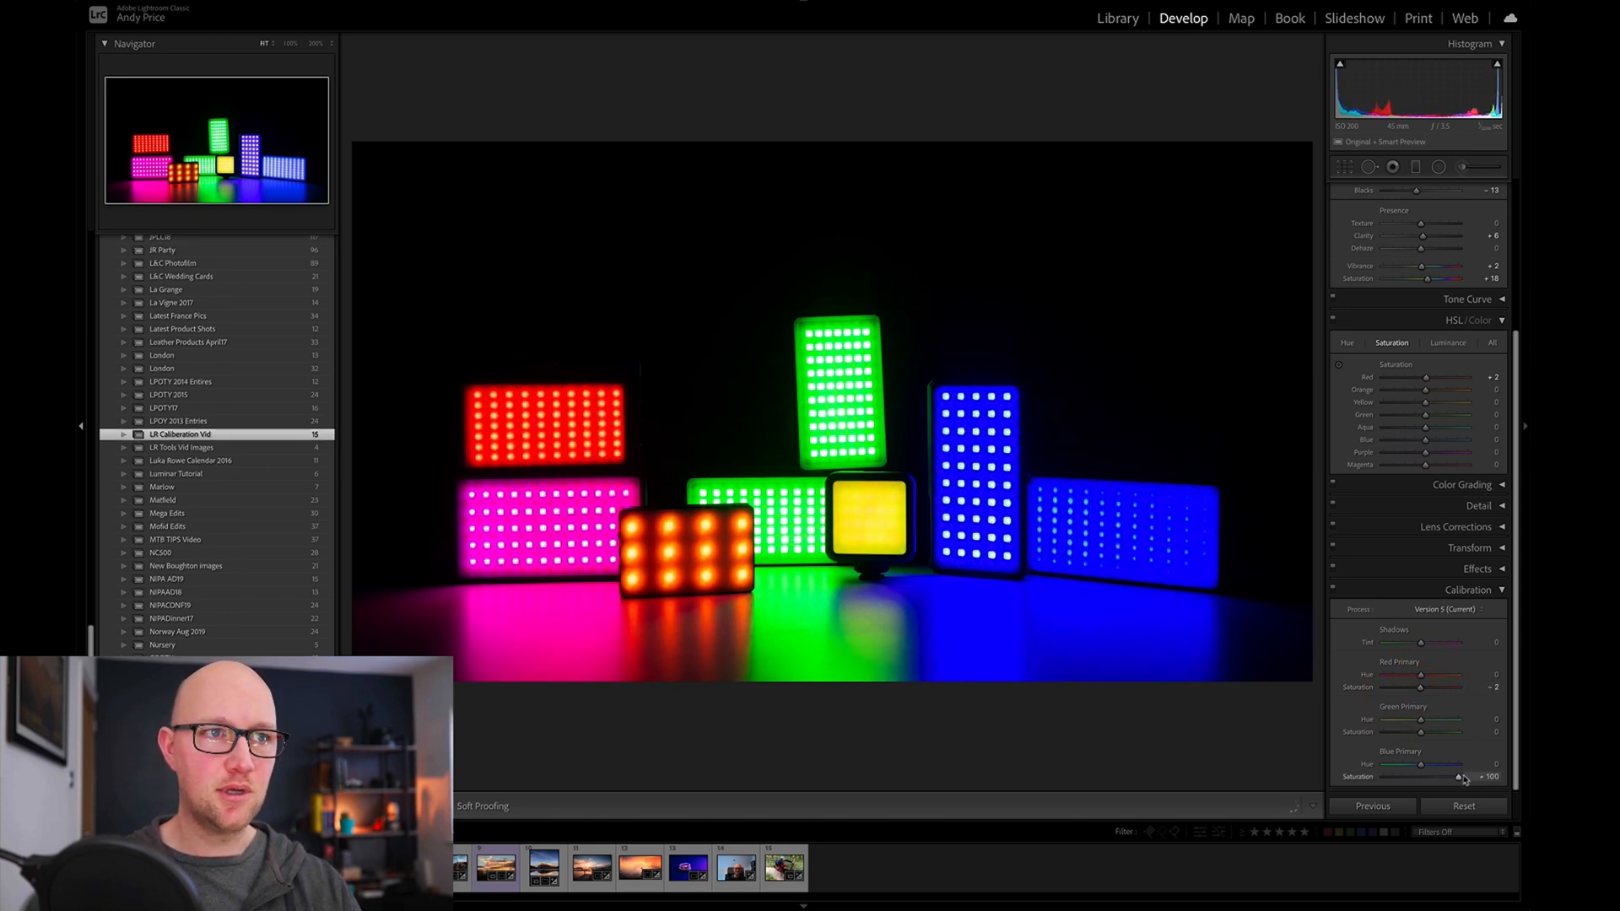
pyautogui.moveTo(1461, 776); pyautogui.dragTo(1397, 776)
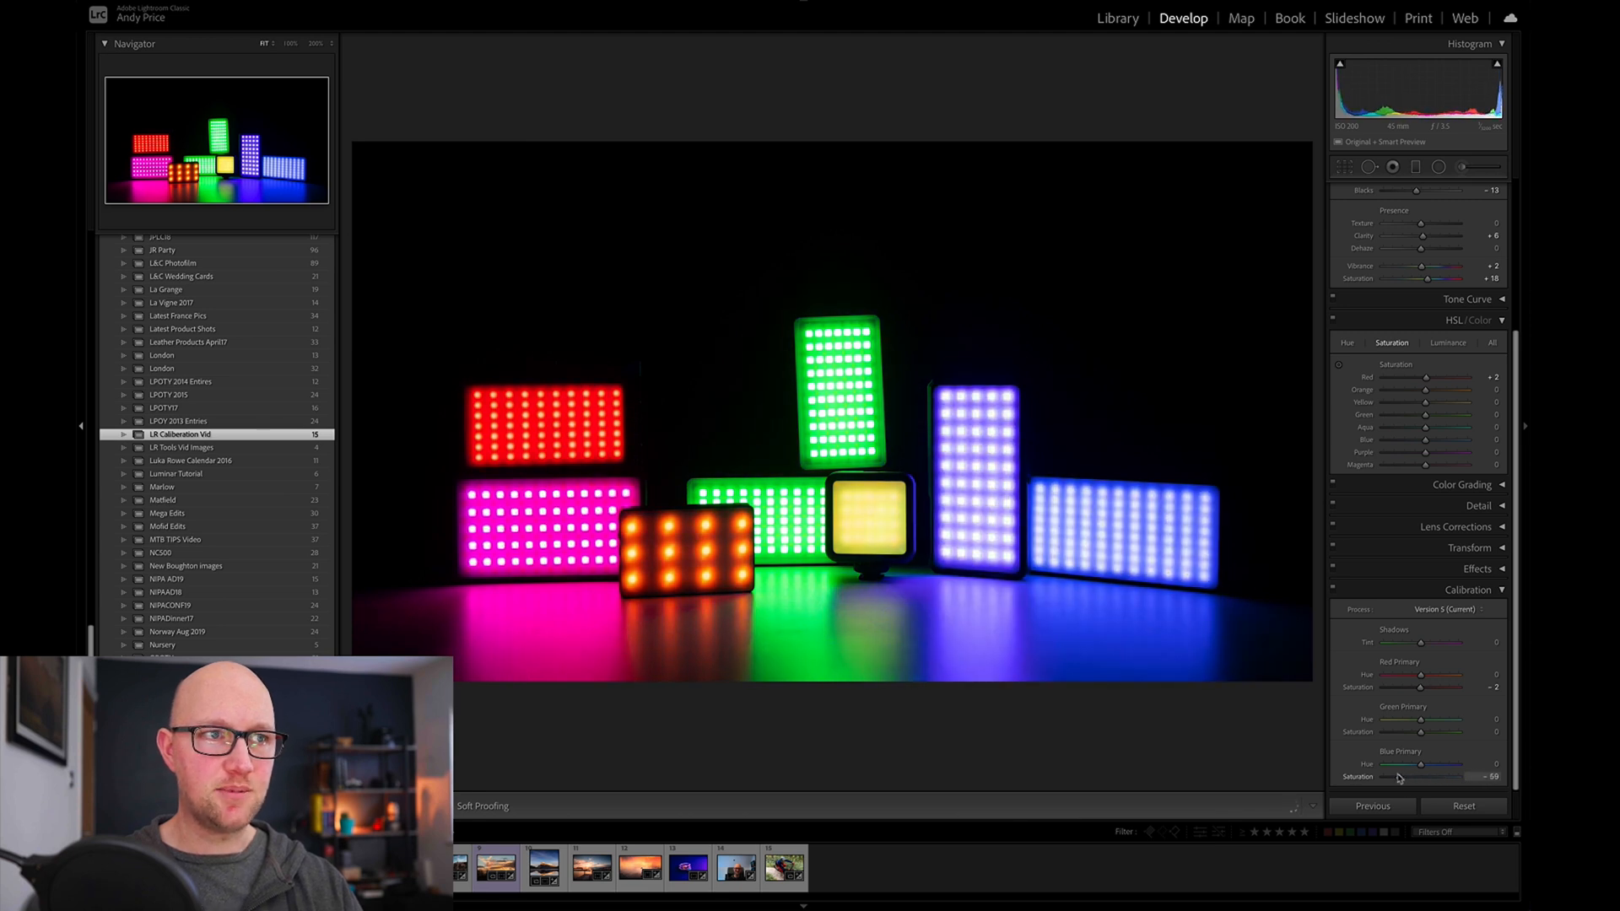
pyautogui.moveTo(1389, 777); pyautogui.dragTo(1451, 777)
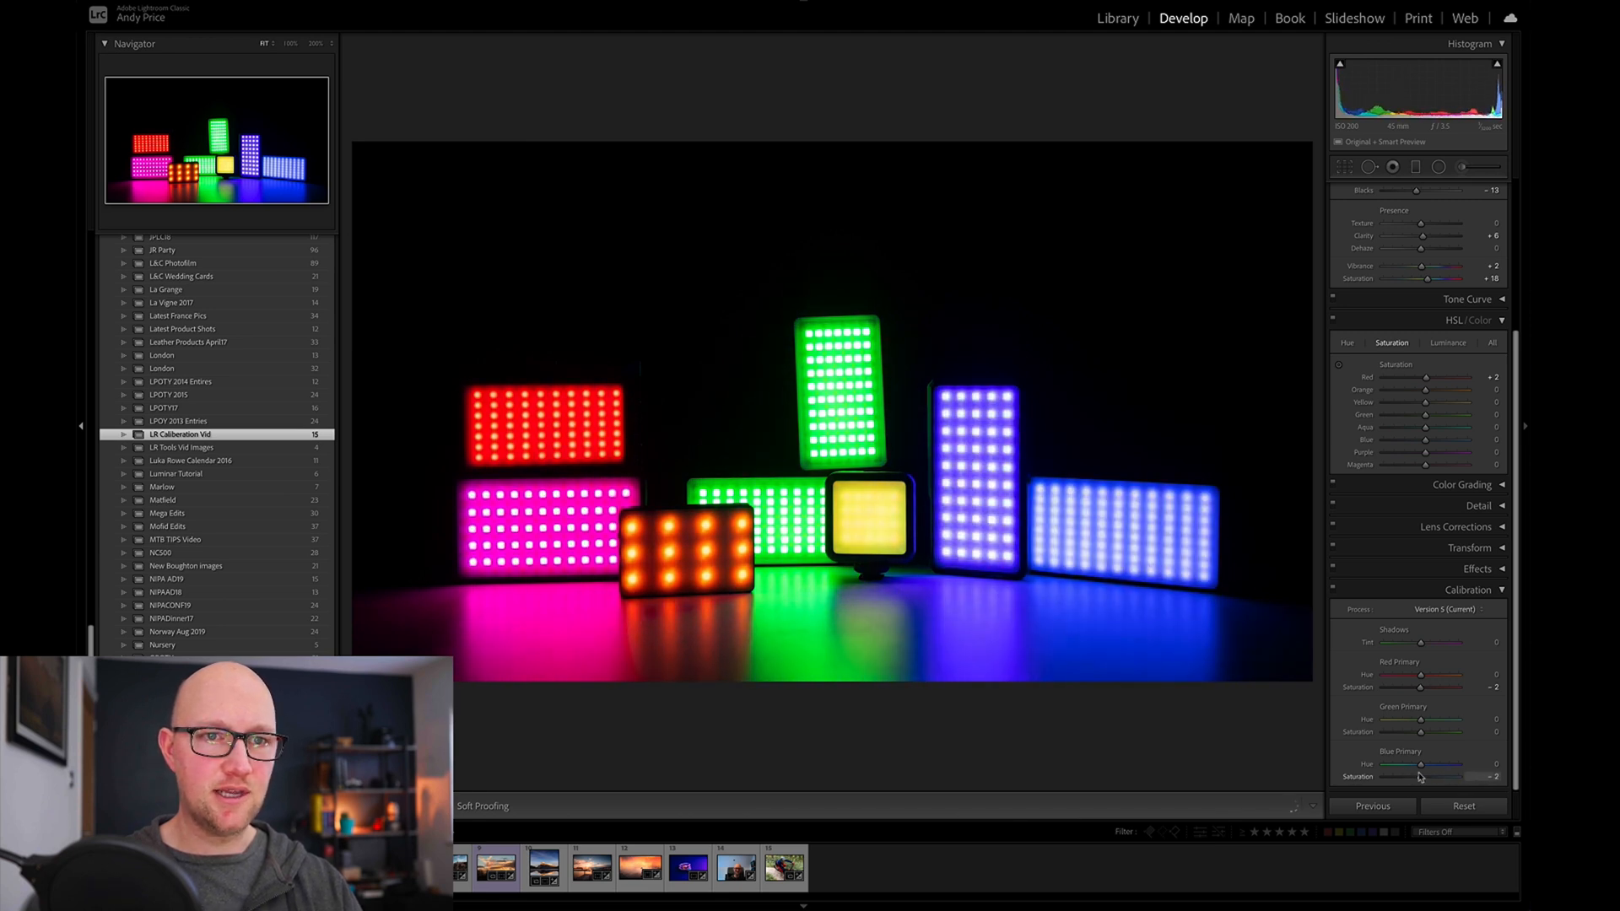
pyautogui.moveTo(1418, 777); pyautogui.dragTo(1446, 777)
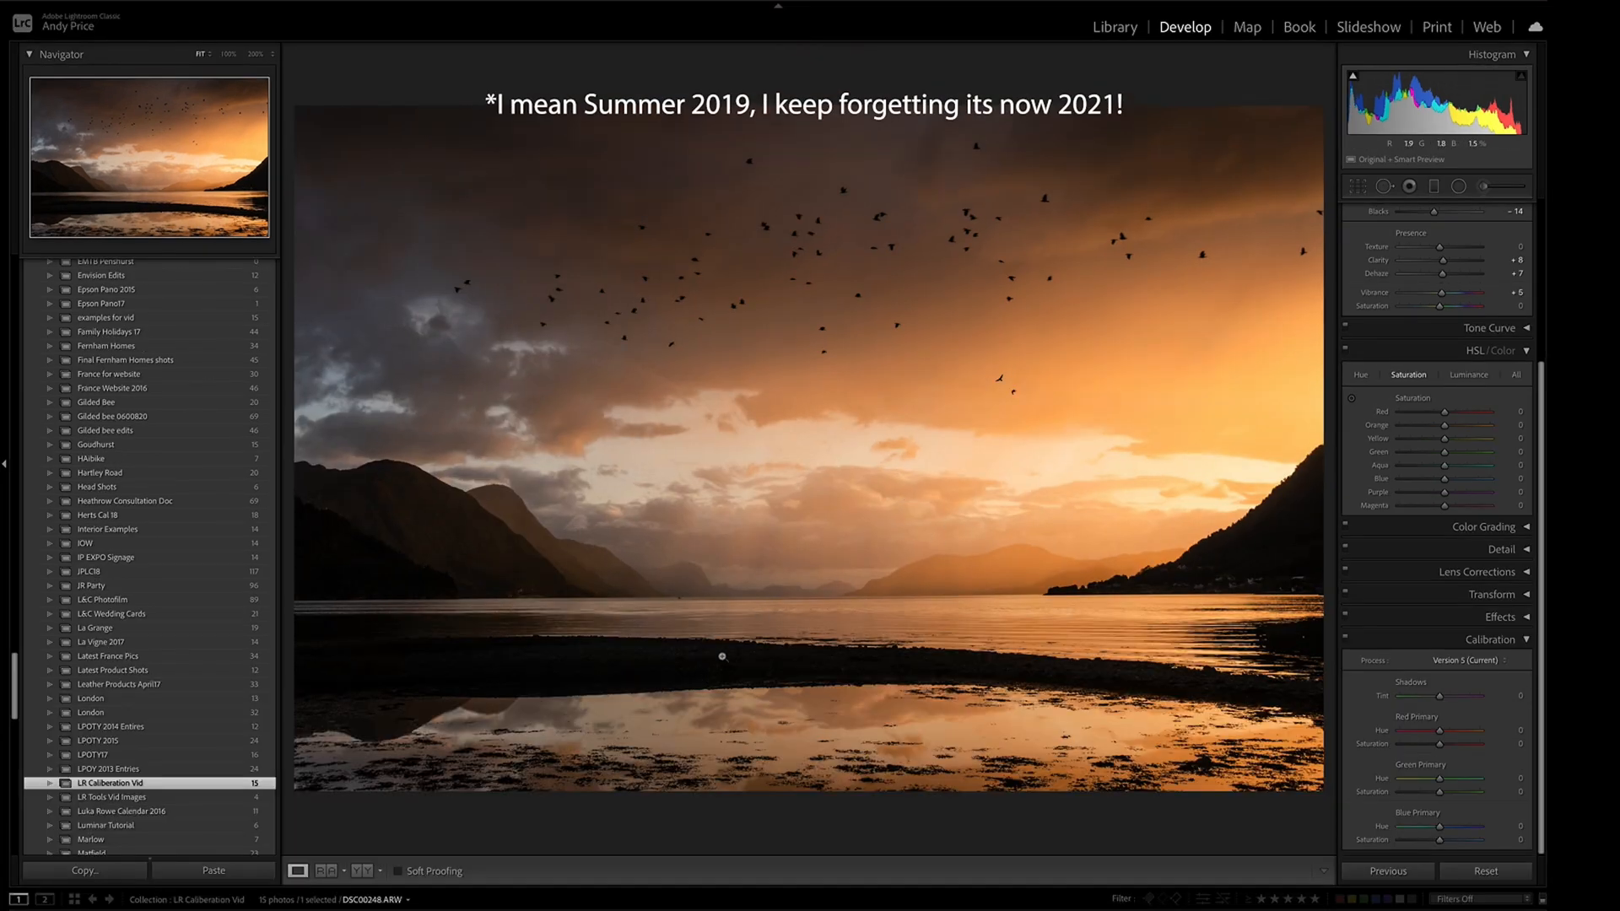
pyautogui.click(1503, 210)
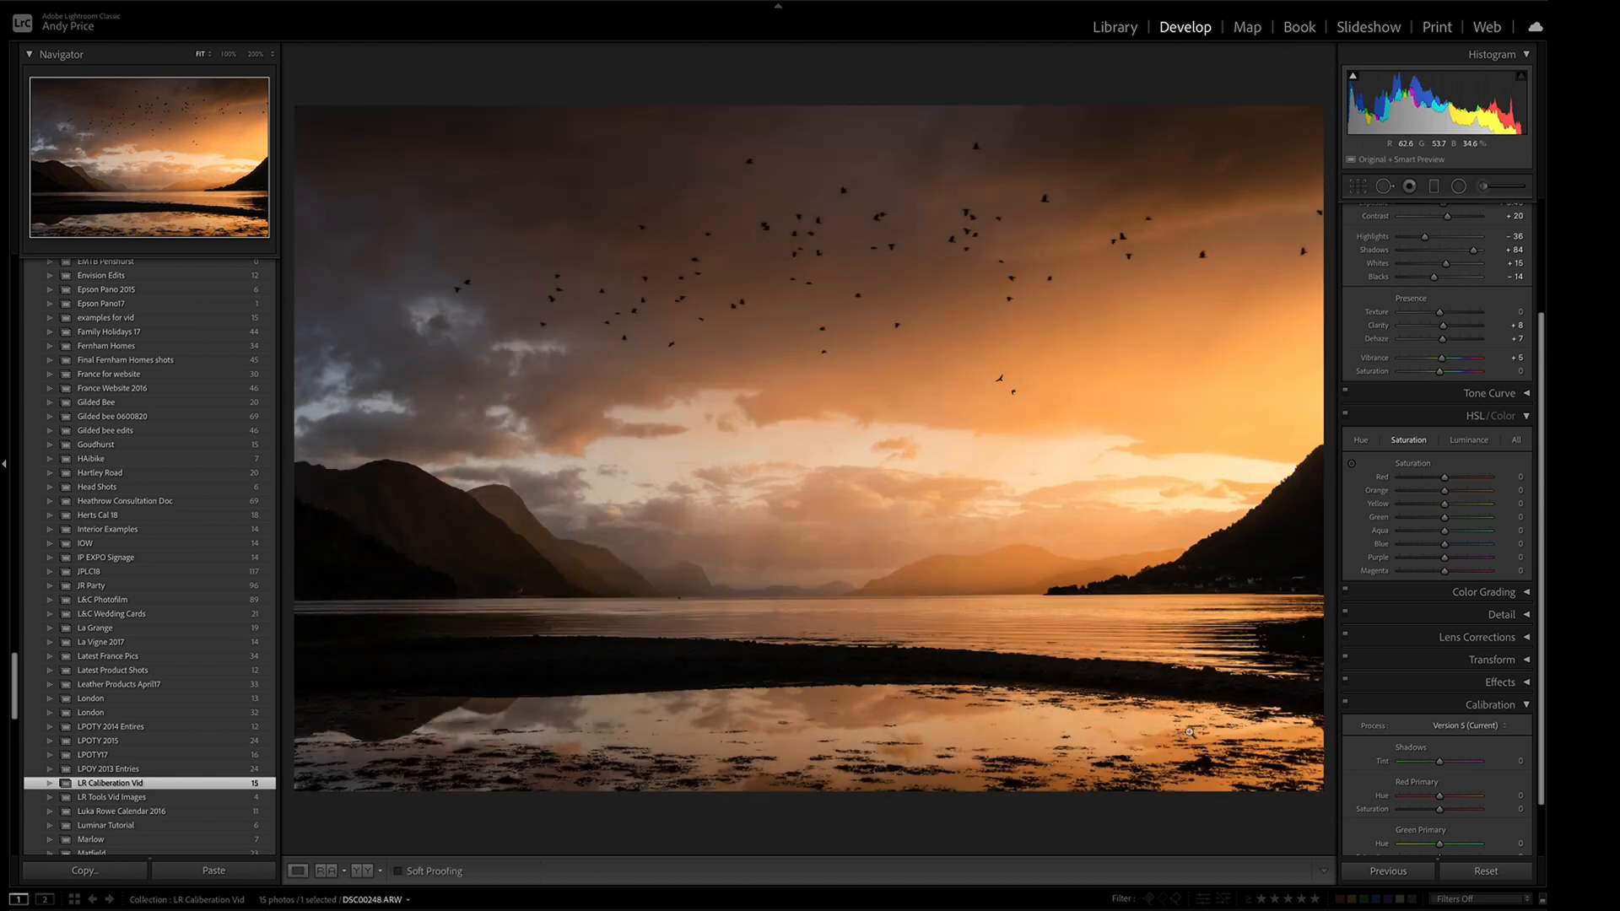
pyautogui.moveTo(1107, 710)
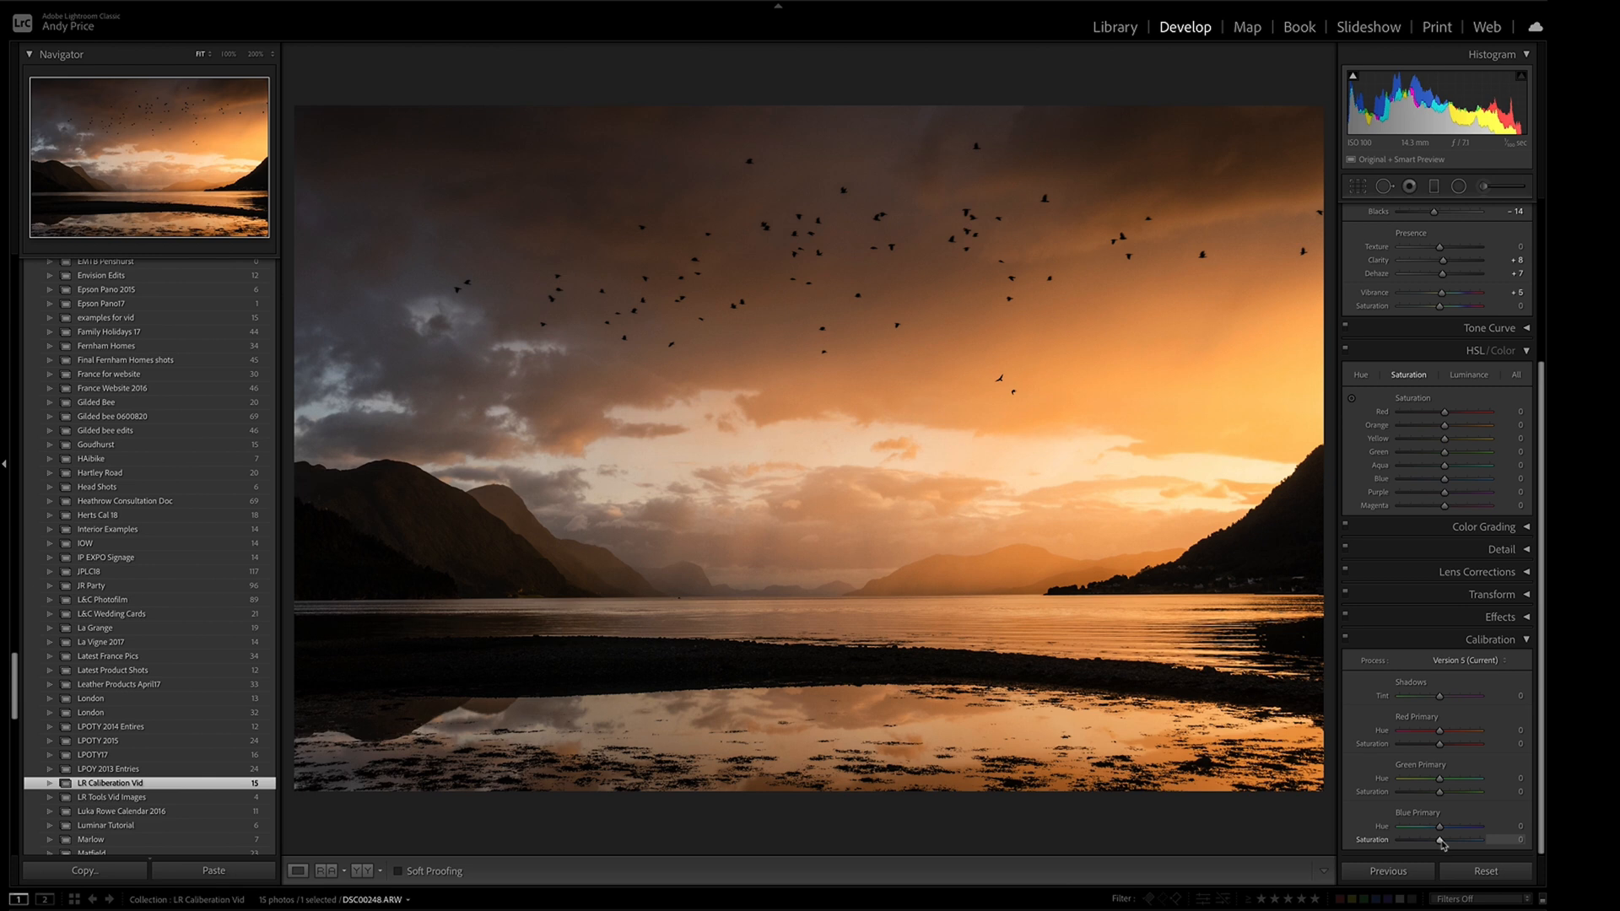
pyautogui.moveTo(1438, 839); pyautogui.dragTo(1451, 838)
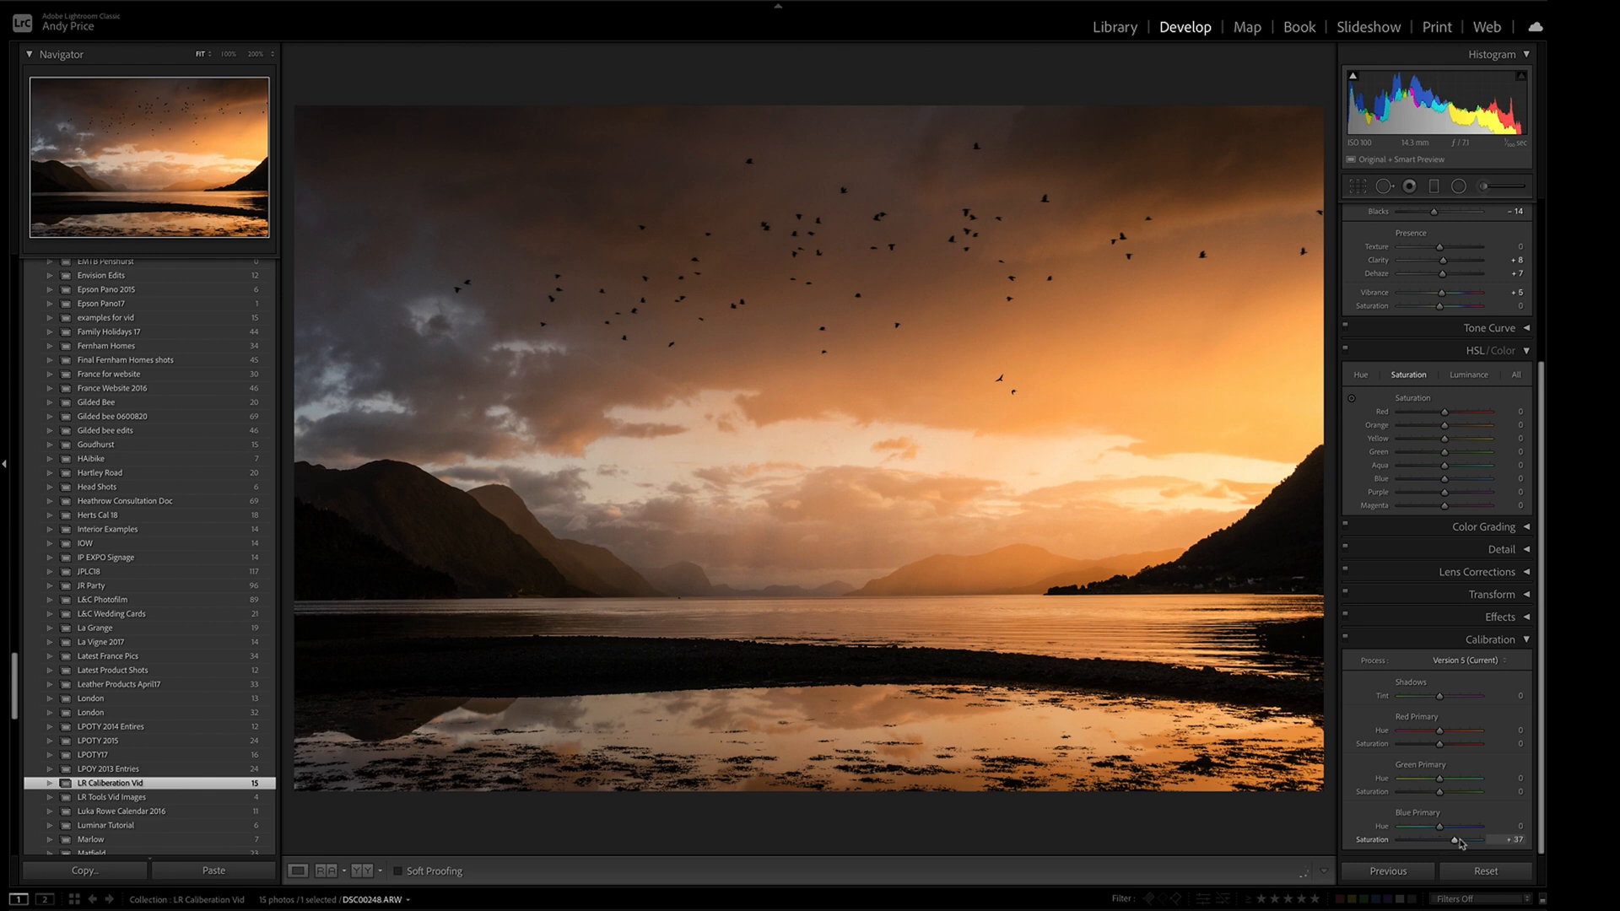
pyautogui.moveTo(1451, 838); pyautogui.dragTo(1476, 839)
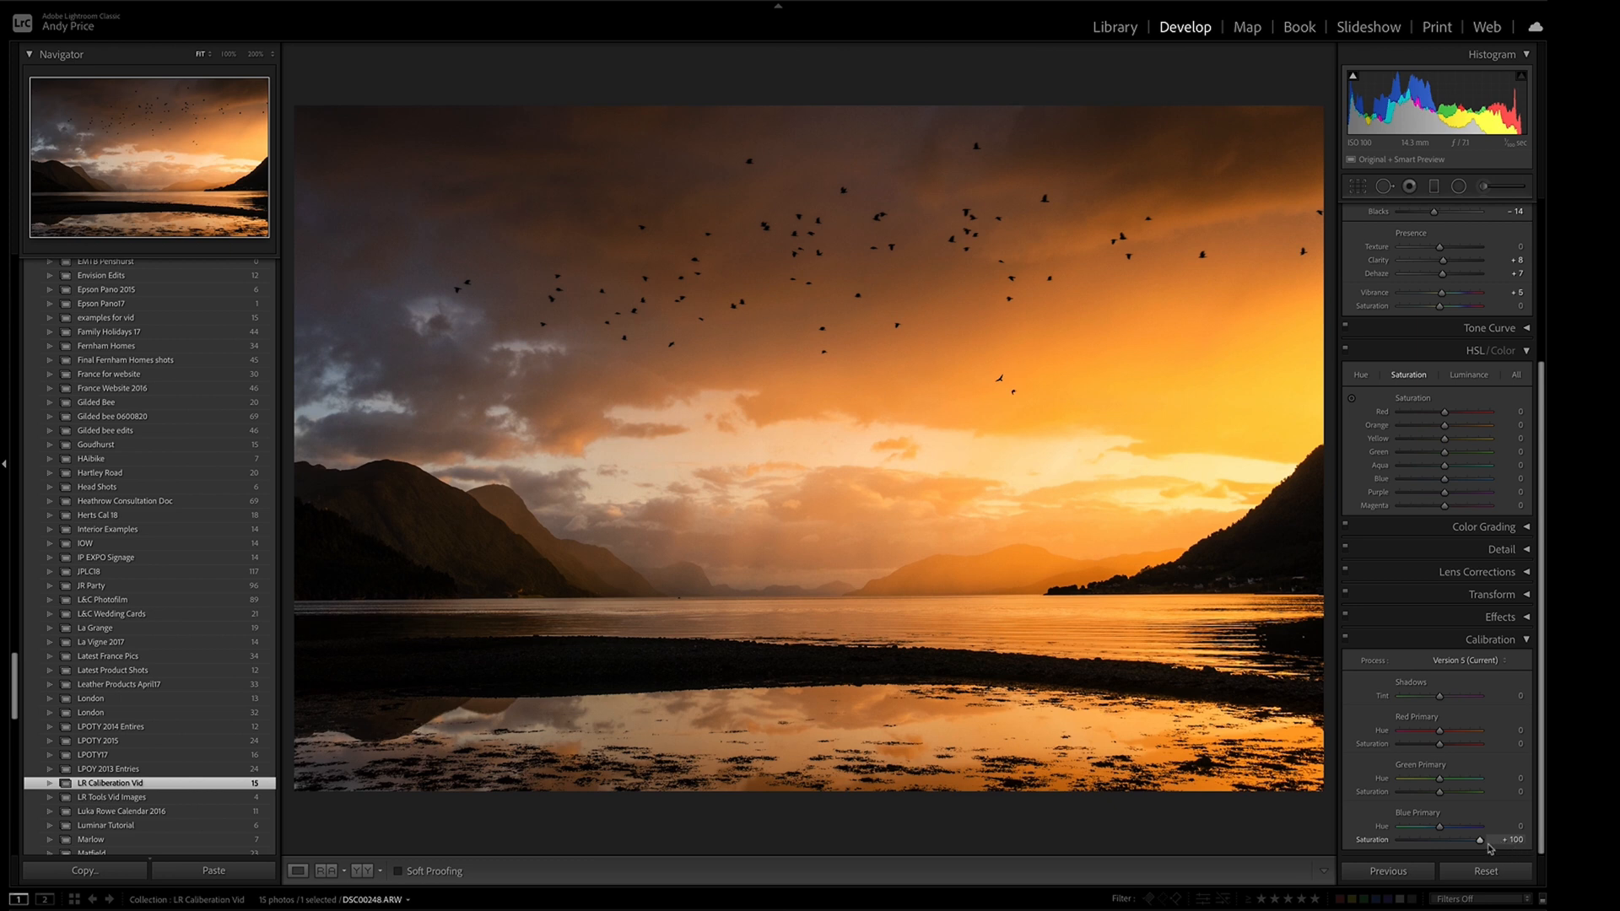
pyautogui.moveTo(1477, 838); pyautogui.dragTo(1423, 838)
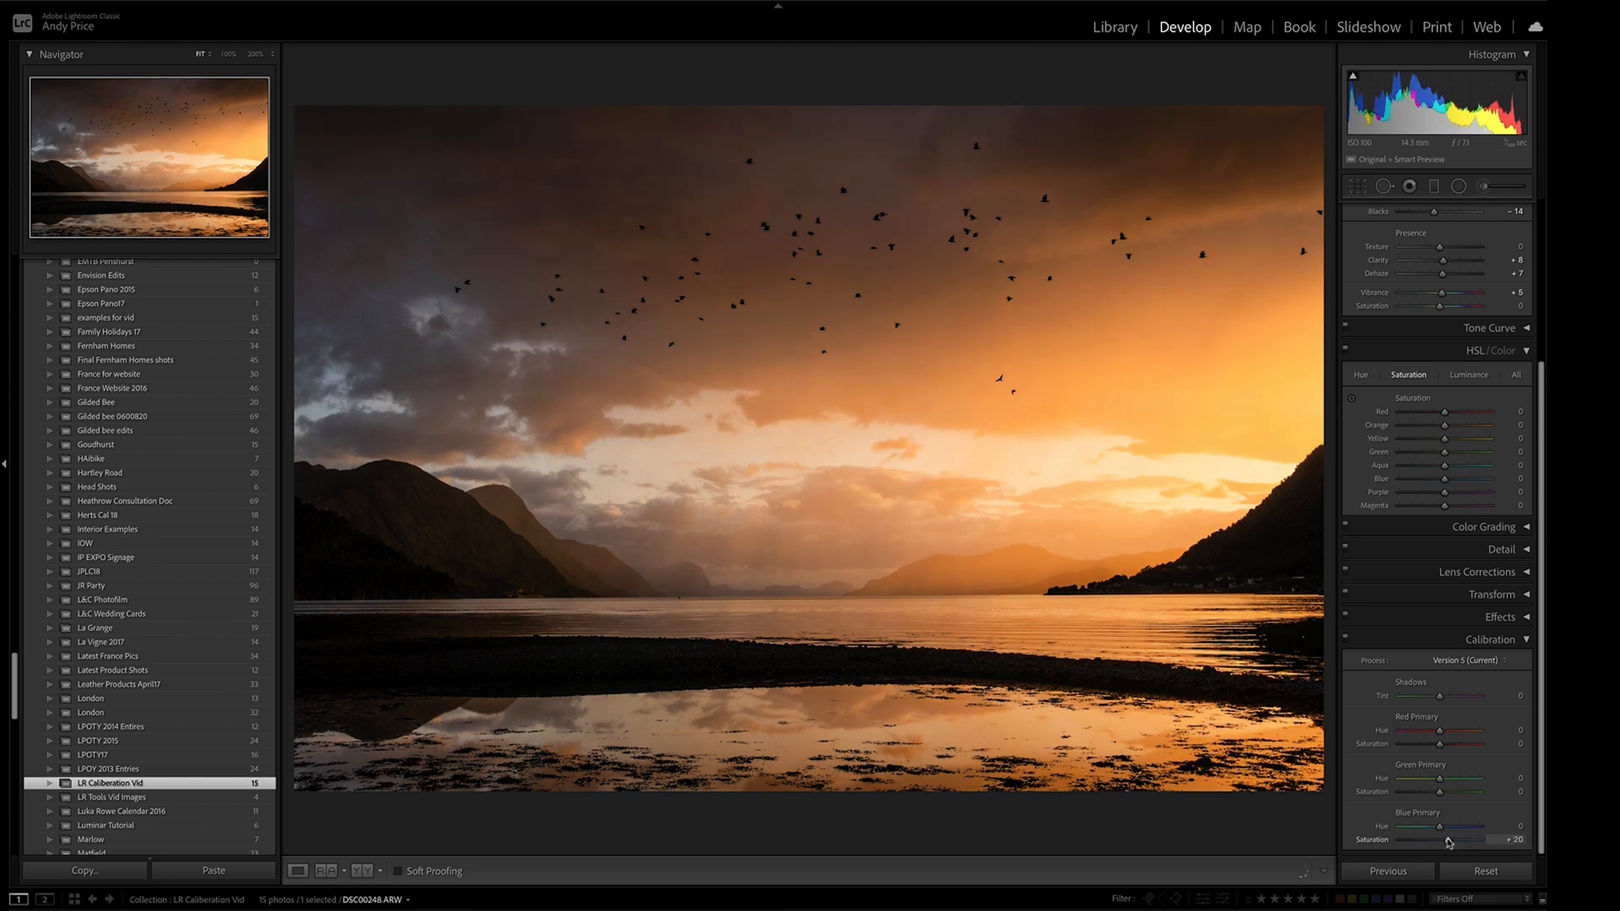
pyautogui.moveTo(1503, 832); pyautogui.dragTo(1440, 832)
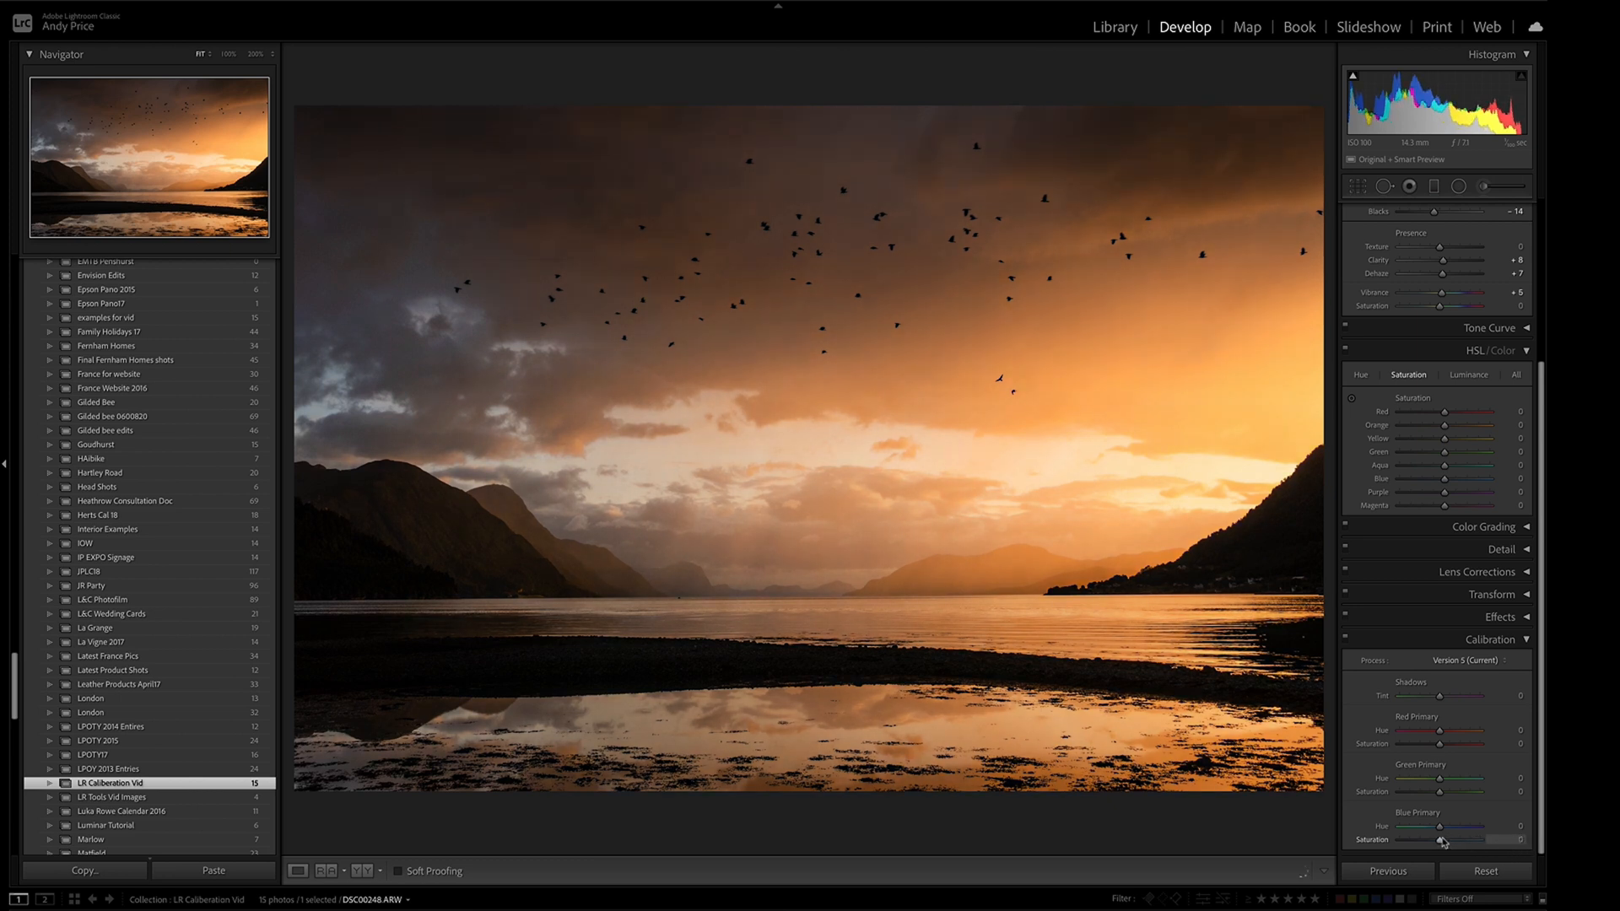
pyautogui.moveTo(1467, 839); pyautogui.dragTo(1509, 838)
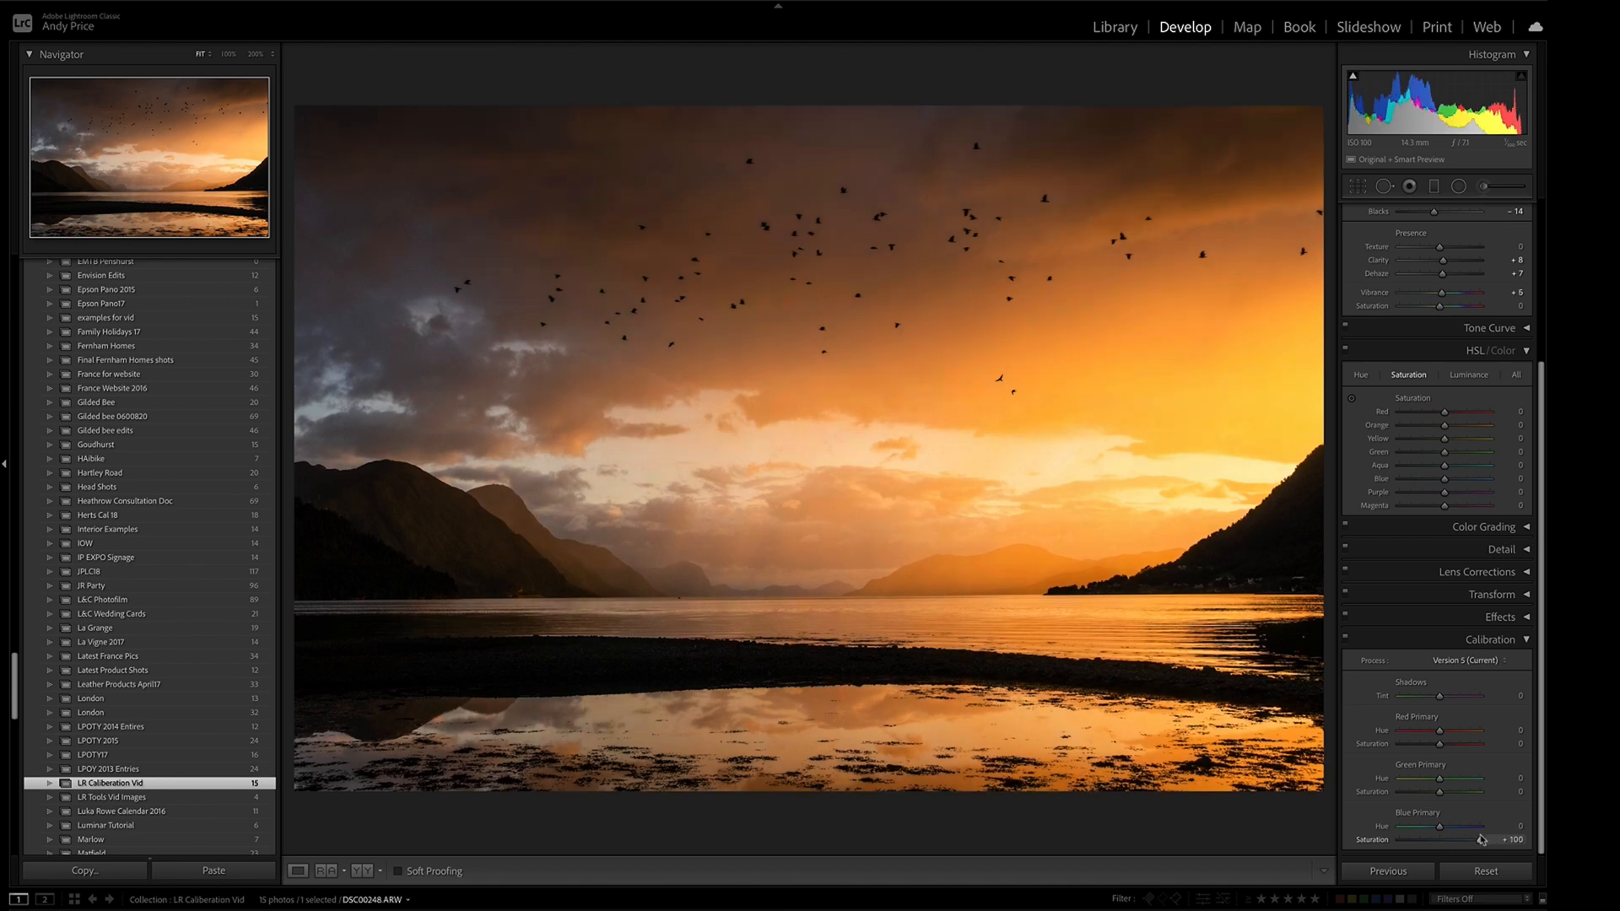
pyautogui.moveTo(1488, 838); pyautogui.dragTo(1467, 839)
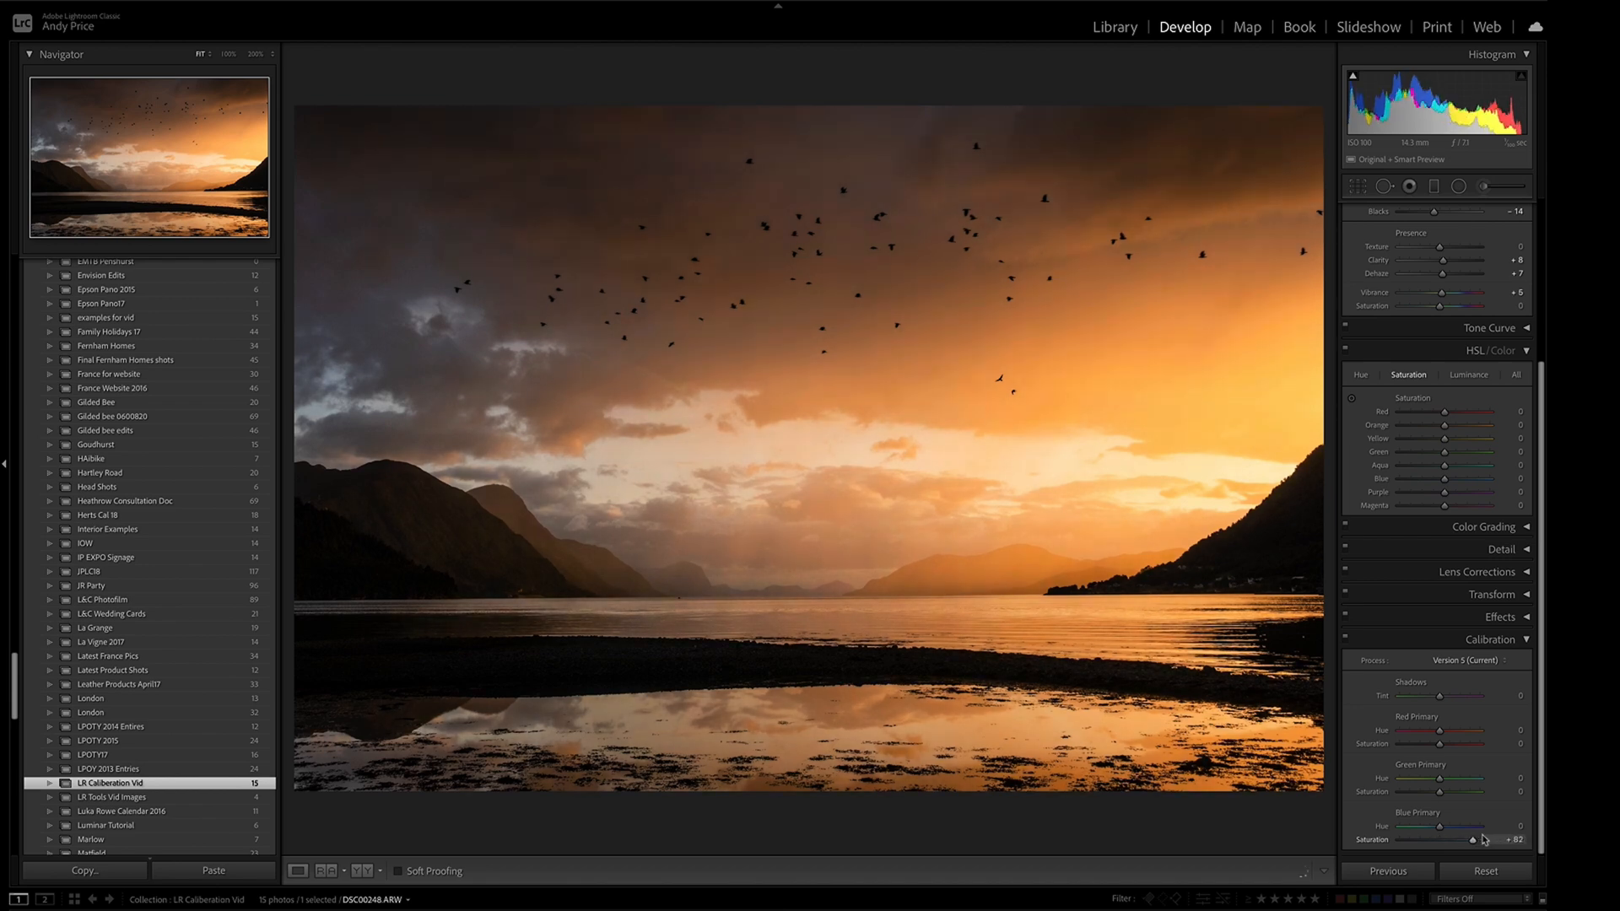
pyautogui.moveTo(1477, 839); pyautogui.dragTo(1459, 839)
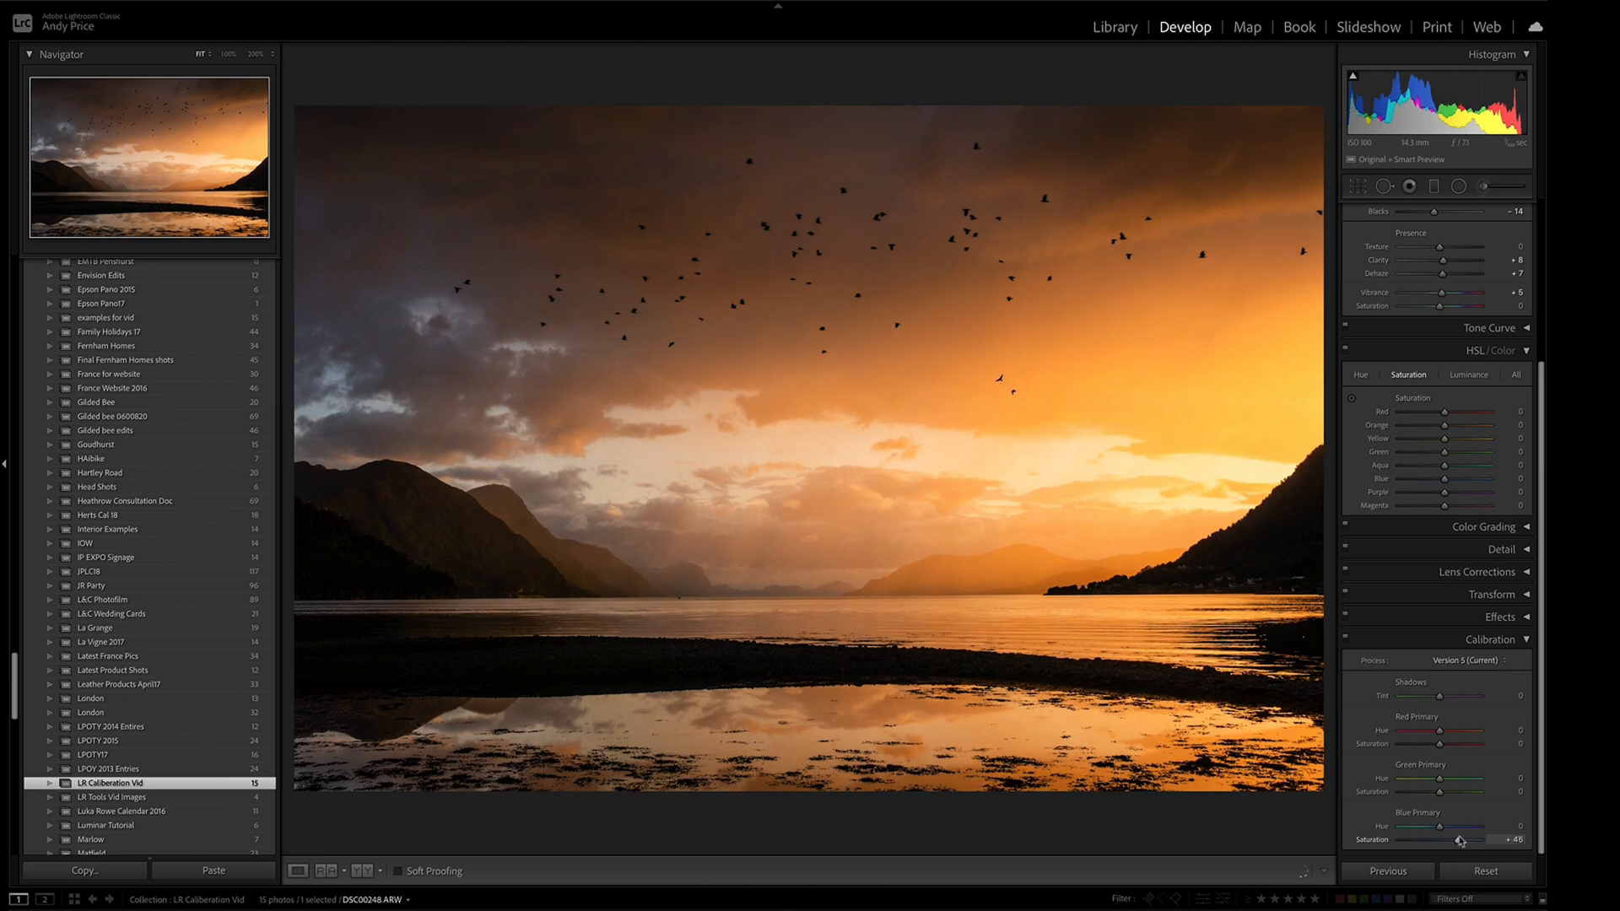
pyautogui.moveTo(1460, 839); pyautogui.dragTo(1448, 838)
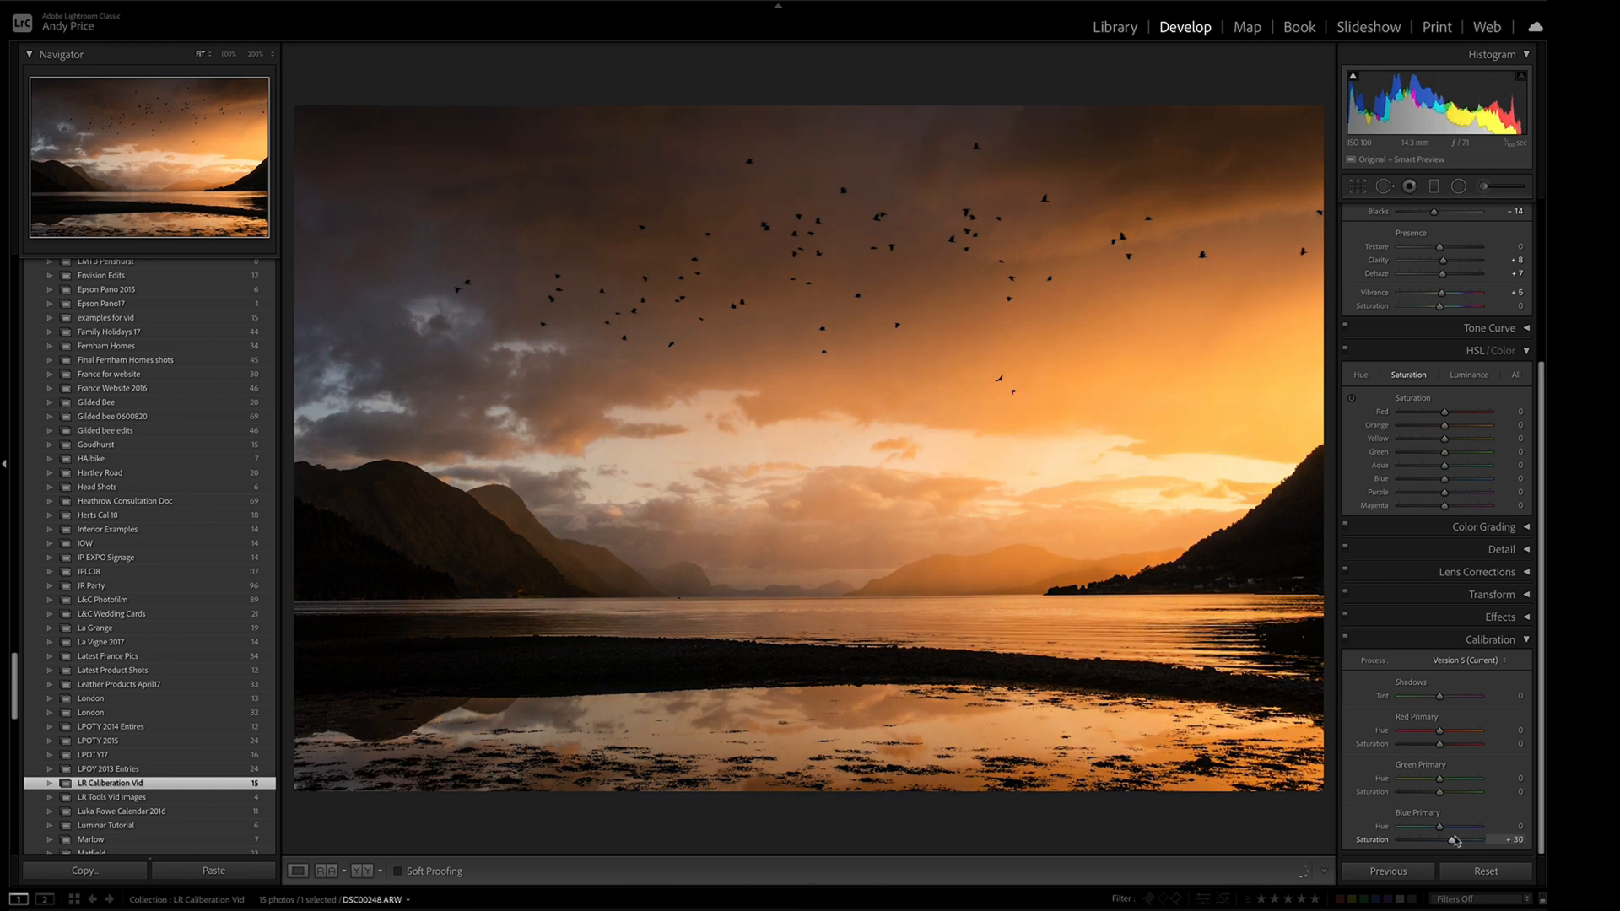
pyautogui.moveTo(1451, 839); pyautogui.dragTo(1467, 839)
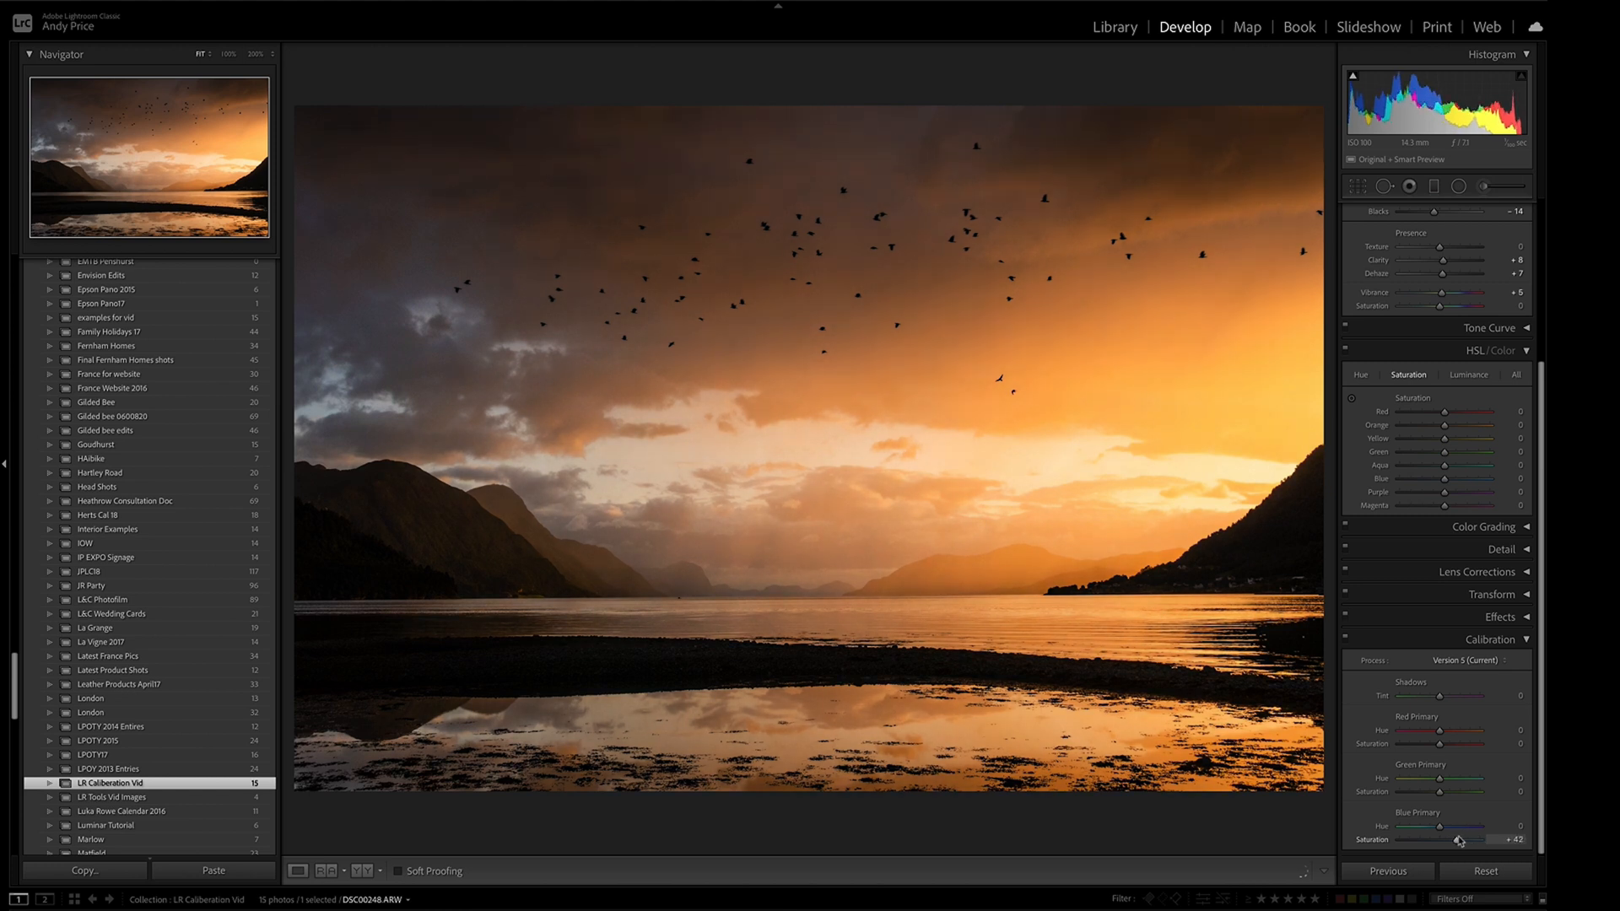
pyautogui.moveTo(1458, 840); pyautogui.dragTo(1455, 840)
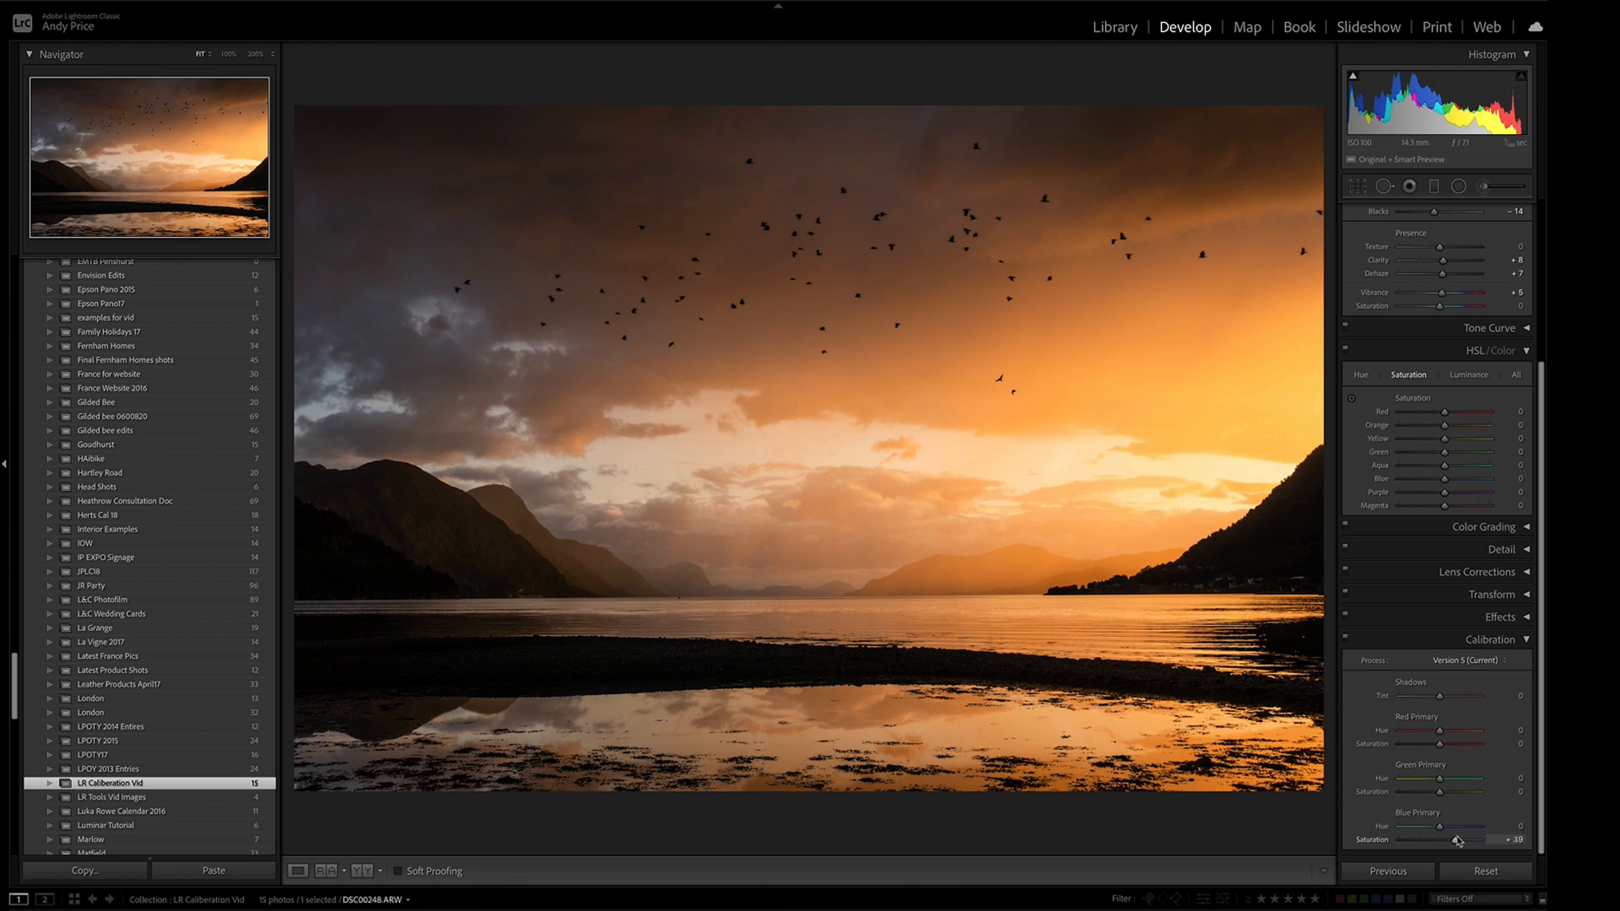
pyautogui.moveTo(1458, 840); pyautogui.dragTo(1465, 840)
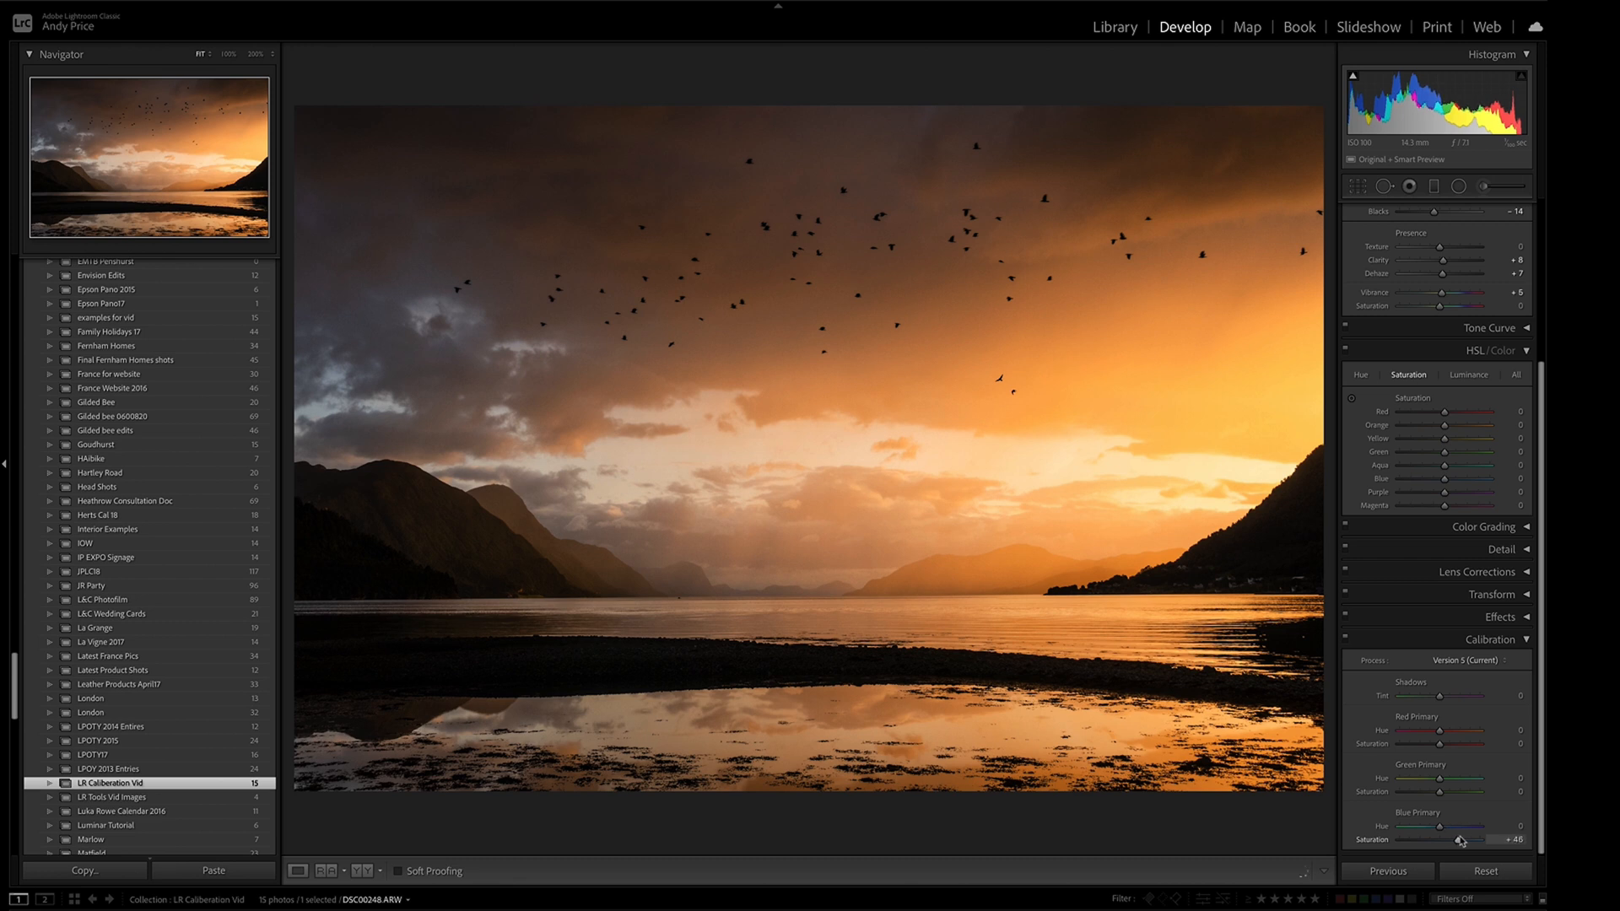
pyautogui.moveTo(1457, 839); pyautogui.dragTo(1465, 838)
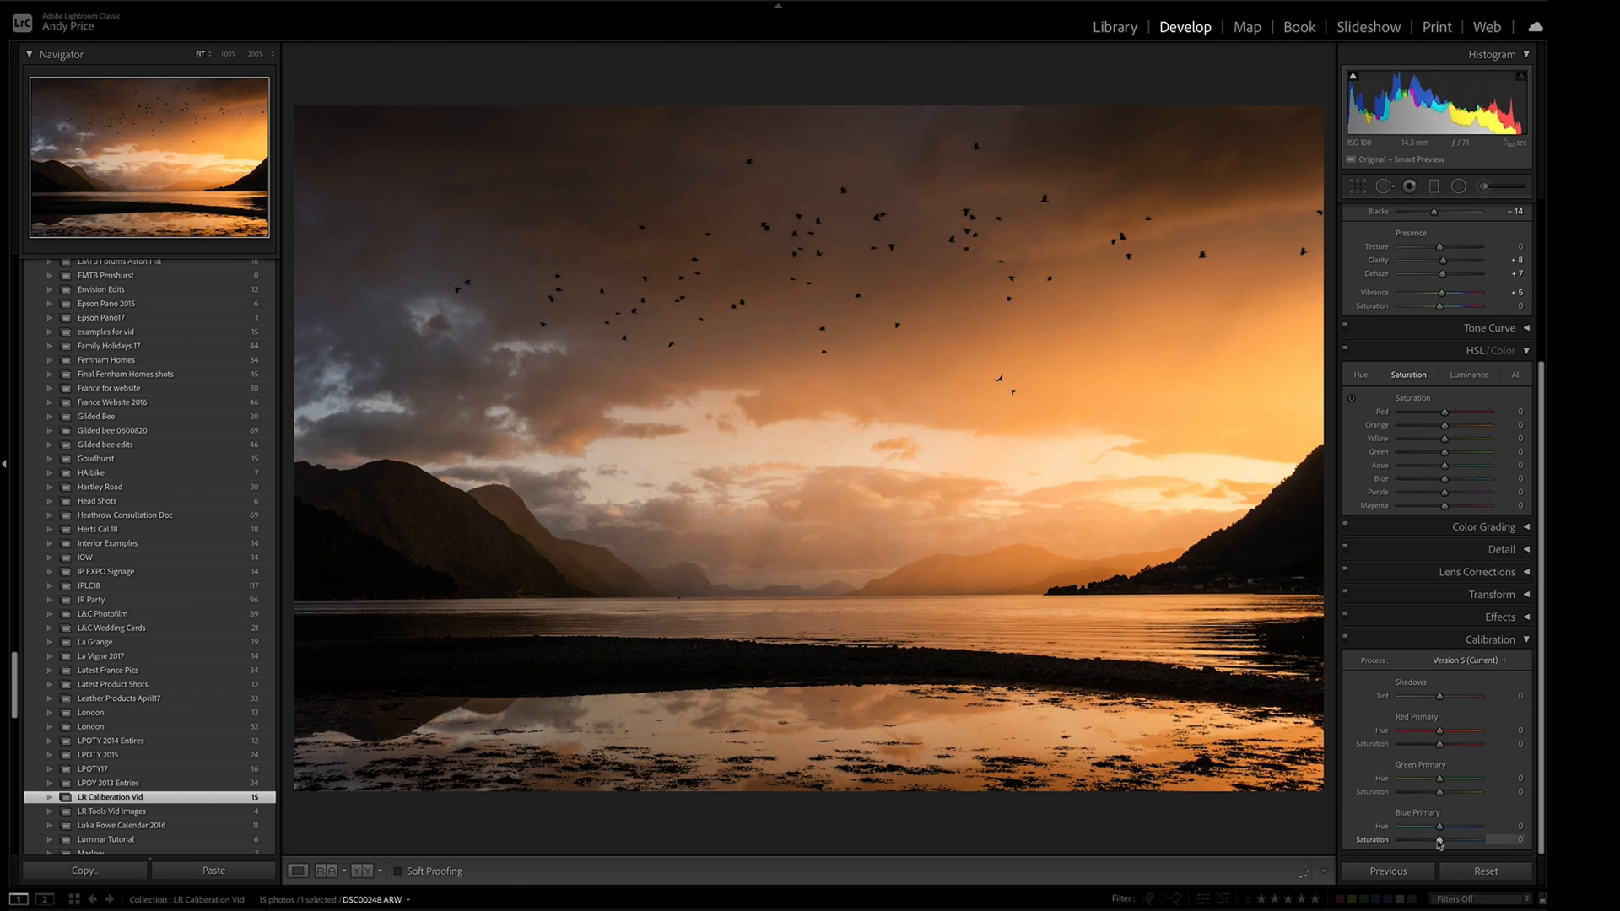
# Try Green and Red Primary saturation at +100, then set both to +1 and Blue Primary to +55.
pyautogui.moveTo(1441, 792); pyautogui.dragTo(1503, 792)
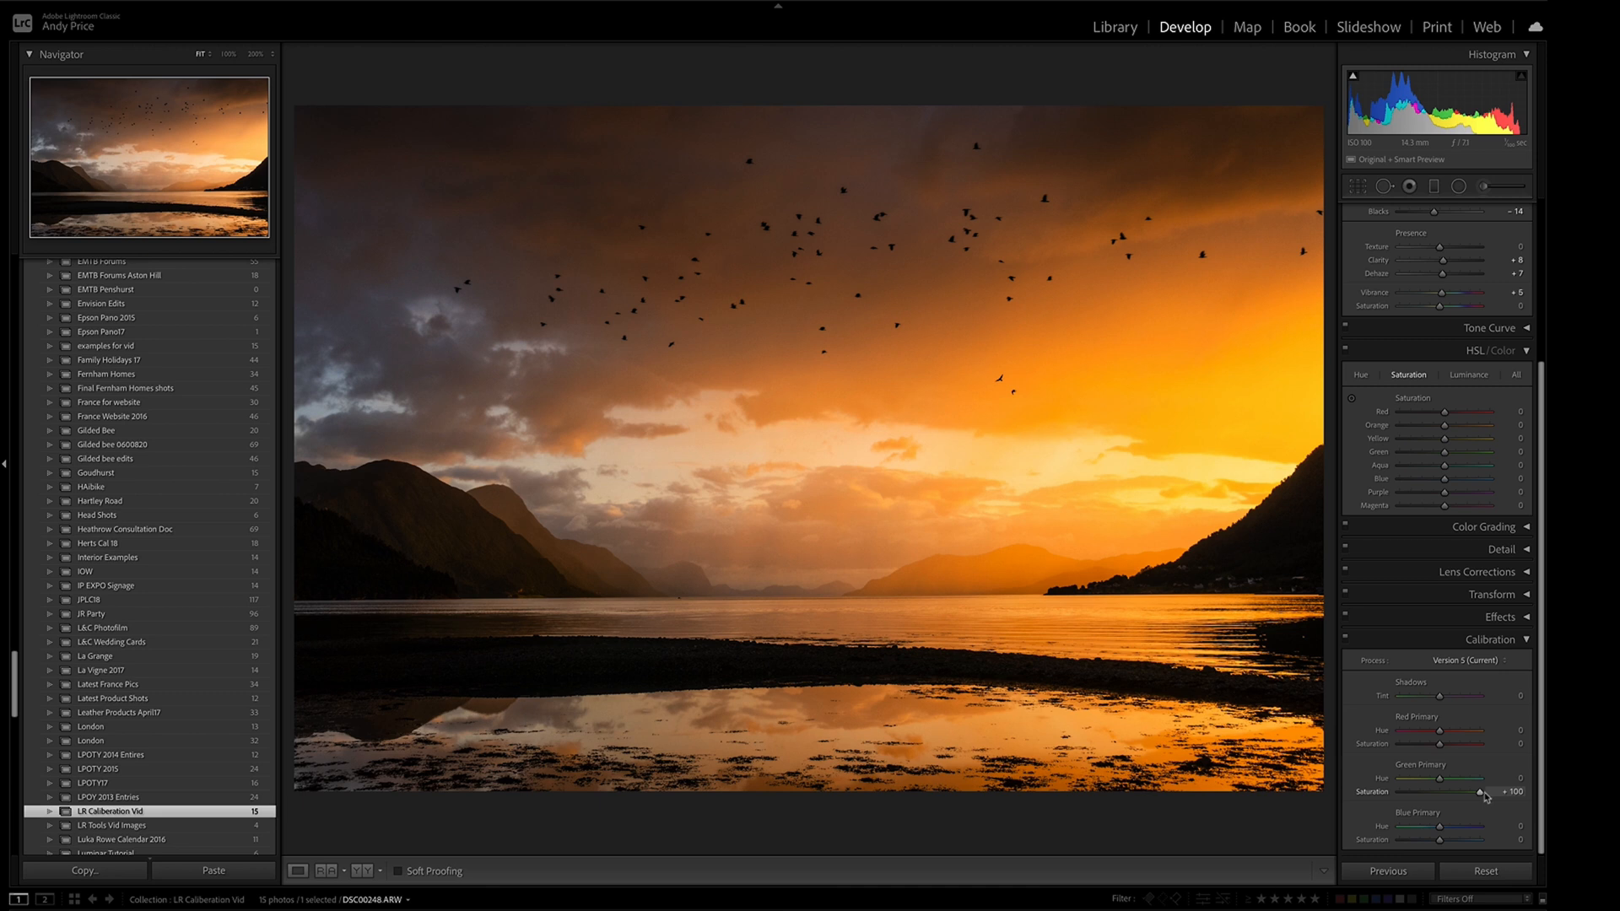
pyautogui.moveTo(1503, 791); pyautogui.dragTo(1436, 790)
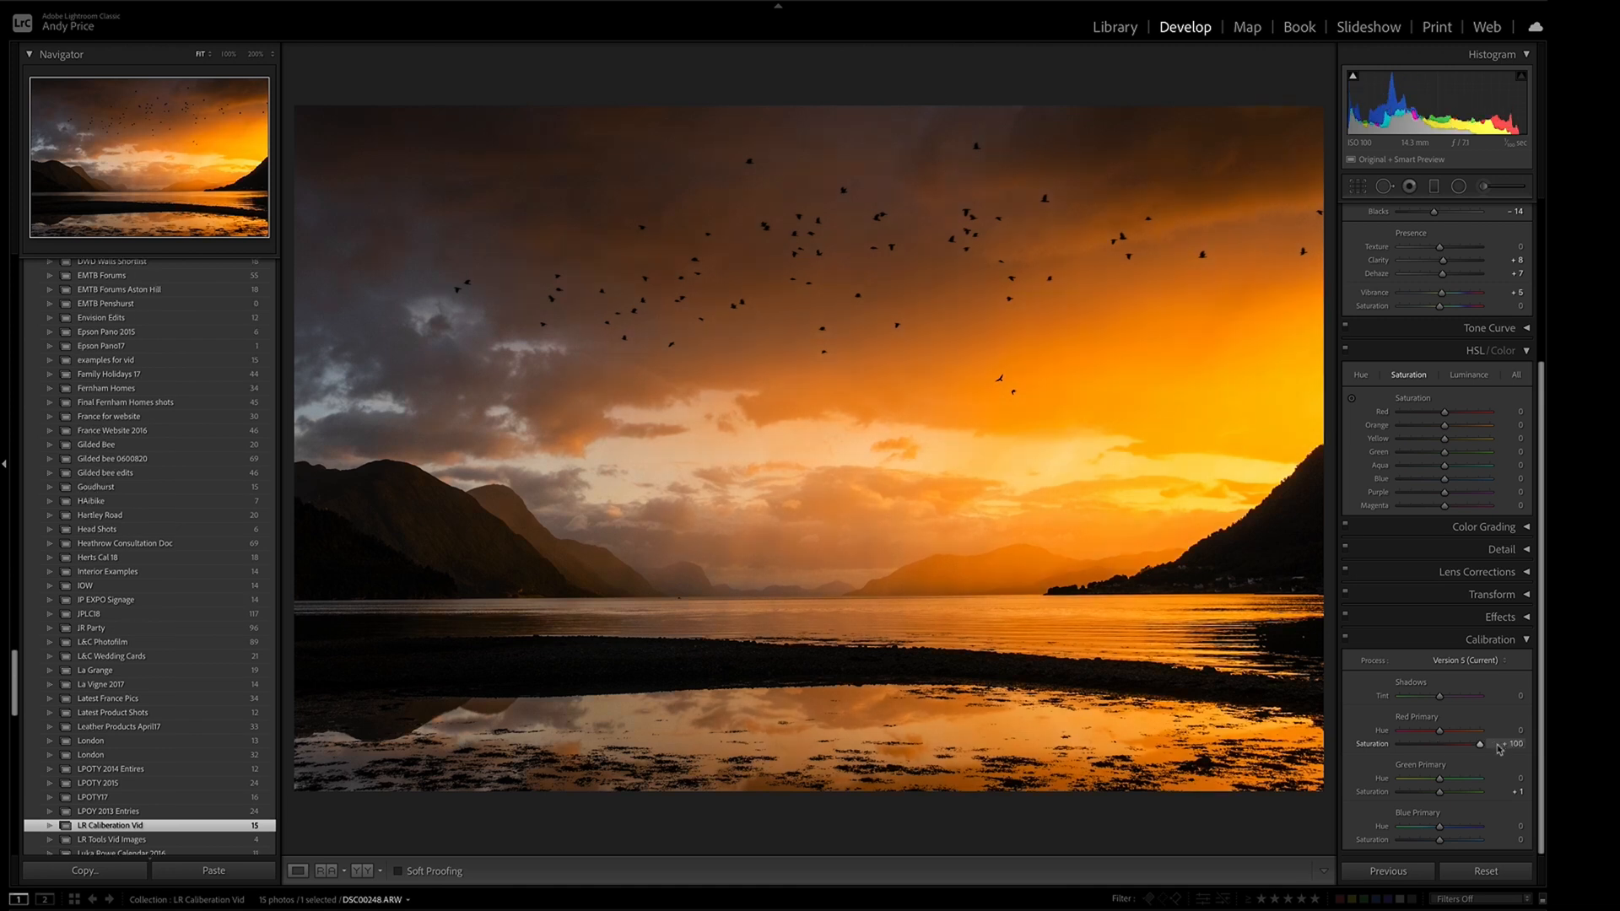
pyautogui.moveTo(1499, 744); pyautogui.dragTo(1441, 745)
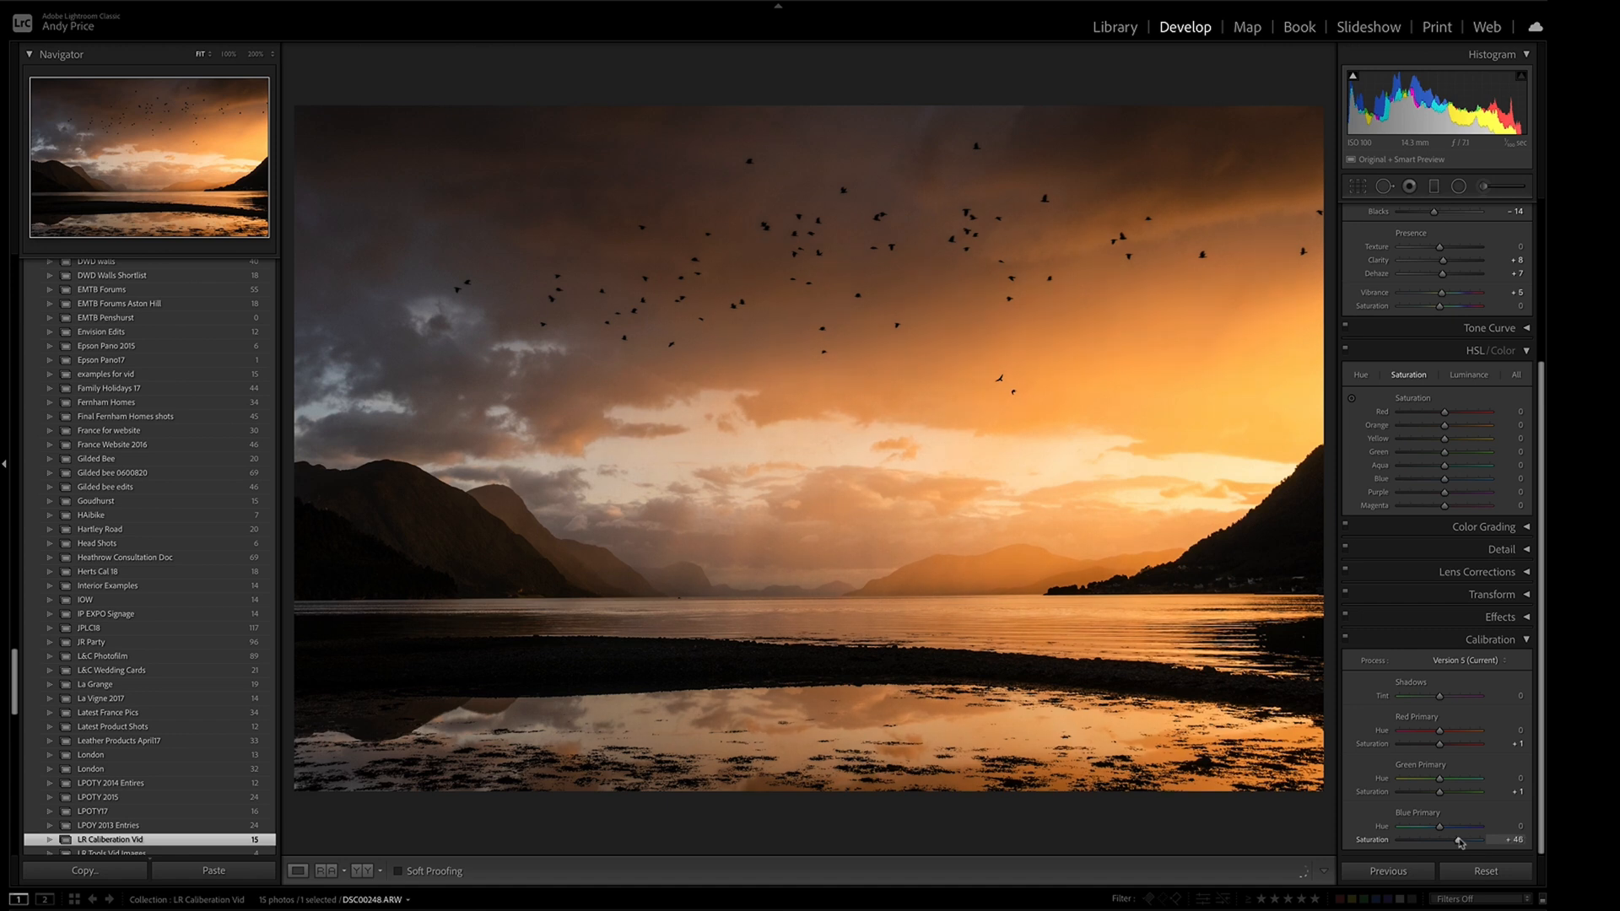
pyautogui.moveTo(1457, 838); pyautogui.dragTo(1488, 838)
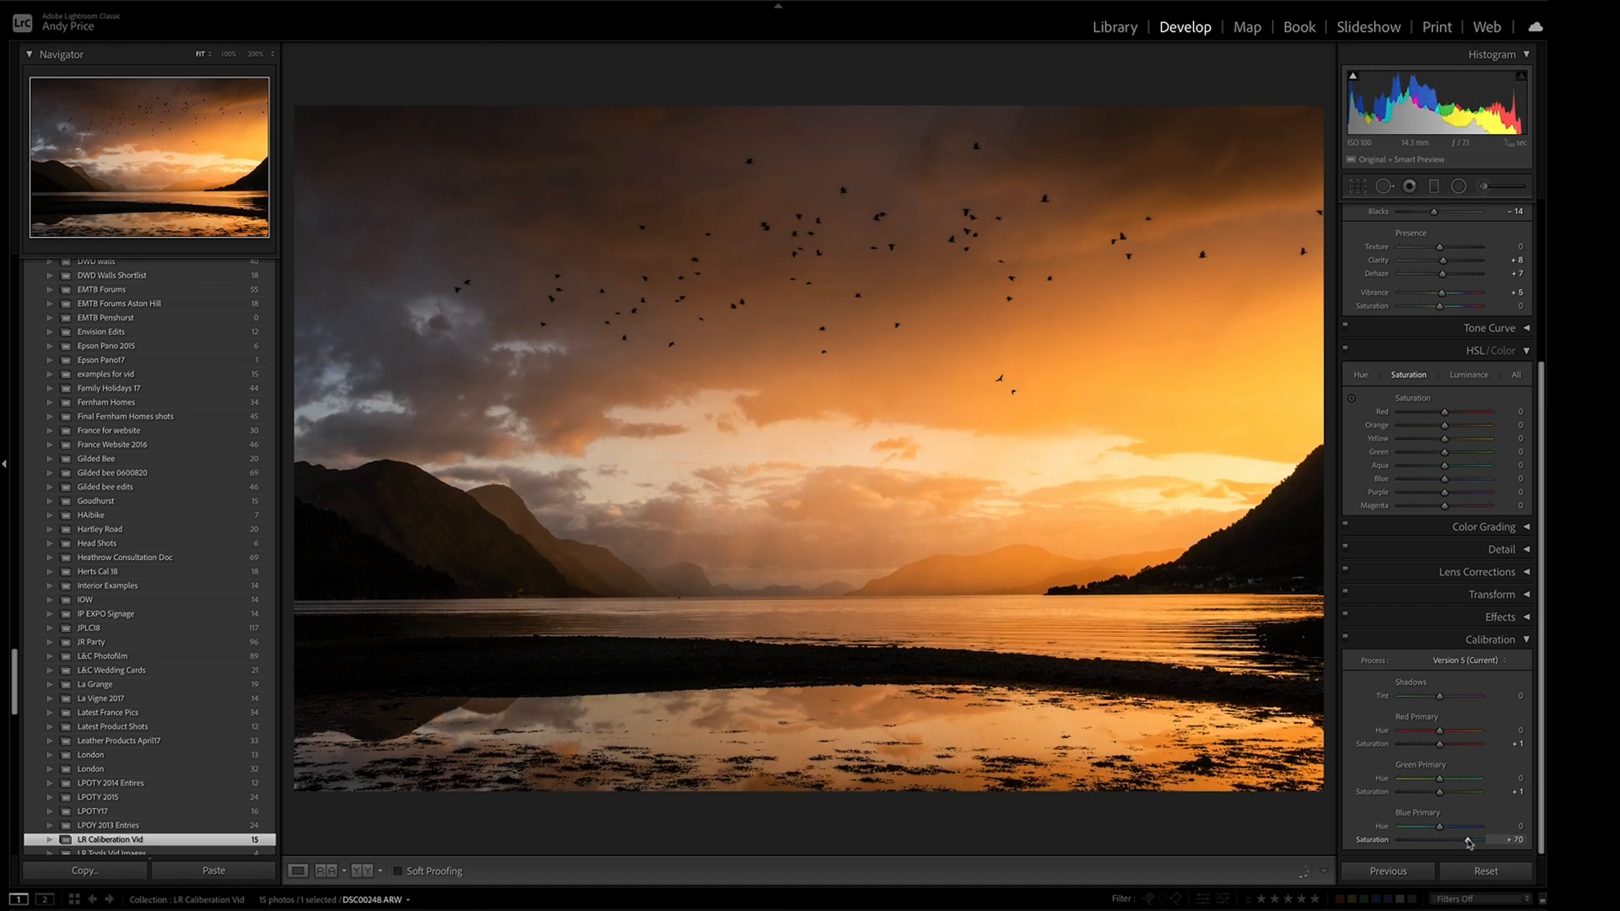
pyautogui.moveTo(1477, 839); pyautogui.dragTo(1462, 839)
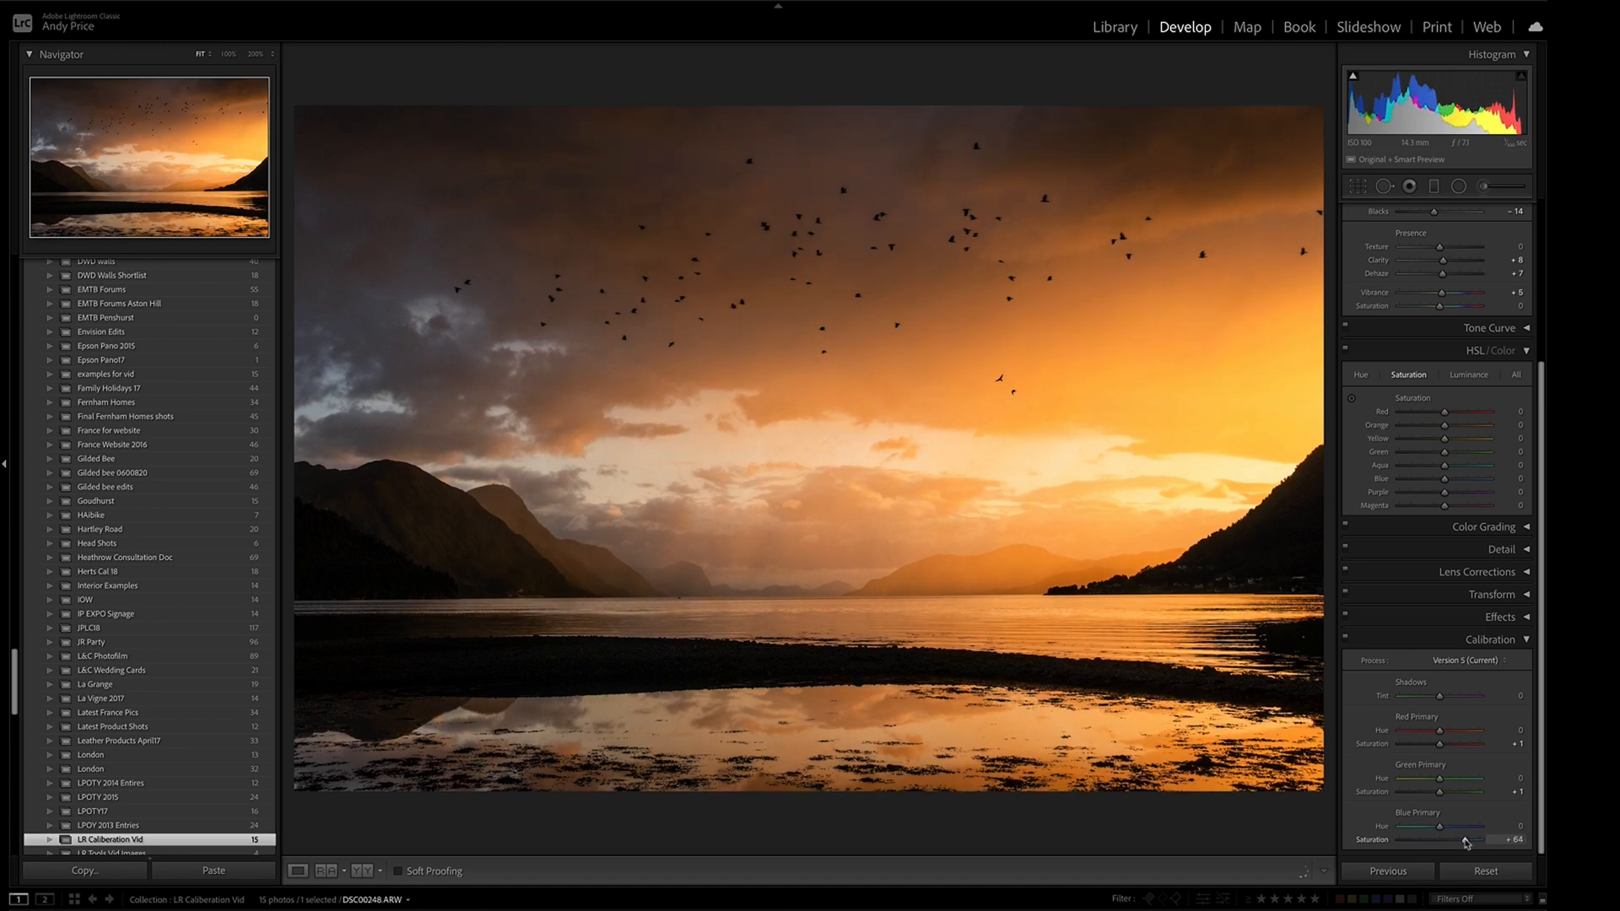
pyautogui.moveTo(1464, 840); pyautogui.dragTo(1457, 841)
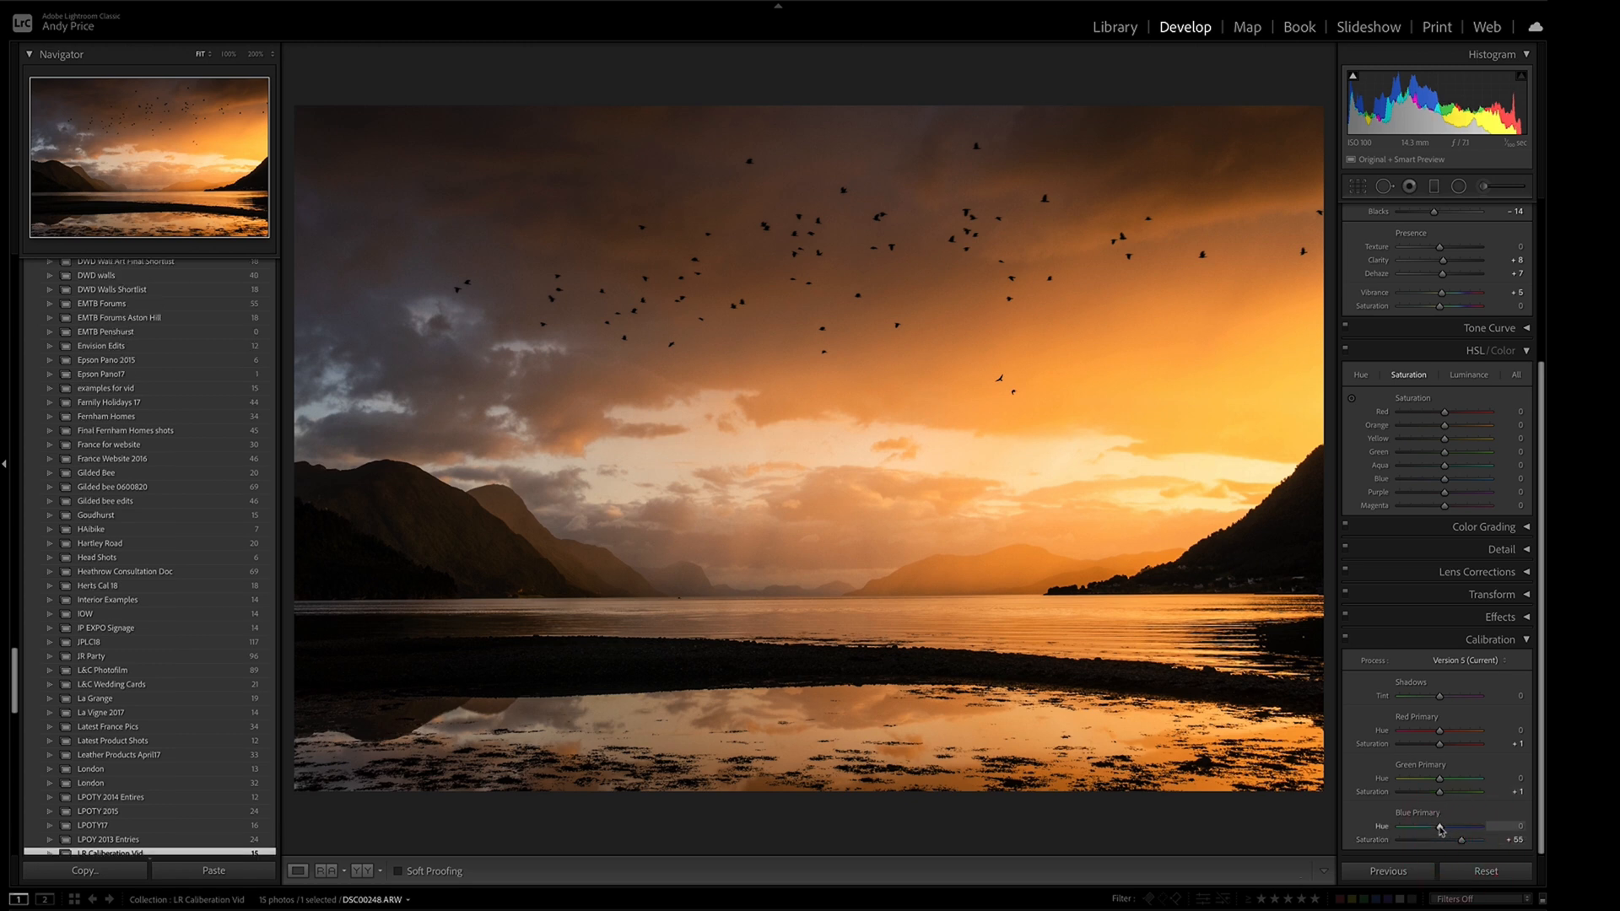
# Sweep Blue Primary hue from yellow-green to red skies, then settle it at -20.
pyautogui.moveTo(1457, 825); pyautogui.dragTo(1440, 825)
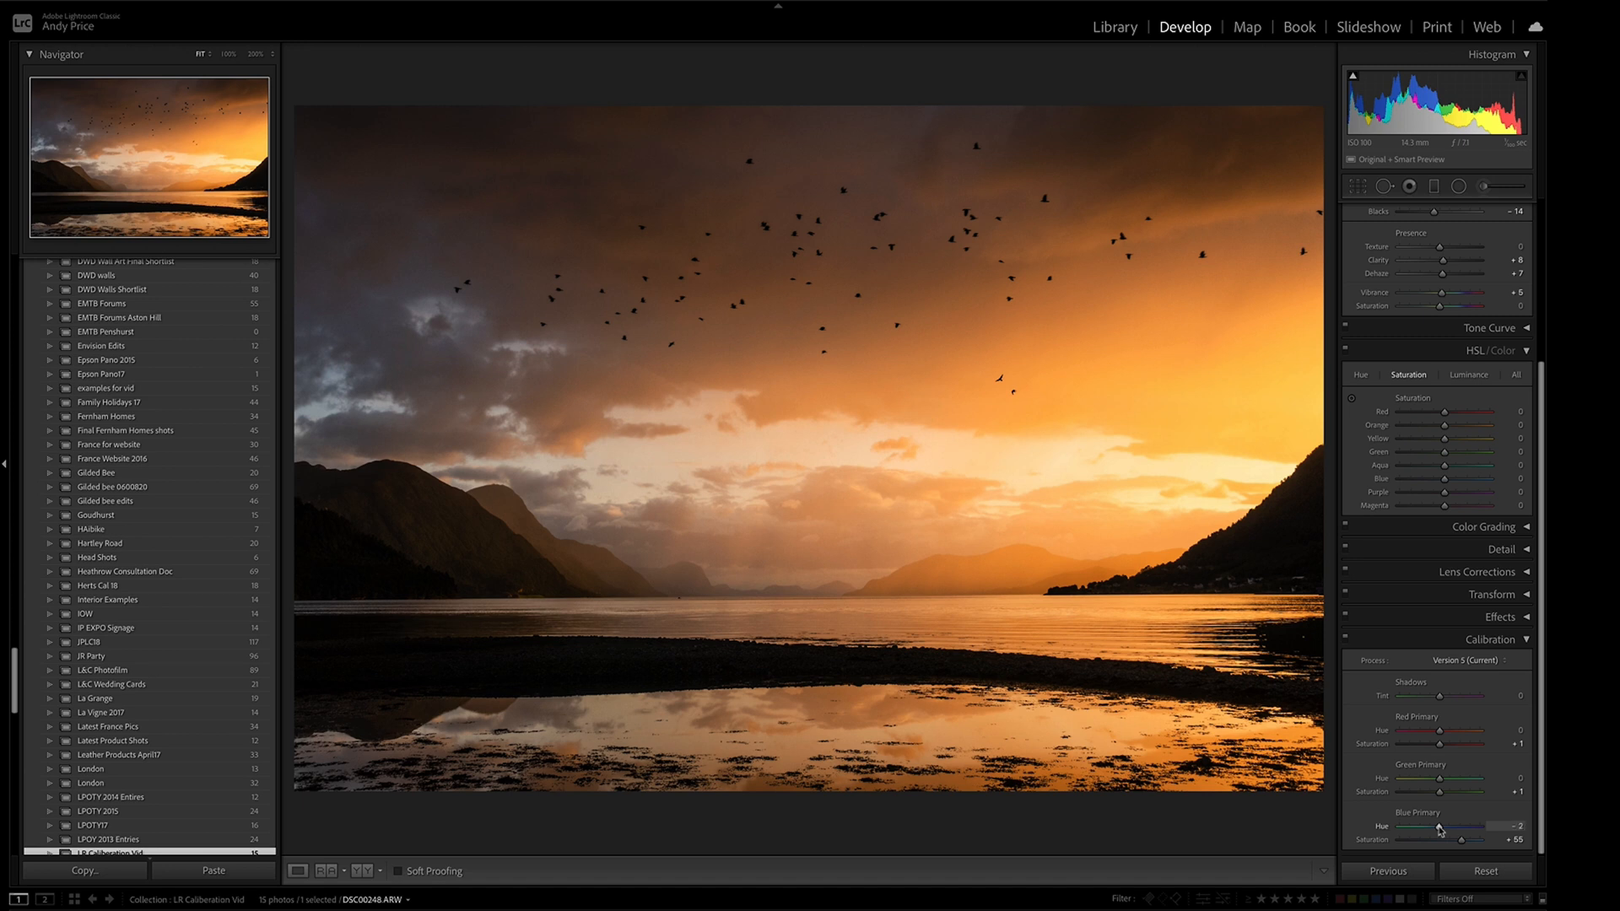
pyautogui.moveTo(1454, 827); pyautogui.dragTo(1509, 827)
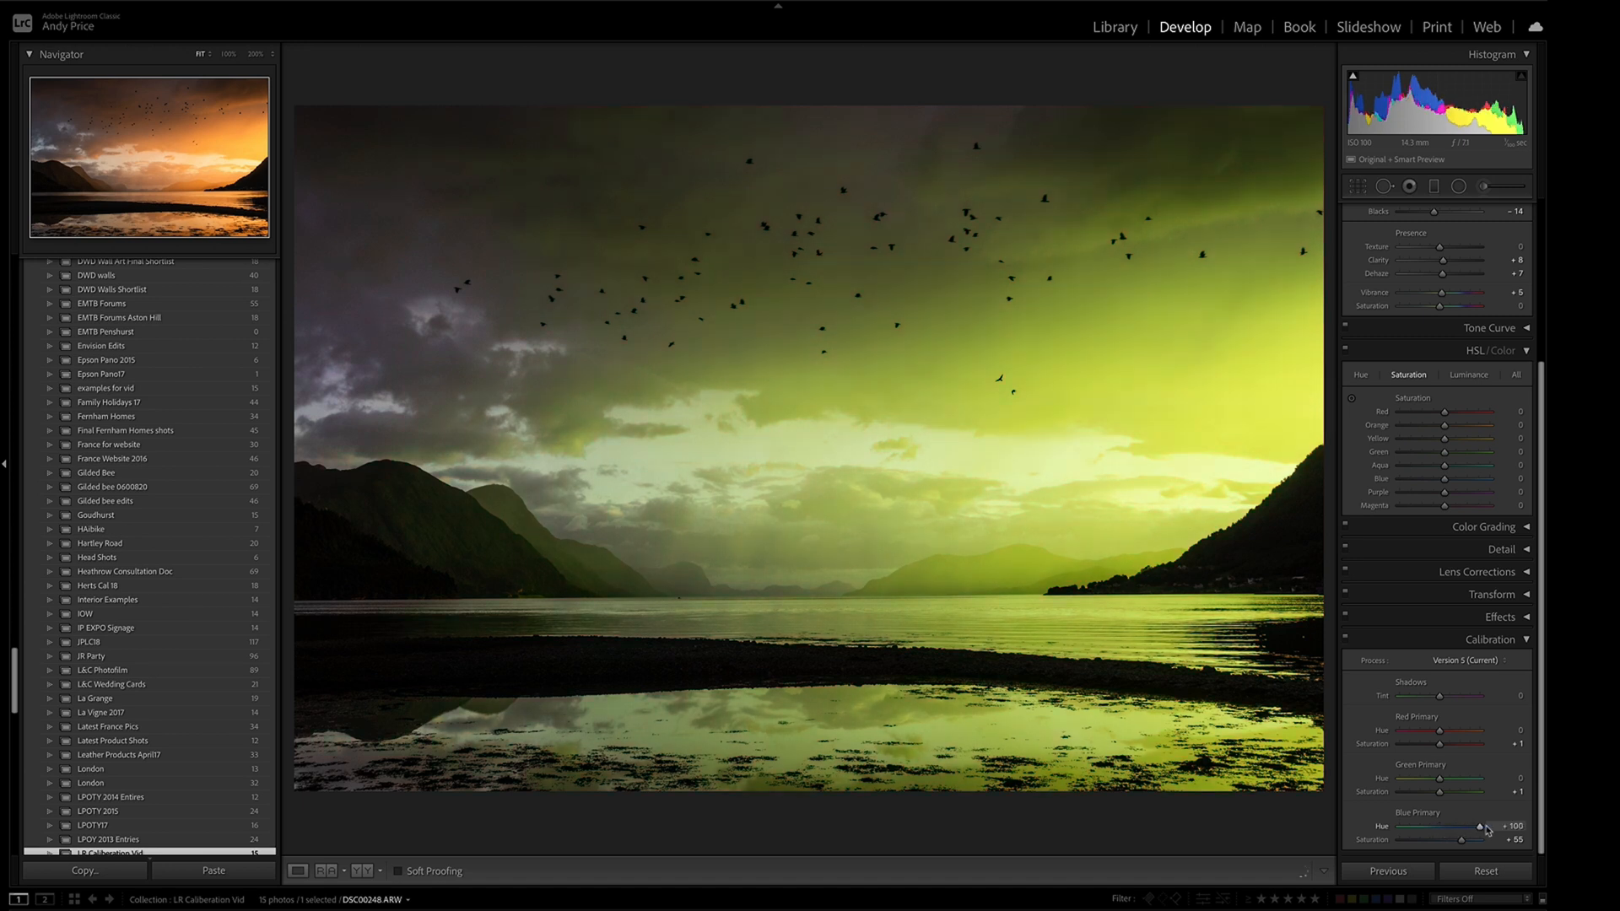
pyautogui.moveTo(1479, 825); pyautogui.dragTo(1416, 825)
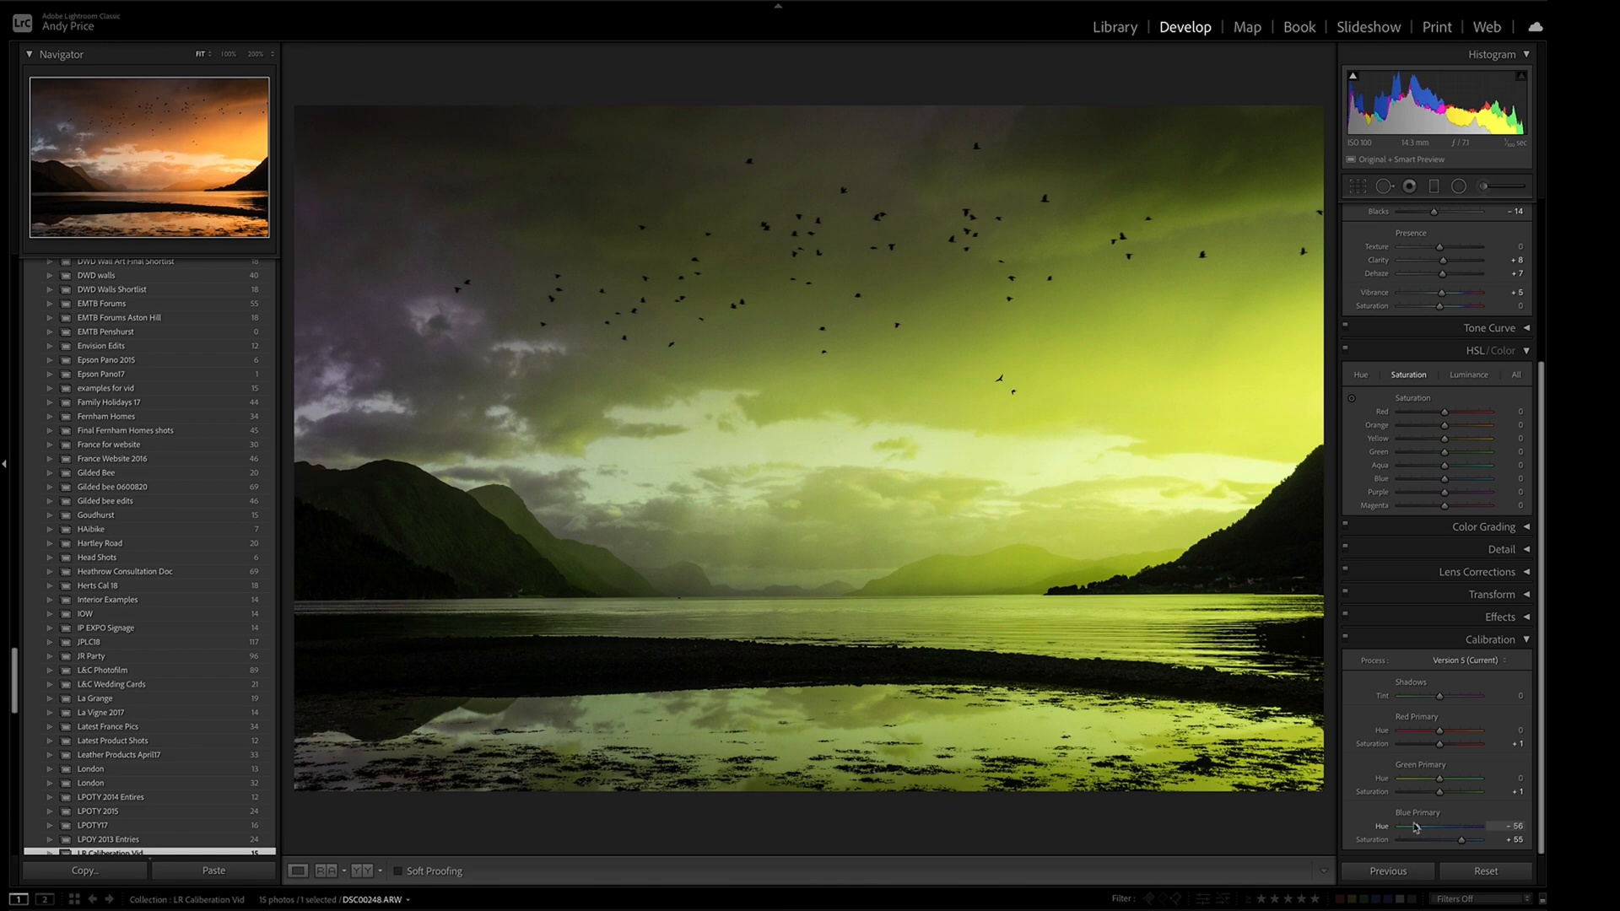
pyautogui.moveTo(1436, 826); pyautogui.dragTo(1405, 827)
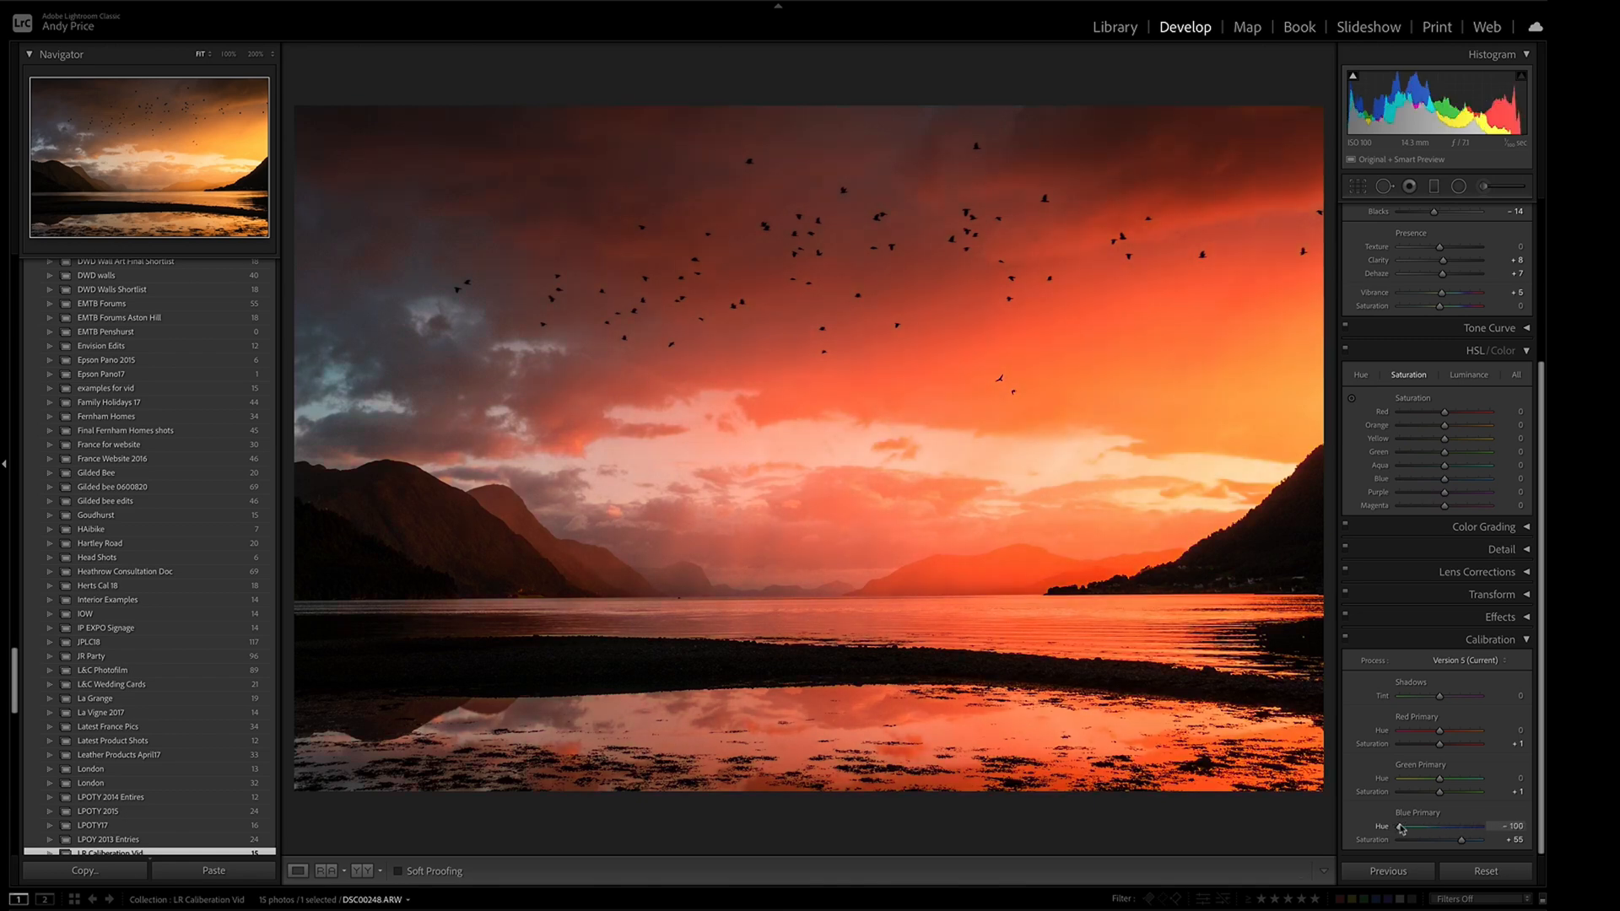
pyautogui.moveTo(1402, 827); pyautogui.dragTo(1441, 827)
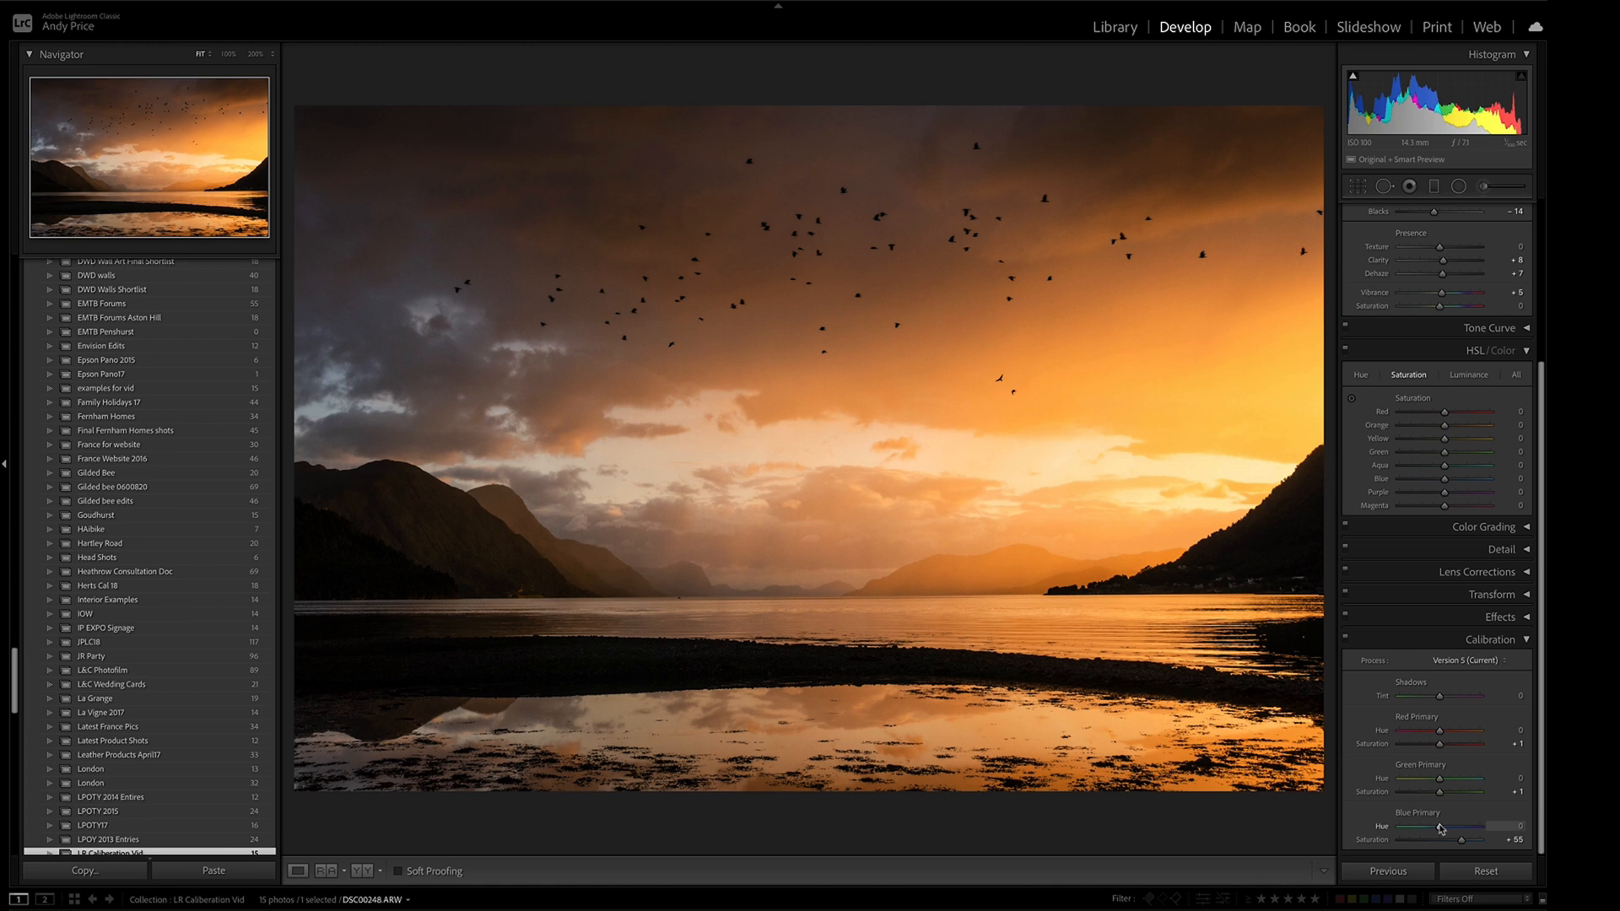
pyautogui.moveTo(1457, 825); pyautogui.dragTo(1433, 825)
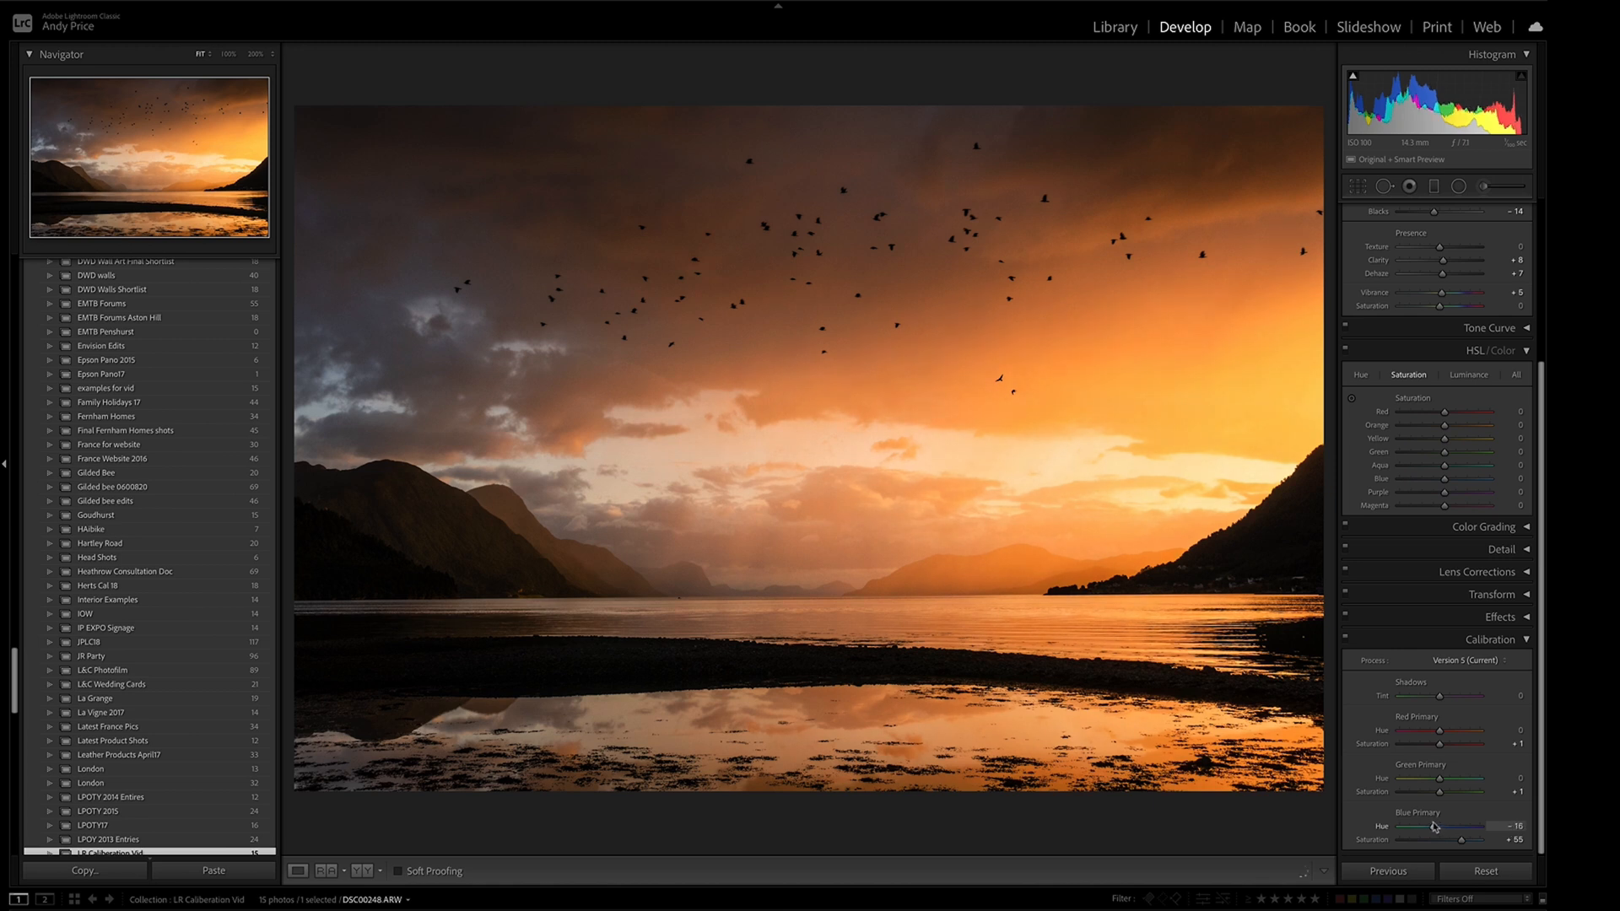
pyautogui.moveTo(1436, 825); pyautogui.dragTo(1425, 825)
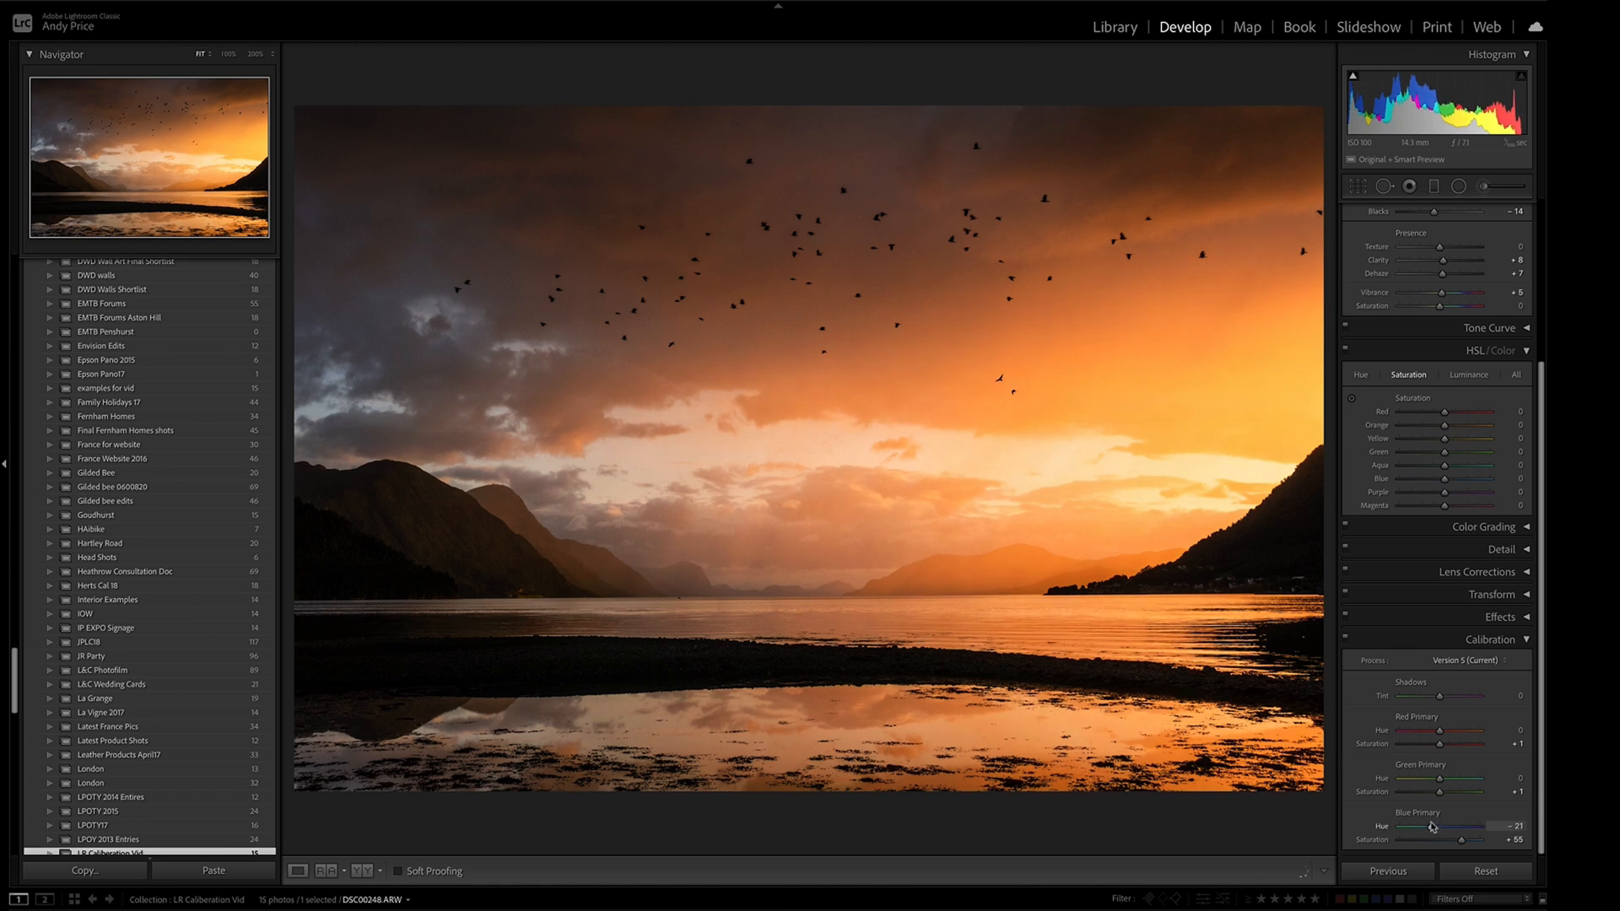
pyautogui.moveTo(1428, 827); pyautogui.dragTo(1432, 827)
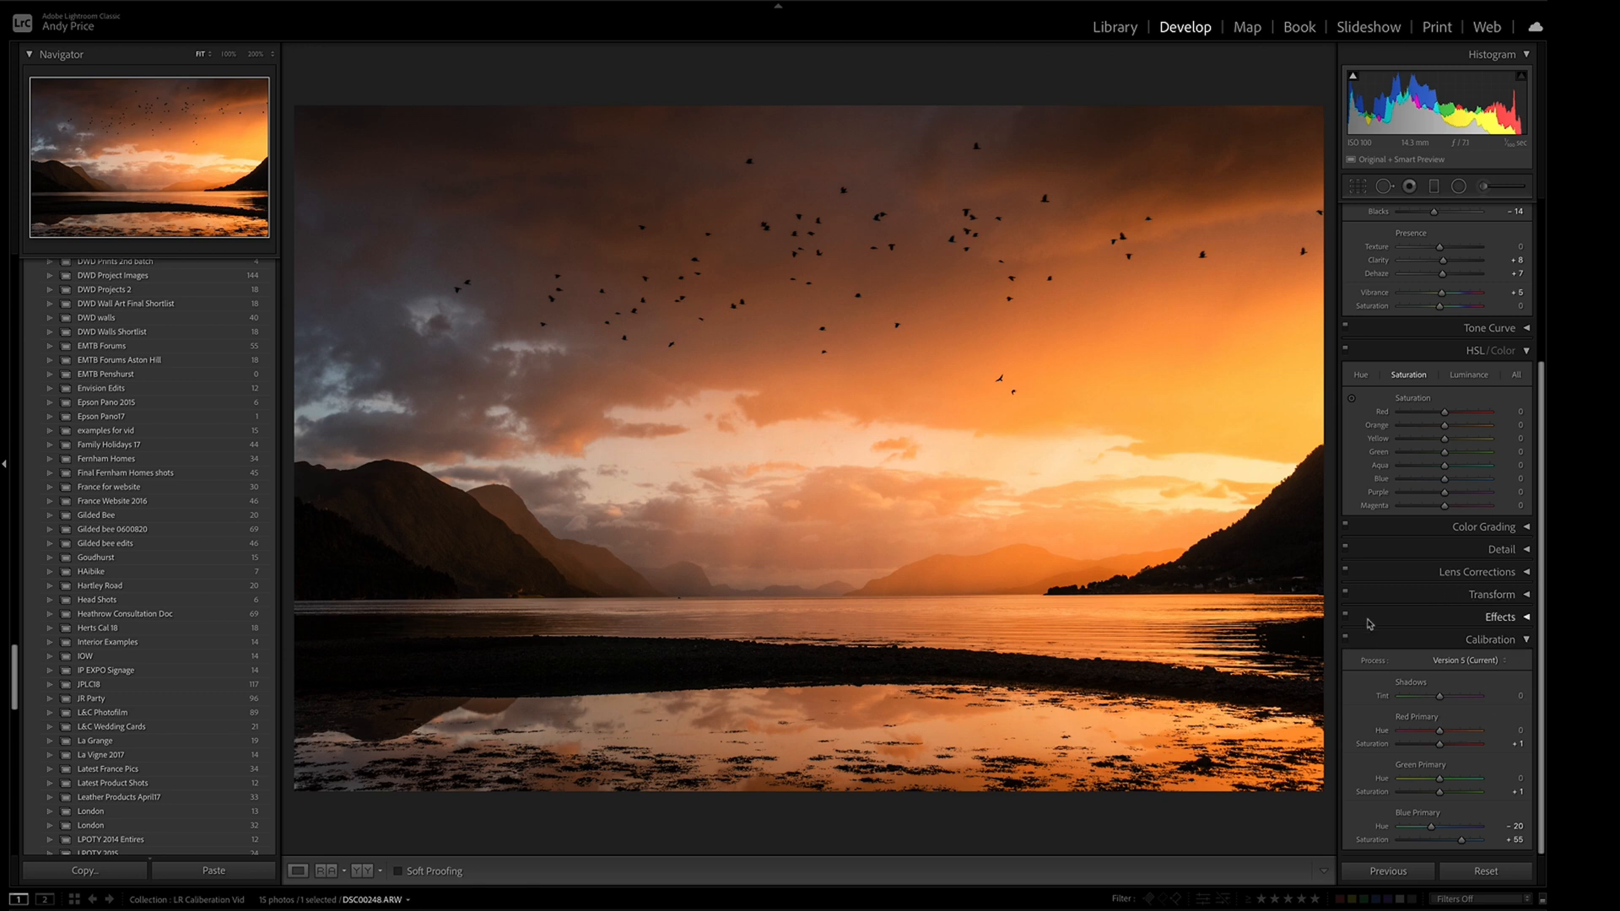
pyautogui.moveTo(1418, 633)
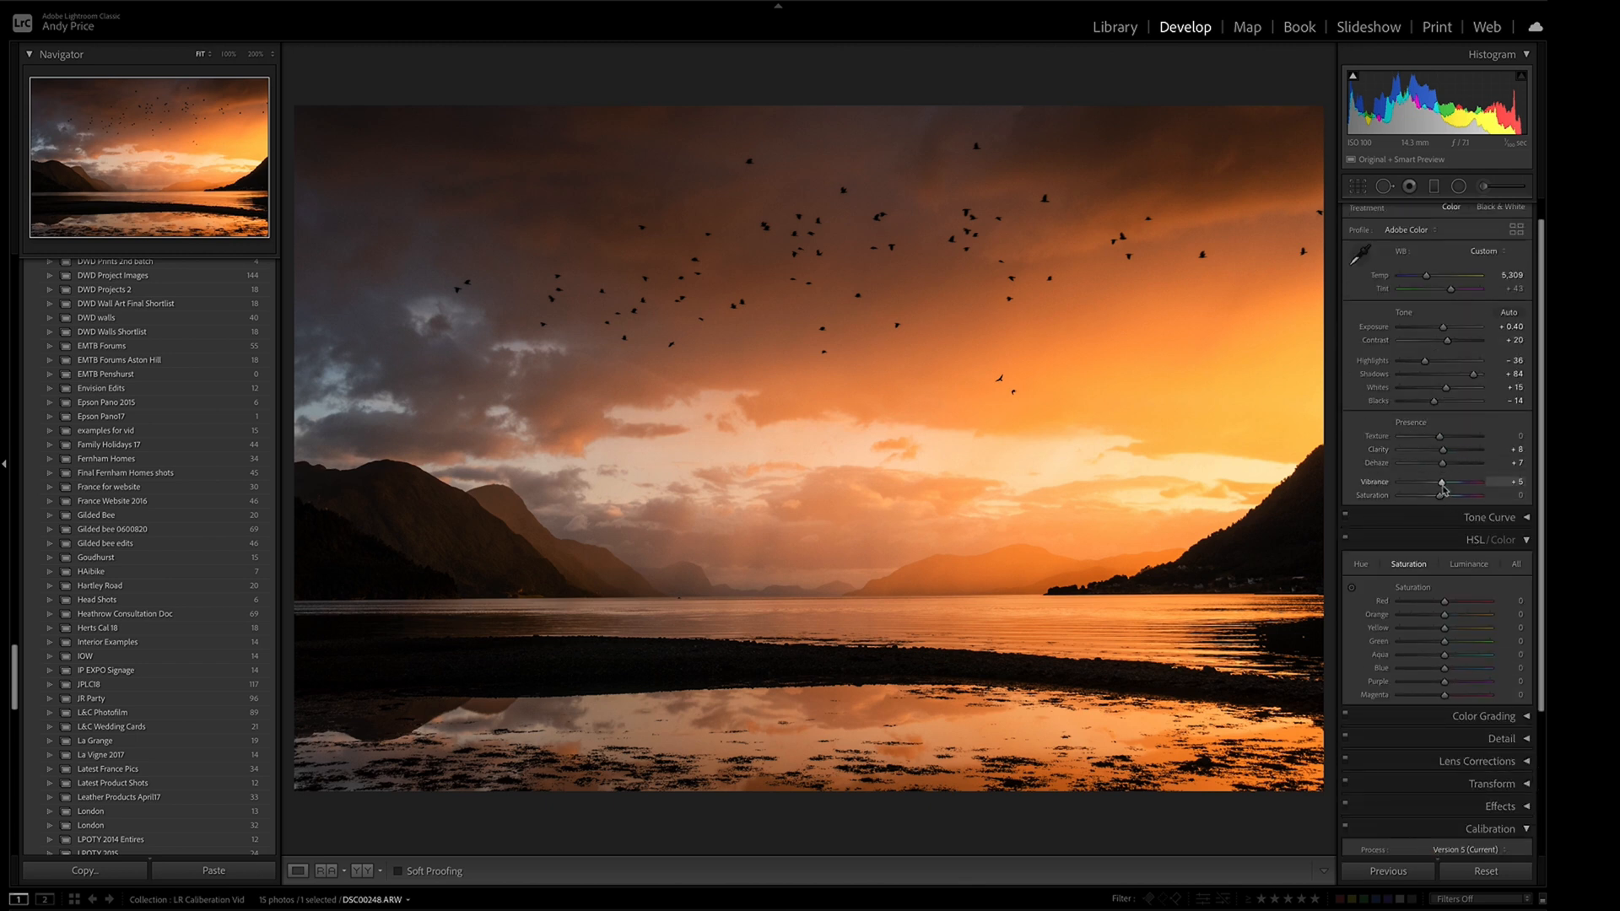
pyautogui.moveTo(1446, 482); pyautogui.dragTo(1439, 482)
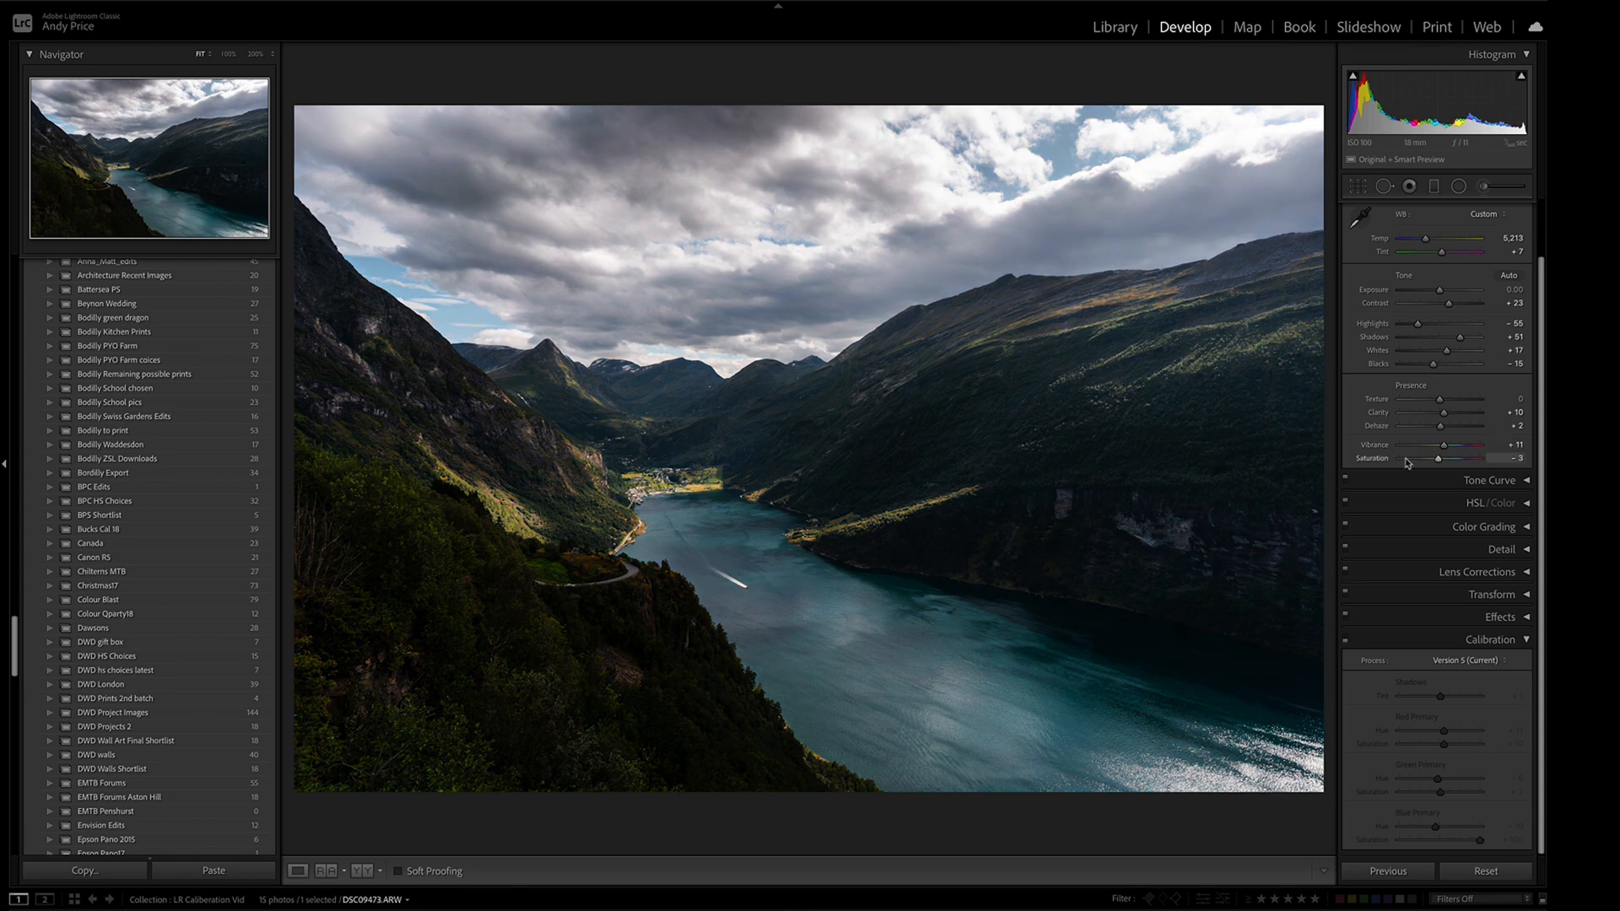
pyautogui.moveTo(1440, 394)
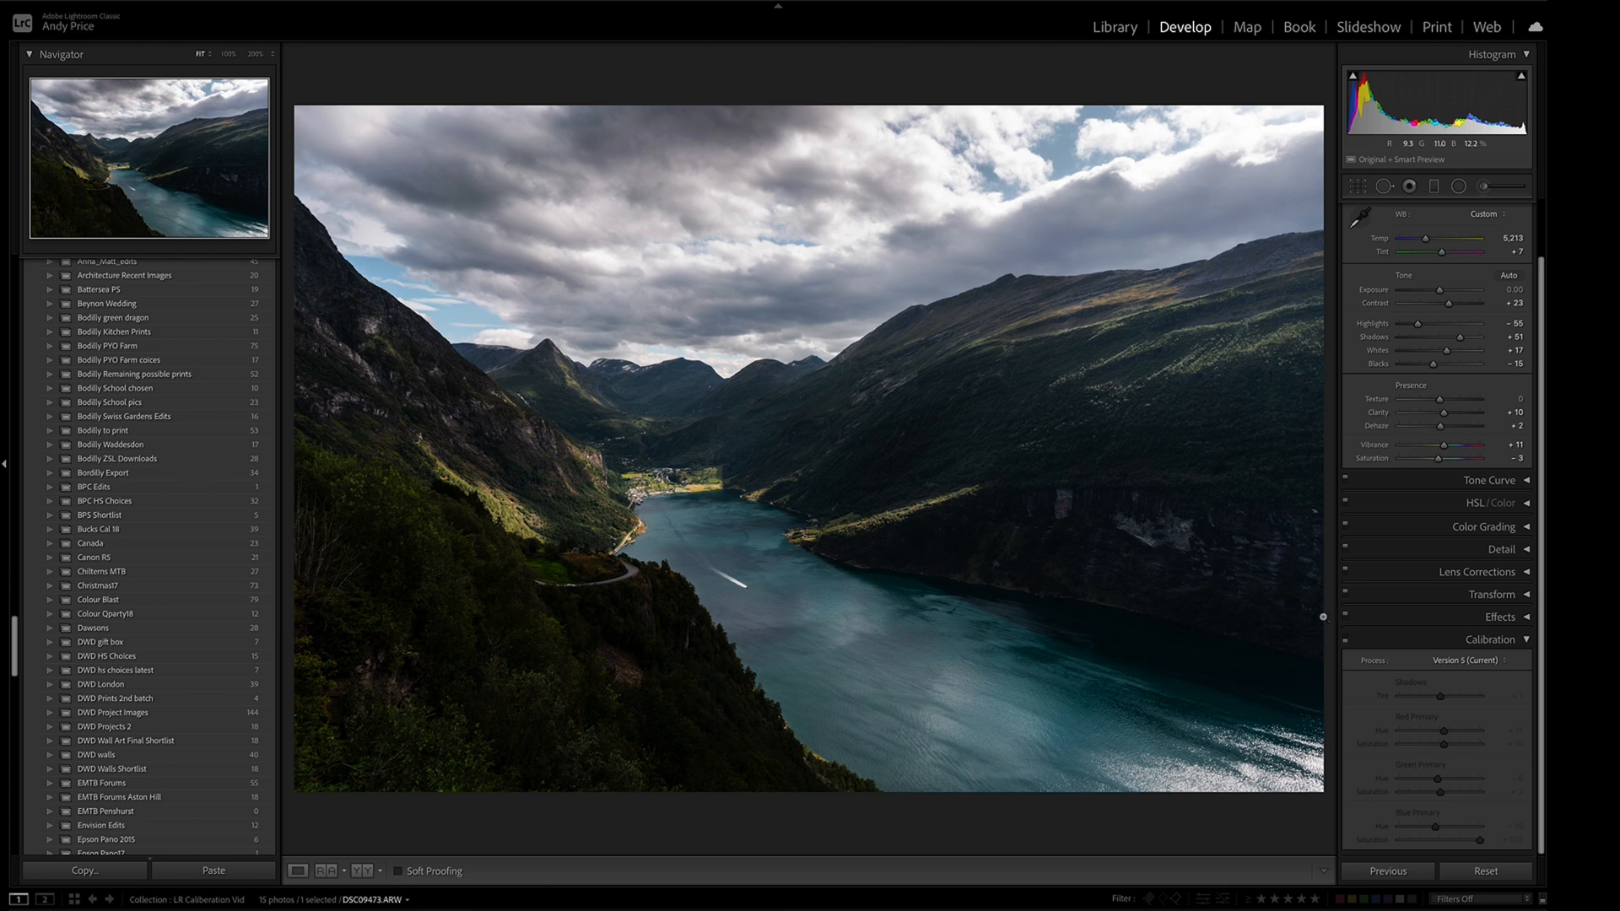
pyautogui.moveTo(1345, 640)
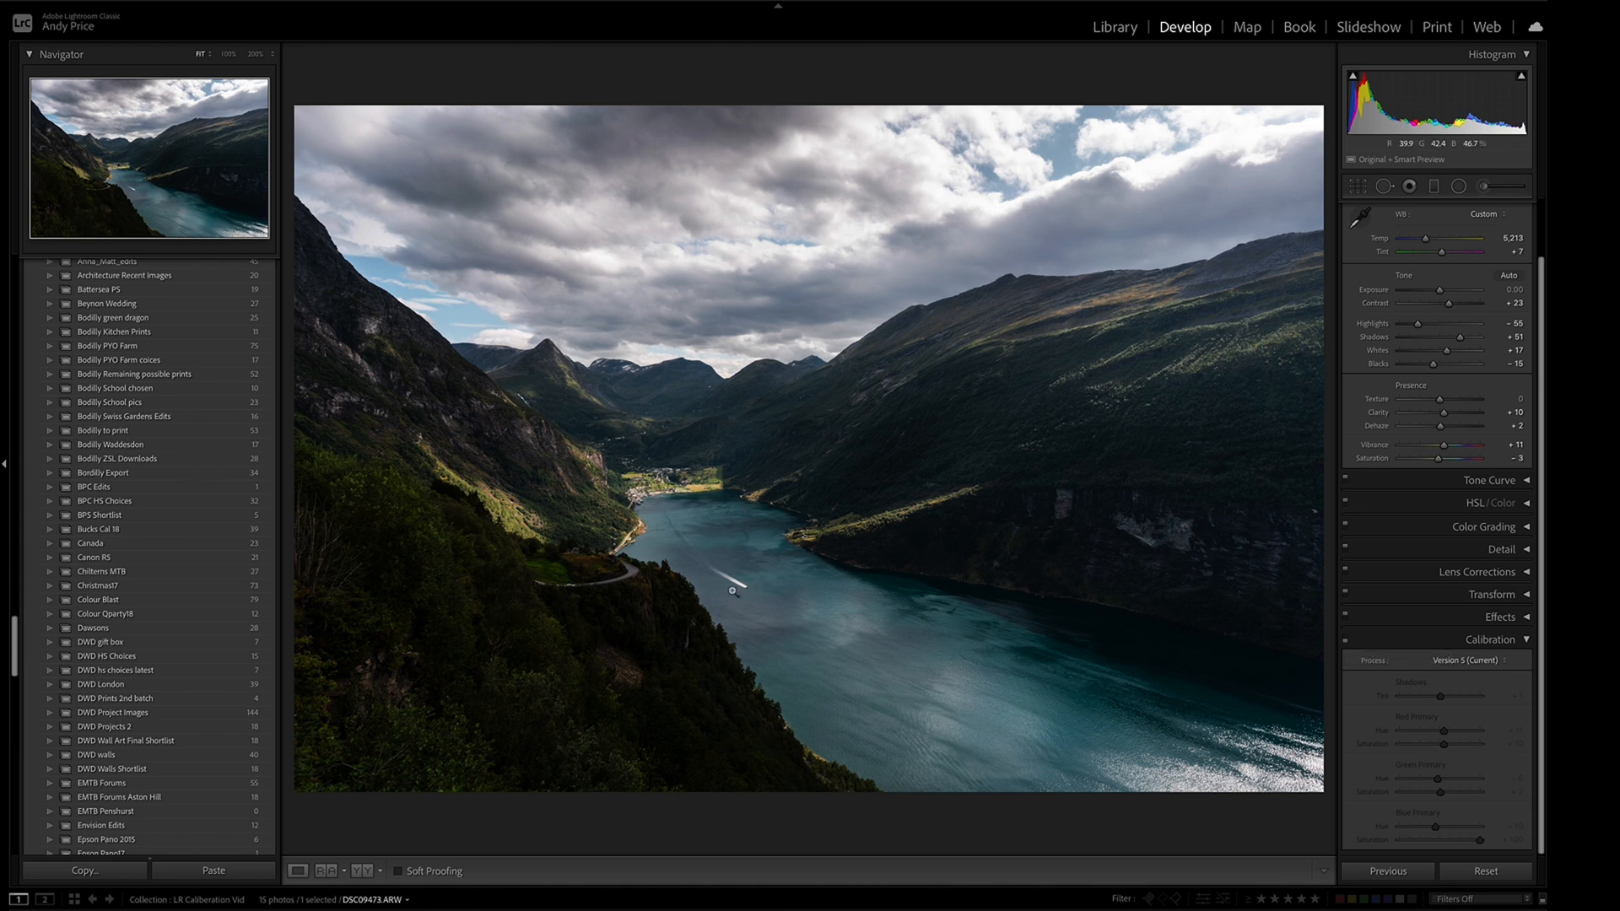
pyautogui.moveTo(506, 521)
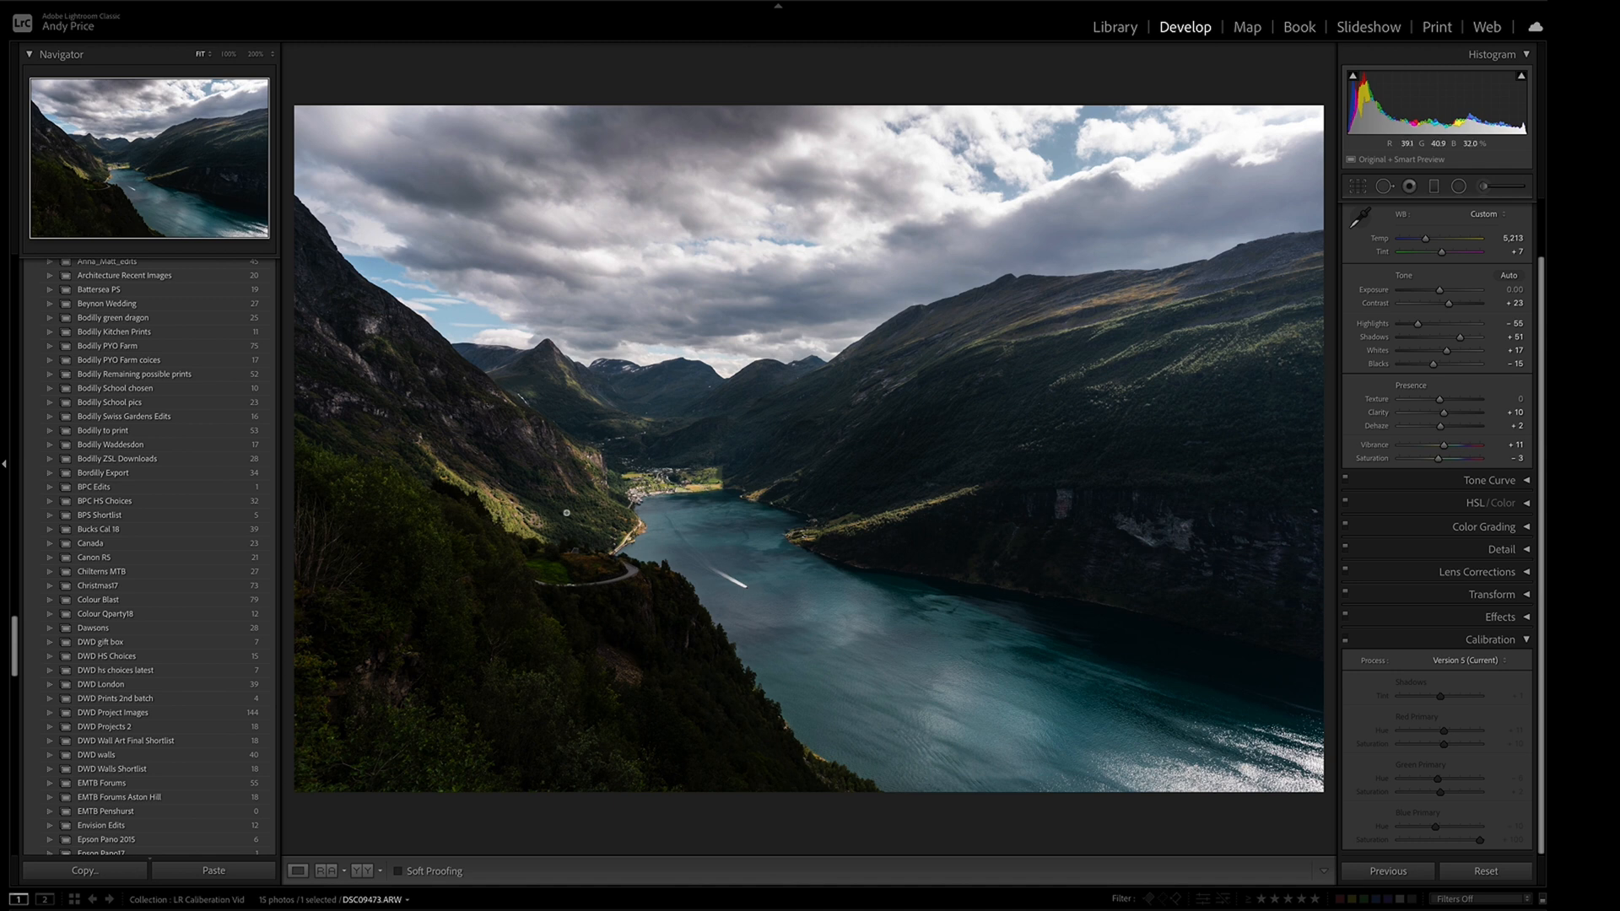
pyautogui.moveTo(767, 502)
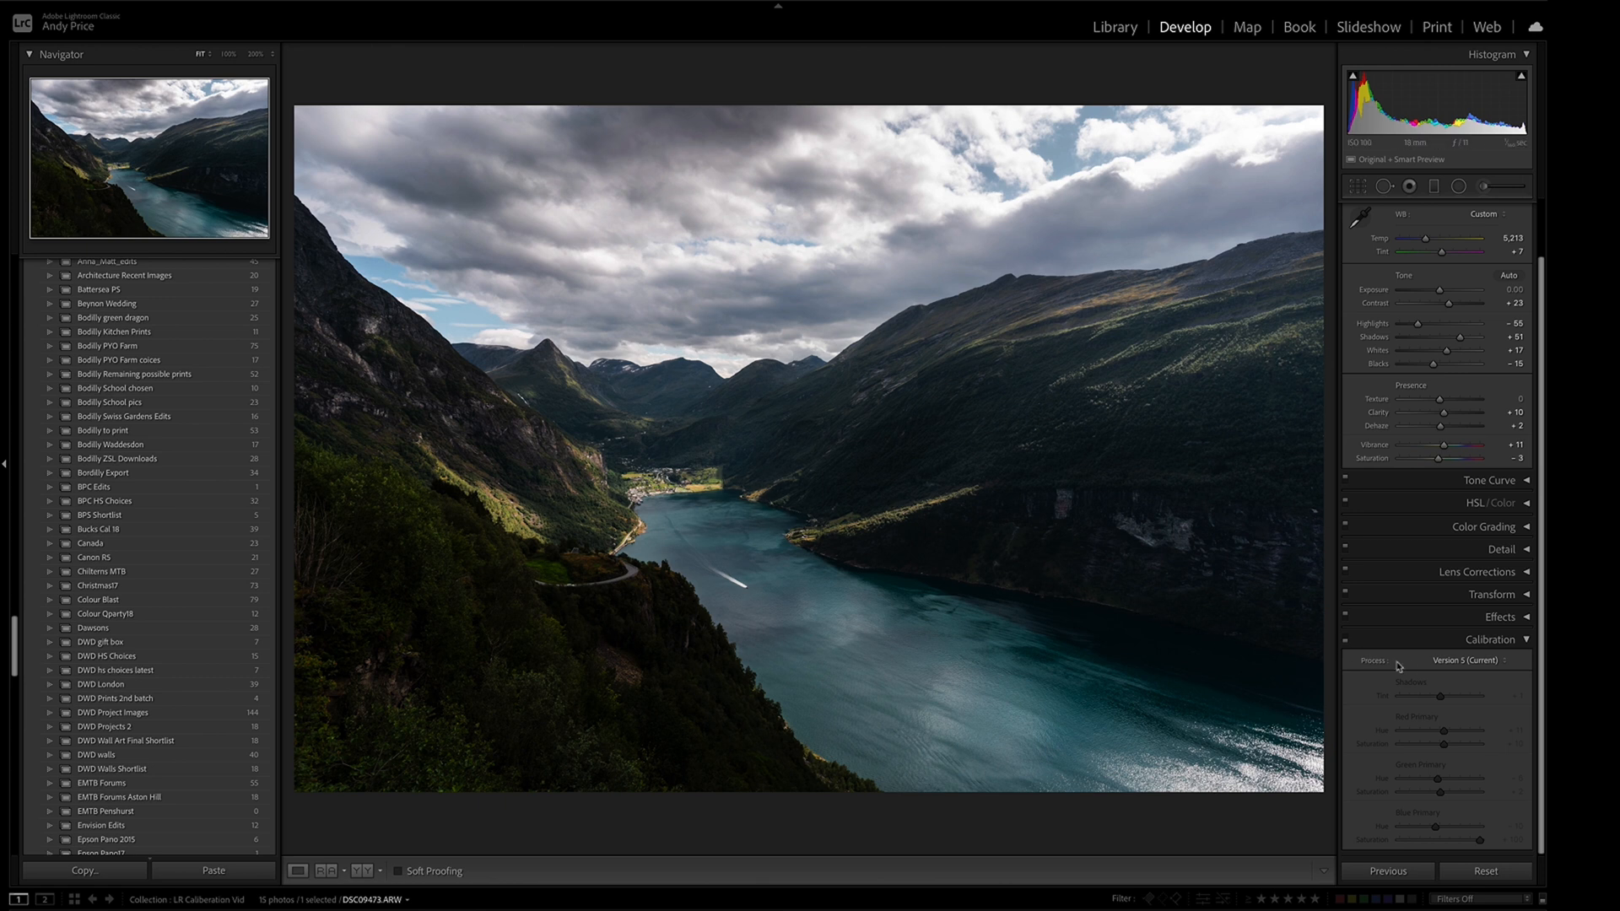
# Re-enable Calibration and test muting Blue Primary saturation before returning it near +100.
pyautogui.click(1345, 636)
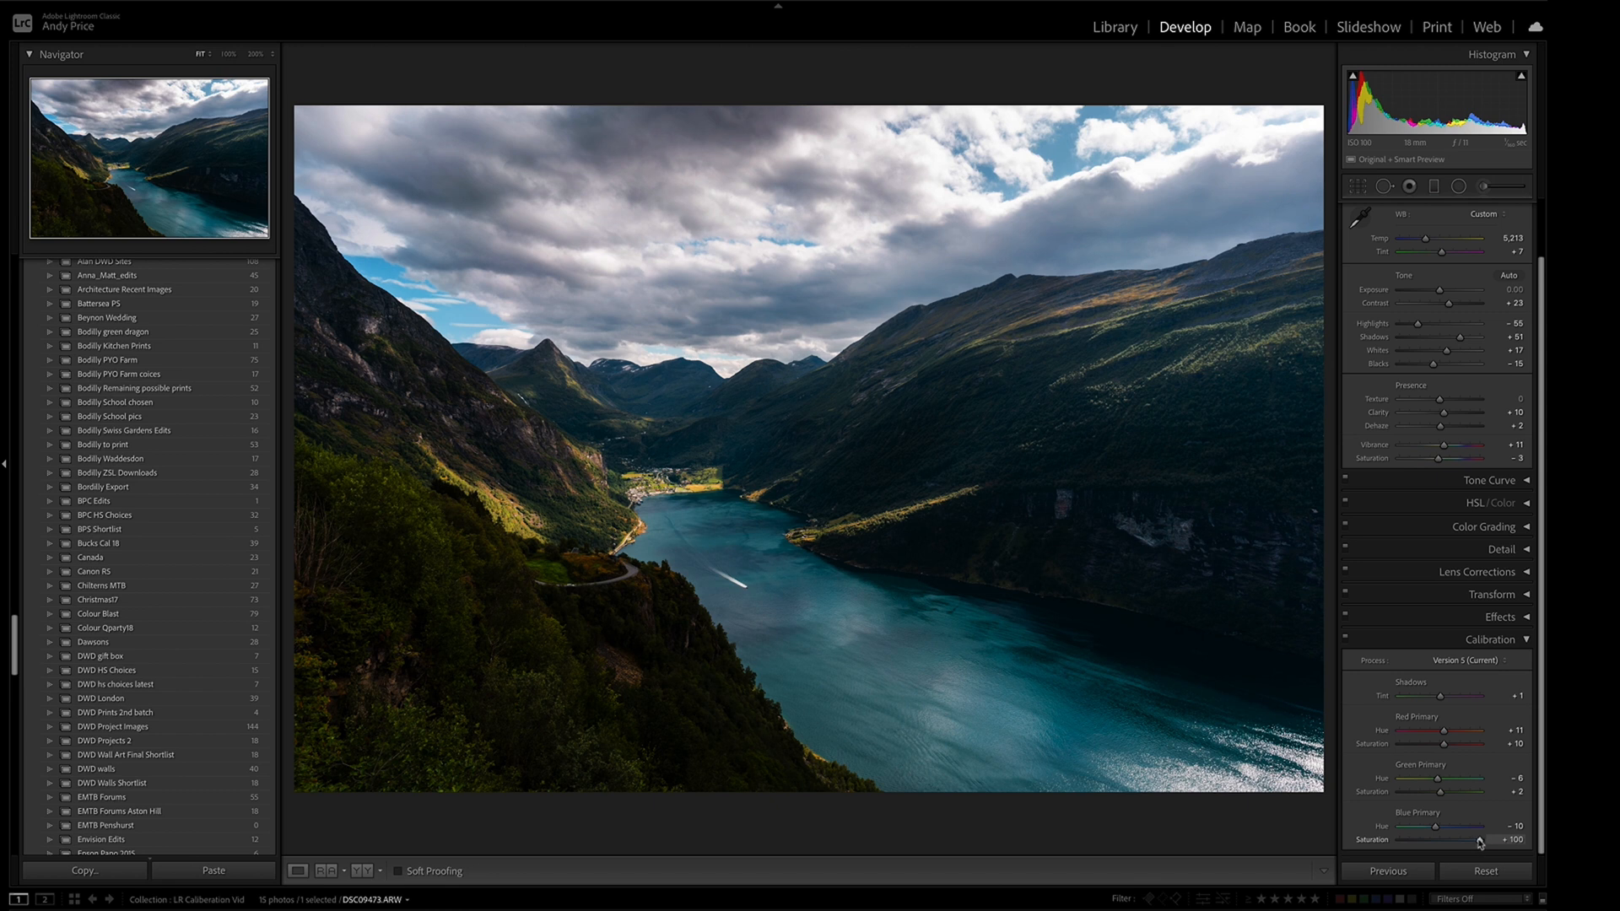
pyautogui.moveTo(1479, 839); pyautogui.dragTo(1472, 838)
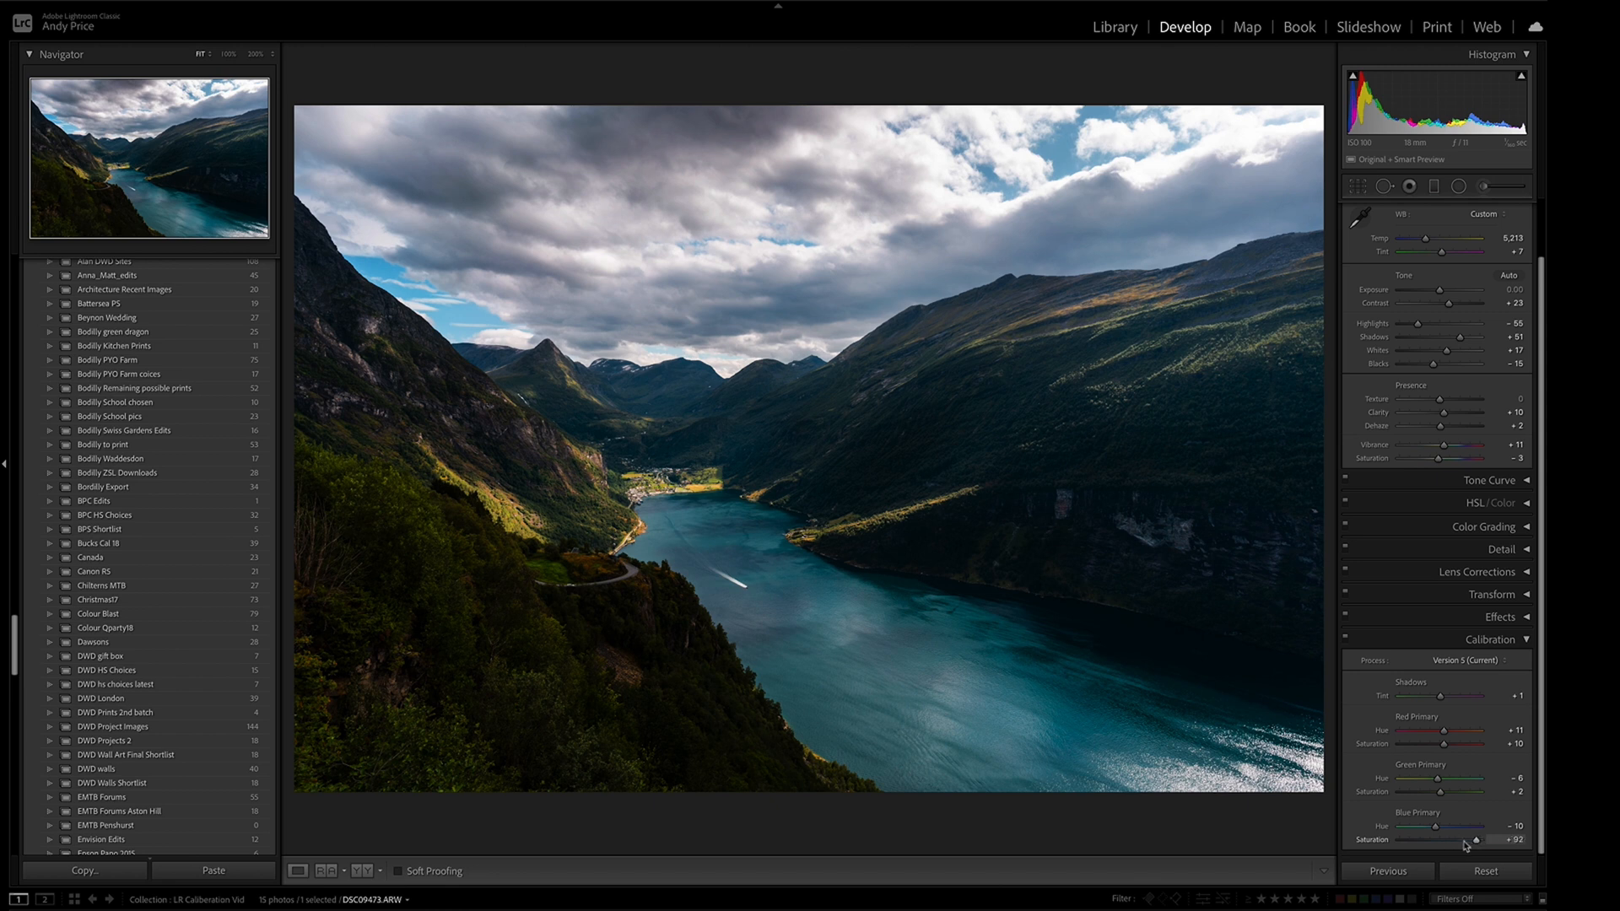
pyautogui.moveTo(1477, 841); pyautogui.dragTo(1449, 841)
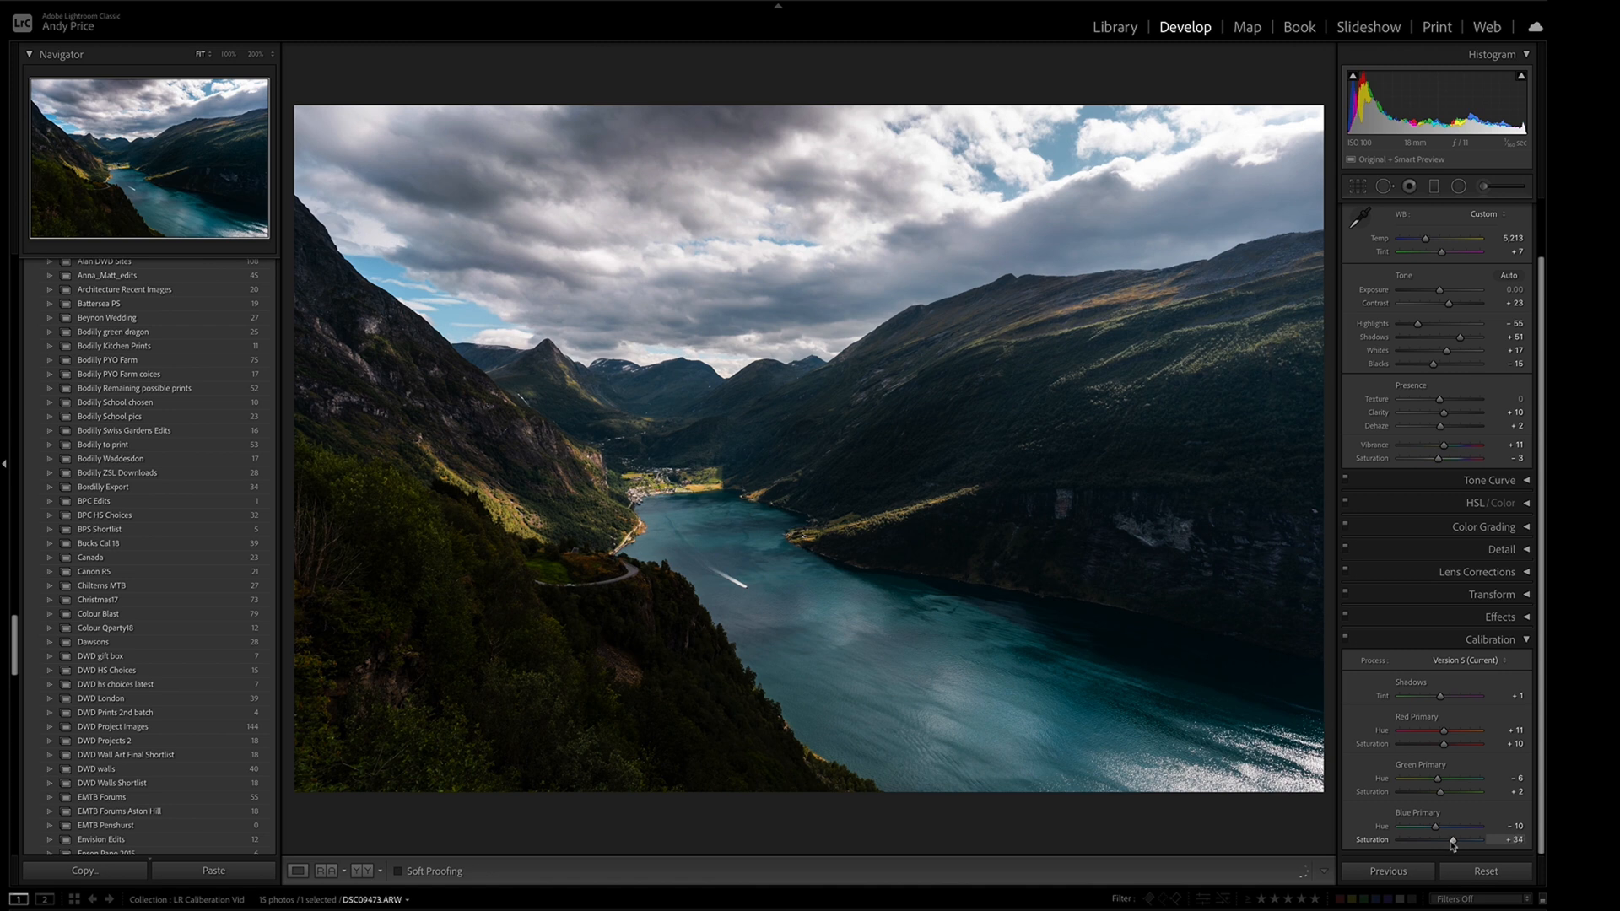
pyautogui.moveTo(1449, 843); pyautogui.dragTo(1464, 844)
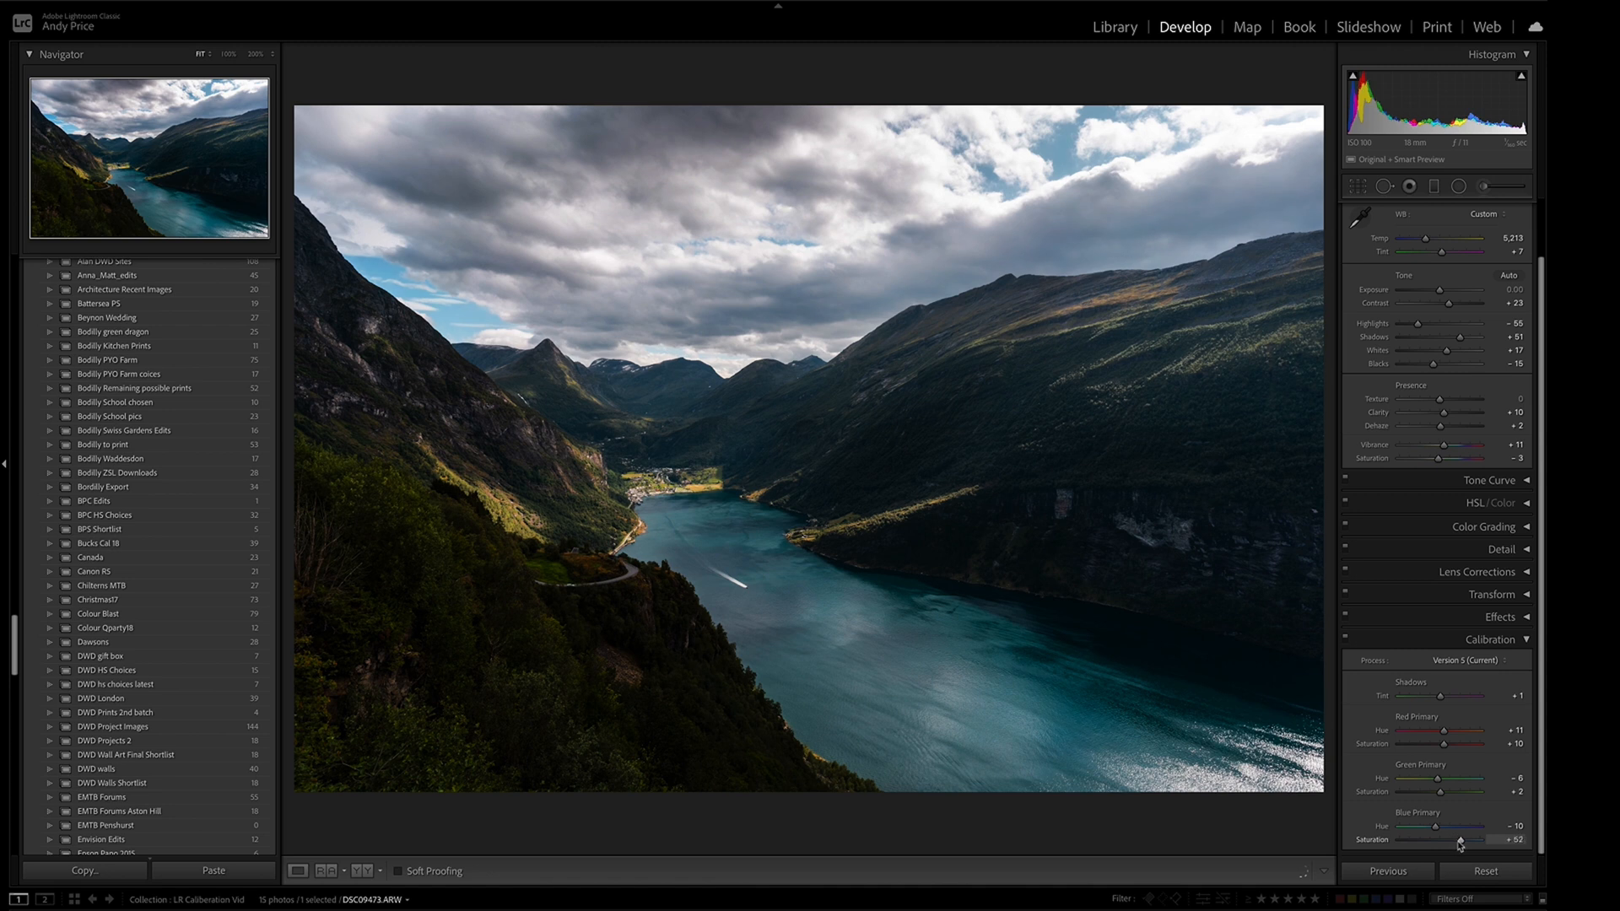
pyautogui.moveTo(1459, 841); pyautogui.dragTo(1470, 841)
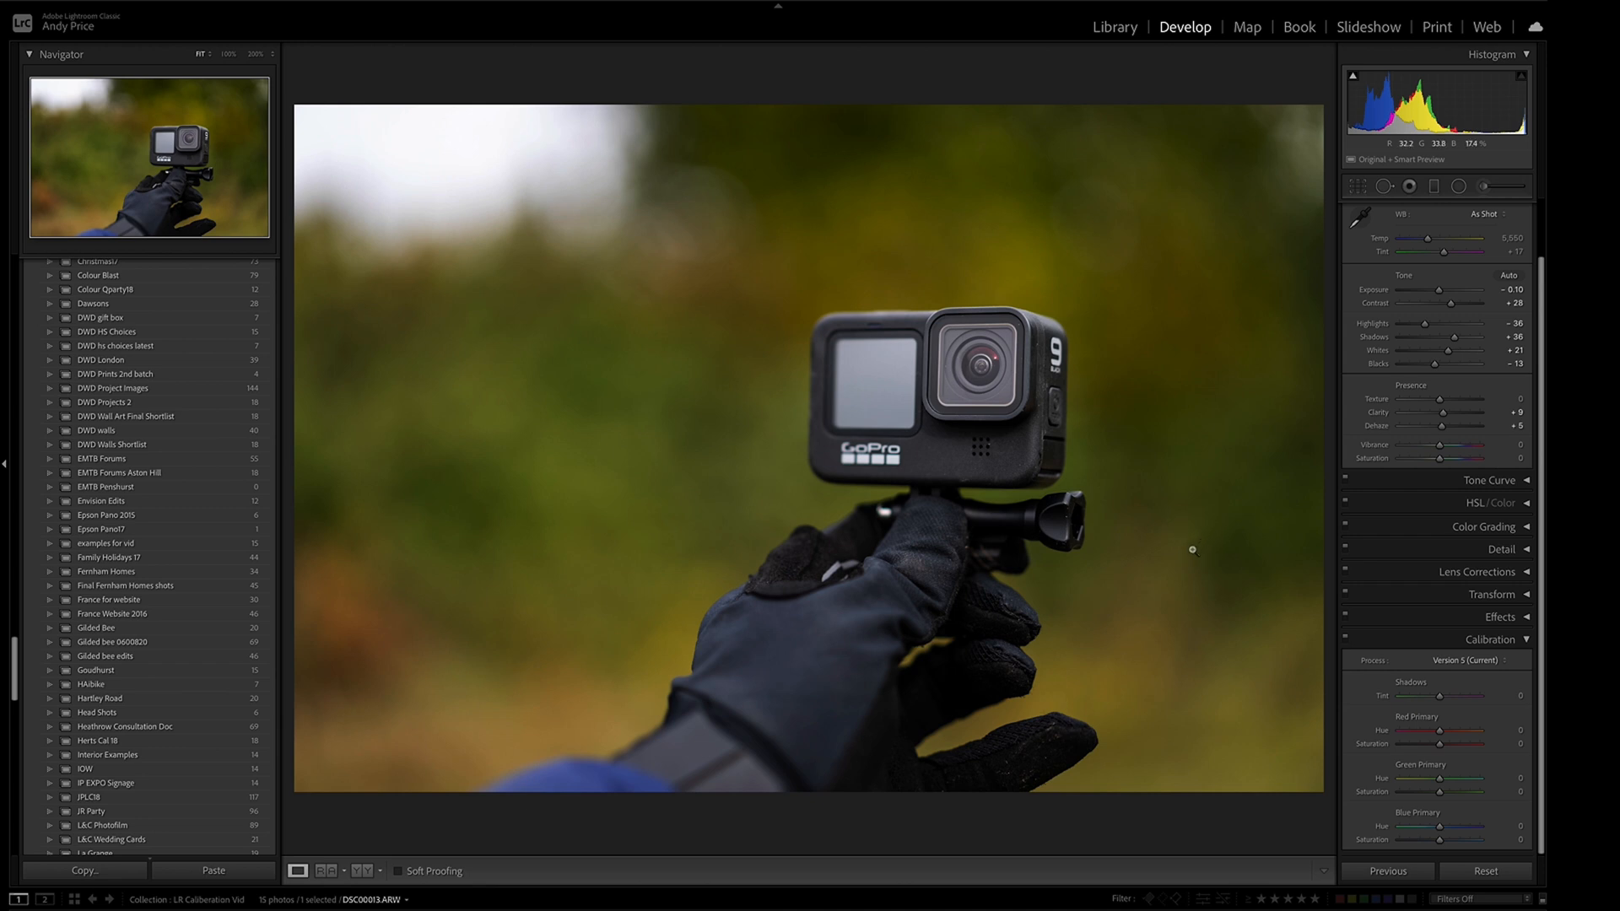
pyautogui.moveTo(1212, 556)
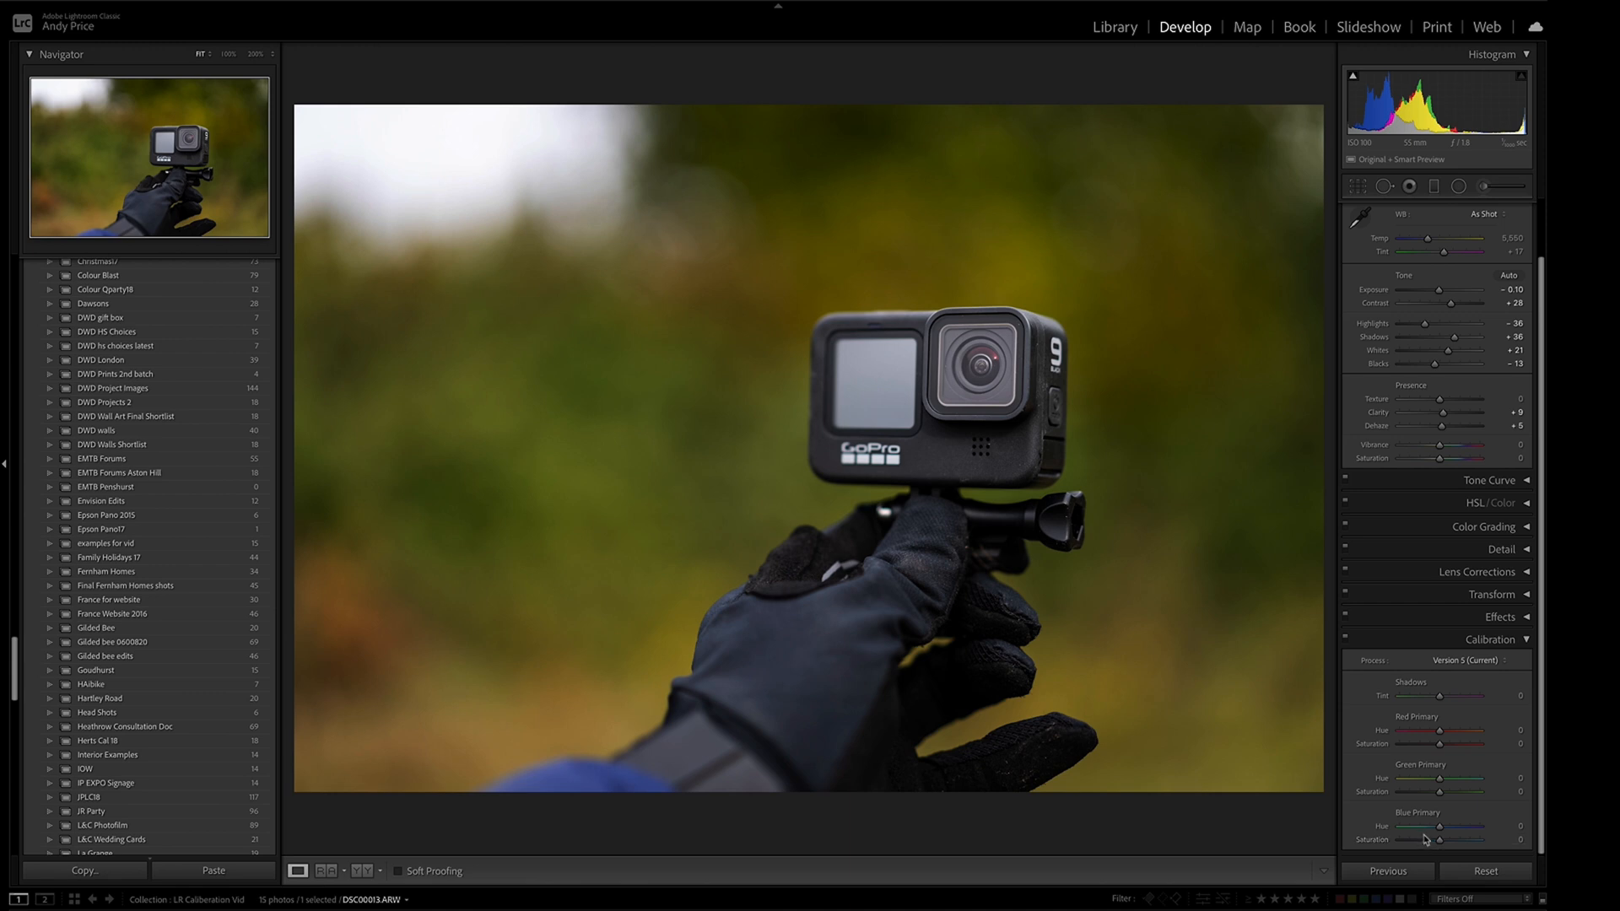
pyautogui.moveTo(1137, 604)
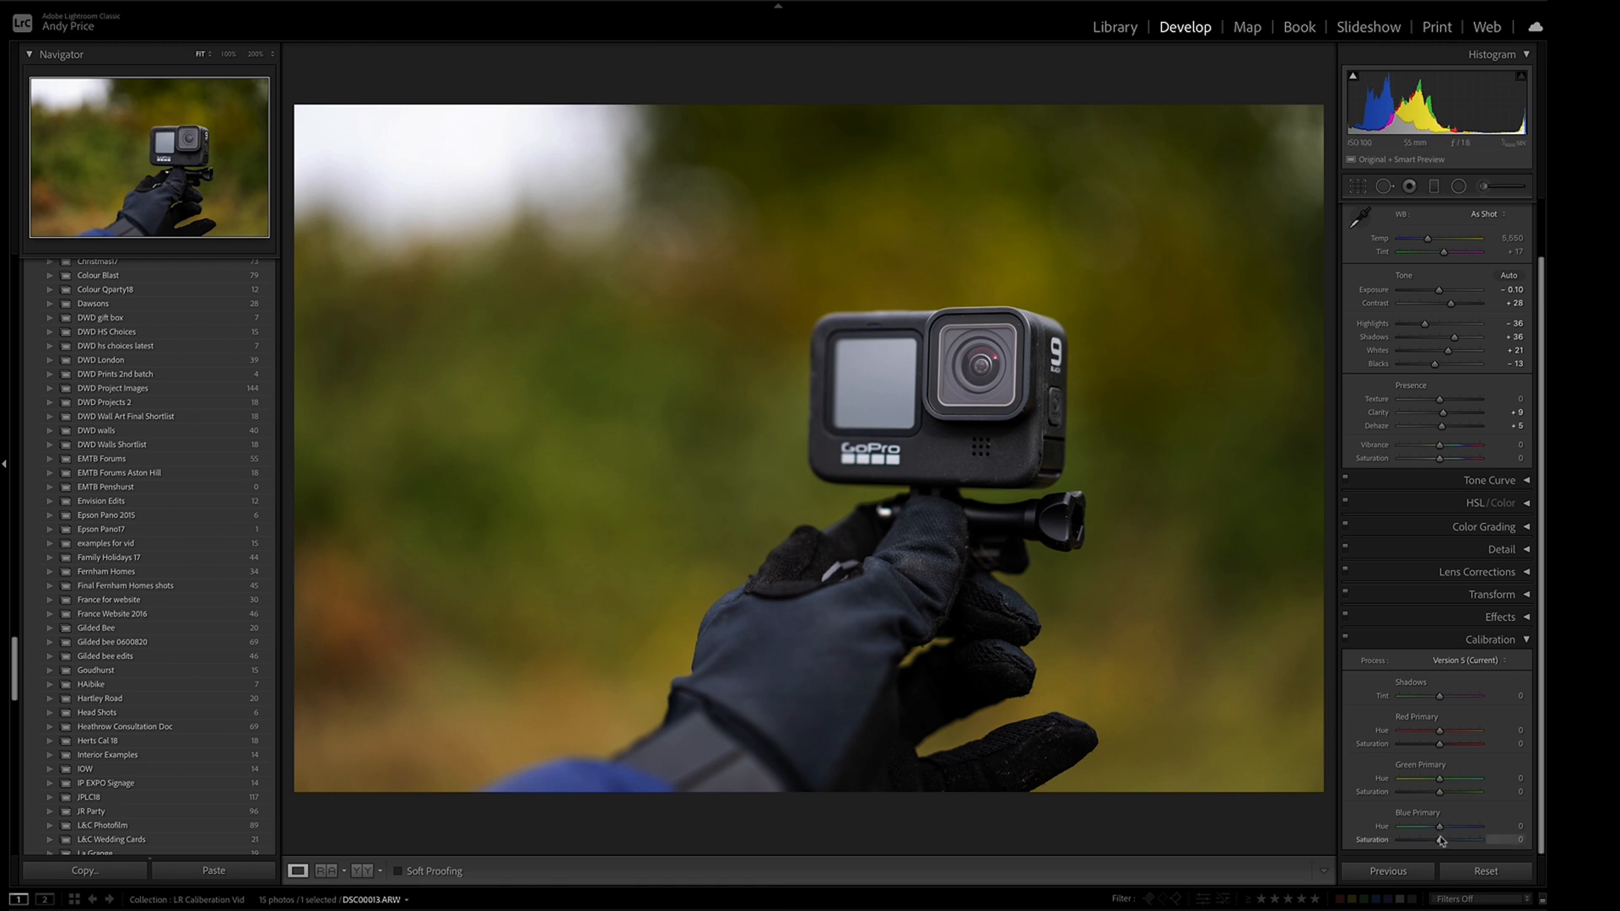
# Drag Blue Primary saturation back and forth on the GoPro photo, settling at +70.
pyautogui.moveTo(1436, 839); pyautogui.dragTo(1457, 839)
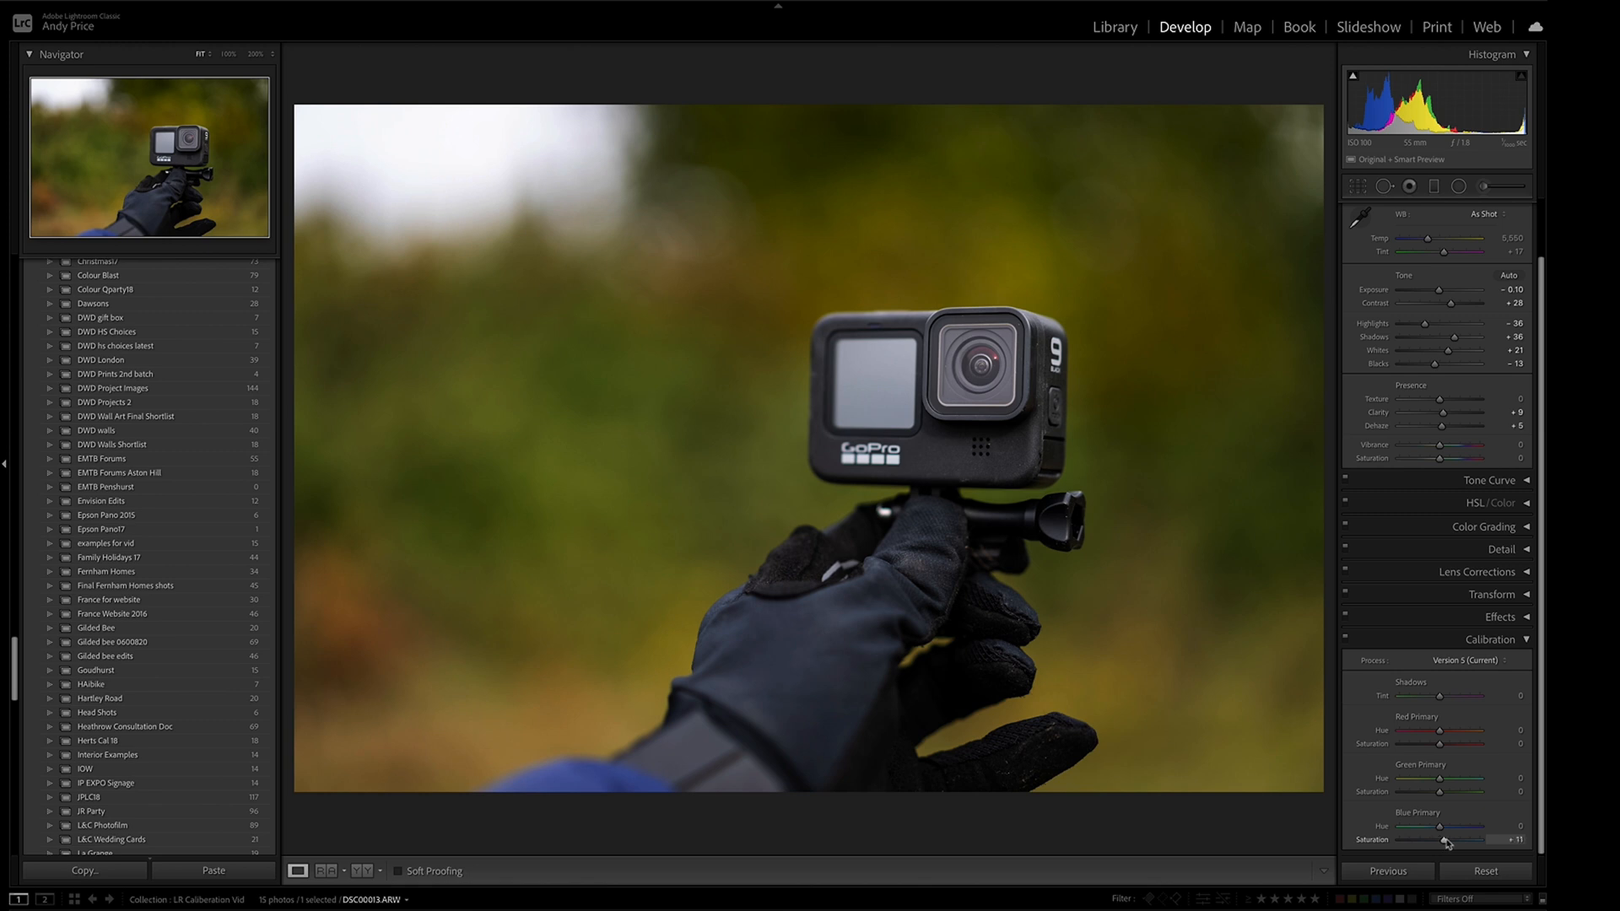
pyautogui.moveTo(1450, 840); pyautogui.dragTo(1509, 840)
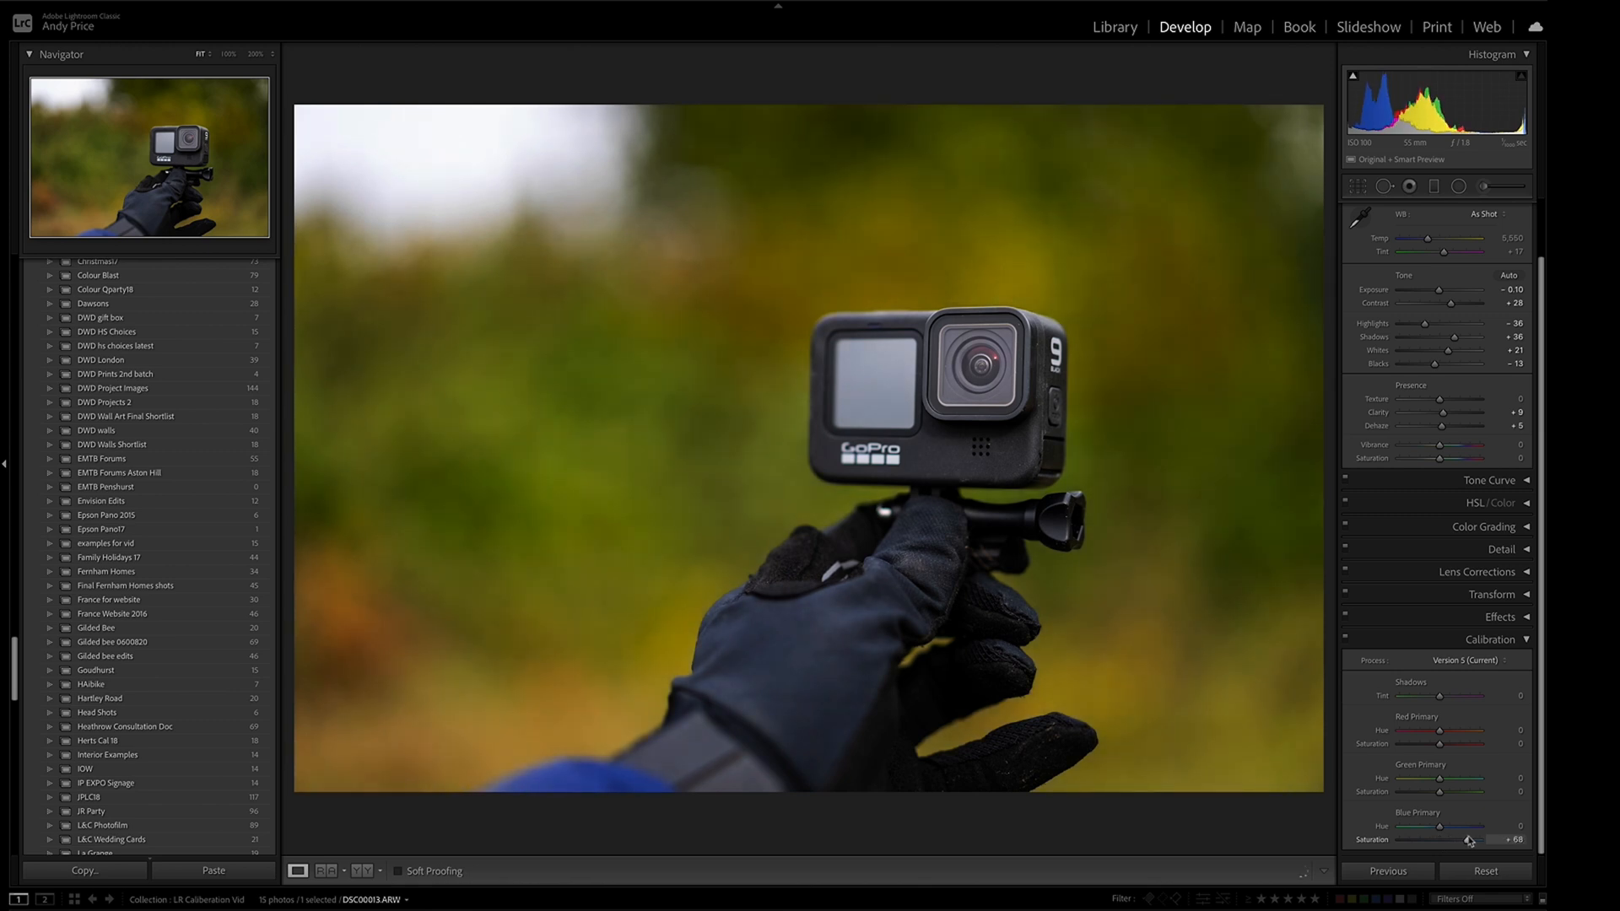
pyautogui.moveTo(1469, 839); pyautogui.dragTo(1459, 839)
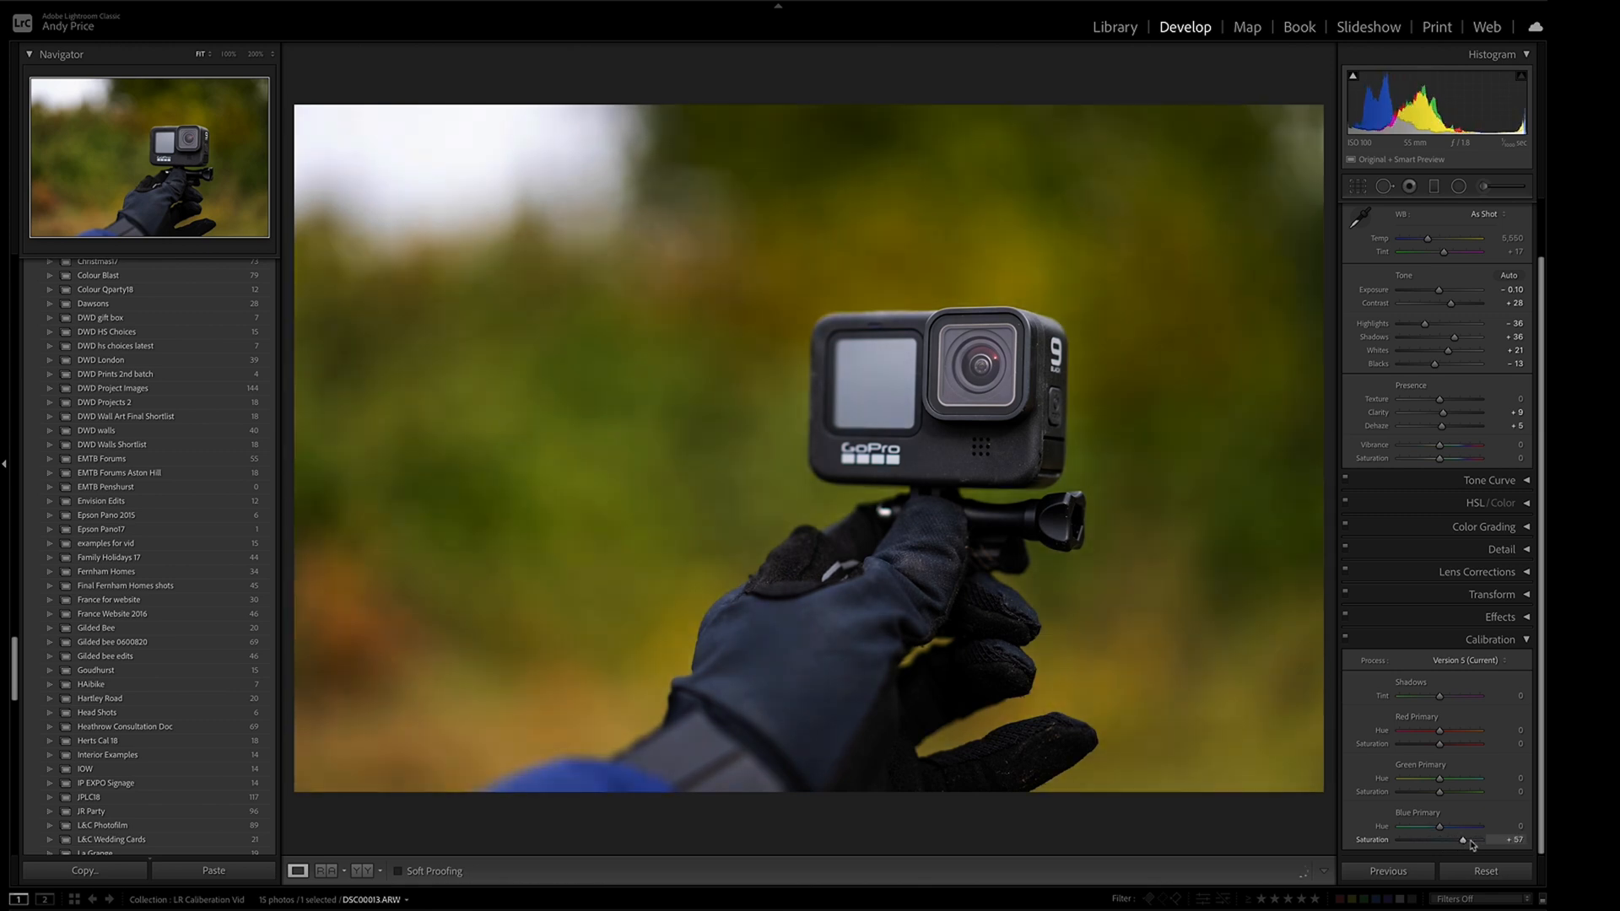
pyautogui.moveTo(1457, 841); pyautogui.dragTo(1467, 840)
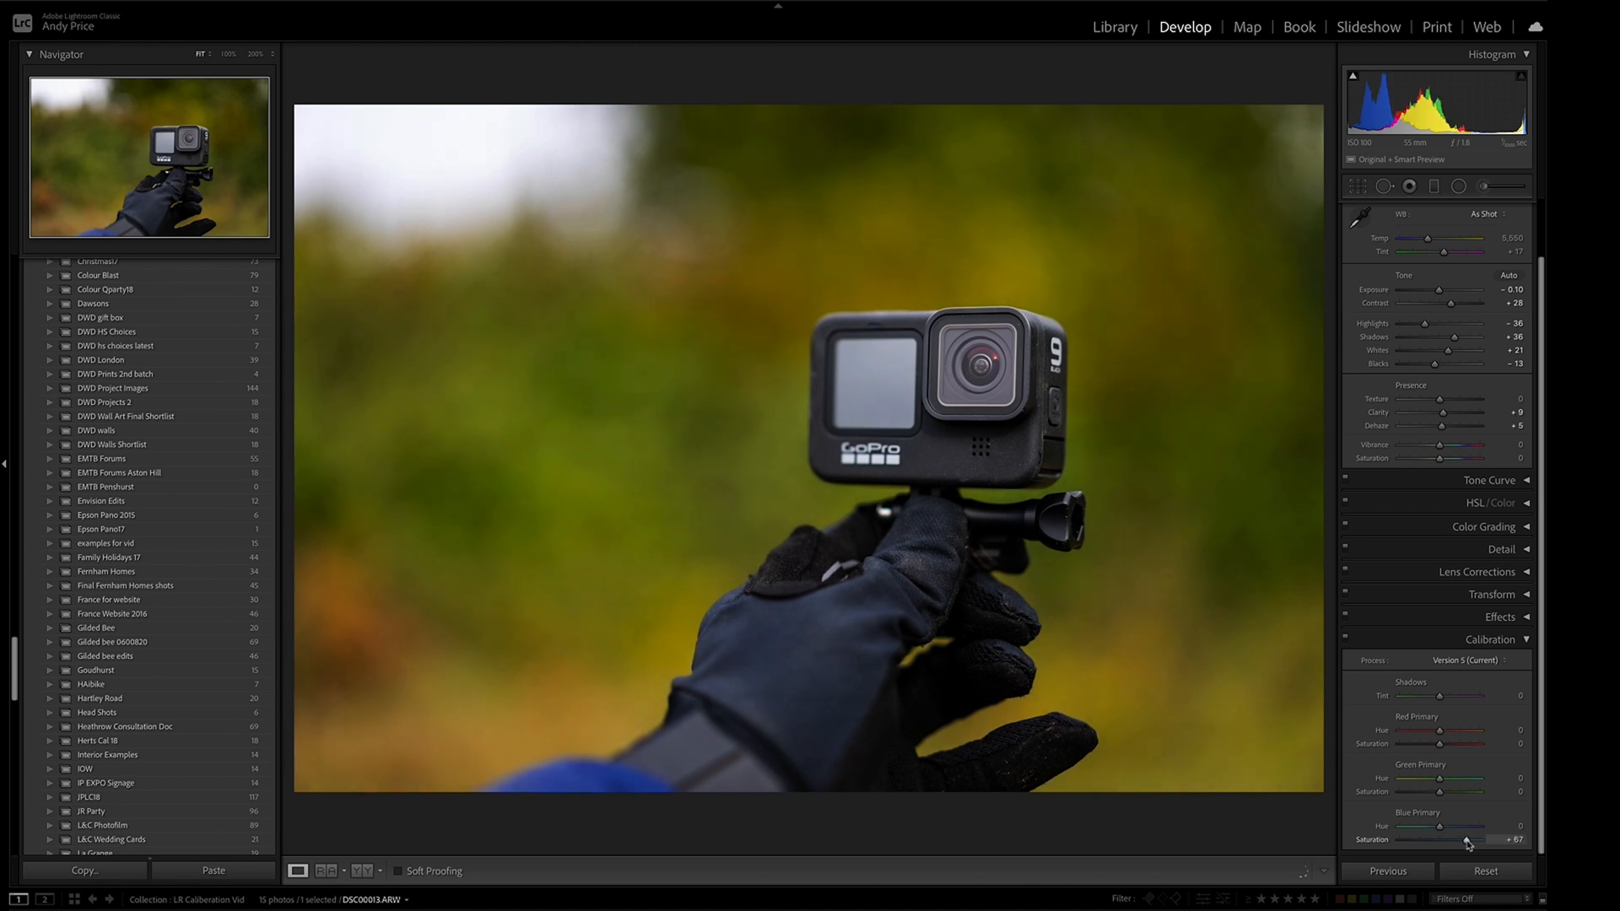
pyautogui.moveTo(1467, 840); pyautogui.dragTo(1462, 841)
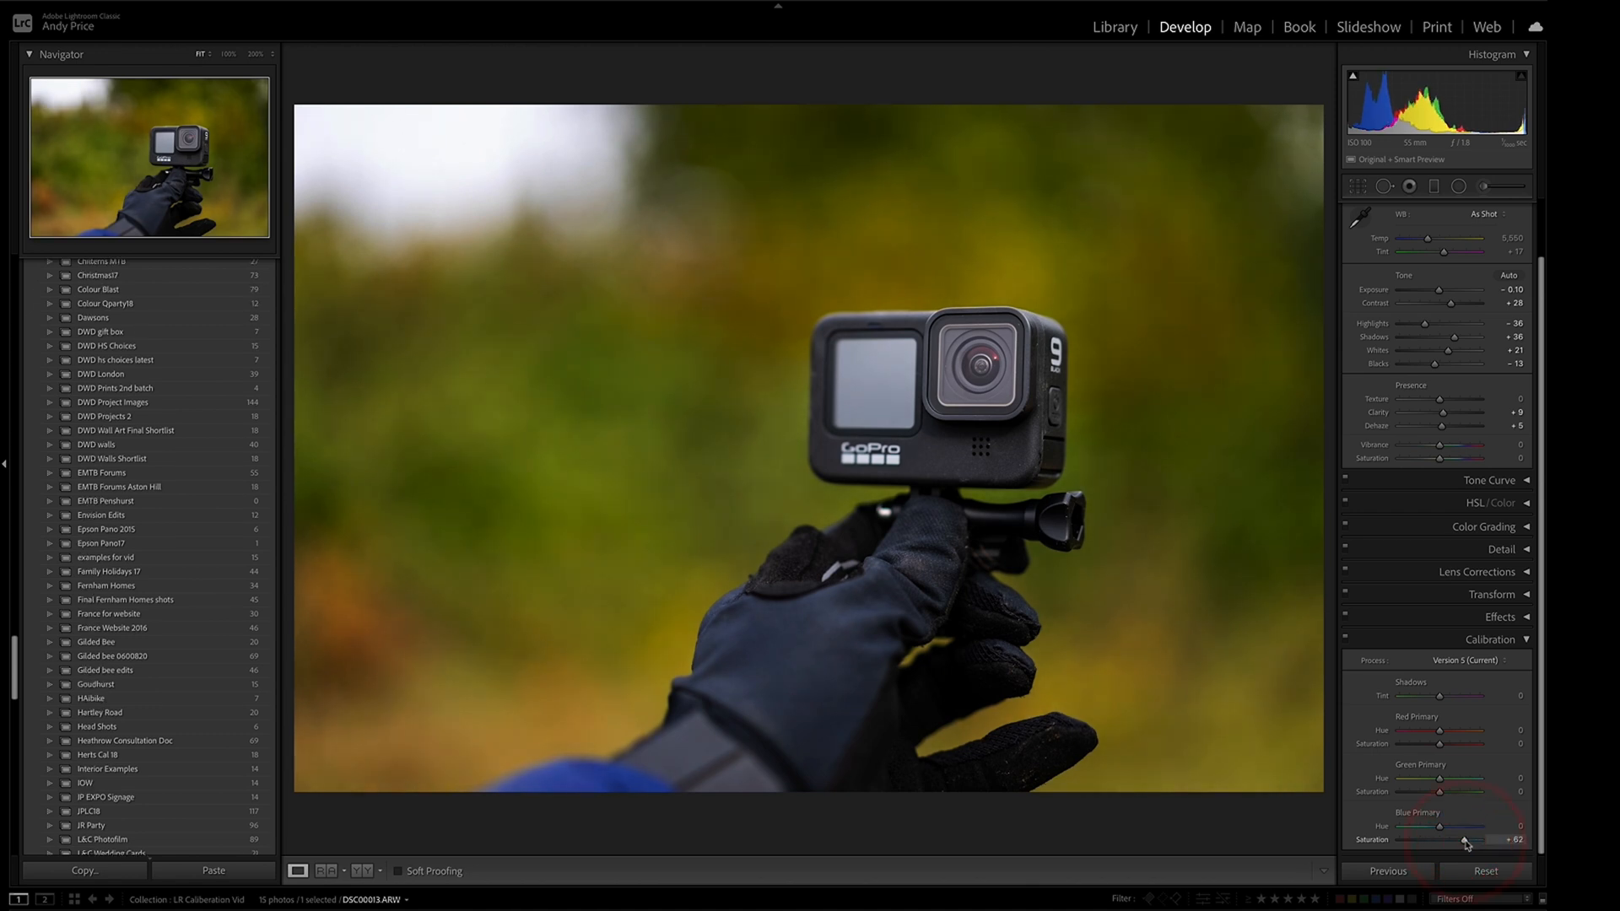
pyautogui.moveTo(1465, 841); pyautogui.dragTo(1477, 840)
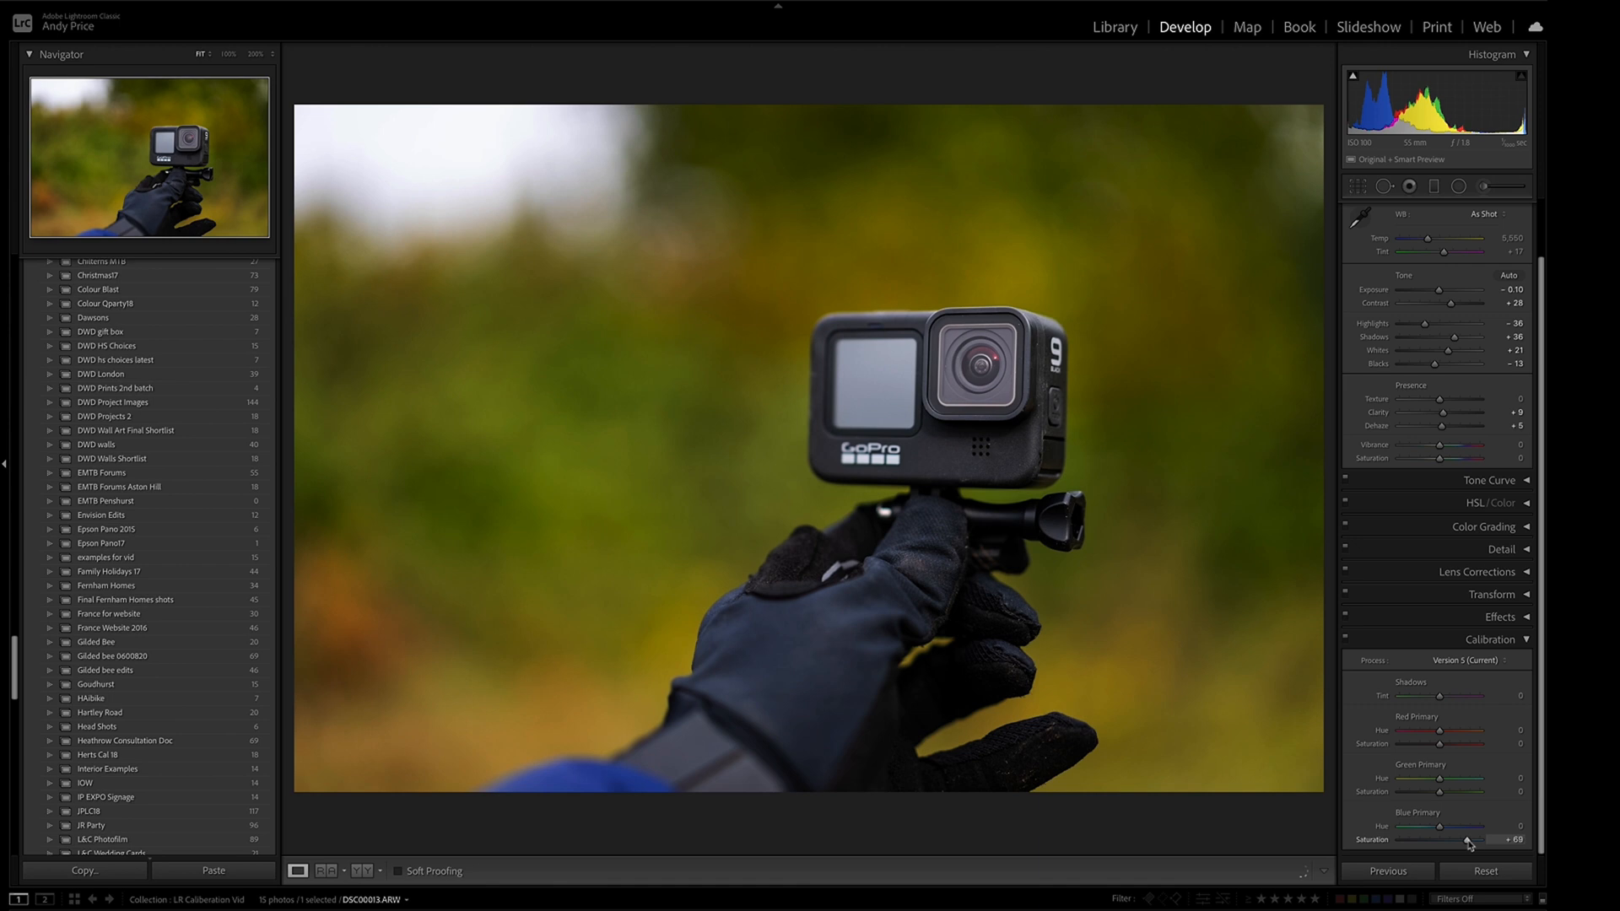
pyautogui.moveTo(1469, 838); pyautogui.dragTo(1458, 839)
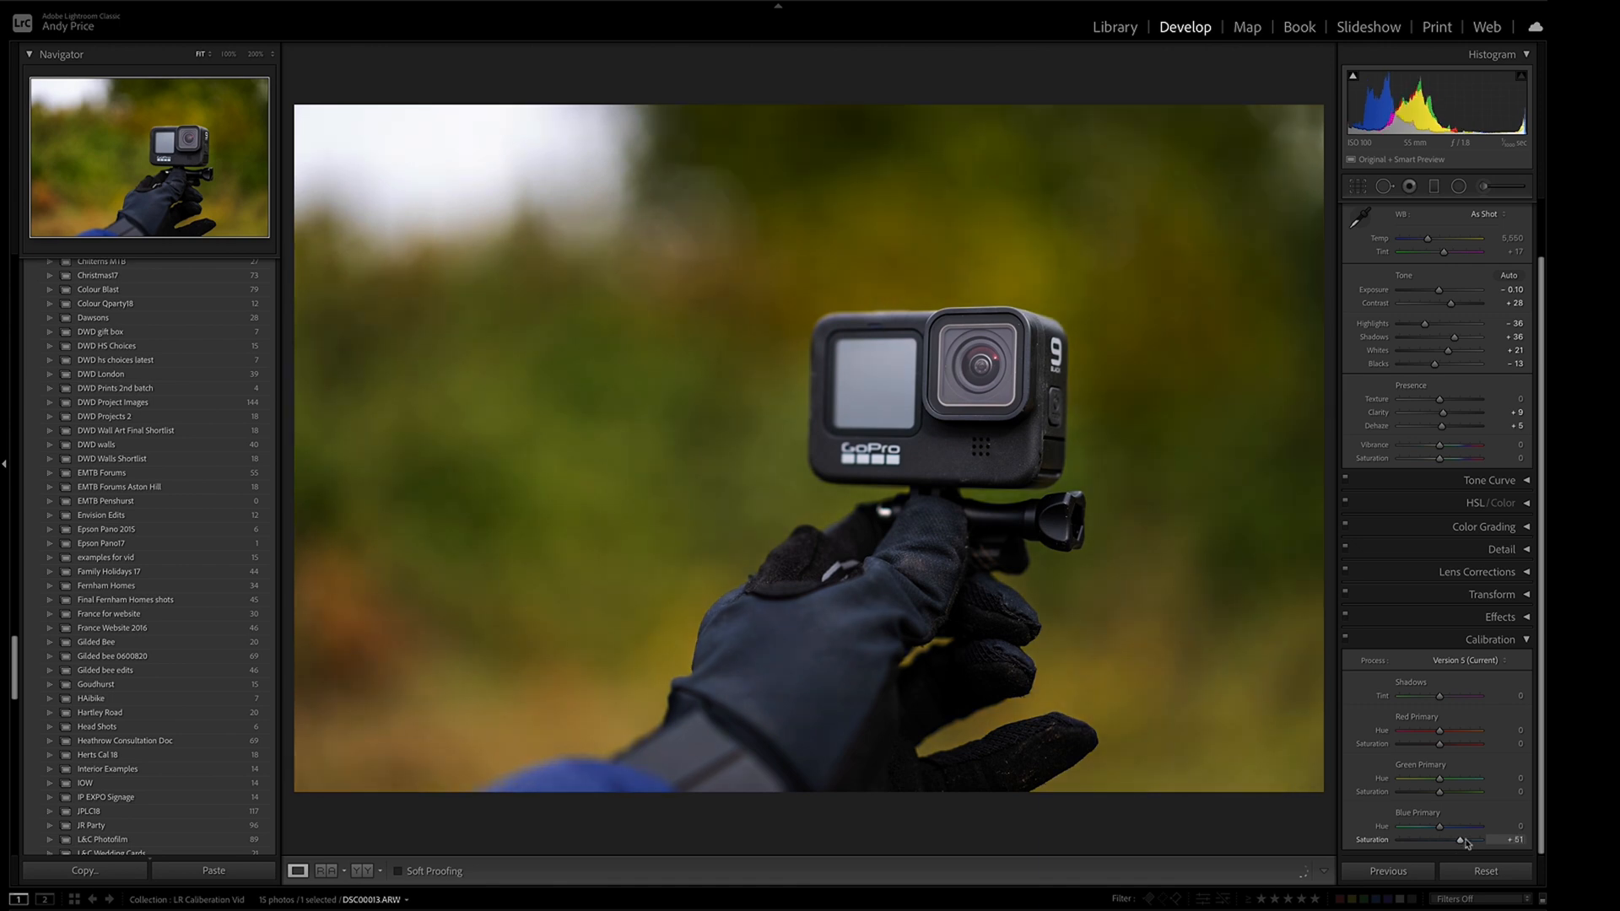
pyautogui.moveTo(1463, 840); pyautogui.dragTo(1499, 840)
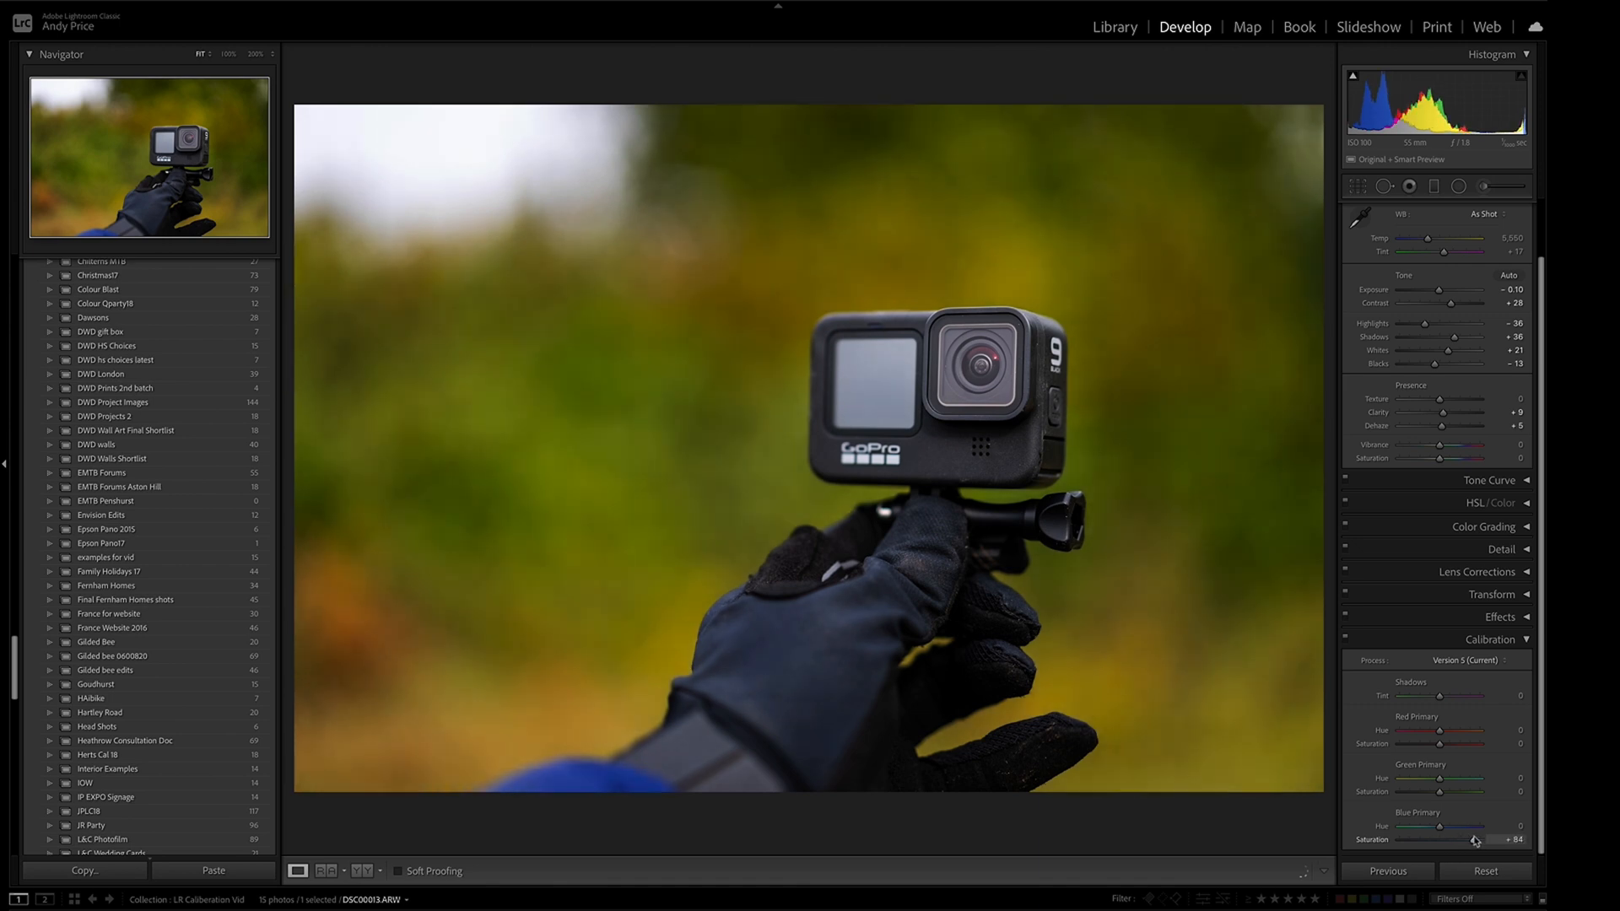
pyautogui.moveTo(1477, 839); pyautogui.dragTo(1469, 839)
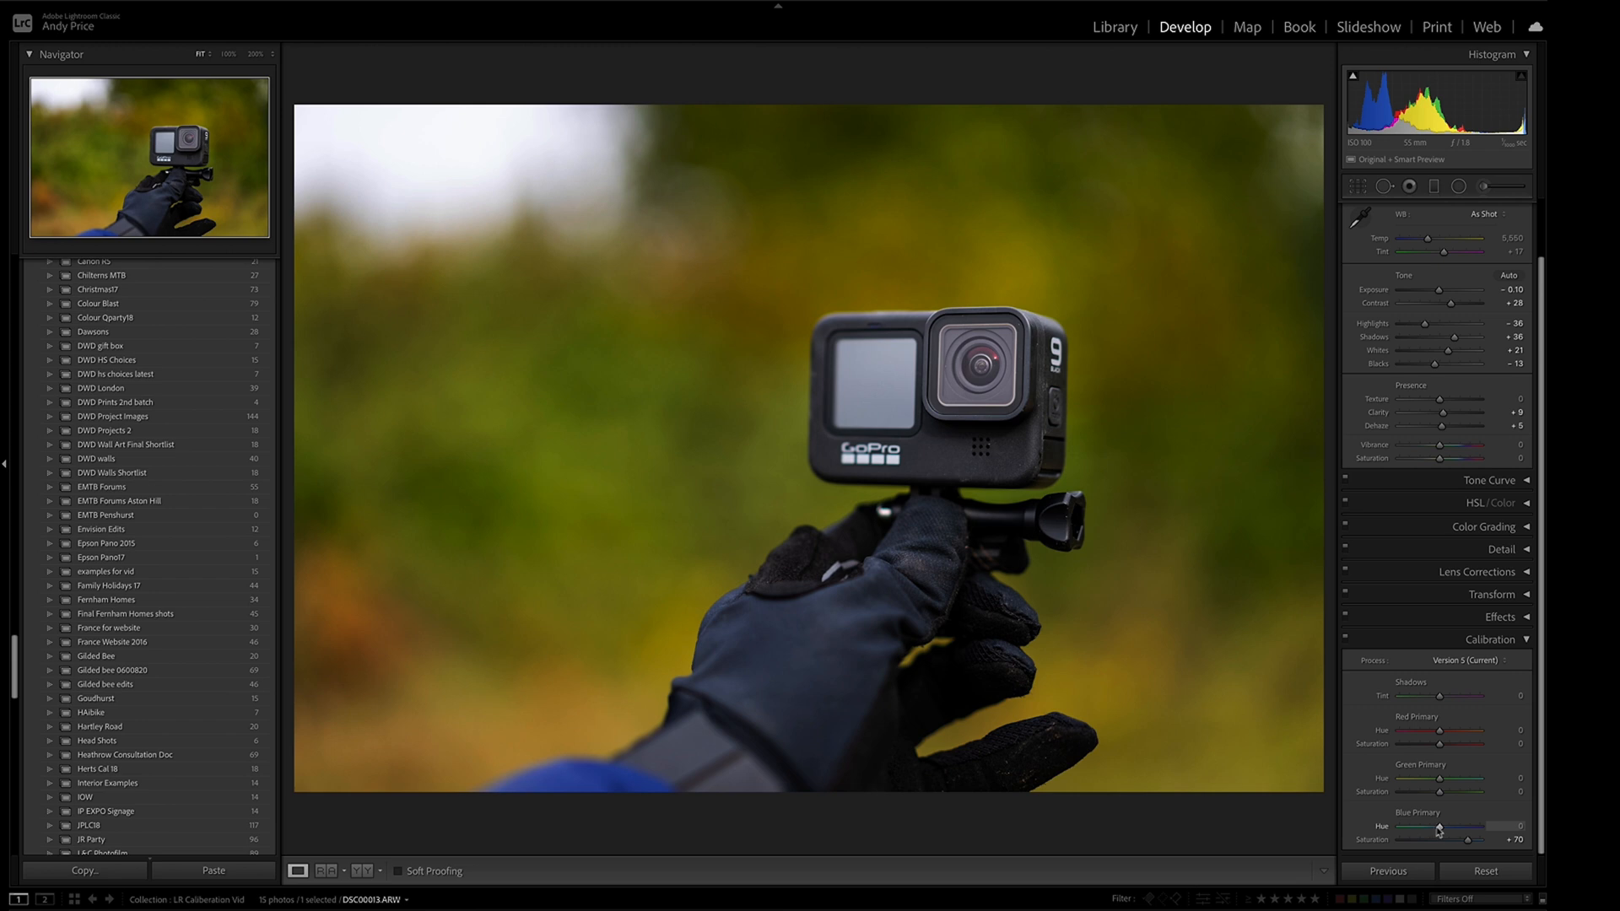
# Test Blue Primary hue far negative, holding it at the -100 minimum.
pyautogui.moveTo(1477, 827); pyautogui.dragTo(1434, 827)
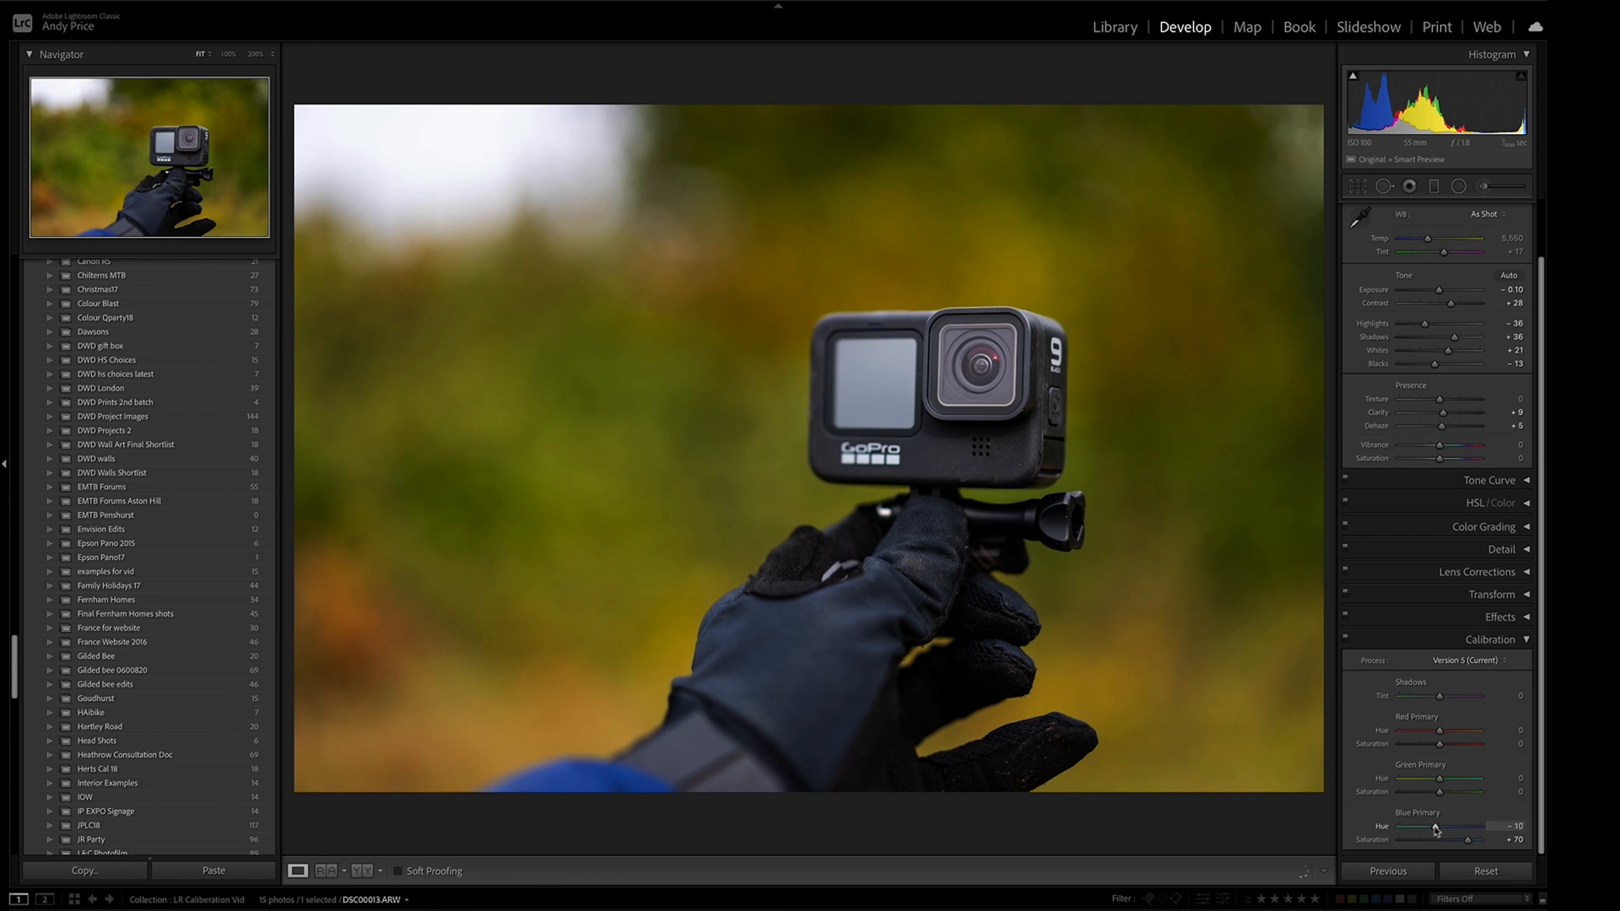
pyautogui.moveTo(1462, 825); pyautogui.dragTo(1426, 825)
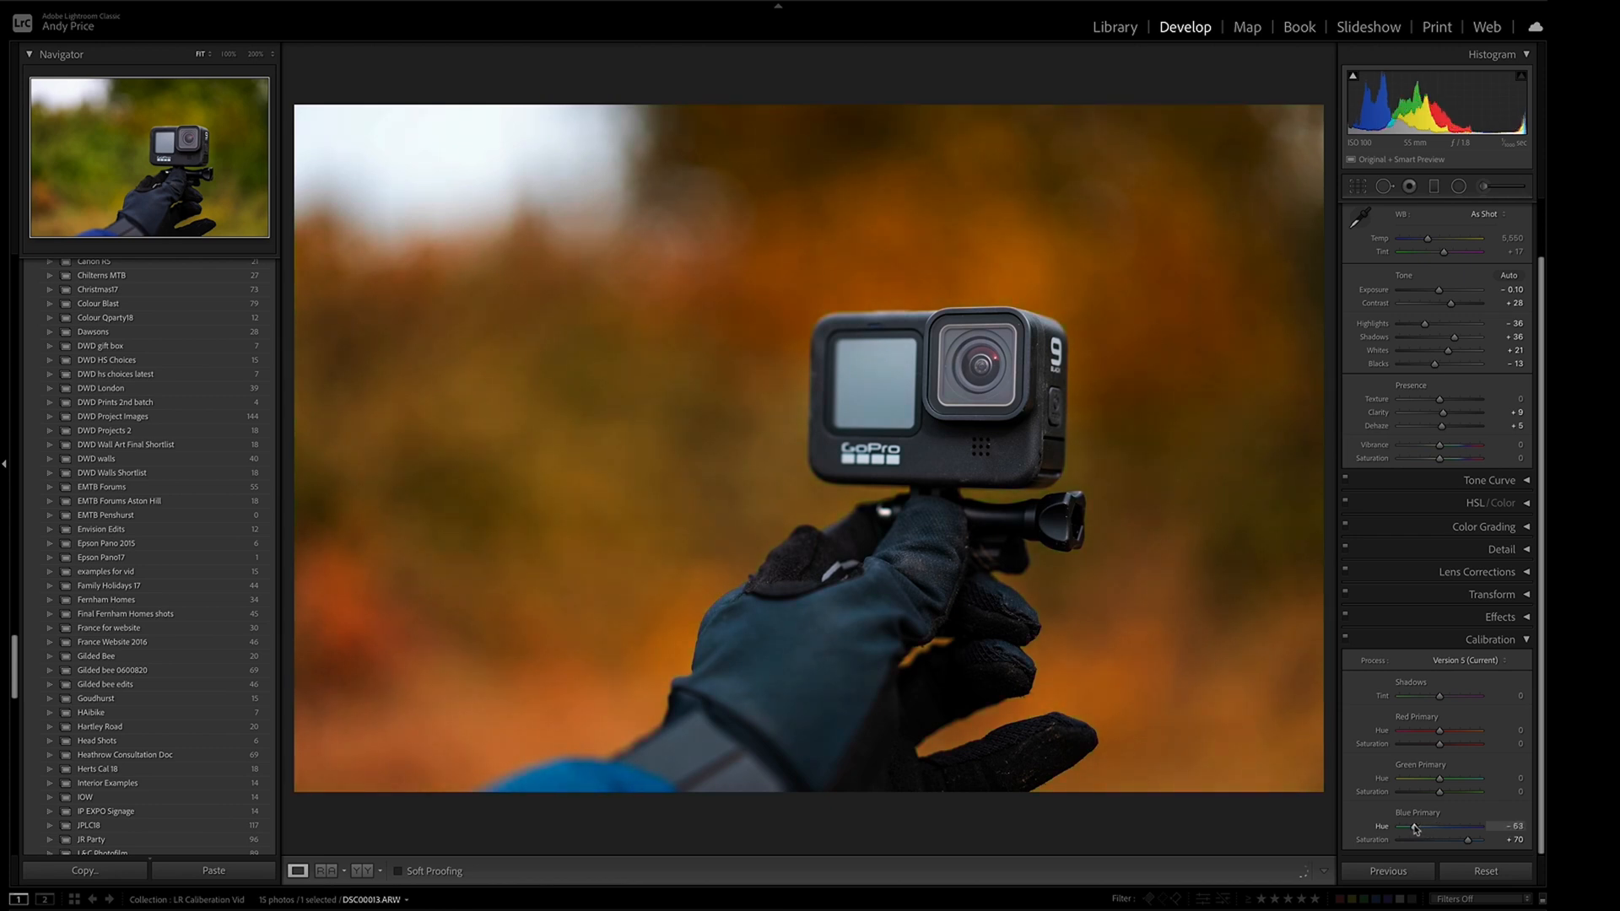
pyautogui.moveTo(1416, 825); pyautogui.dragTo(1451, 825)
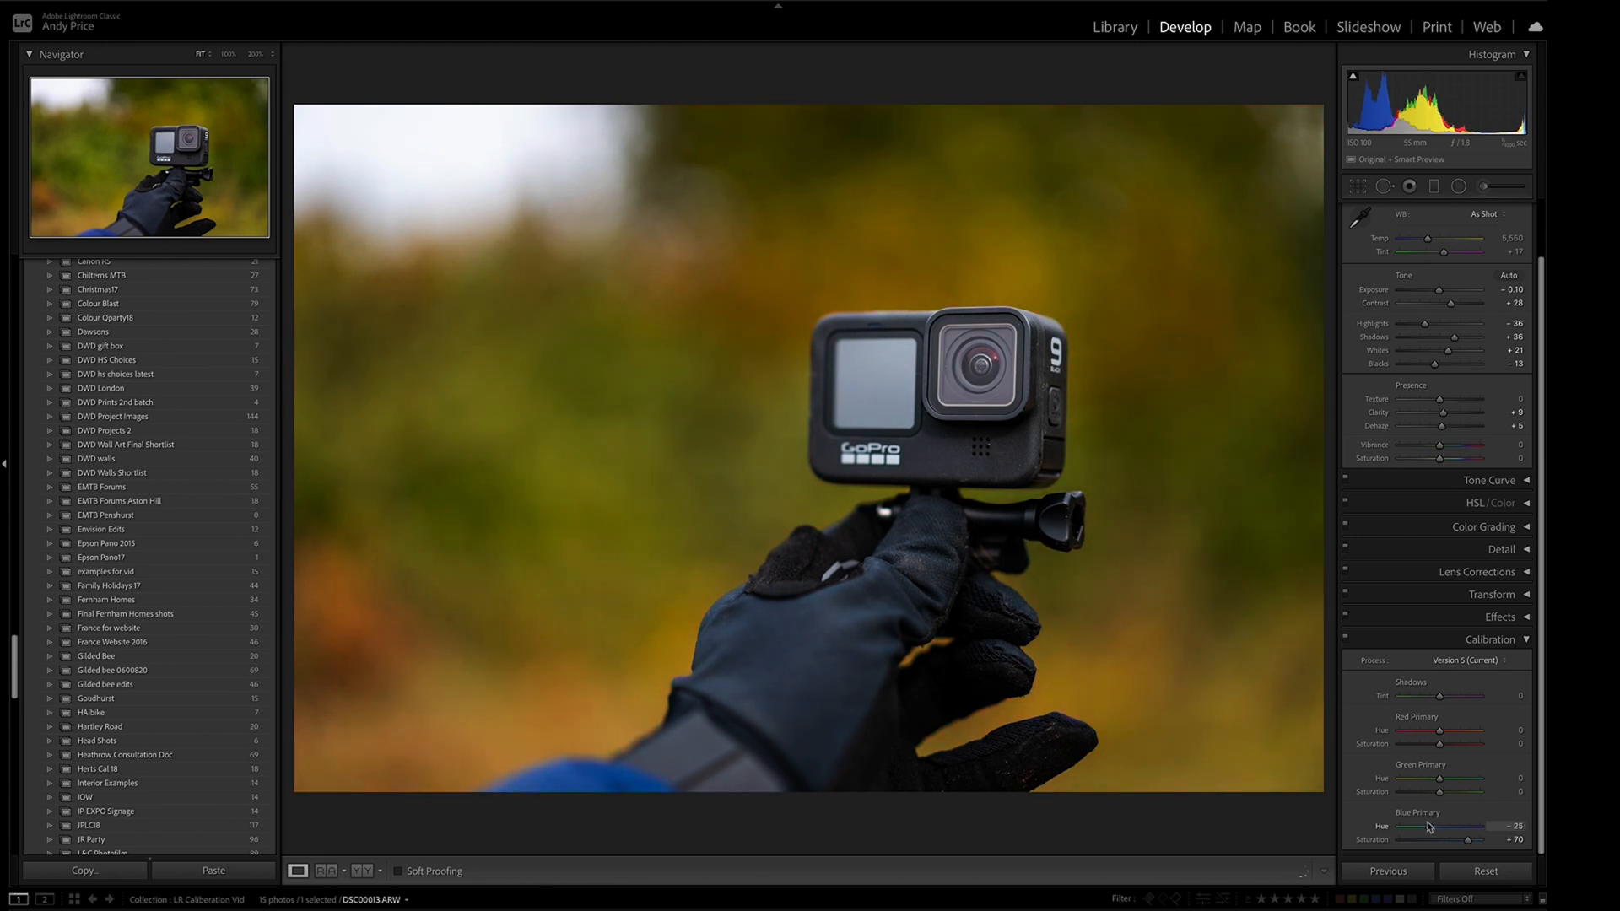
pyautogui.moveTo(1477, 825); pyautogui.dragTo(1457, 825)
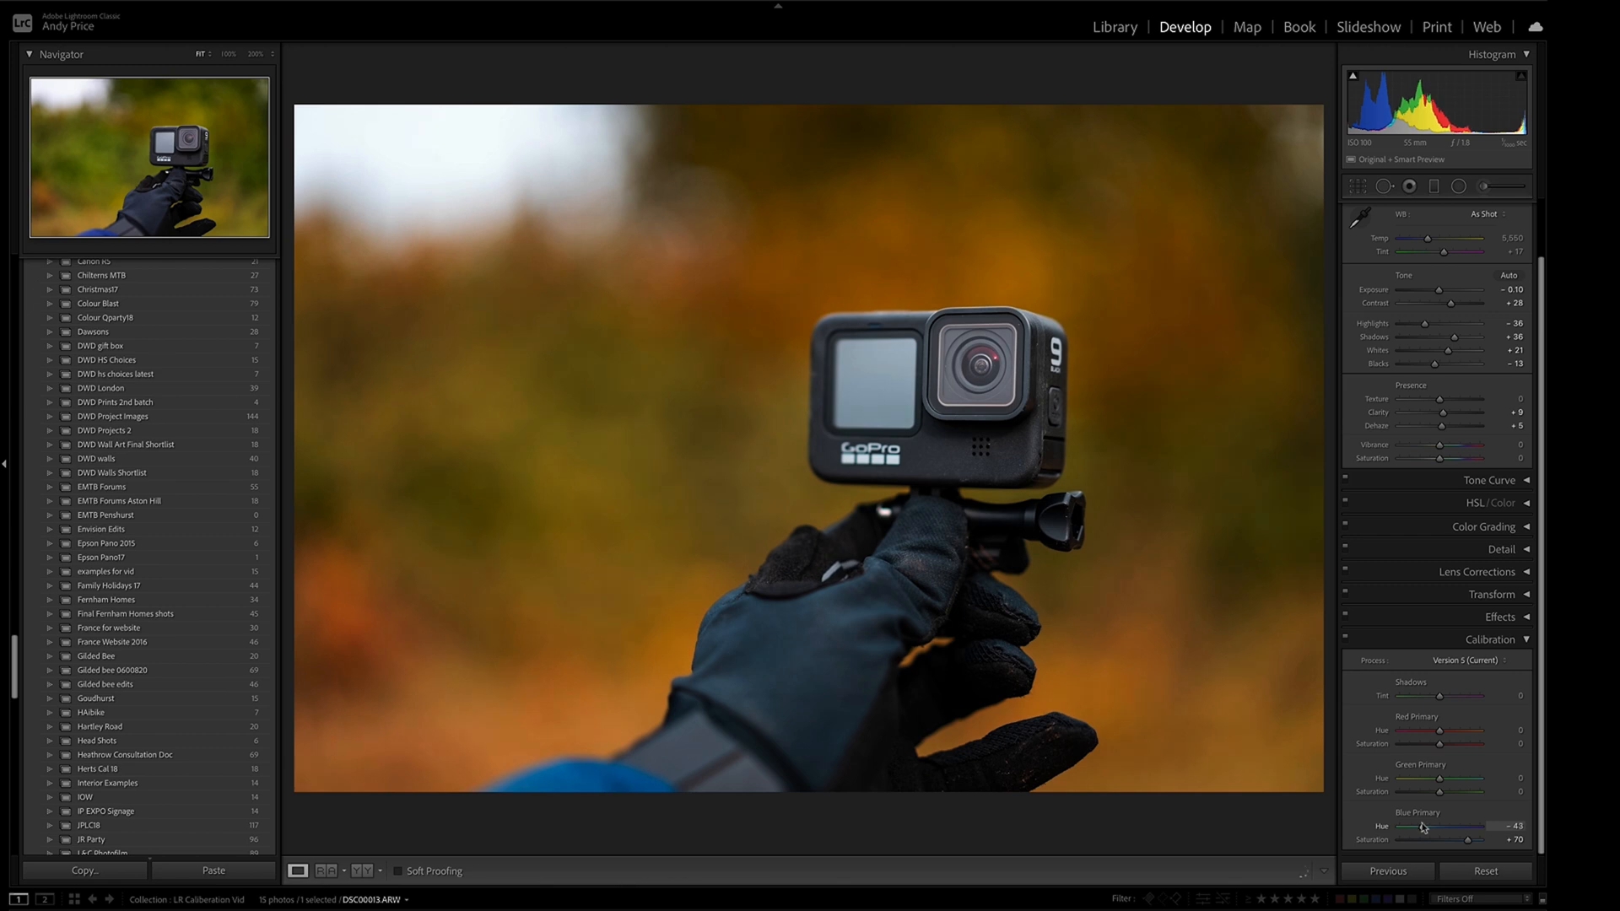
pyautogui.moveTo(1459, 825); pyautogui.dragTo(1400, 825)
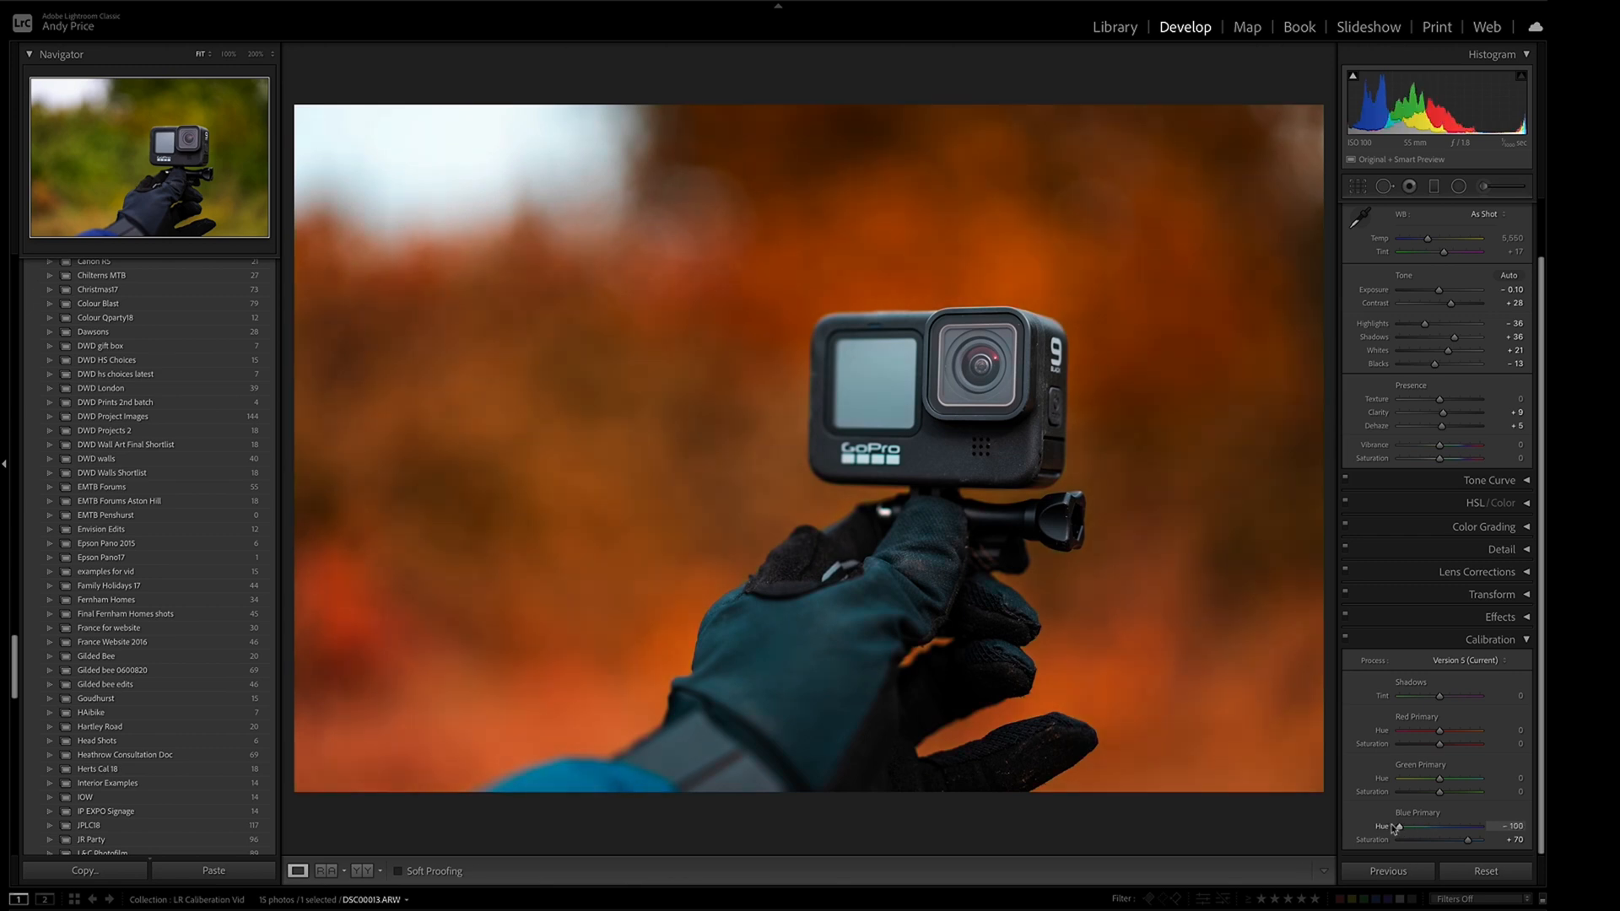
pyautogui.moveTo(1395, 826); pyautogui.dragTo(1404, 826)
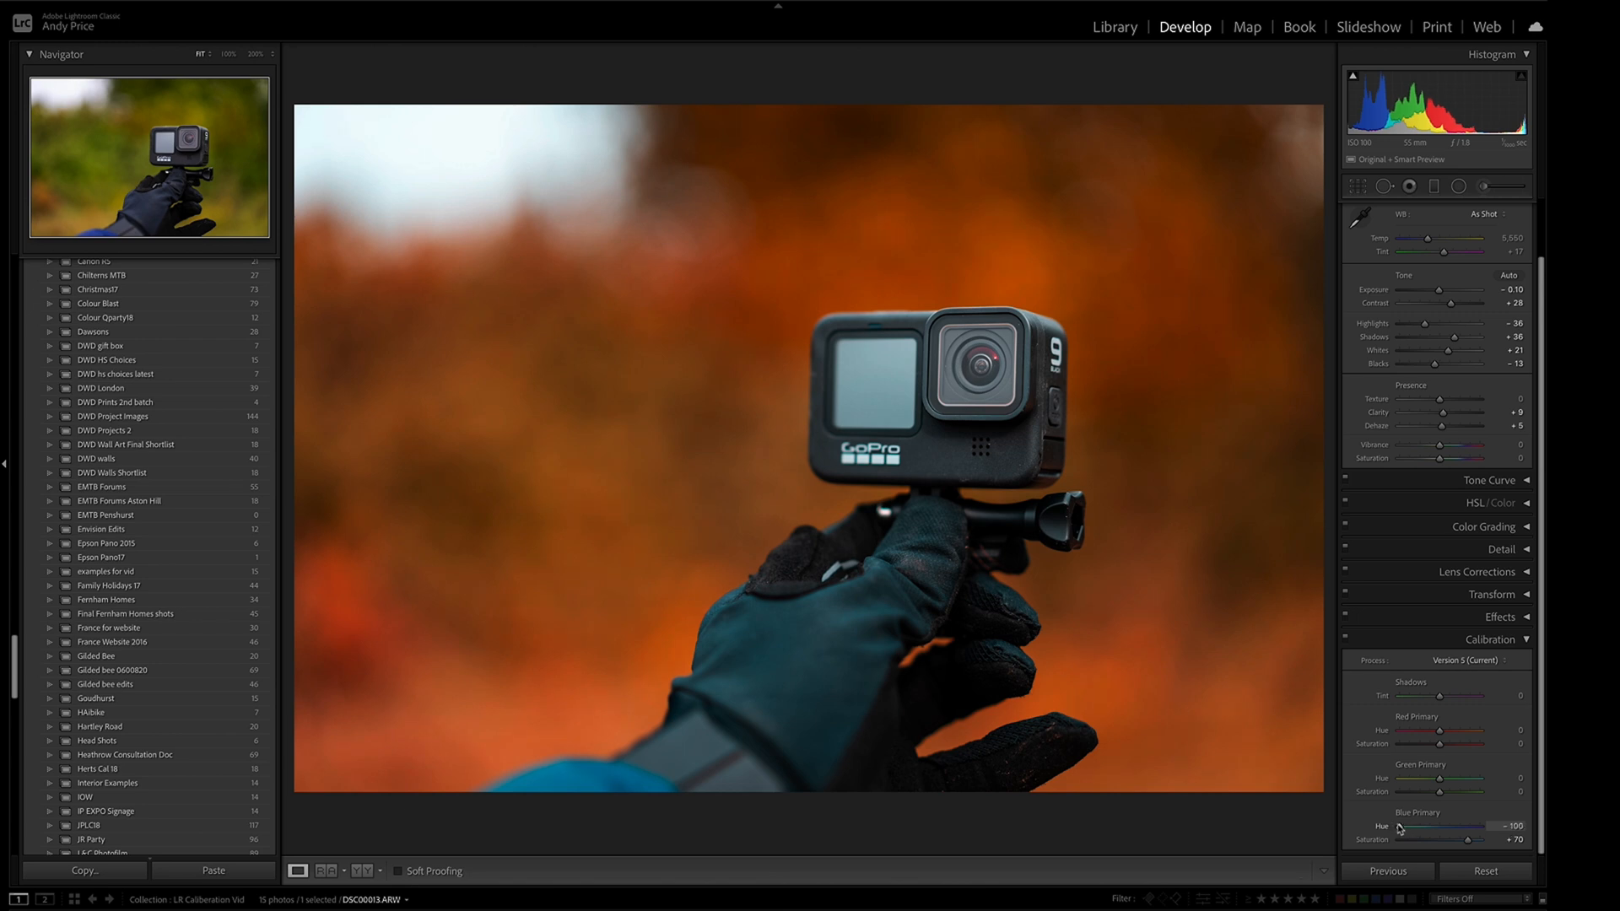
# Bring Blue Primary hue back partway and fine-tune it to about -56.
pyautogui.moveTo(1390, 827); pyautogui.dragTo(1417, 827)
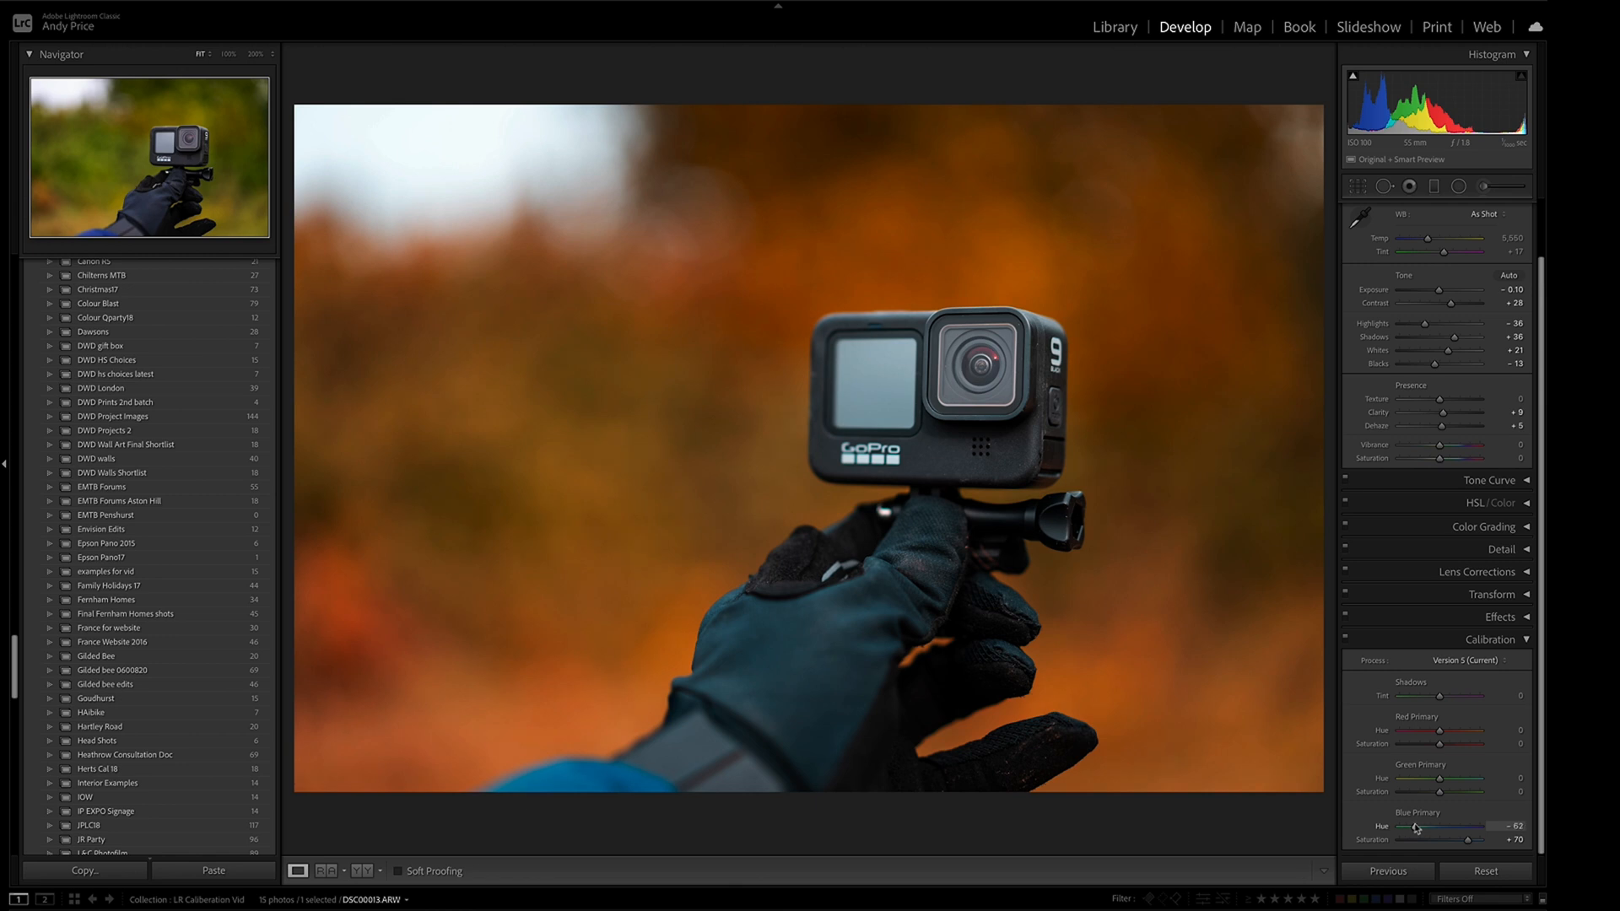
pyautogui.moveTo(1415, 827); pyautogui.dragTo(1431, 827)
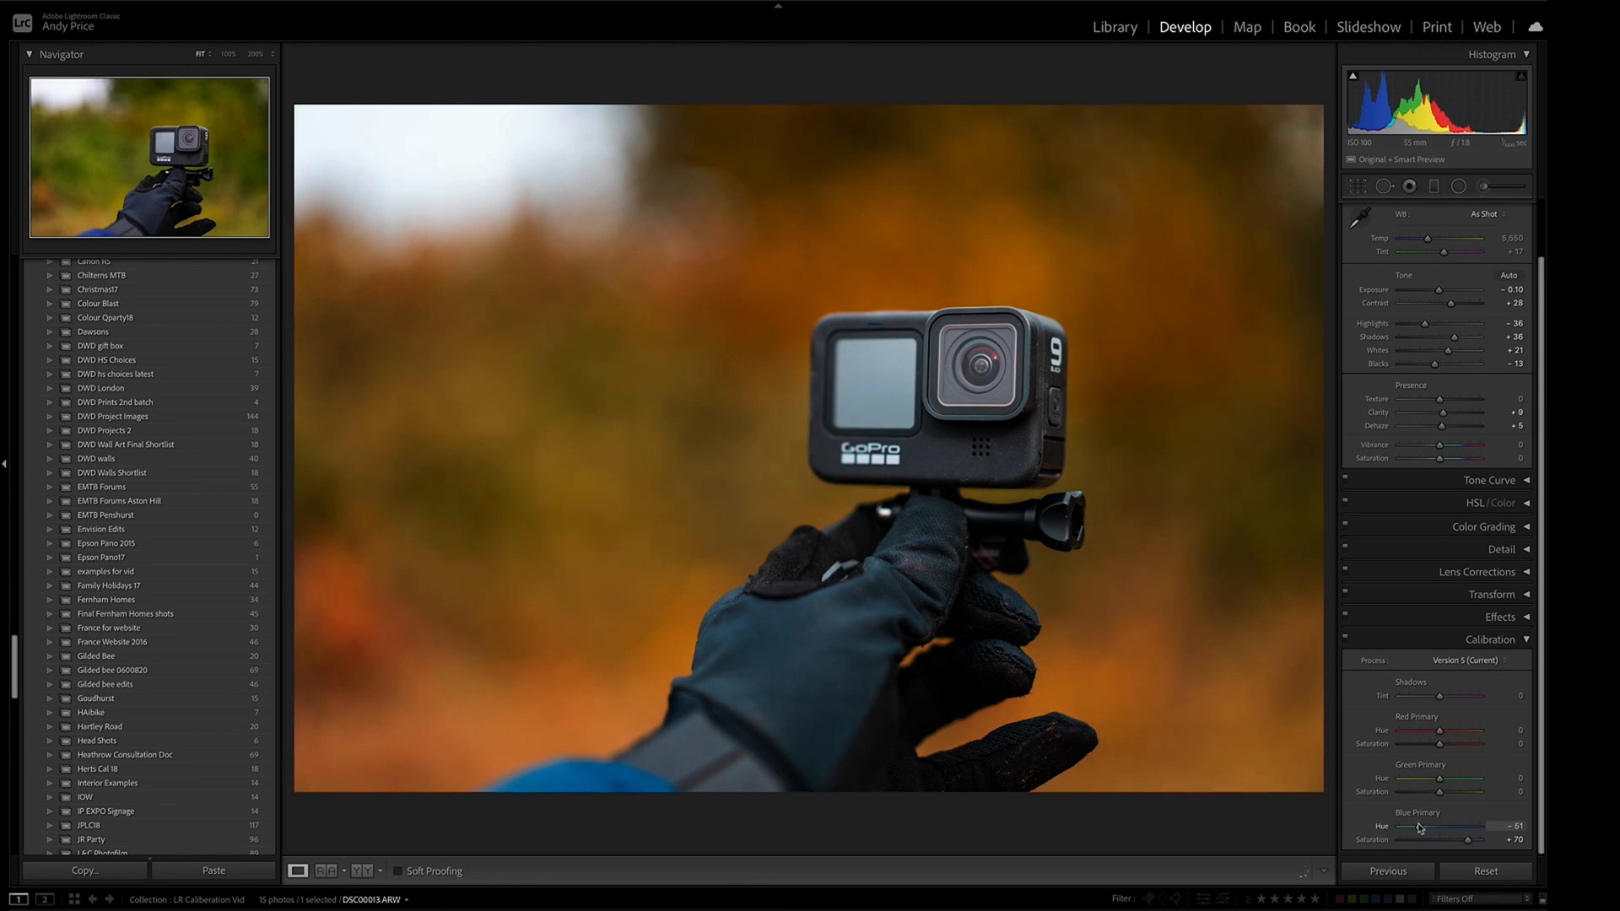
pyautogui.moveTo(1424, 827); pyautogui.dragTo(1419, 827)
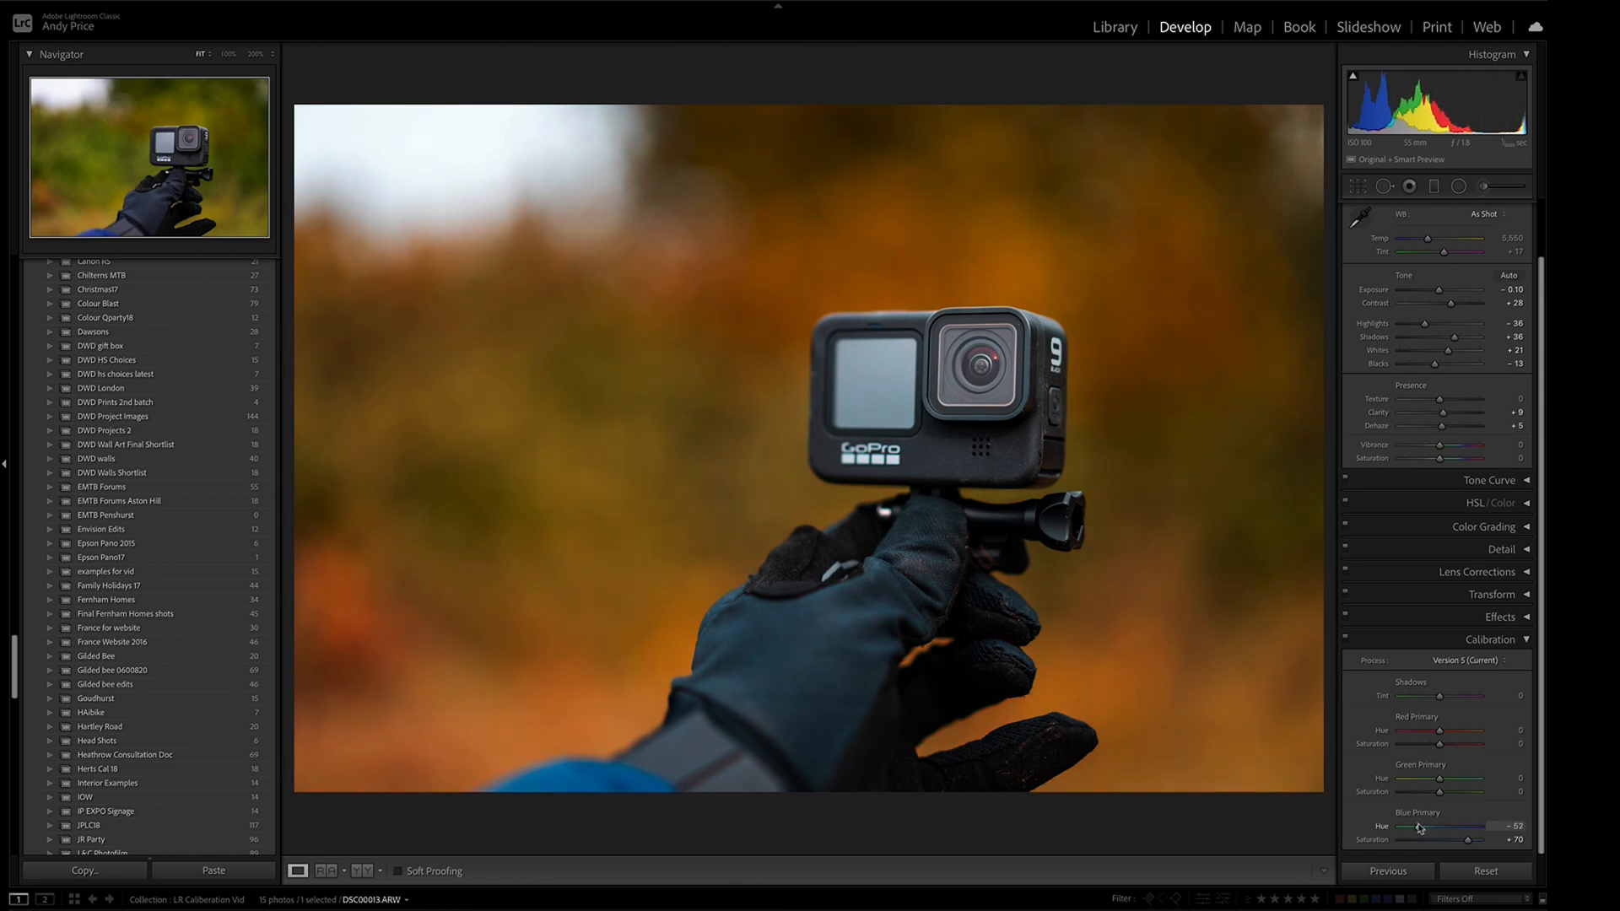
pyautogui.moveTo(1426, 827); pyautogui.dragTo(1431, 827)
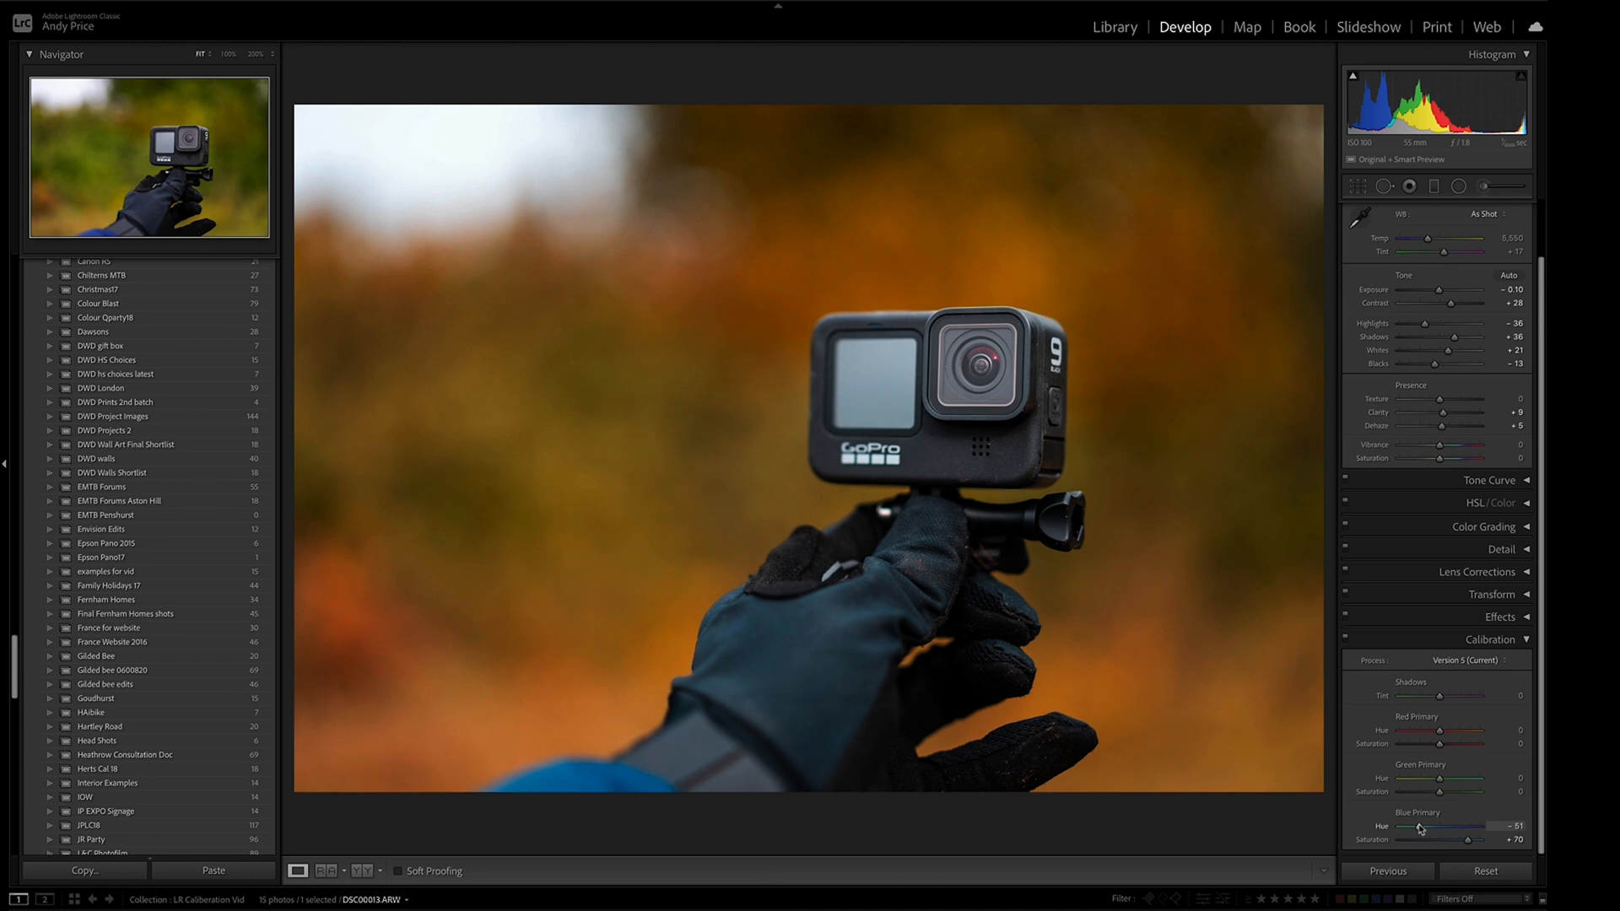
pyautogui.moveTo(1426, 827); pyautogui.dragTo(1420, 827)
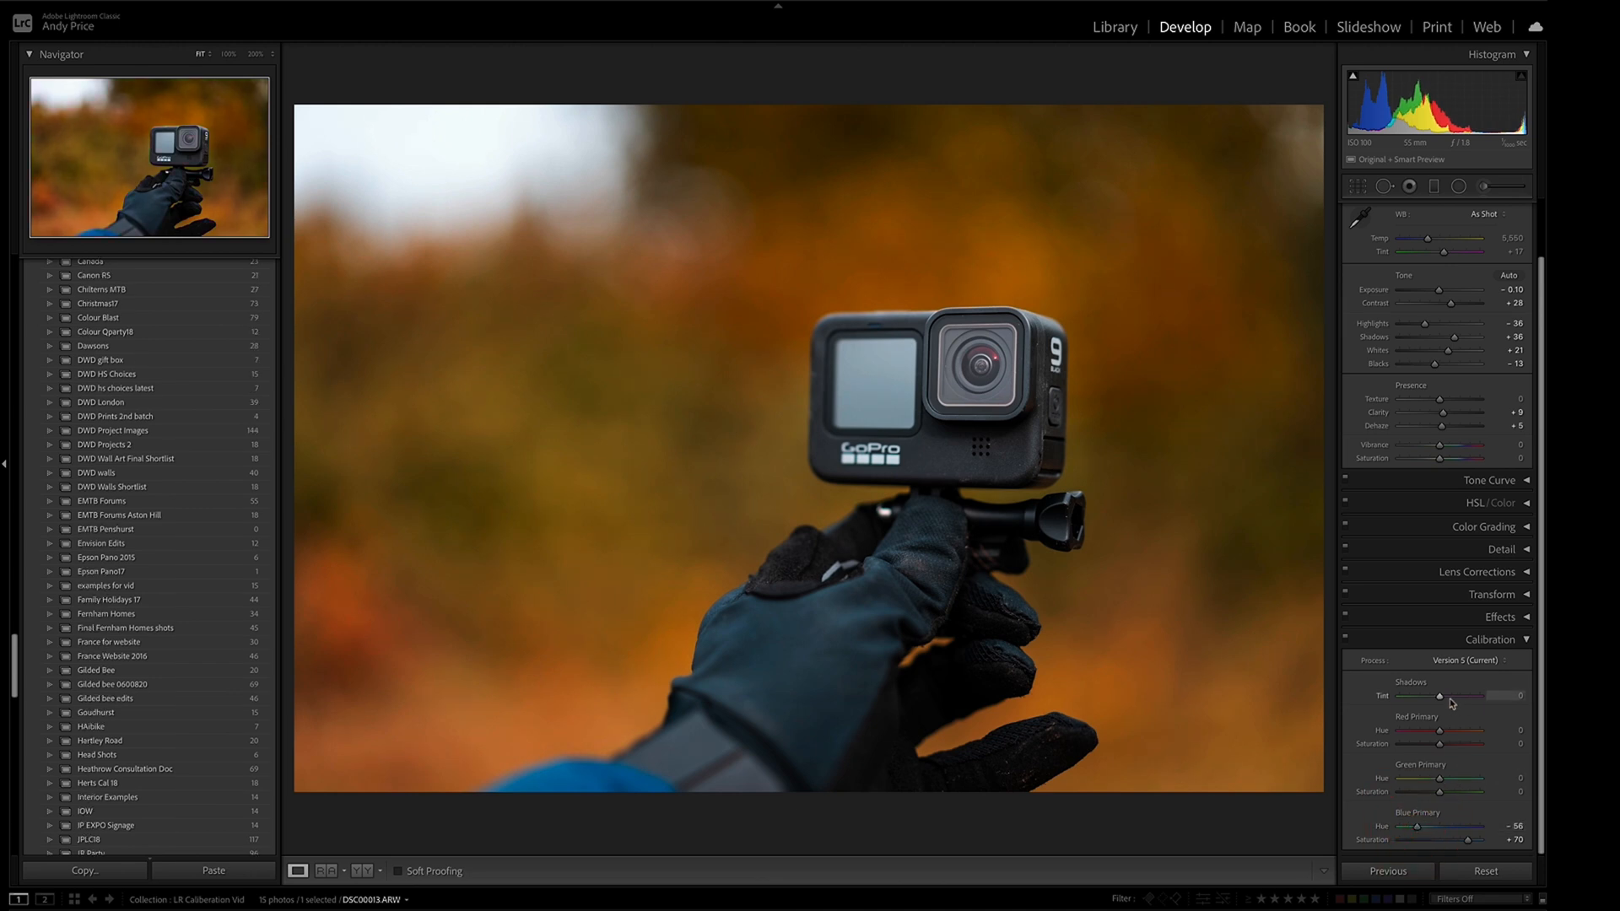
# Set the Calibration Shadows tint to +4 and expand the HSL/Color panel.
pyautogui.moveTo(1432, 696); pyautogui.dragTo(1446, 696)
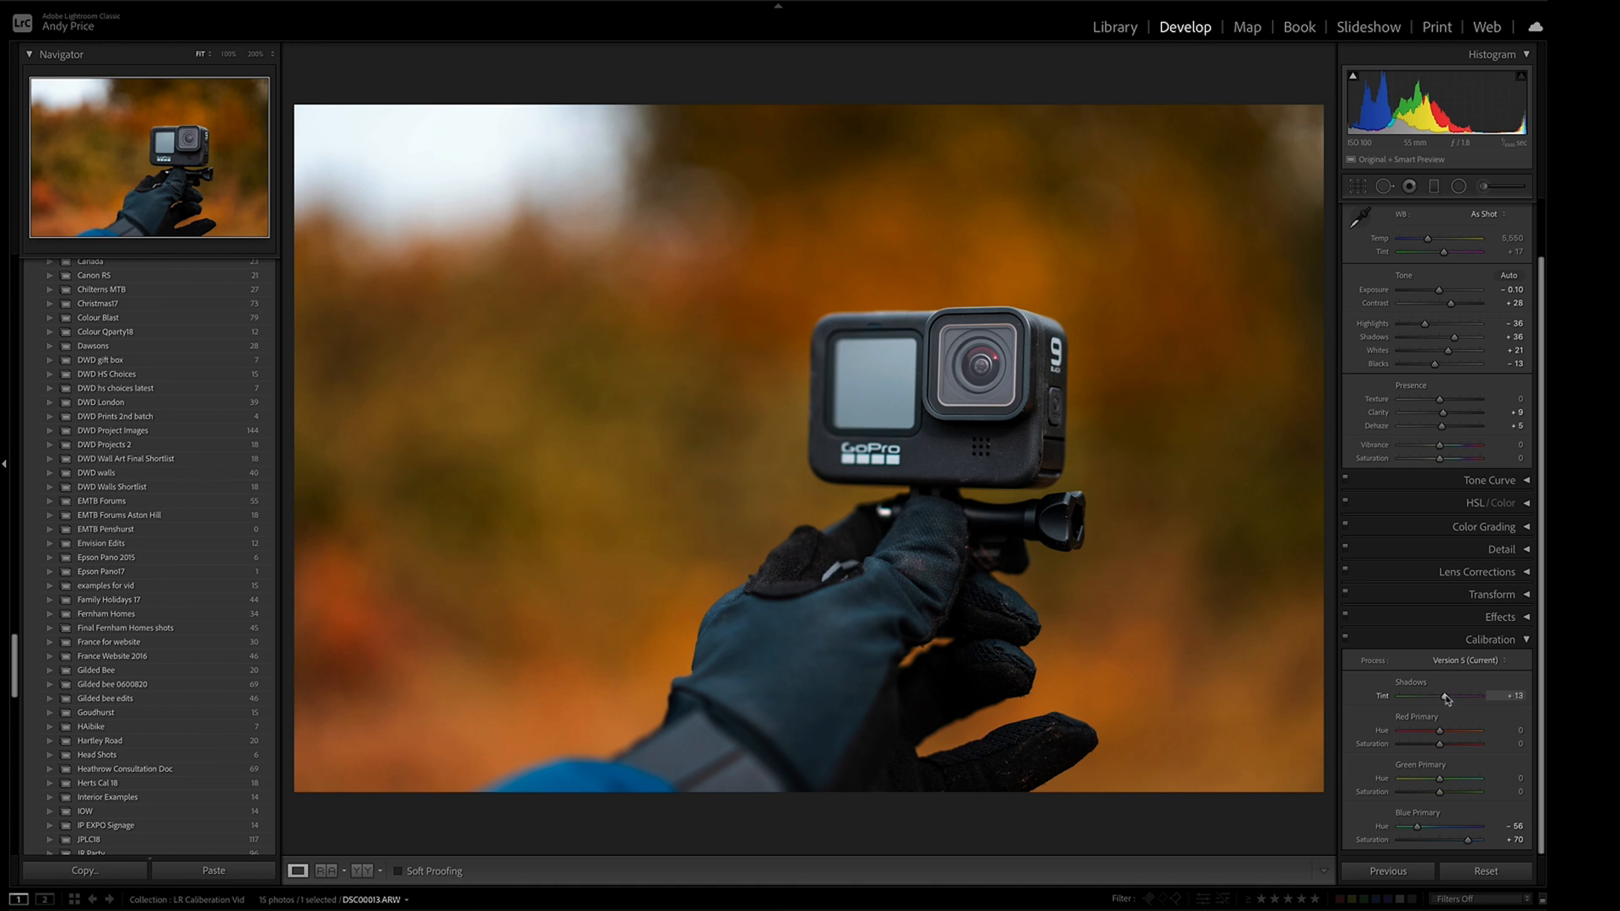
pyautogui.moveTo(1444, 697); pyautogui.dragTo(1427, 703)
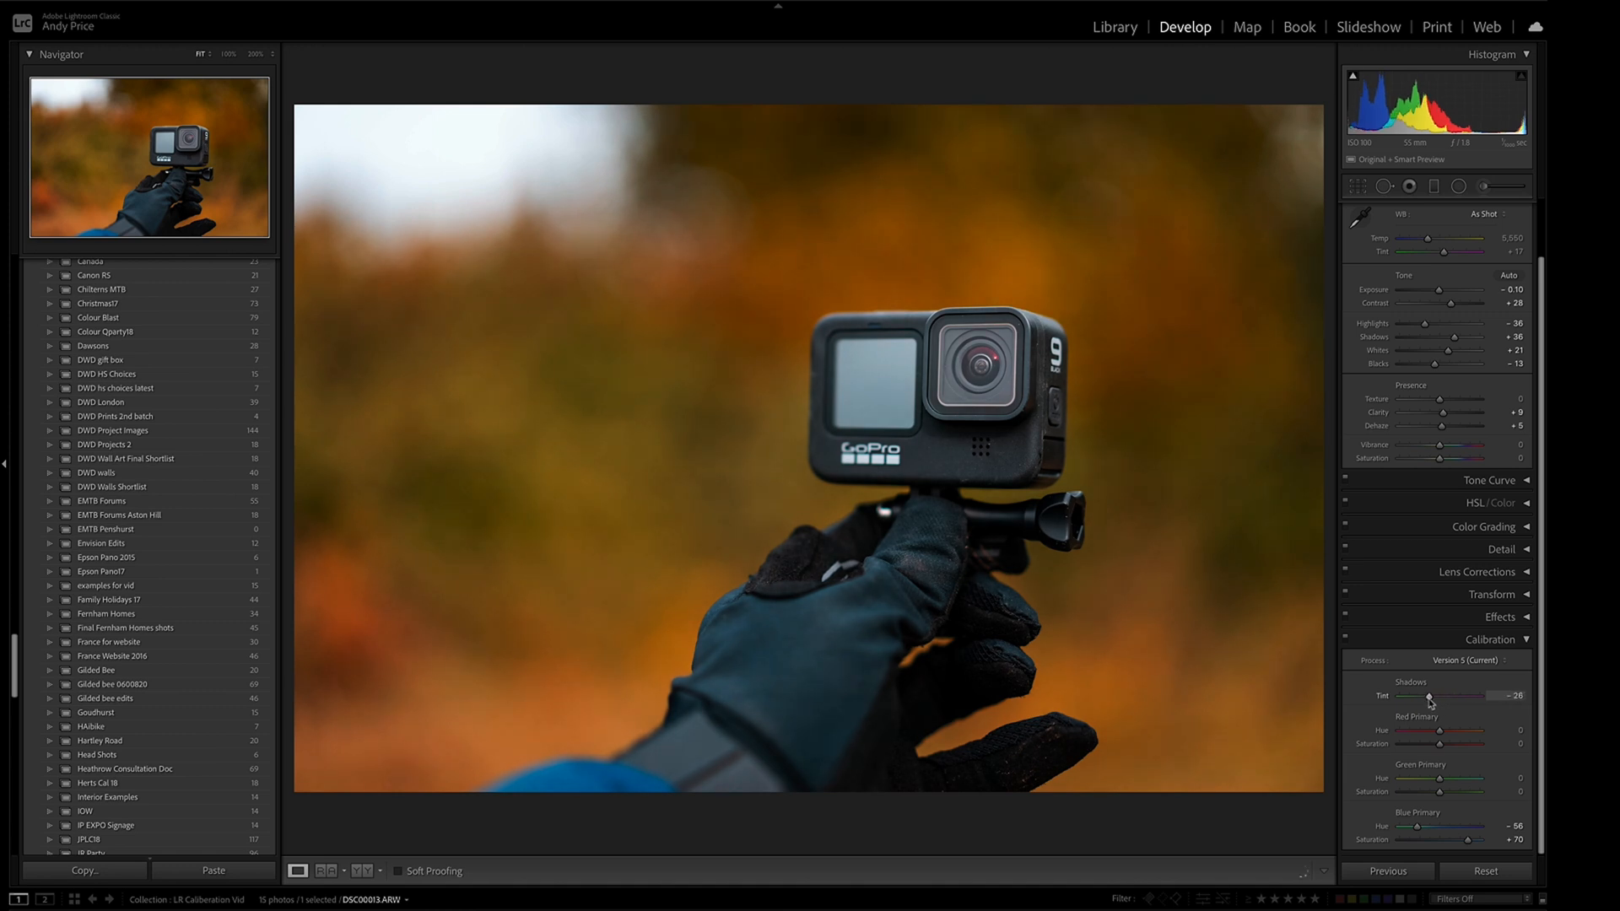
pyautogui.moveTo(1430, 701); pyautogui.dragTo(1445, 701)
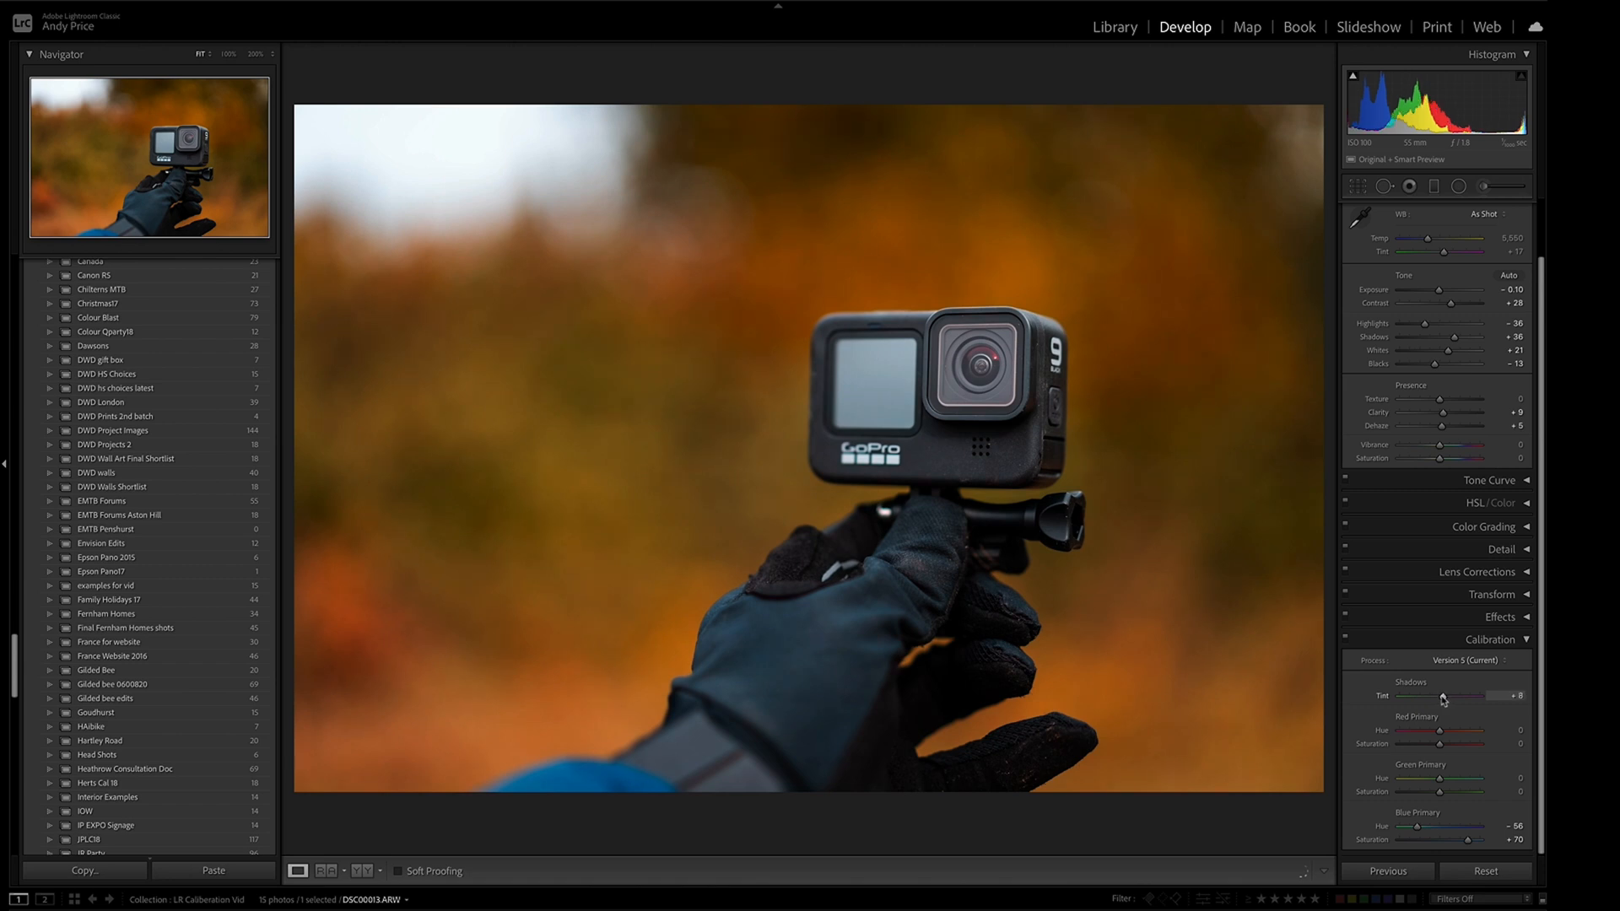
pyautogui.moveTo(1446, 699); pyautogui.dragTo(1442, 699)
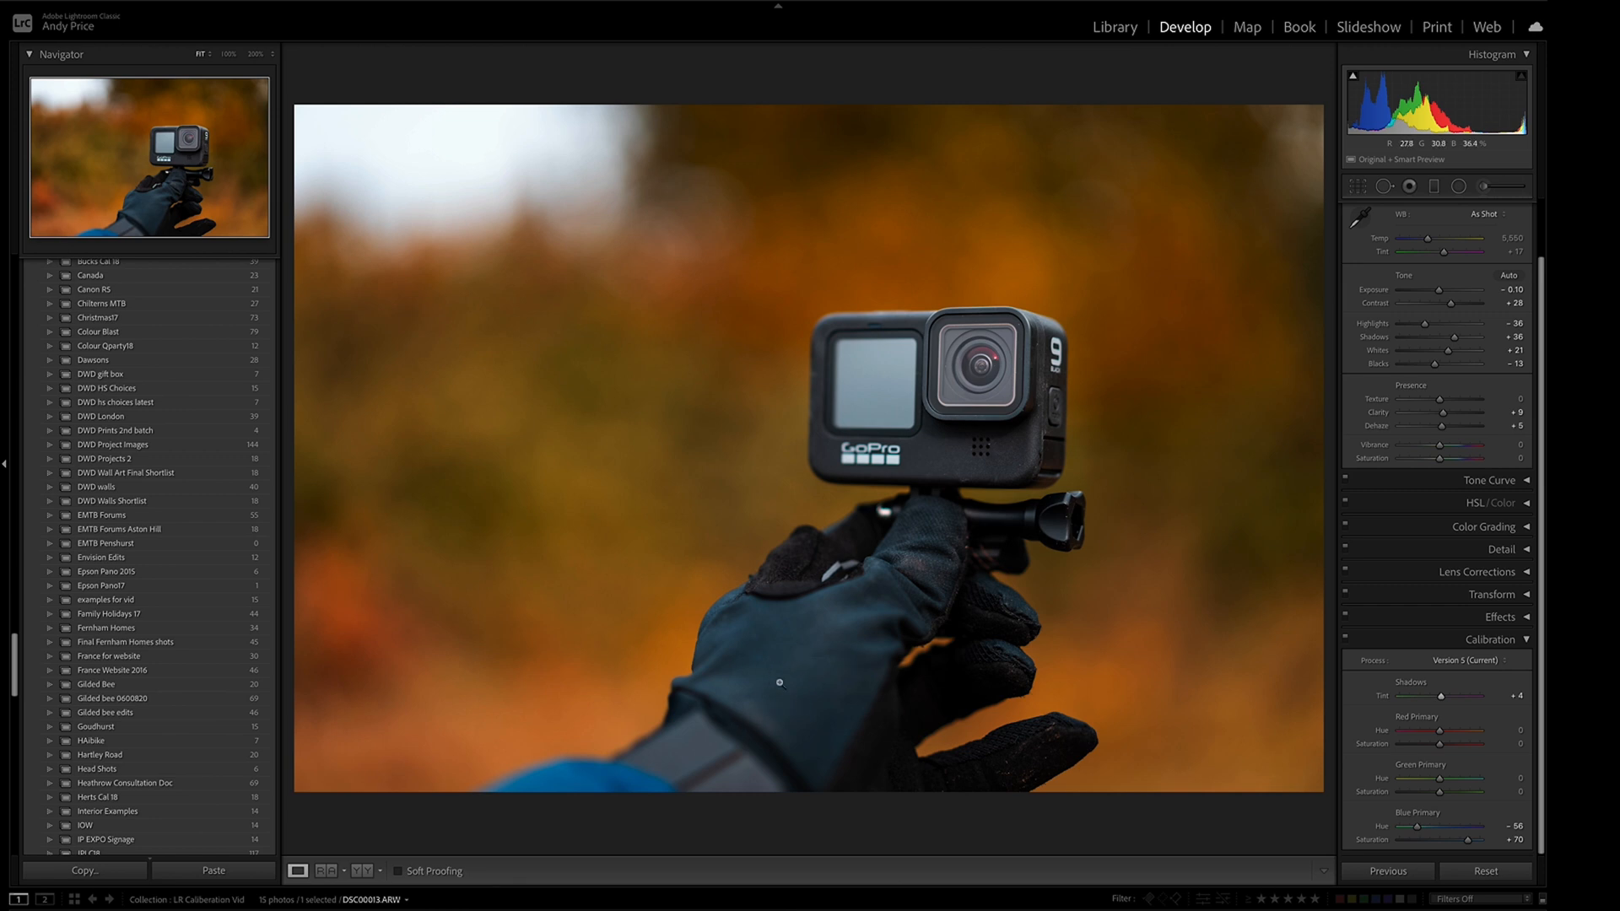
pyautogui.moveTo(795, 629)
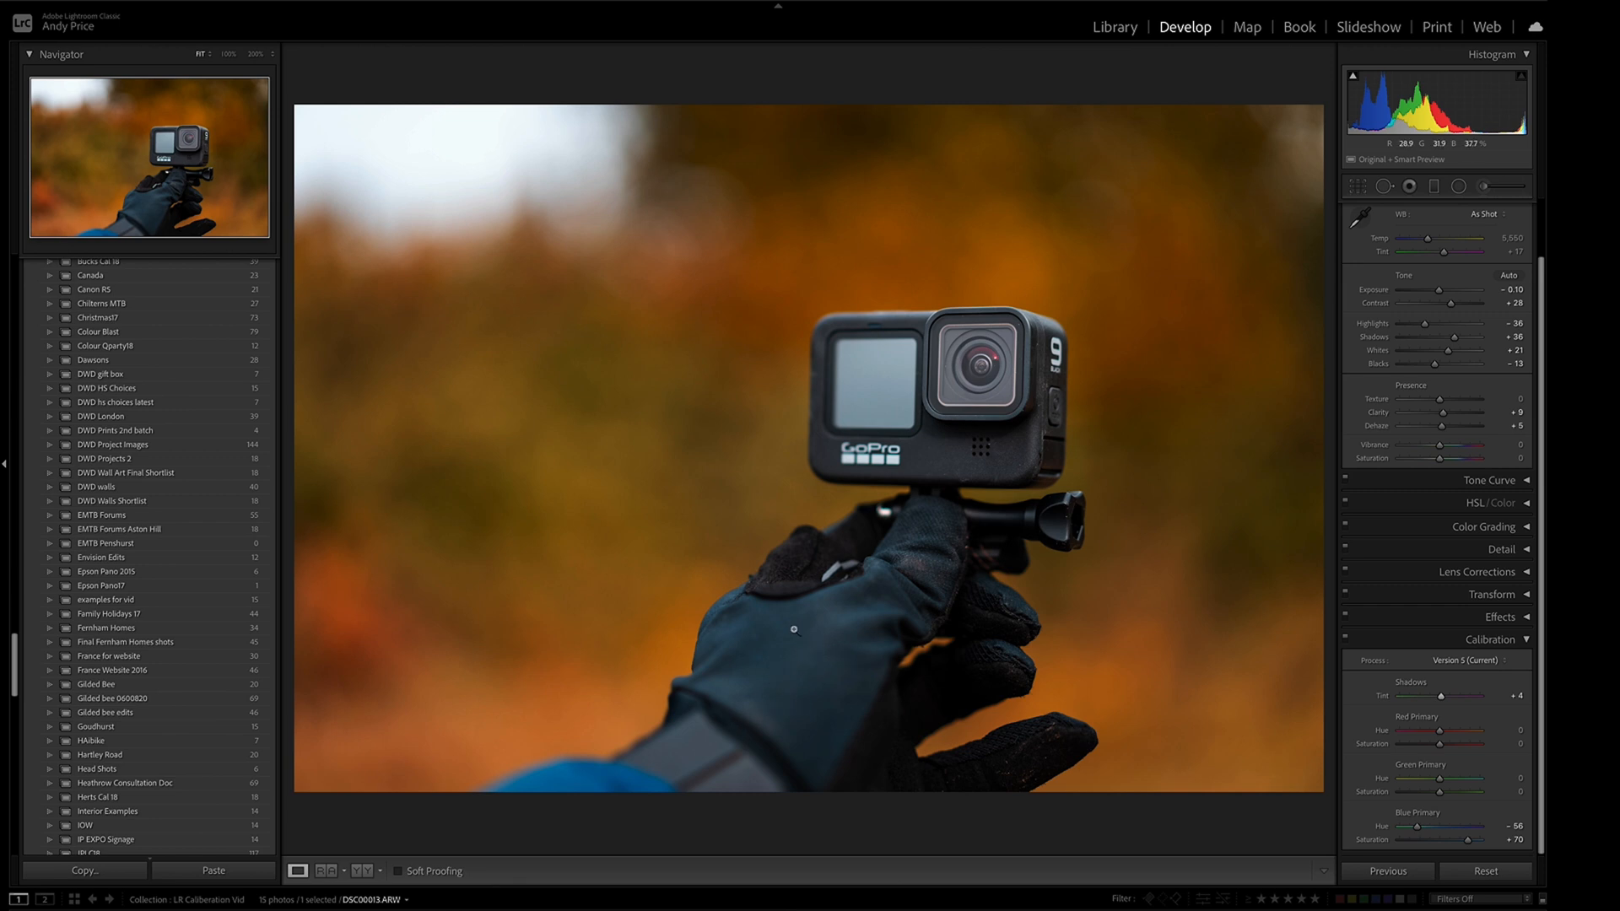
pyautogui.moveTo(1527, 507)
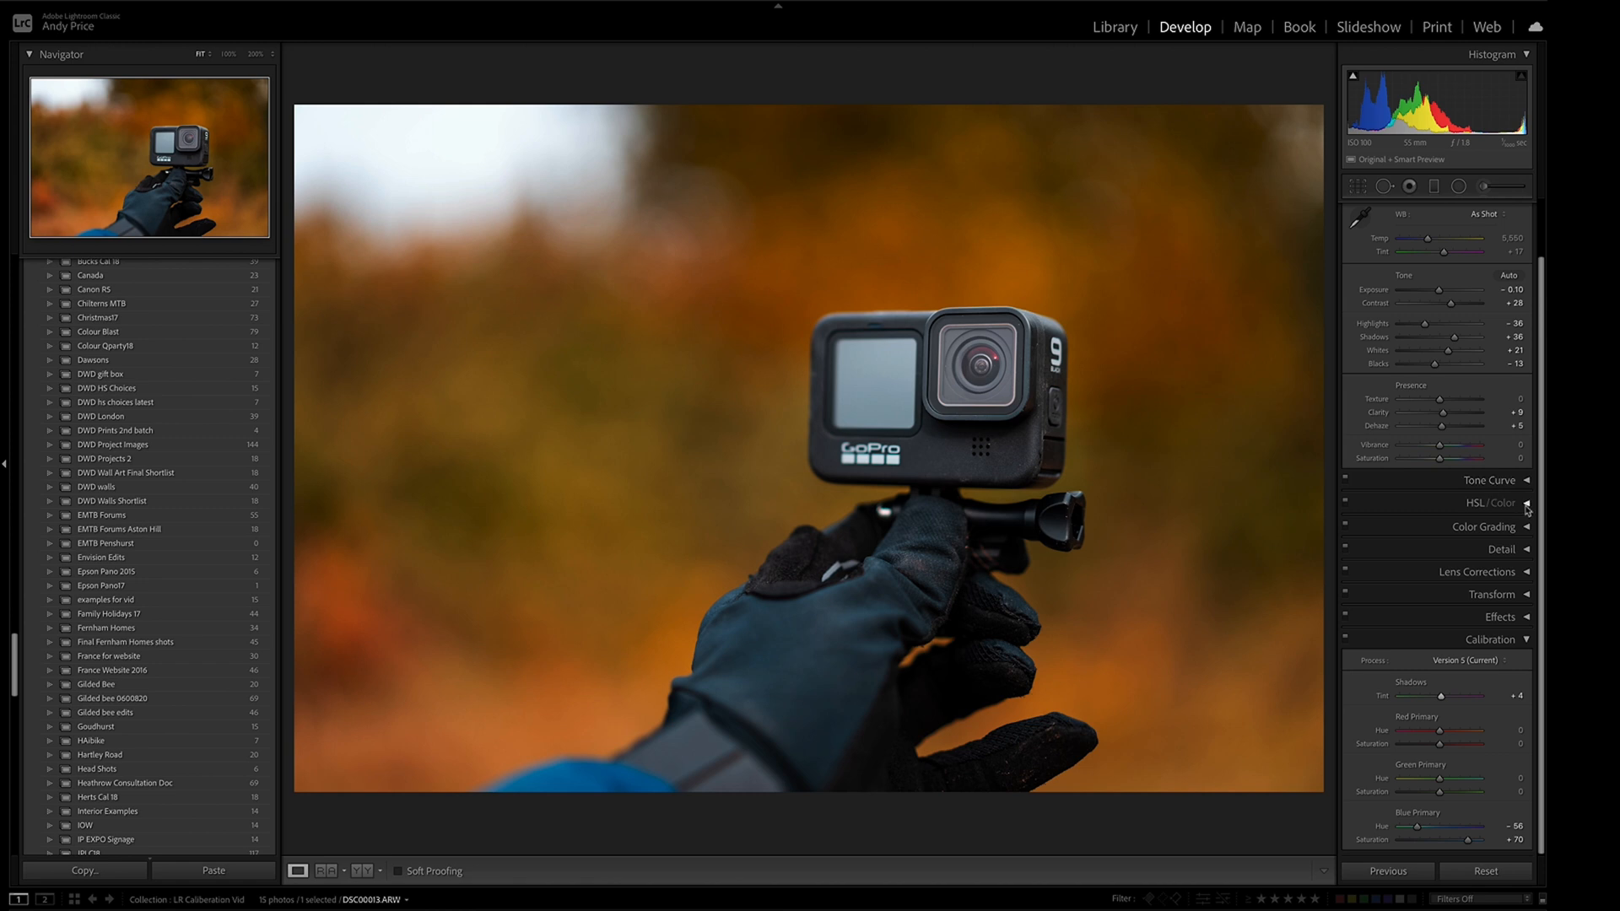
pyautogui.click(1505, 503)
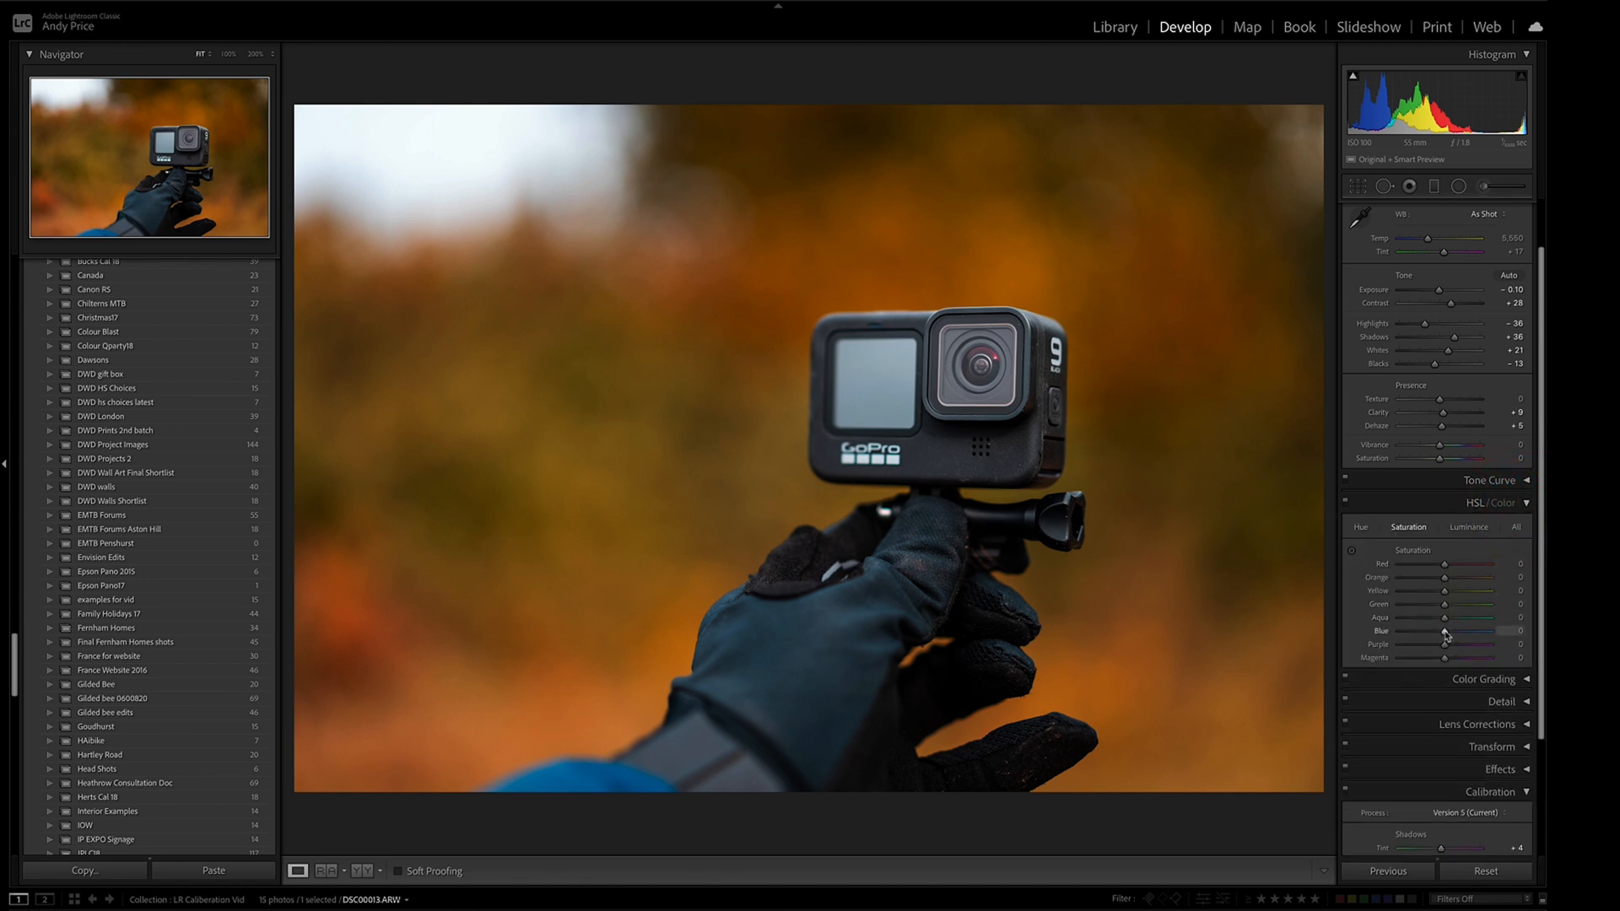
# Lower HSL Blue saturation to -46 and Aqua saturation to -20.
pyautogui.moveTo(1446, 631); pyautogui.dragTo(1441, 631)
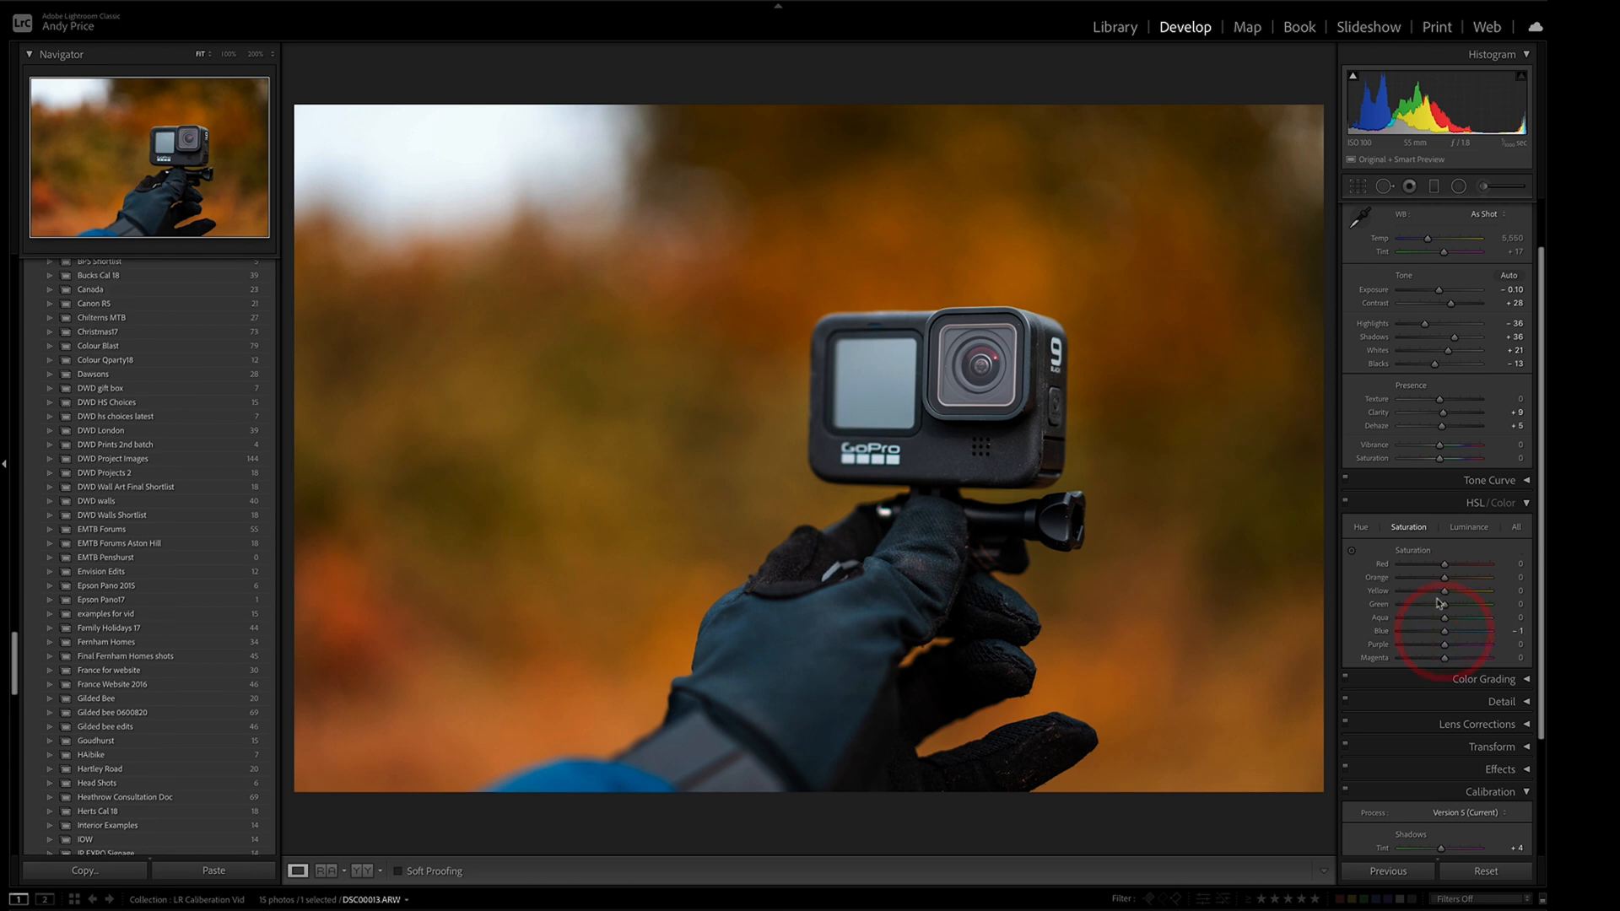
pyautogui.moveTo(1445, 632); pyautogui.dragTo(1436, 631)
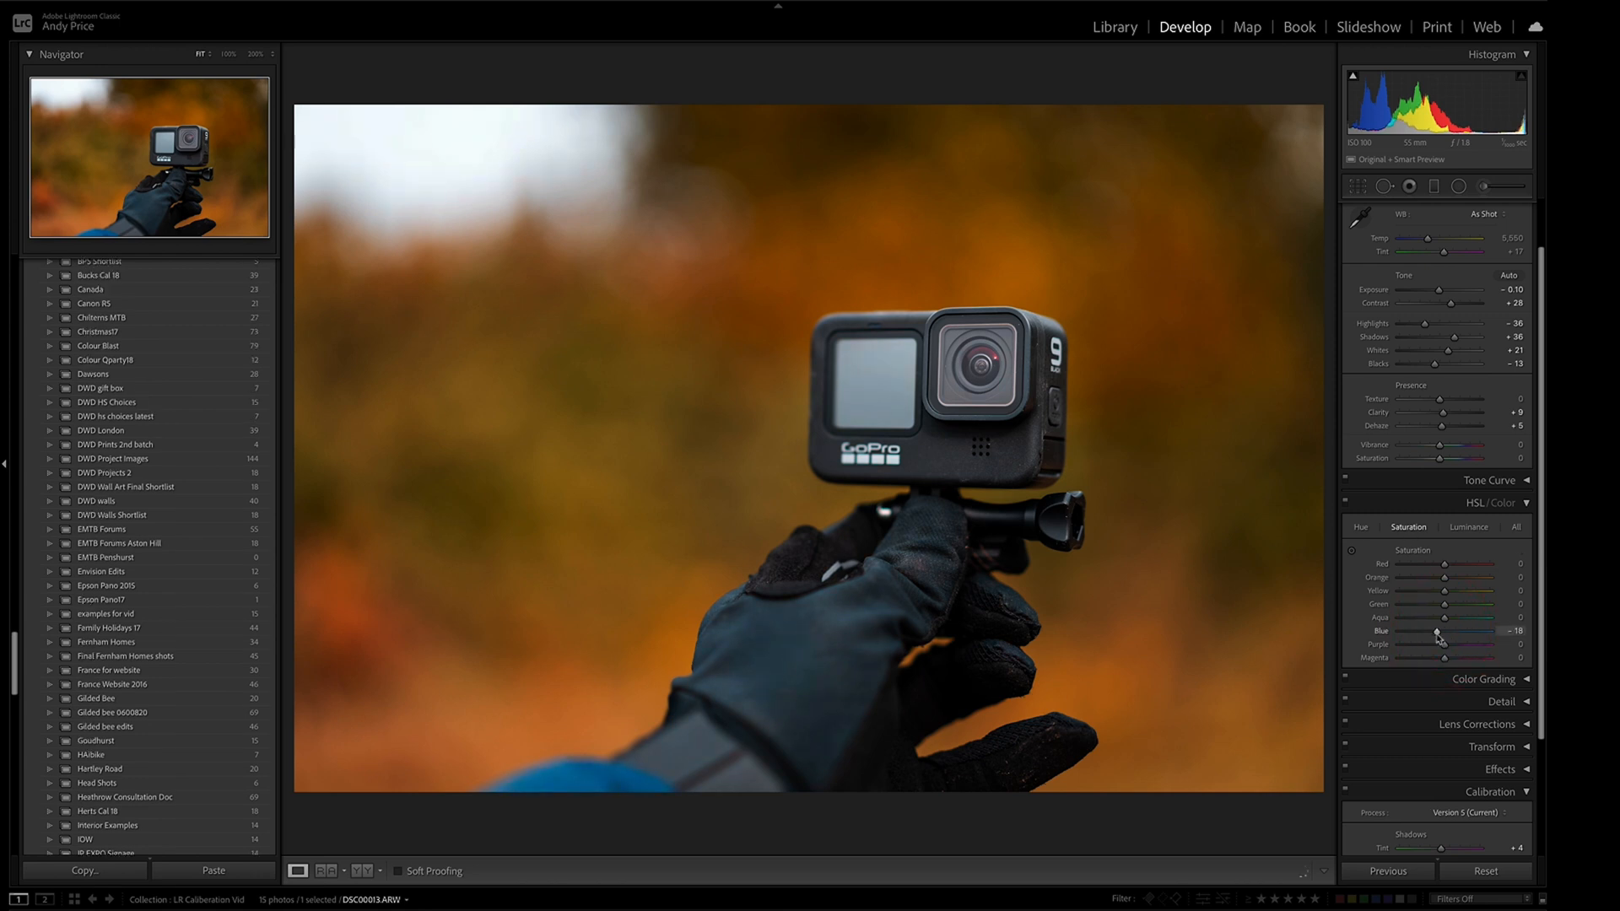
pyautogui.moveTo(1438, 631); pyautogui.dragTo(1422, 631)
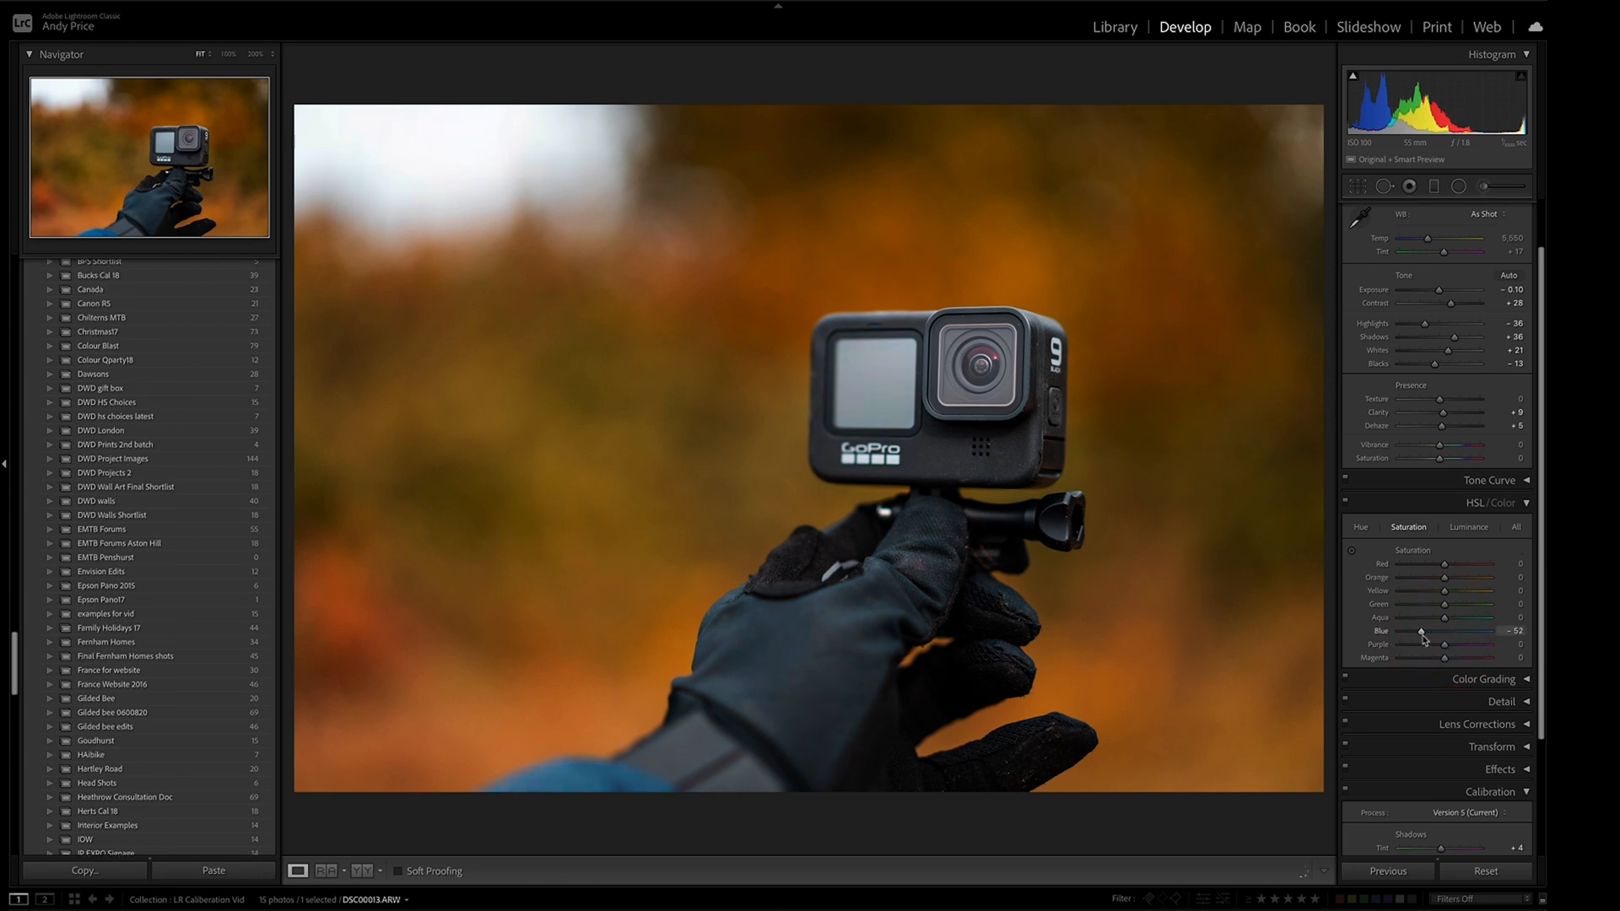
pyautogui.moveTo(1423, 631); pyautogui.dragTo(1430, 631)
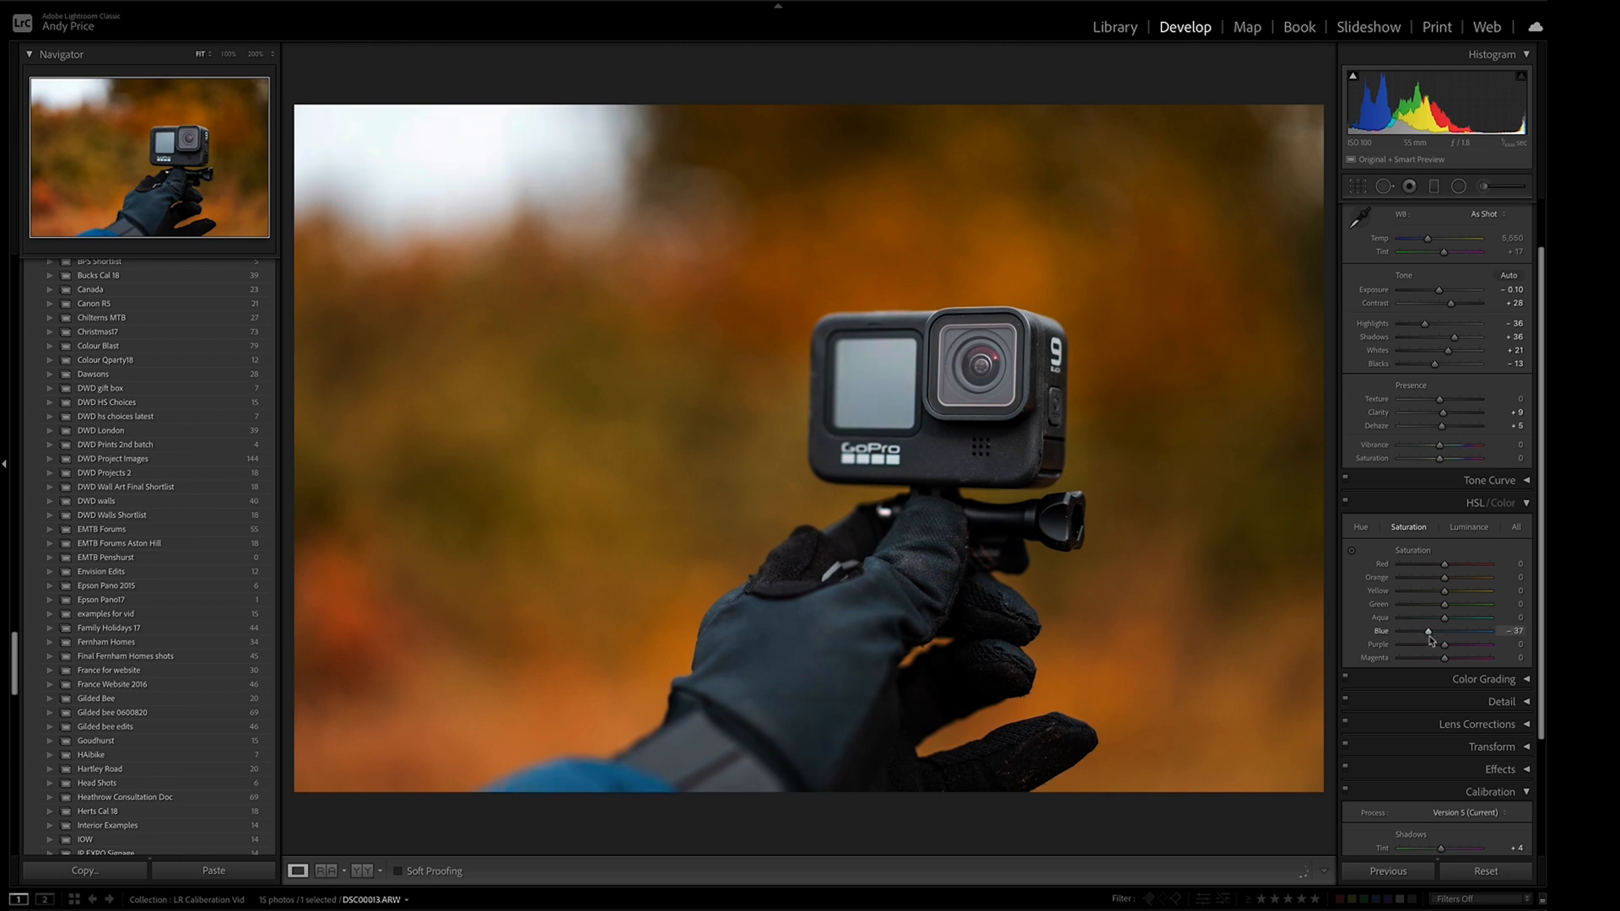
pyautogui.moveTo(1428, 631); pyautogui.dragTo(1434, 631)
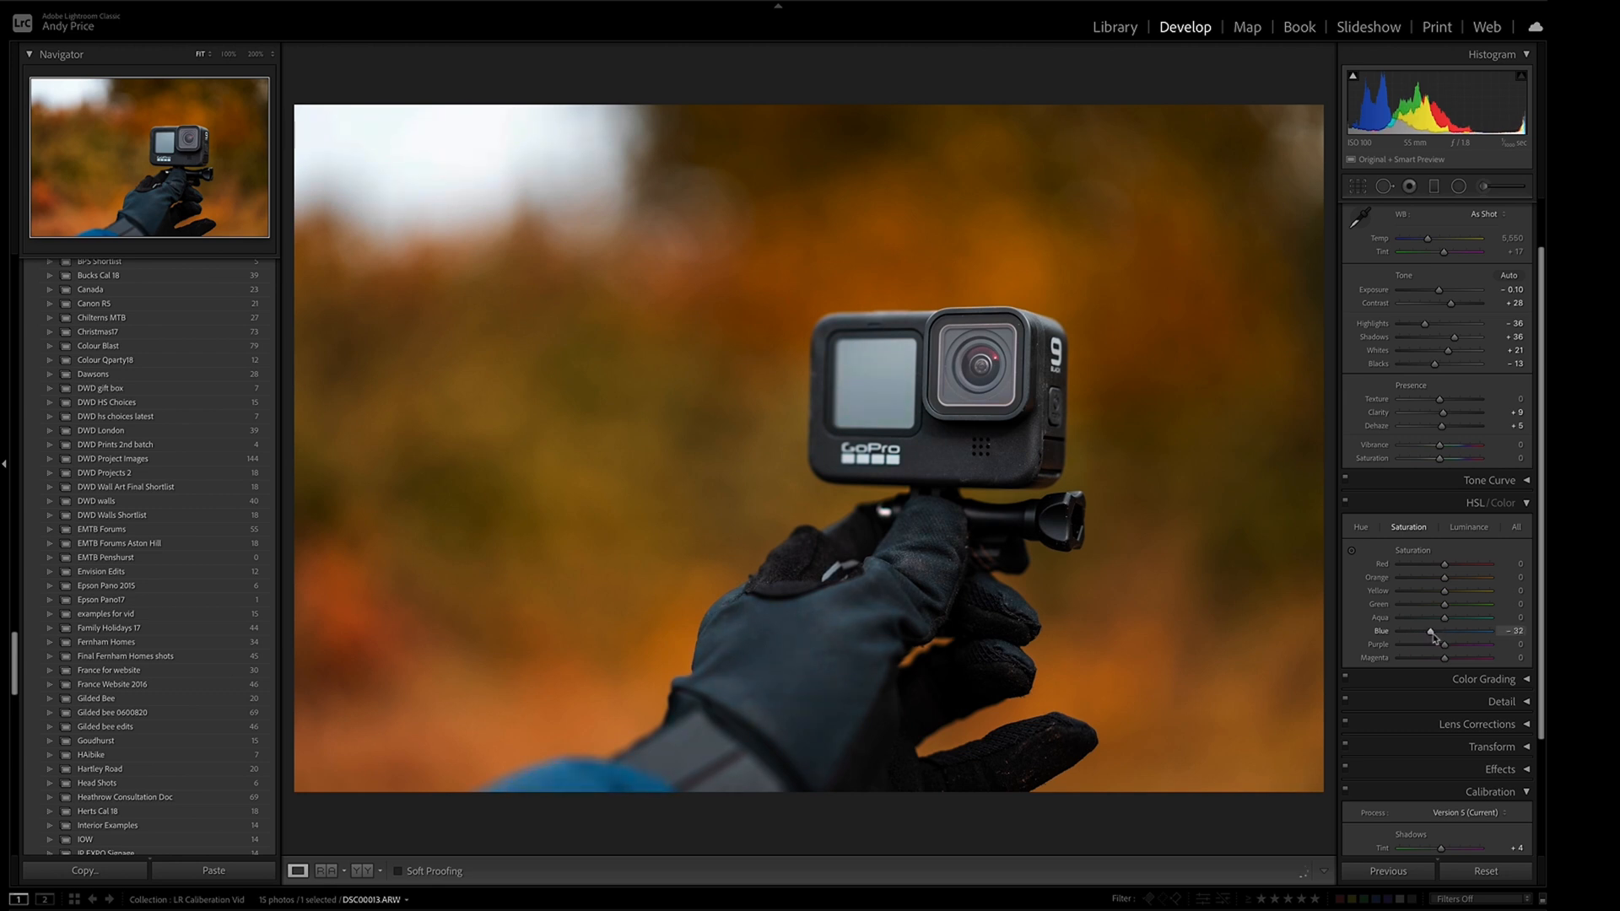
pyautogui.moveTo(1431, 631); pyautogui.dragTo(1441, 631)
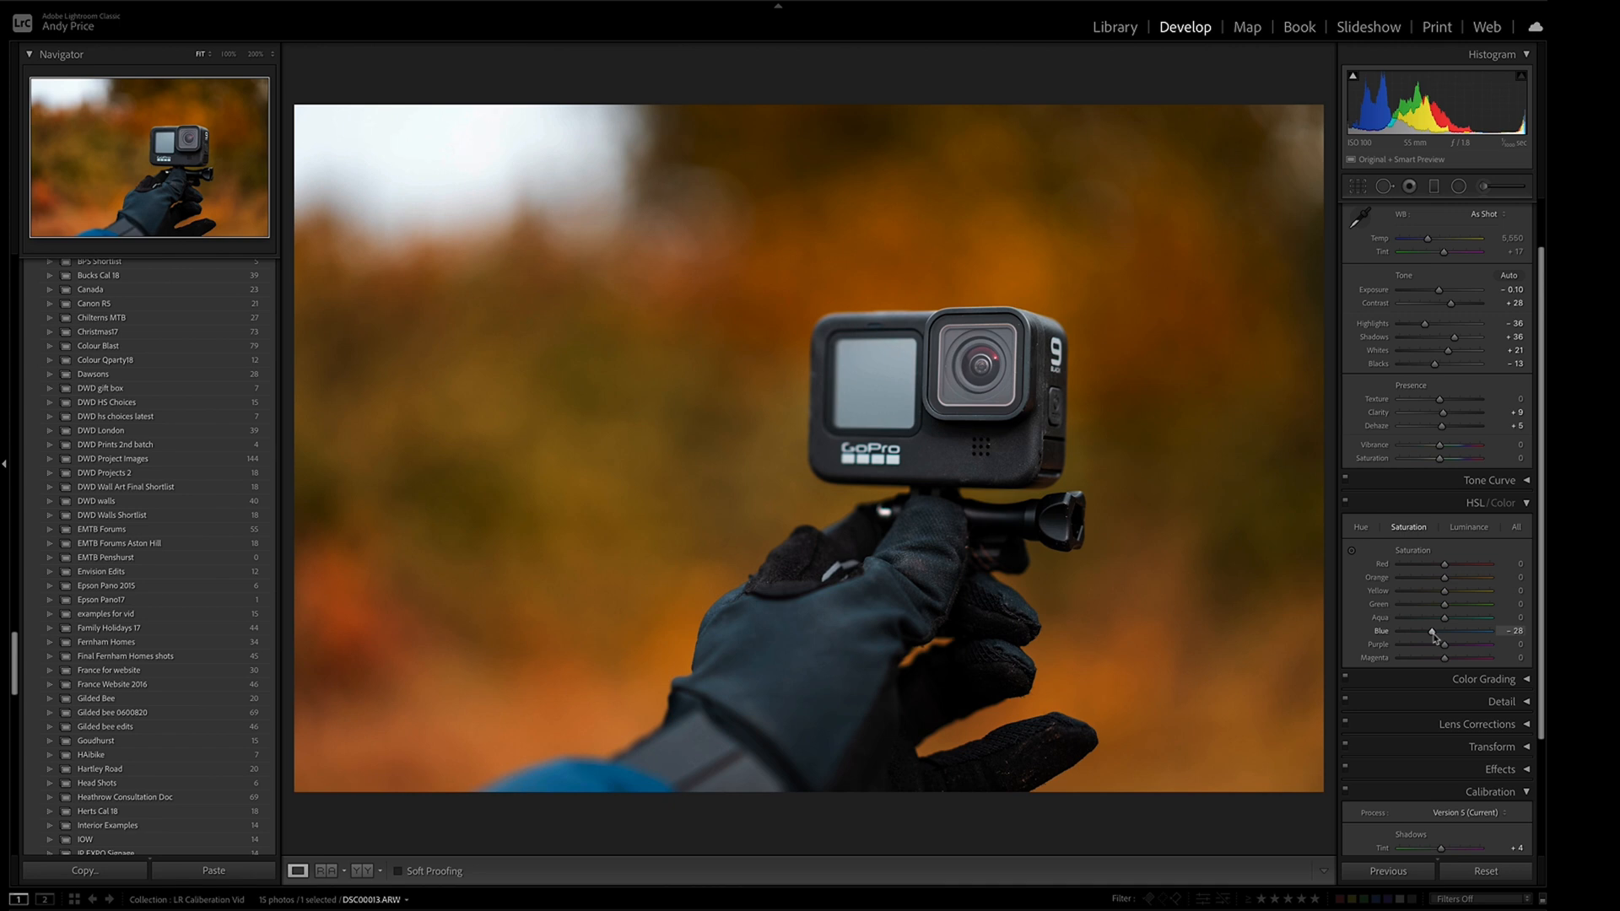
pyautogui.moveTo(1432, 632); pyautogui.dragTo(1426, 632)
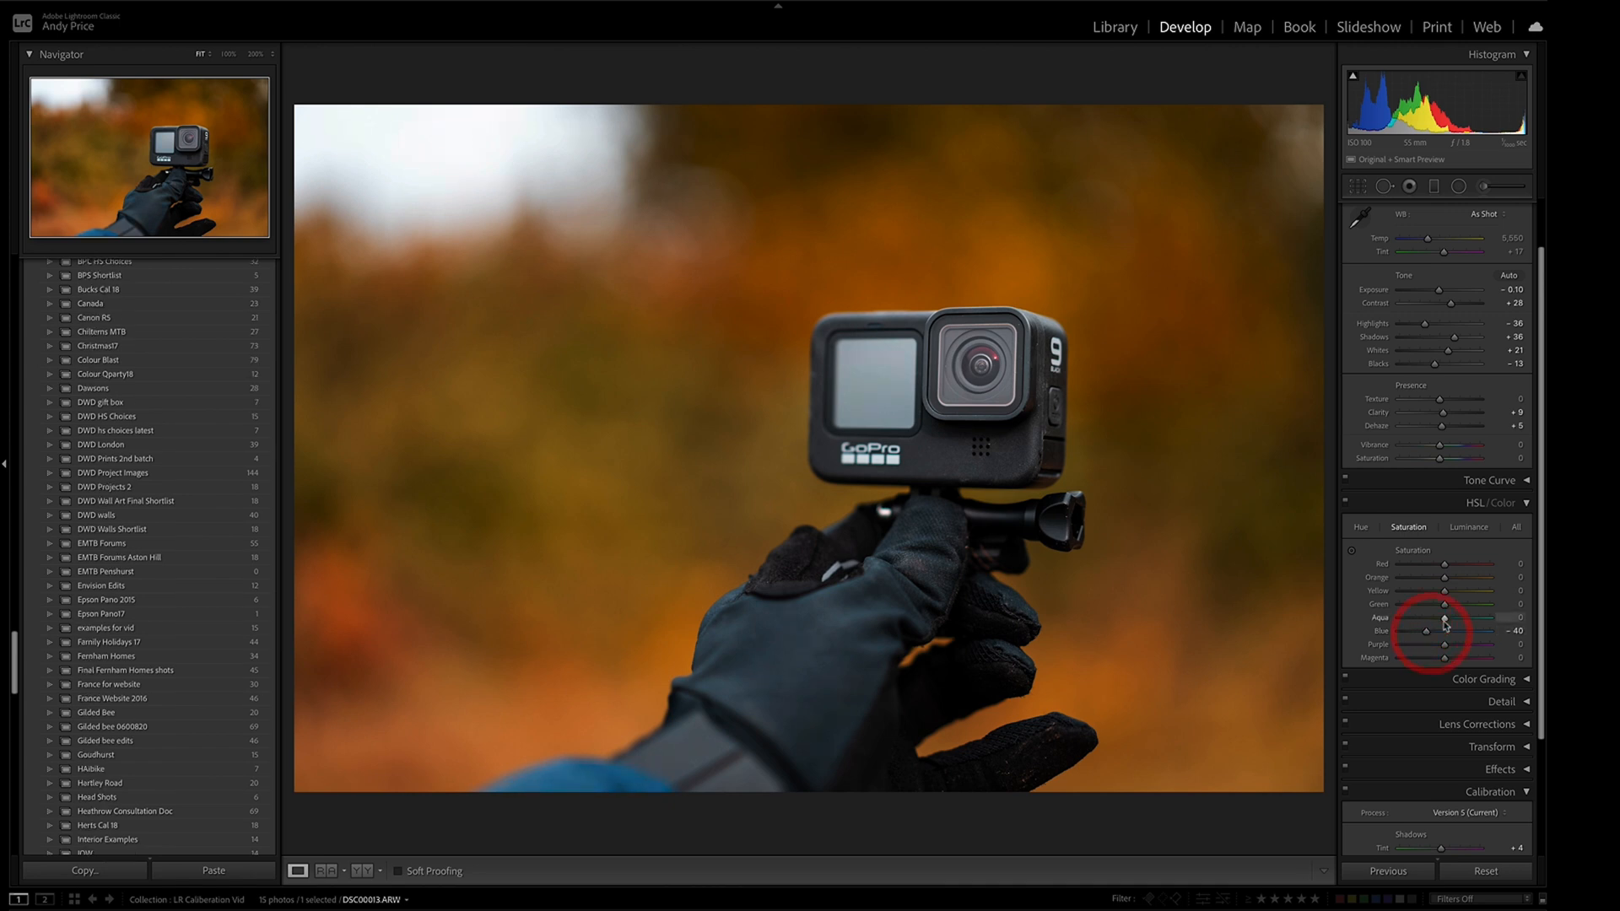
pyautogui.moveTo(1441, 617); pyautogui.dragTo(1426, 618)
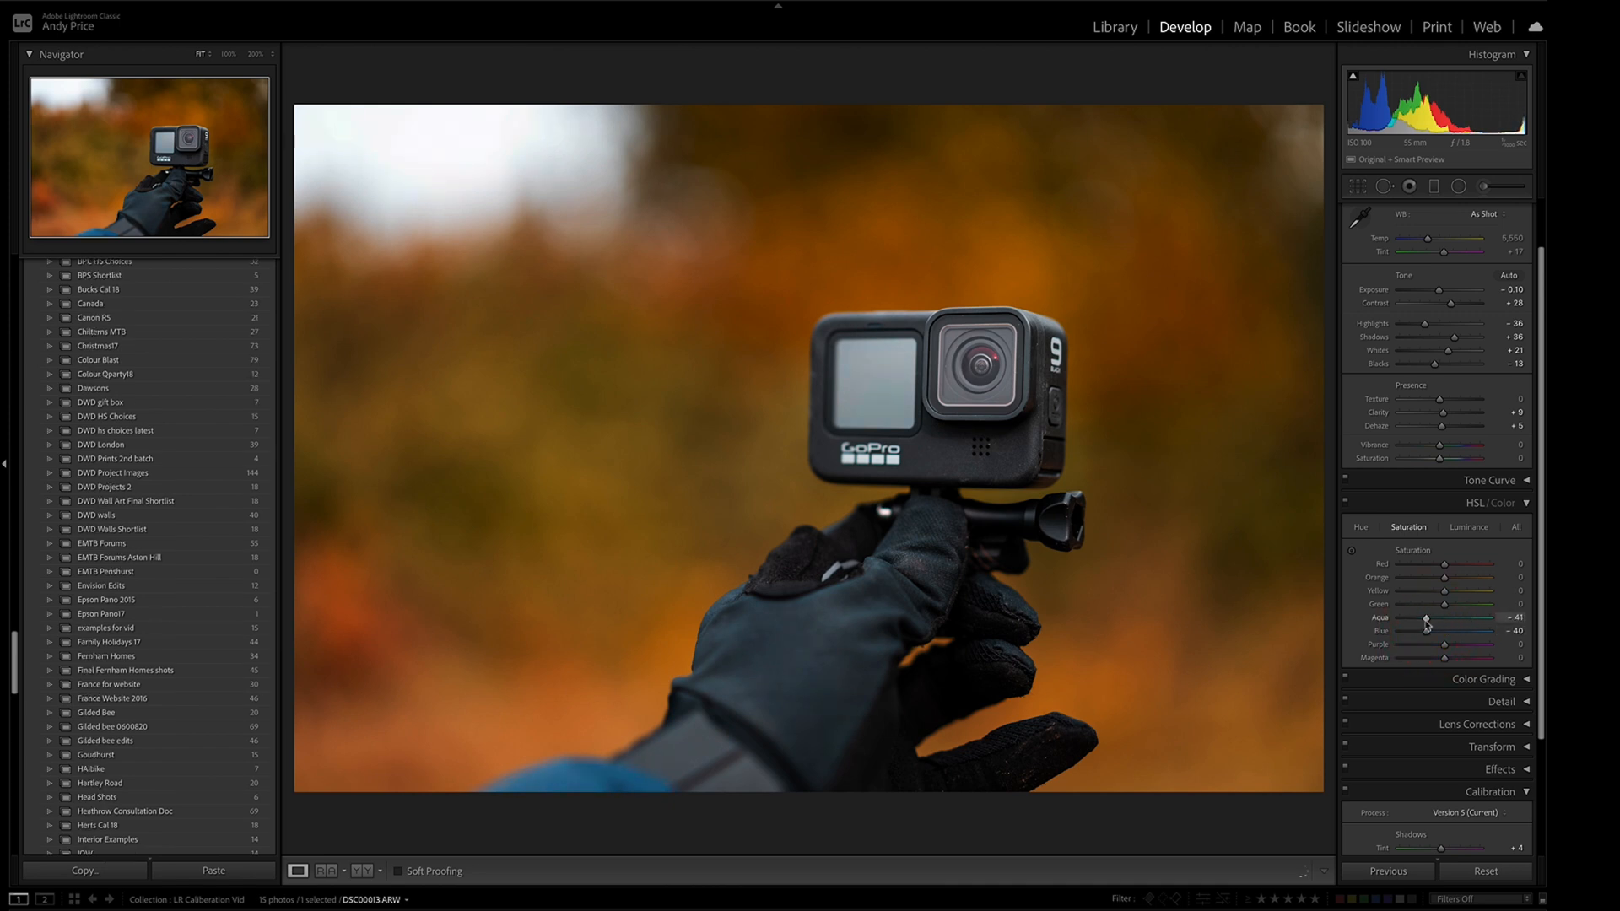
pyautogui.moveTo(1423, 624); pyautogui.dragTo(1442, 618)
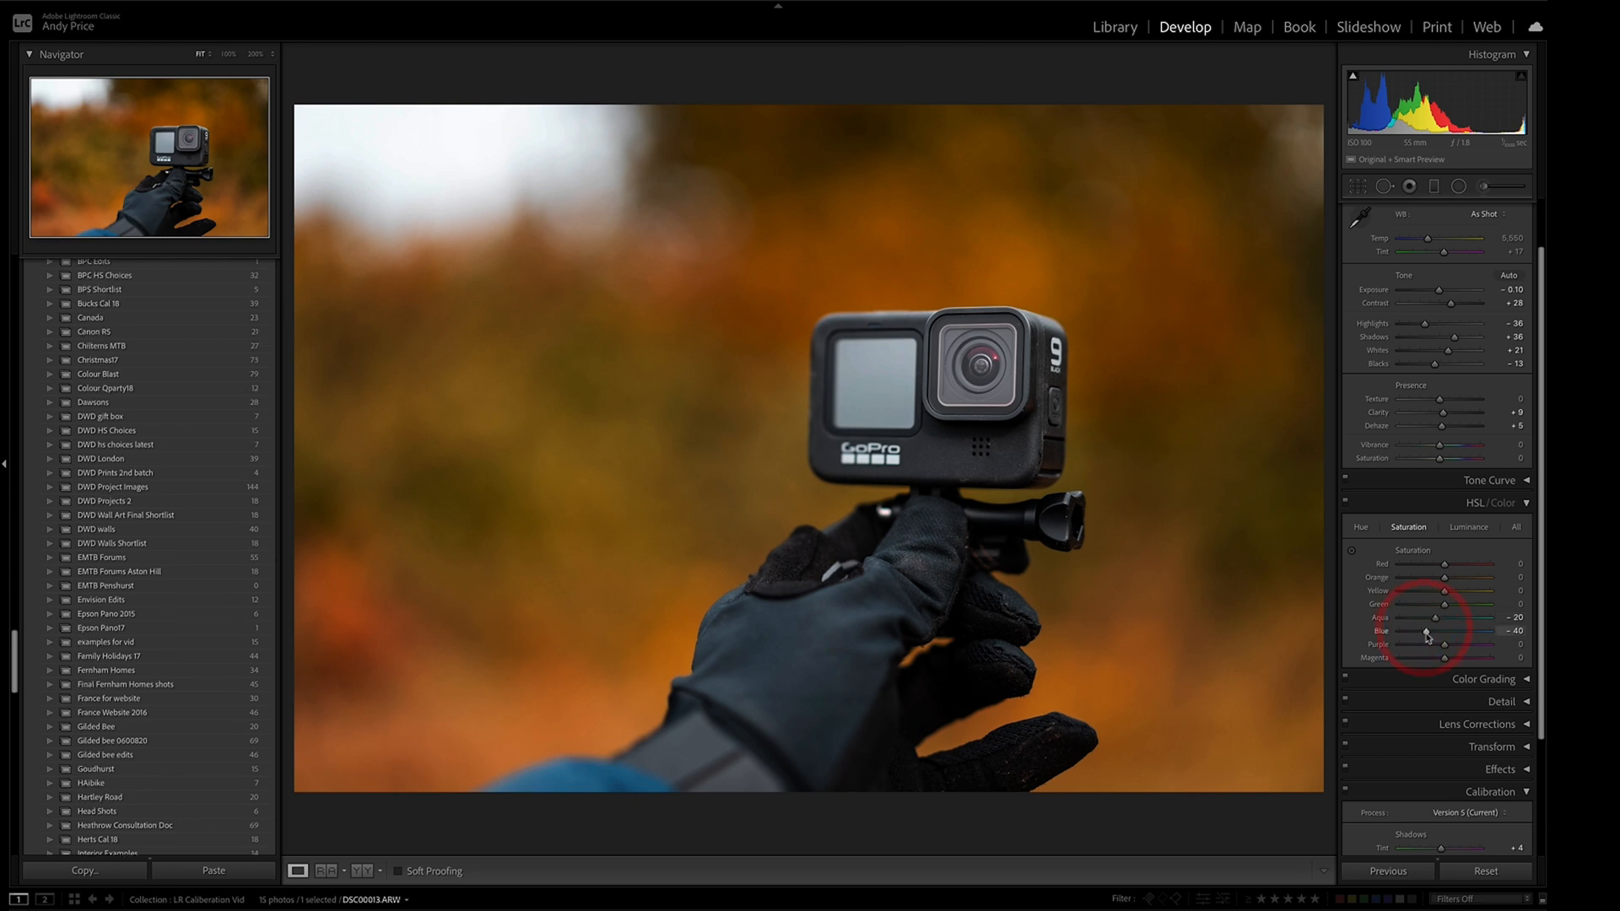
pyautogui.moveTo(1446, 631); pyautogui.dragTo(1426, 631)
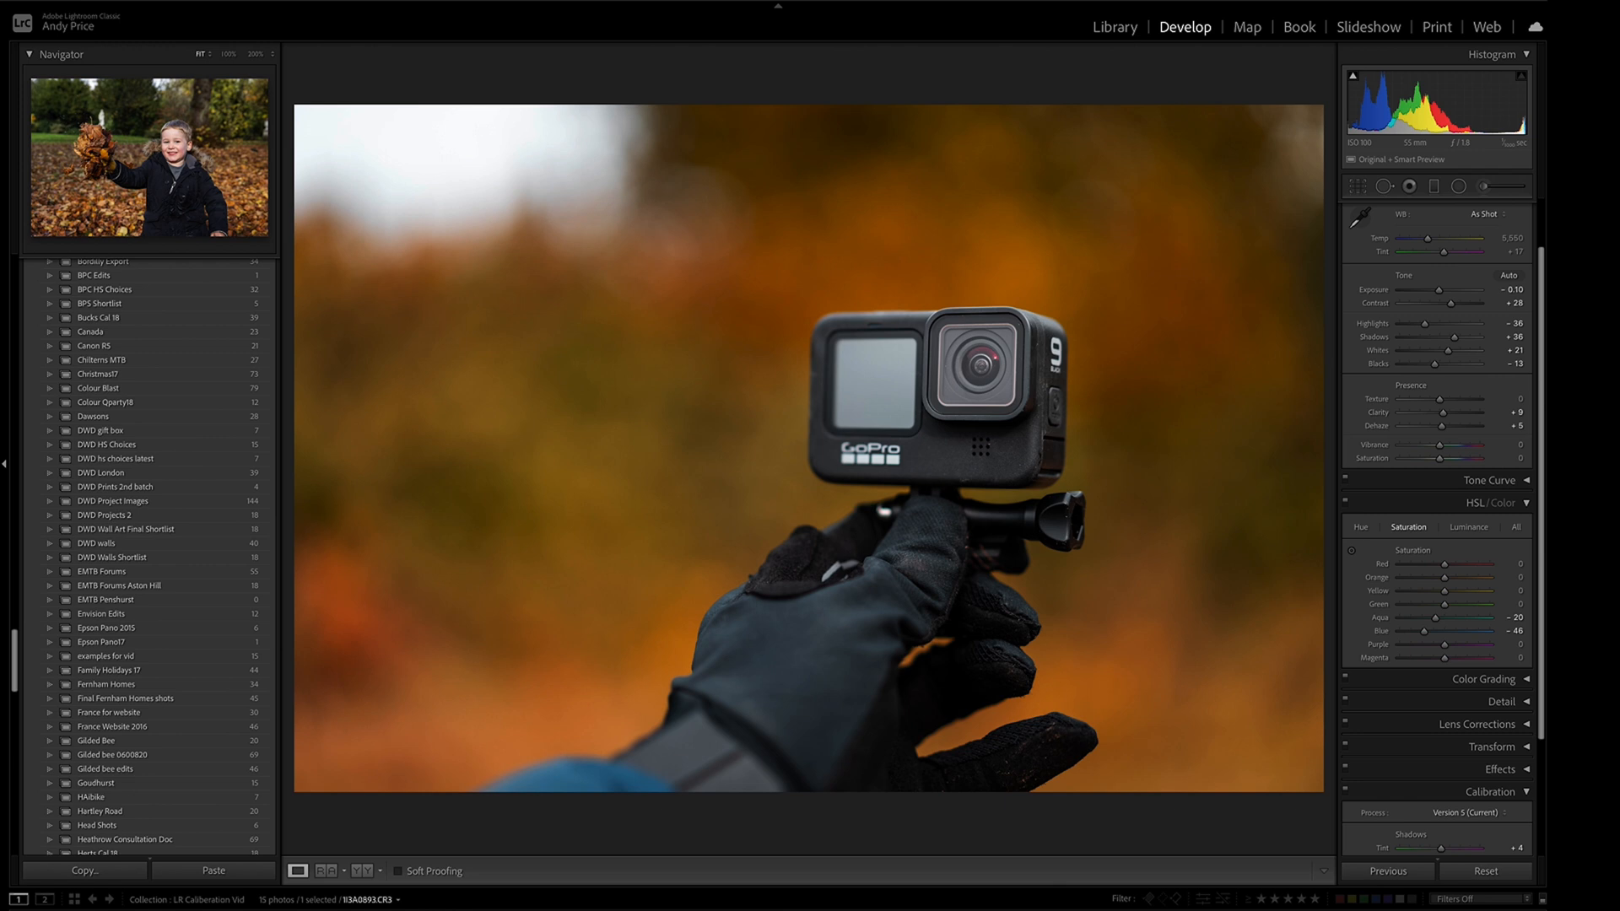
# Switch to the boy-with-leaves photo and test Blue Primary saturation at maximum.
pyautogui.click(107, 839)
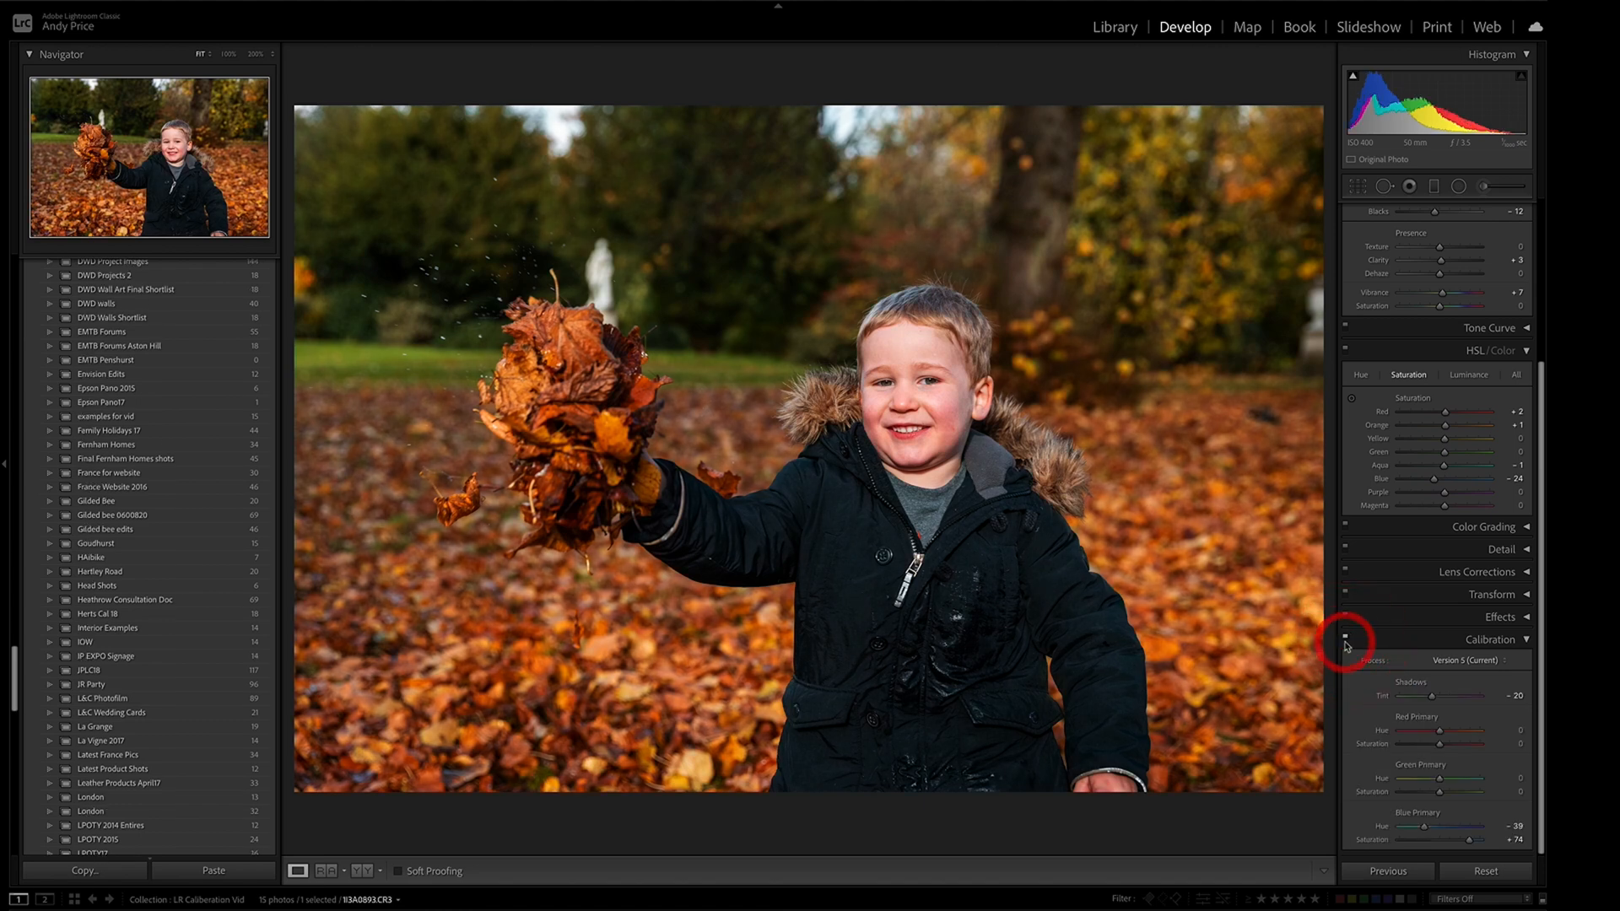
pyautogui.moveTo(1478, 825); pyautogui.dragTo(1446, 825)
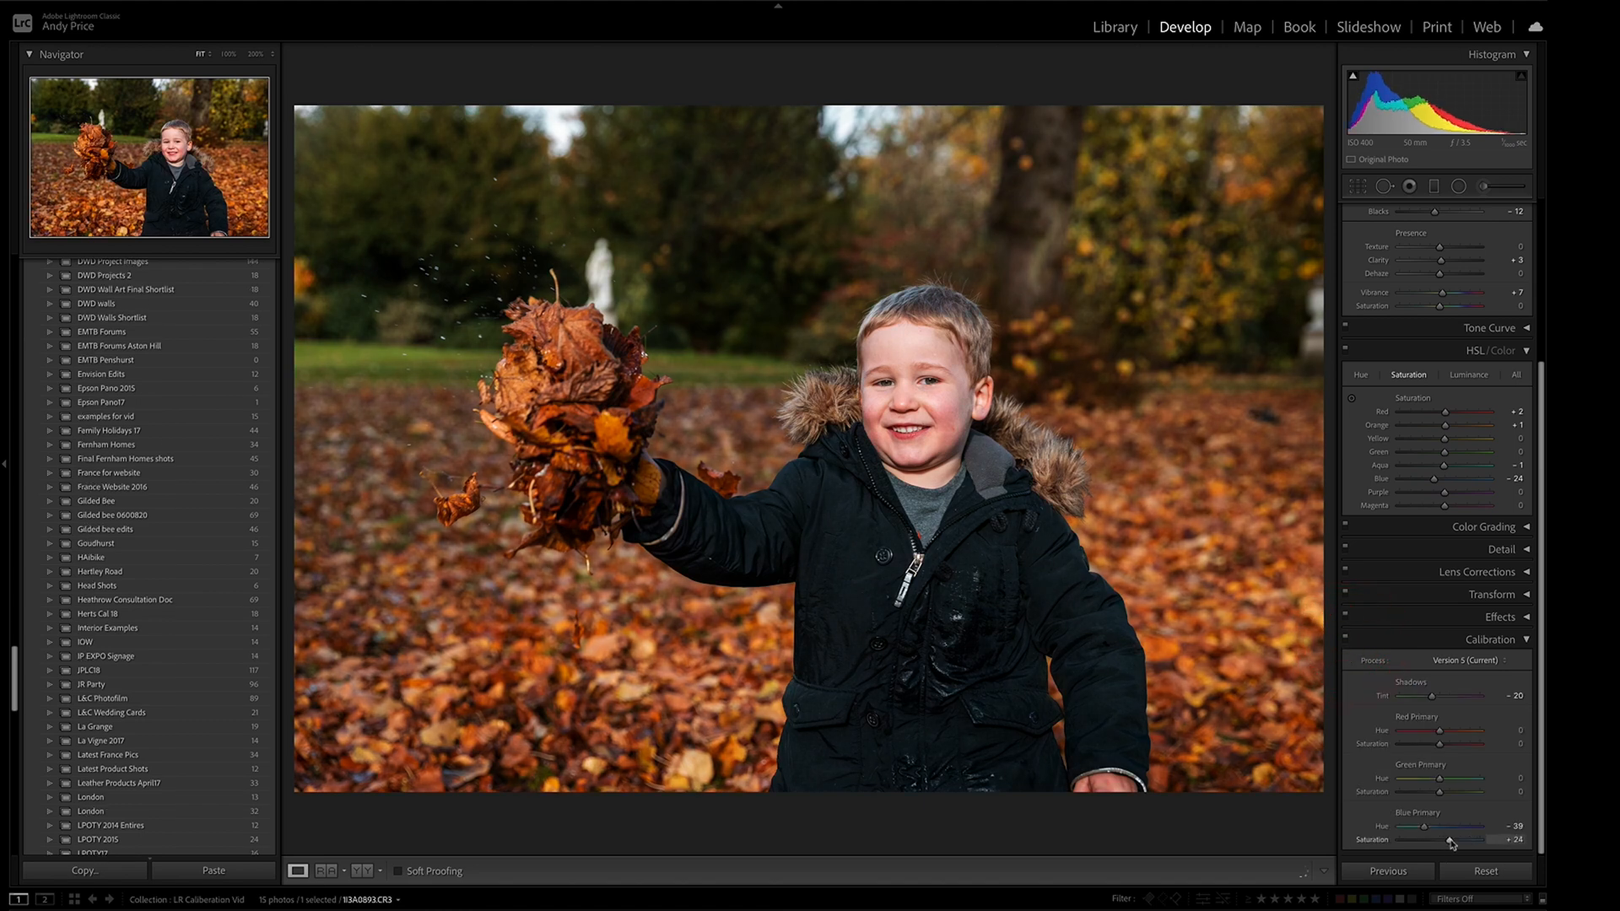
pyautogui.moveTo(1426, 840); pyautogui.dragTo(1509, 840)
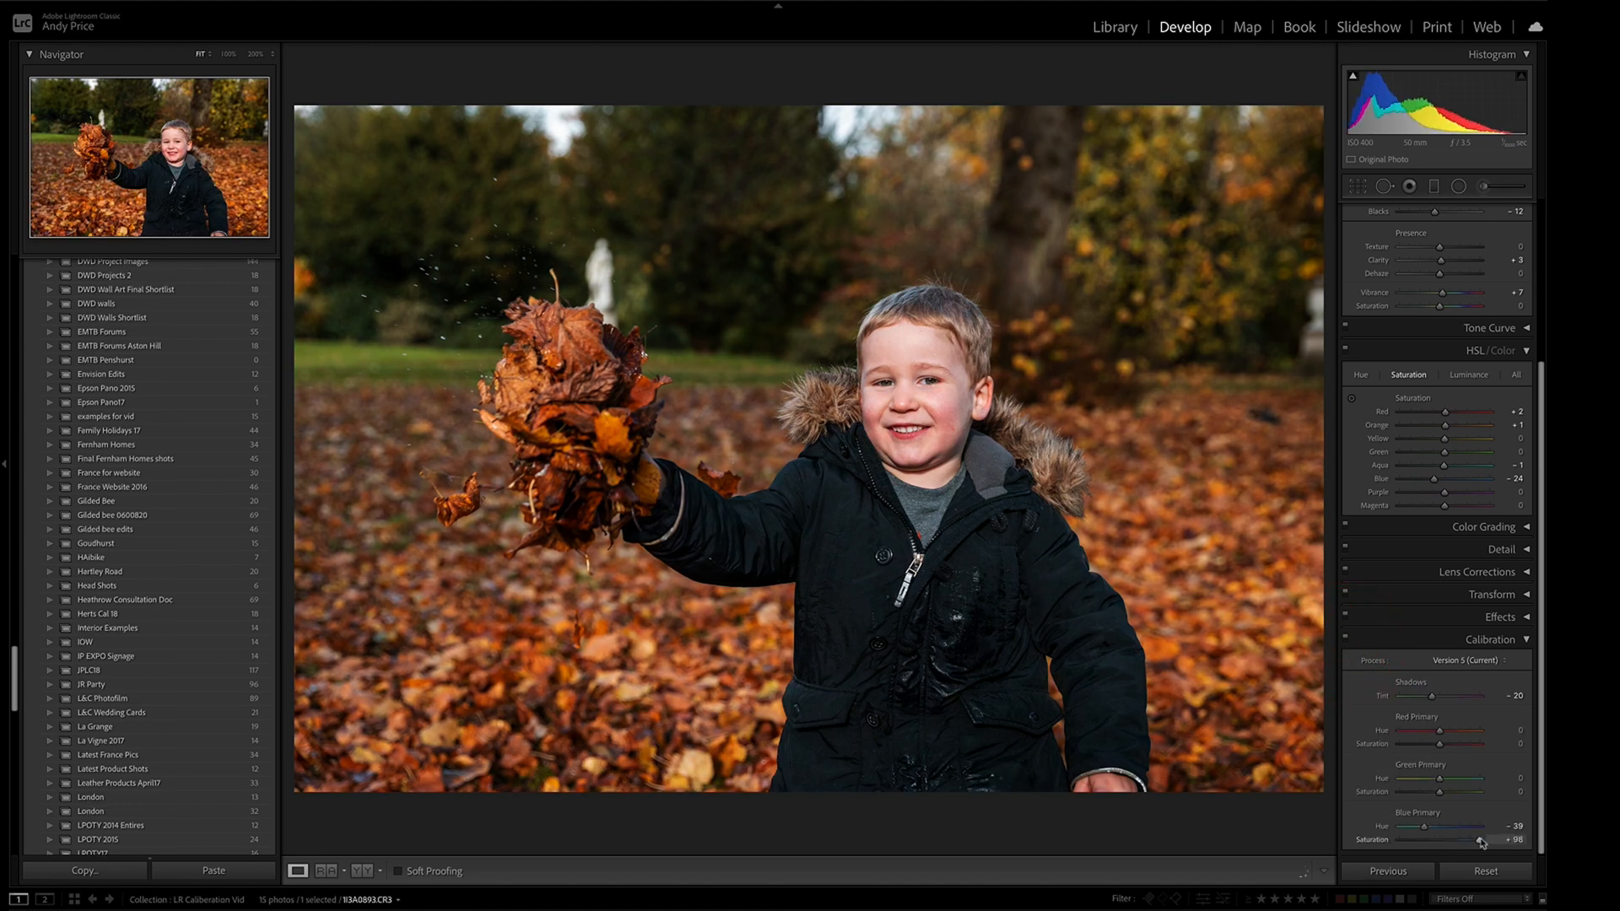
pyautogui.moveTo(1477, 839); pyautogui.dragTo(1487, 839)
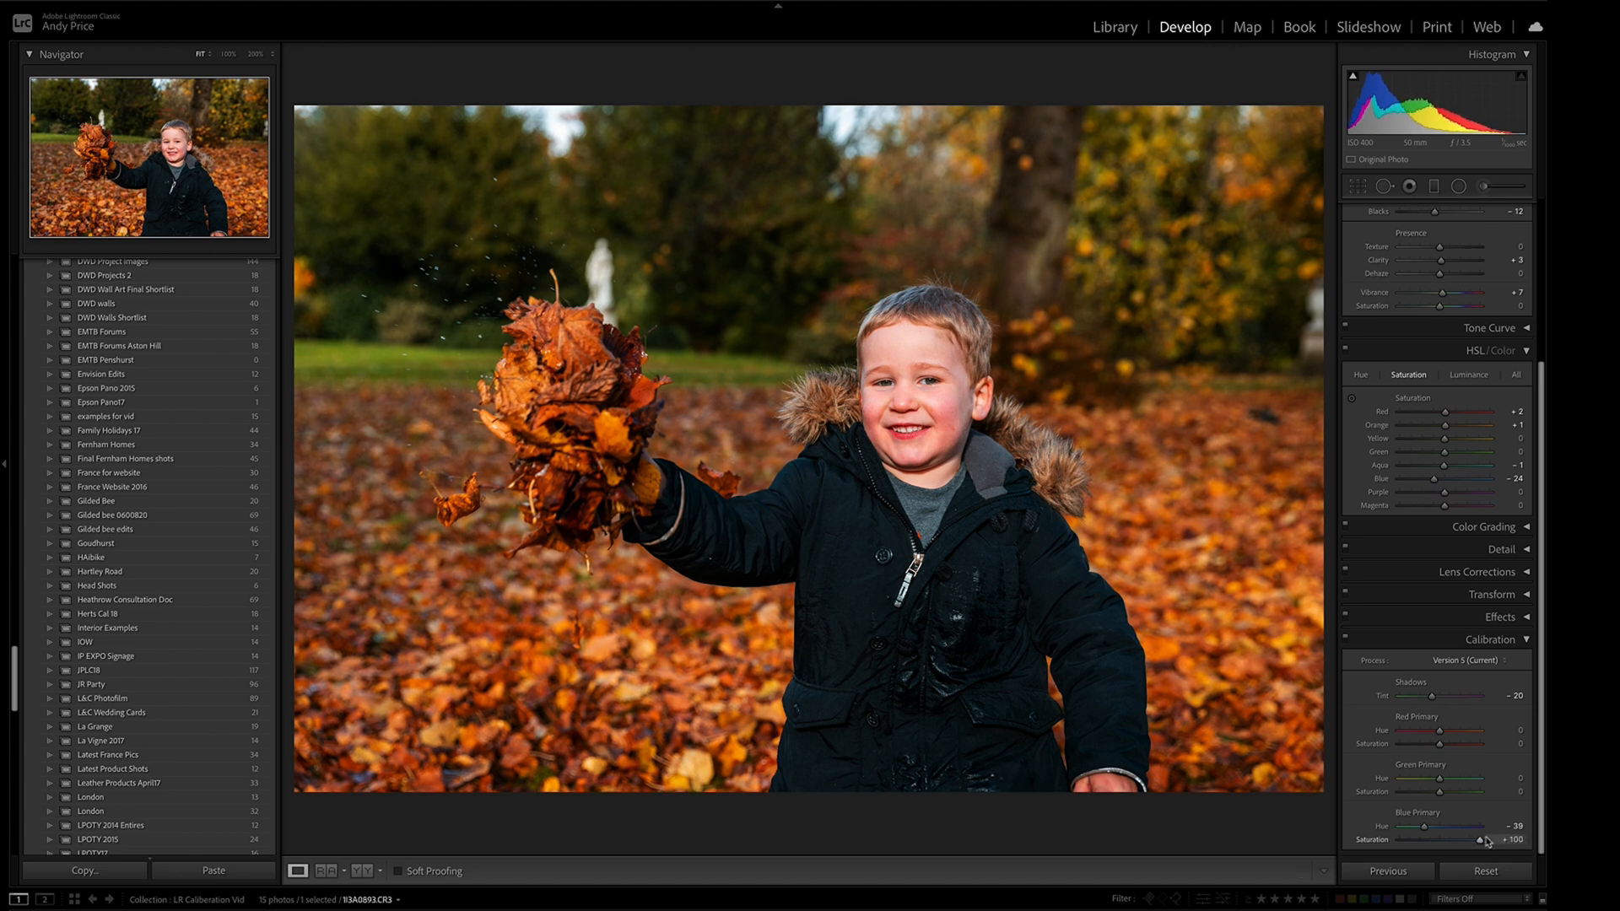
pyautogui.moveTo(1457, 839); pyautogui.dragTo(1483, 839)
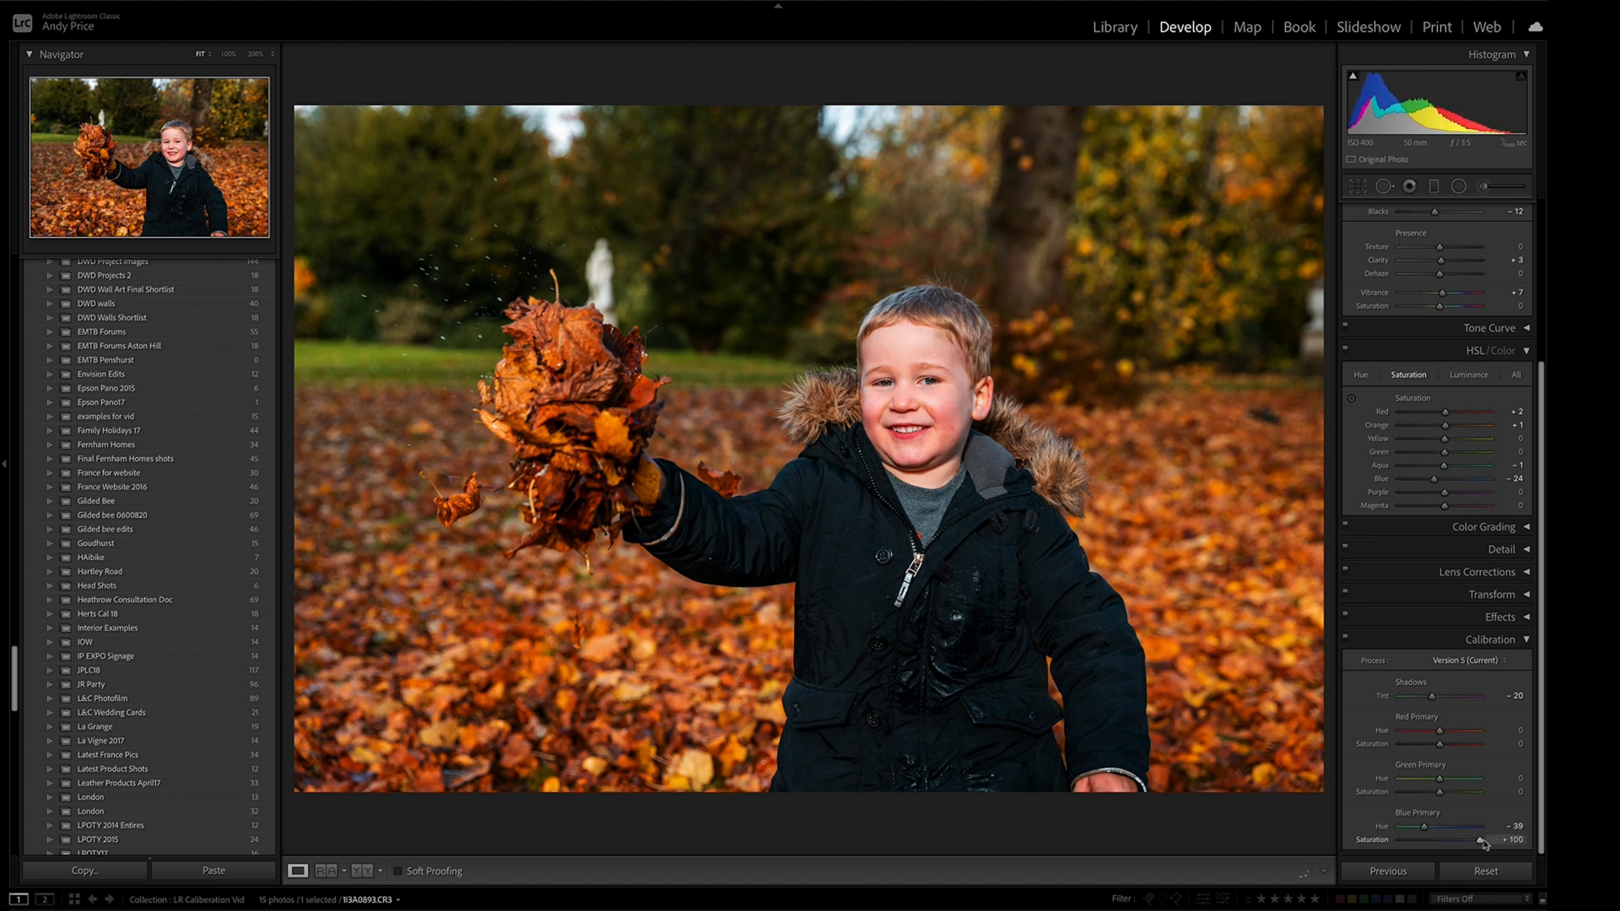
# Fine-tune Blue Primary saturation from about +19 upward, settling at +31.
pyautogui.moveTo(1509, 840); pyautogui.dragTo(1447, 840)
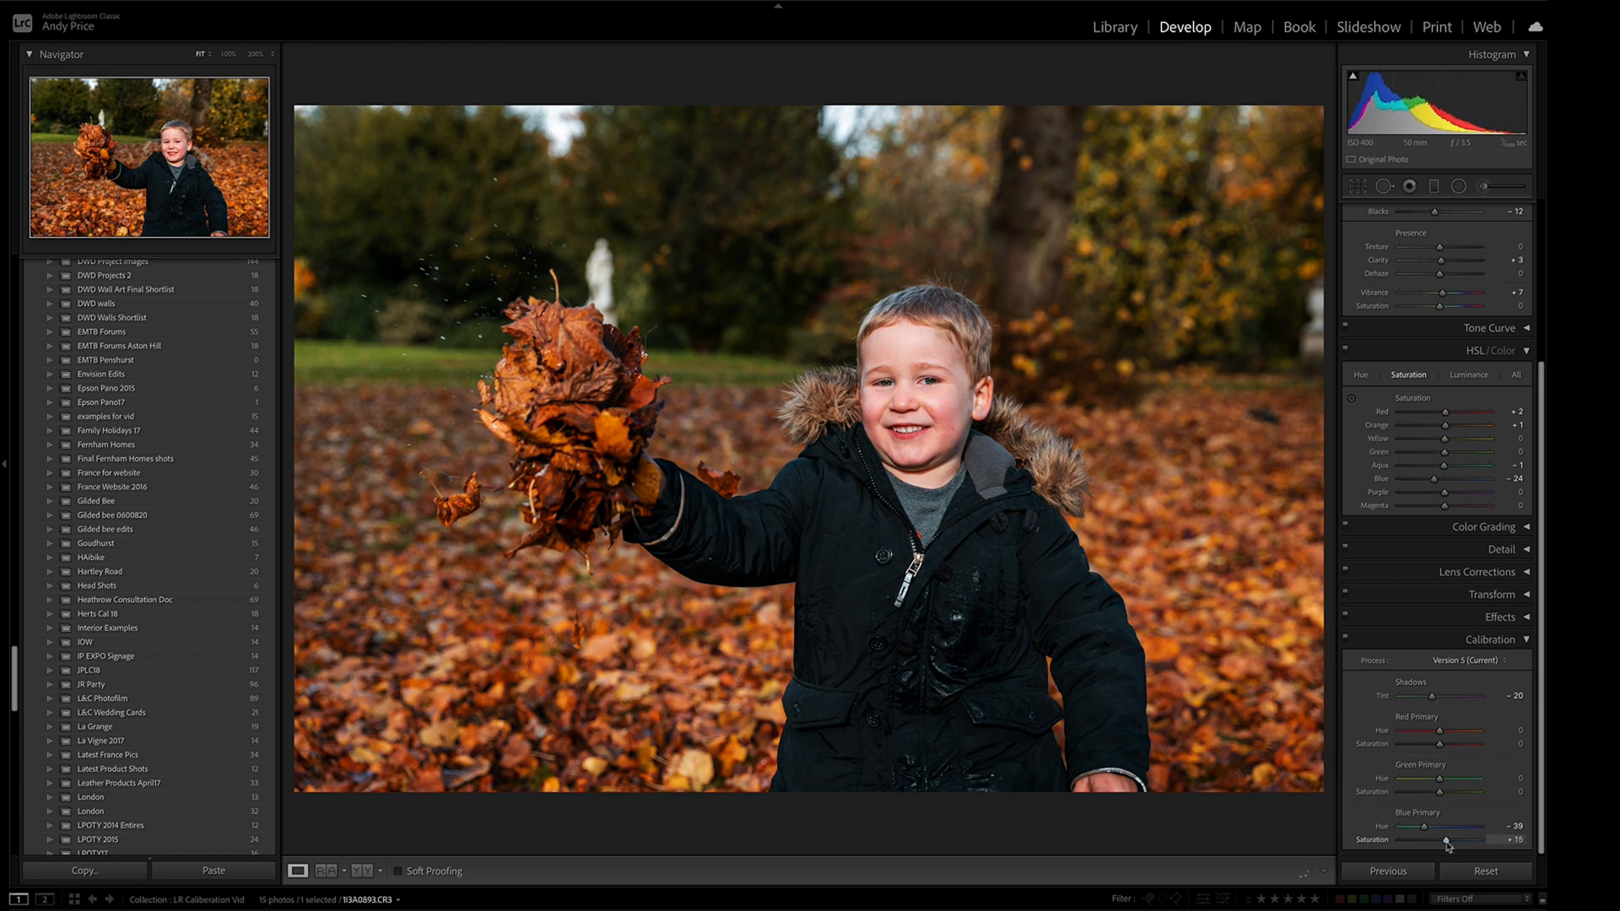
pyautogui.moveTo(1444, 840); pyautogui.dragTo(1450, 840)
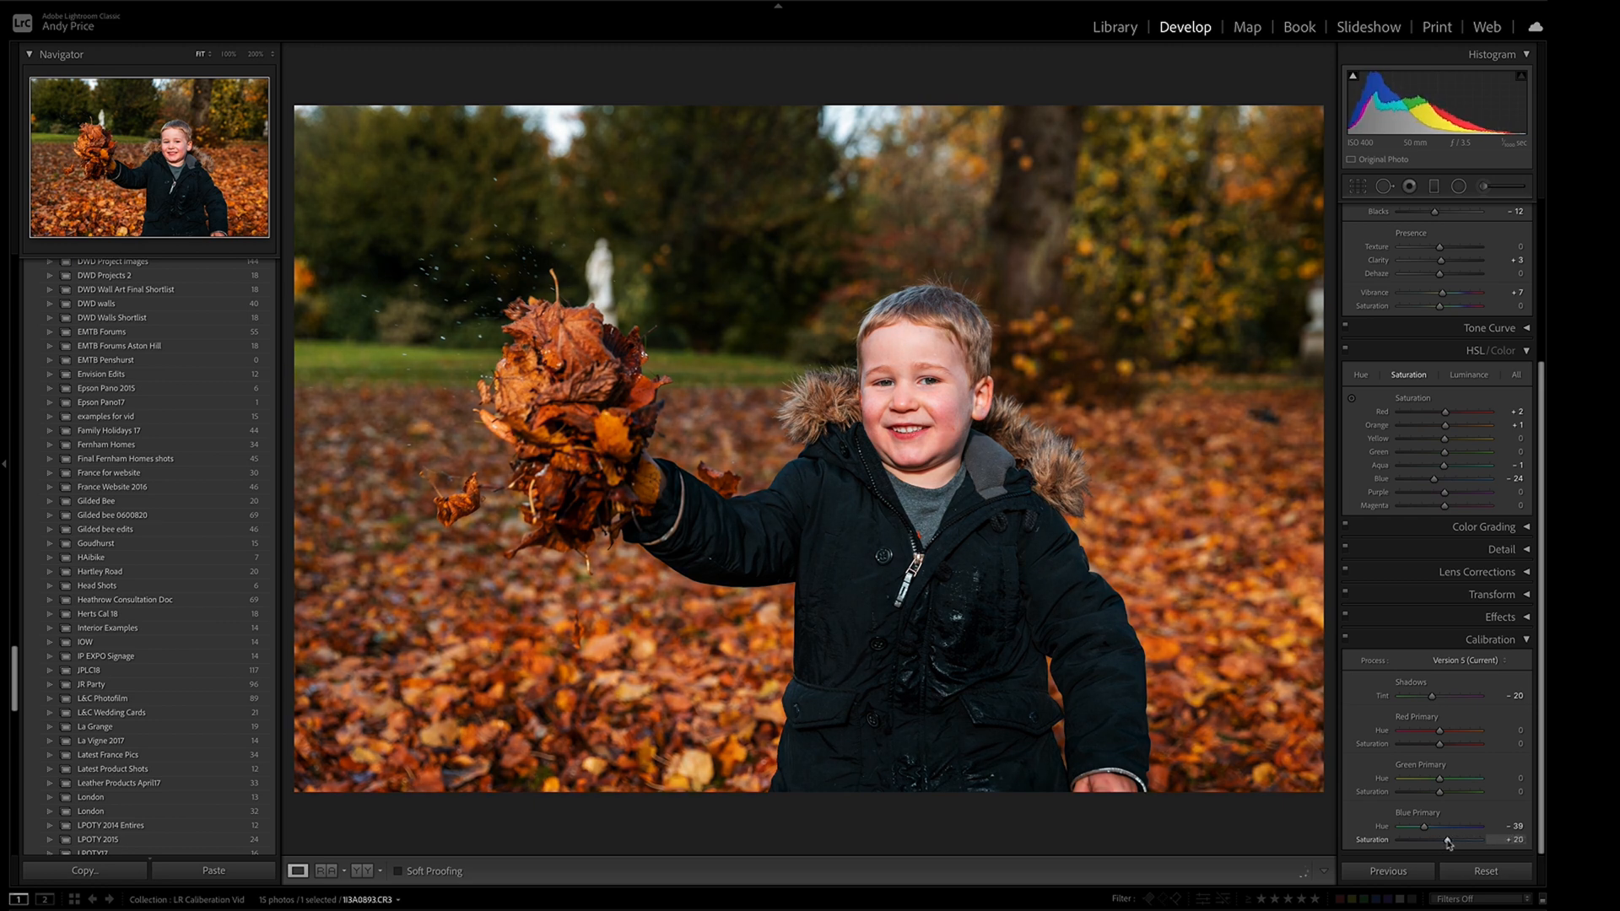
pyautogui.moveTo(1440, 839); pyautogui.dragTo(1451, 839)
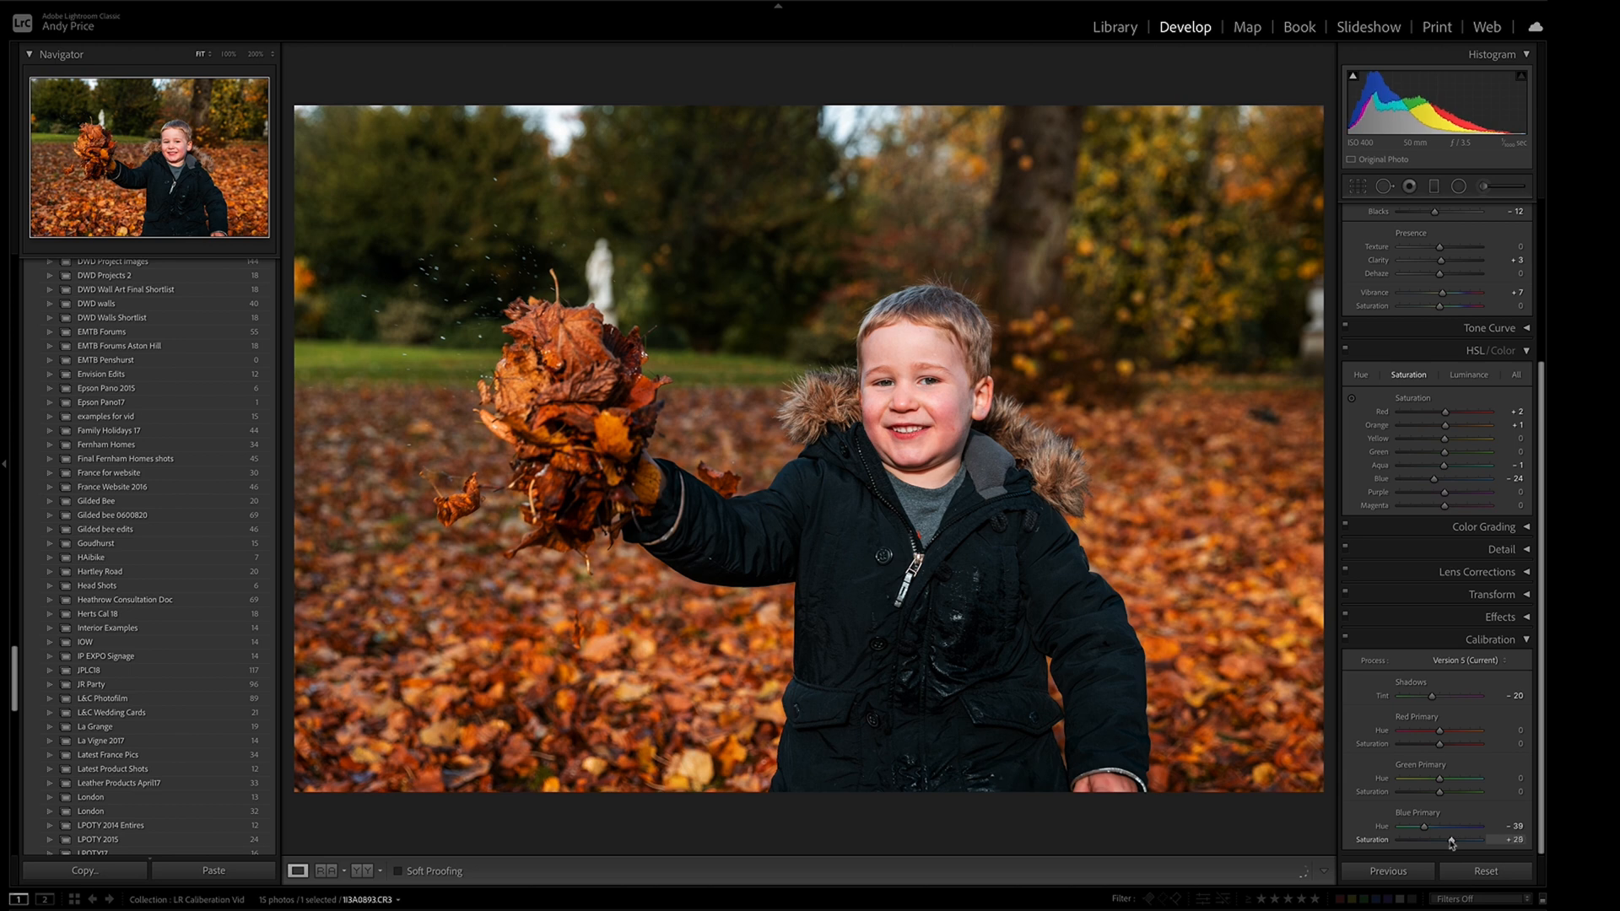
pyautogui.moveTo(1446, 841); pyautogui.dragTo(1457, 840)
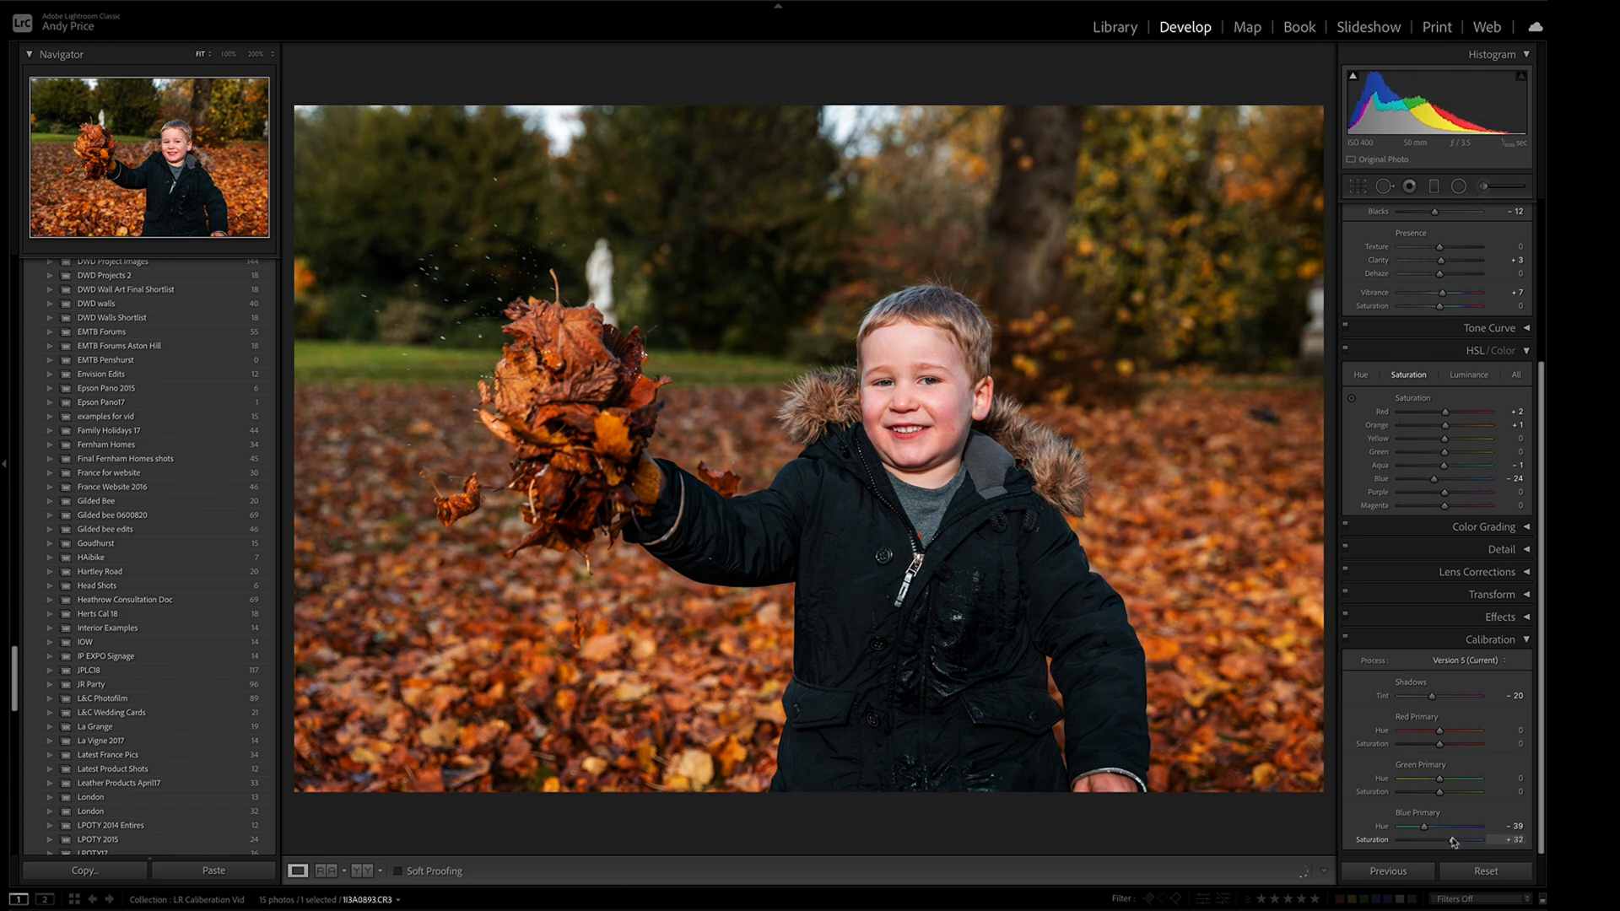
pyautogui.moveTo(1455, 839); pyautogui.dragTo(1450, 839)
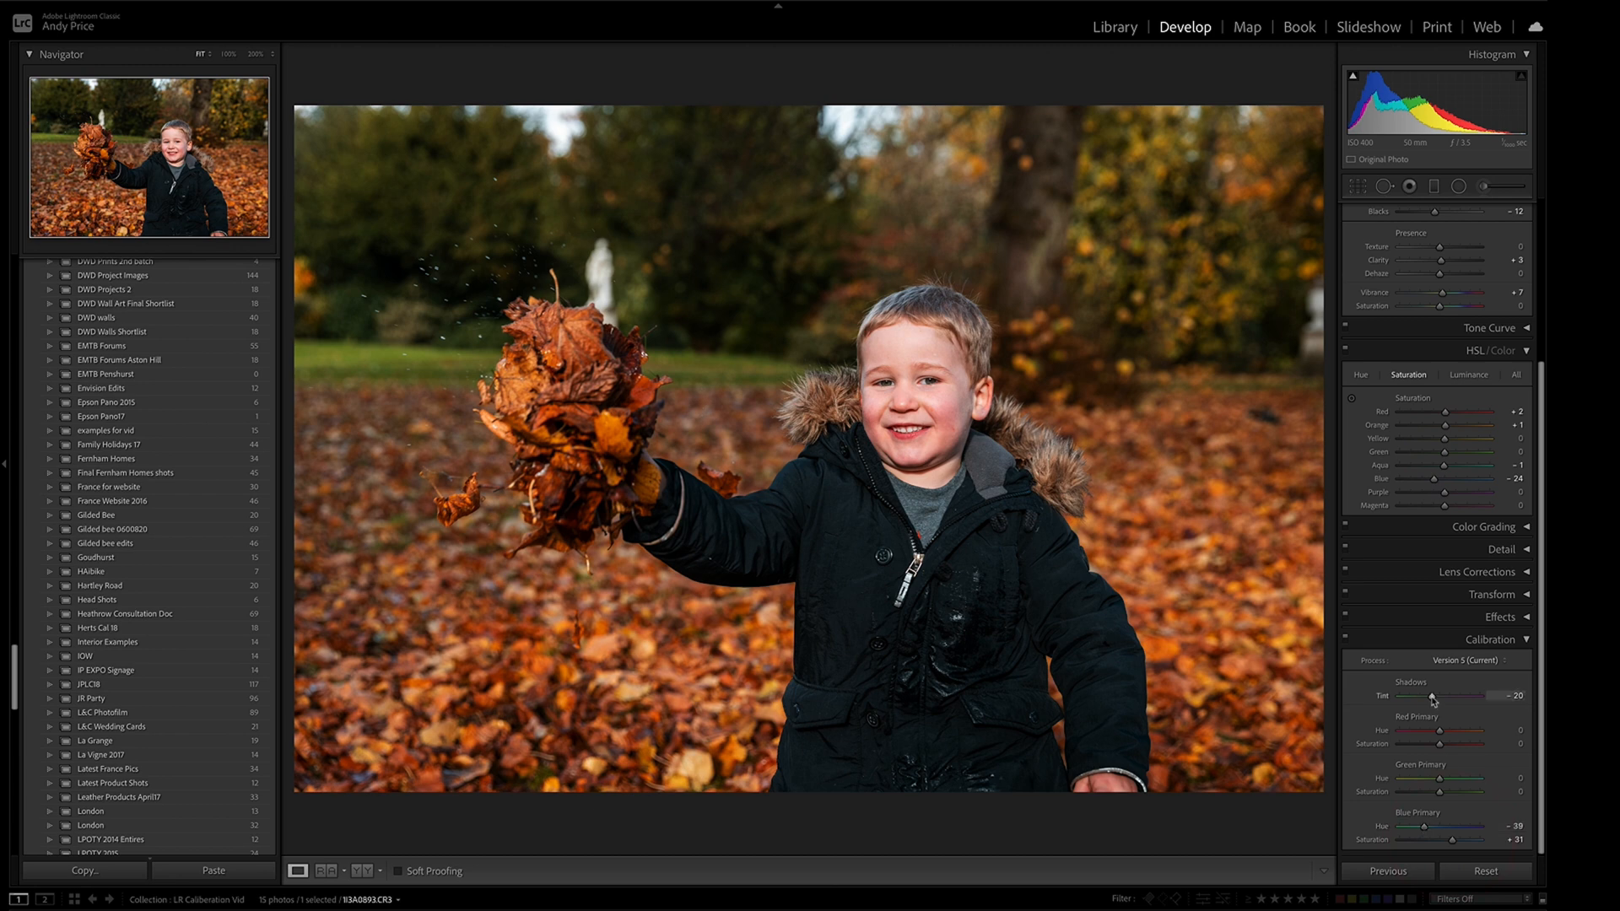
# Return the Calibration Shadows Tint to -20 after trying +3 and -19.
pyautogui.moveTo(1423, 696); pyautogui.dragTo(1441, 696)
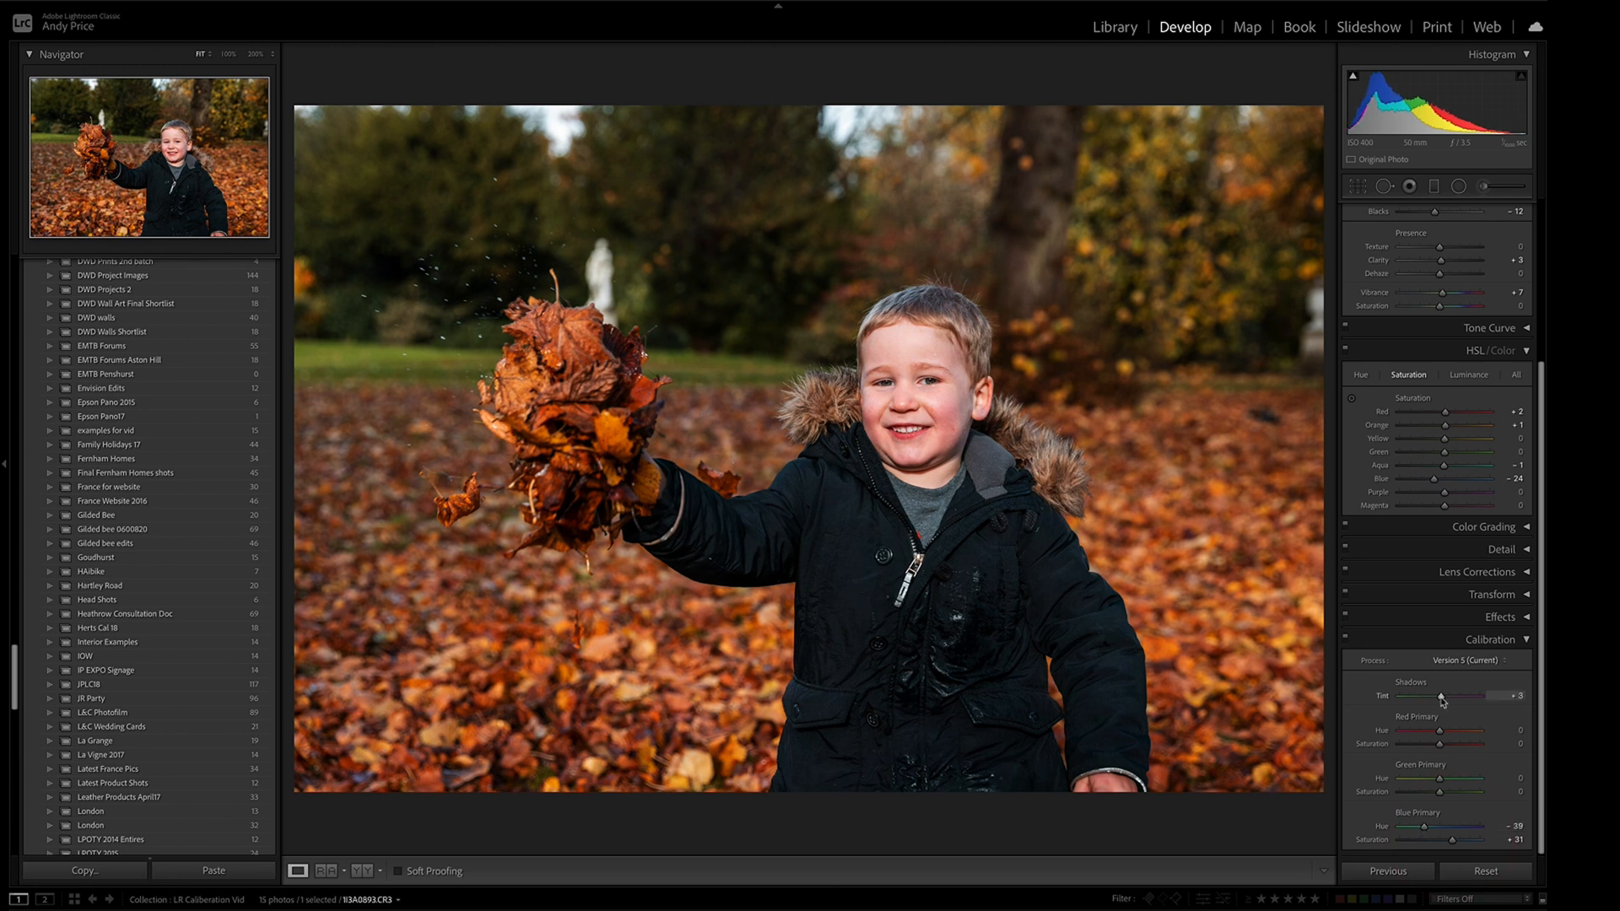
pyautogui.moveTo(1446, 681); pyautogui.dragTo(1431, 682)
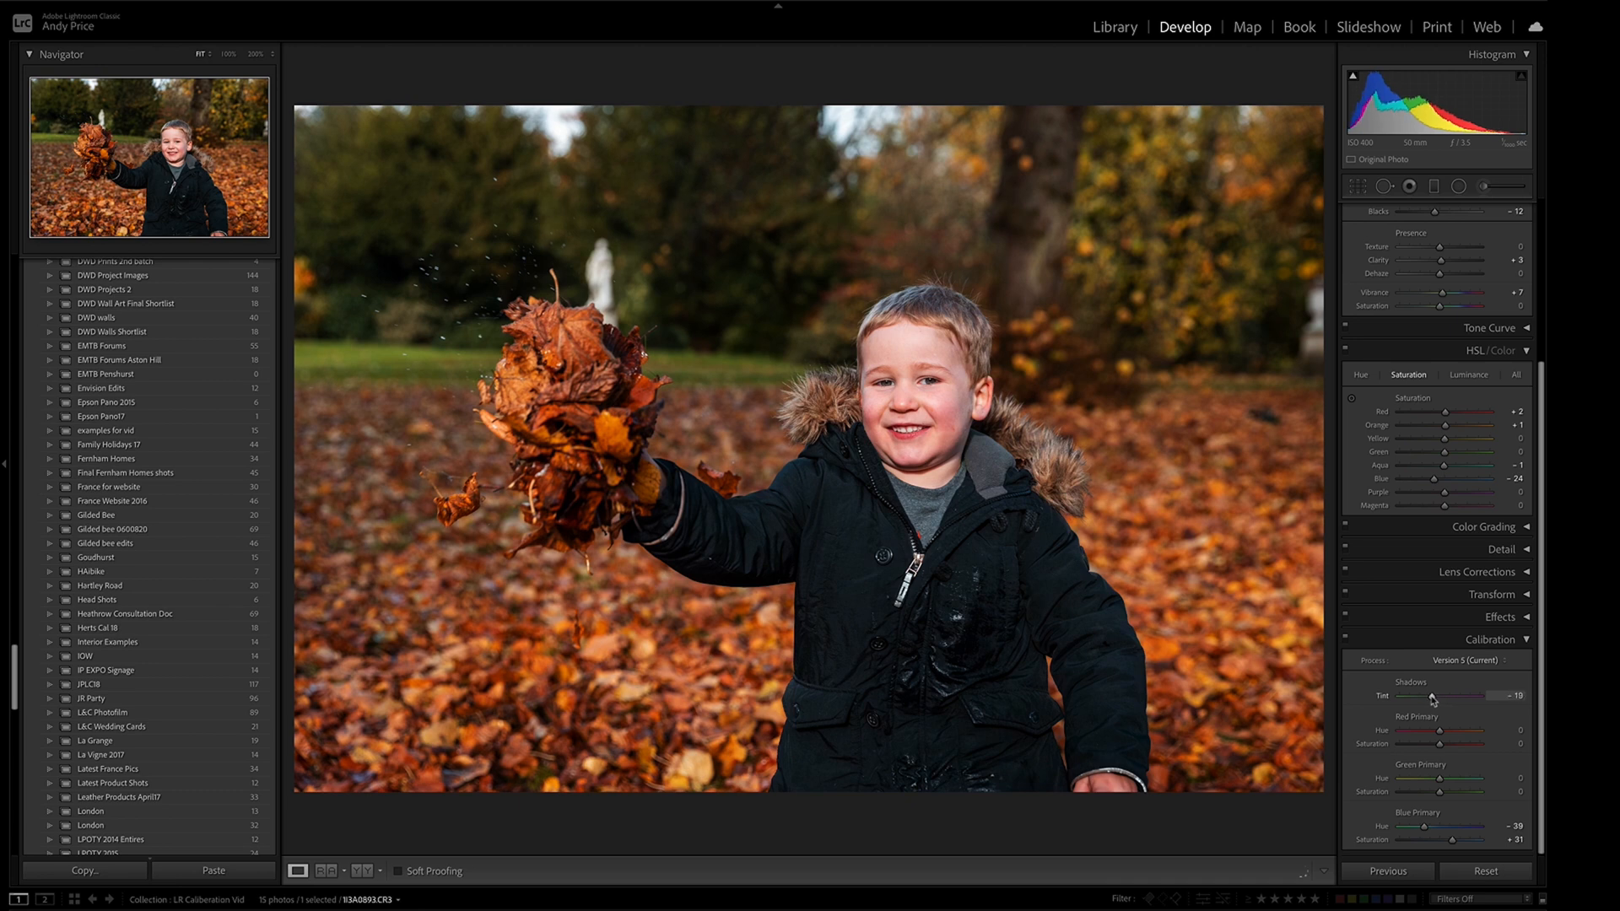
pyautogui.moveTo(1436, 696); pyautogui.dragTo(1434, 696)
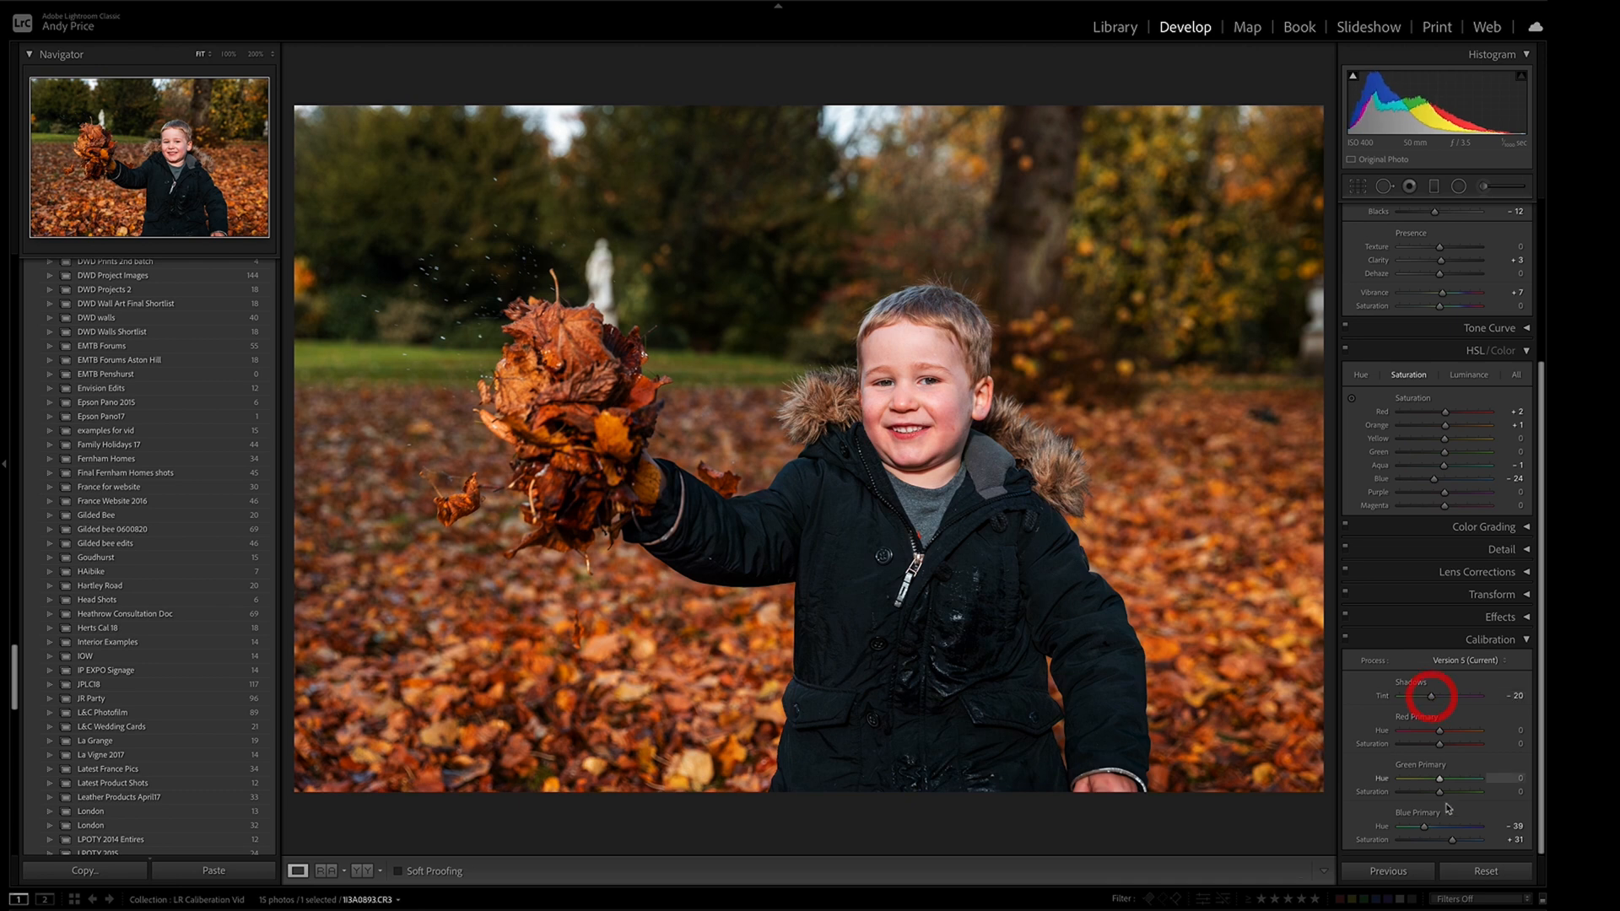
# Swing Blue Primary Hue between -14 and +37, settling near -32.
pyautogui.moveTo(1410, 827); pyautogui.dragTo(1441, 827)
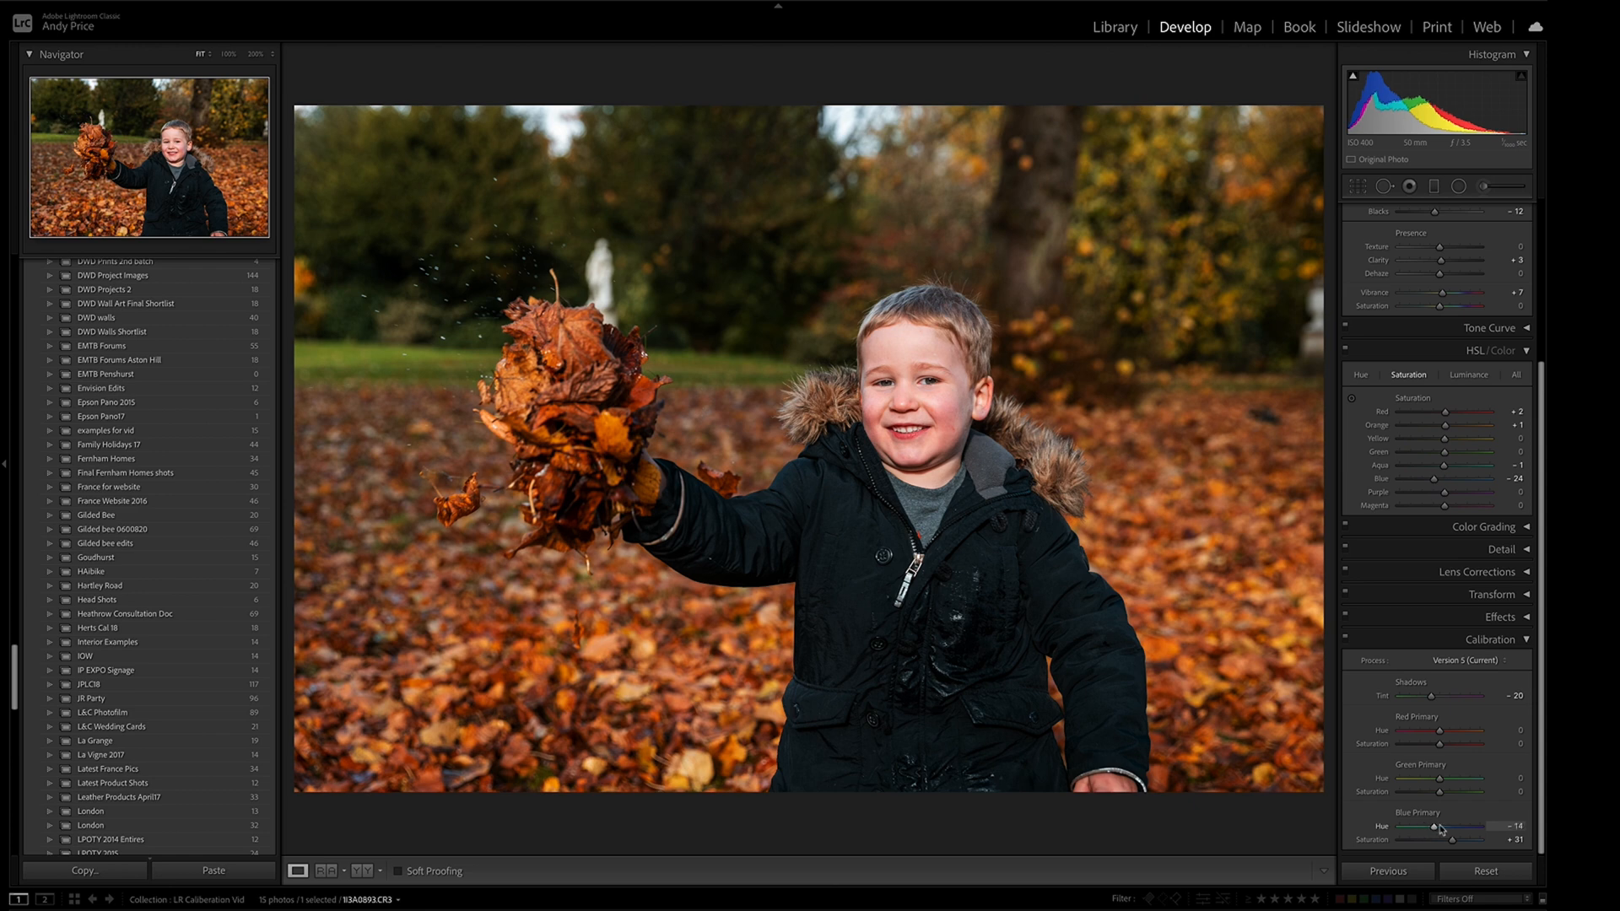
pyautogui.moveTo(1436, 826); pyautogui.dragTo(1488, 827)
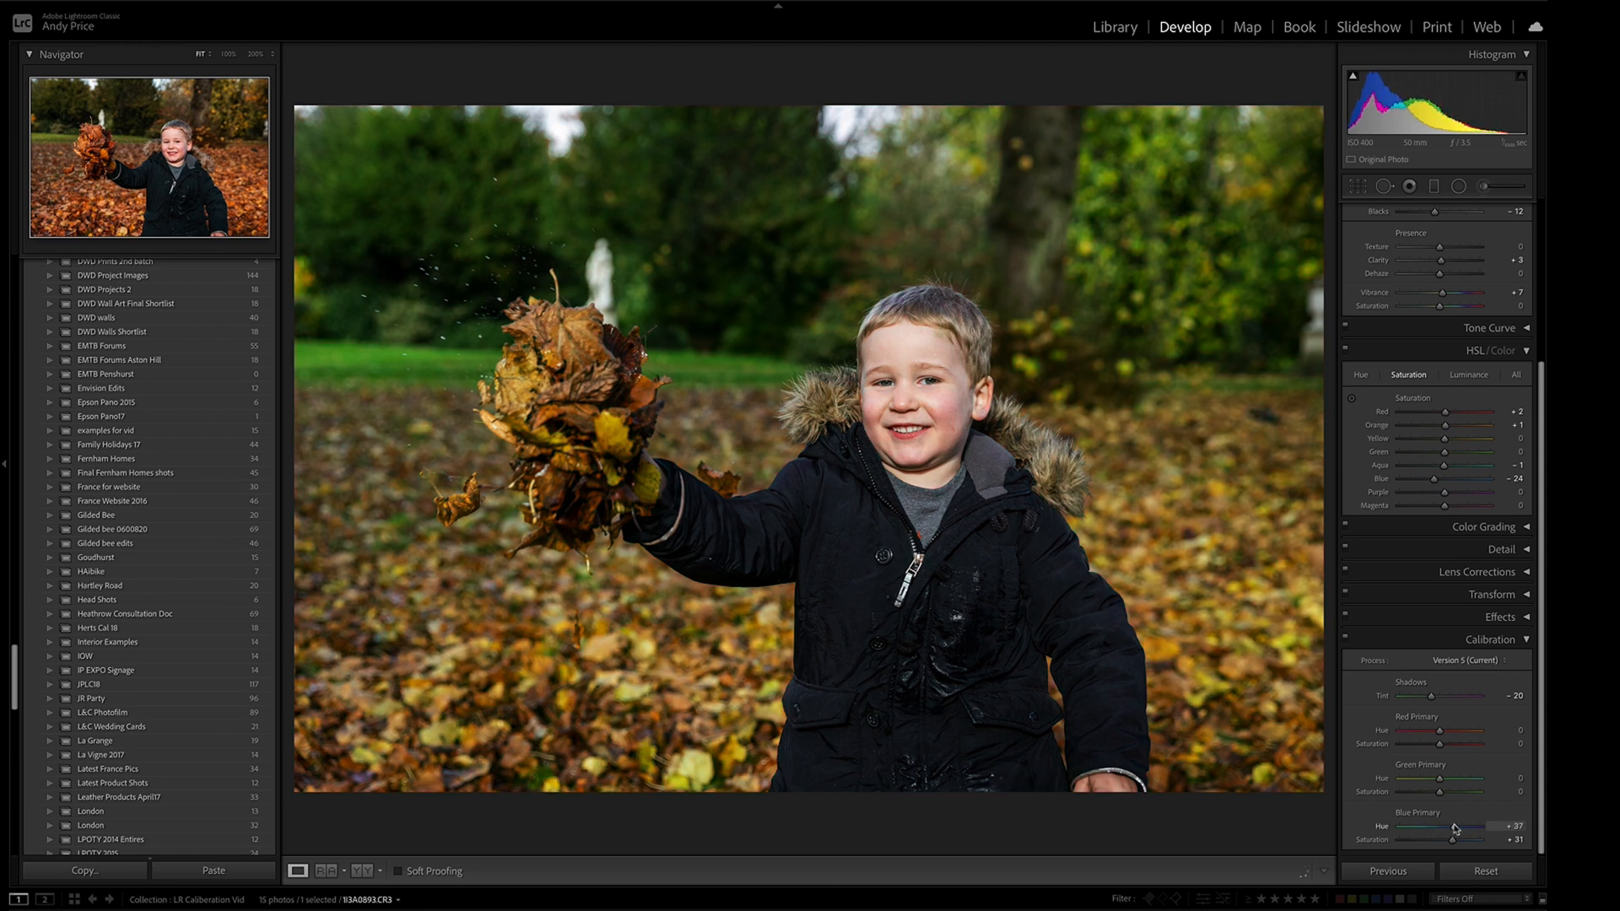
pyautogui.moveTo(1467, 826); pyautogui.dragTo(1431, 827)
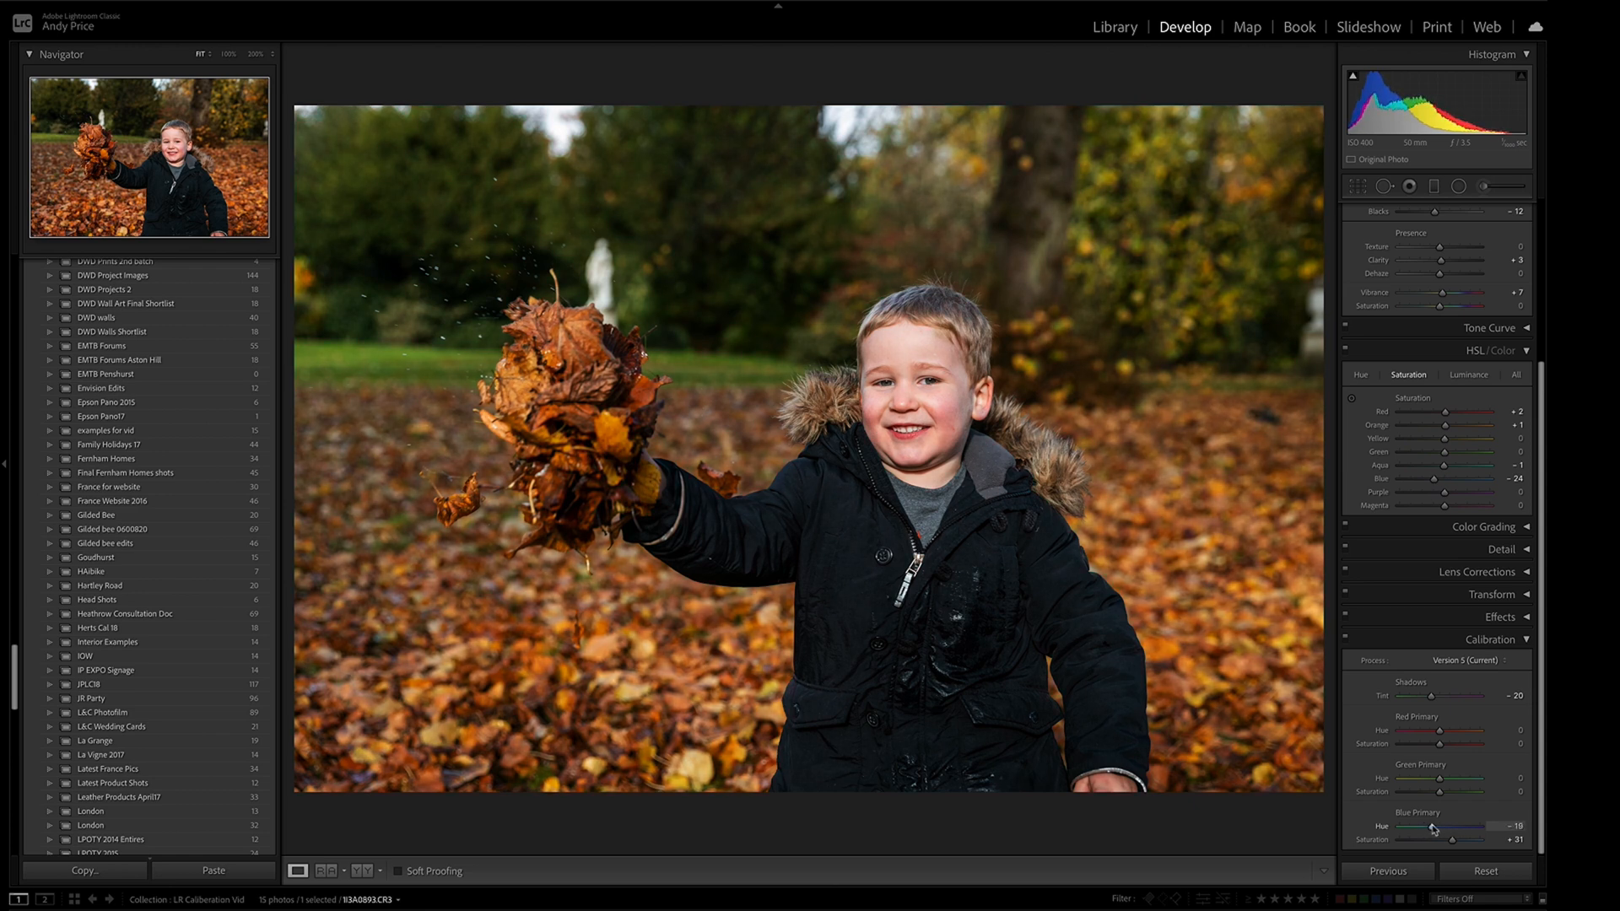
pyautogui.moveTo(1441, 825); pyautogui.dragTo(1426, 825)
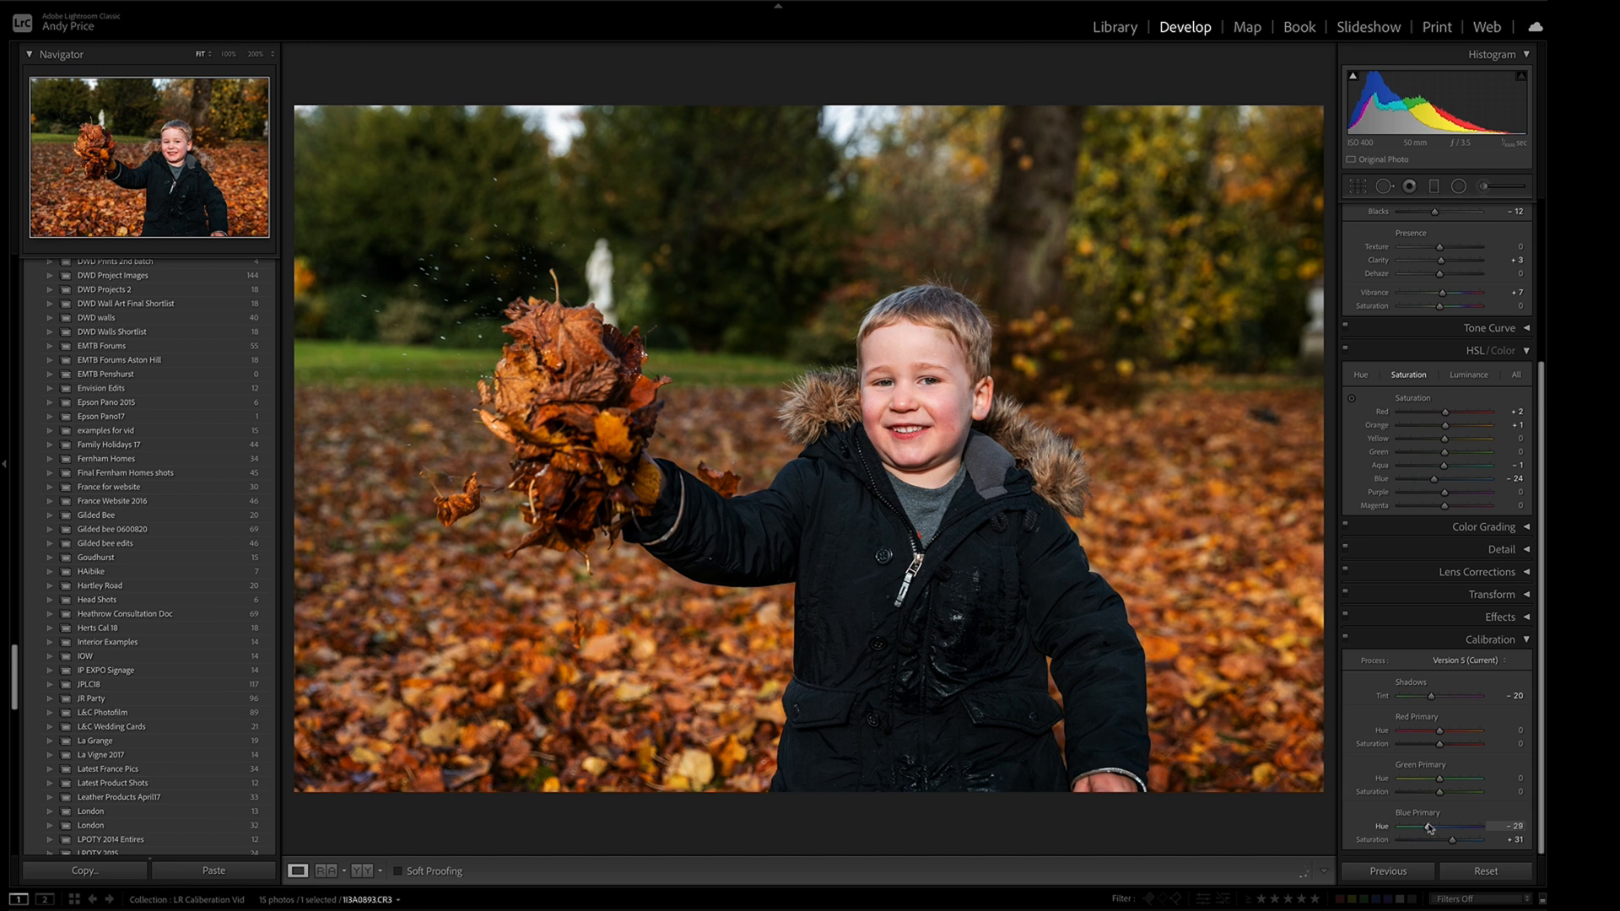
pyautogui.moveTo(1446, 827); pyautogui.dragTo(1436, 827)
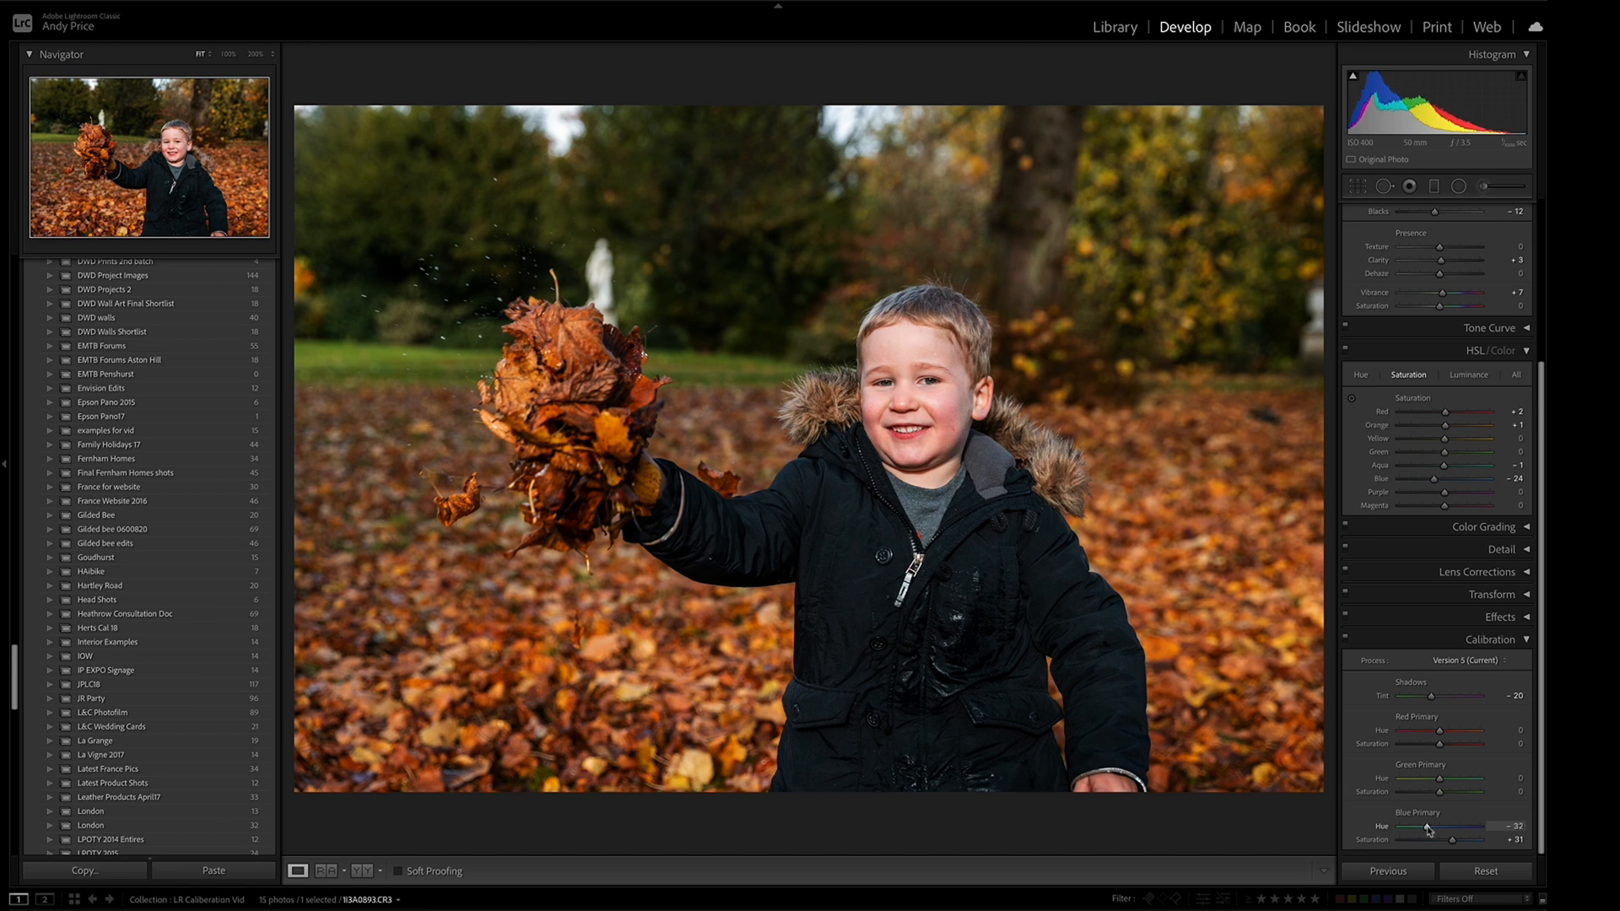
pyautogui.moveTo(1426, 827); pyautogui.dragTo(1431, 826)
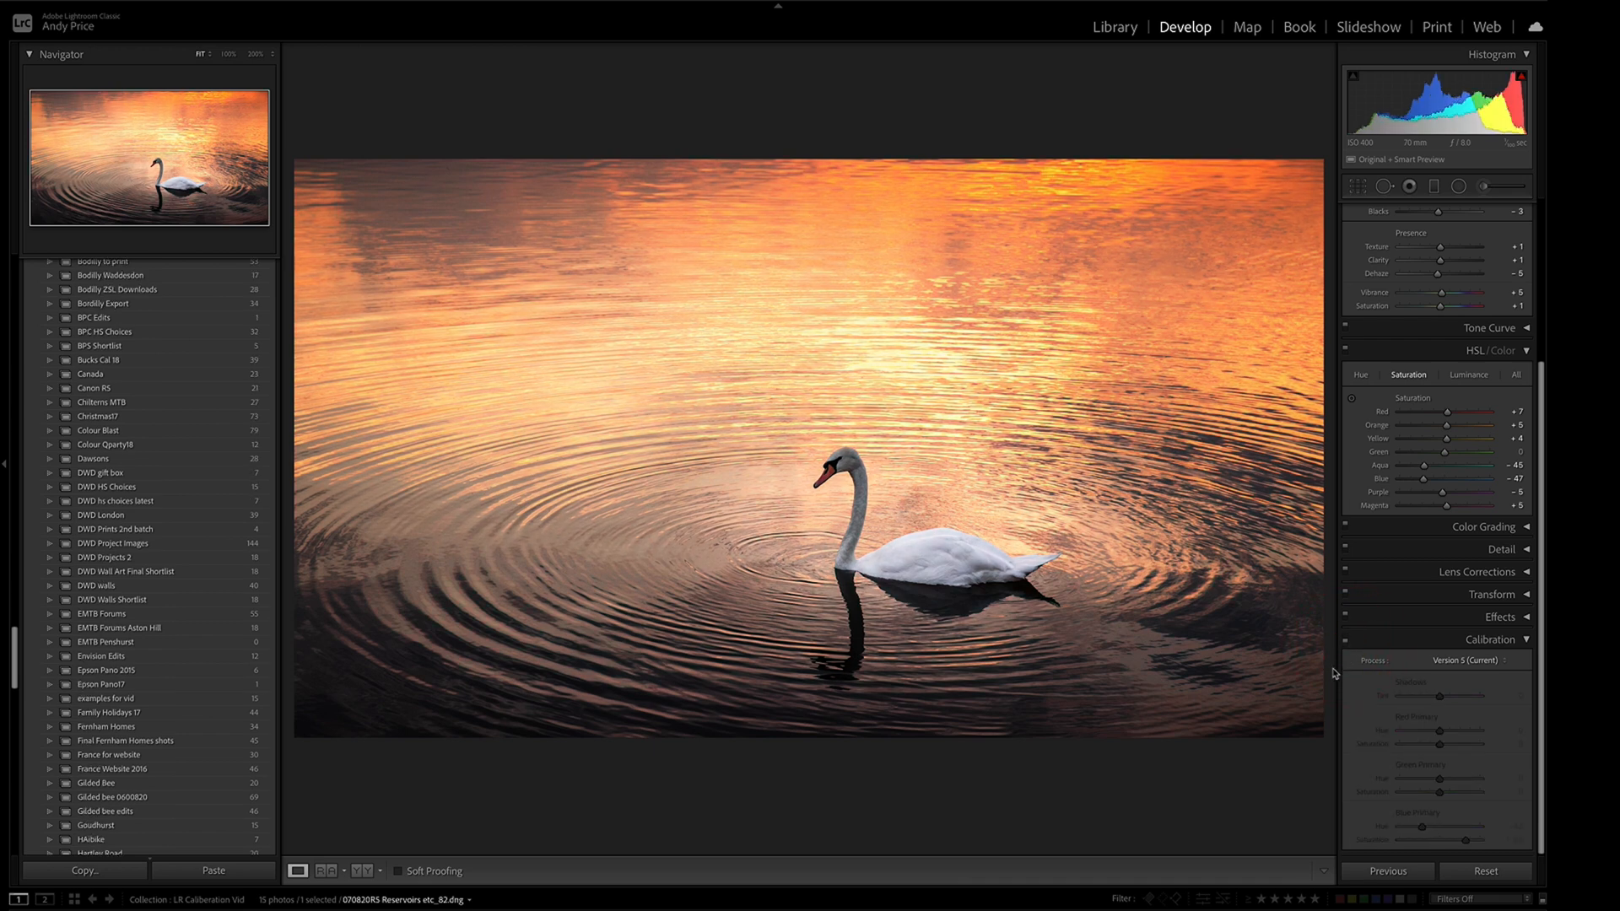
# Select the swan sunset photo and switch its Calibration adjustments back on.
pyautogui.click(1498, 211)
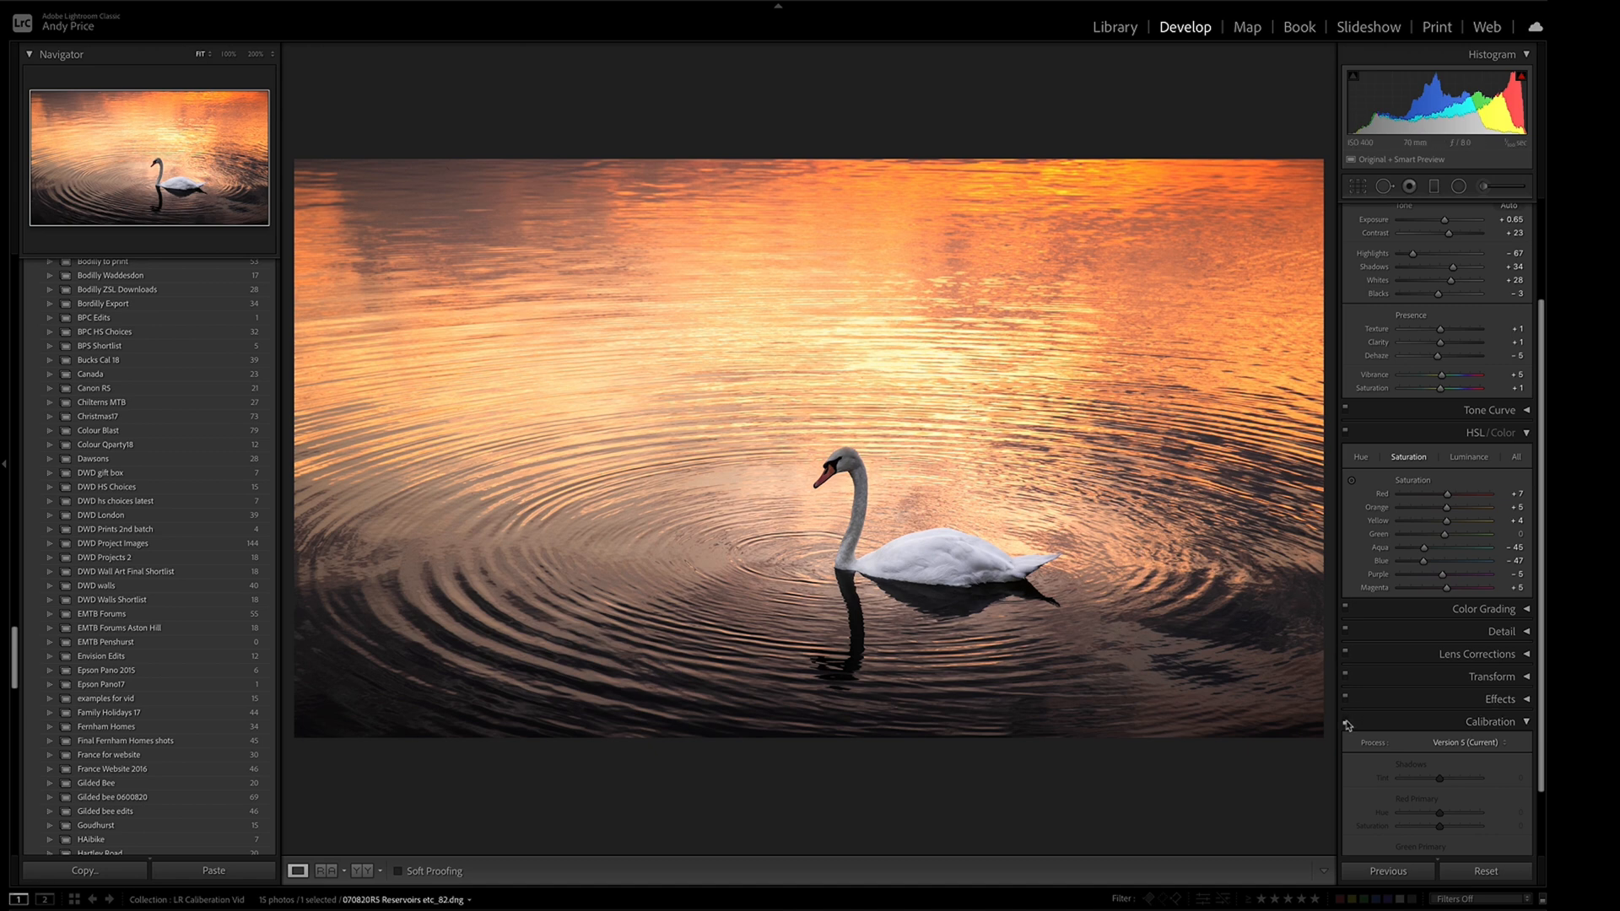
pyautogui.click(1345, 721)
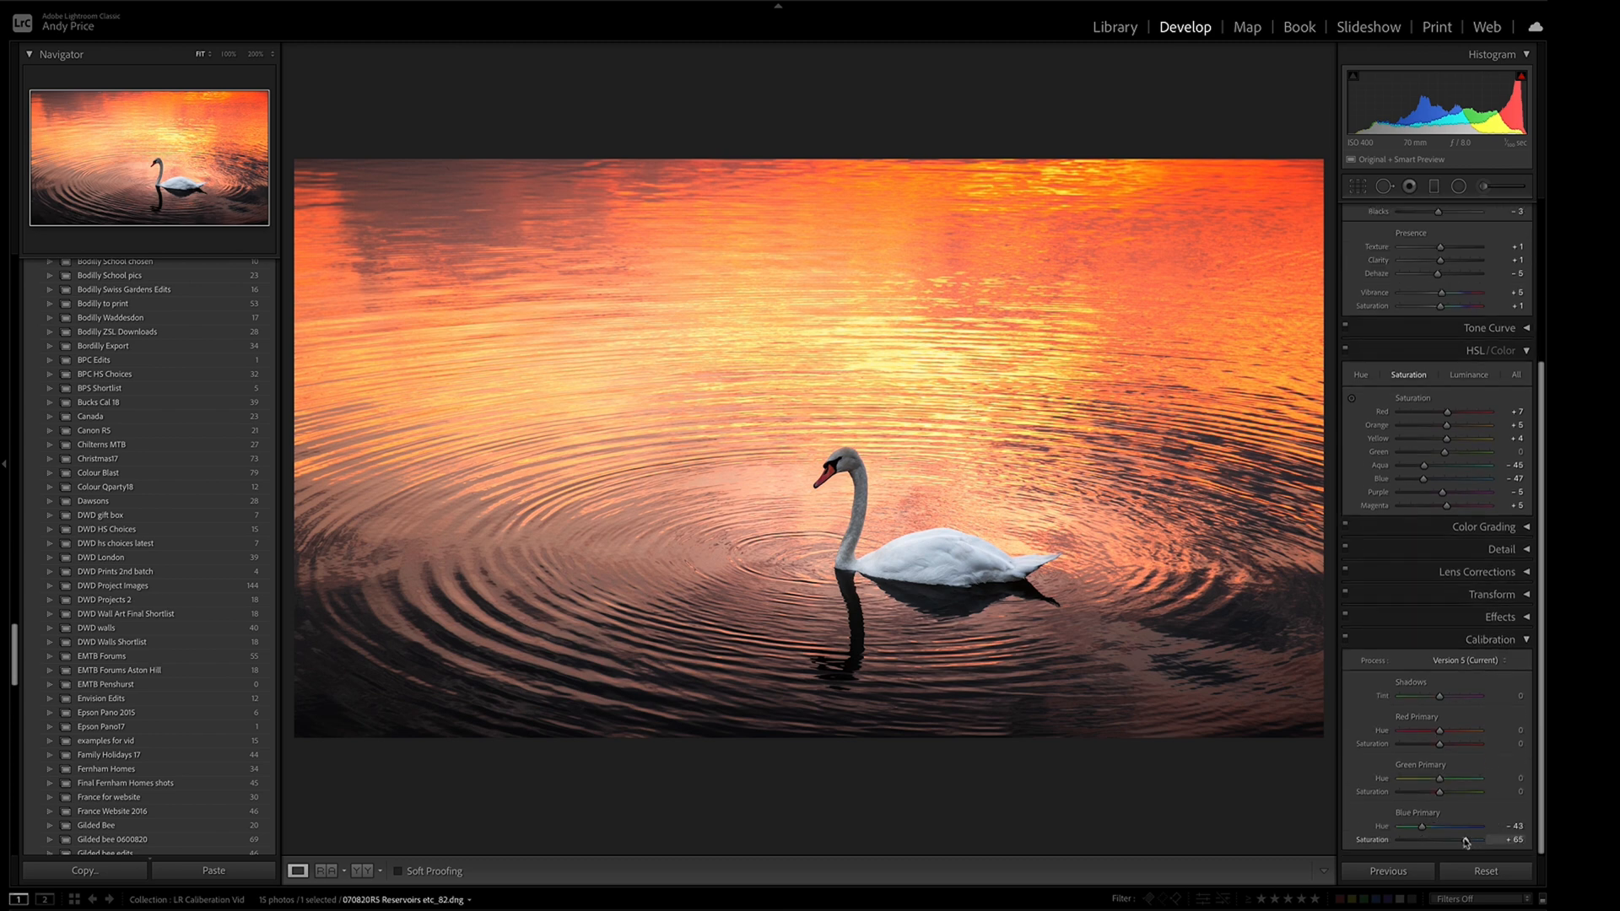
# Lower blue primary saturation below zero, then raise it to +28.
pyautogui.moveTo(1482, 840); pyautogui.dragTo(1446, 841)
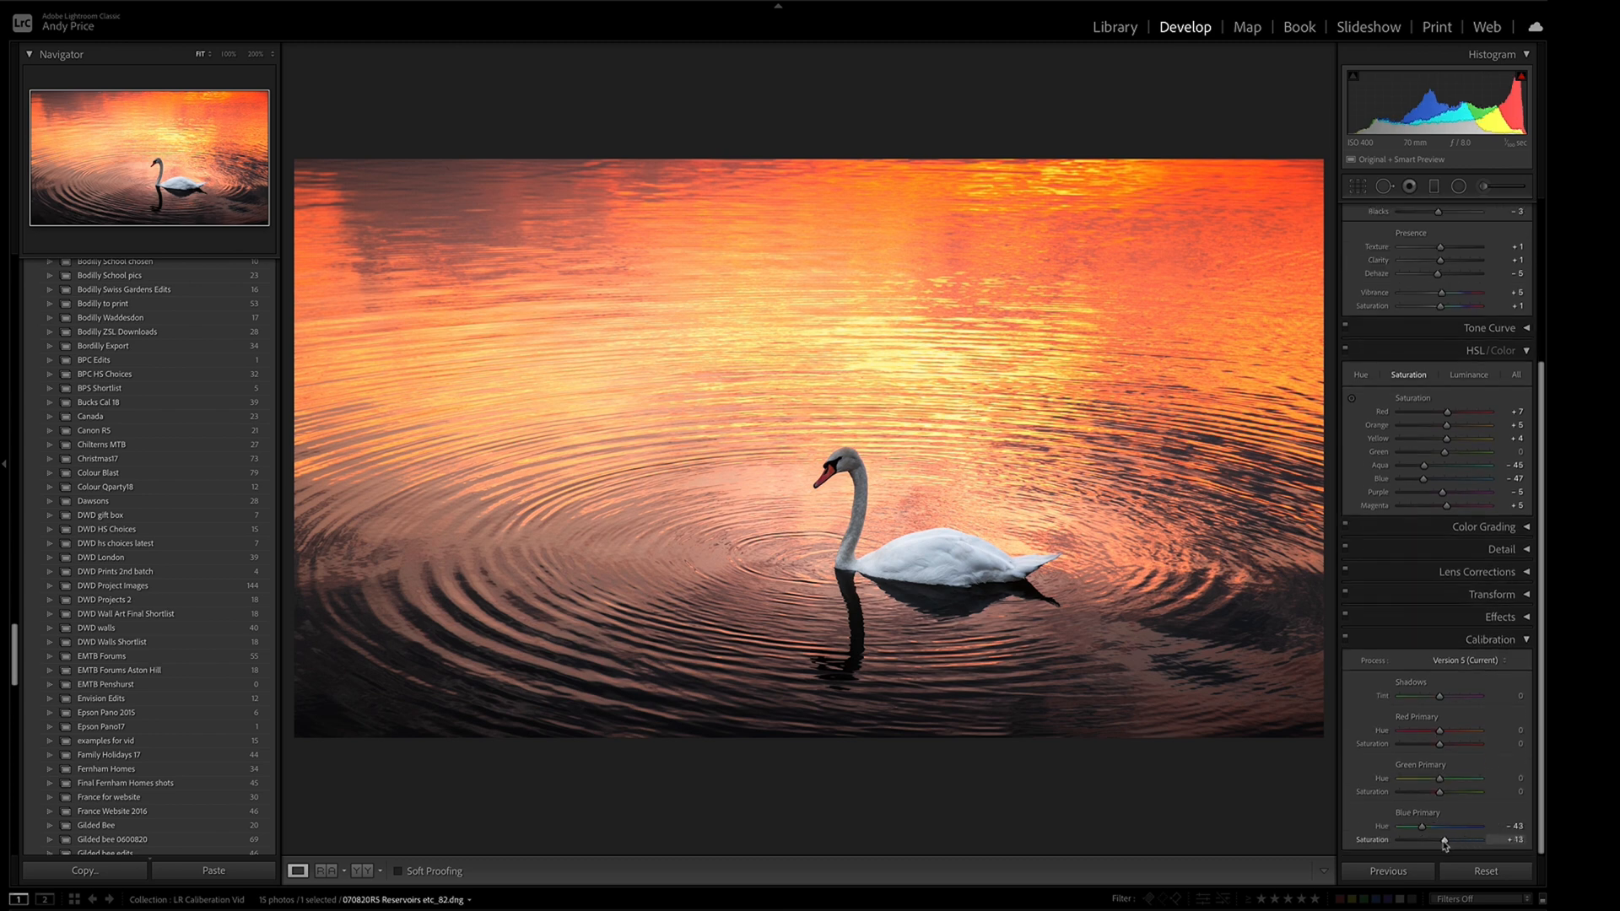
pyautogui.moveTo(1459, 839); pyautogui.dragTo(1436, 838)
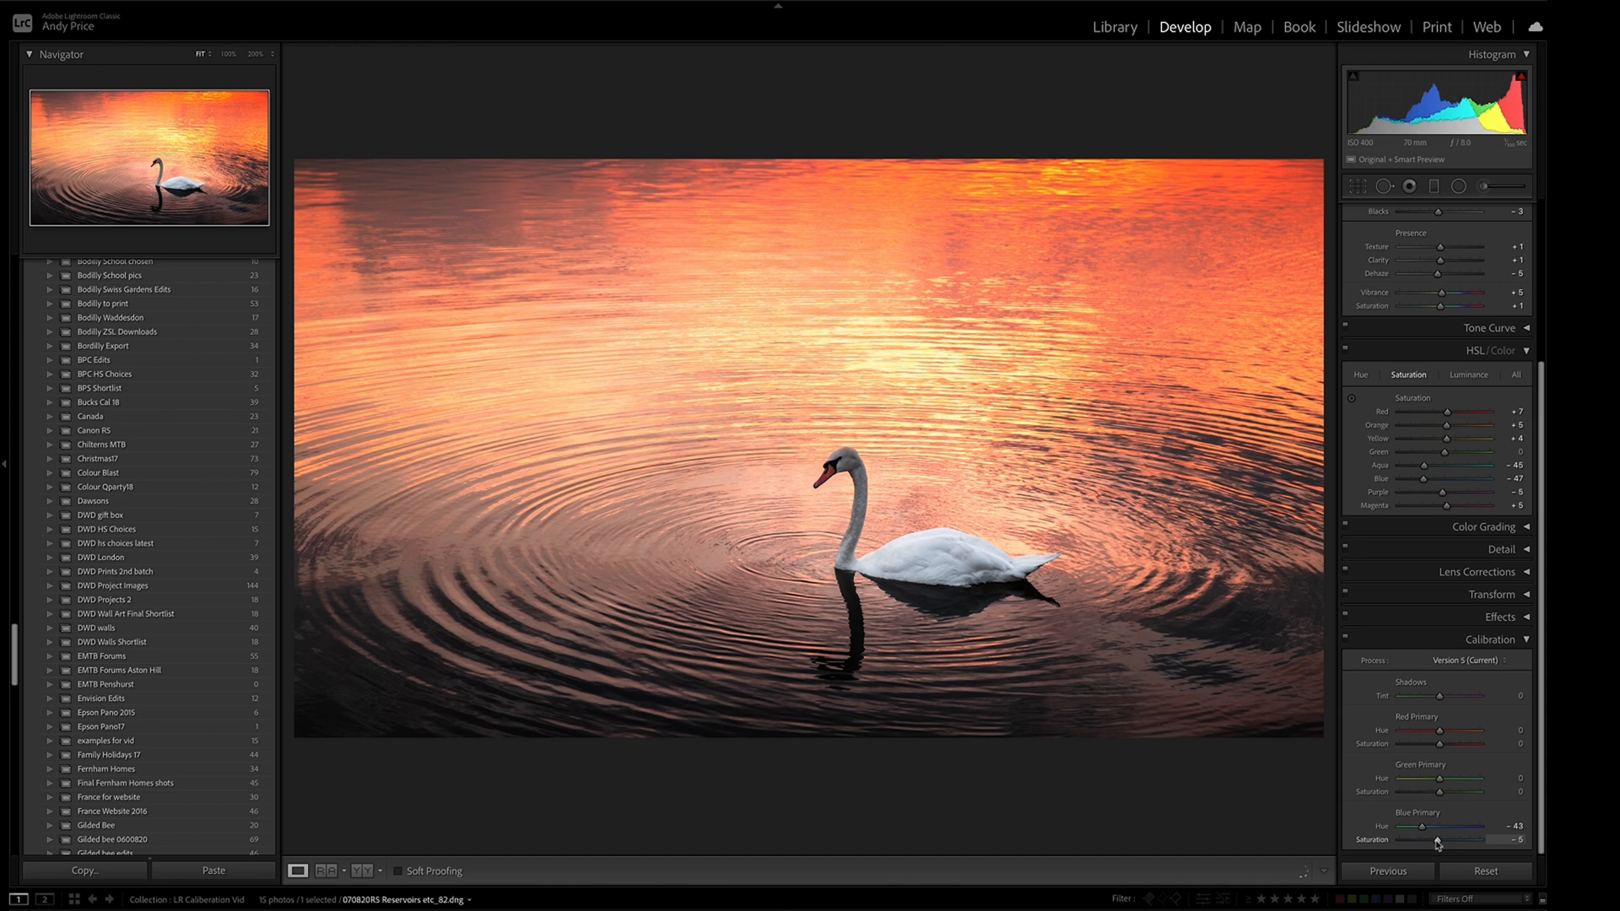
pyautogui.moveTo(1434, 841); pyautogui.dragTo(1449, 841)
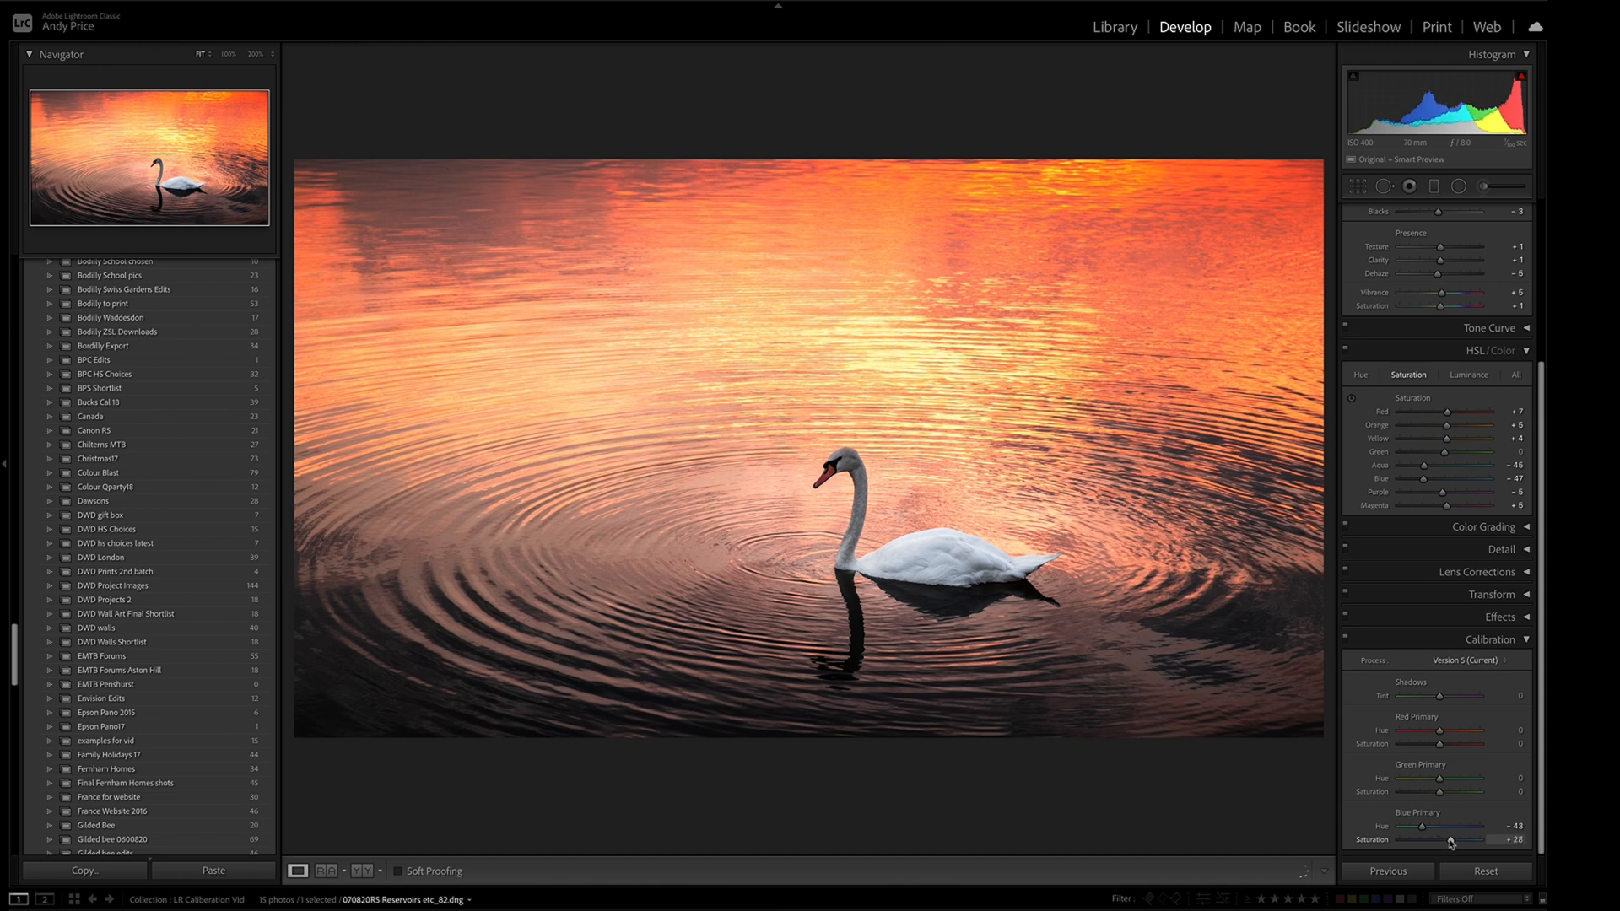
# Try Blue Primary Hue from +44 to purple, settling at -28 for an orange sunset.
pyautogui.moveTo(1421, 825); pyautogui.dragTo(1457, 825)
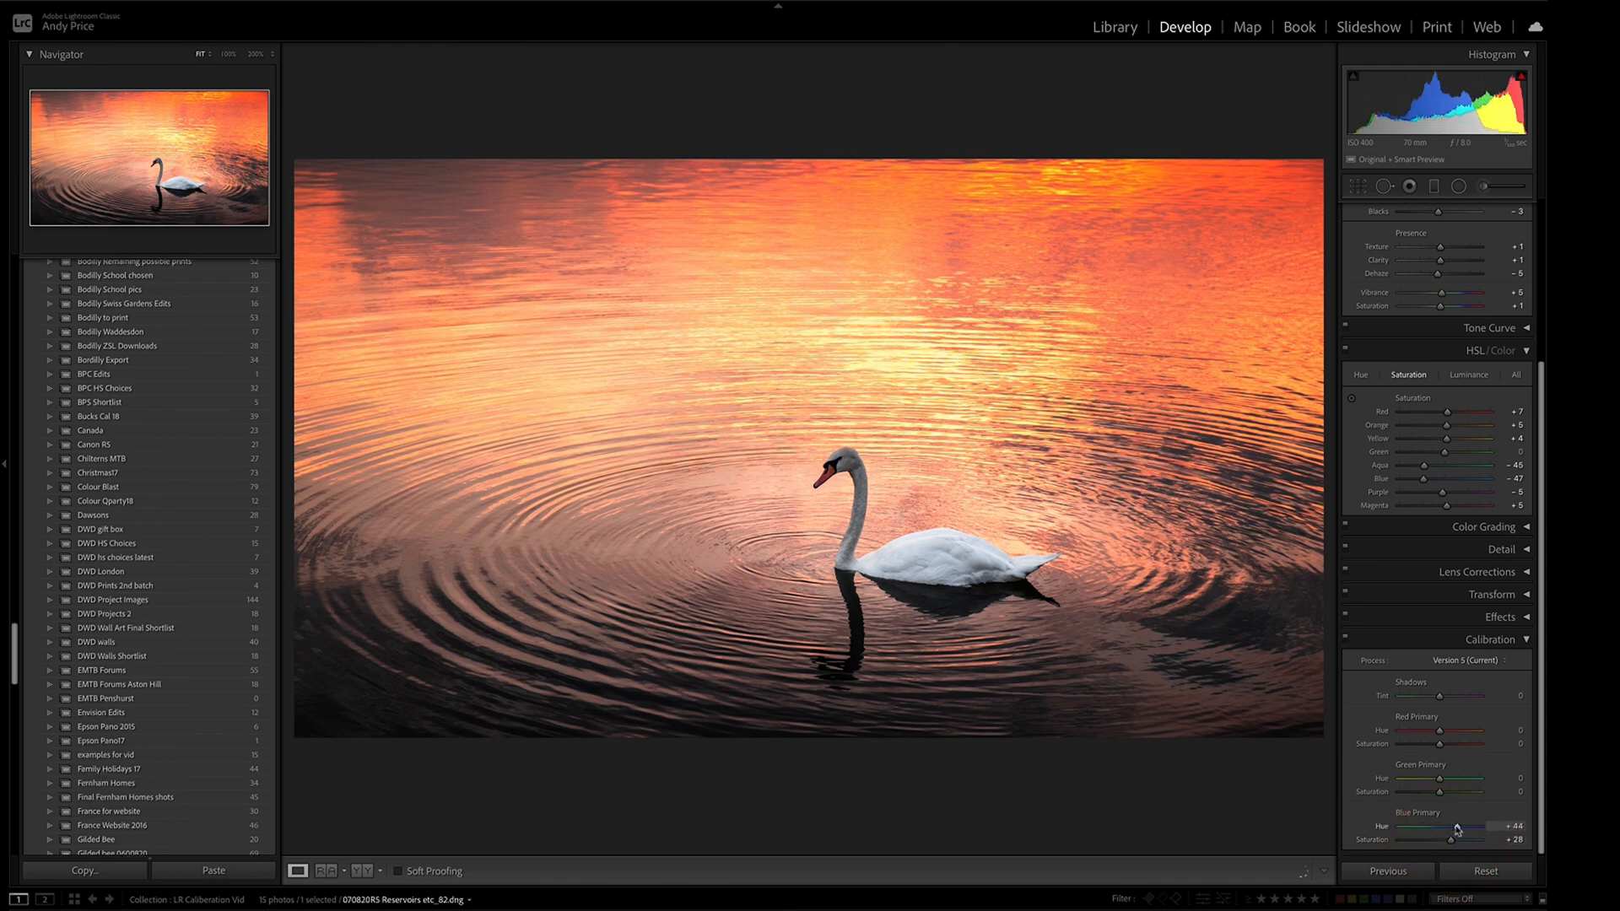
pyautogui.moveTo(1441, 827); pyautogui.dragTo(1472, 827)
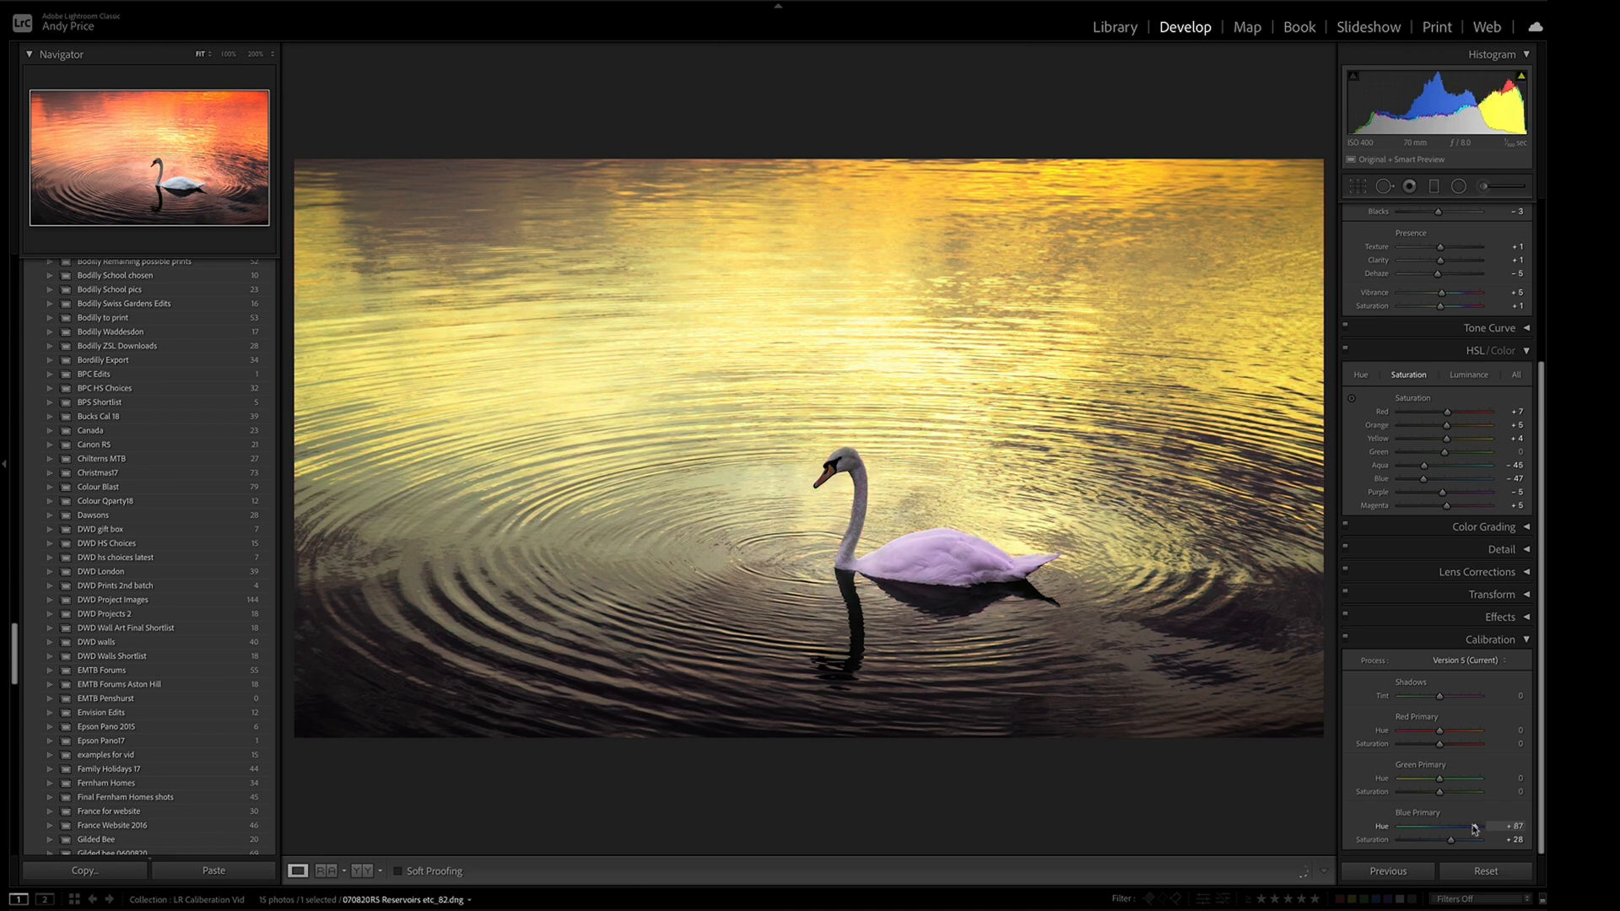
pyautogui.moveTo(1467, 825); pyautogui.dragTo(1441, 825)
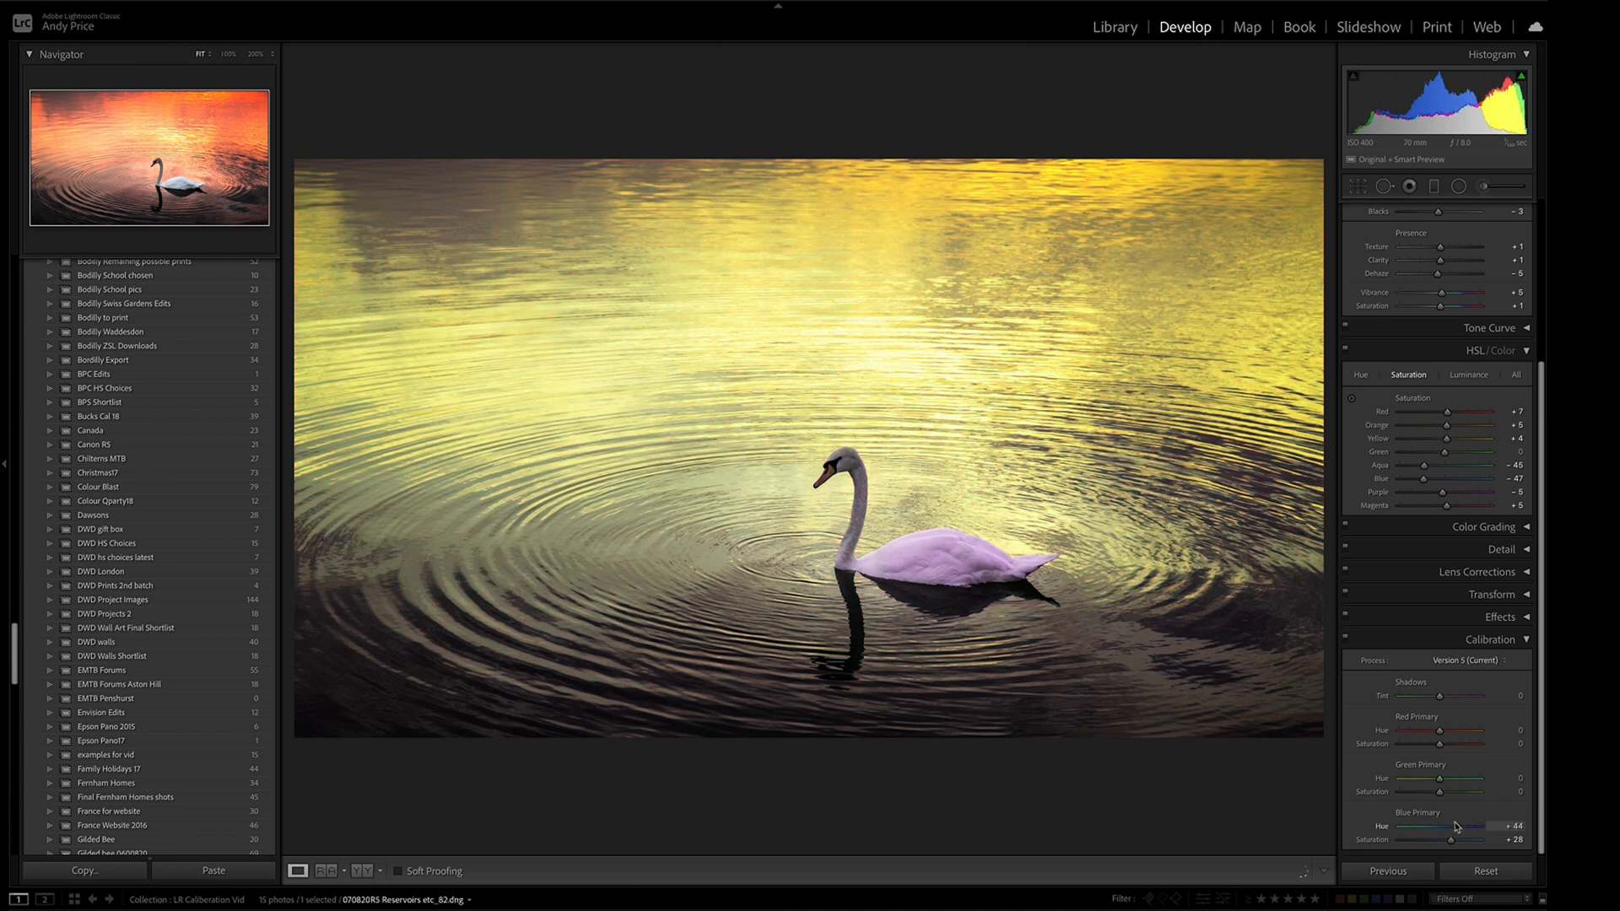
pyautogui.moveTo(1457, 825); pyautogui.dragTo(1416, 825)
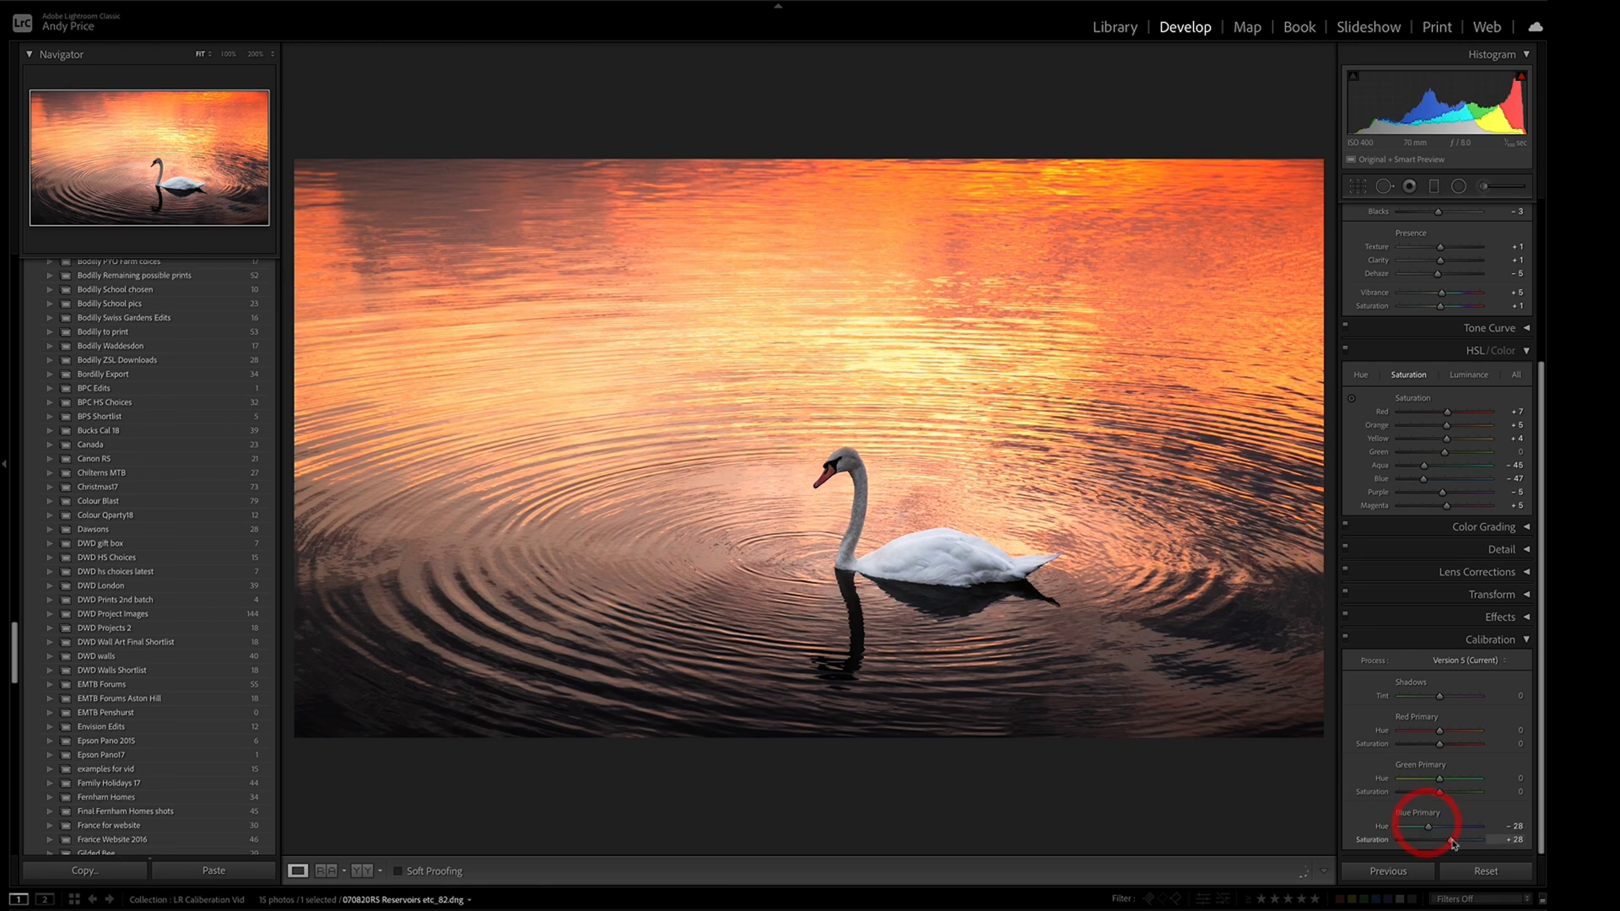
pyautogui.moveTo(1436, 838); pyautogui.dragTo(1457, 837)
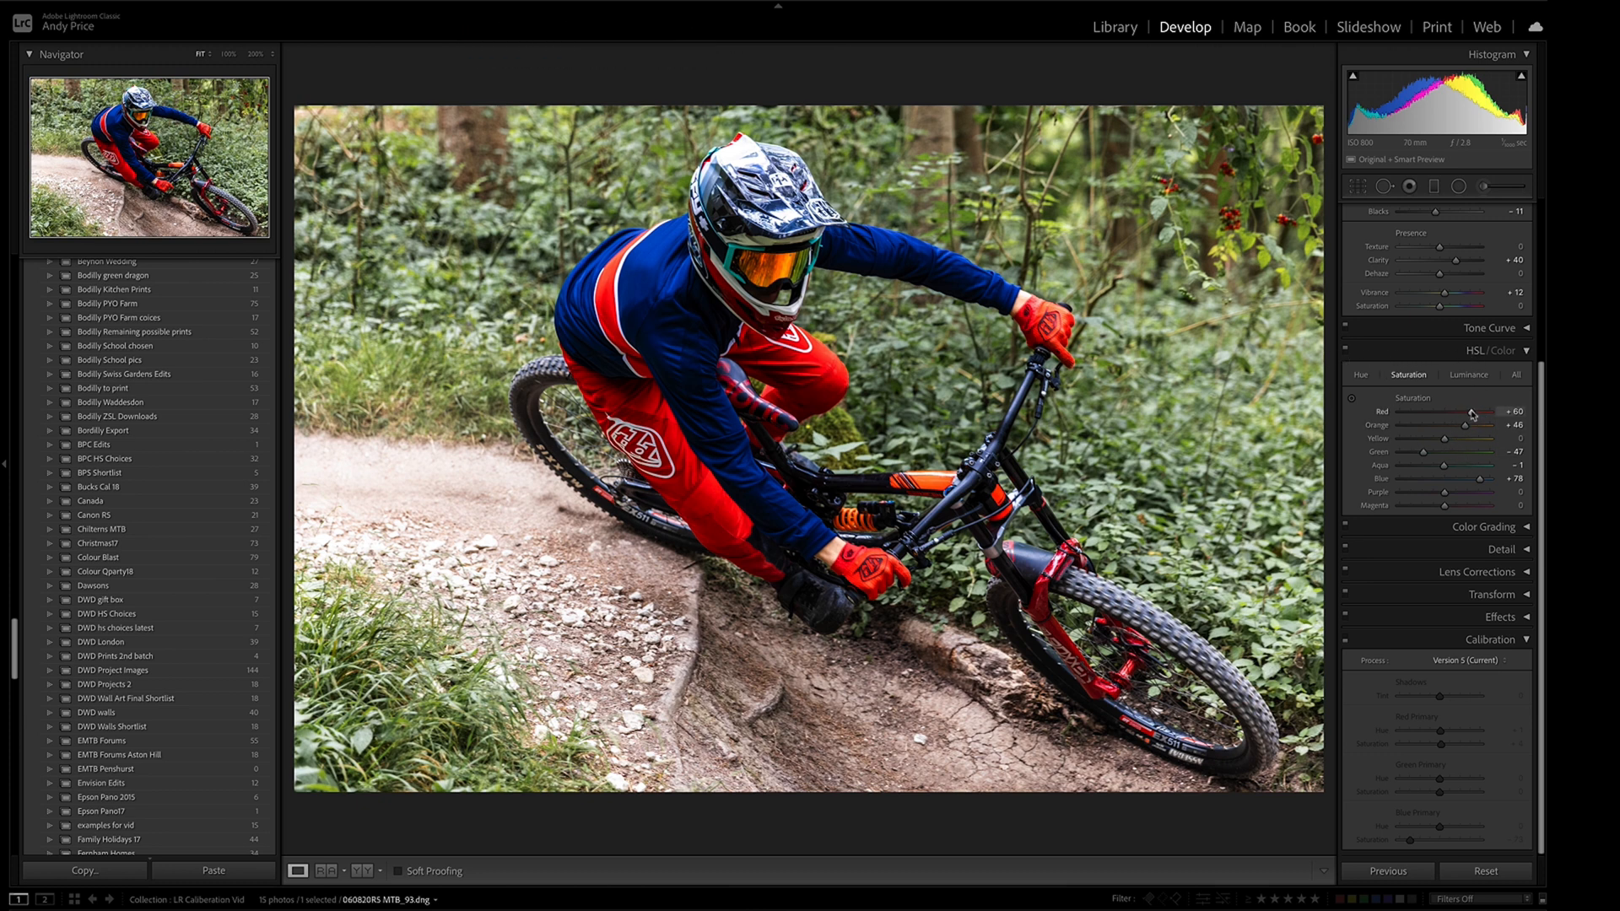
# On the MTB photo, try HSL Red and Blue saturation, ending at +67 and +12.
pyautogui.moveTo(1503, 411); pyautogui.dragTo(1431, 411)
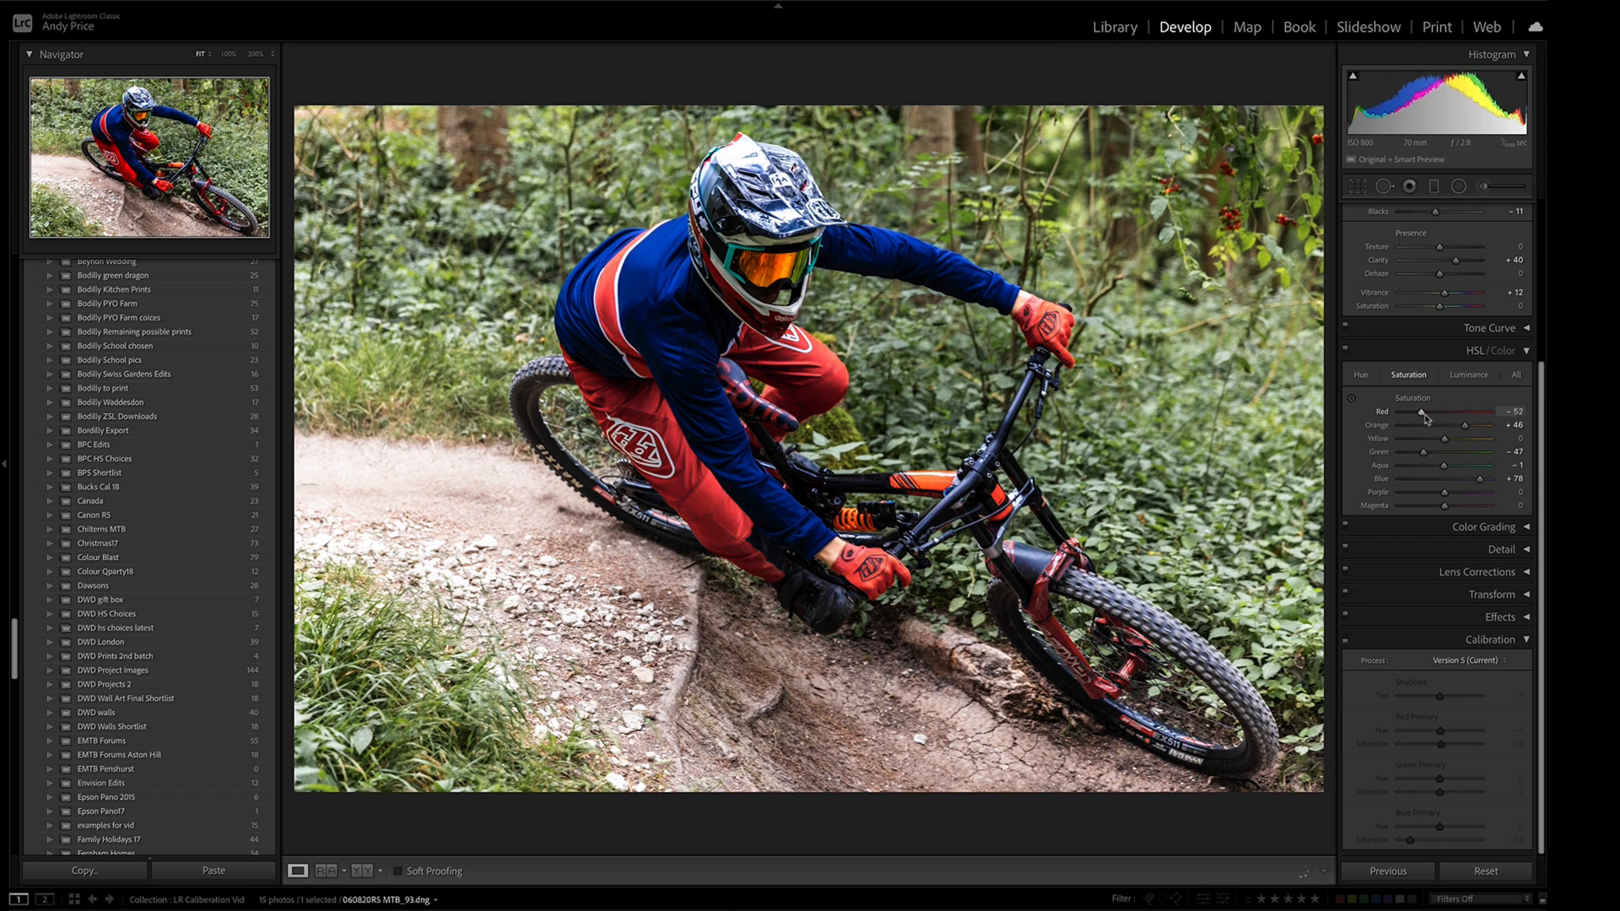
pyautogui.moveTo(1420, 411); pyautogui.dragTo(1490, 411)
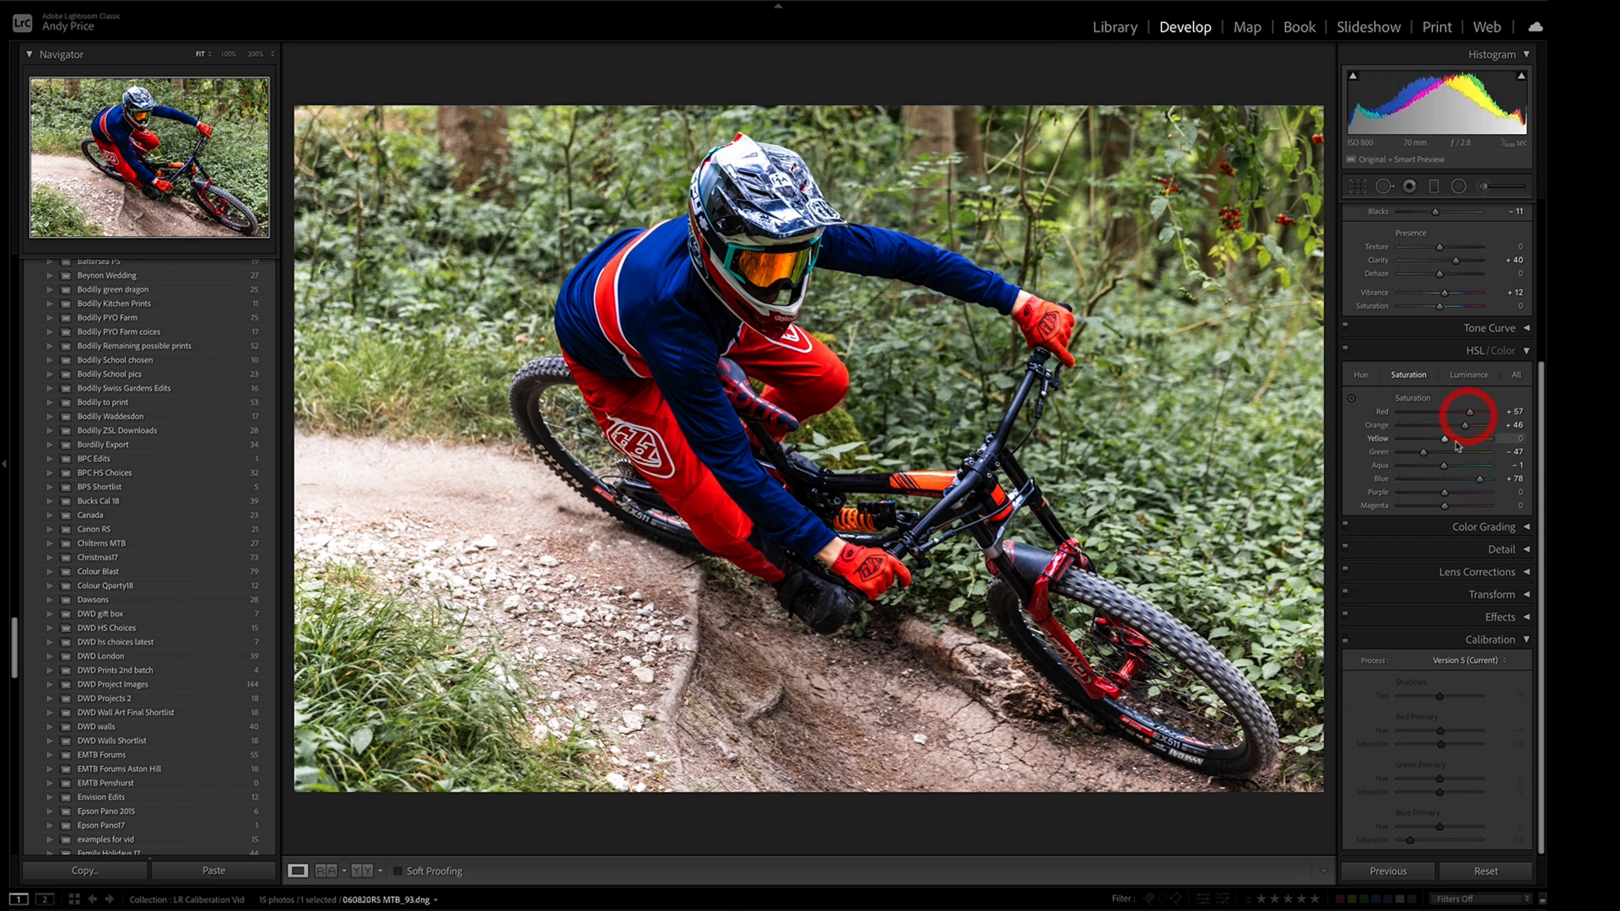
pyautogui.moveTo(1457, 432)
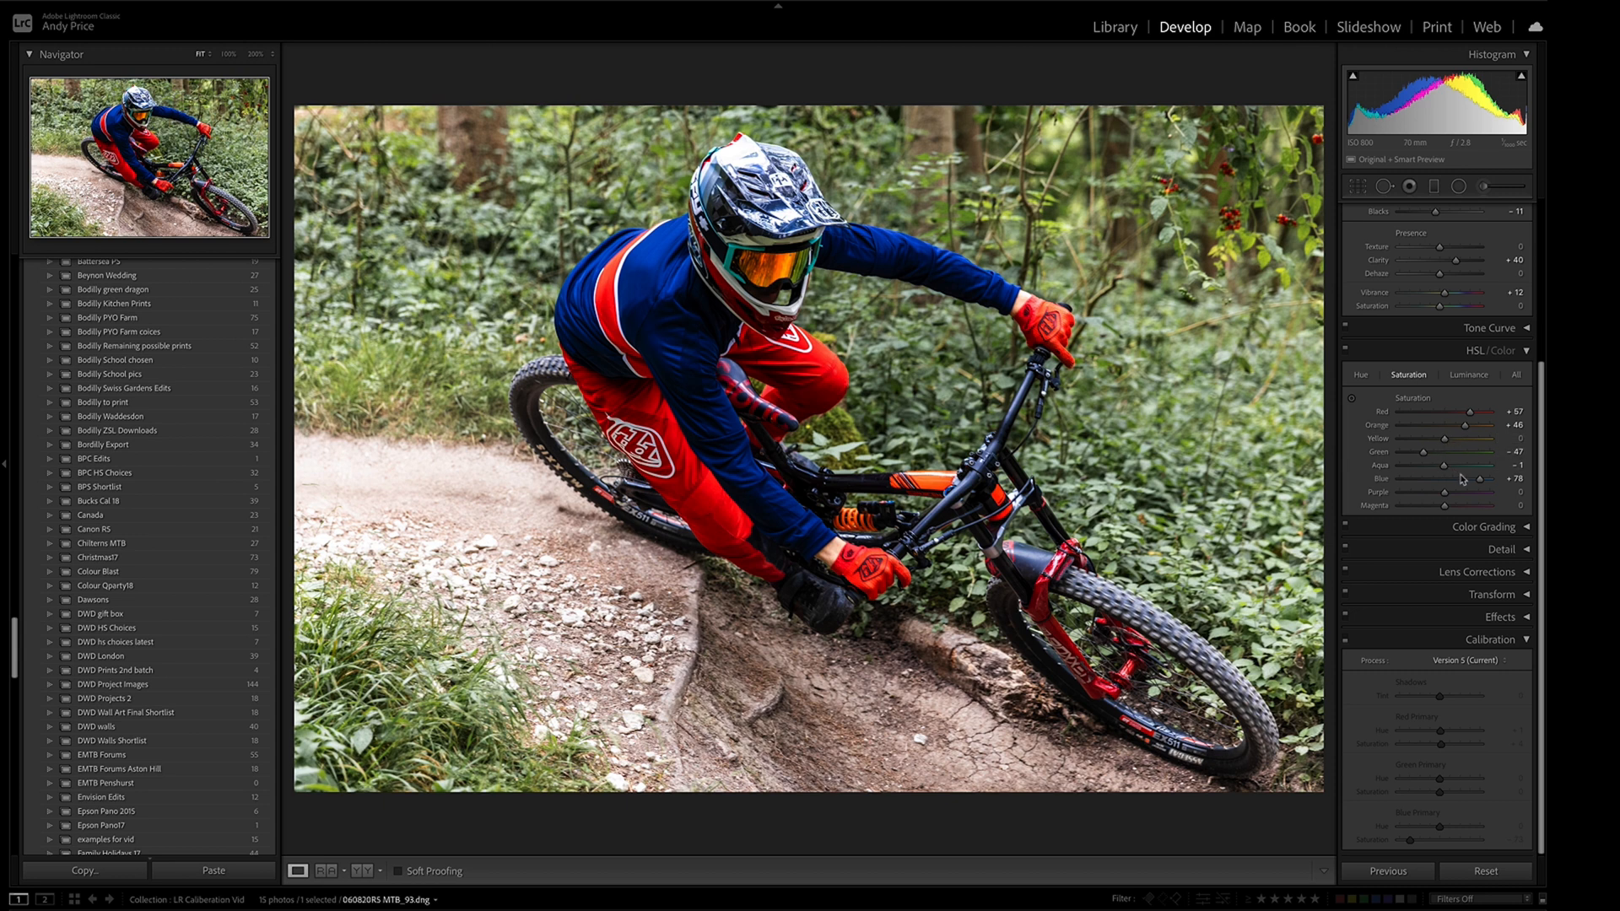
pyautogui.moveTo(1479, 477); pyautogui.dragTo(1448, 477)
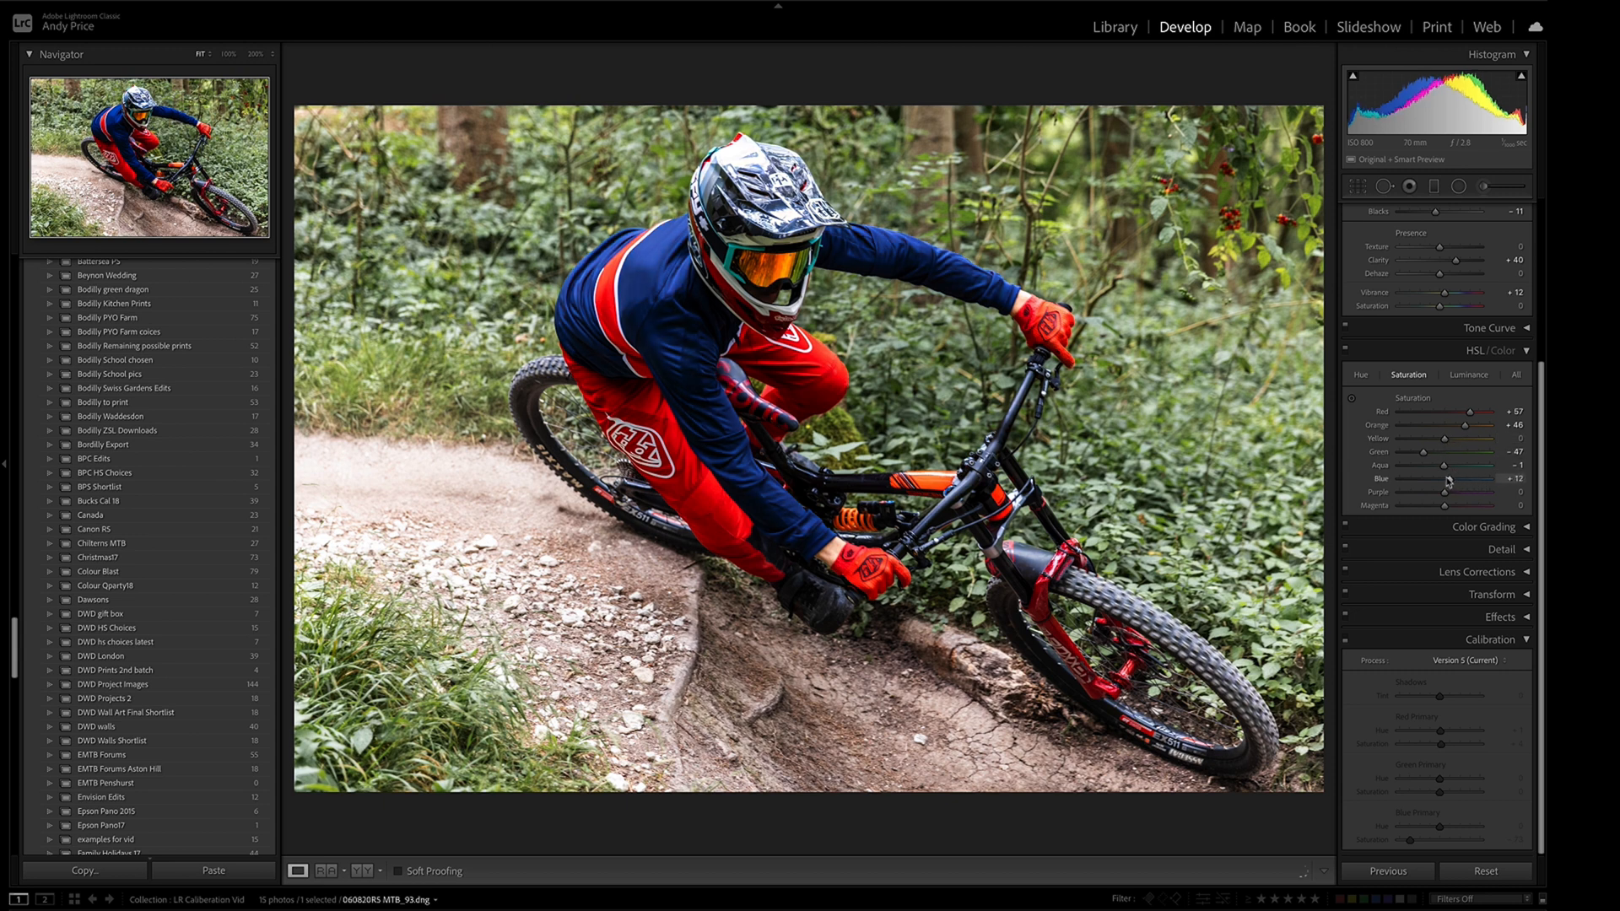
pyautogui.moveTo(1447, 478); pyautogui.dragTo(1472, 478)
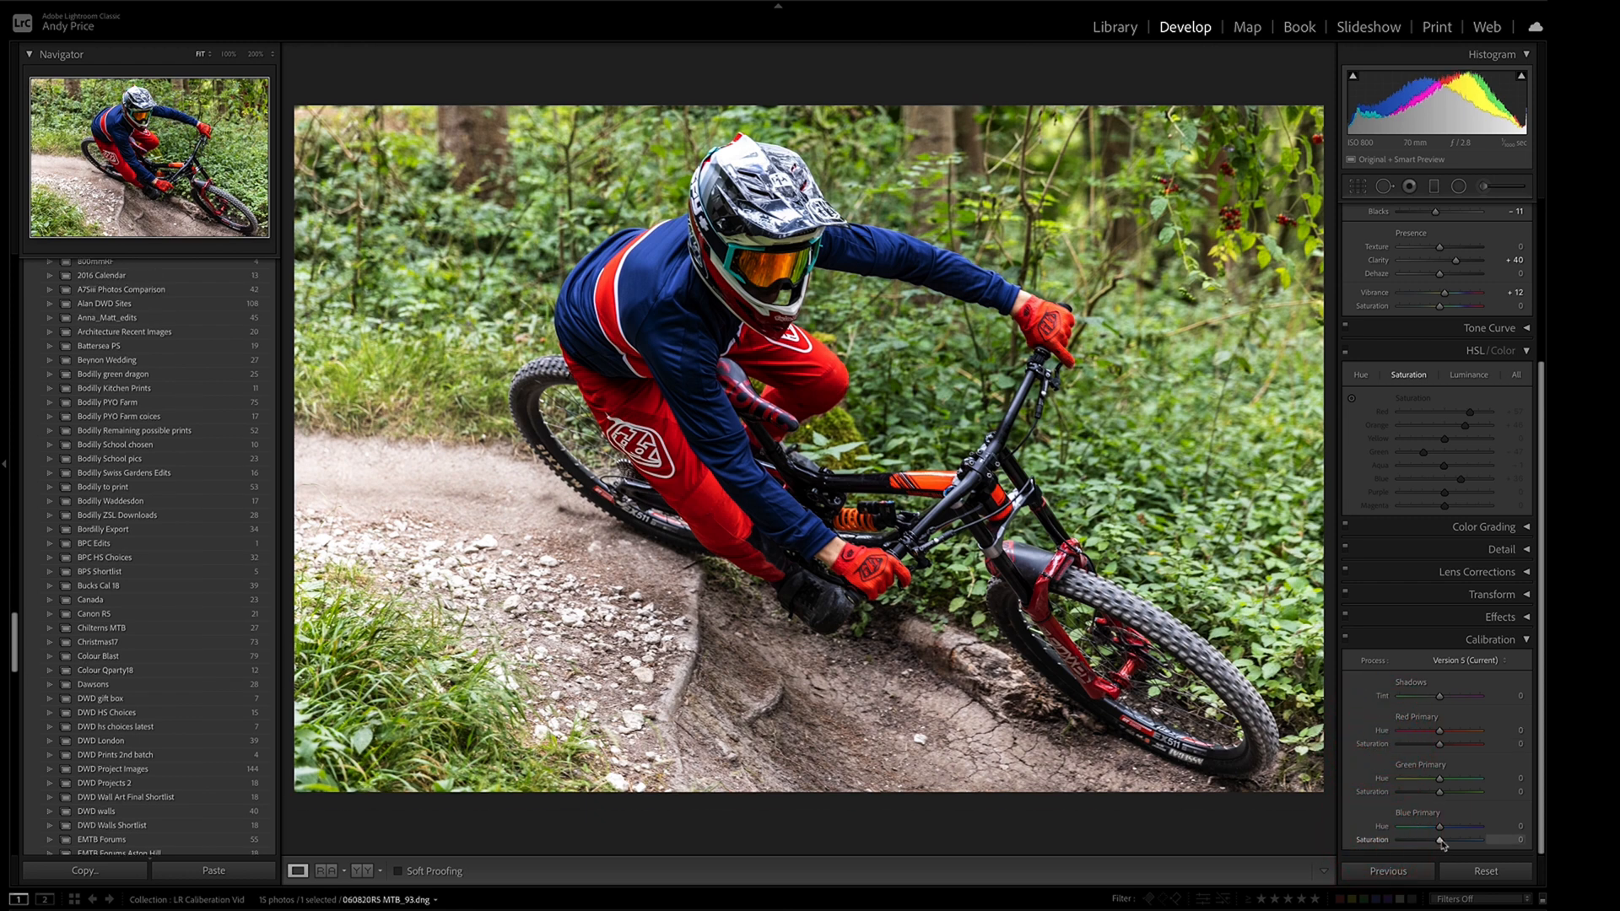
# Try blue primary saturation extremes on the bike photo, returning it near neutral.
pyautogui.moveTo(1467, 825); pyautogui.dragTo(1421, 825)
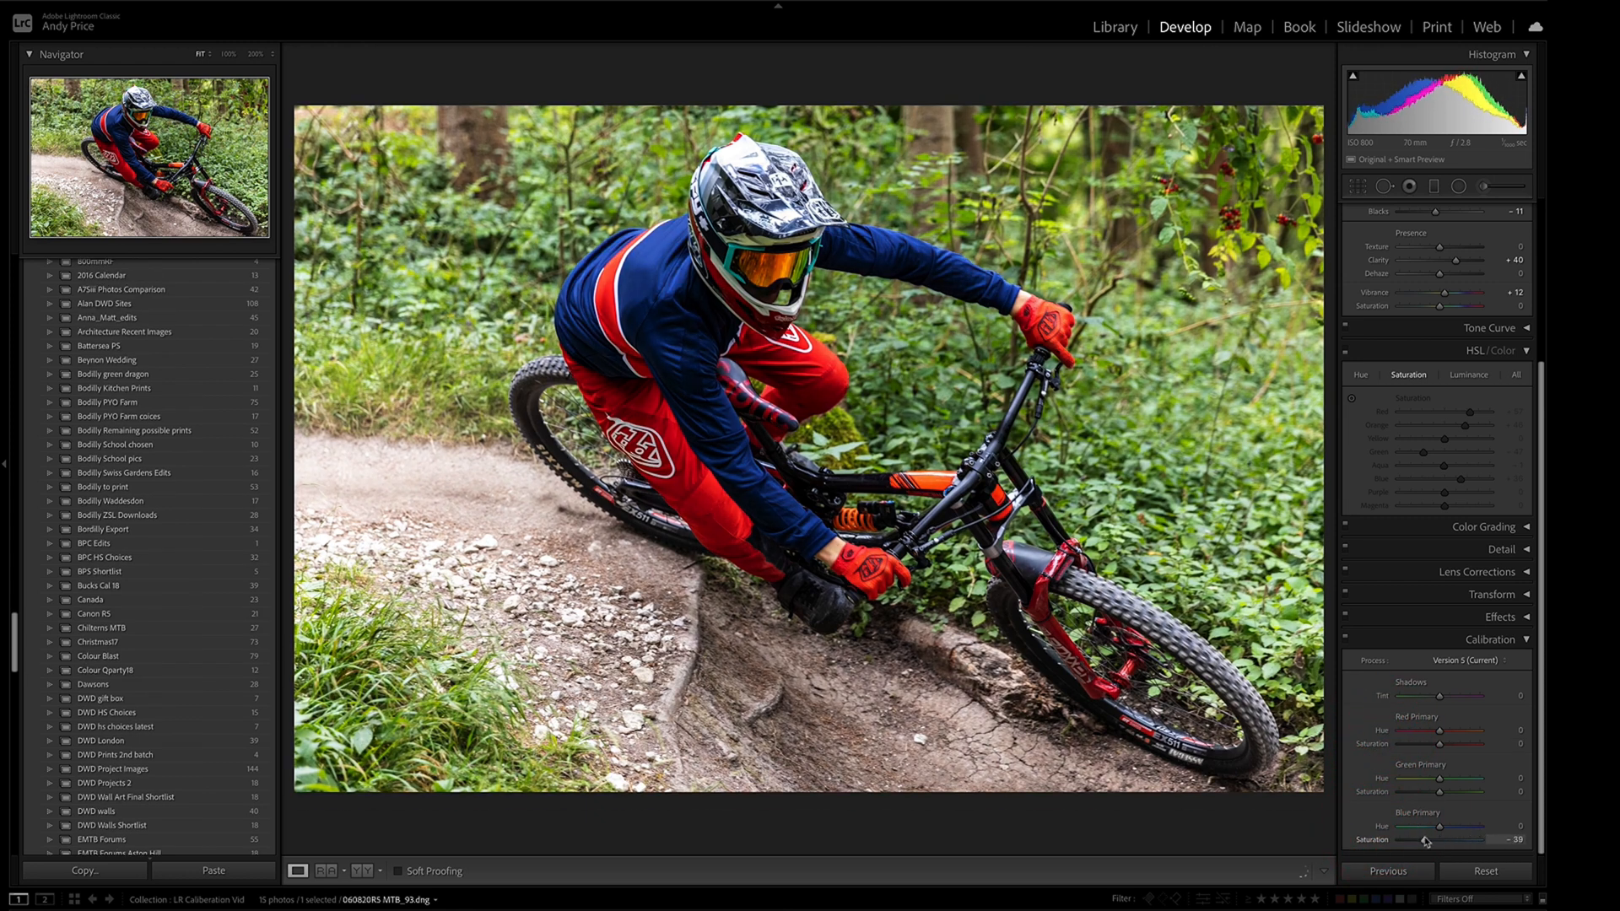
pyautogui.moveTo(1421, 839); pyautogui.dragTo(1477, 839)
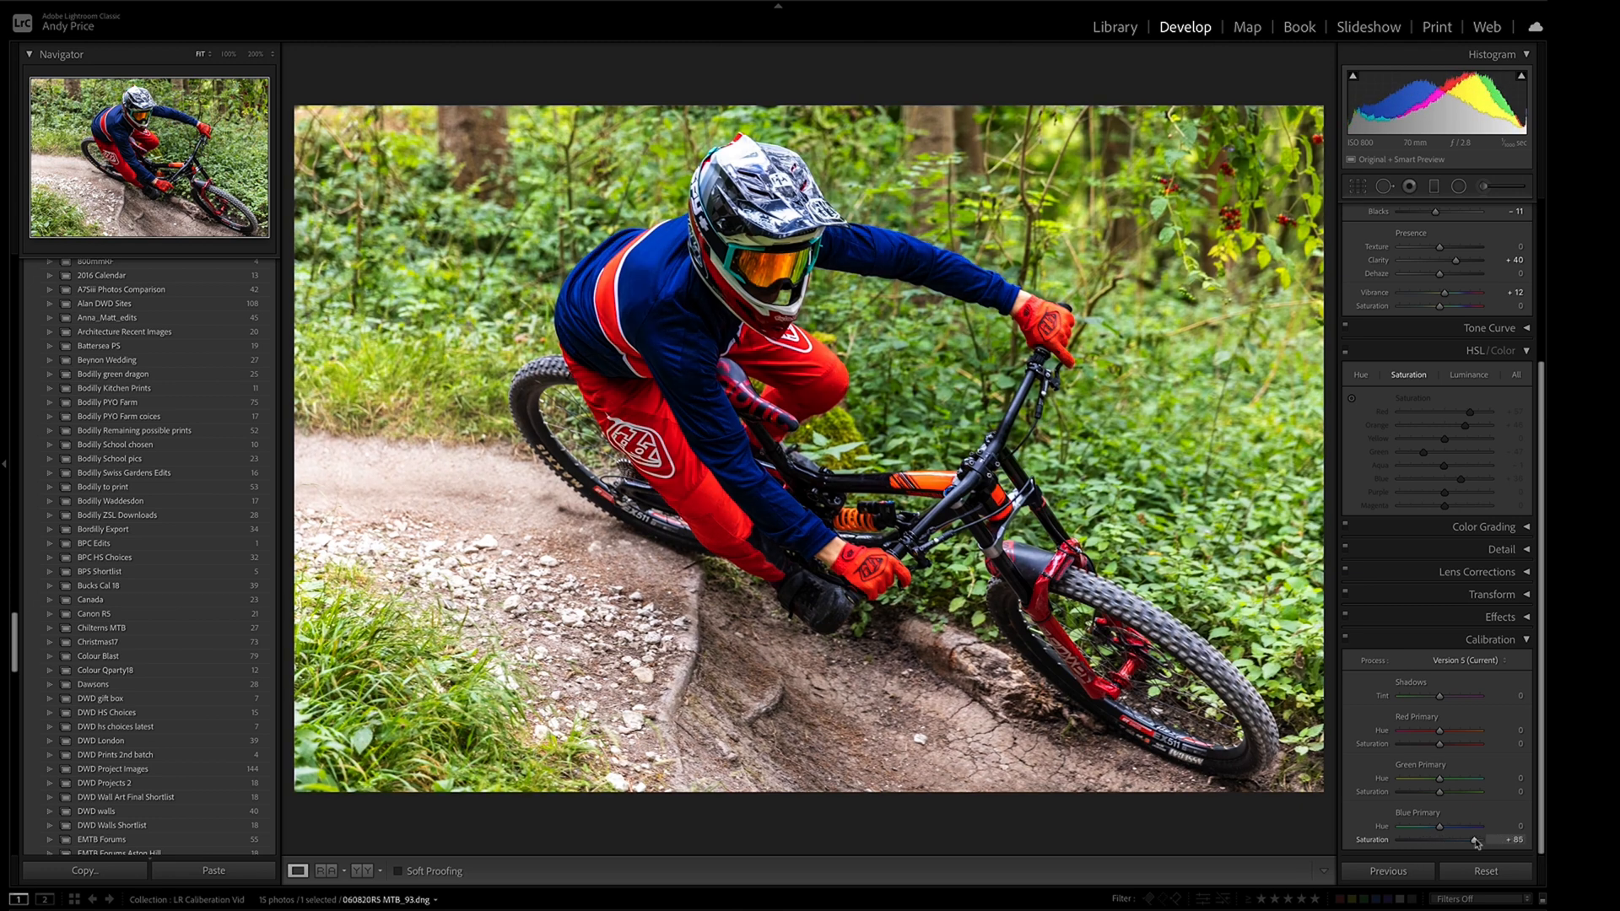
pyautogui.moveTo(1467, 841); pyautogui.dragTo(1451, 841)
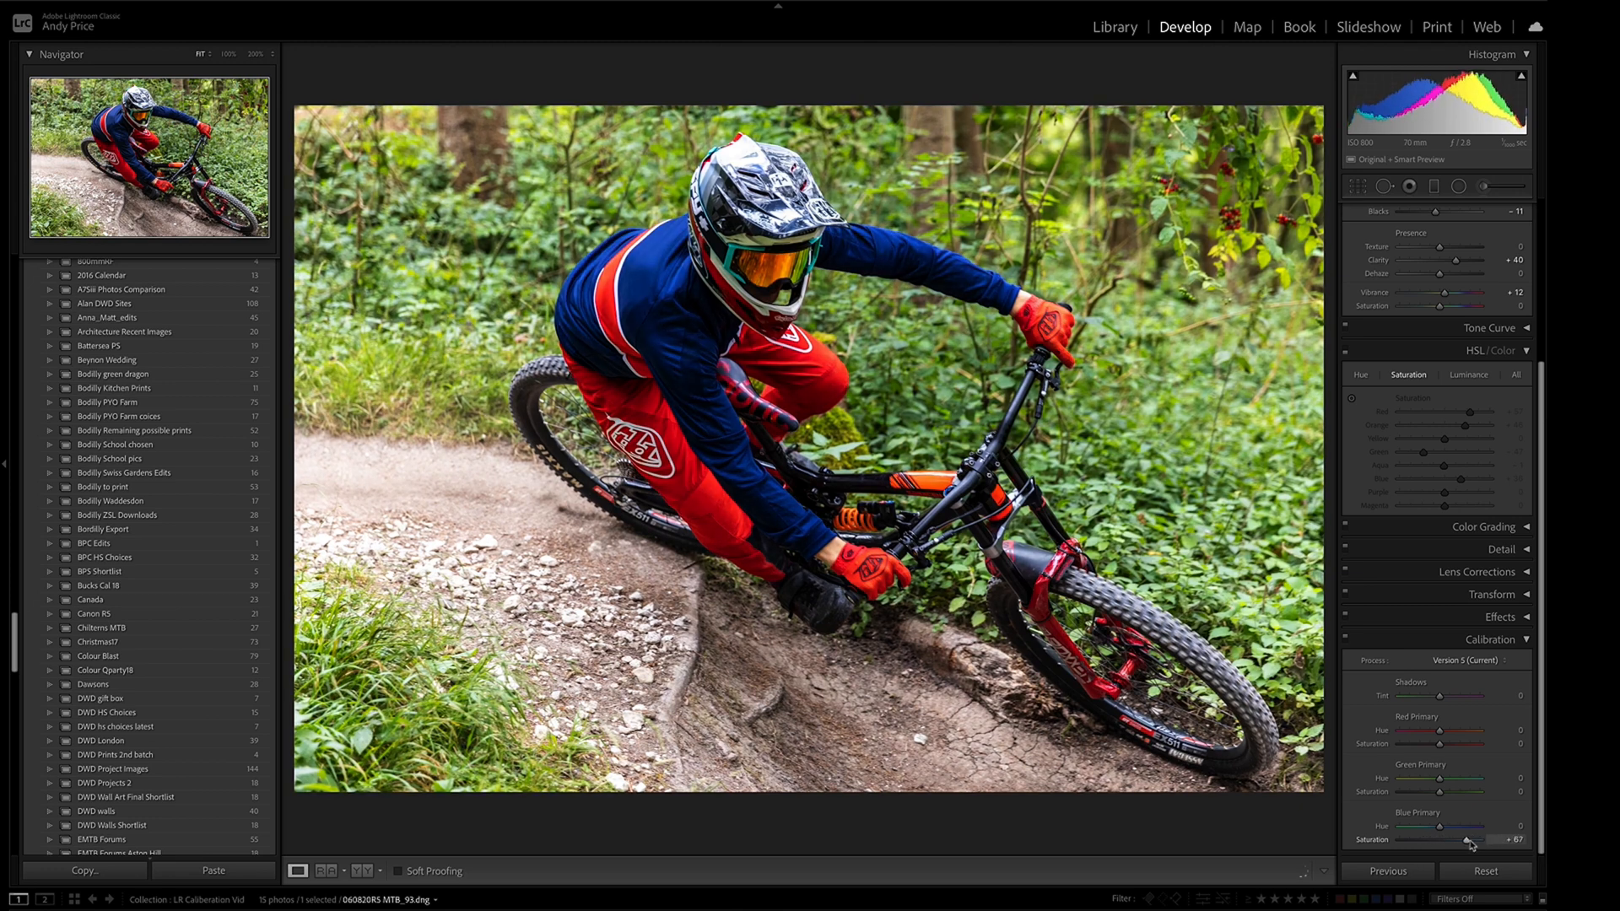
pyautogui.moveTo(1467, 839); pyautogui.dragTo(1447, 839)
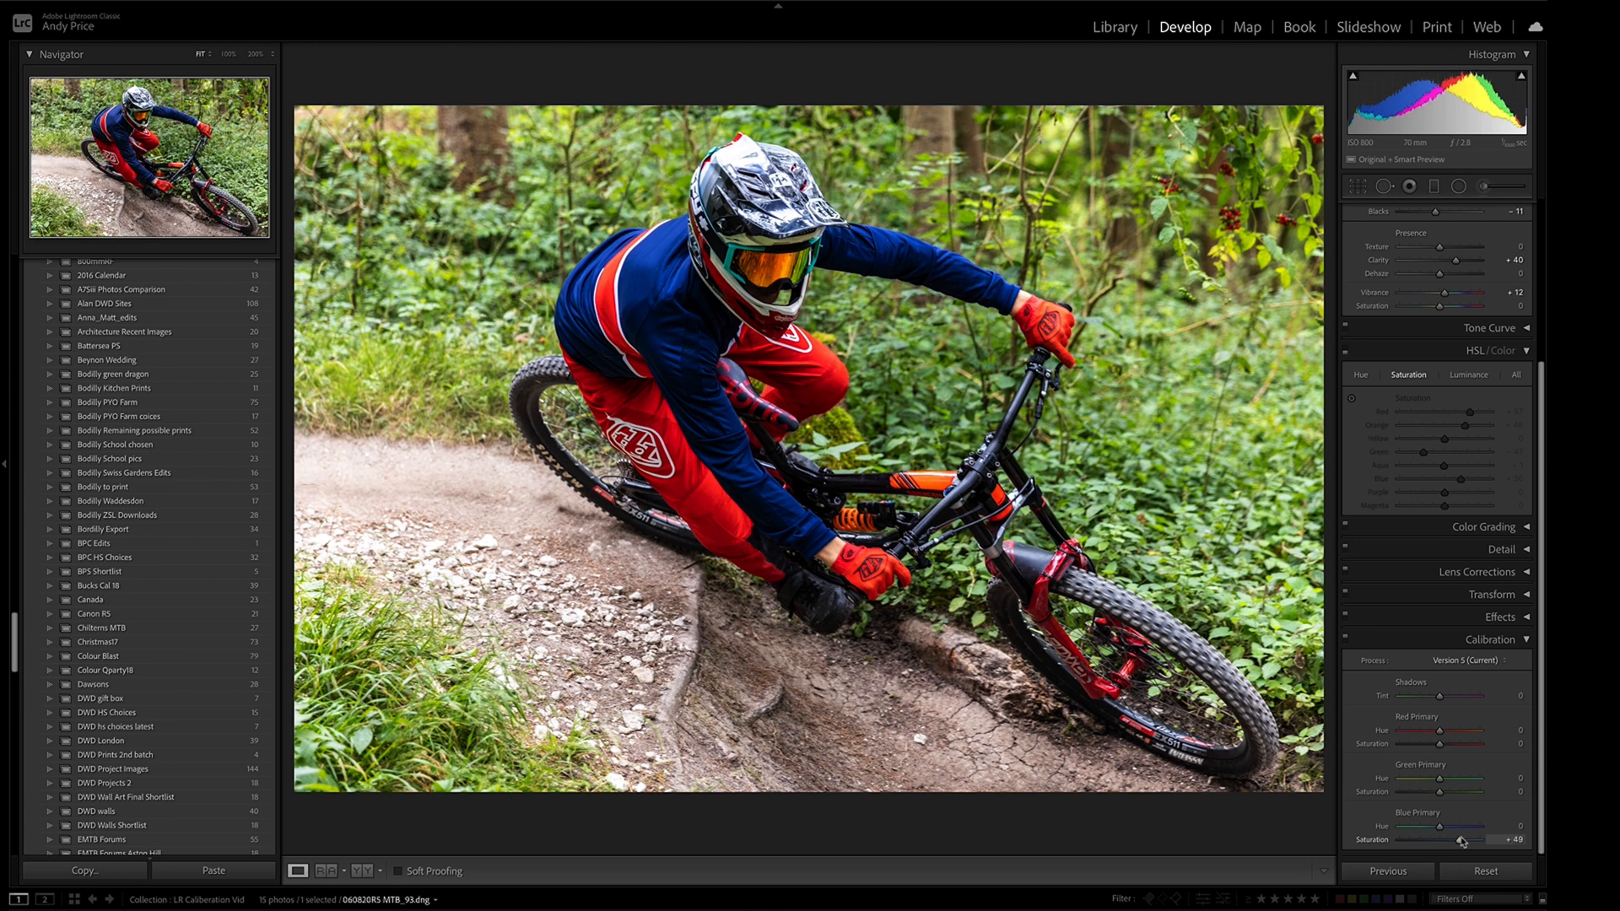
pyautogui.moveTo(1467, 839); pyautogui.dragTo(1460, 839)
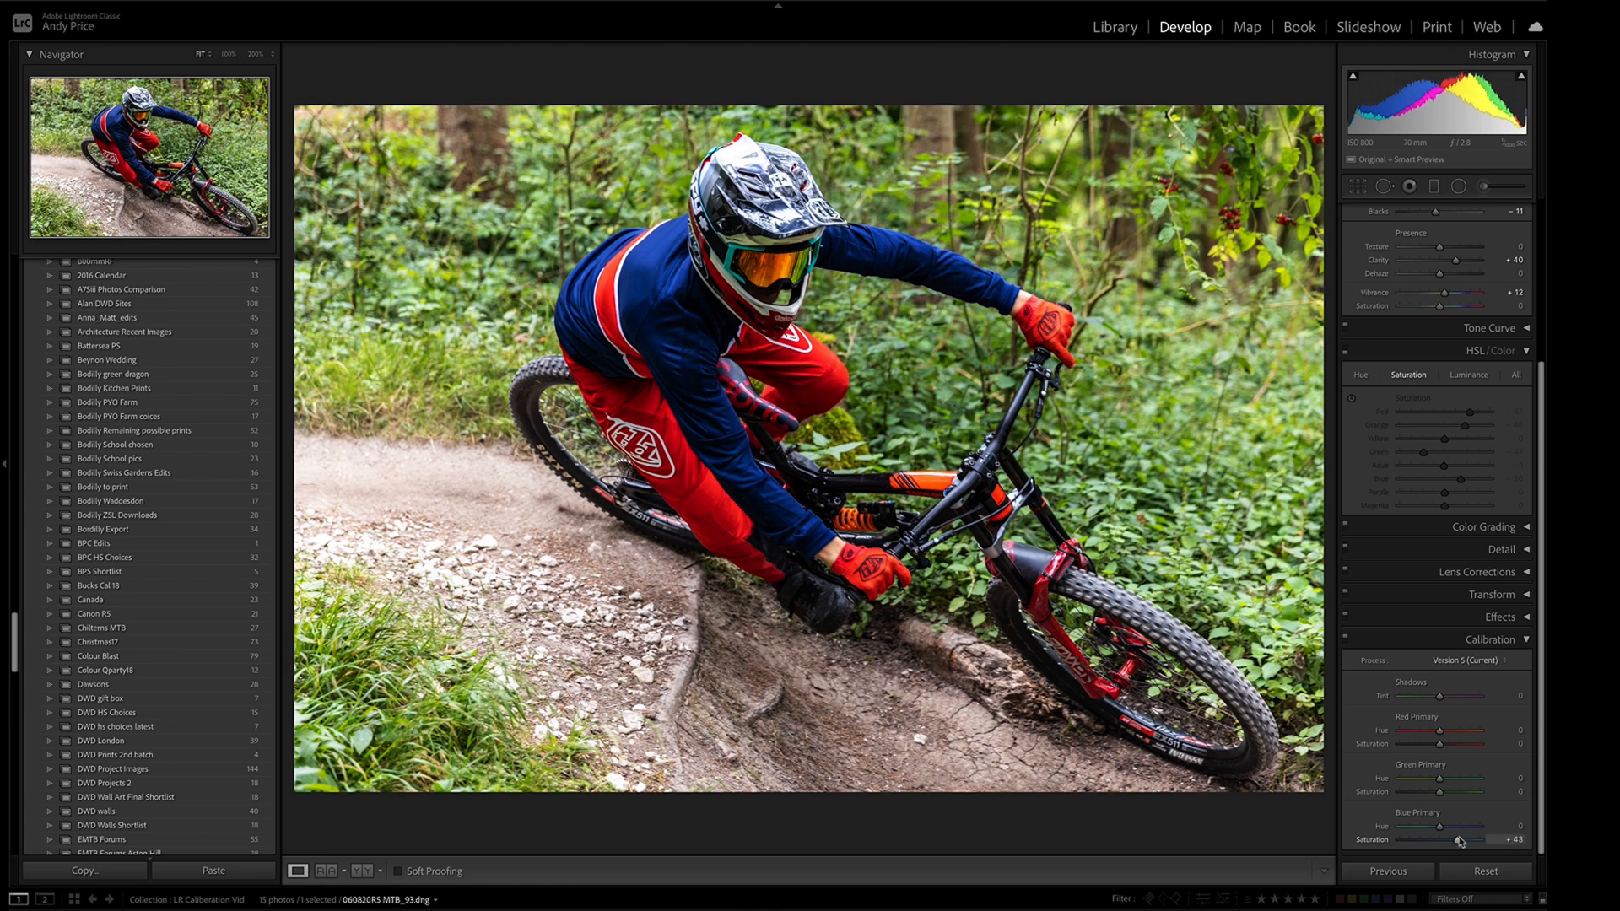
pyautogui.moveTo(1492, 839); pyautogui.dragTo(1457, 839)
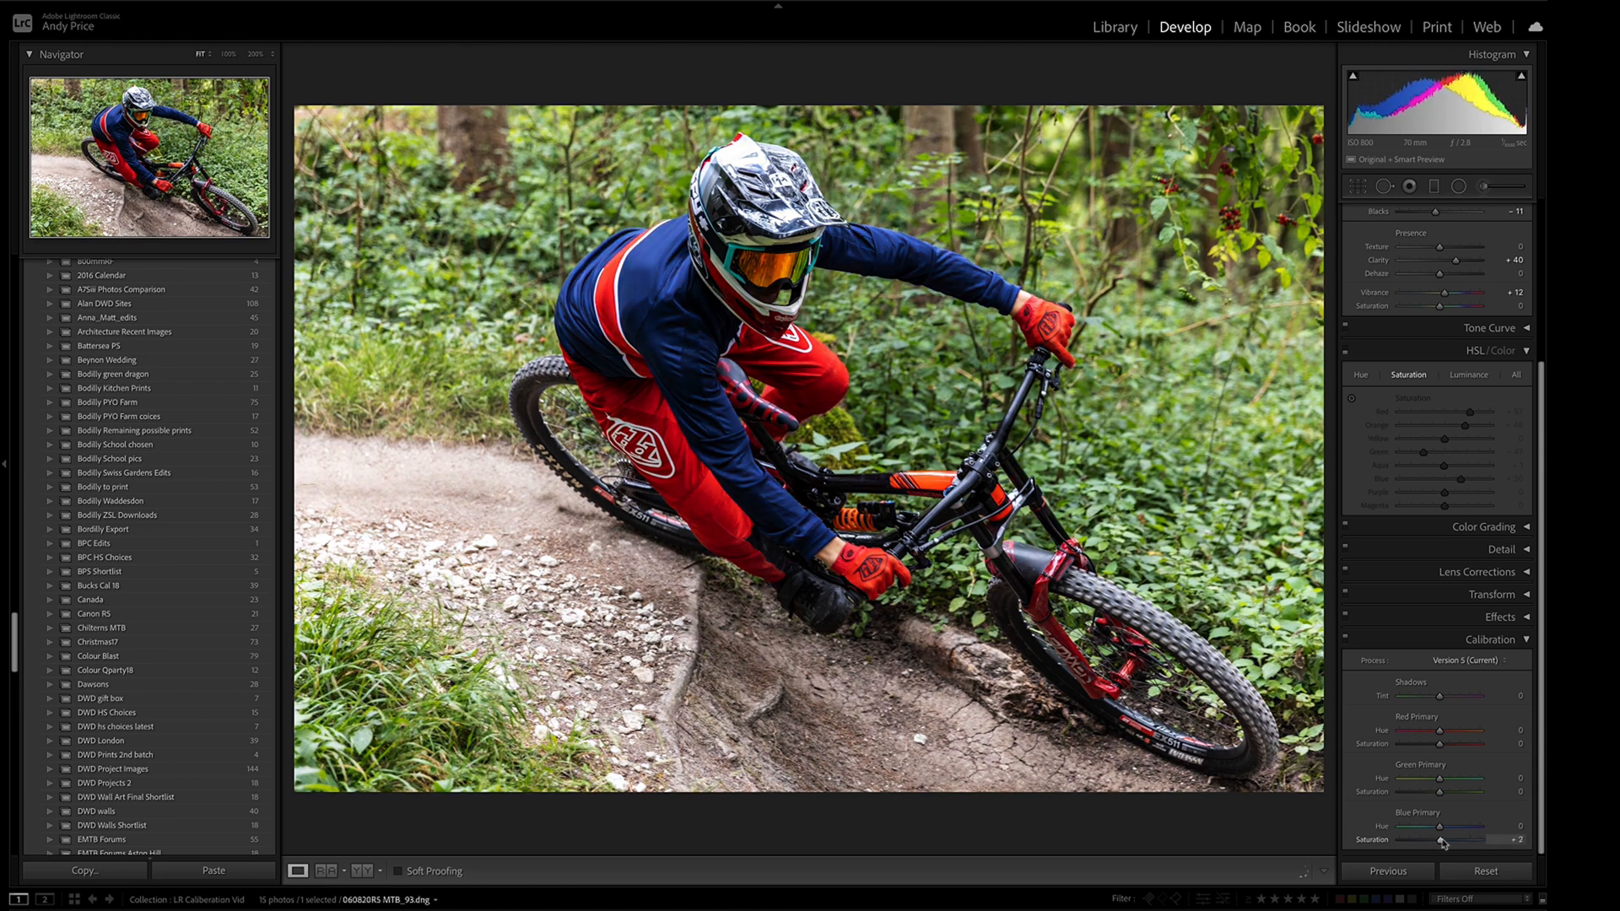
# Set green primary saturation to -57 after pushing it to maximum.
pyautogui.moveTo(1440, 791); pyautogui.dragTo(1506, 792)
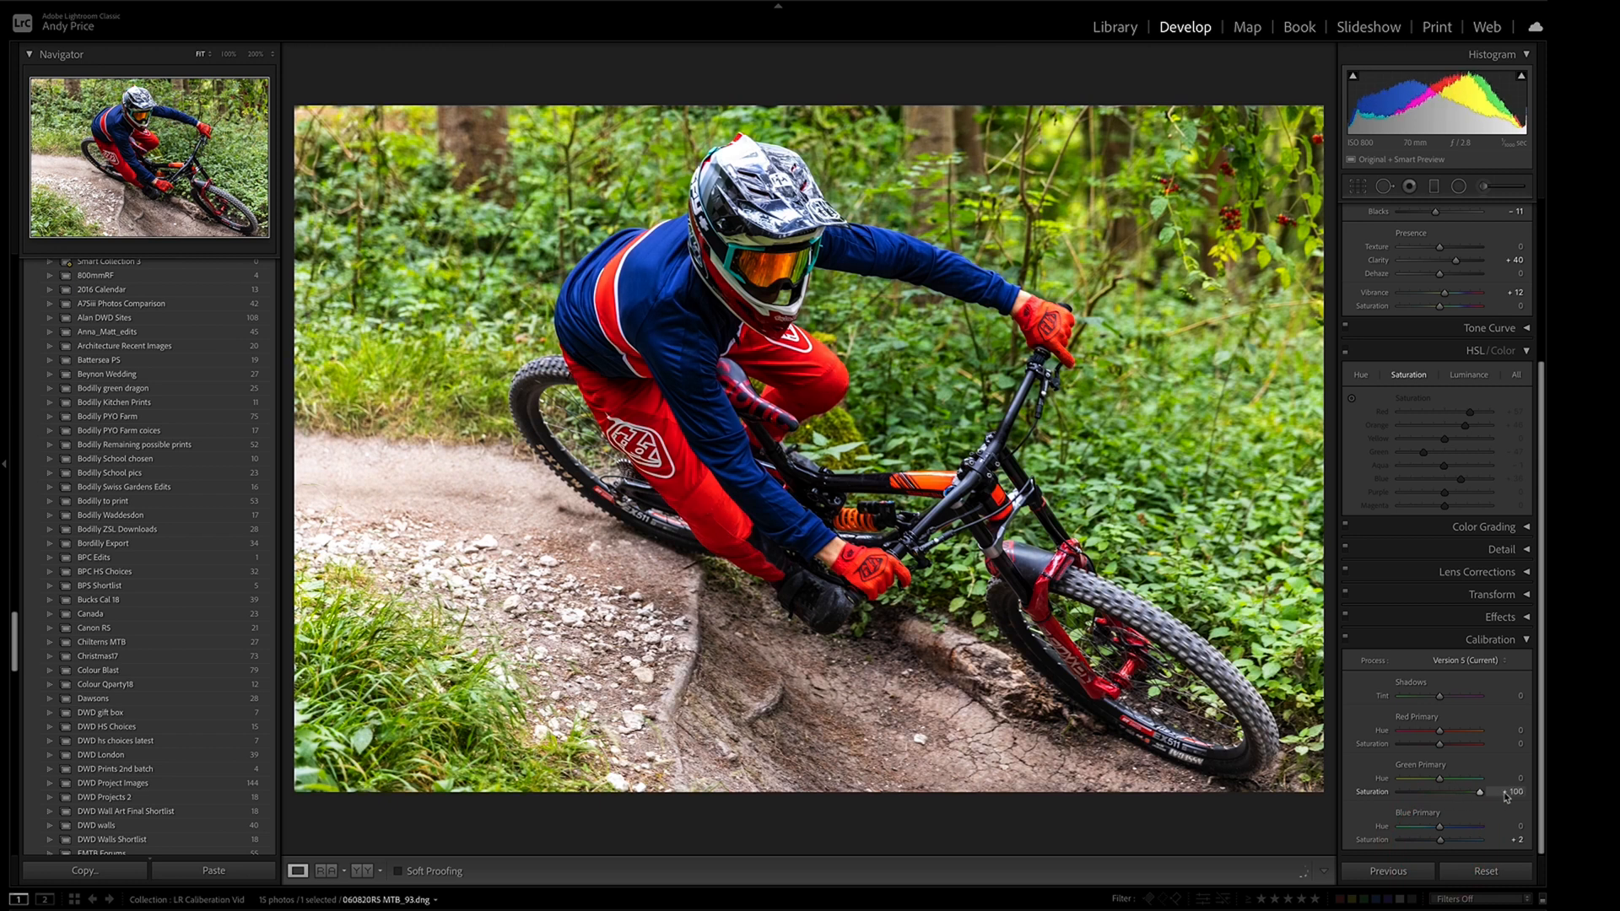
pyautogui.moveTo(1467, 791); pyautogui.dragTo(1462, 791)
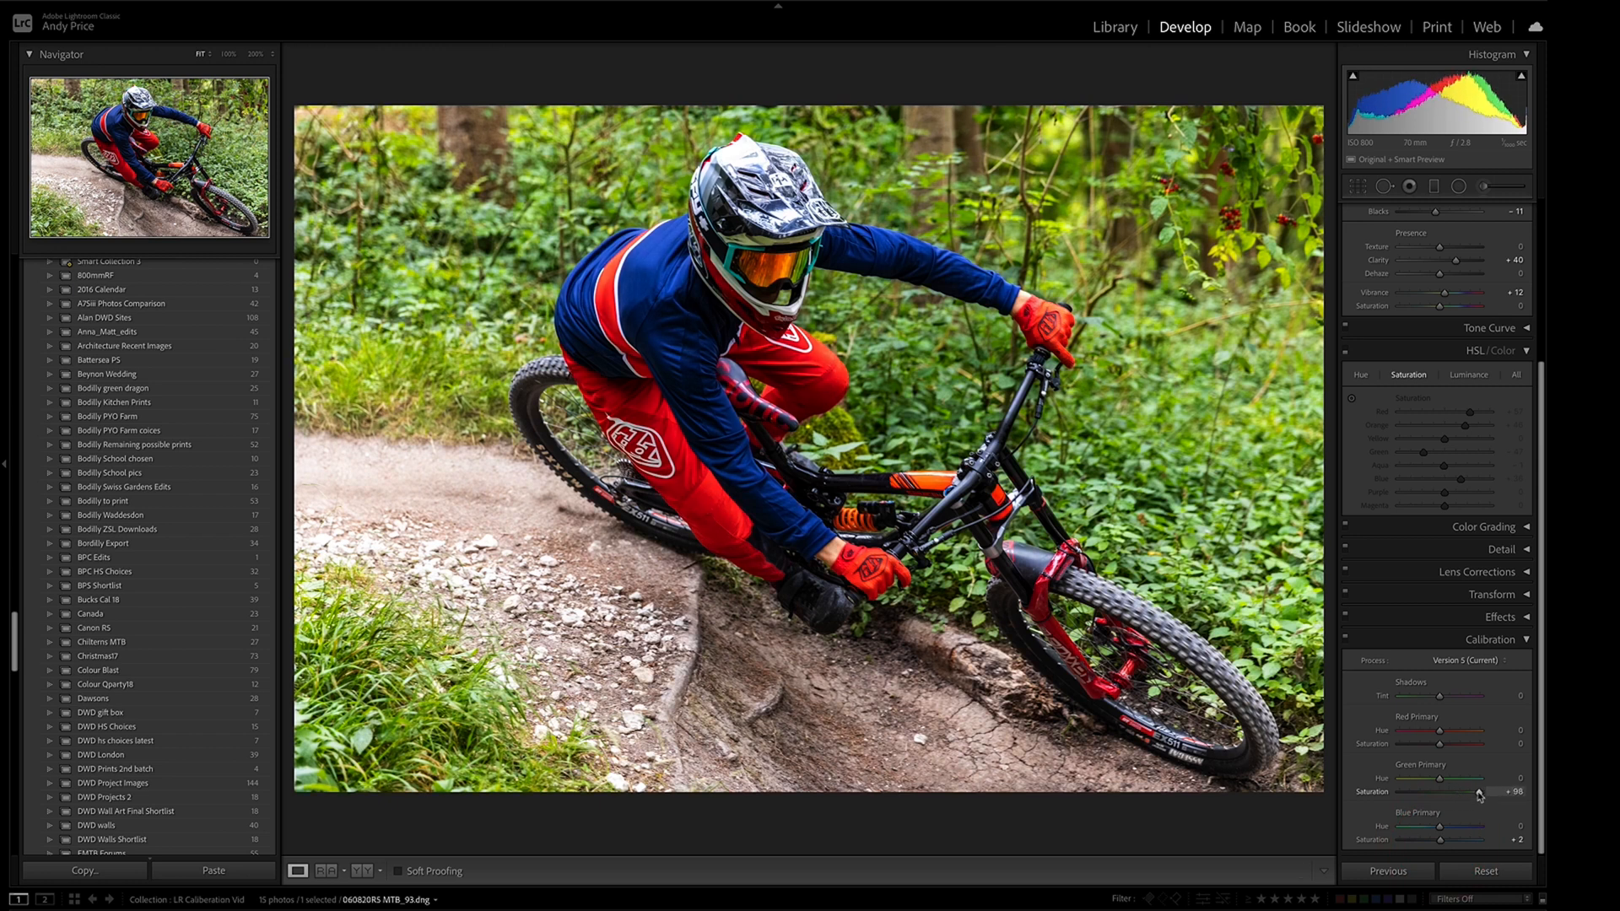
pyautogui.moveTo(1498, 792); pyautogui.dragTo(1451, 792)
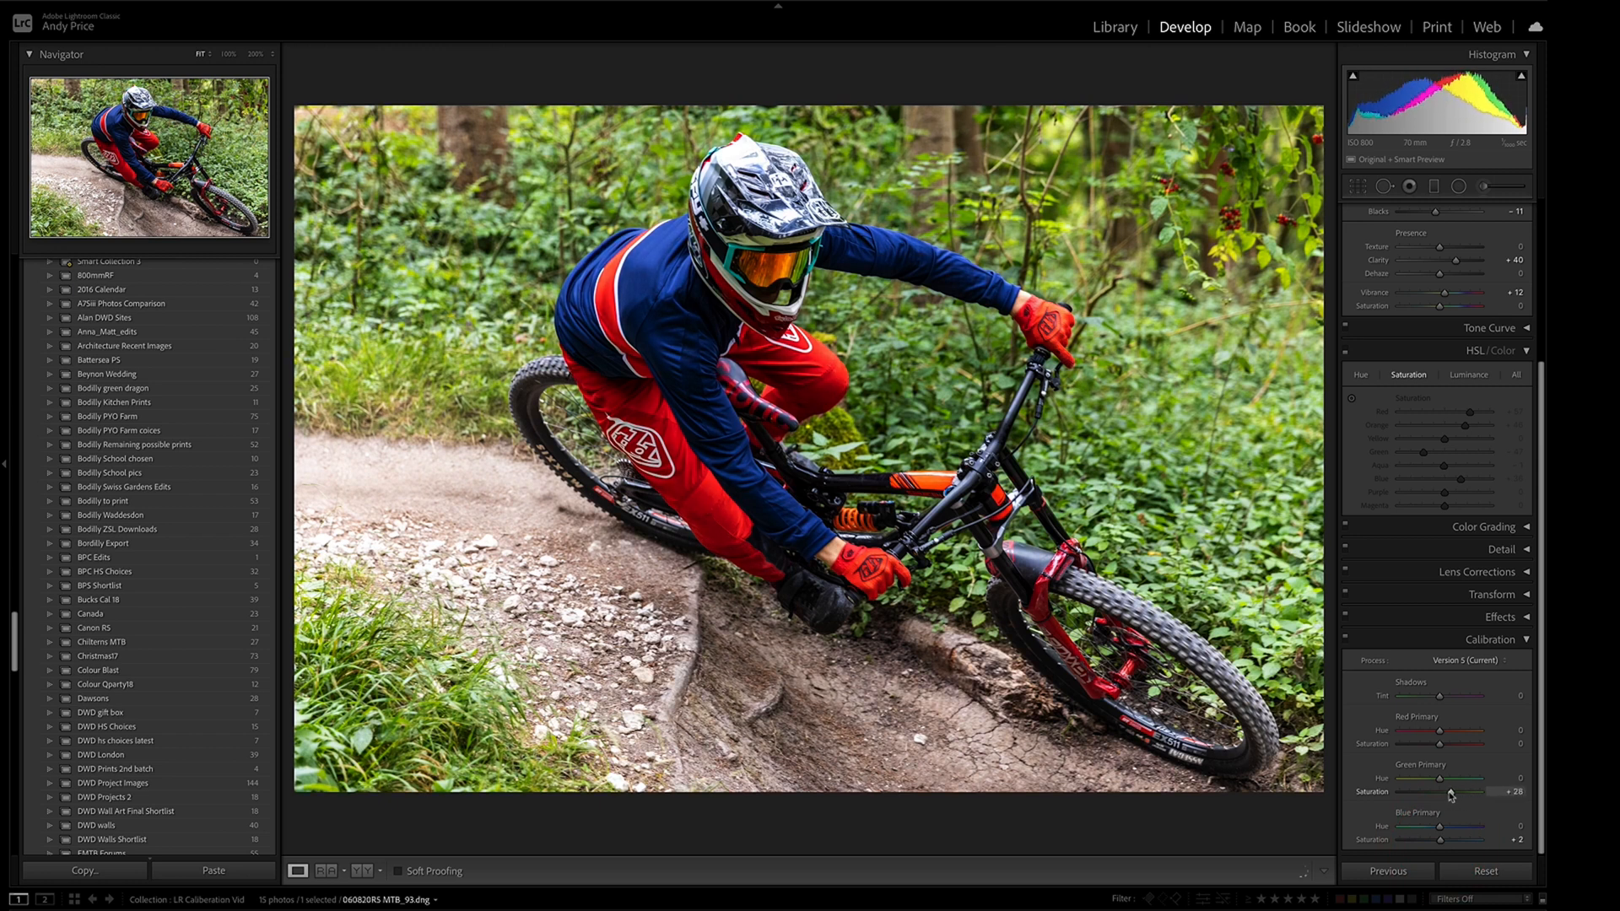
pyautogui.moveTo(1463, 791); pyautogui.dragTo(1416, 791)
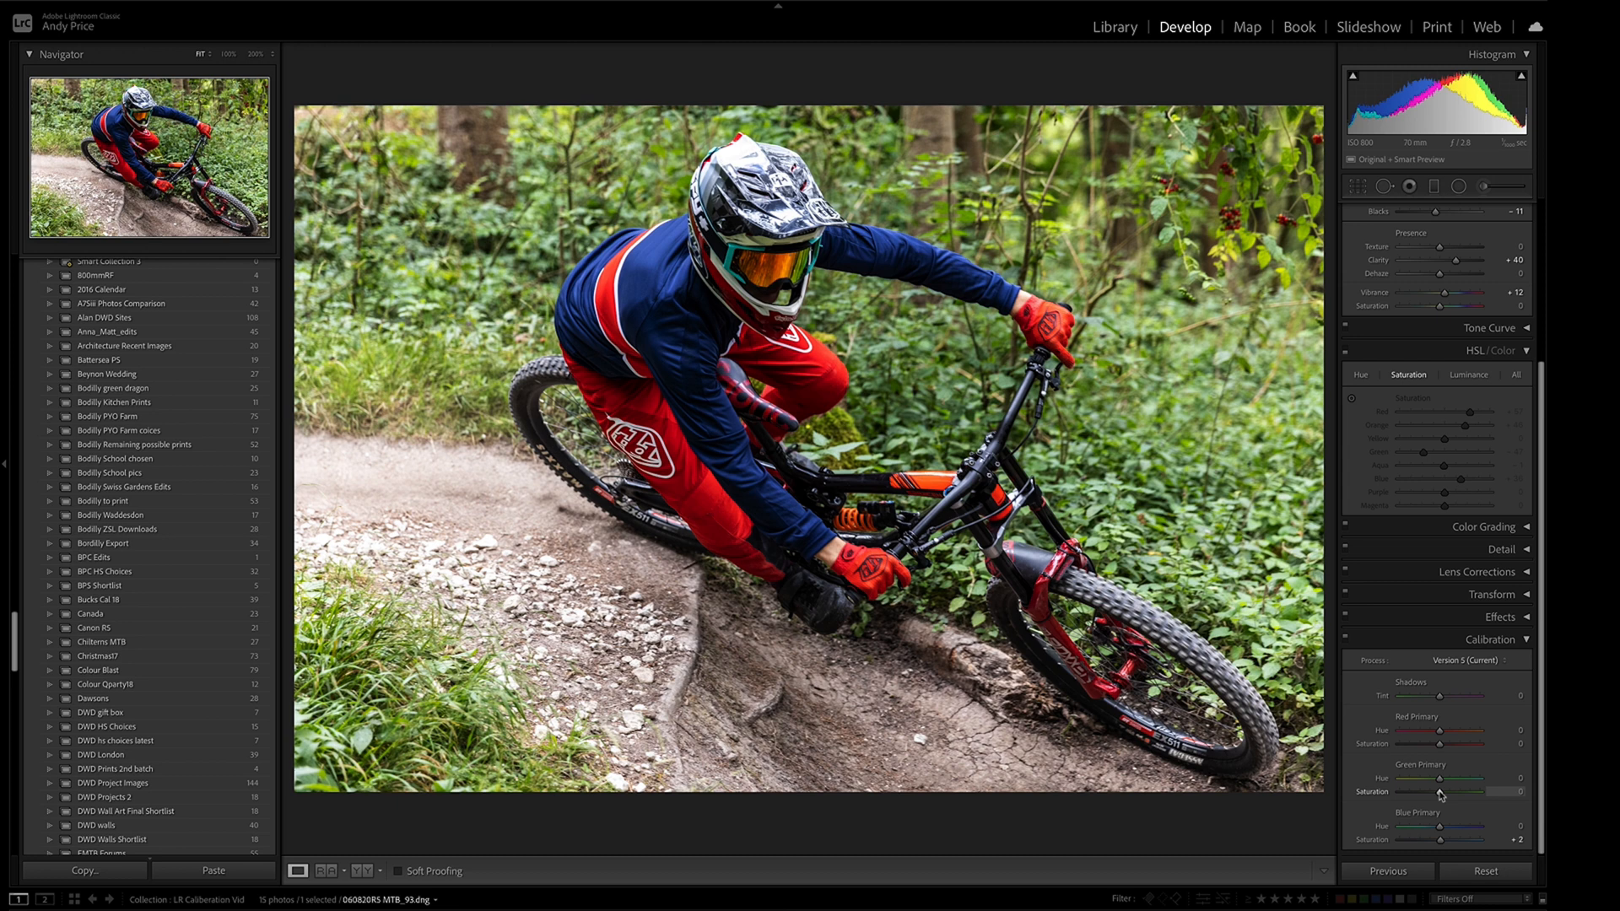
pyautogui.moveTo(1457, 791); pyautogui.dragTo(1436, 791)
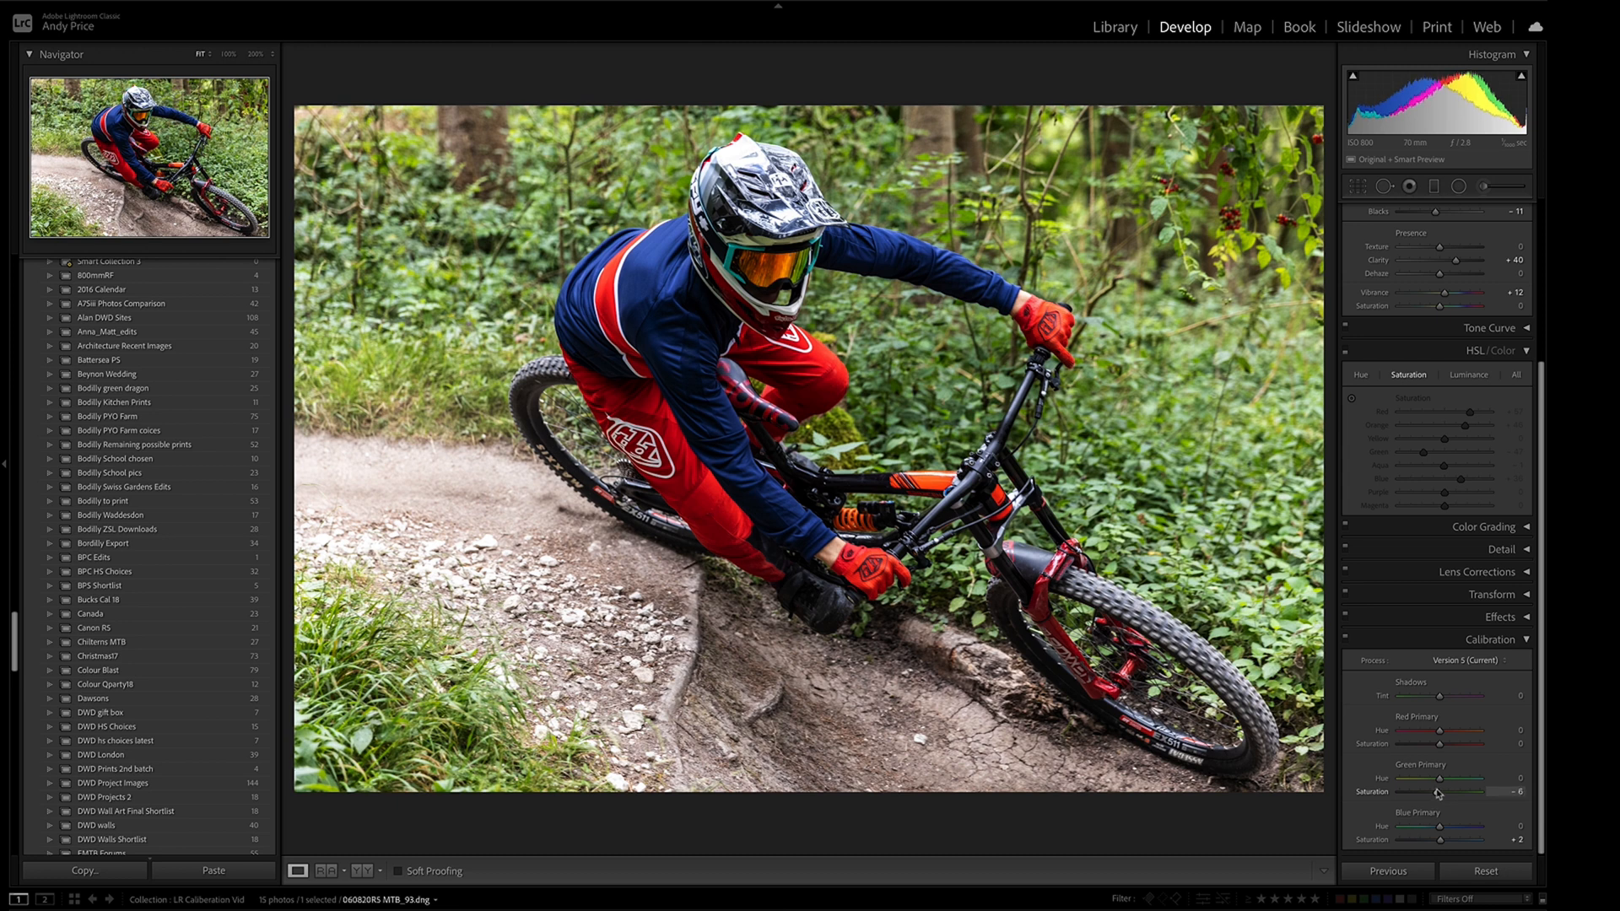
pyautogui.moveTo(1499, 791); pyautogui.dragTo(1447, 791)
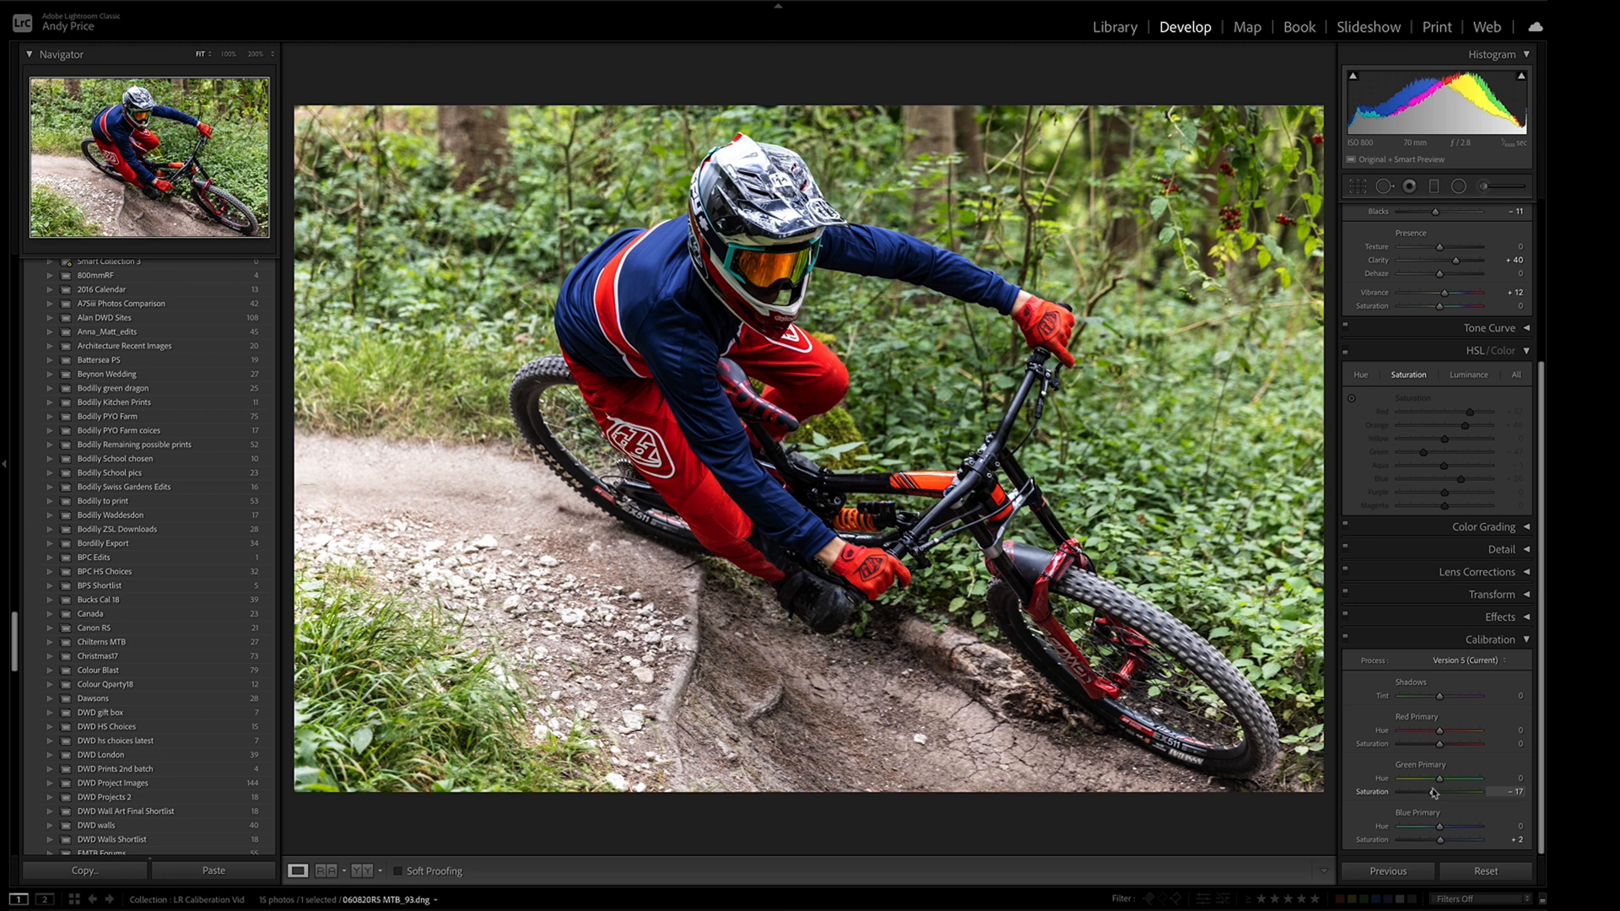
pyautogui.moveTo(1467, 790); pyautogui.dragTo(1426, 790)
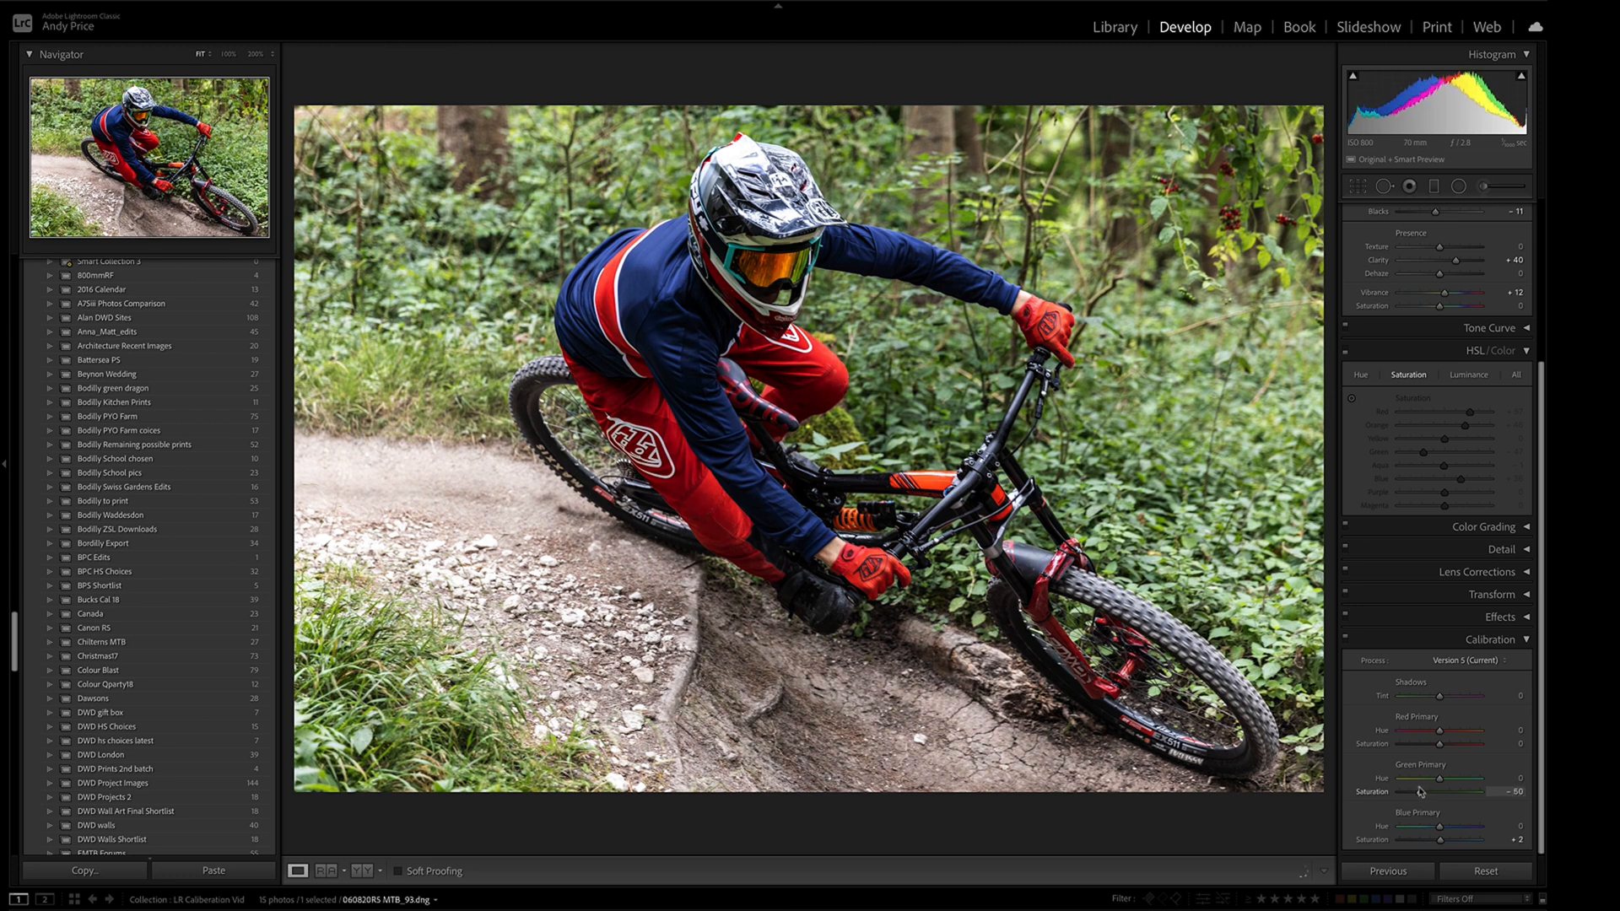
pyautogui.moveTo(1441, 790); pyautogui.dragTo(1426, 790)
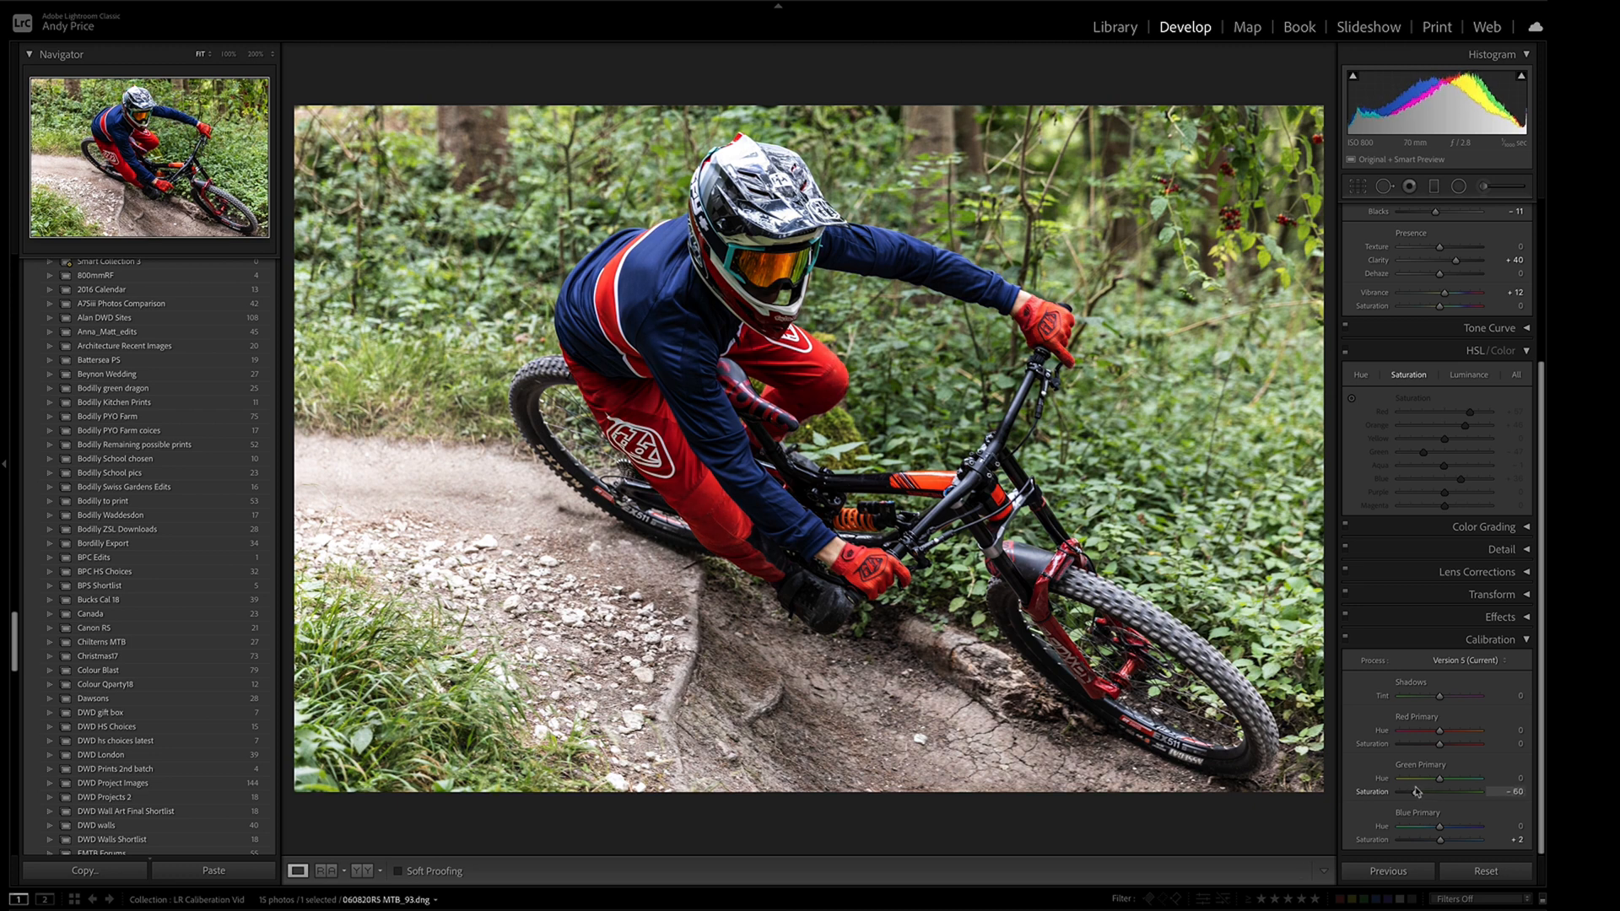
# Settle green primary hue at +26 after swinging it both ways.
pyautogui.moveTo(1436, 778); pyautogui.dragTo(1451, 778)
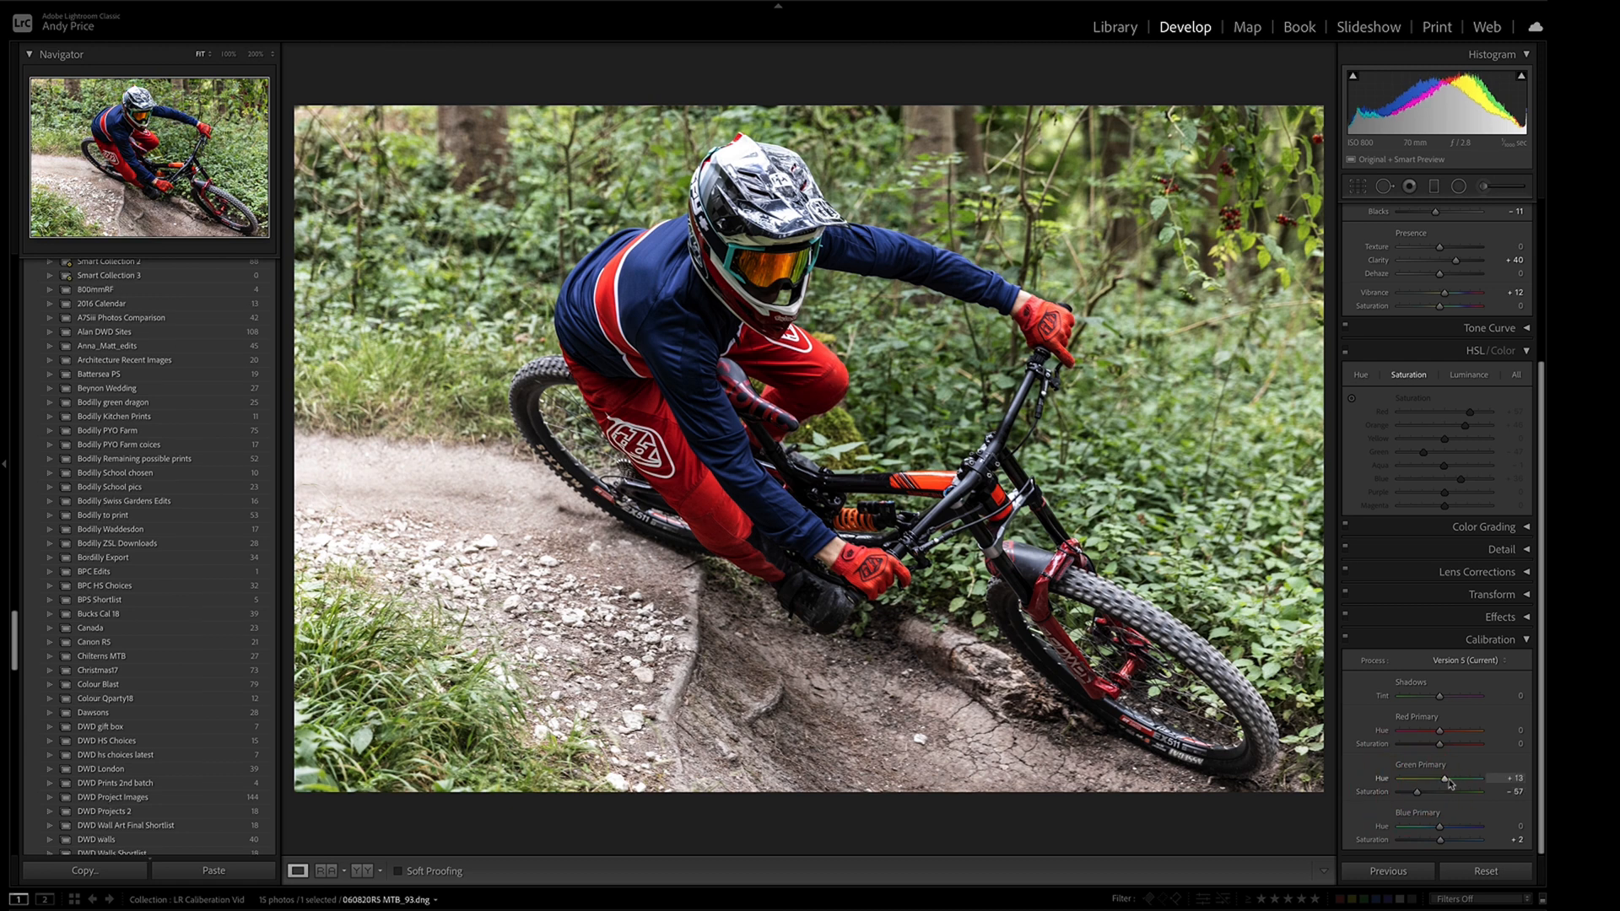
pyautogui.moveTo(1446, 778); pyautogui.dragTo(1400, 778)
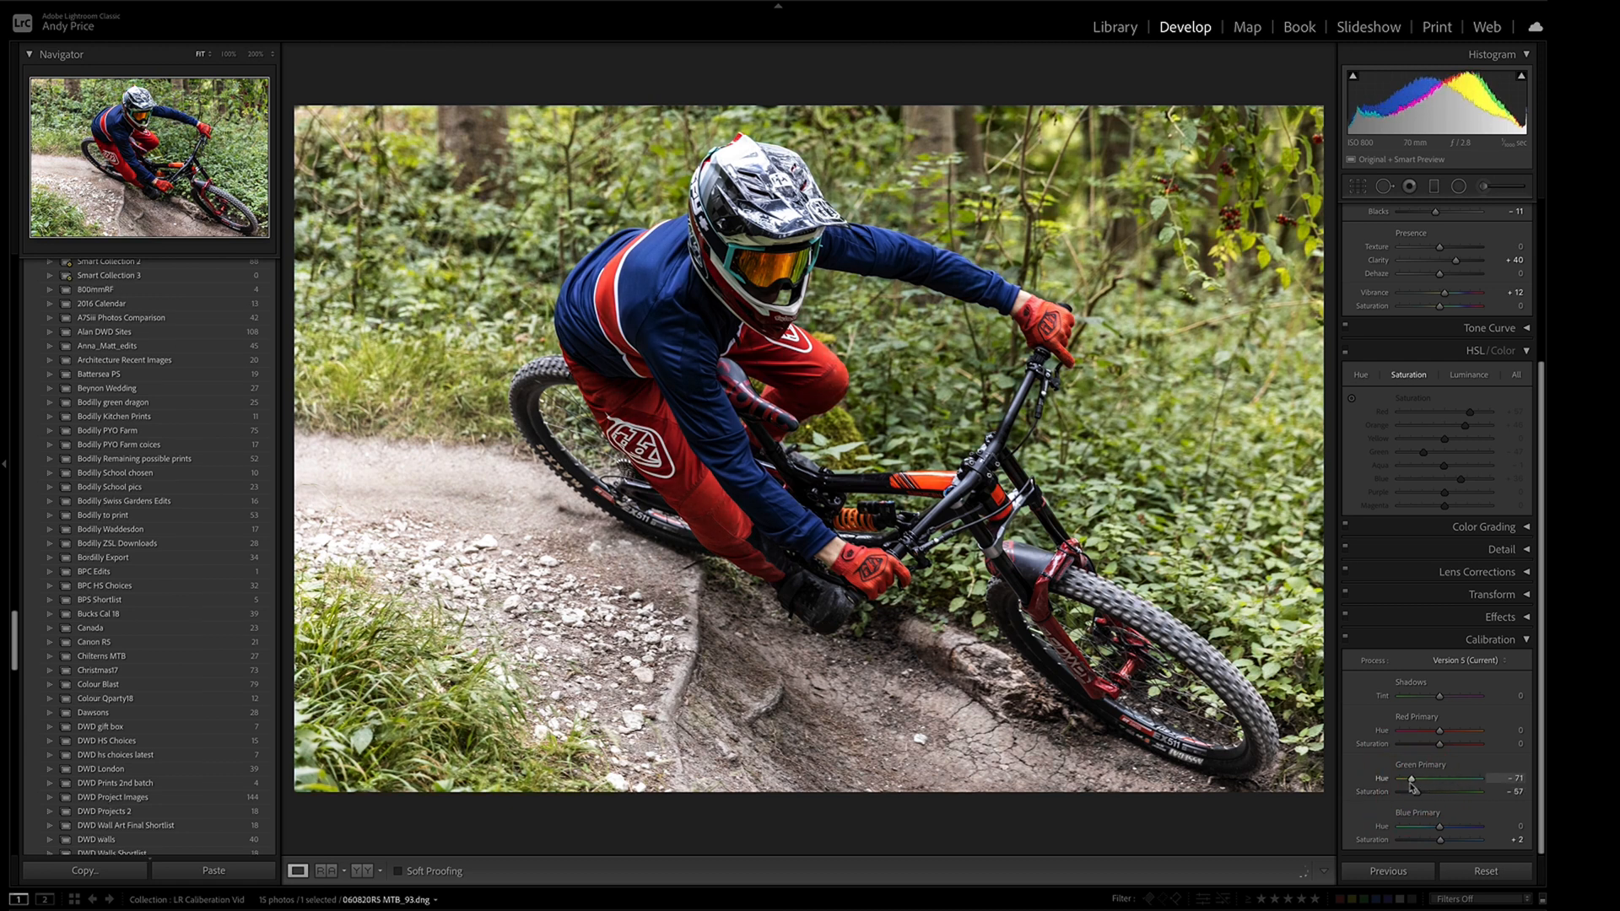
pyautogui.moveTo(1405, 780); pyautogui.dragTo(1446, 780)
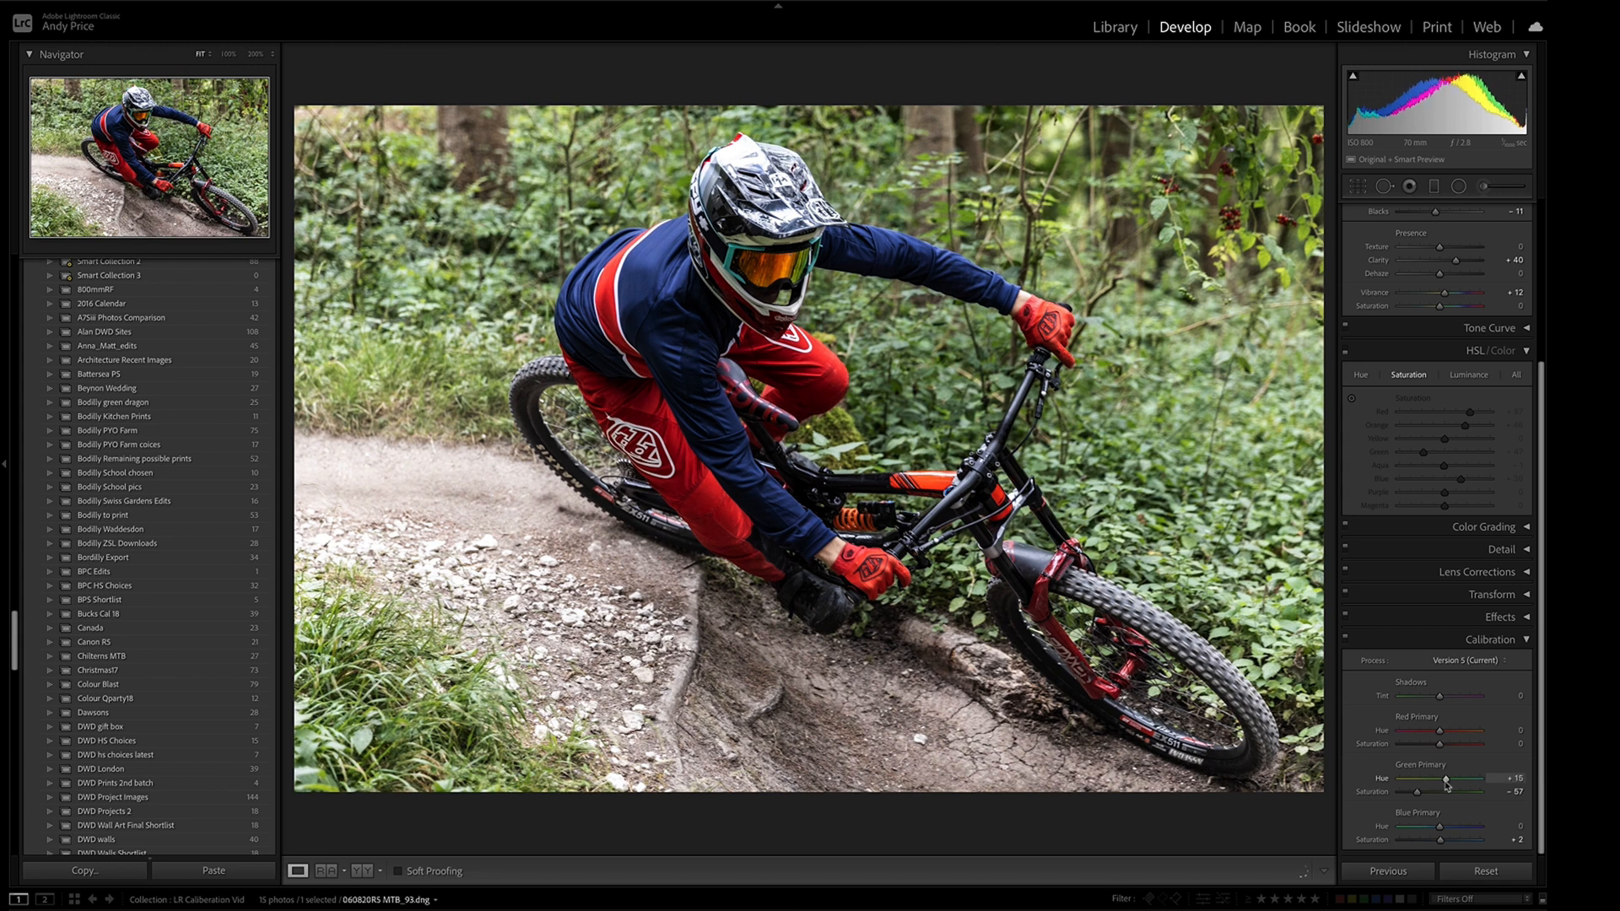
pyautogui.moveTo(1445, 779); pyautogui.dragTo(1462, 779)
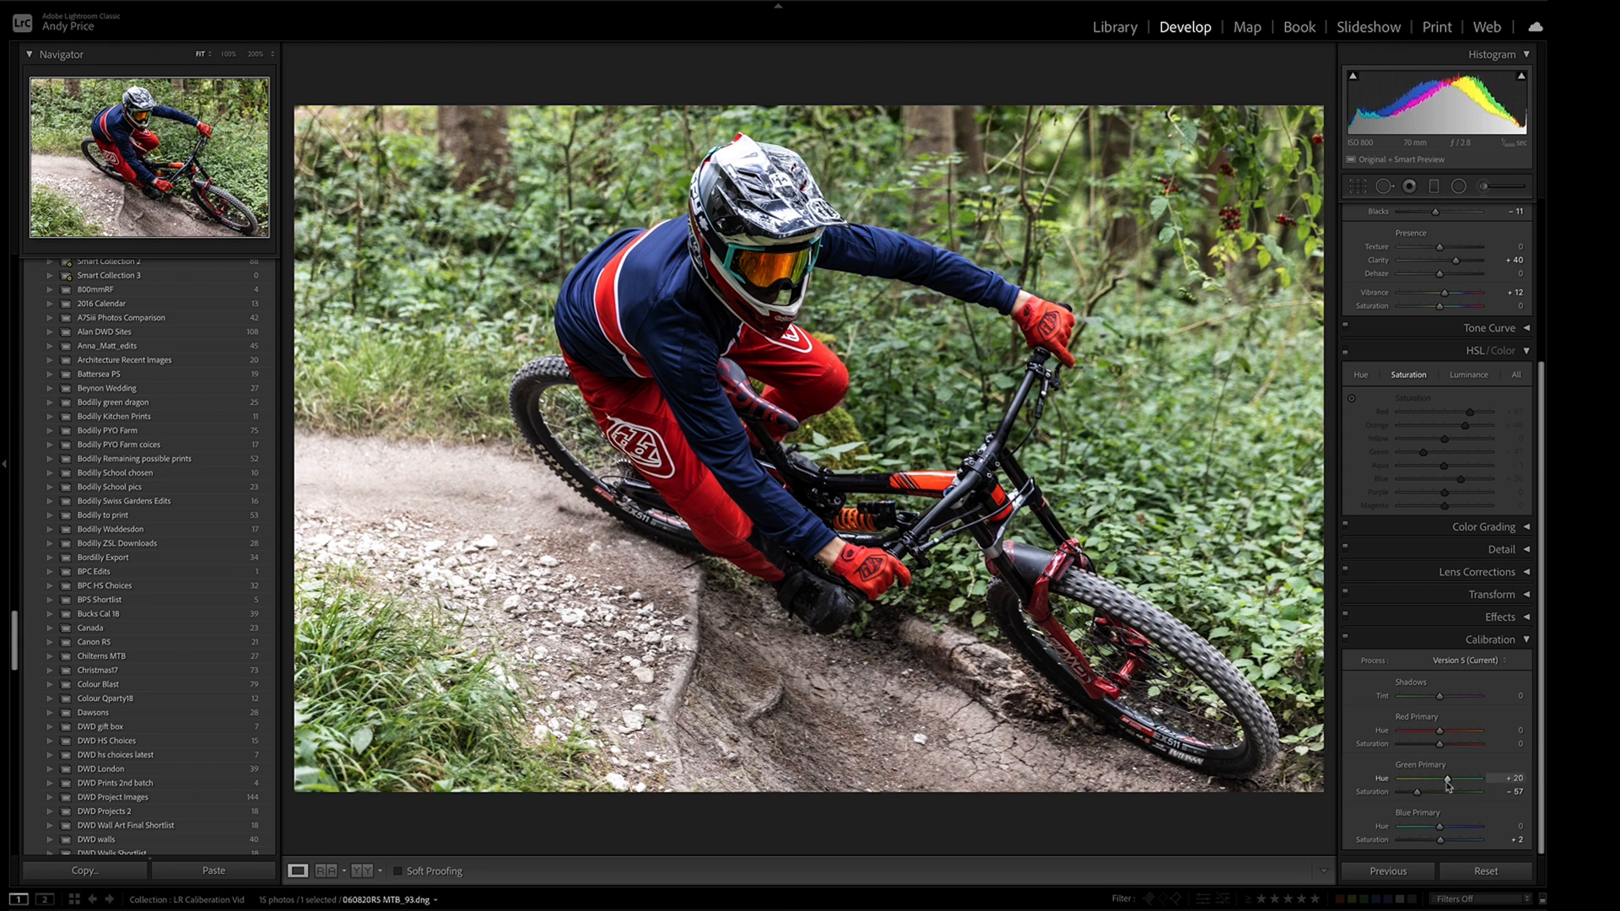
pyautogui.moveTo(1446, 780); pyautogui.dragTo(1457, 779)
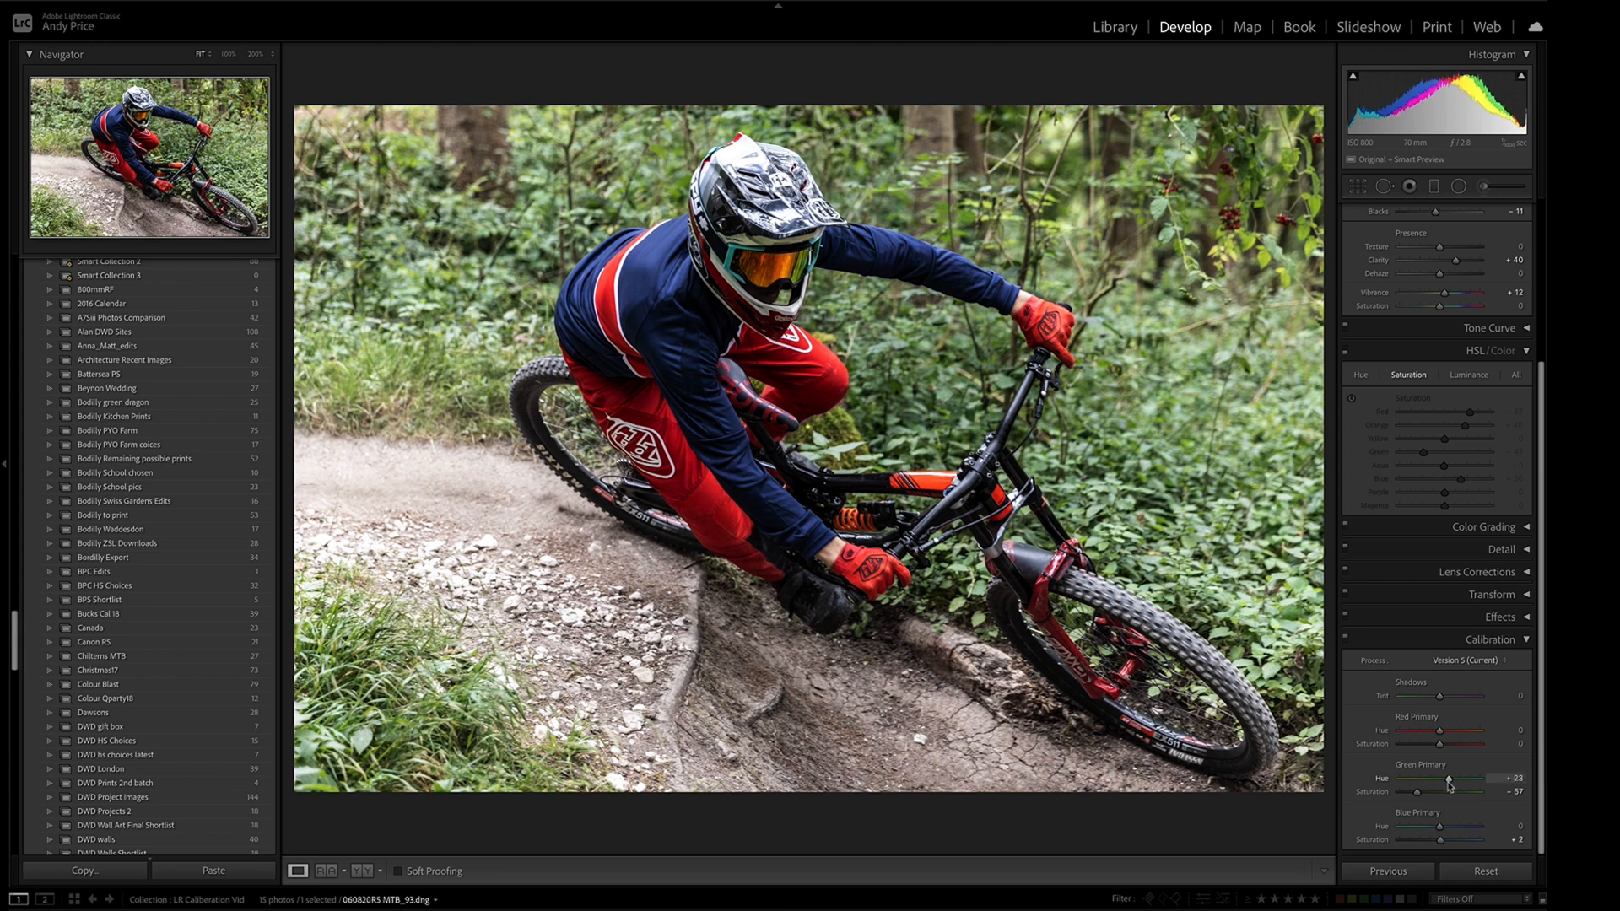
pyautogui.moveTo(1446, 781); pyautogui.dragTo(1451, 778)
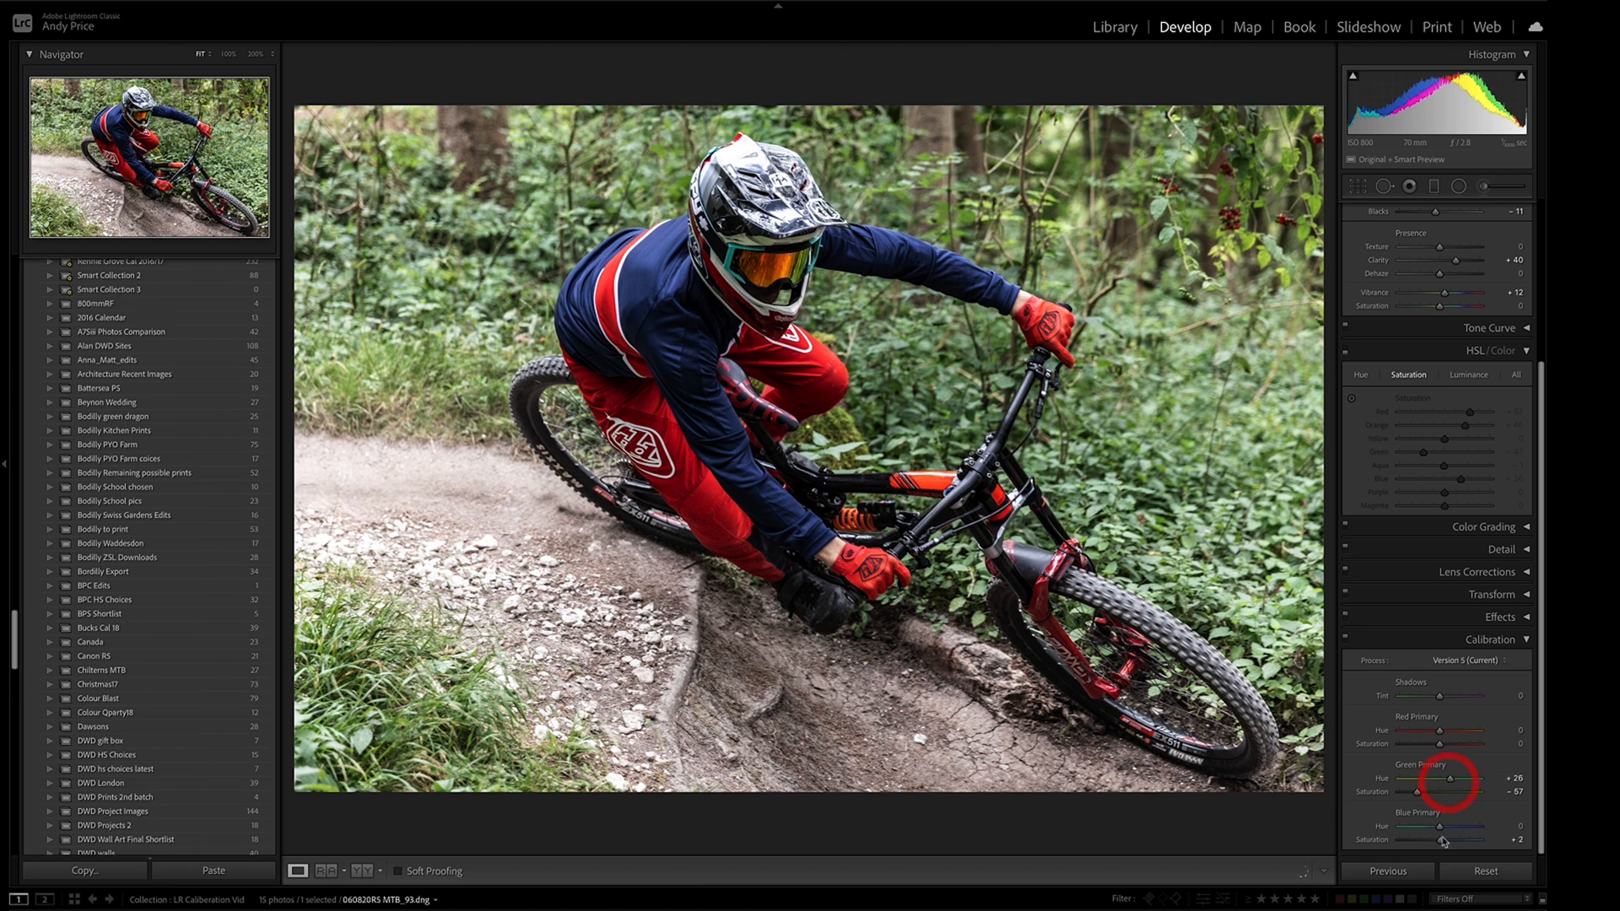
# Boost blue primary saturation to +85.
pyautogui.moveTo(1421, 838); pyautogui.dragTo(1455, 838)
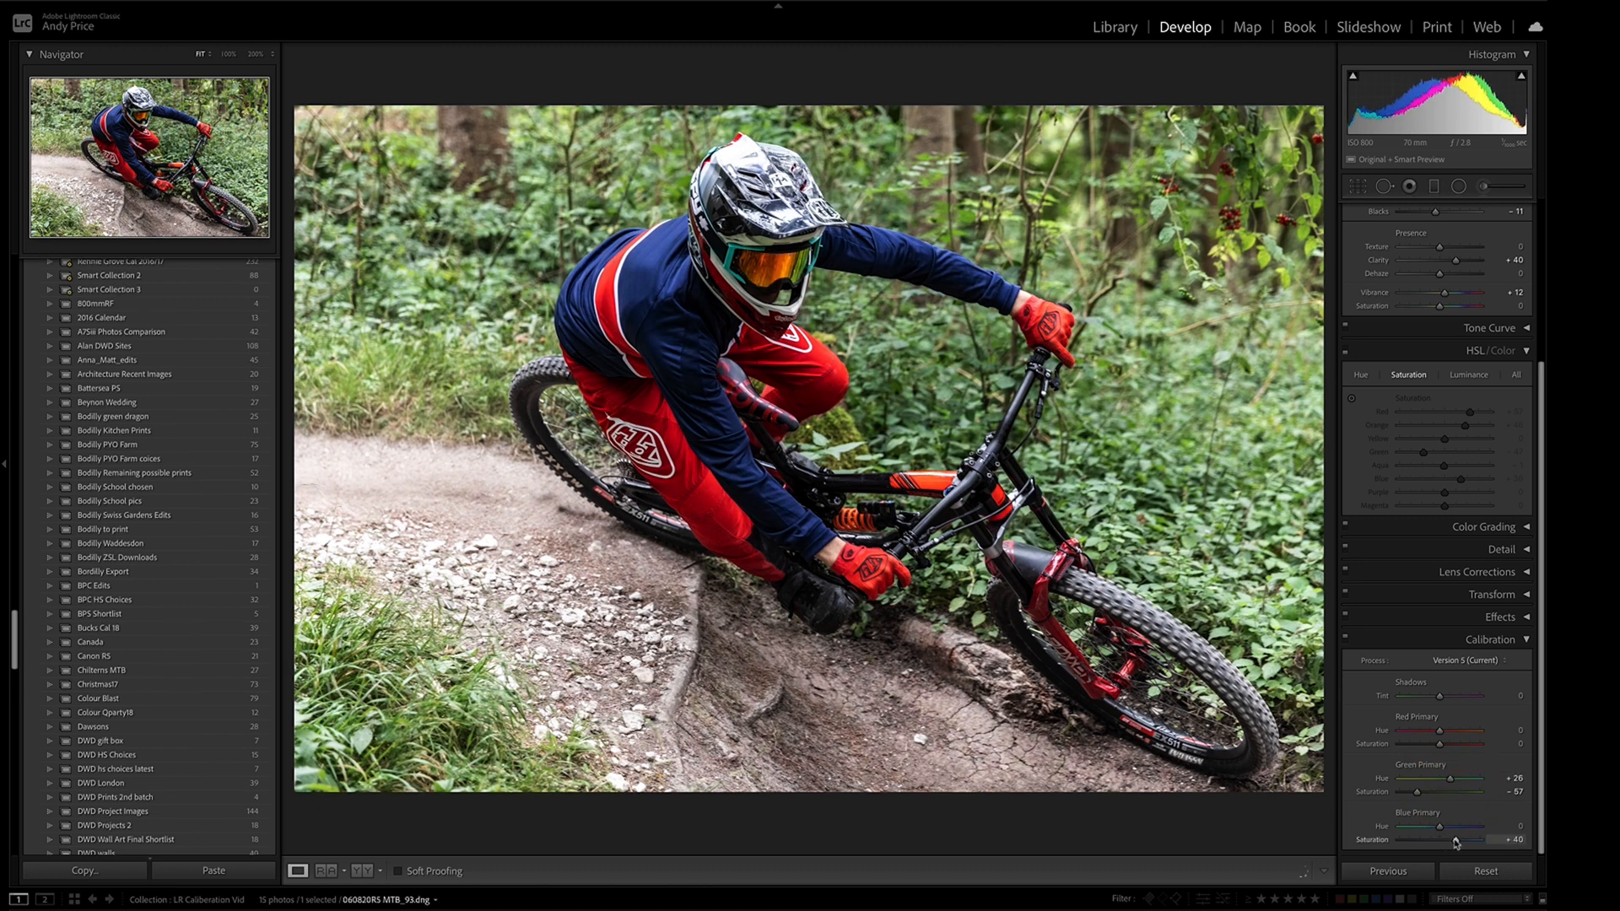
pyautogui.moveTo(1452, 840); pyautogui.dragTo(1465, 841)
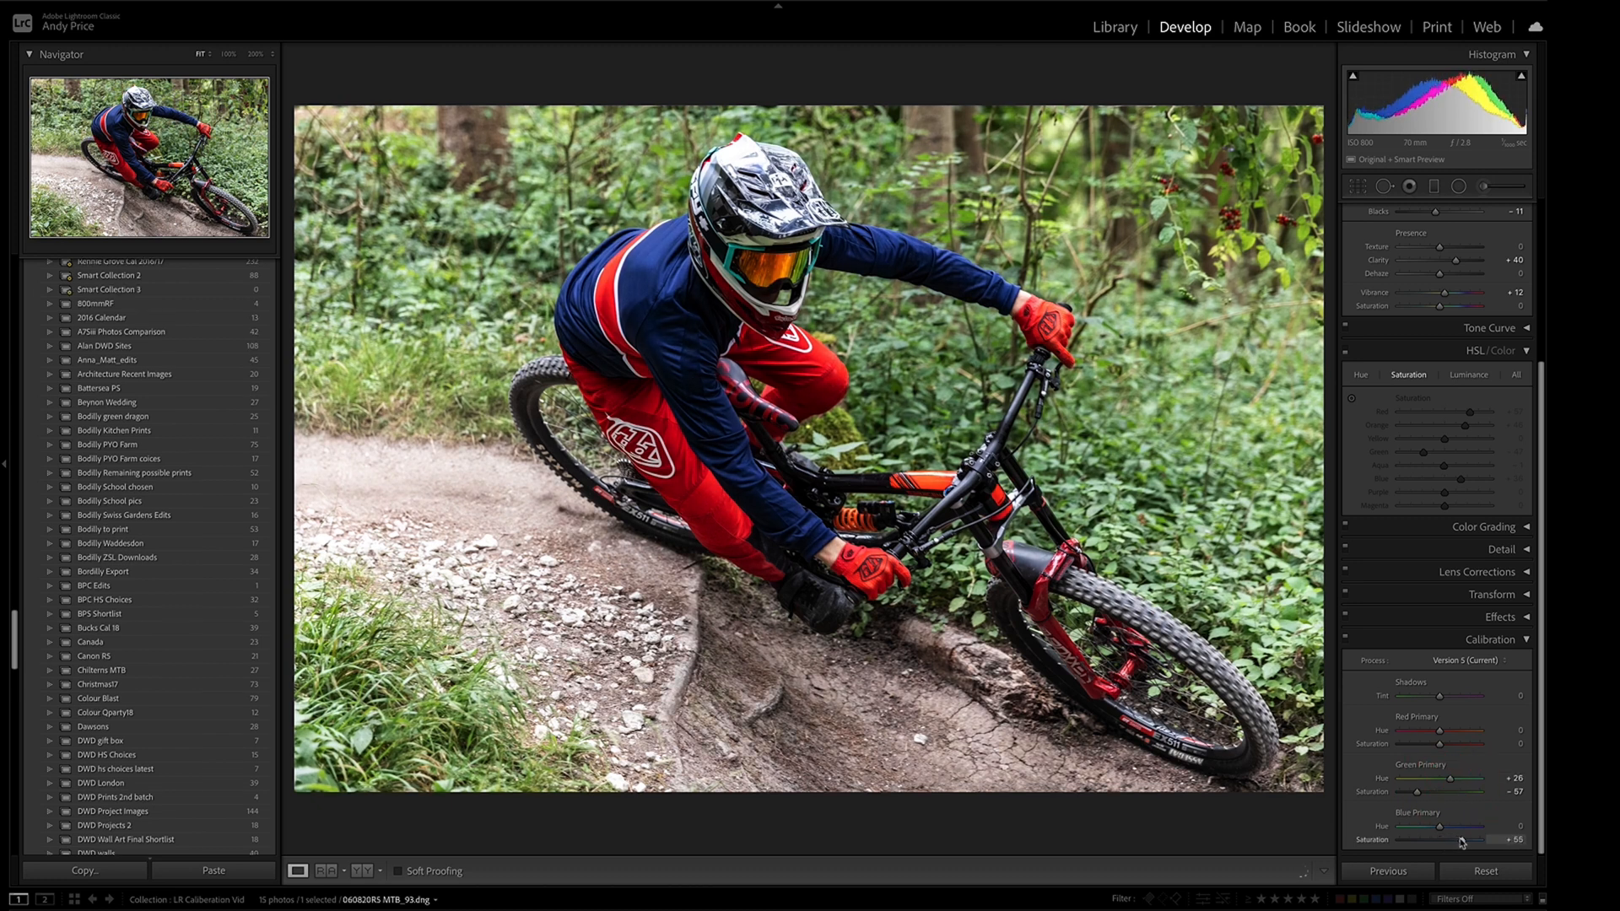
pyautogui.moveTo(1460, 838); pyautogui.dragTo(1441, 839)
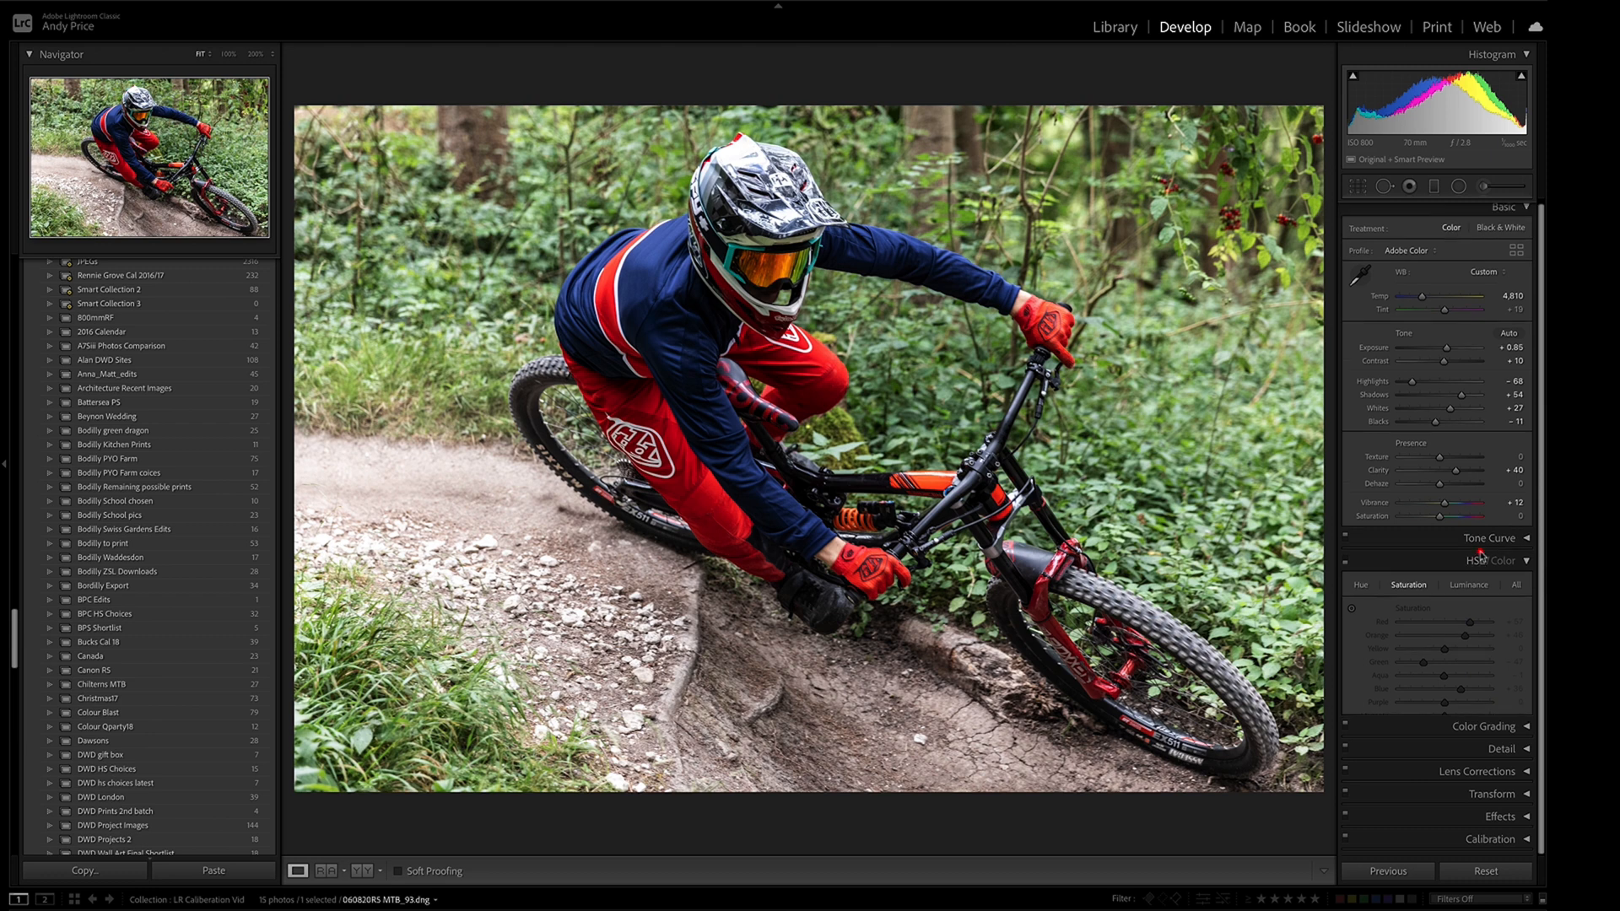
# In HSL/Color saturation, ease Green to -33 and raise Blue to +41.
pyautogui.click(1495, 560)
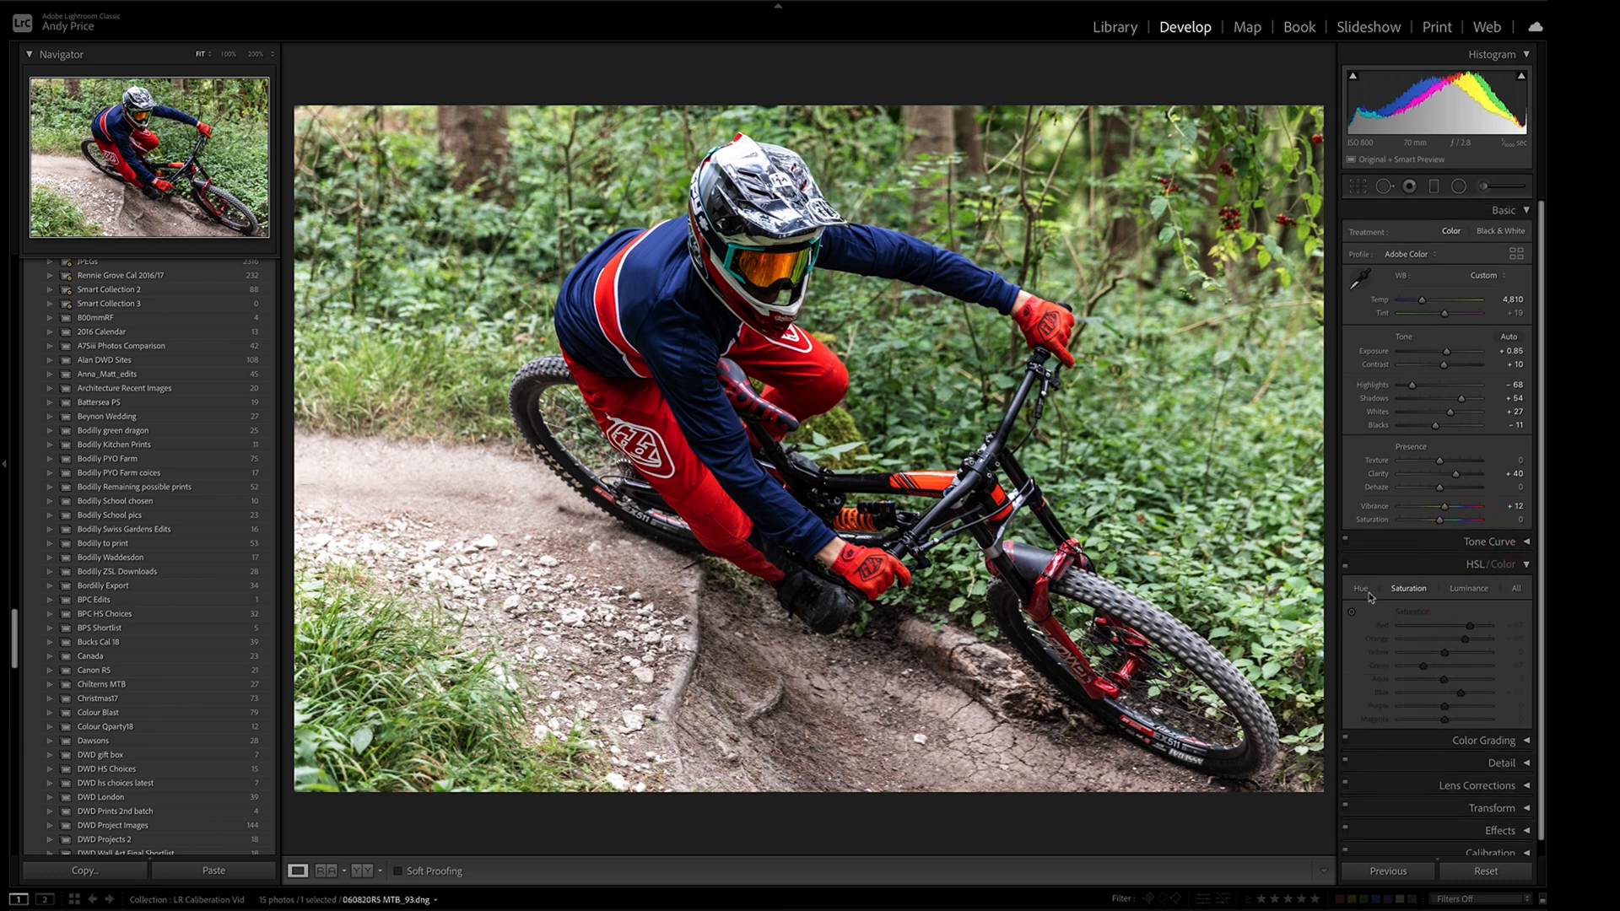
pyautogui.click(1349, 568)
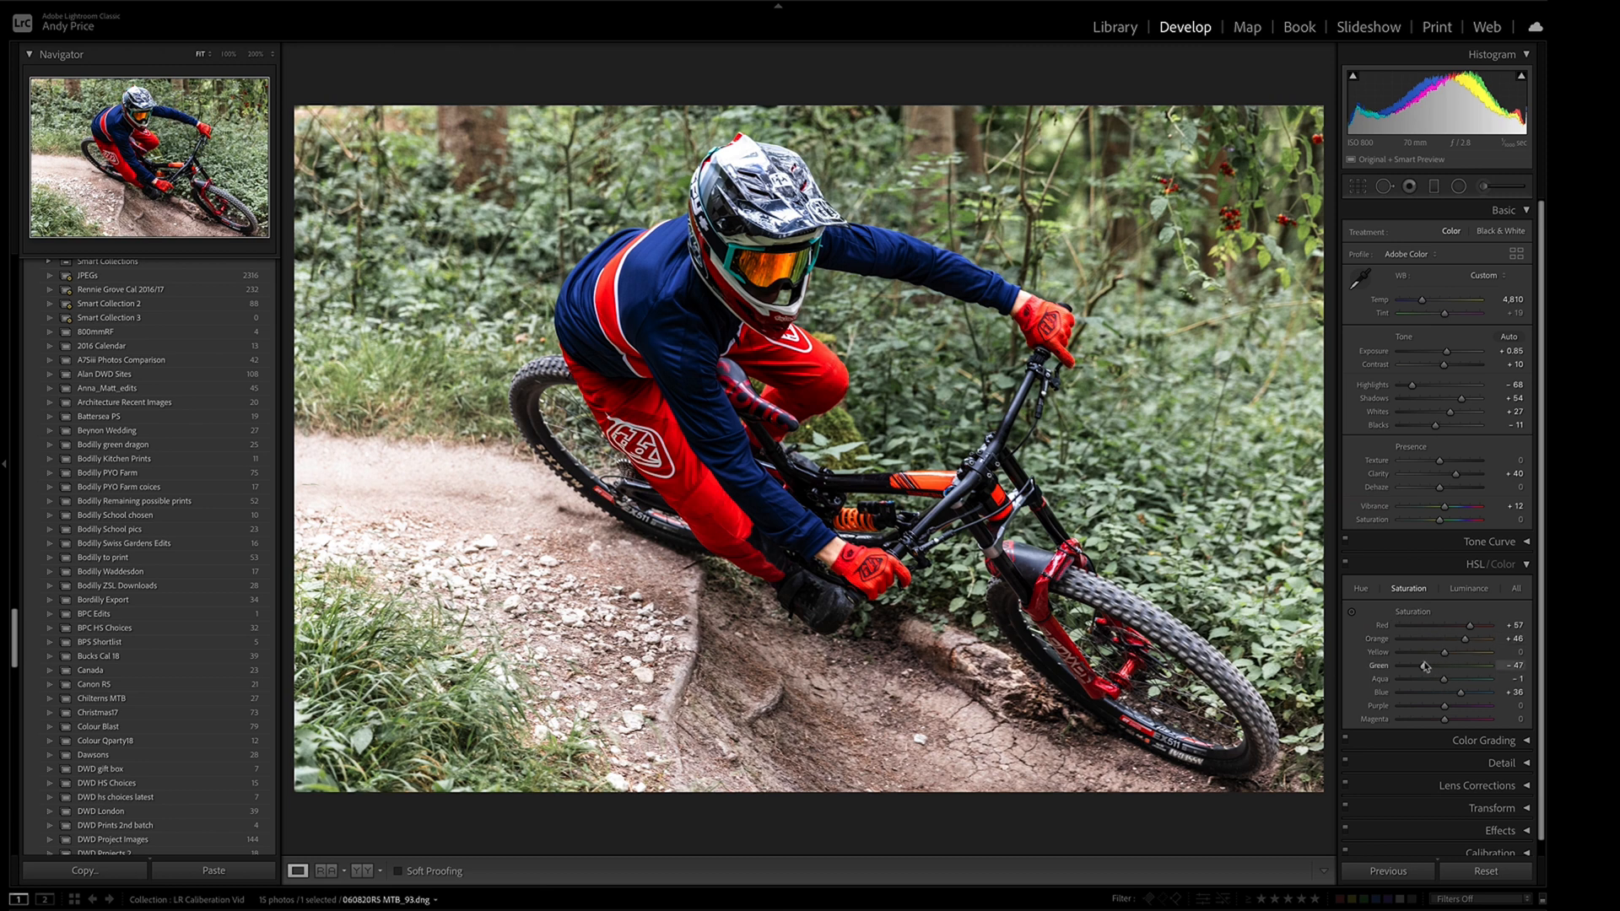
pyautogui.moveTo(1423, 666); pyautogui.dragTo(1436, 666)
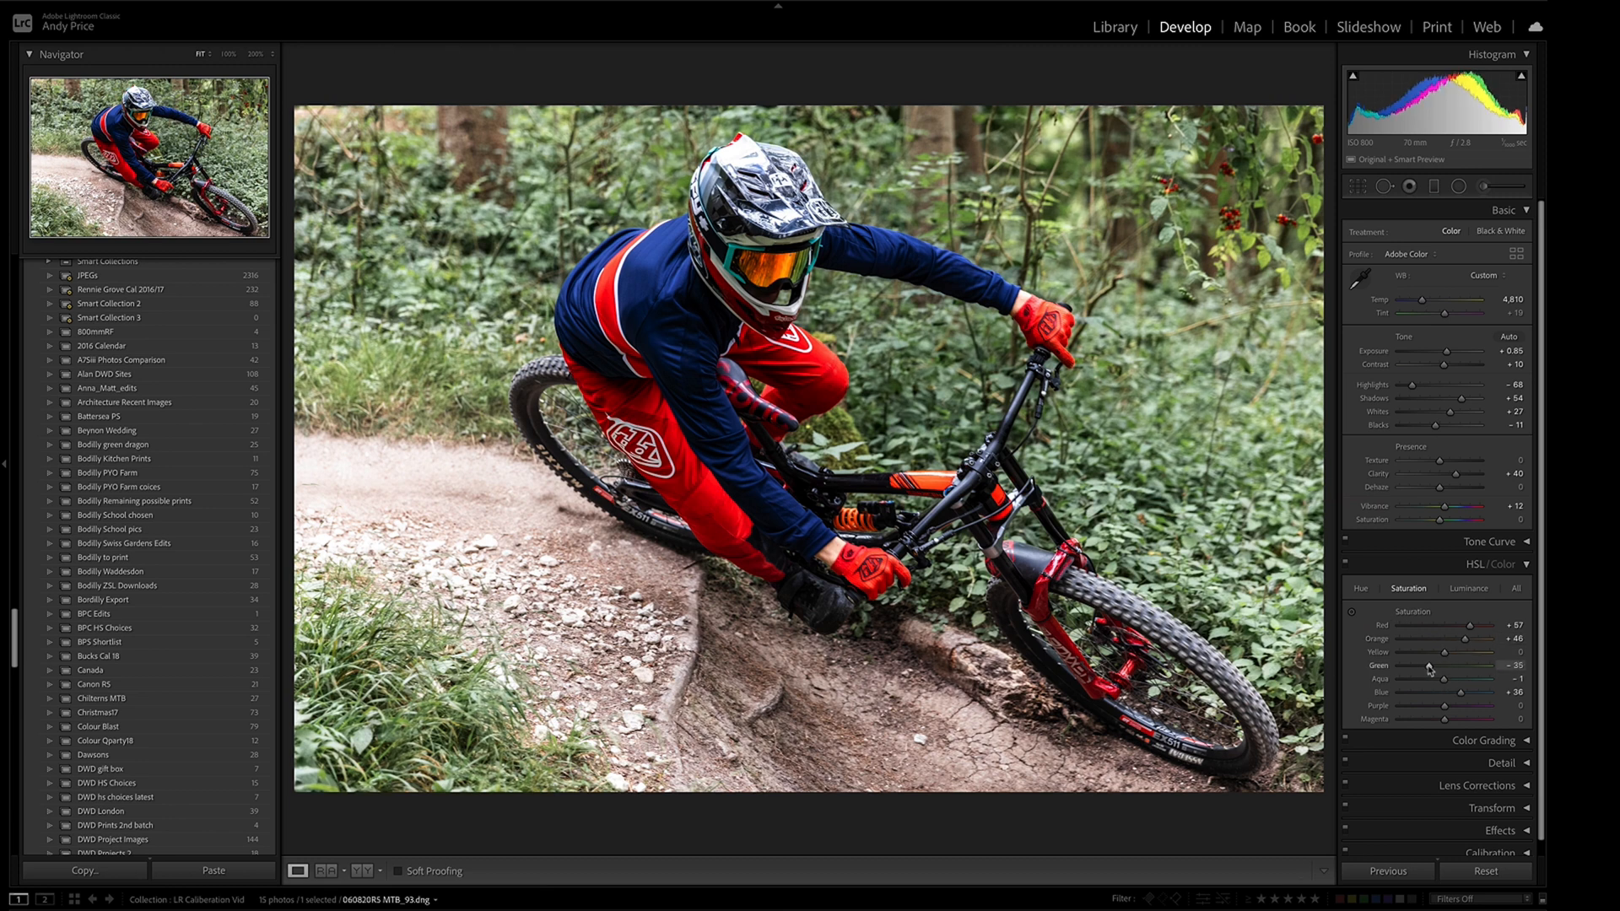
pyautogui.moveTo(1468, 692); pyautogui.dragTo(1446, 692)
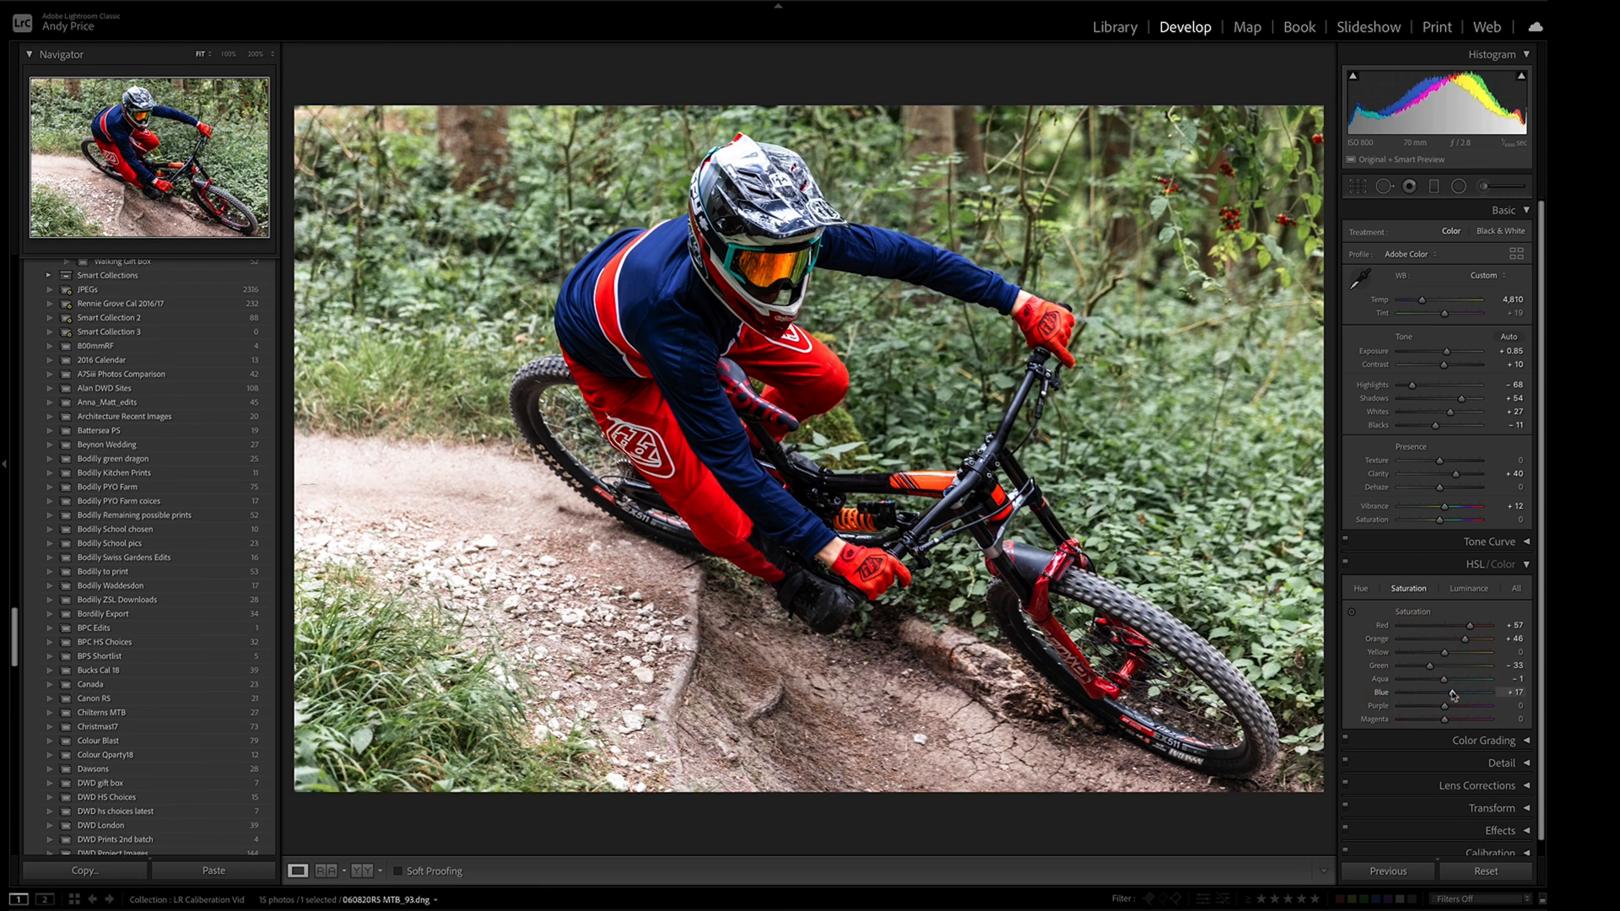
pyautogui.moveTo(1448, 693); pyautogui.dragTo(1478, 694)
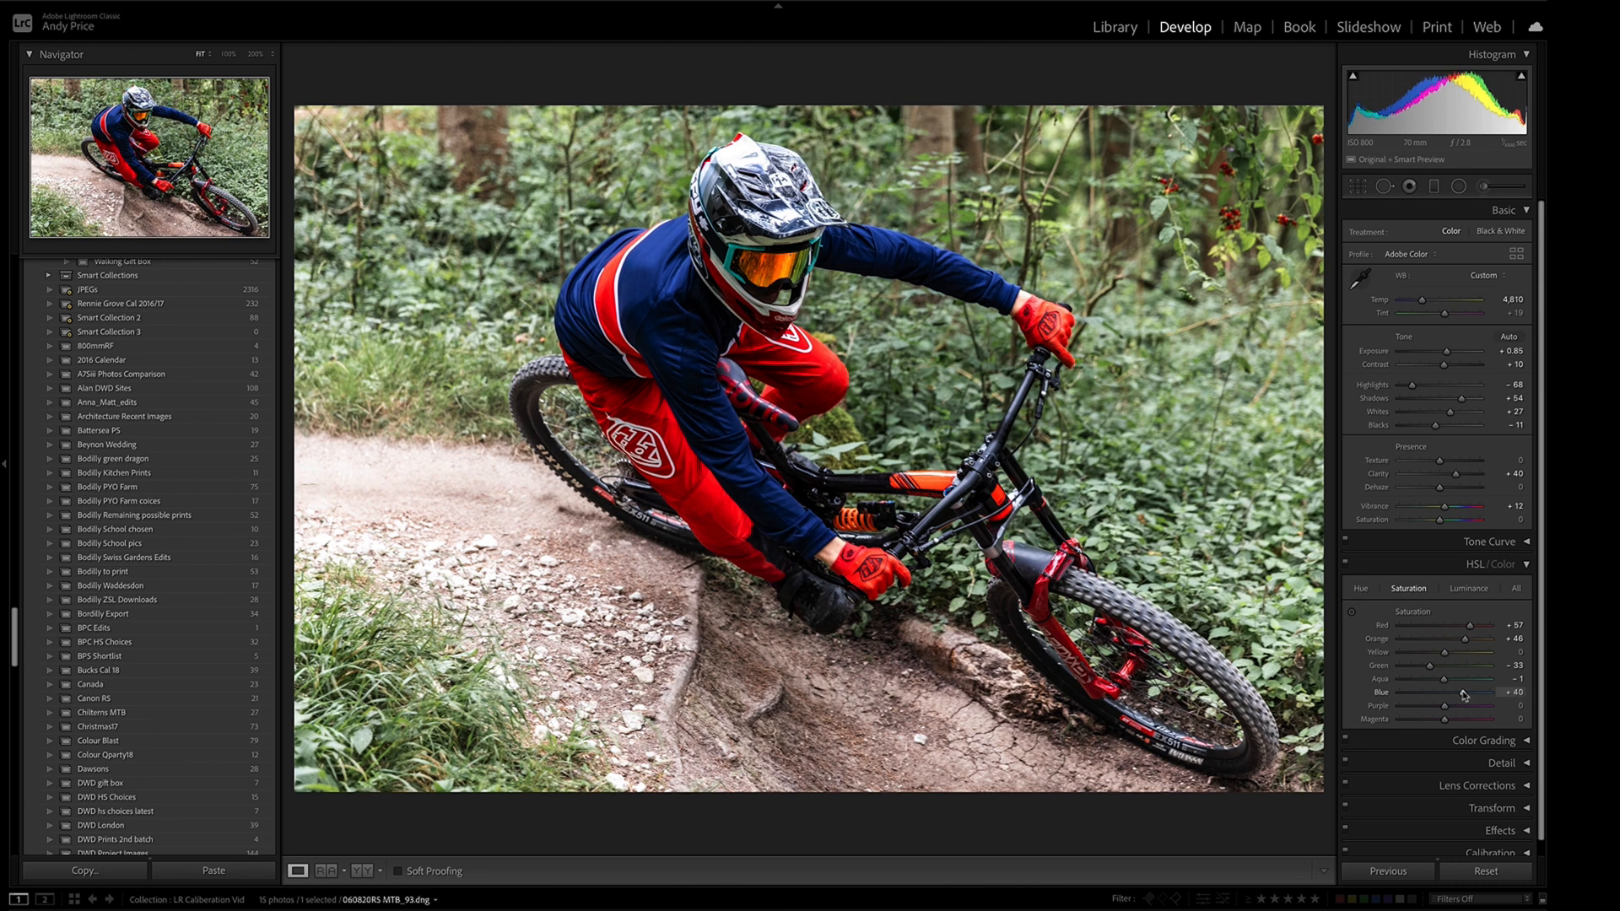
# Briefly open Color Grading and adjust one of its controls.
pyautogui.click(1525, 741)
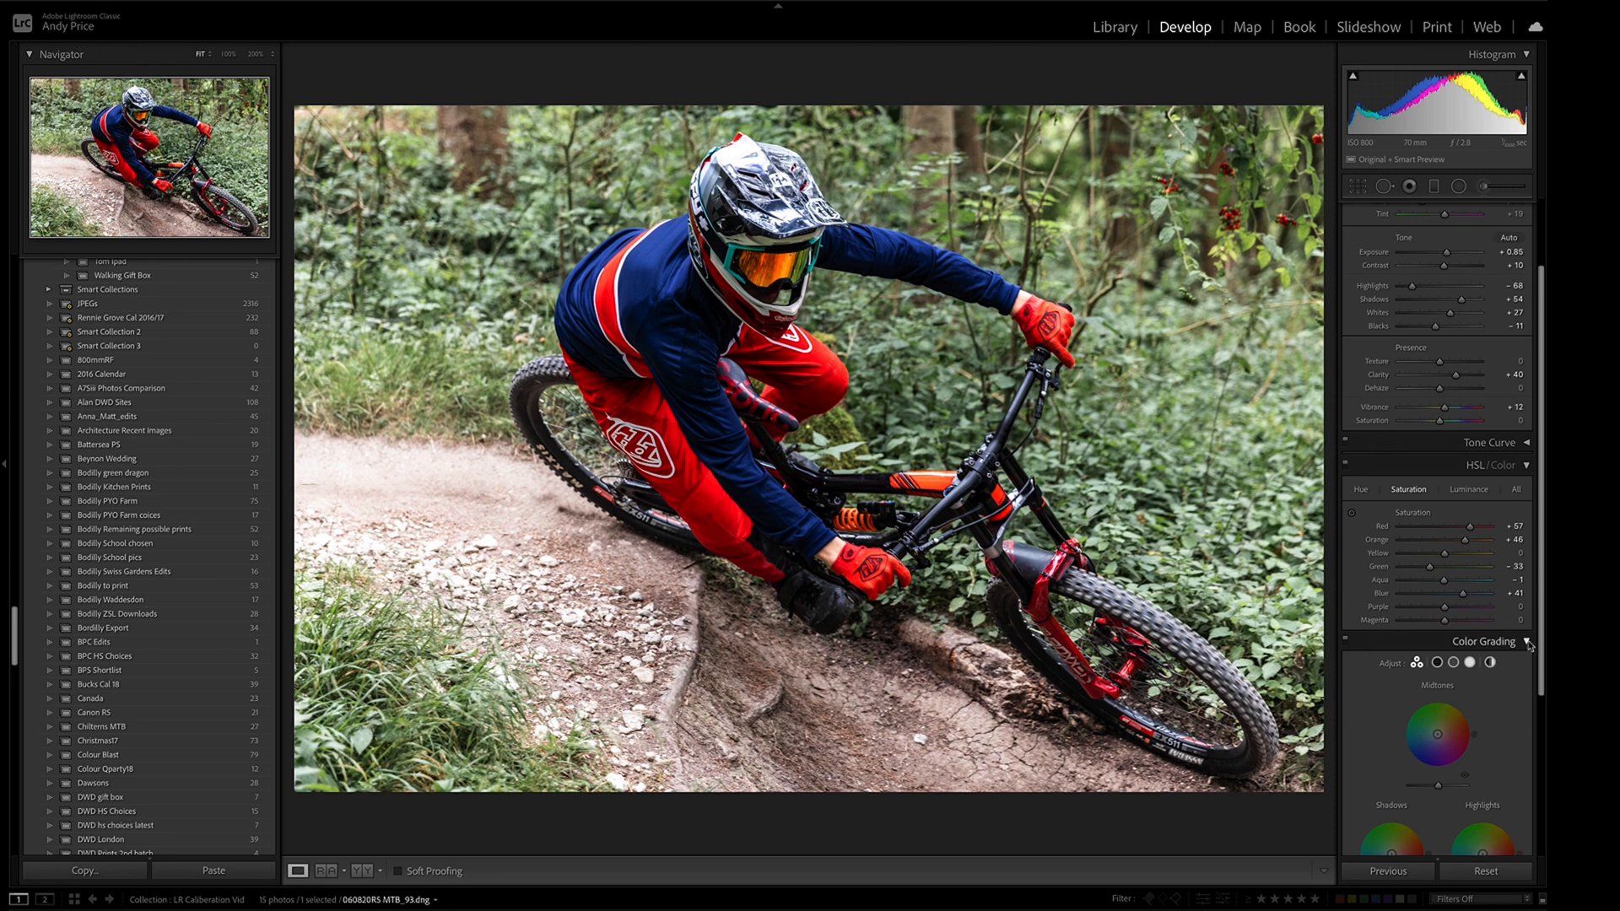
pyautogui.scroll(-3)
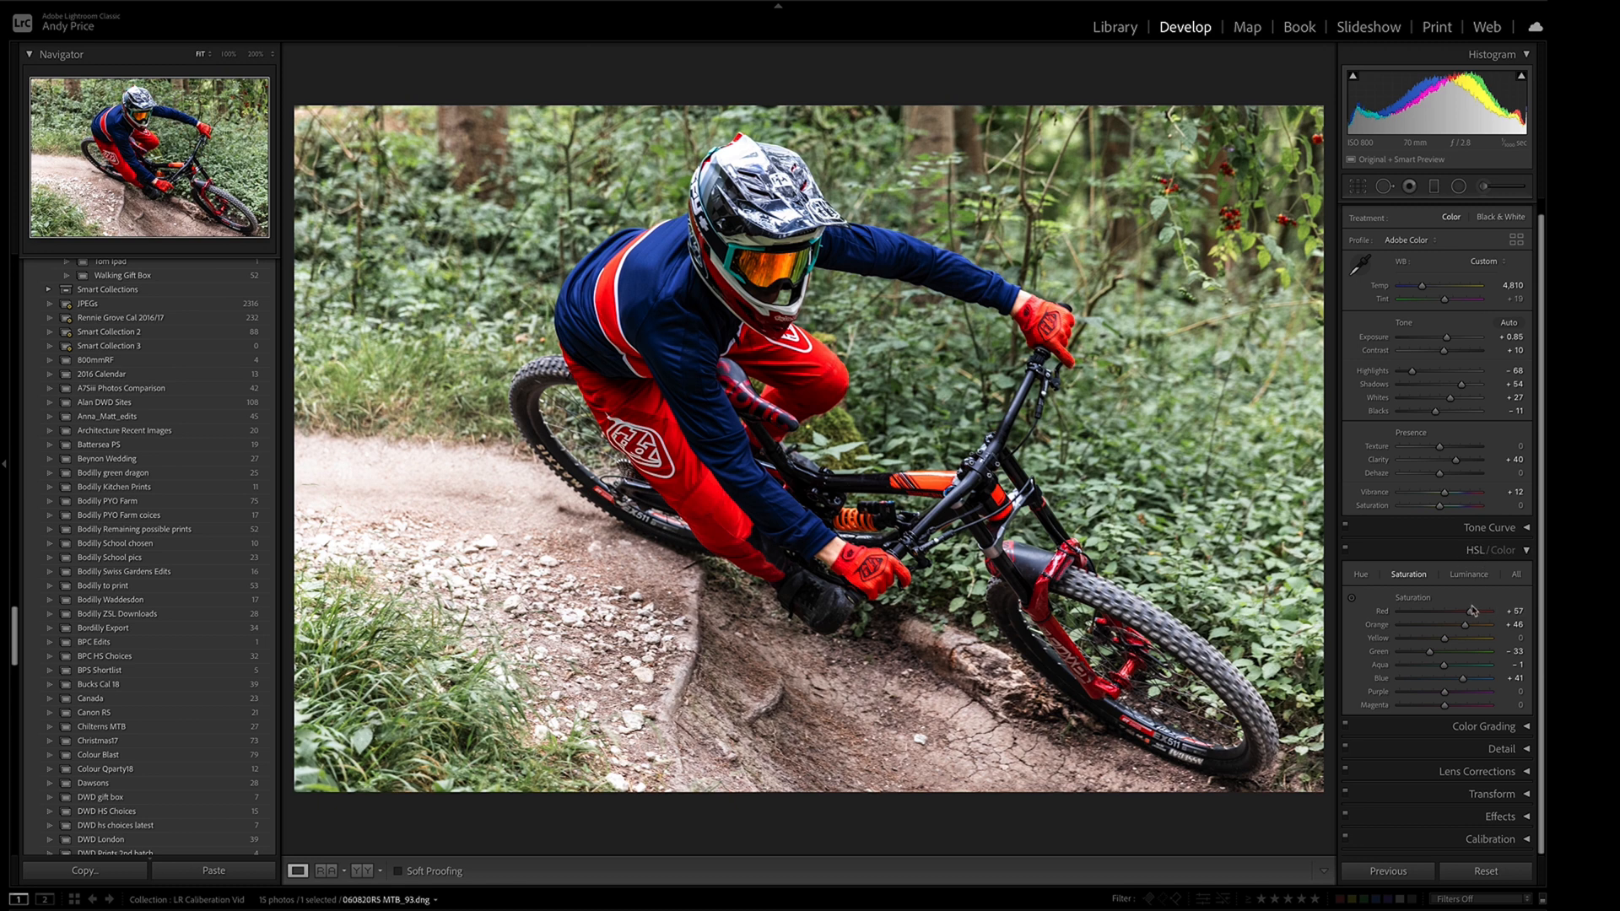
pyautogui.moveTo(1472, 611); pyautogui.dragTo(1446, 613)
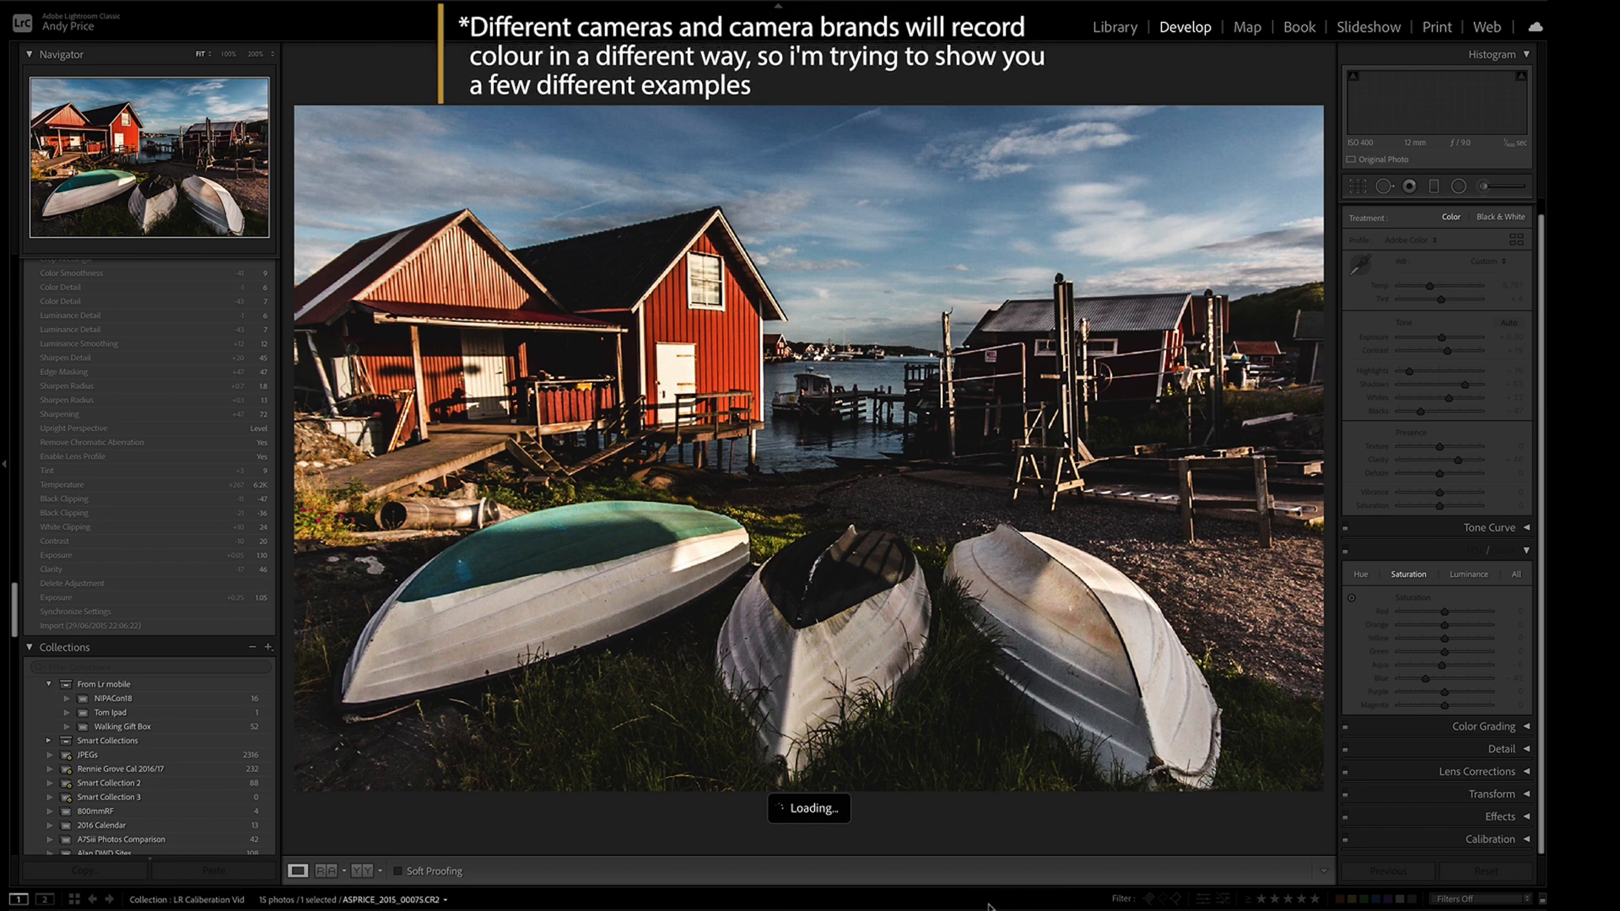
pyautogui.moveTo(982, 902)
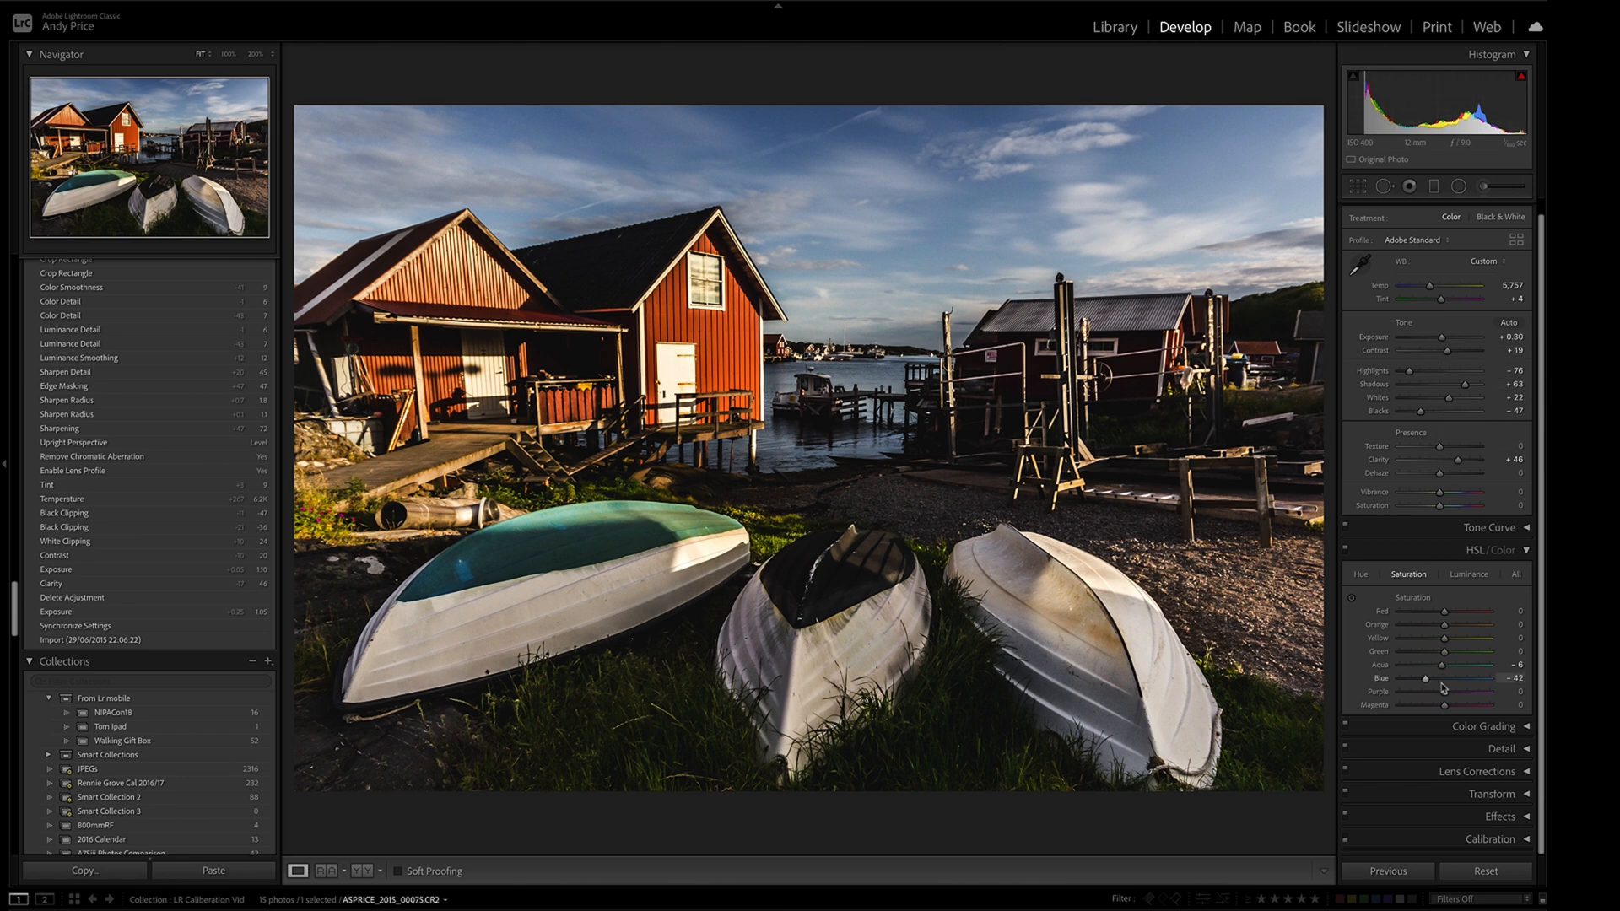
pyautogui.moveTo(1439, 715)
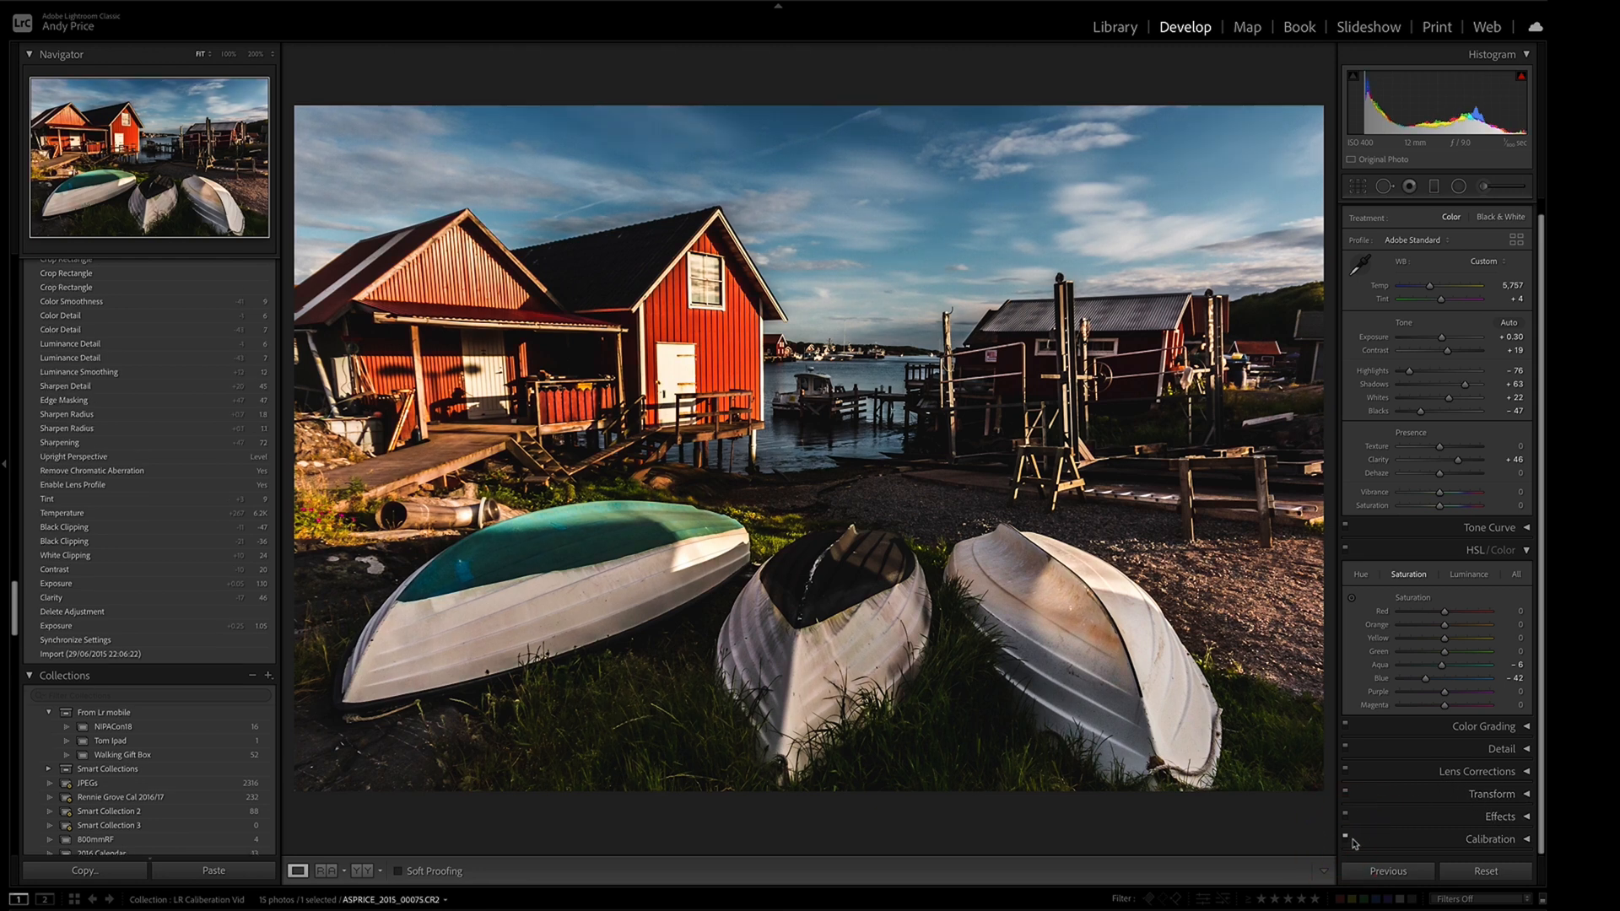
# Swing the boat photo's Blue Primary Hue to its negative extreme, then settle at -35.
pyautogui.scroll(-3)
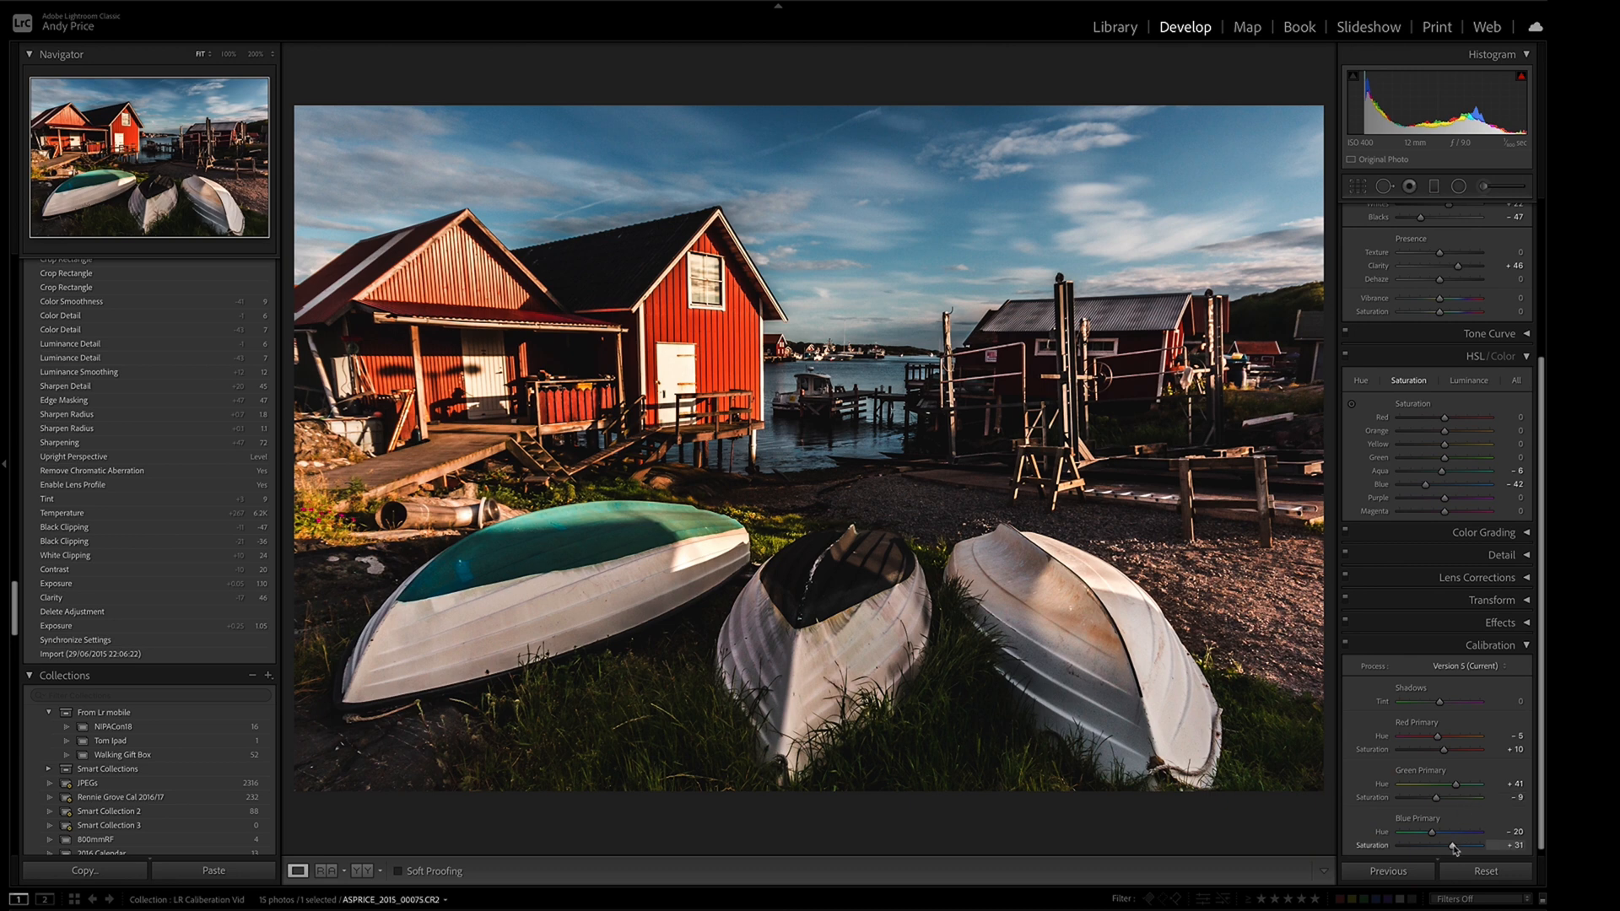
pyautogui.moveTo(1441, 832); pyautogui.dragTo(1457, 832)
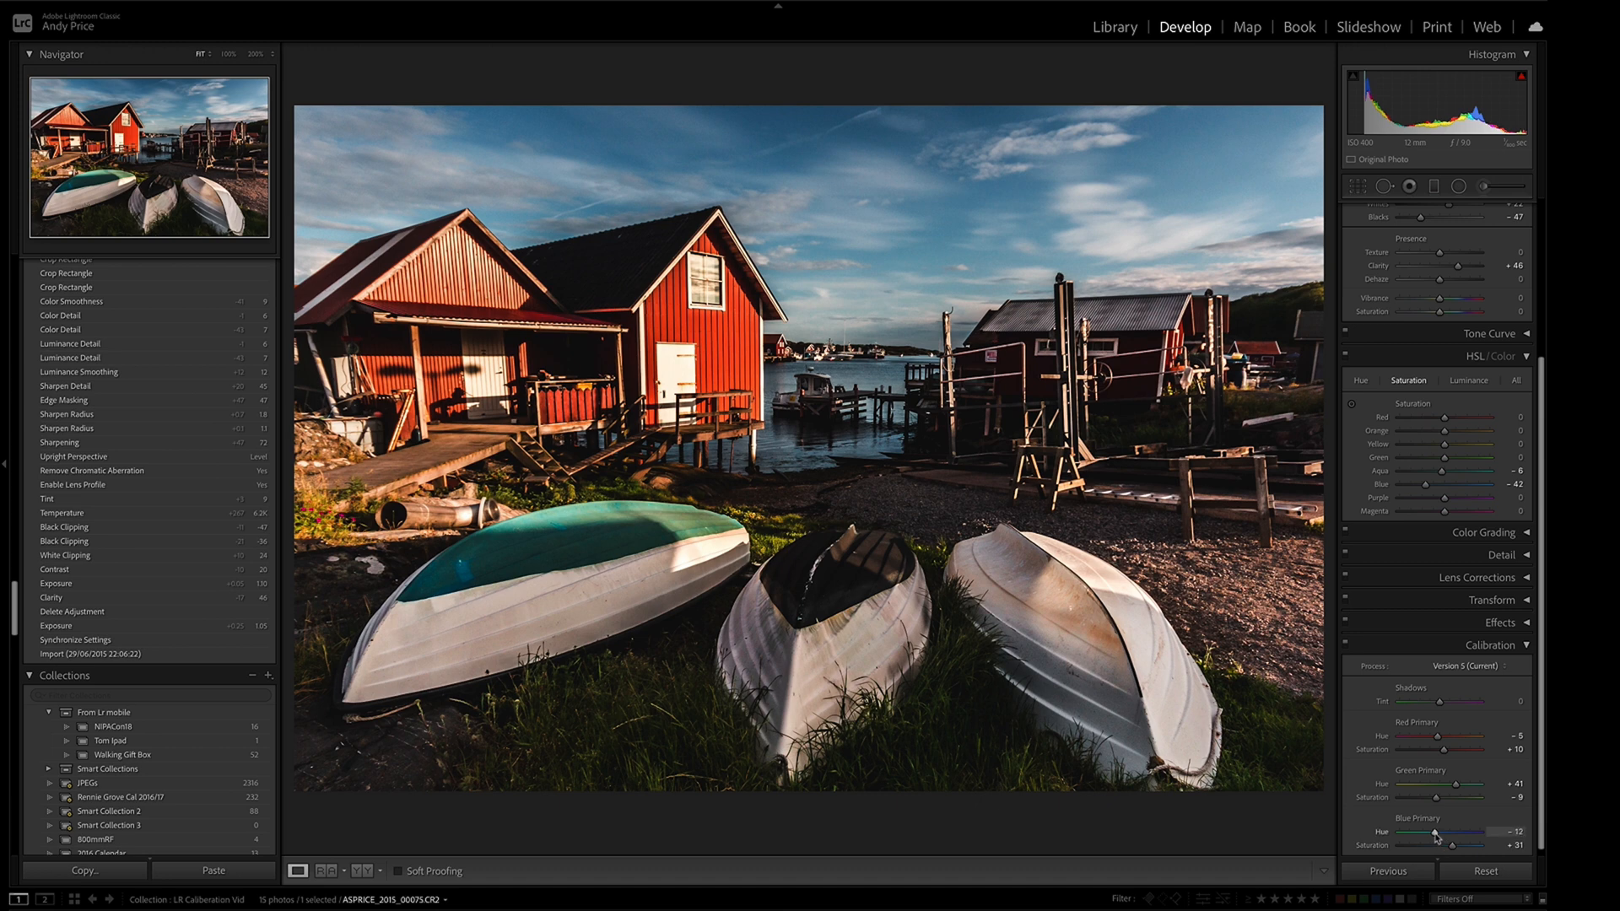
pyautogui.moveTo(1426, 833); pyautogui.dragTo(1444, 833)
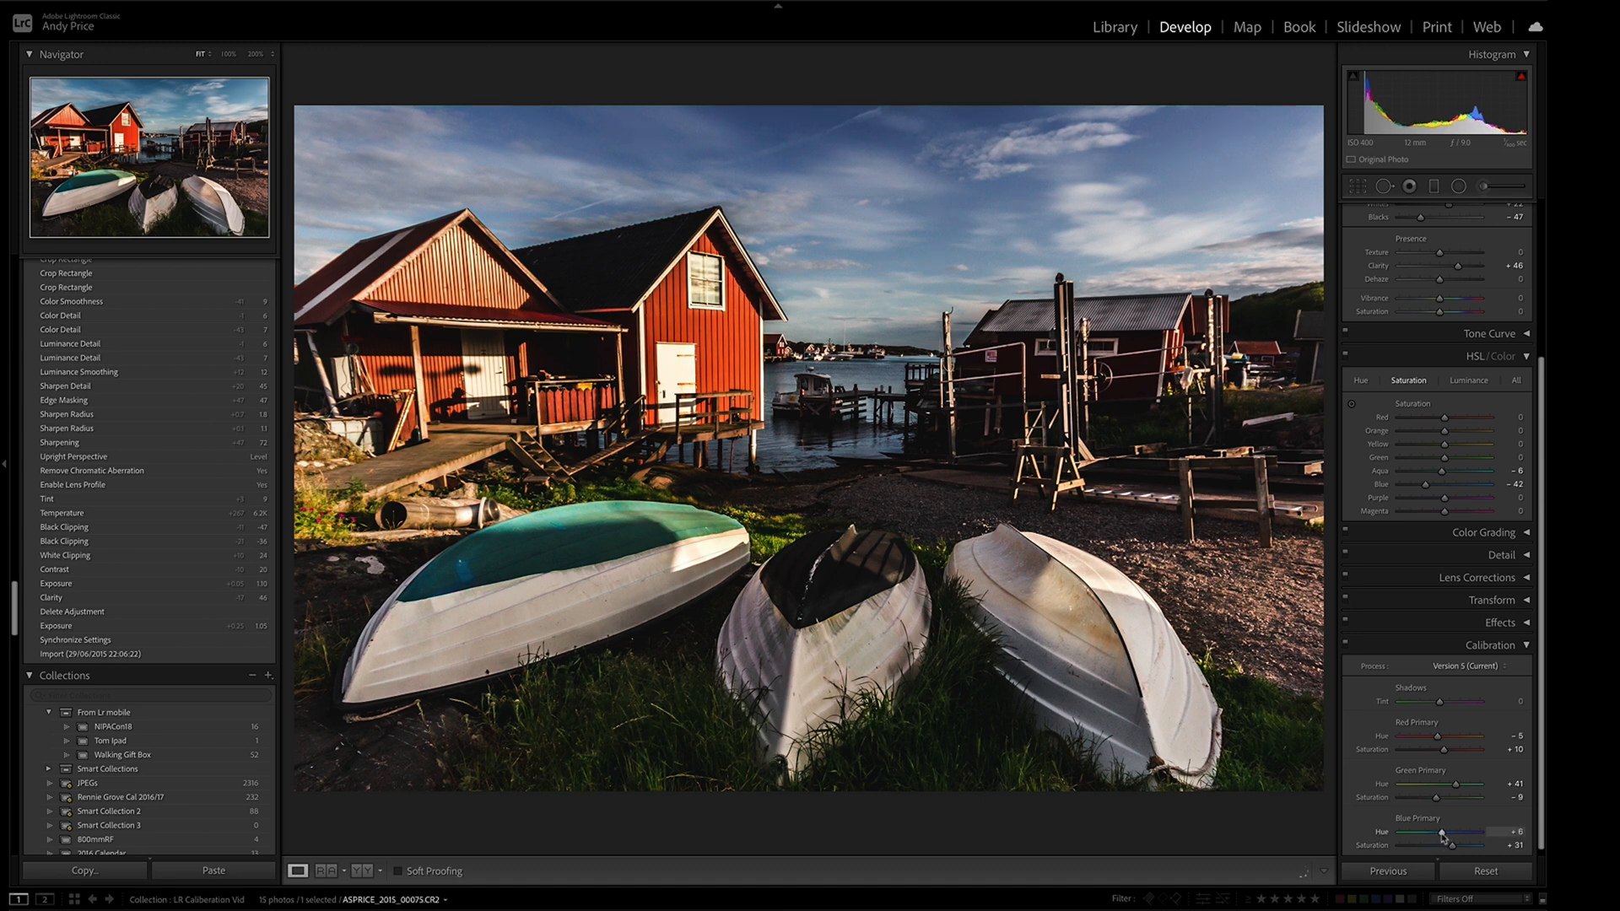
pyautogui.moveTo(1441, 834); pyautogui.dragTo(1400, 835)
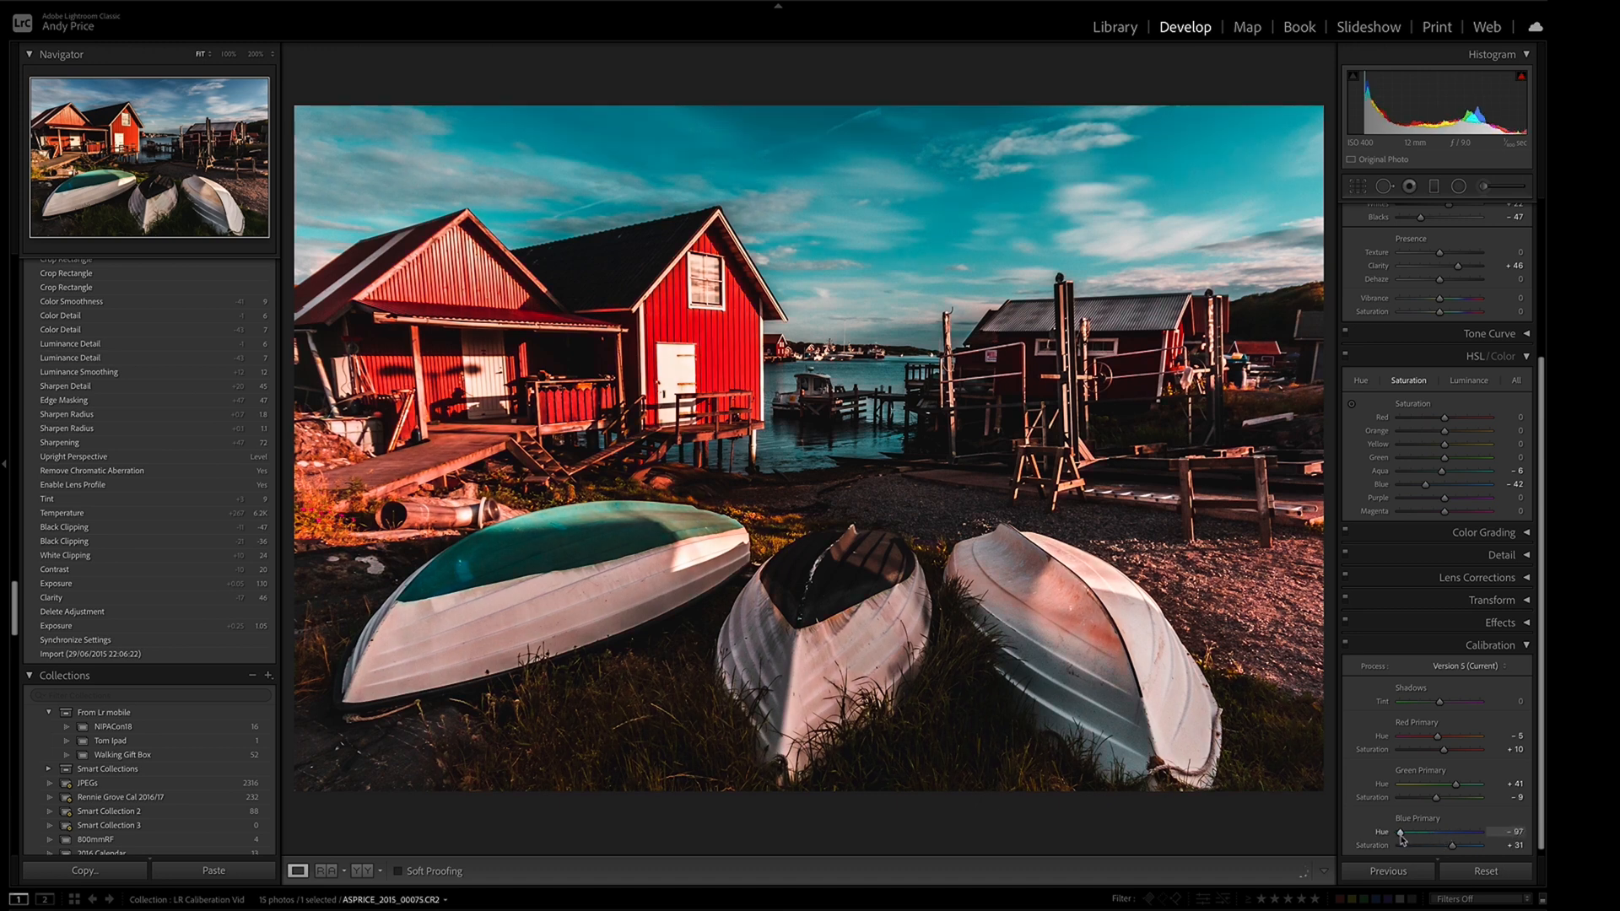
pyautogui.moveTo(1401, 833); pyautogui.dragTo(1395, 834)
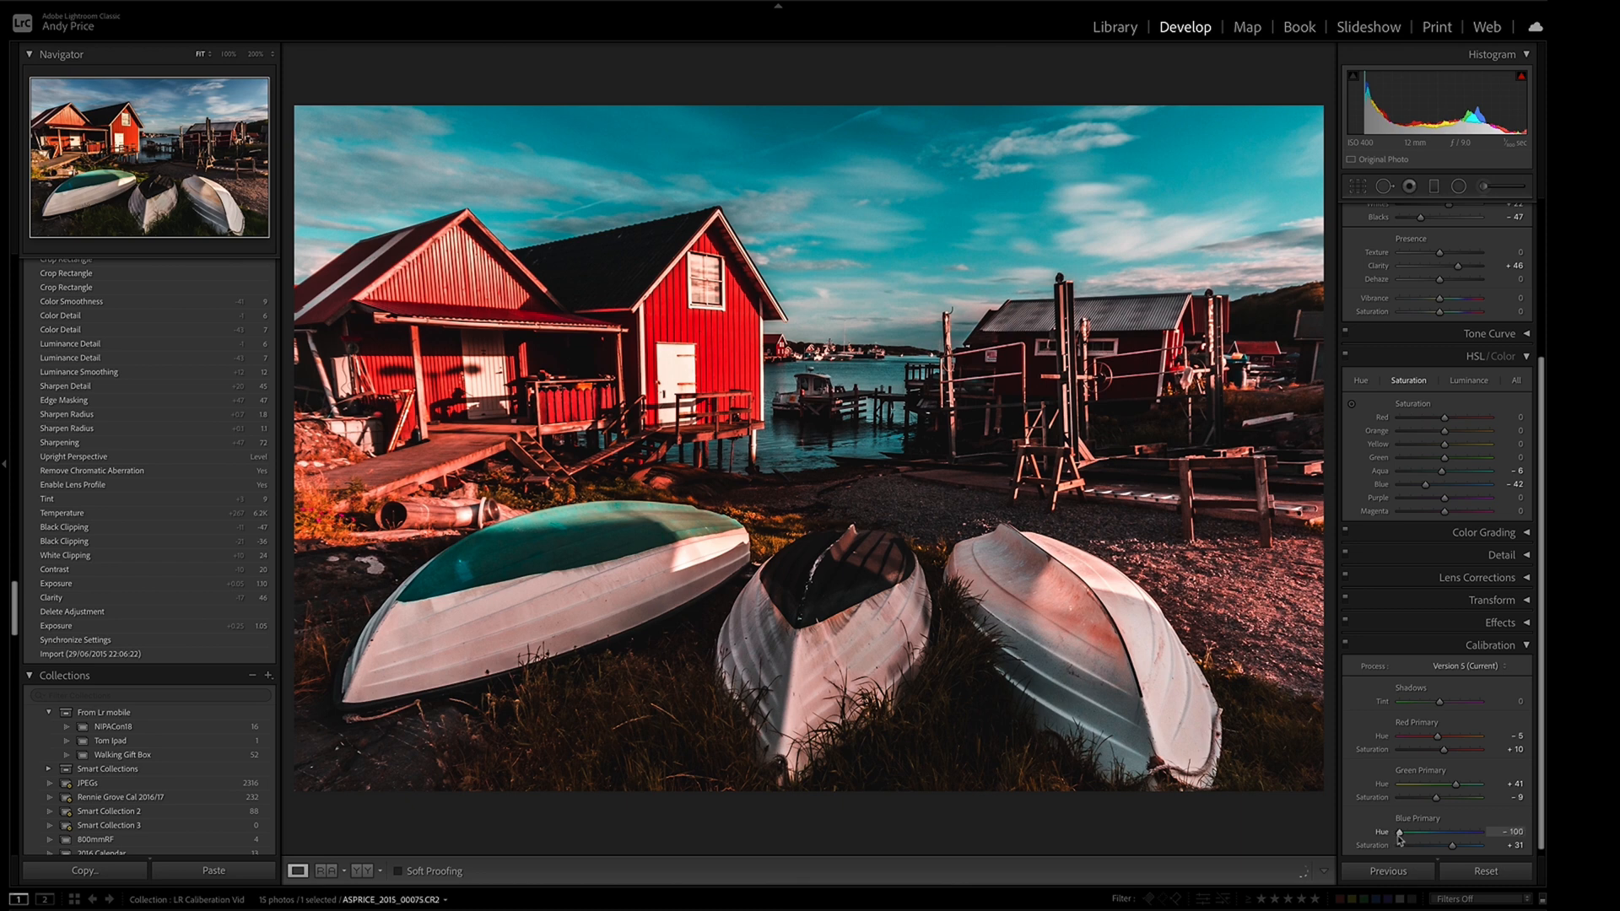
pyautogui.moveTo(1398, 834); pyautogui.dragTo(1412, 834)
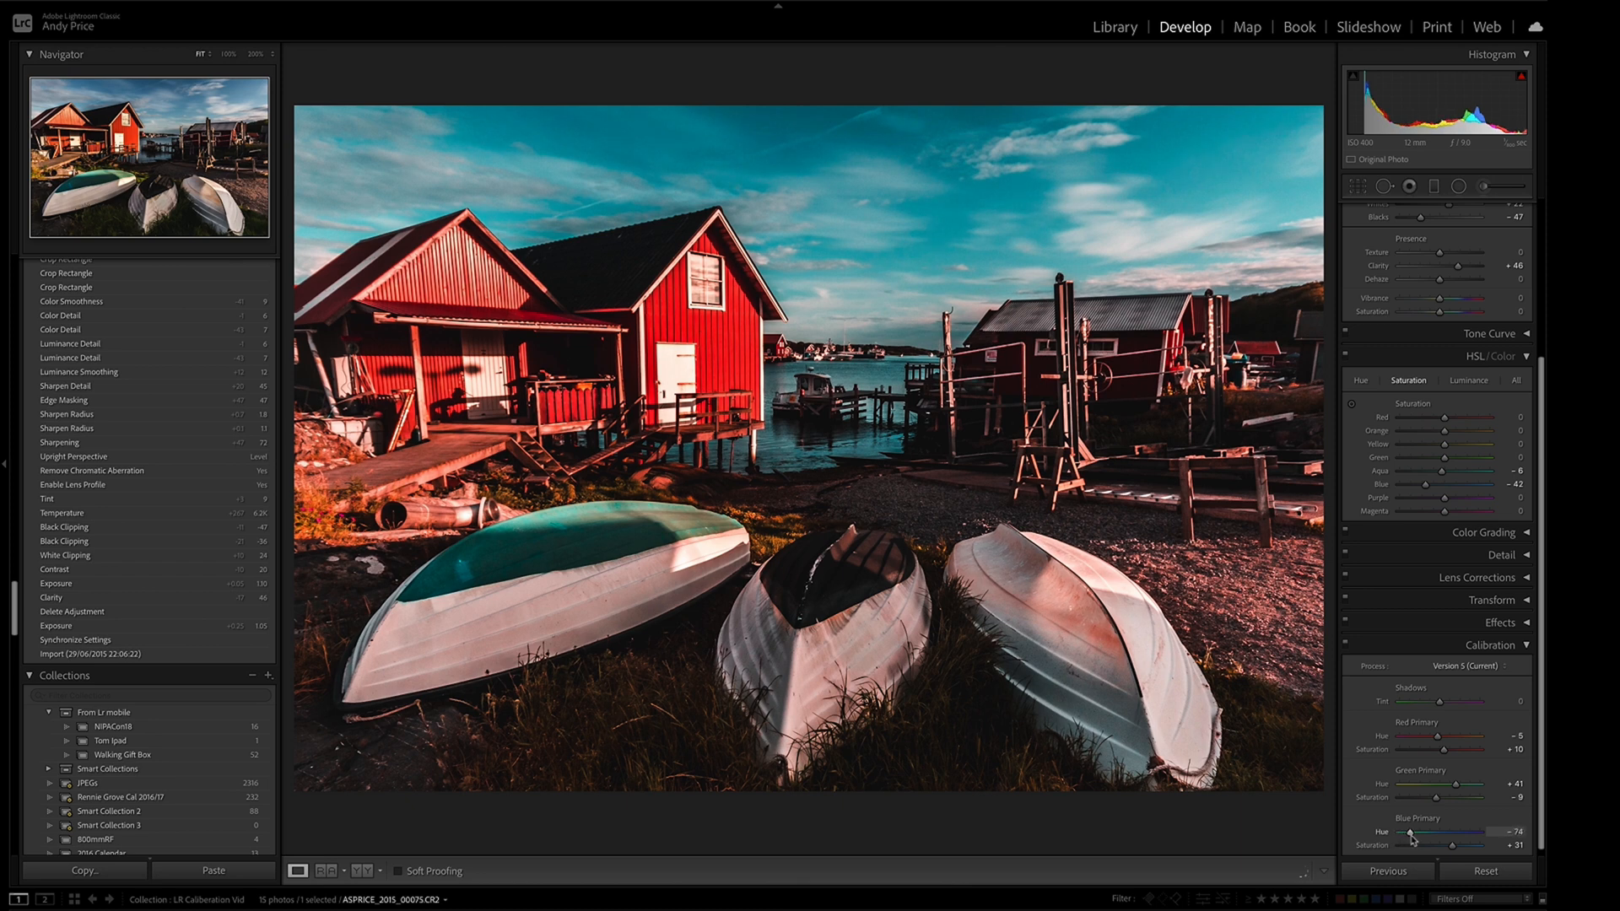
pyautogui.moveTo(1410, 833); pyautogui.dragTo(1426, 833)
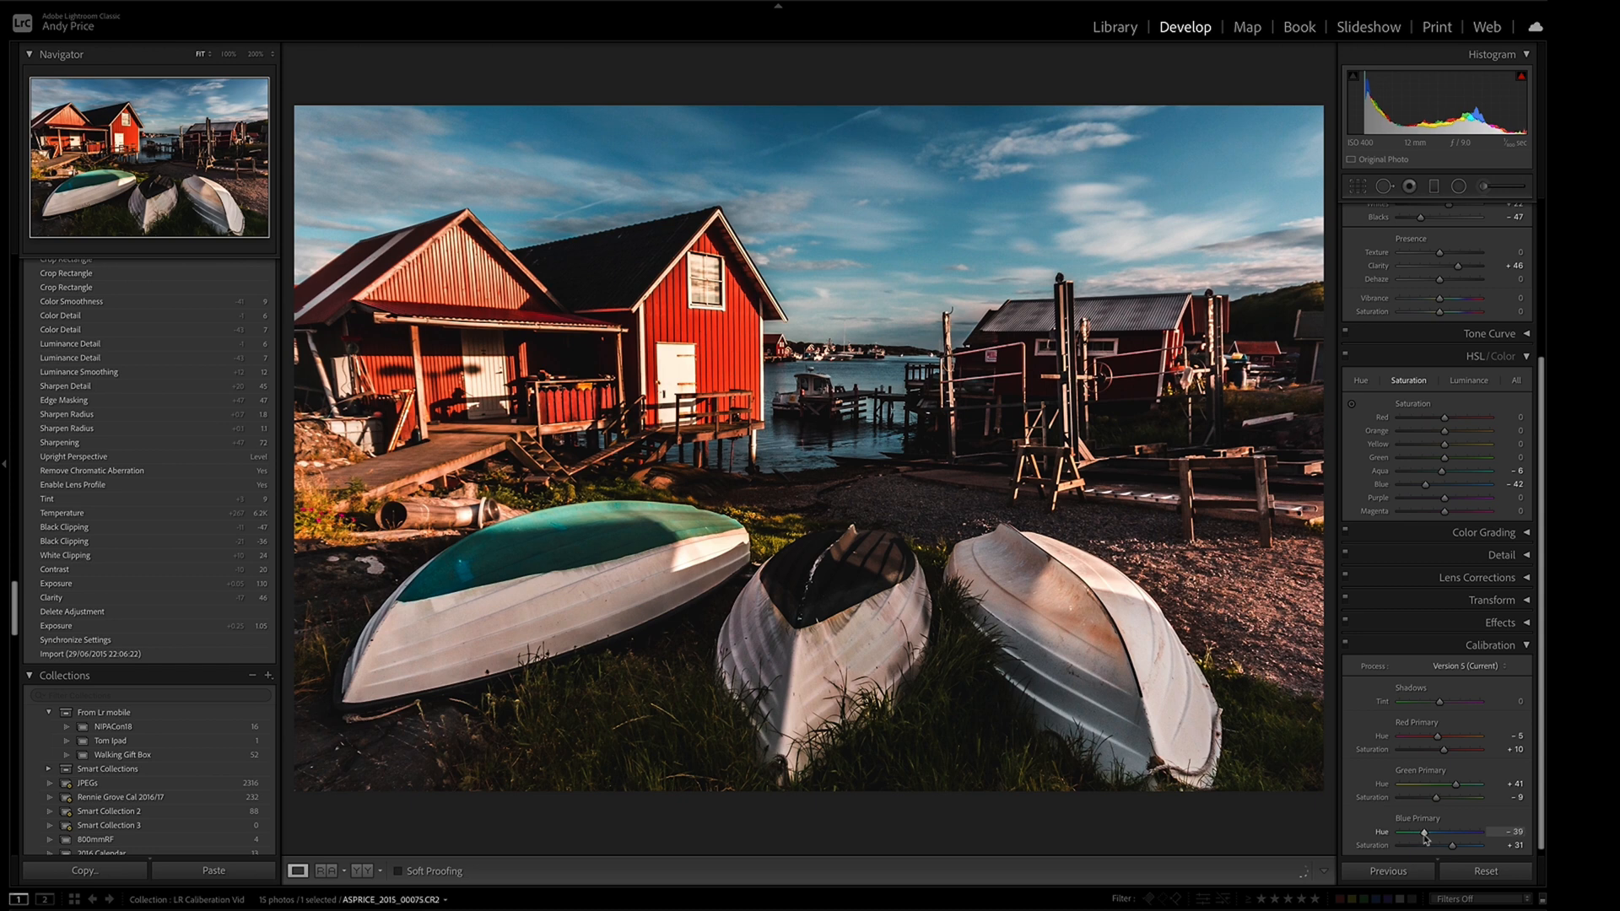
pyautogui.moveTo(1424, 834); pyautogui.dragTo(1436, 834)
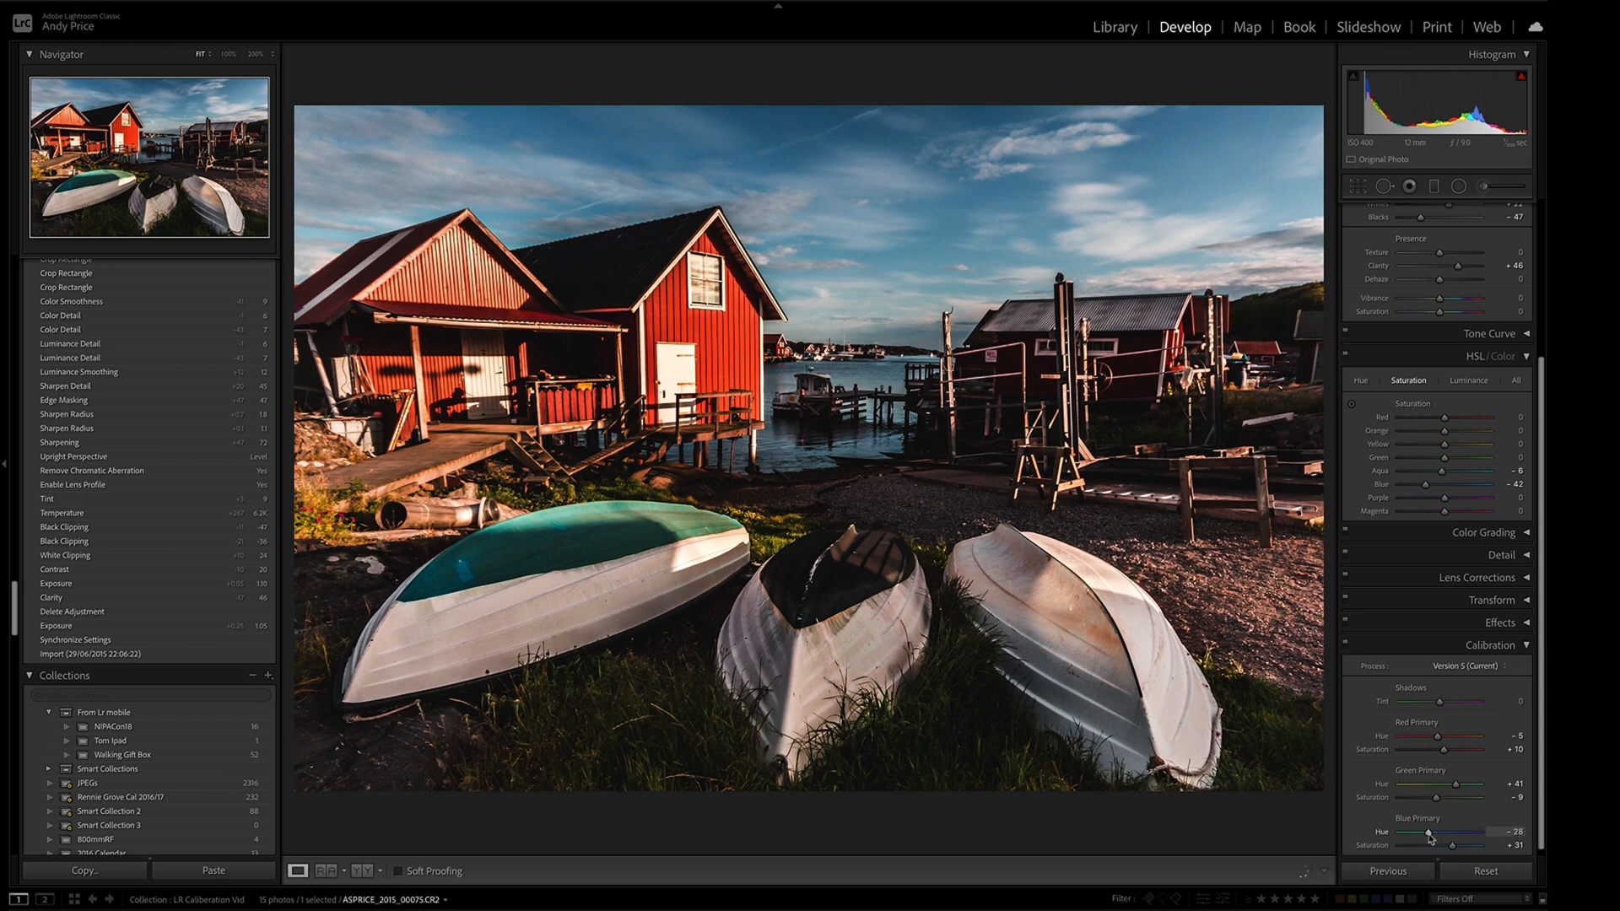
pyautogui.moveTo(1428, 833); pyautogui.dragTo(1421, 833)
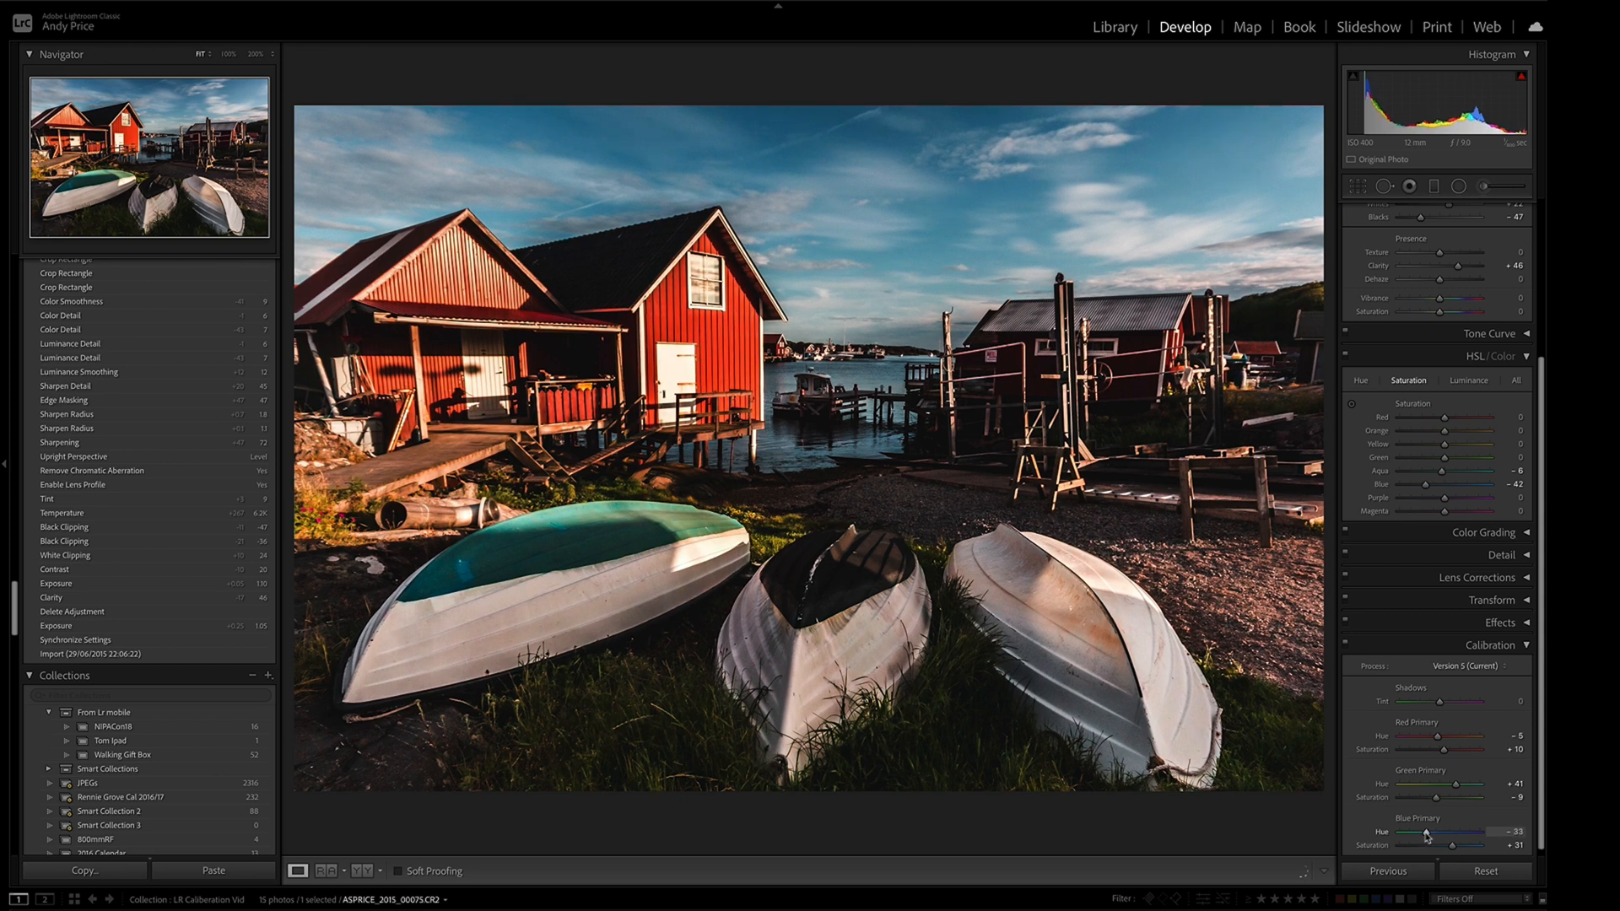
pyautogui.moveTo(1431, 833); pyautogui.dragTo(1426, 833)
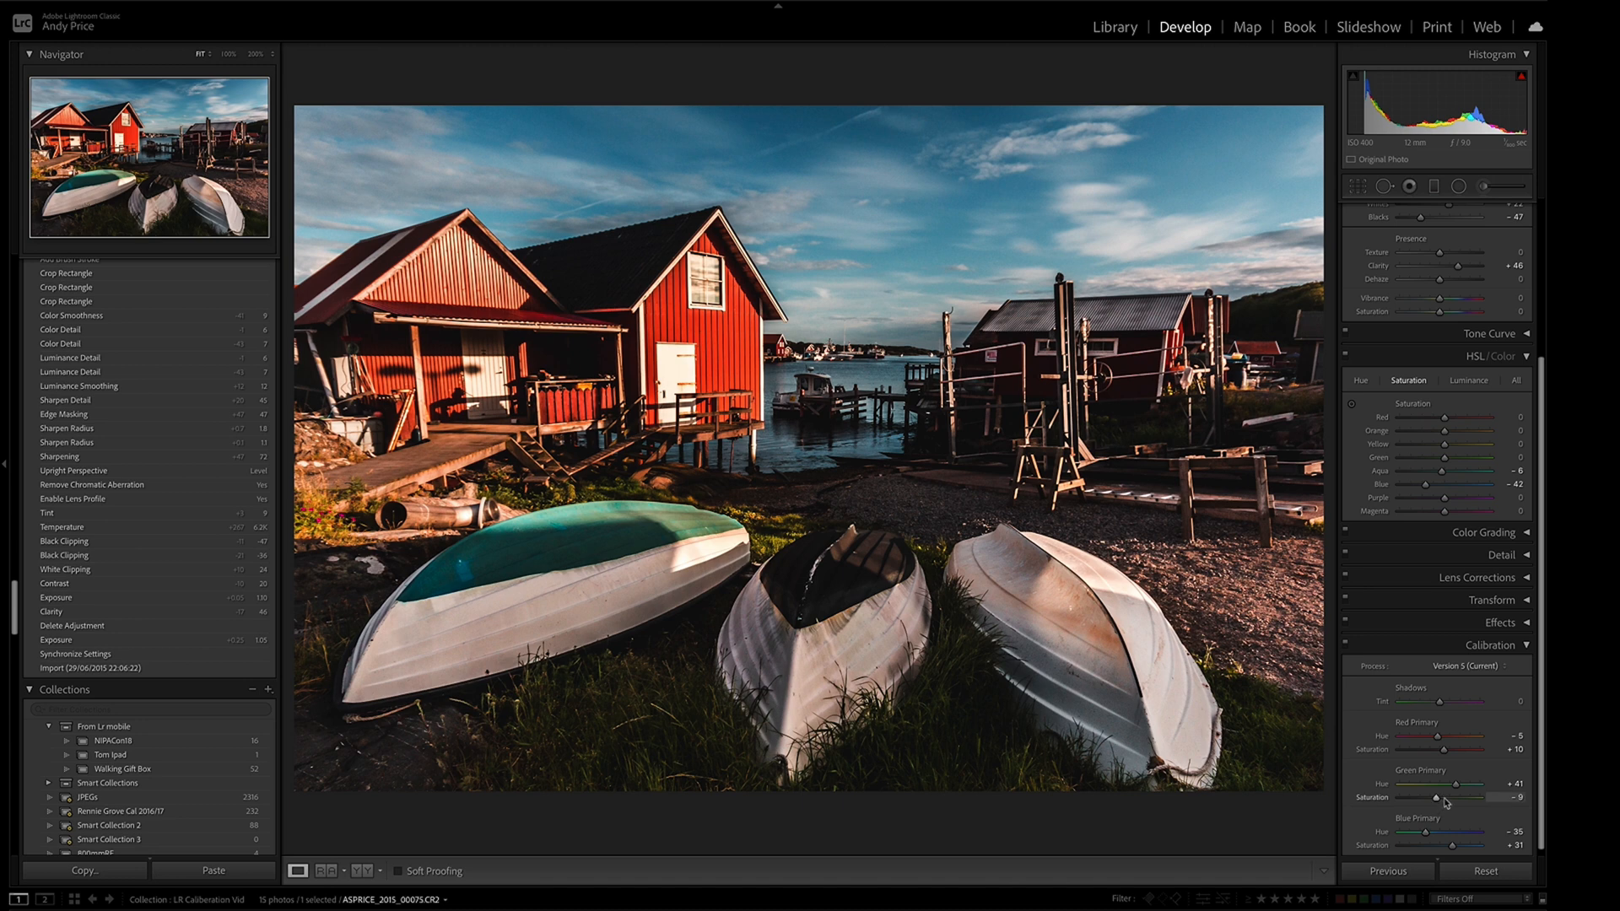
# Settle green primary hue near +48 after trying negative and positive shifts.
pyautogui.moveTo(1467, 785); pyautogui.dragTo(1431, 786)
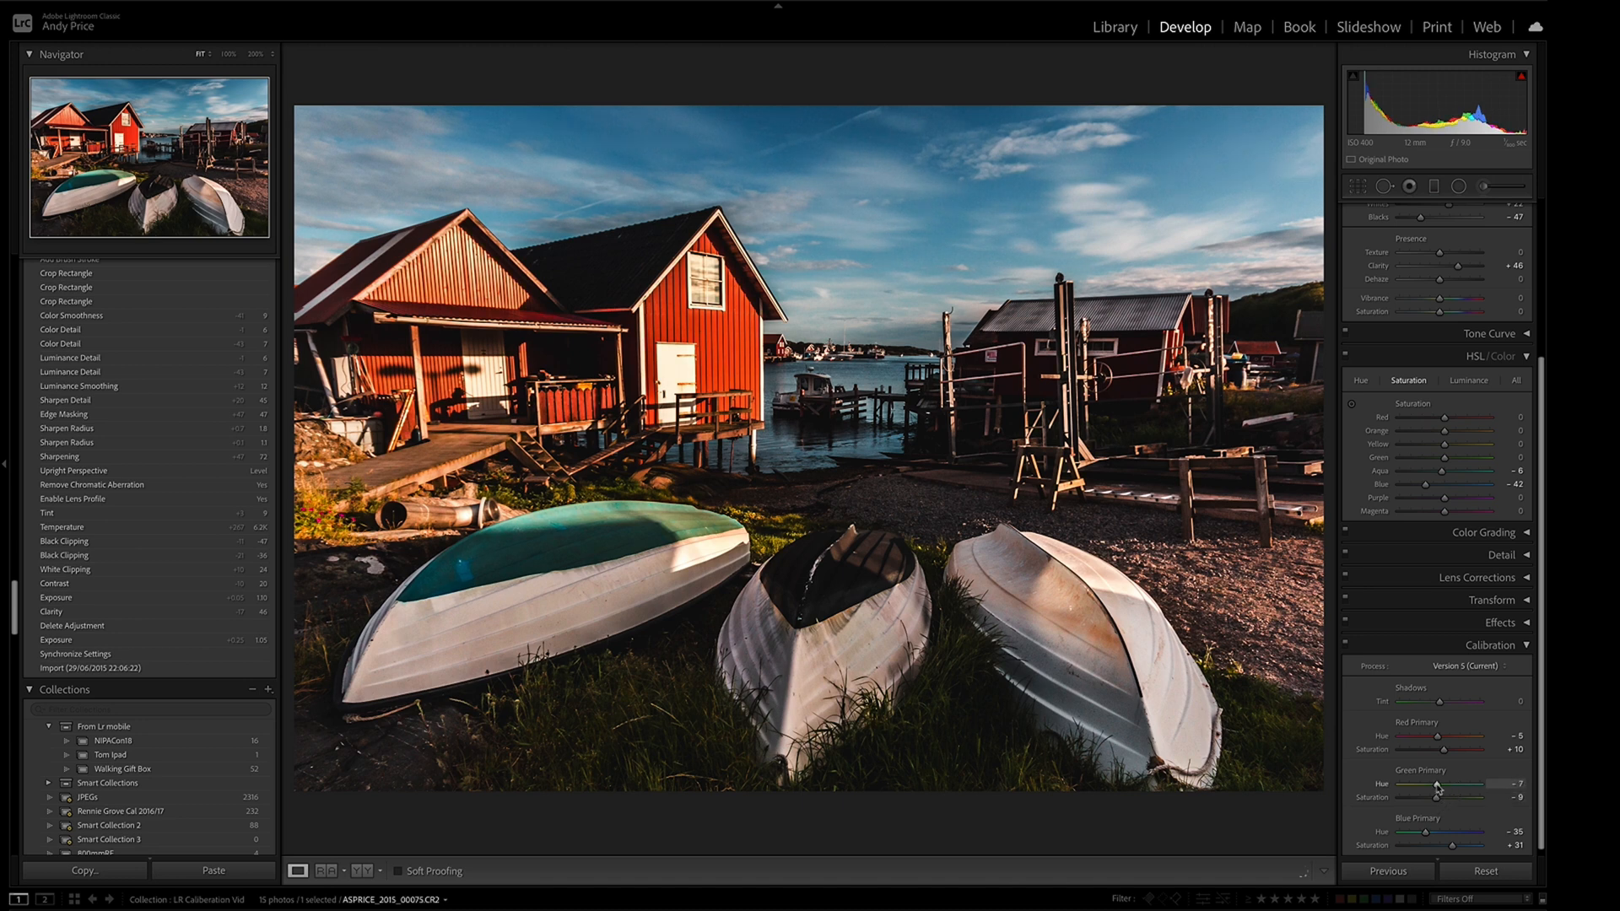
pyautogui.moveTo(1426, 790); pyautogui.dragTo(1463, 789)
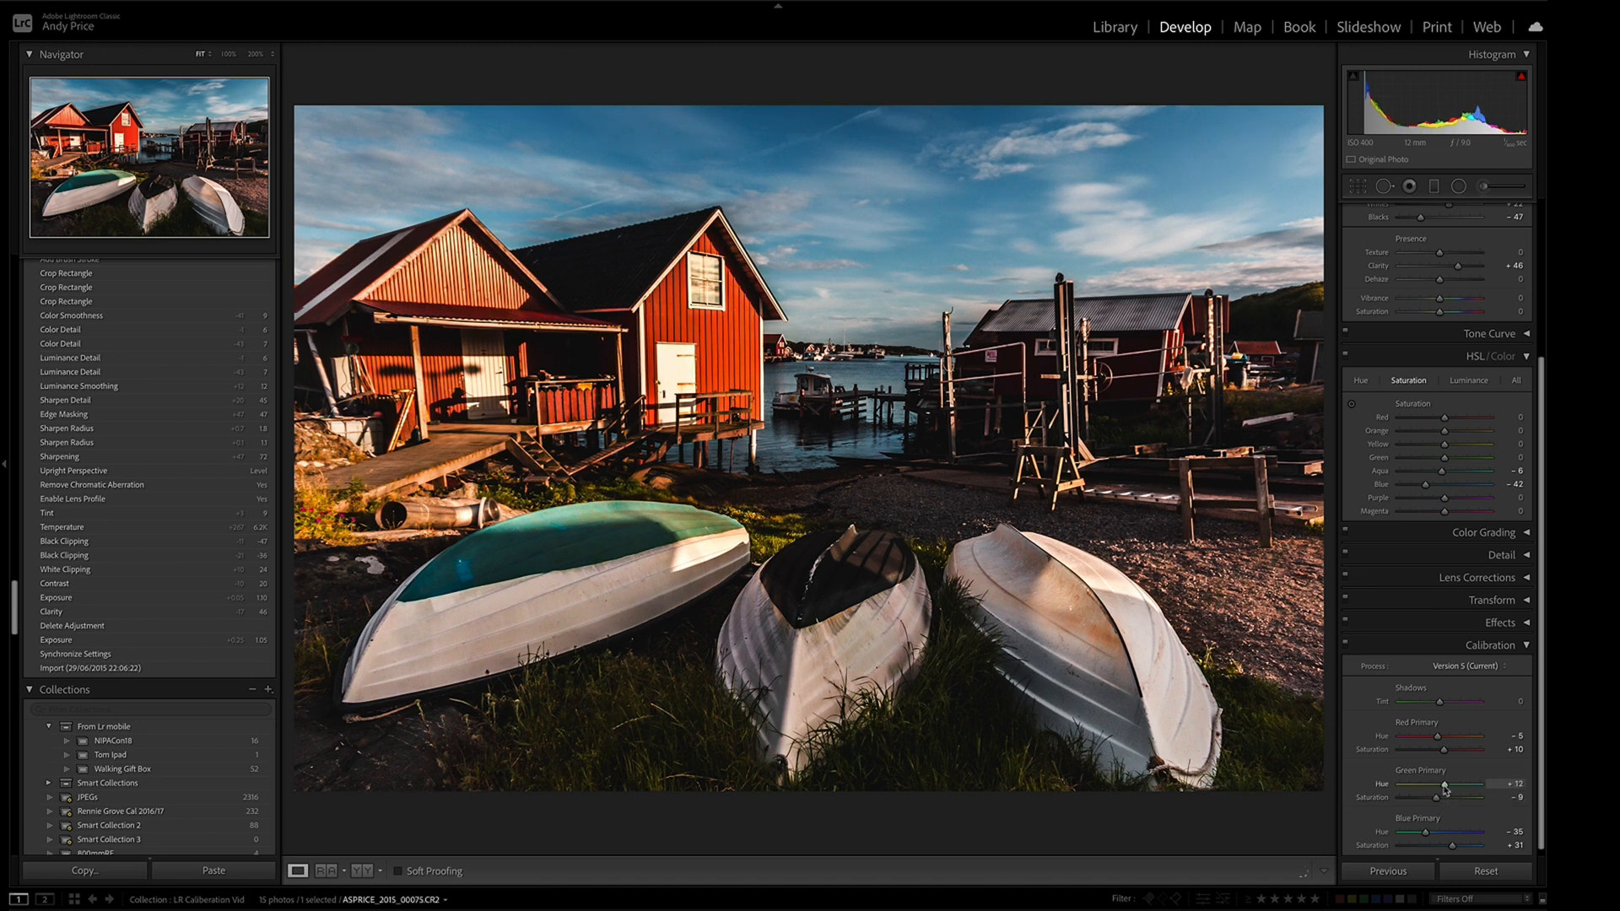
pyautogui.moveTo(1473, 787); pyautogui.dragTo(1445, 787)
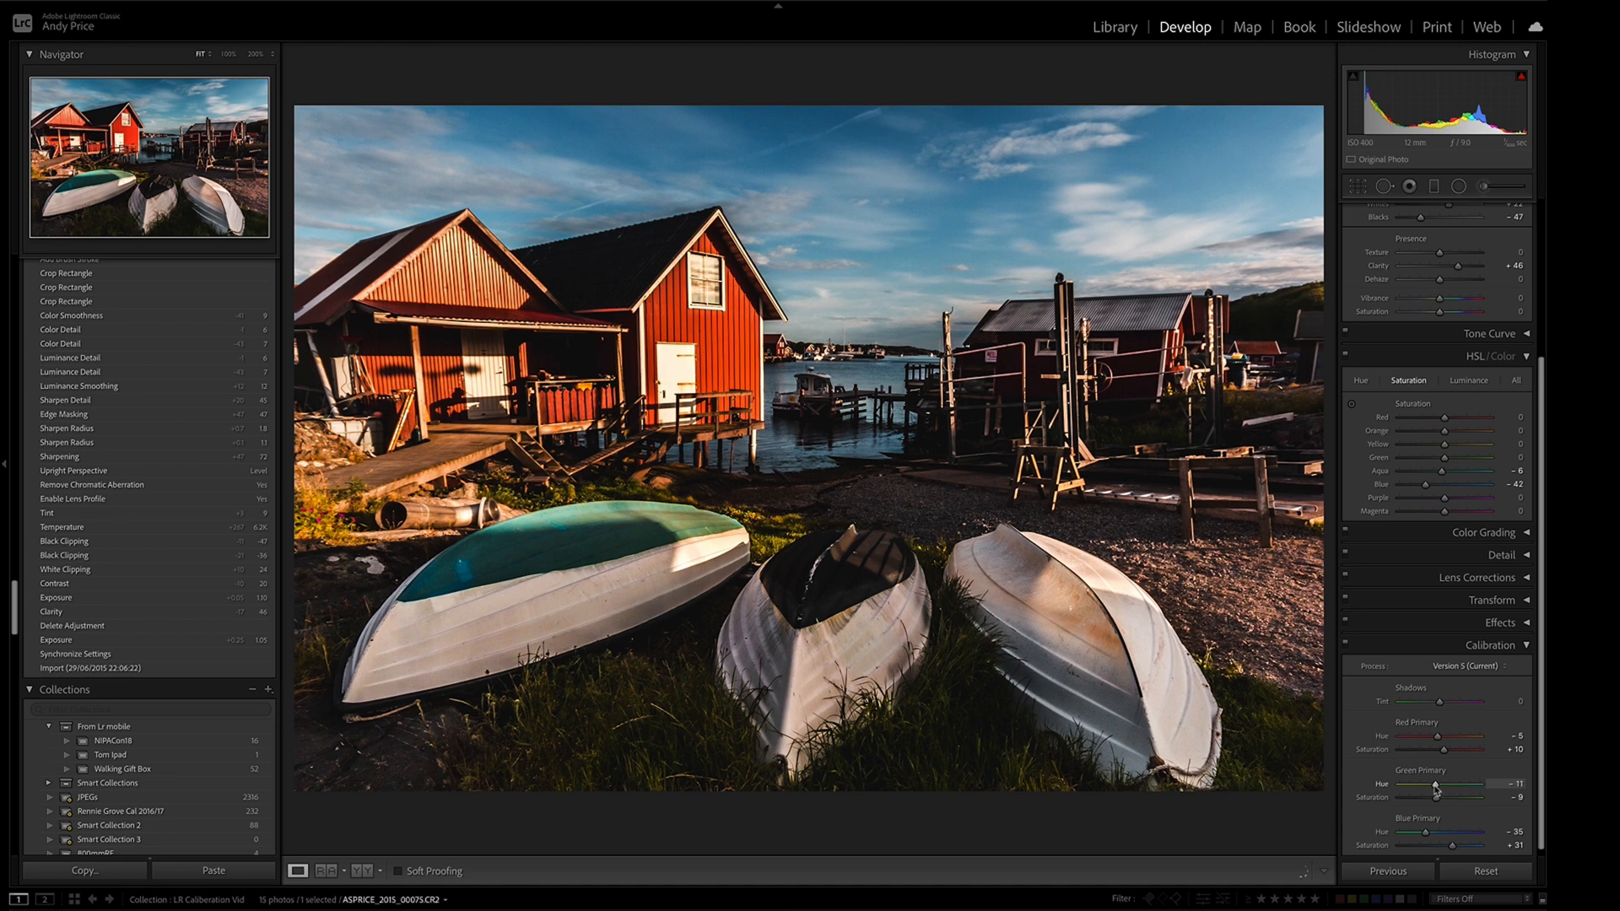
pyautogui.moveTo(1436, 788); pyautogui.dragTo(1478, 788)
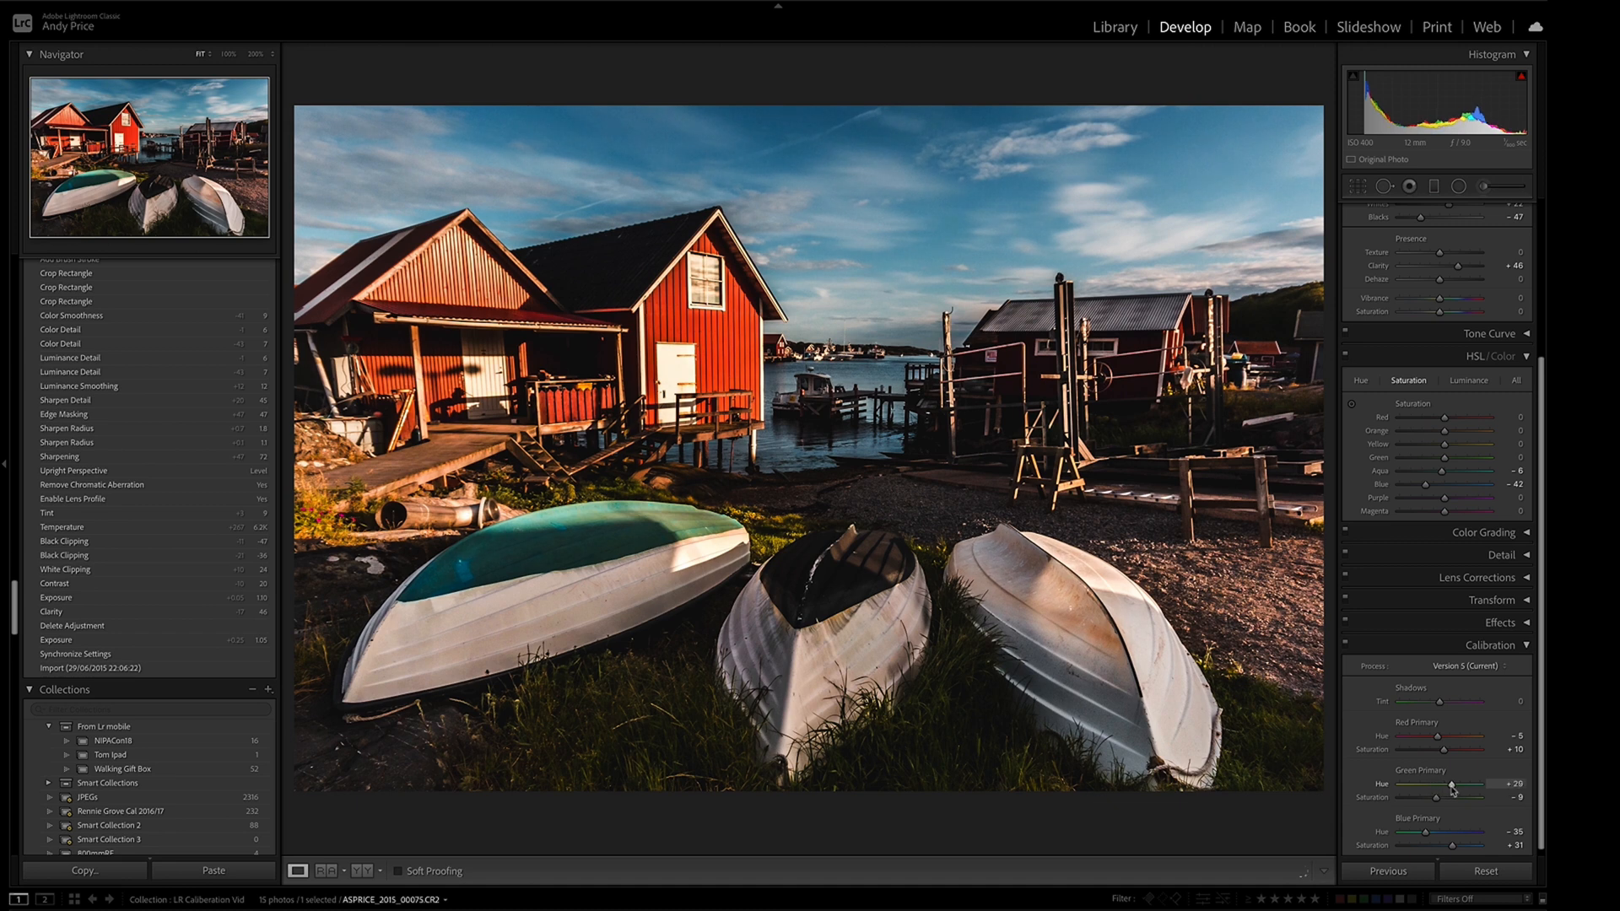
pyautogui.moveTo(1446, 793); pyautogui.dragTo(1462, 793)
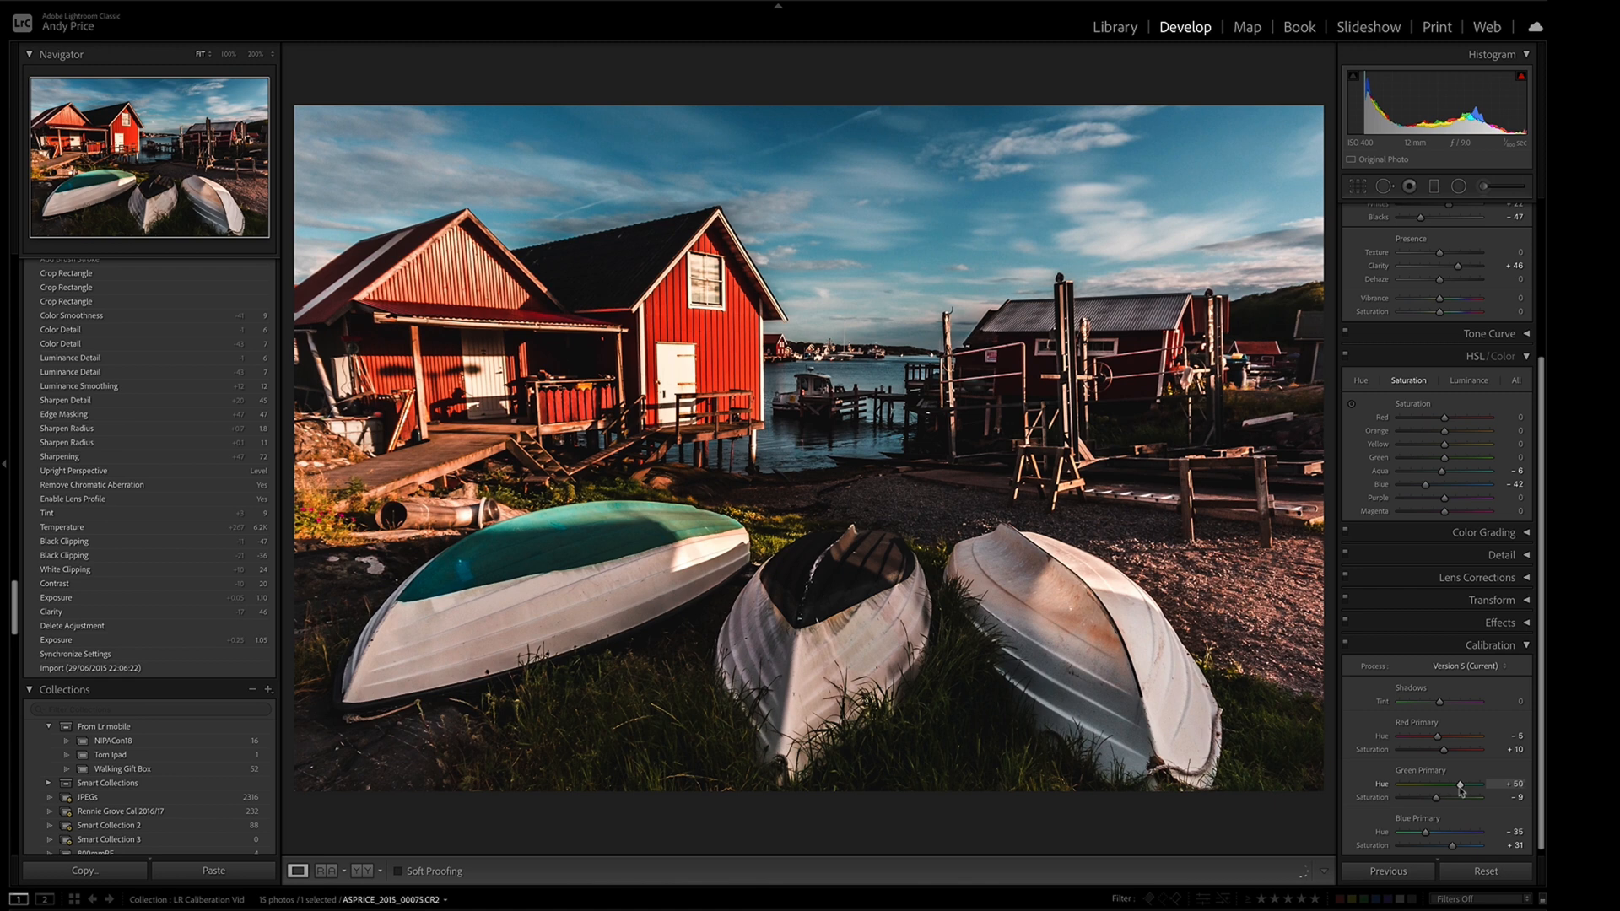
pyautogui.moveTo(1467, 783); pyautogui.dragTo(1457, 783)
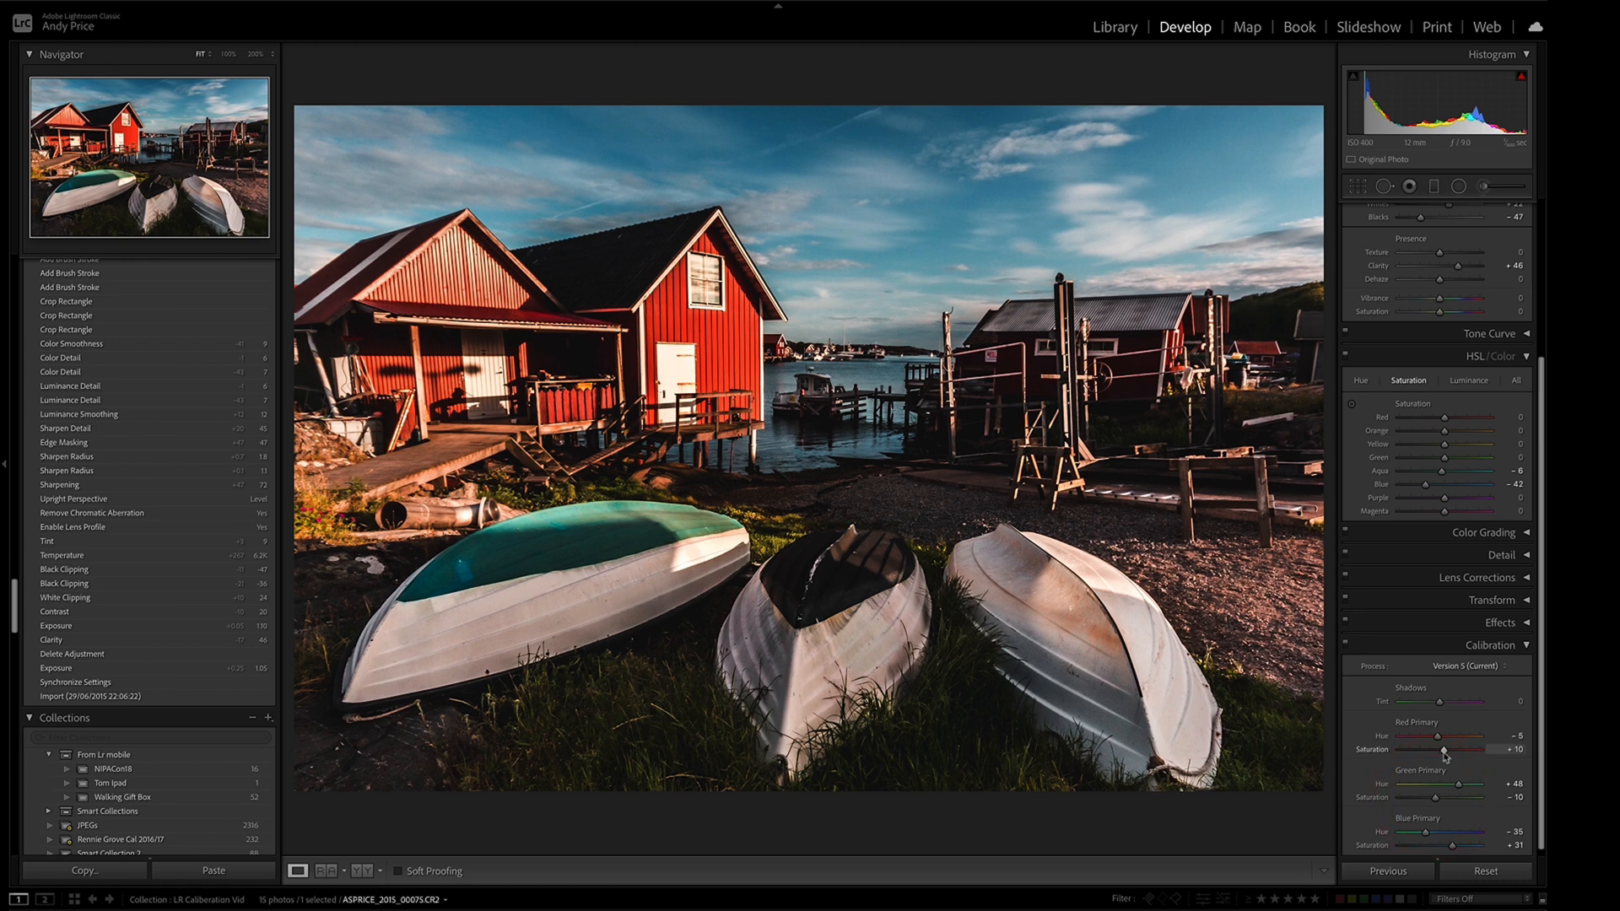
# Push red primary saturation up to +81, then ease it back to +10.
pyautogui.moveTo(1442, 750); pyautogui.dragTo(1459, 751)
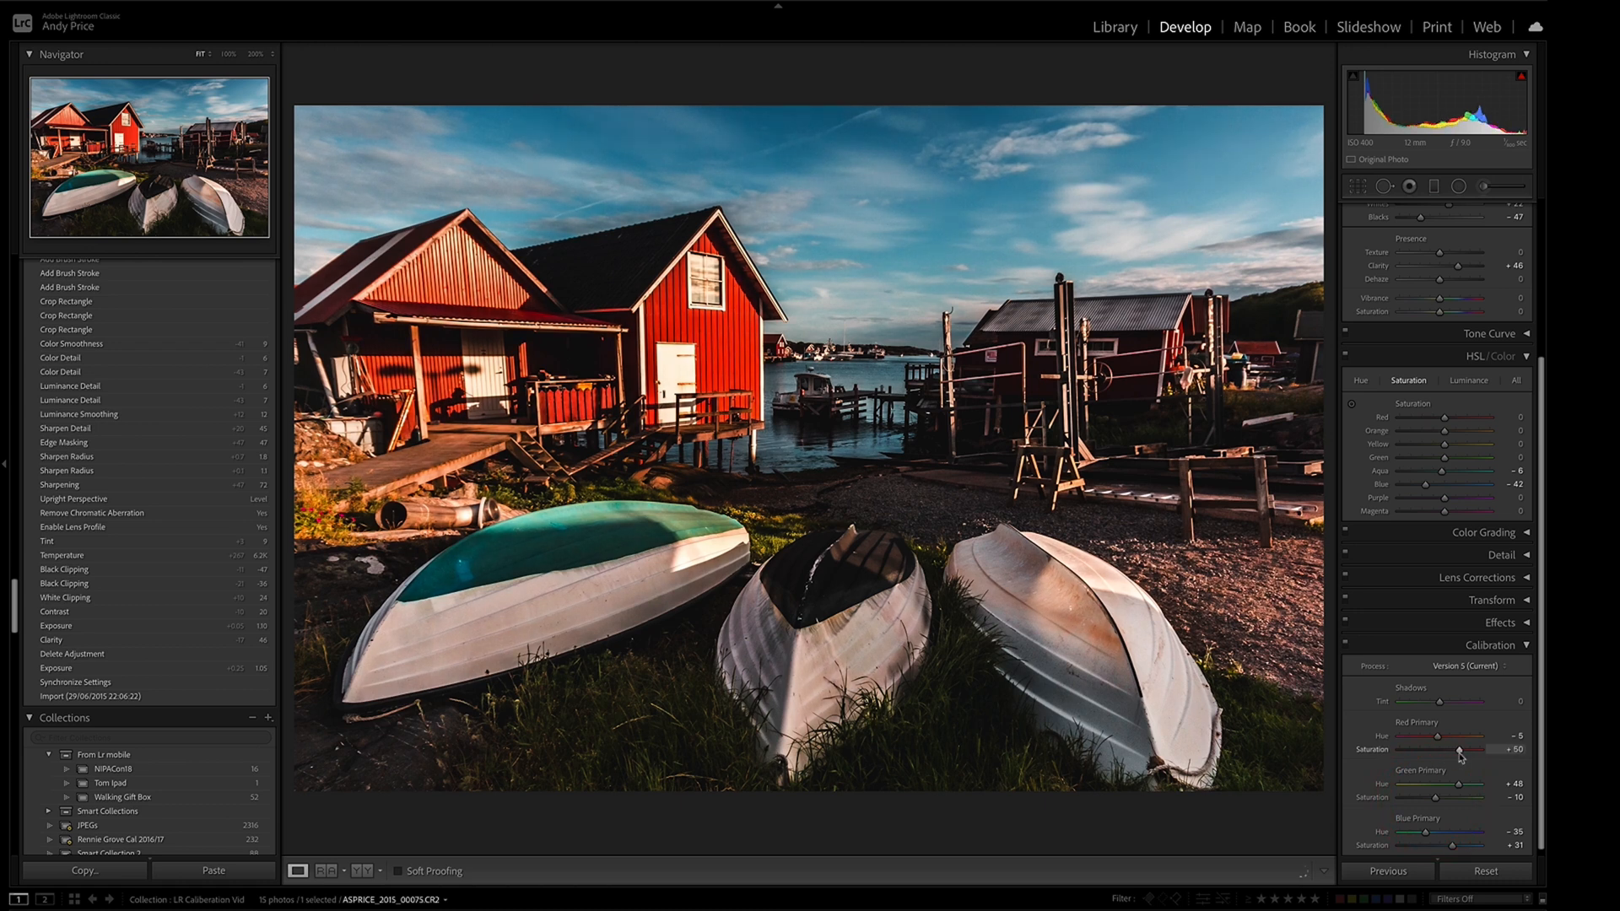
pyautogui.moveTo(1458, 749); pyautogui.dragTo(1506, 749)
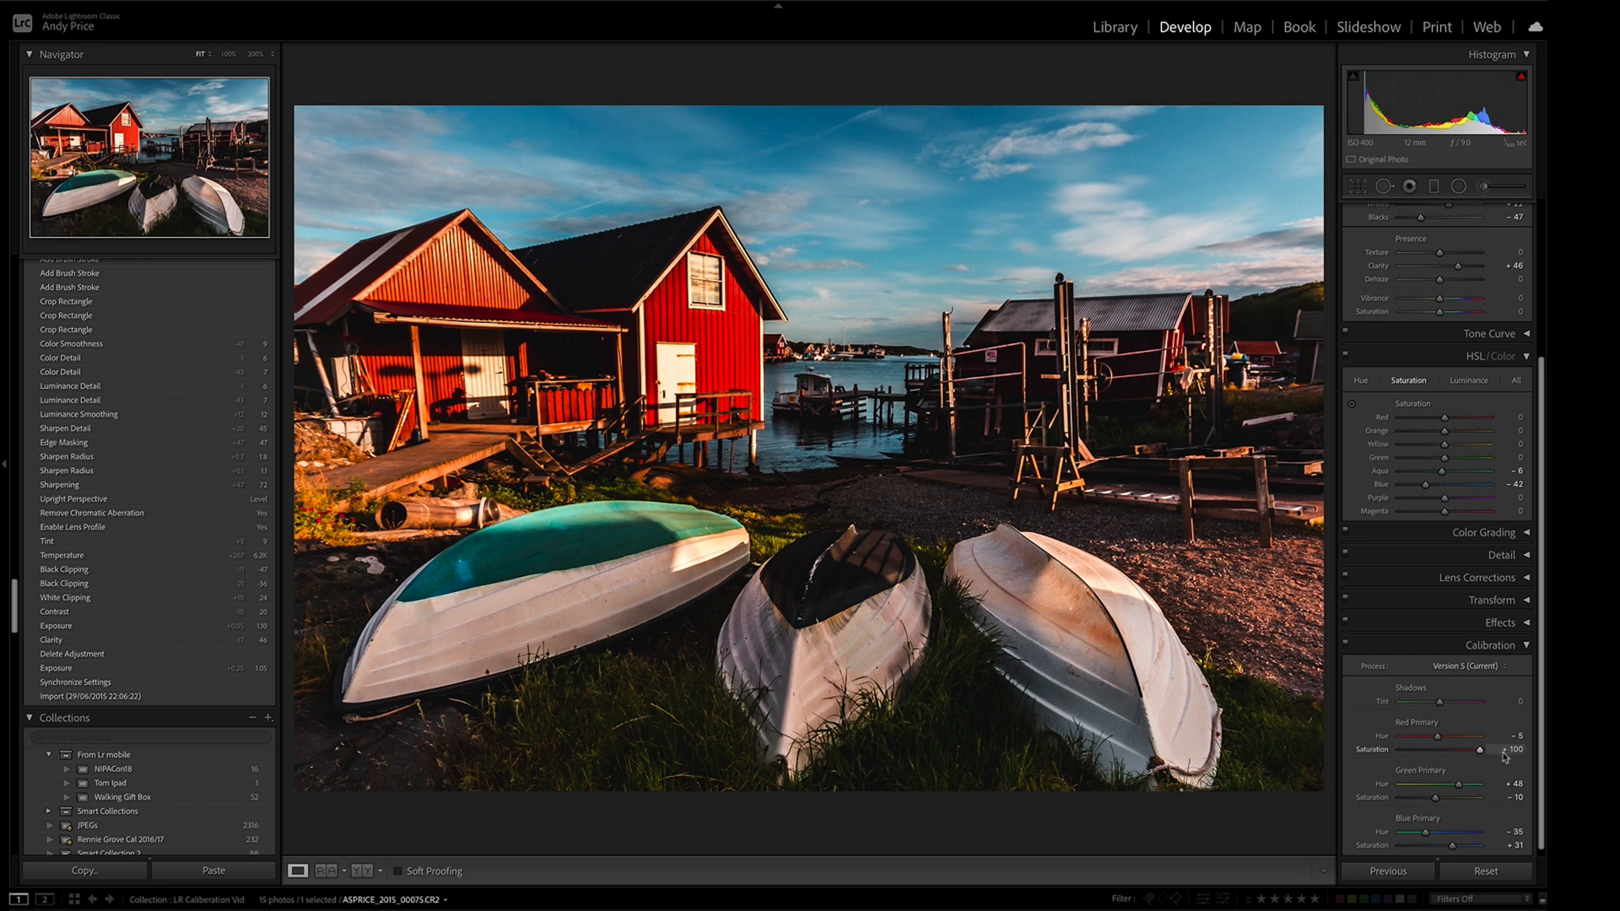
pyautogui.moveTo(1504, 750); pyautogui.dragTo(1457, 752)
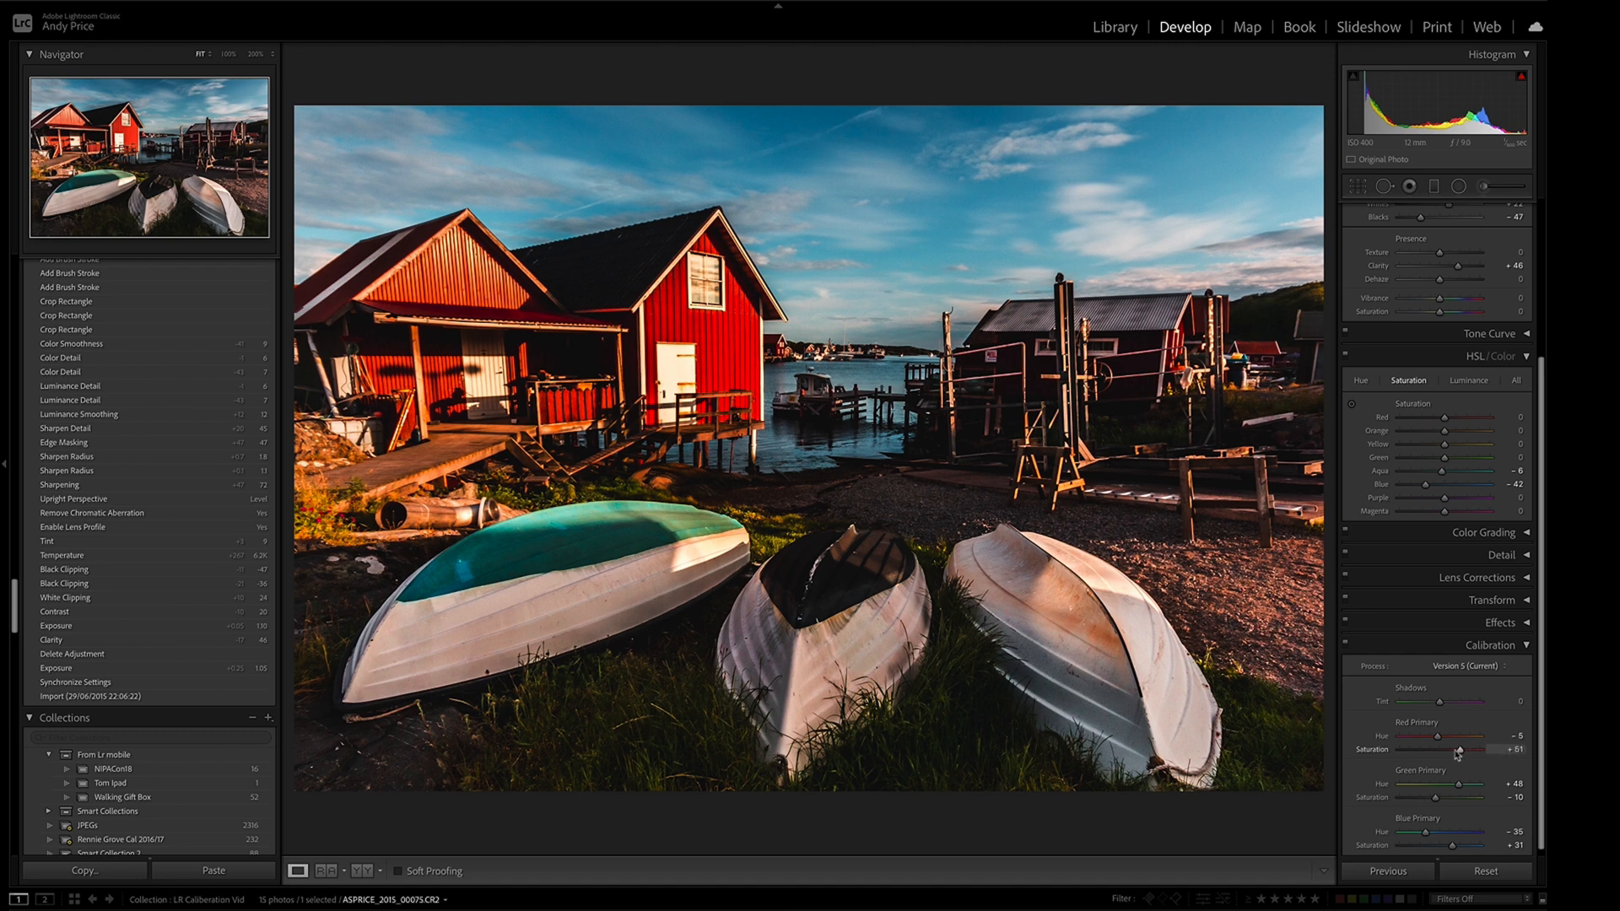
pyautogui.moveTo(1457, 751); pyautogui.dragTo(1441, 752)
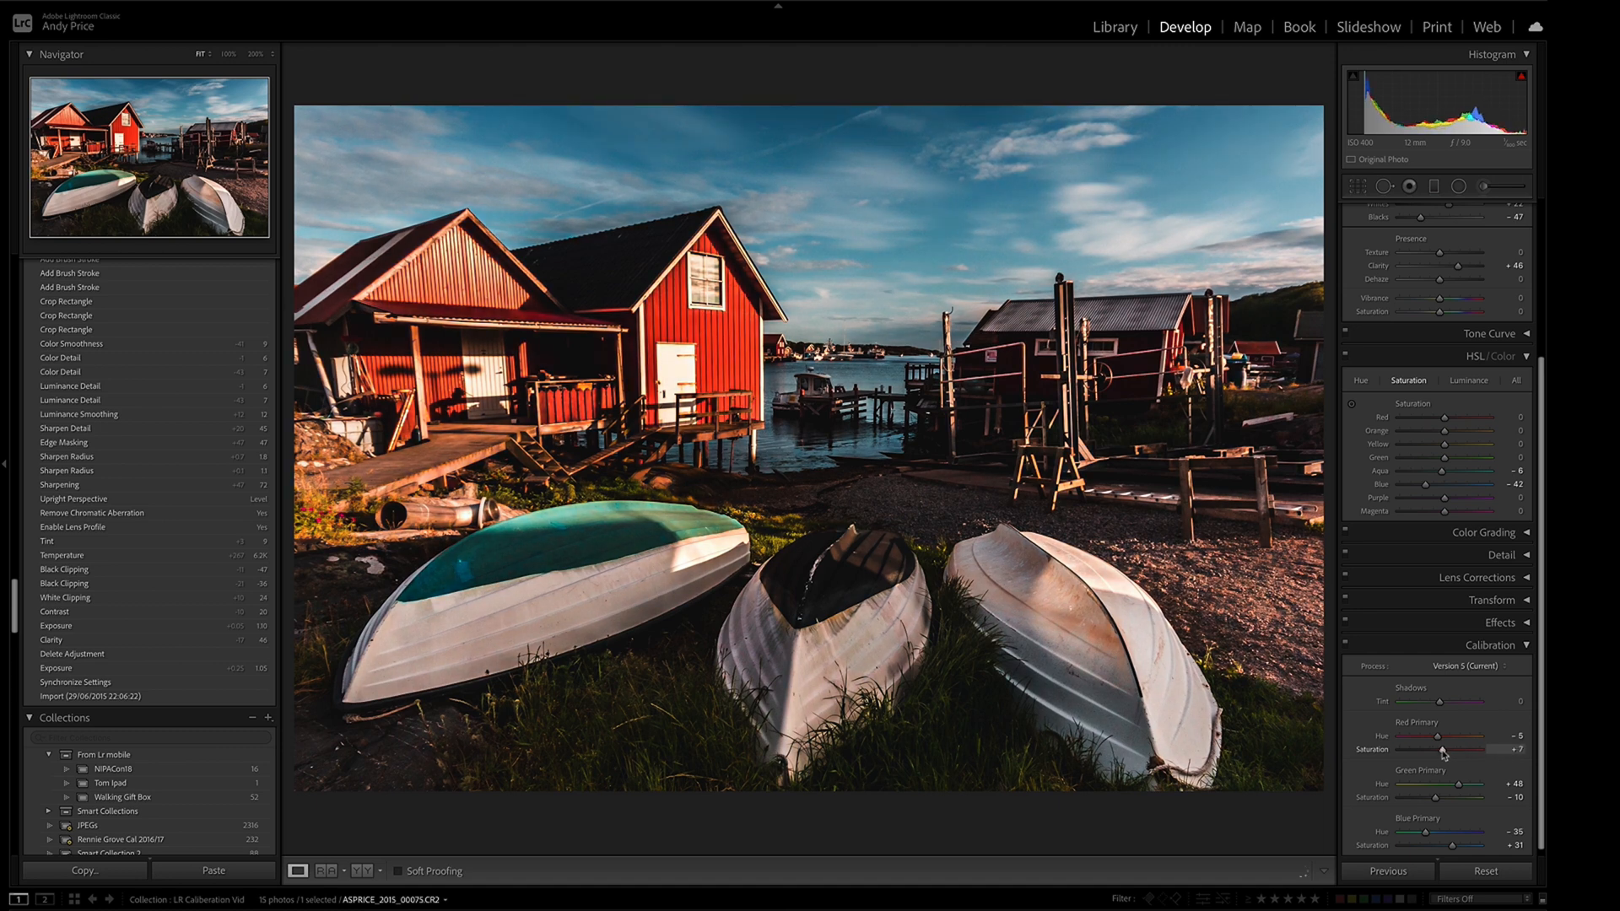
pyautogui.moveTo(1441, 751); pyautogui.dragTo(1446, 751)
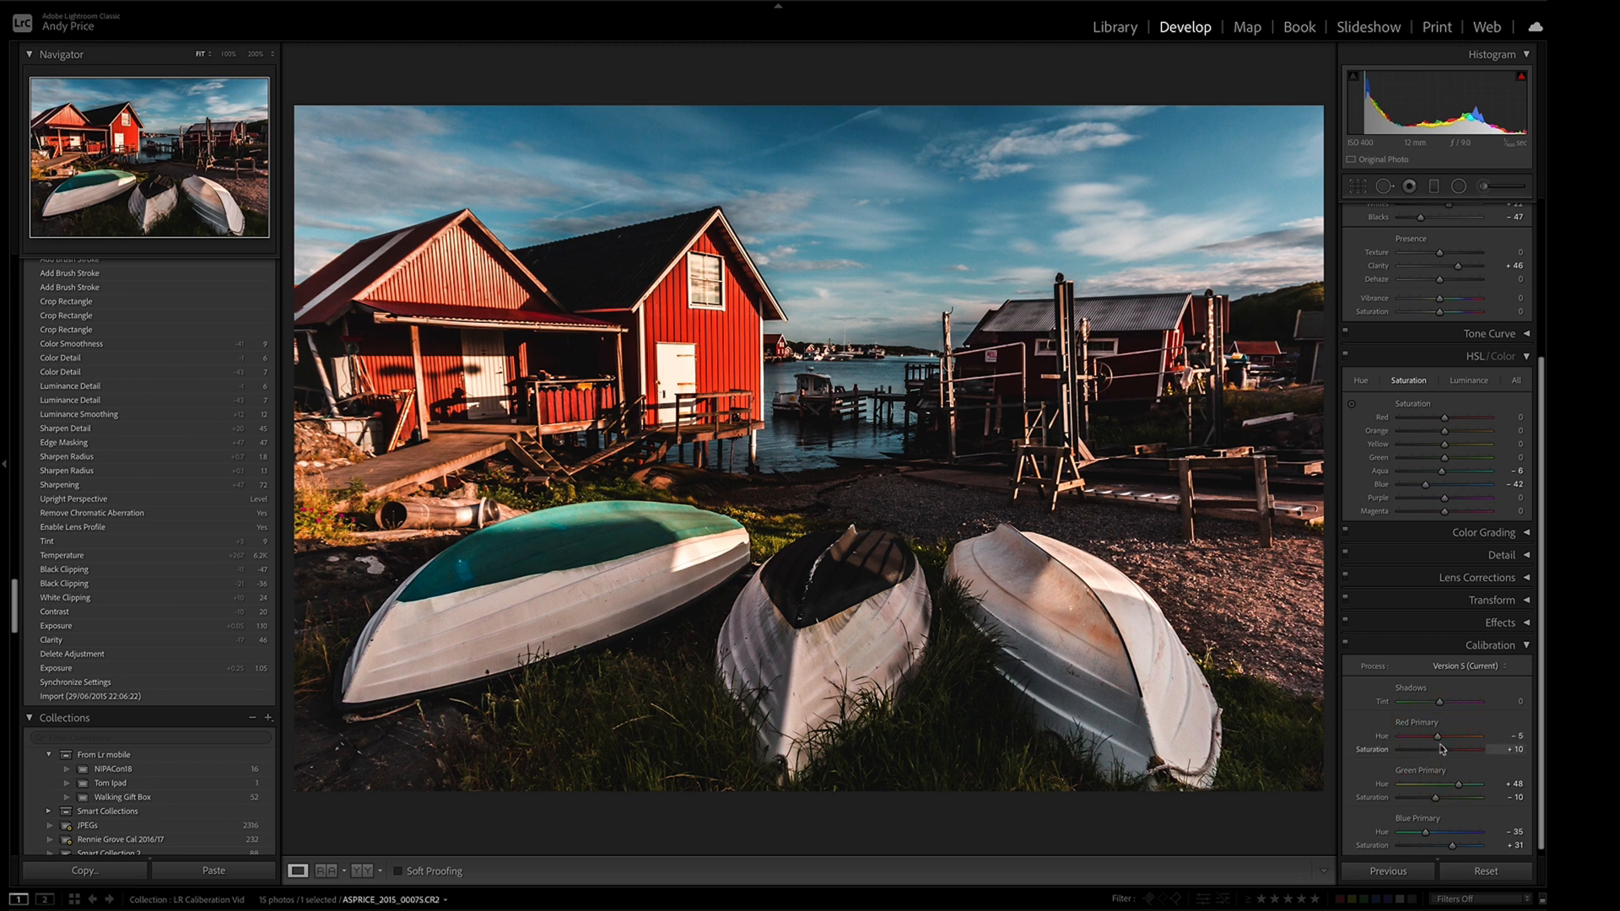
# Preview Red Primary Hue at -100, then bring it back to about -16.
pyautogui.moveTo(1447, 735); pyautogui.dragTo(1441, 736)
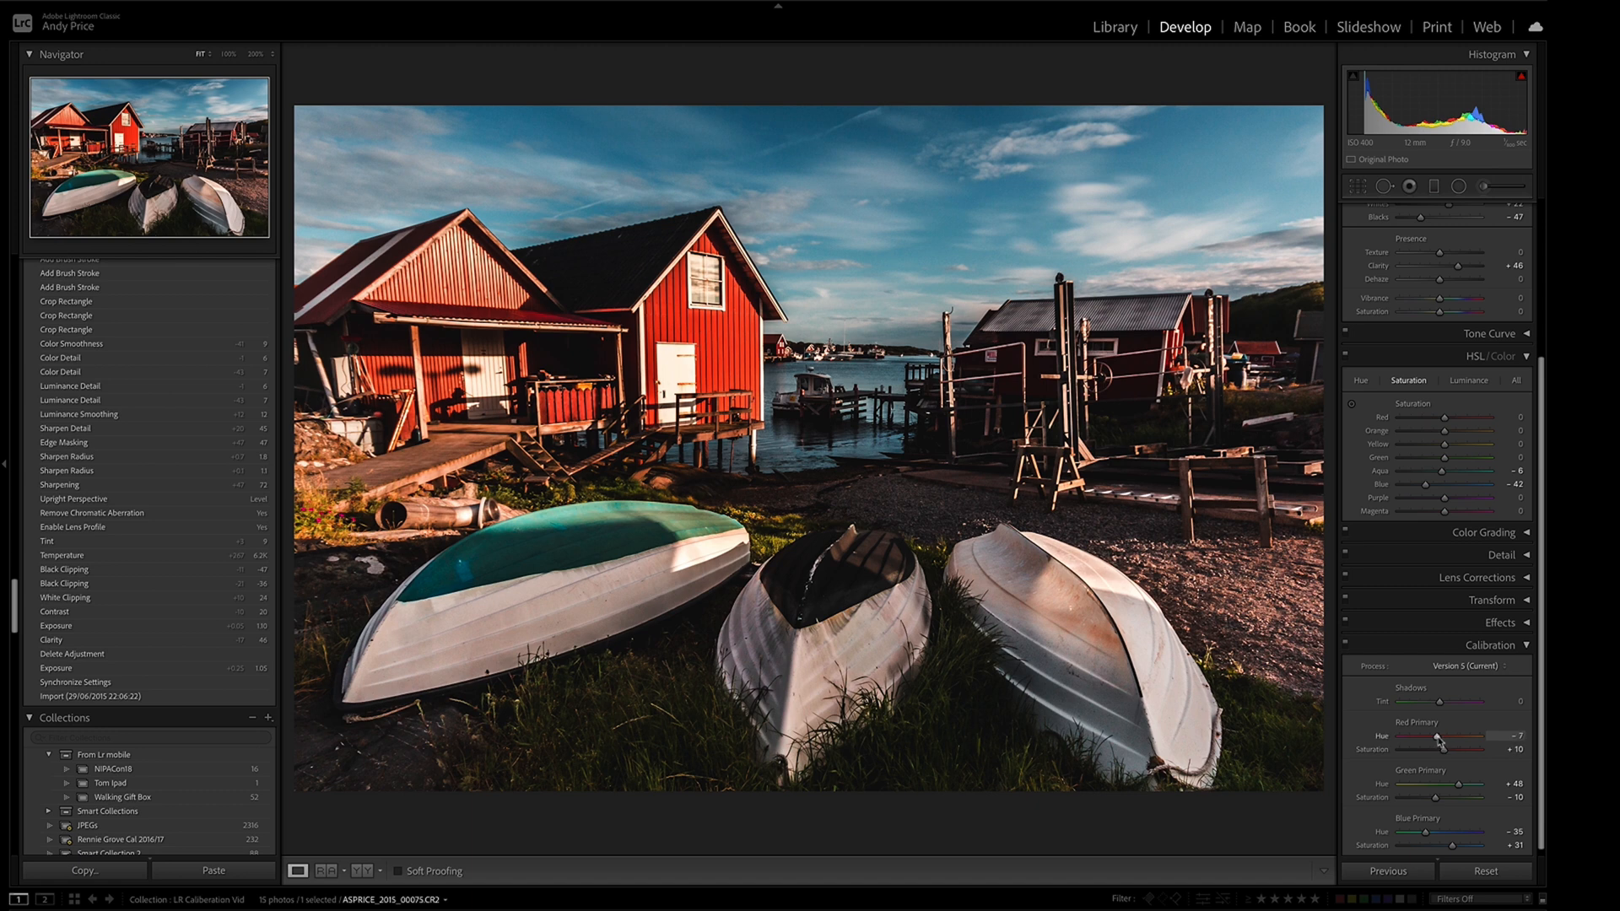
pyautogui.moveTo(1446, 740); pyautogui.dragTo(1421, 741)
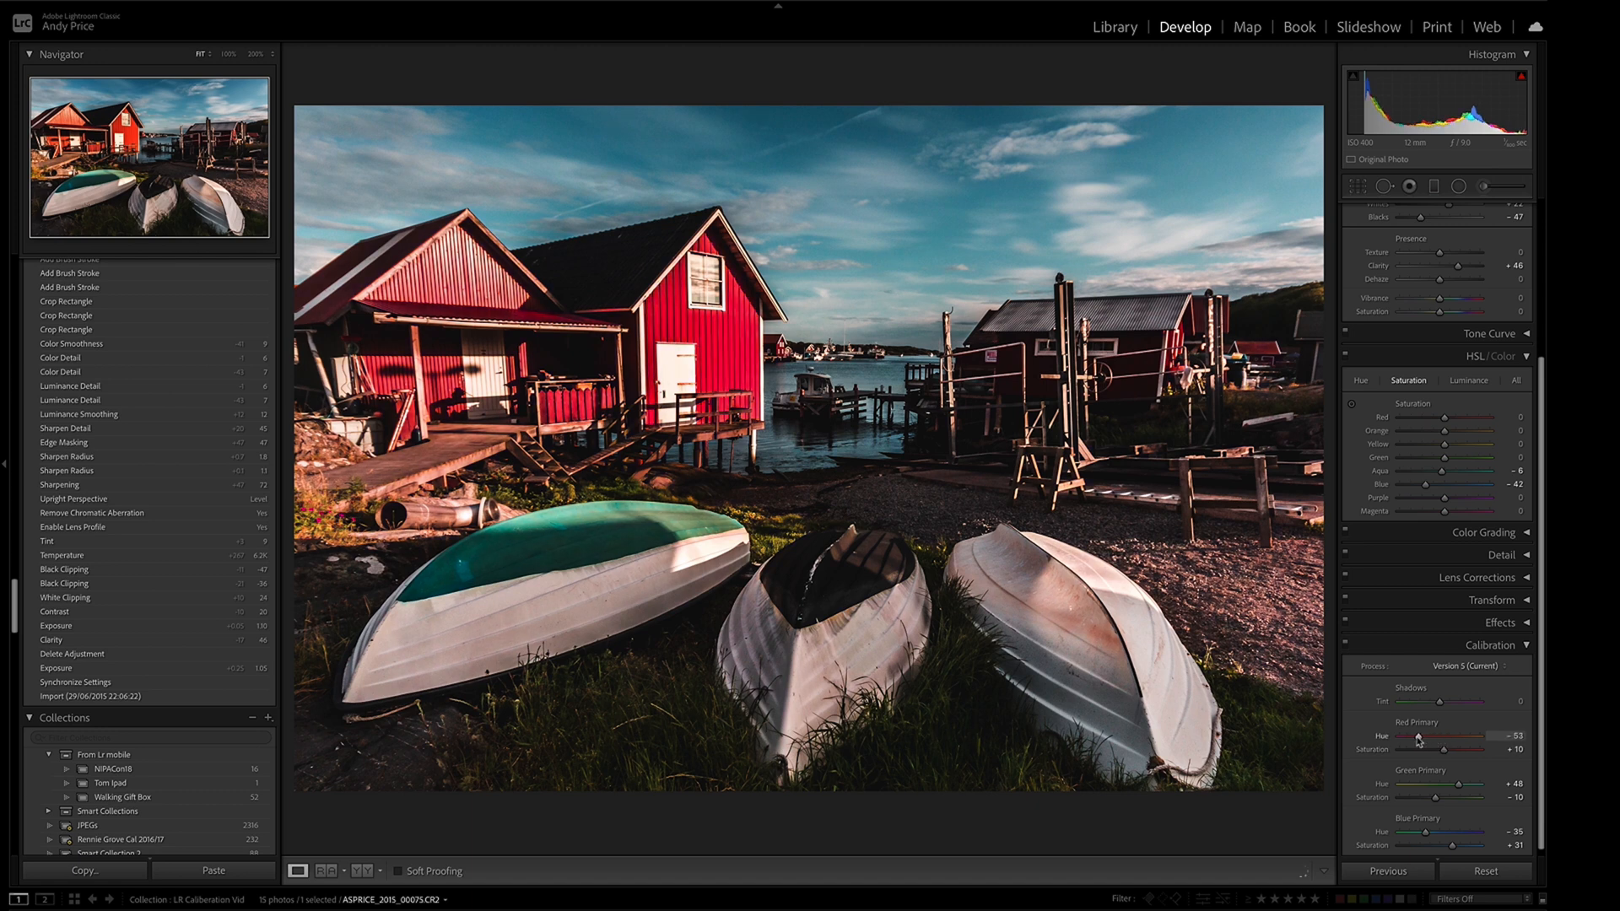
pyautogui.moveTo(1420, 749); pyautogui.dragTo(1398, 749)
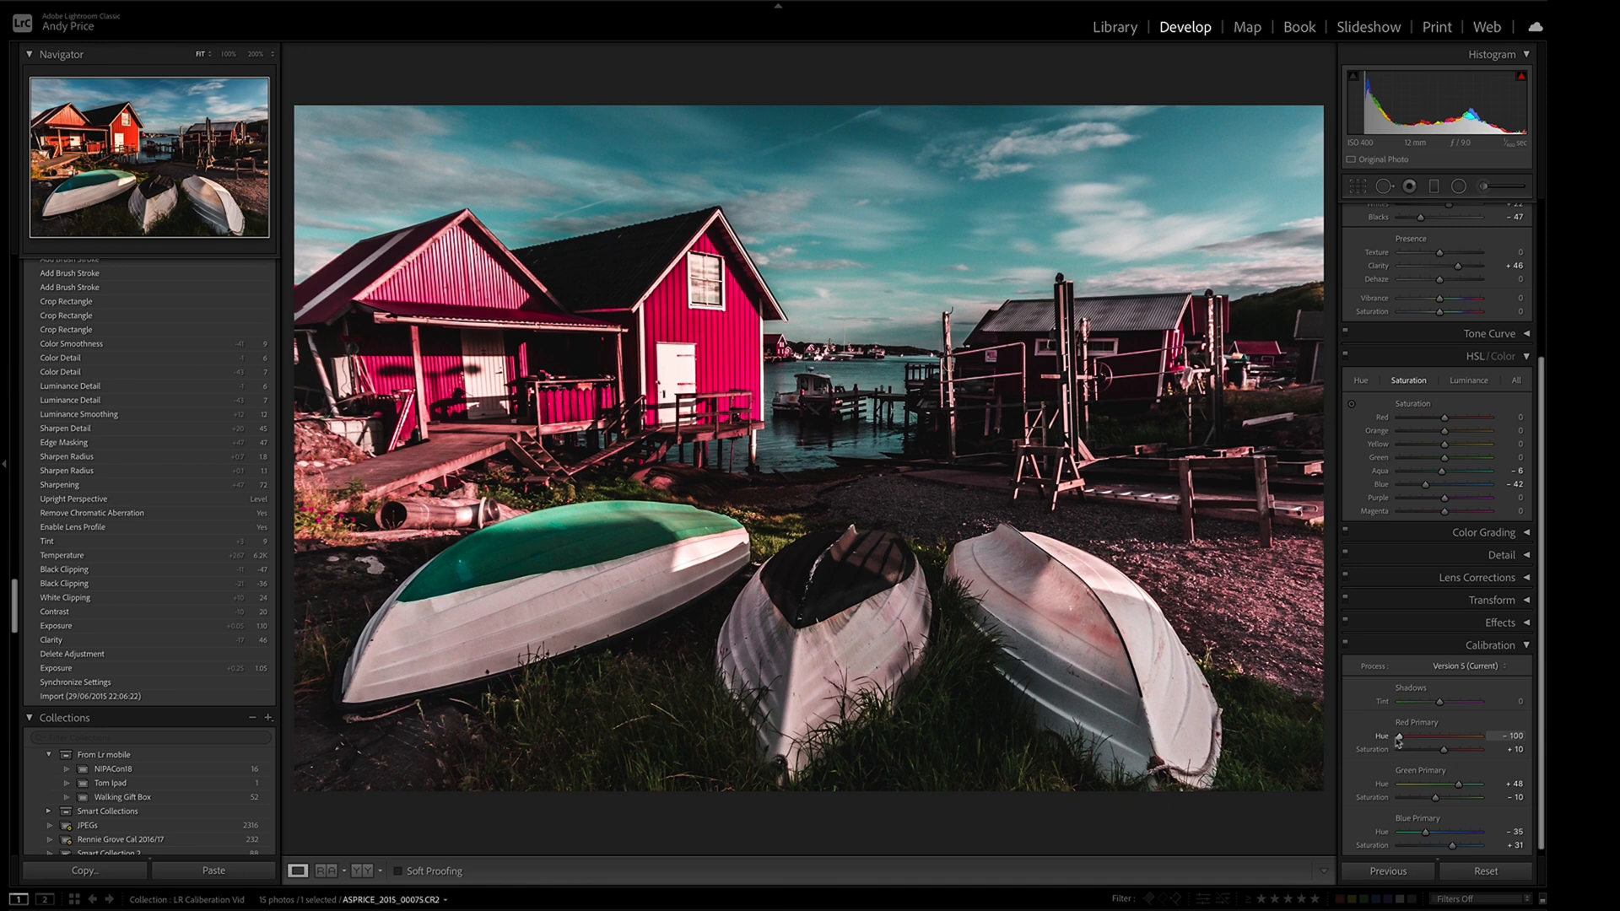
pyautogui.moveTo(1397, 736); pyautogui.dragTo(1418, 736)
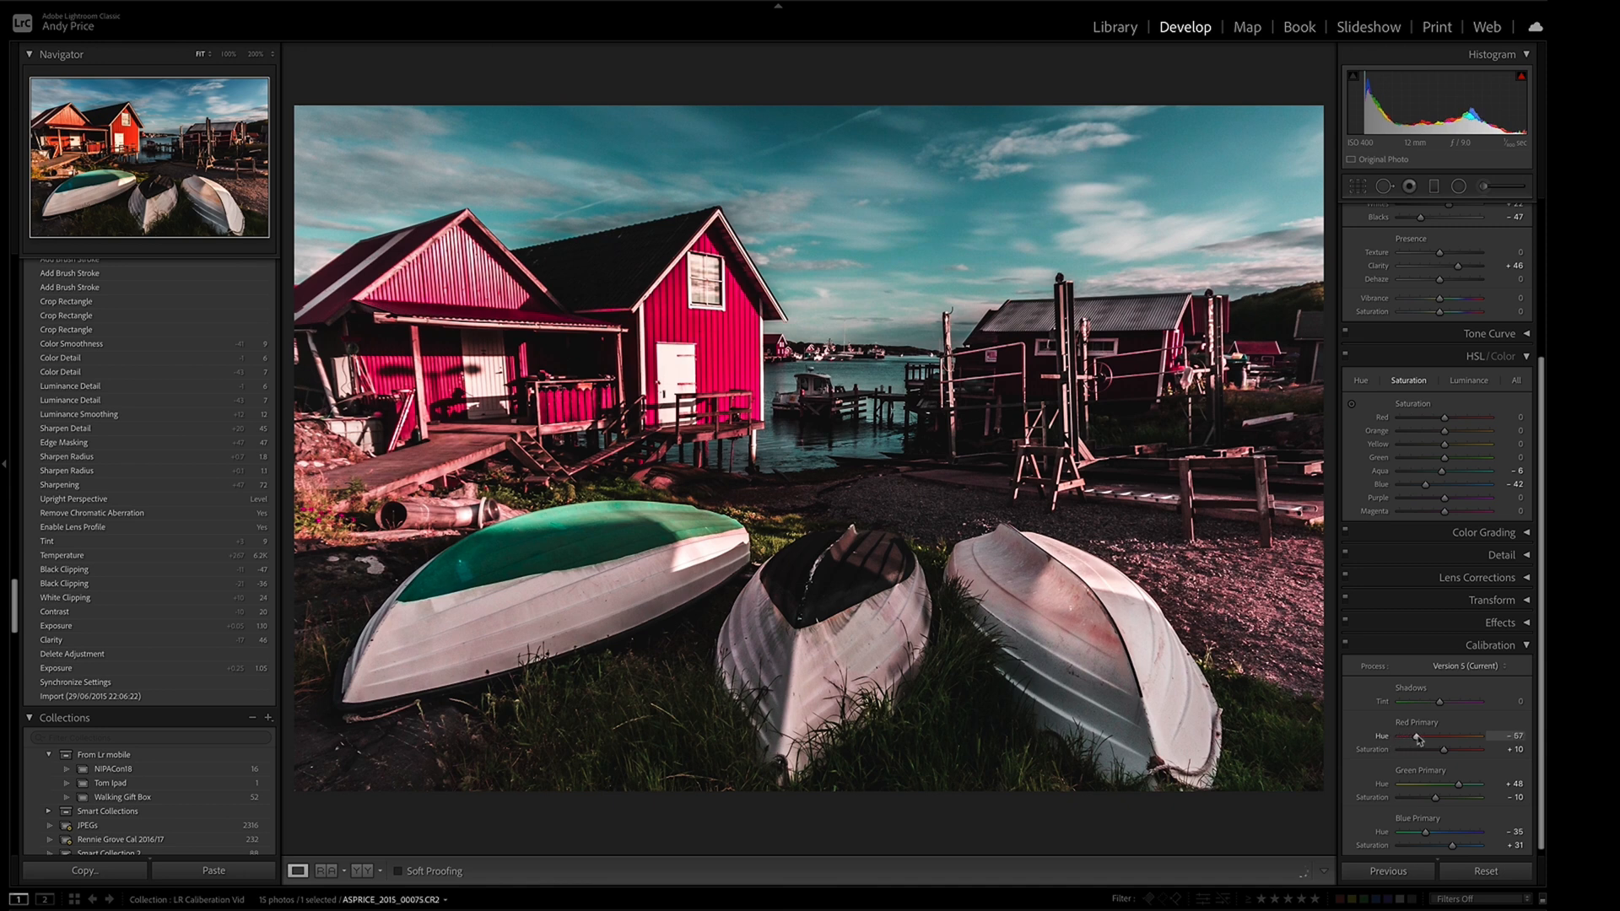
pyautogui.moveTo(1418, 739); pyautogui.dragTo(1446, 740)
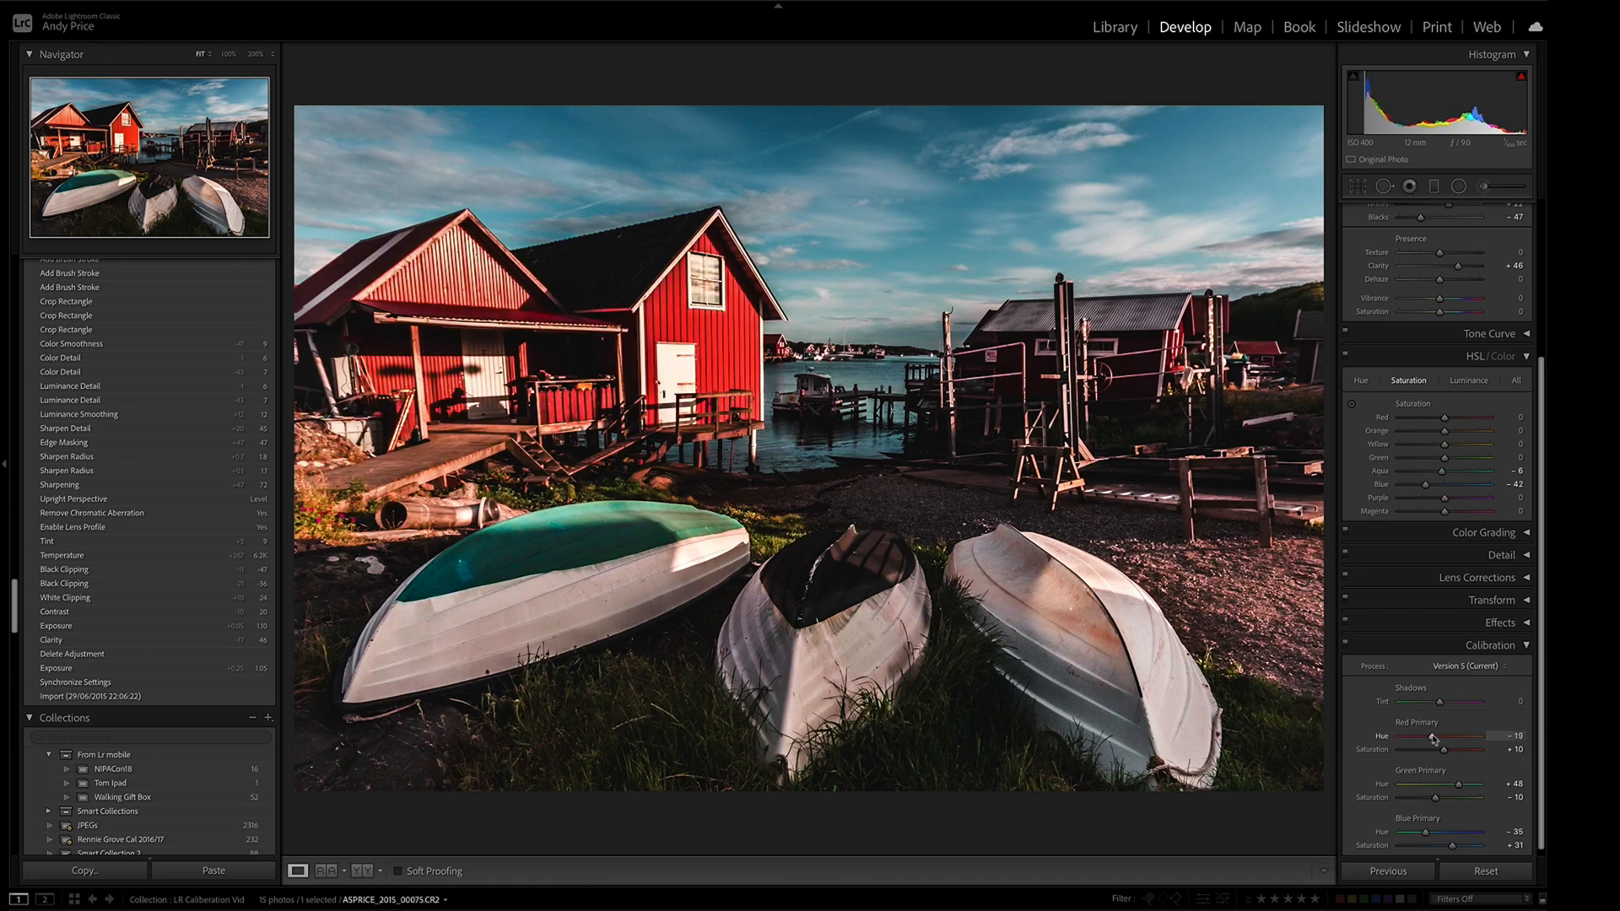
pyautogui.moveTo(1435, 736); pyautogui.dragTo(1446, 736)
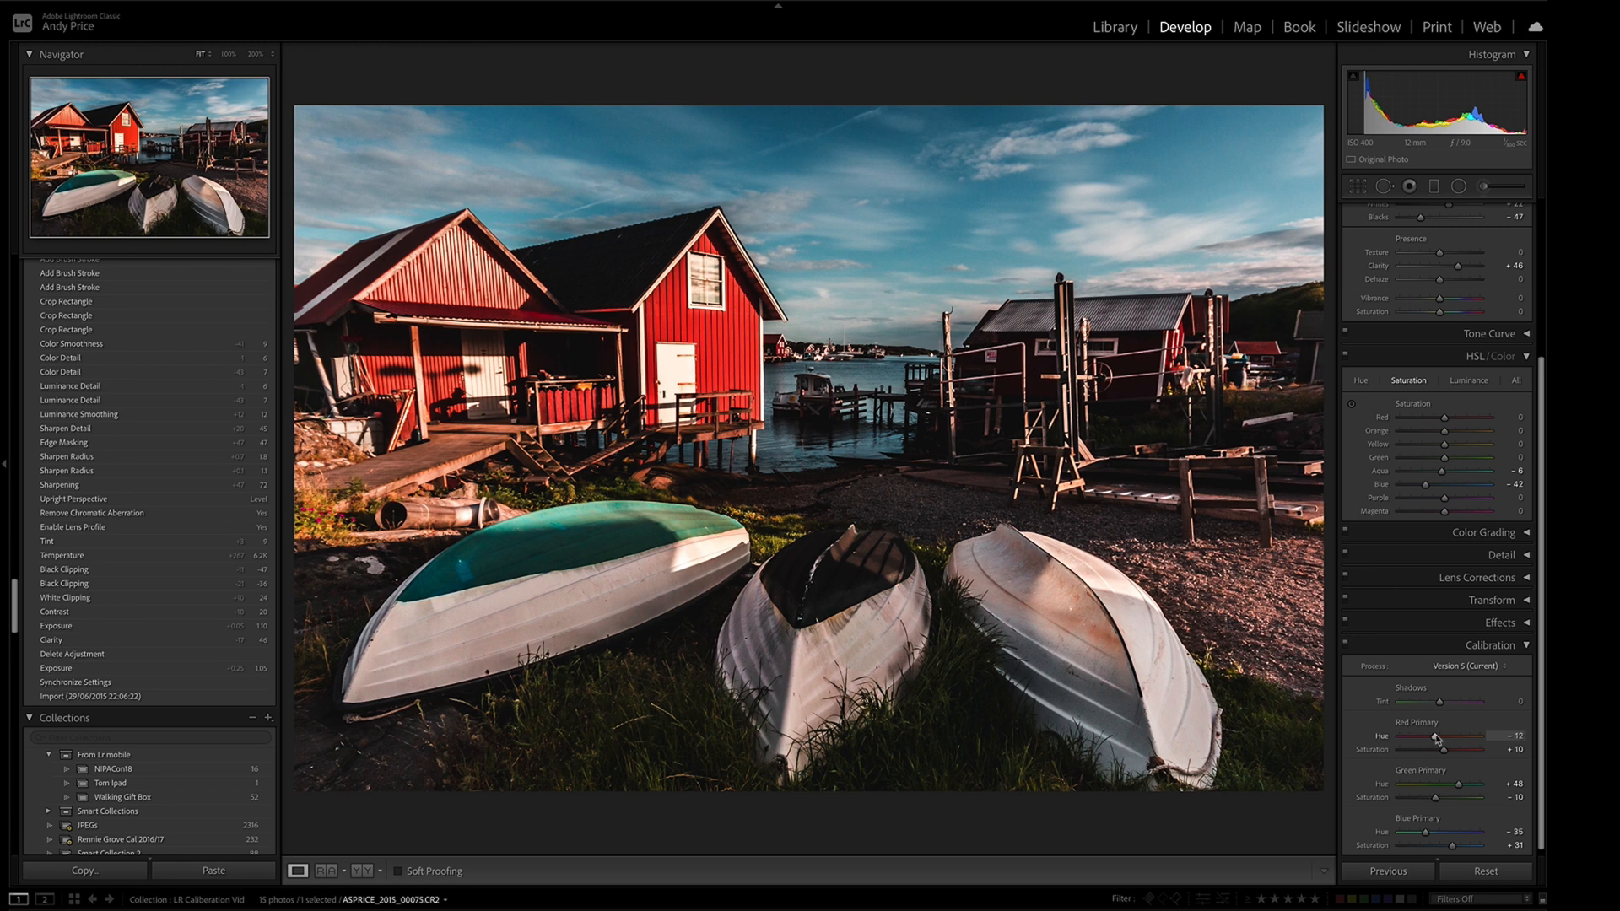
pyautogui.moveTo(1447, 739); pyautogui.dragTo(1435, 739)
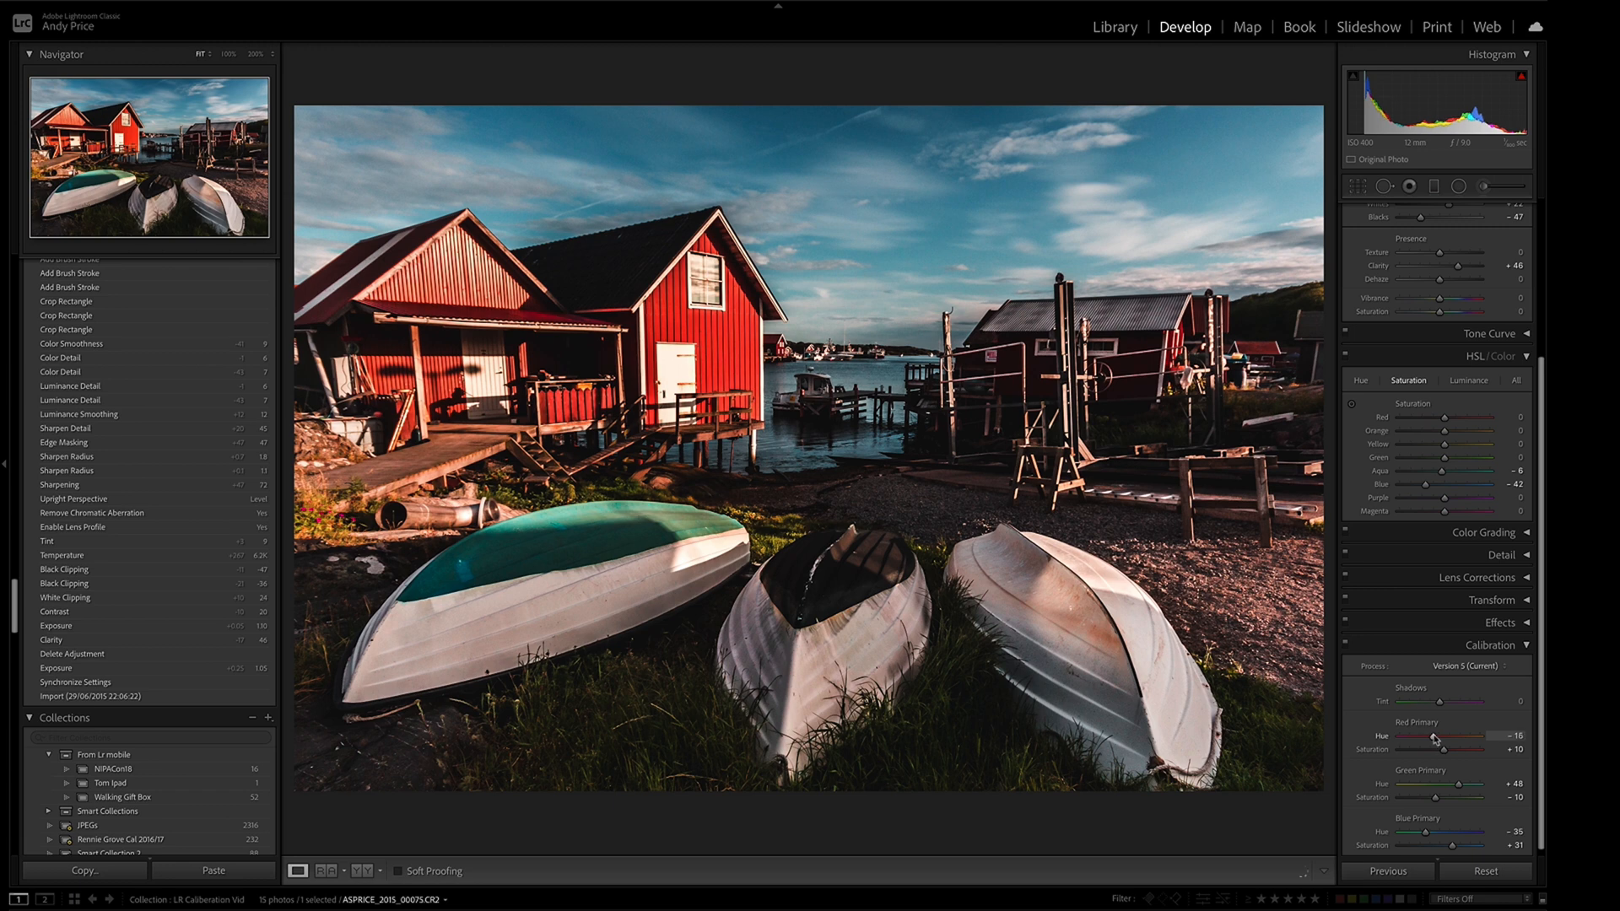
pyautogui.moveTo(1436, 749); pyautogui.dragTo(1431, 749)
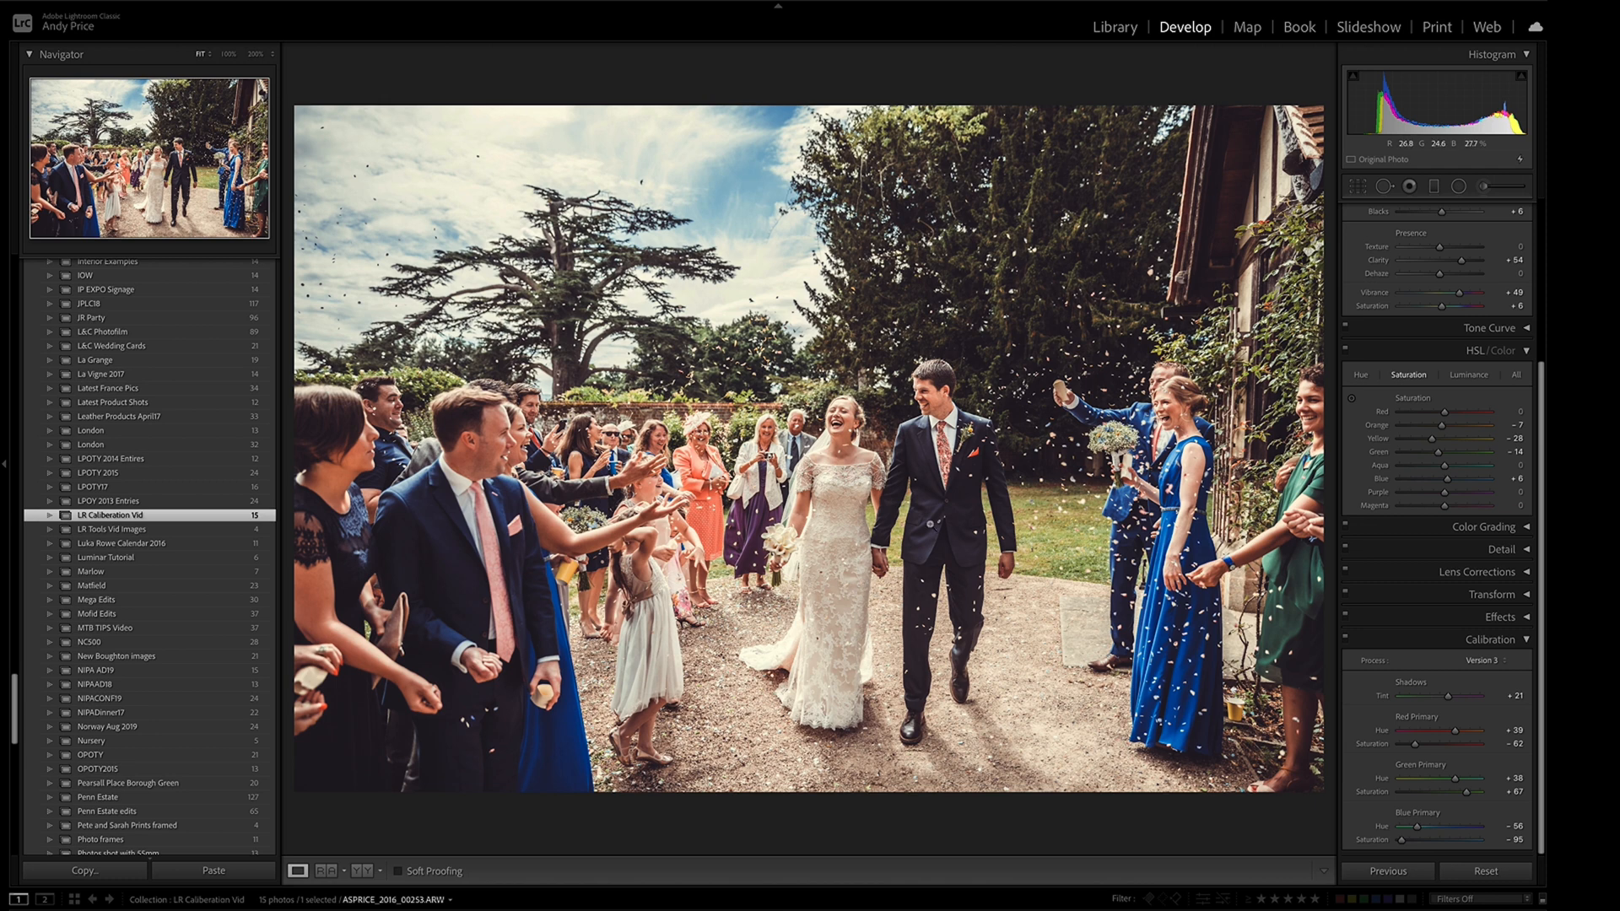
pyautogui.moveTo(862, 589)
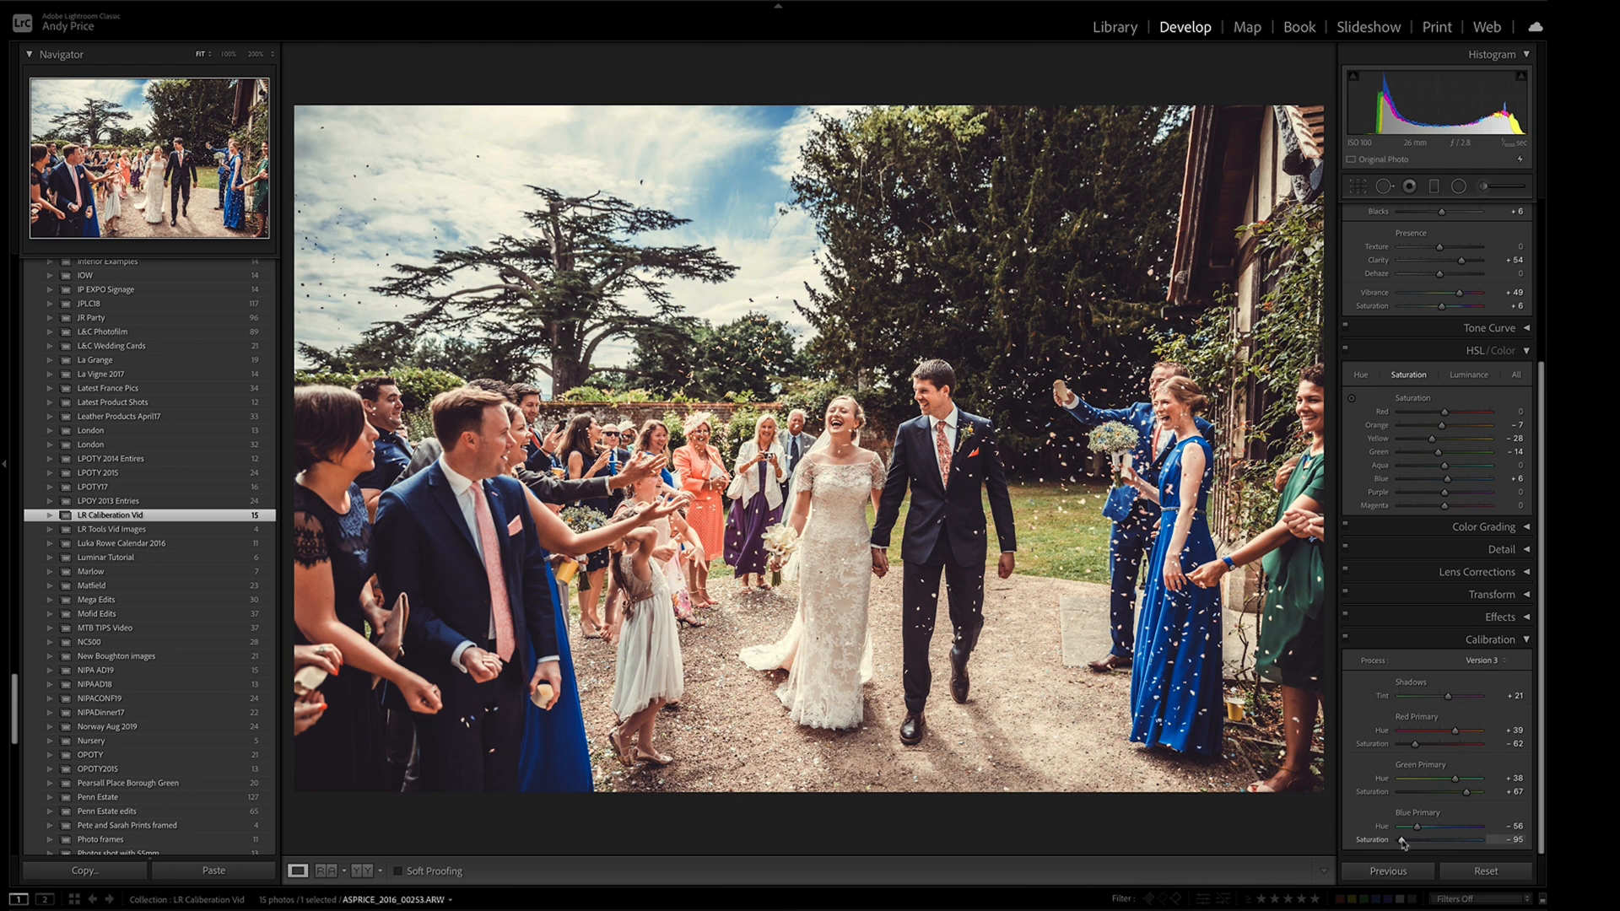
# Swing the wedding photo's blue primary saturation between extremes, settling around -79.
pyautogui.moveTo(1410, 838); pyautogui.dragTo(1397, 839)
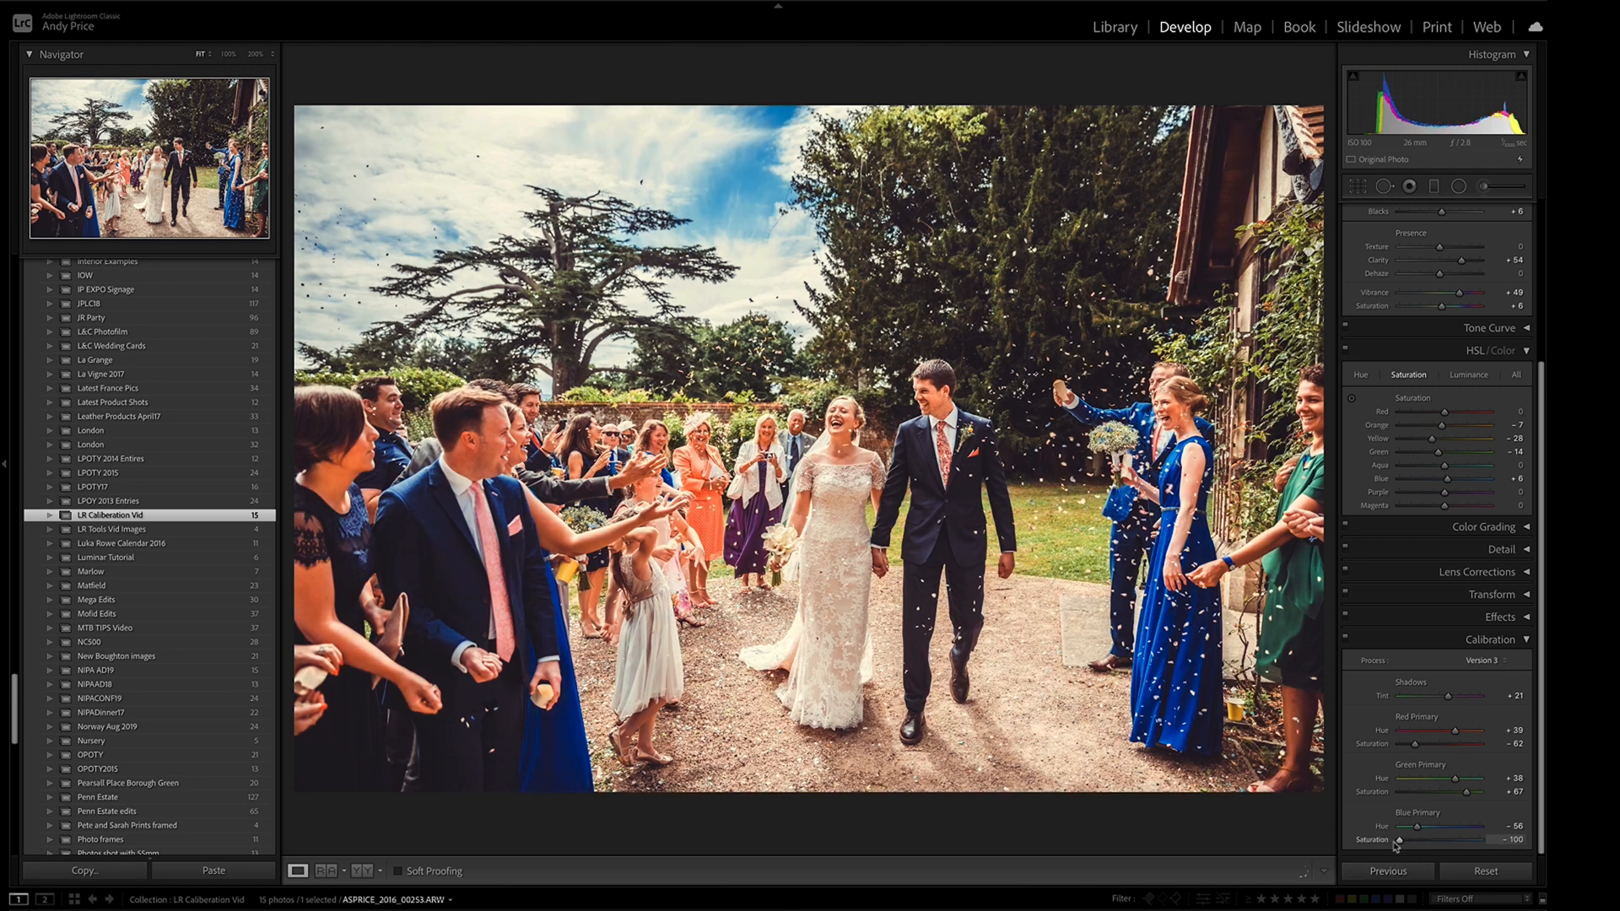
pyautogui.moveTo(1400, 838); pyautogui.dragTo(1479, 839)
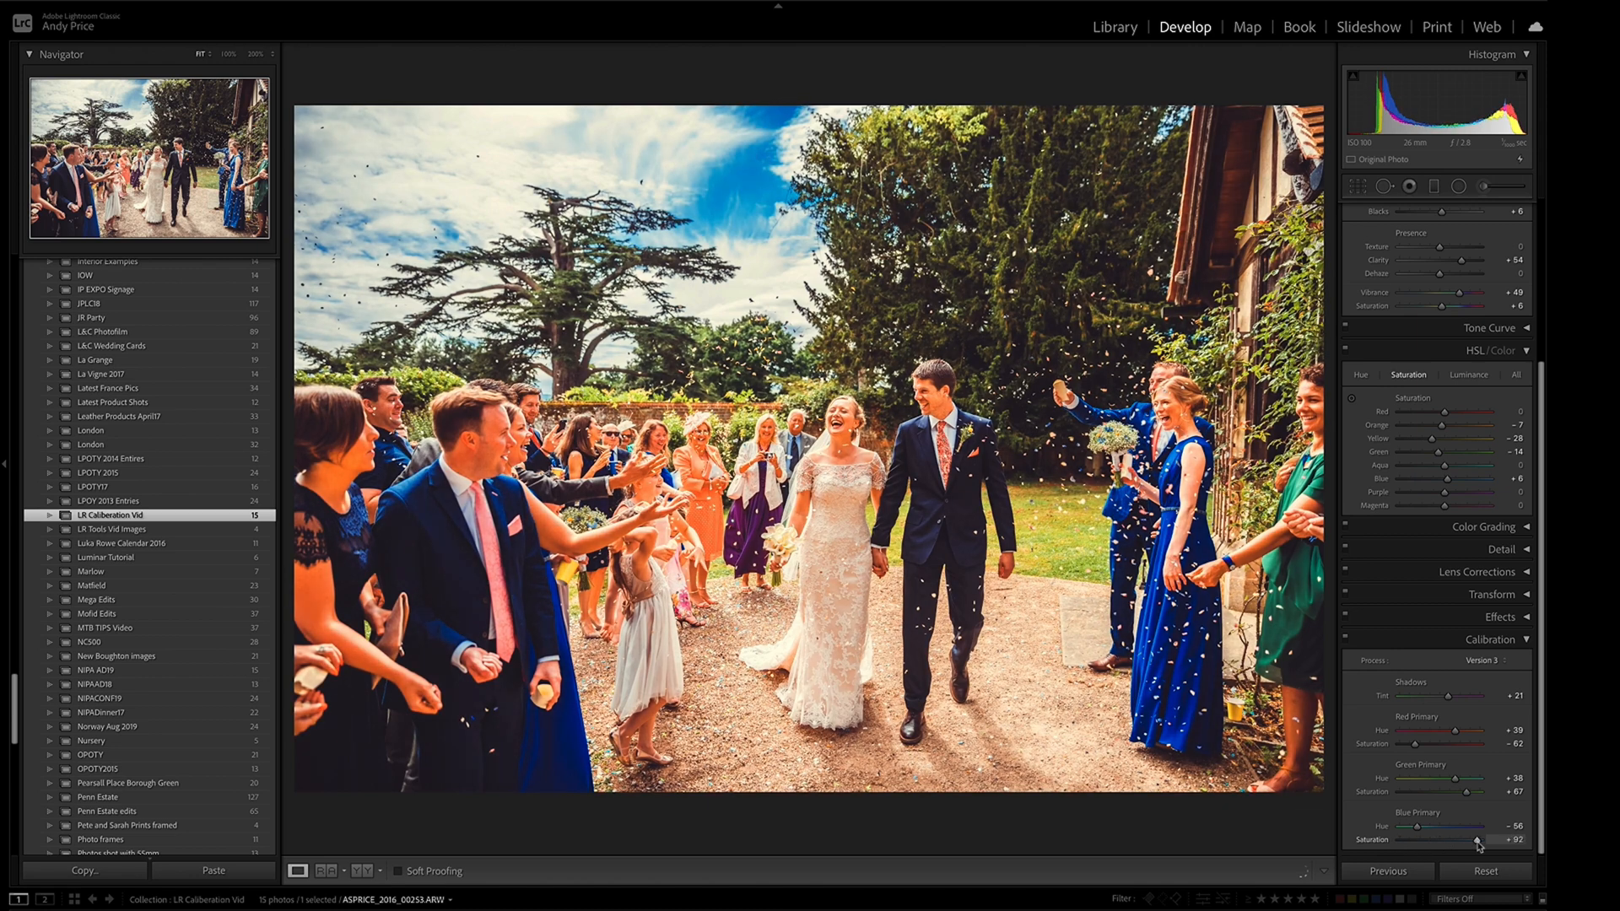
pyautogui.moveTo(1478, 838); pyautogui.dragTo(1404, 838)
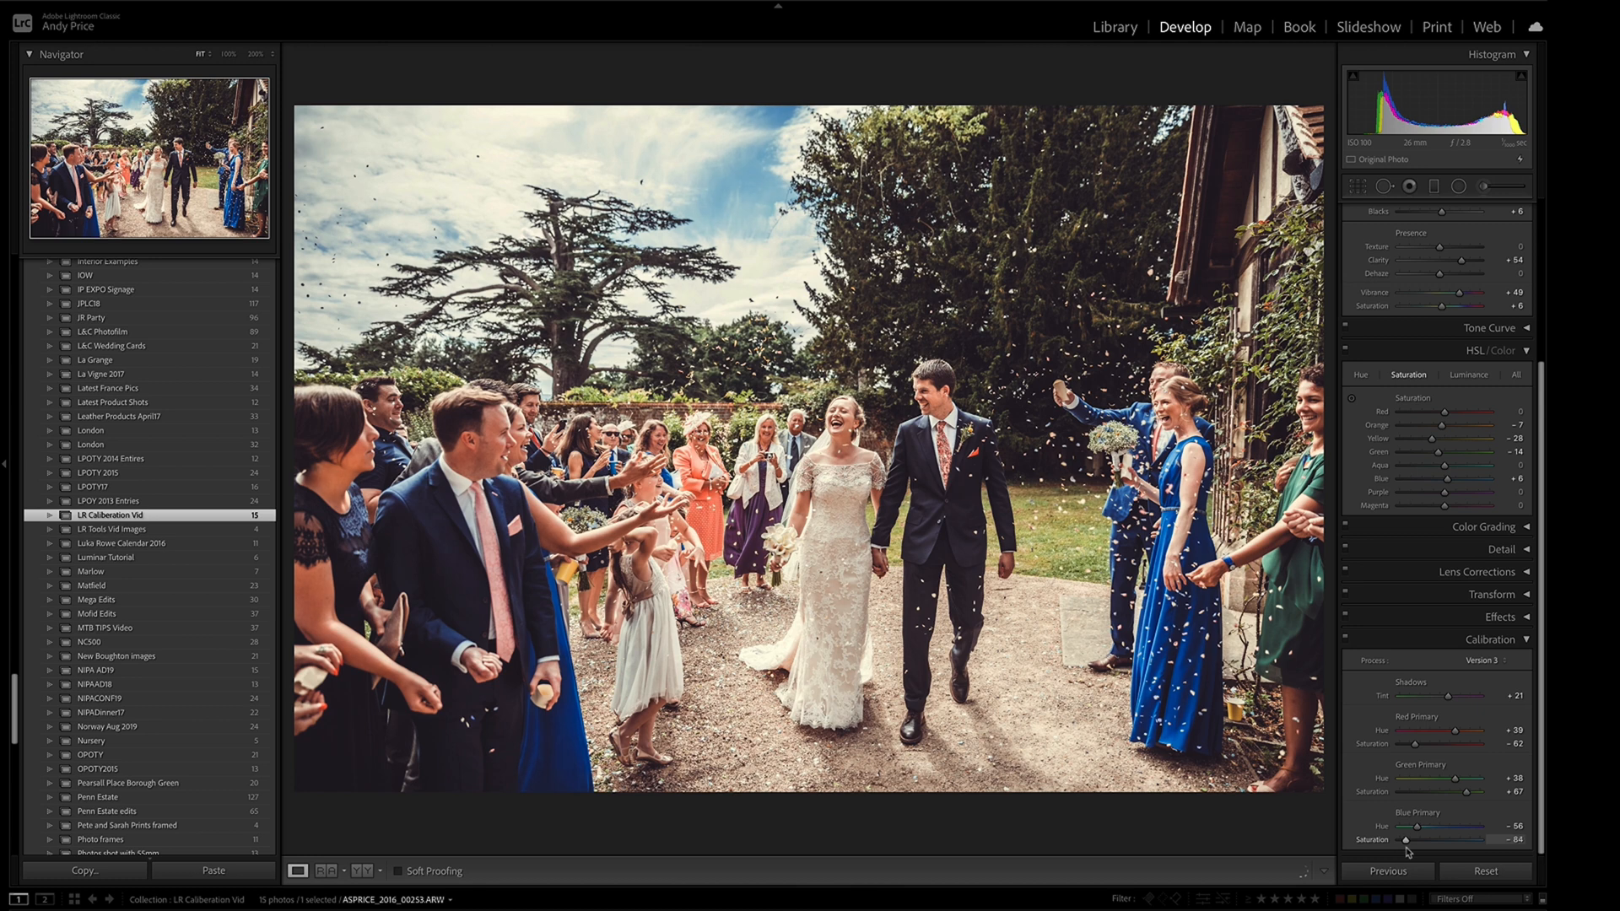
pyautogui.moveTo(1425, 840); pyautogui.dragTo(1431, 841)
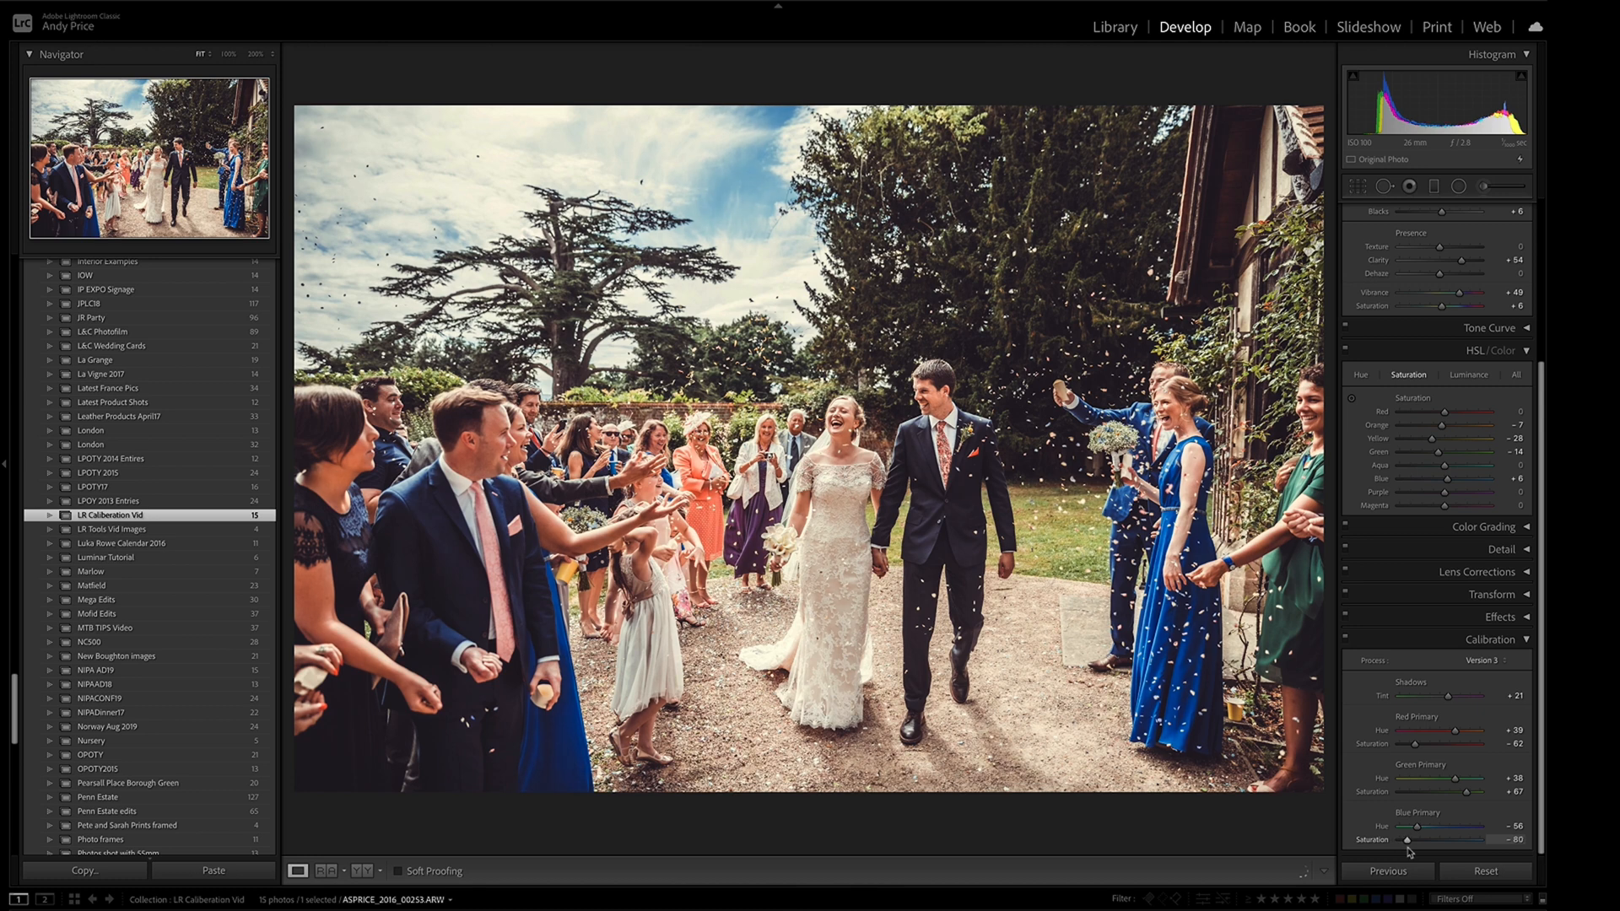
# Shift Blue Primary Hue to +39, then settle it near -60.
pyautogui.moveTo(1412, 838); pyautogui.dragTo(1414, 839)
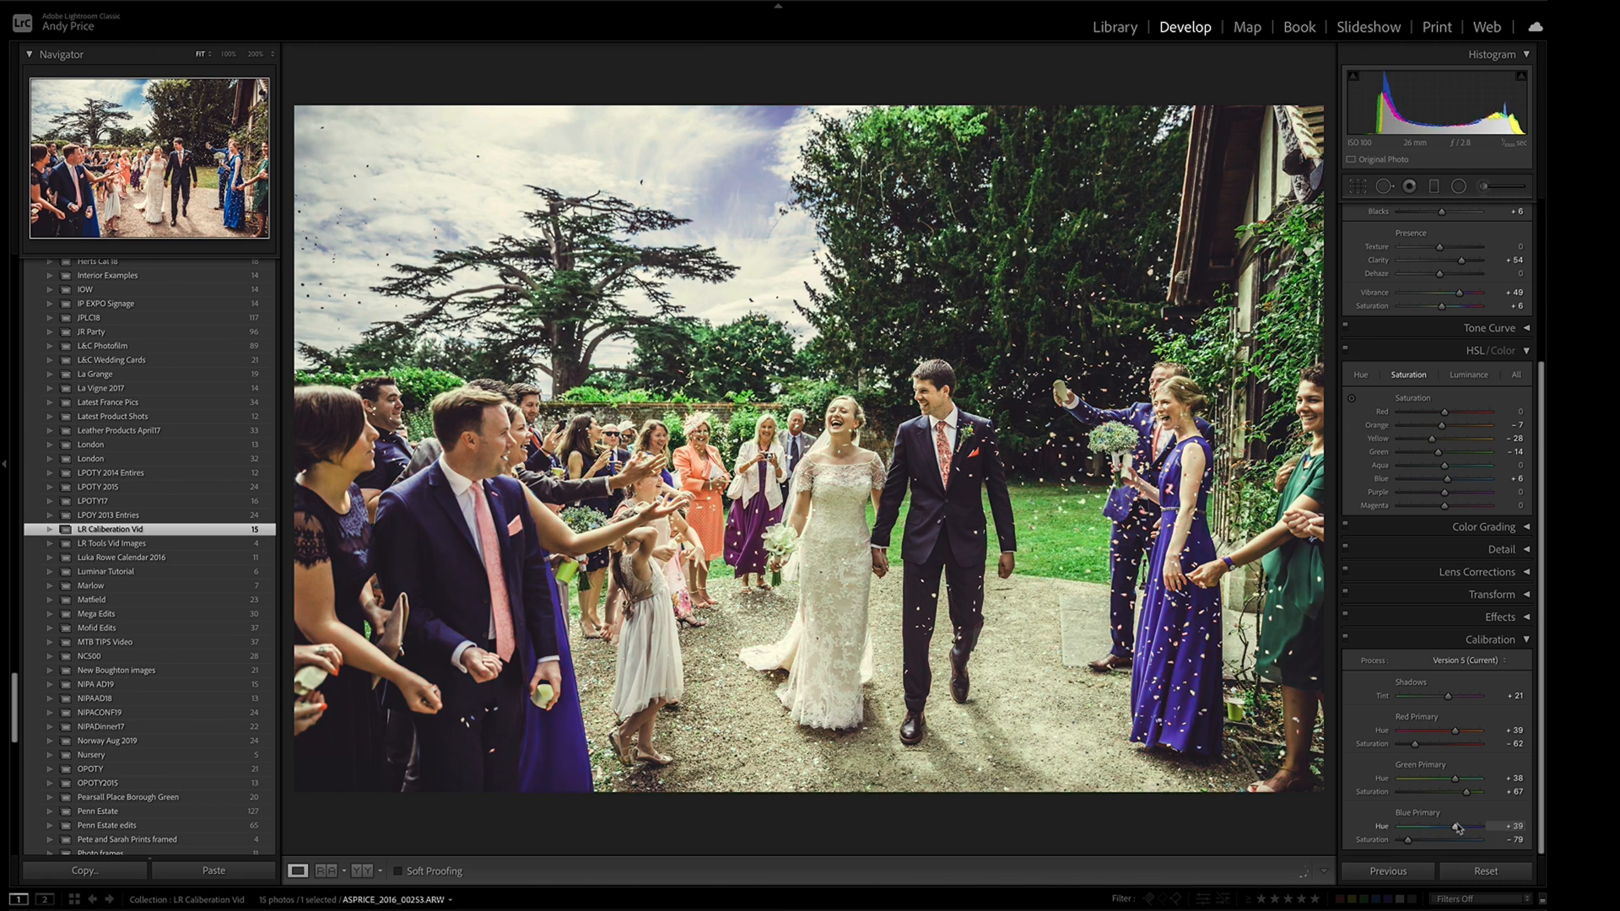
pyautogui.moveTo(1457, 827); pyautogui.dragTo(1410, 827)
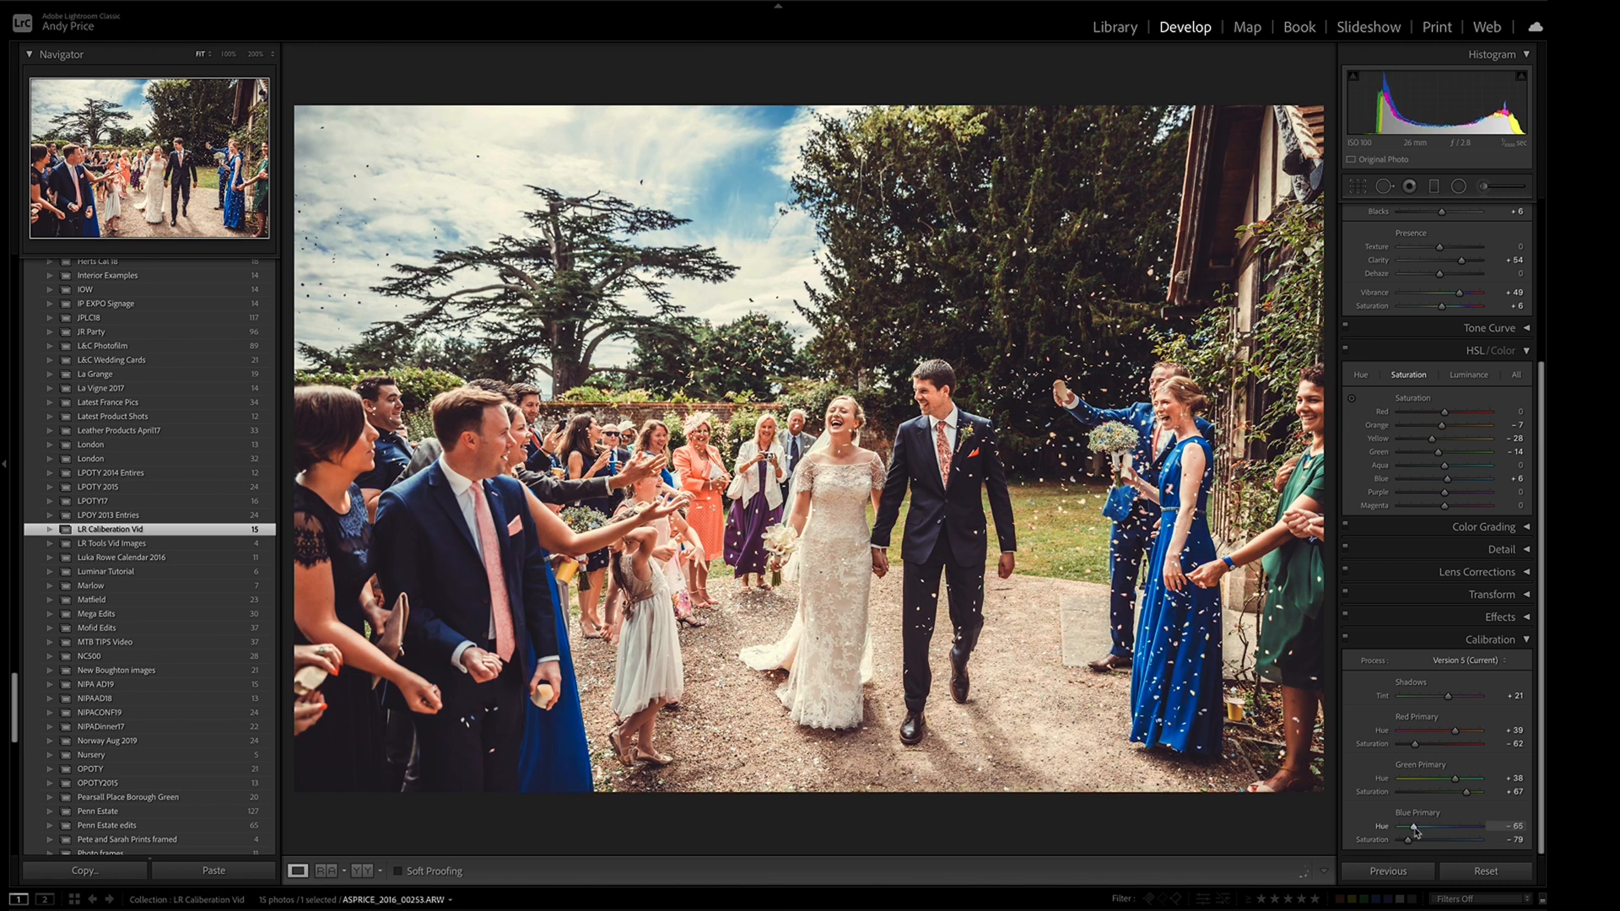
pyautogui.moveTo(1413, 827); pyautogui.dragTo(1417, 827)
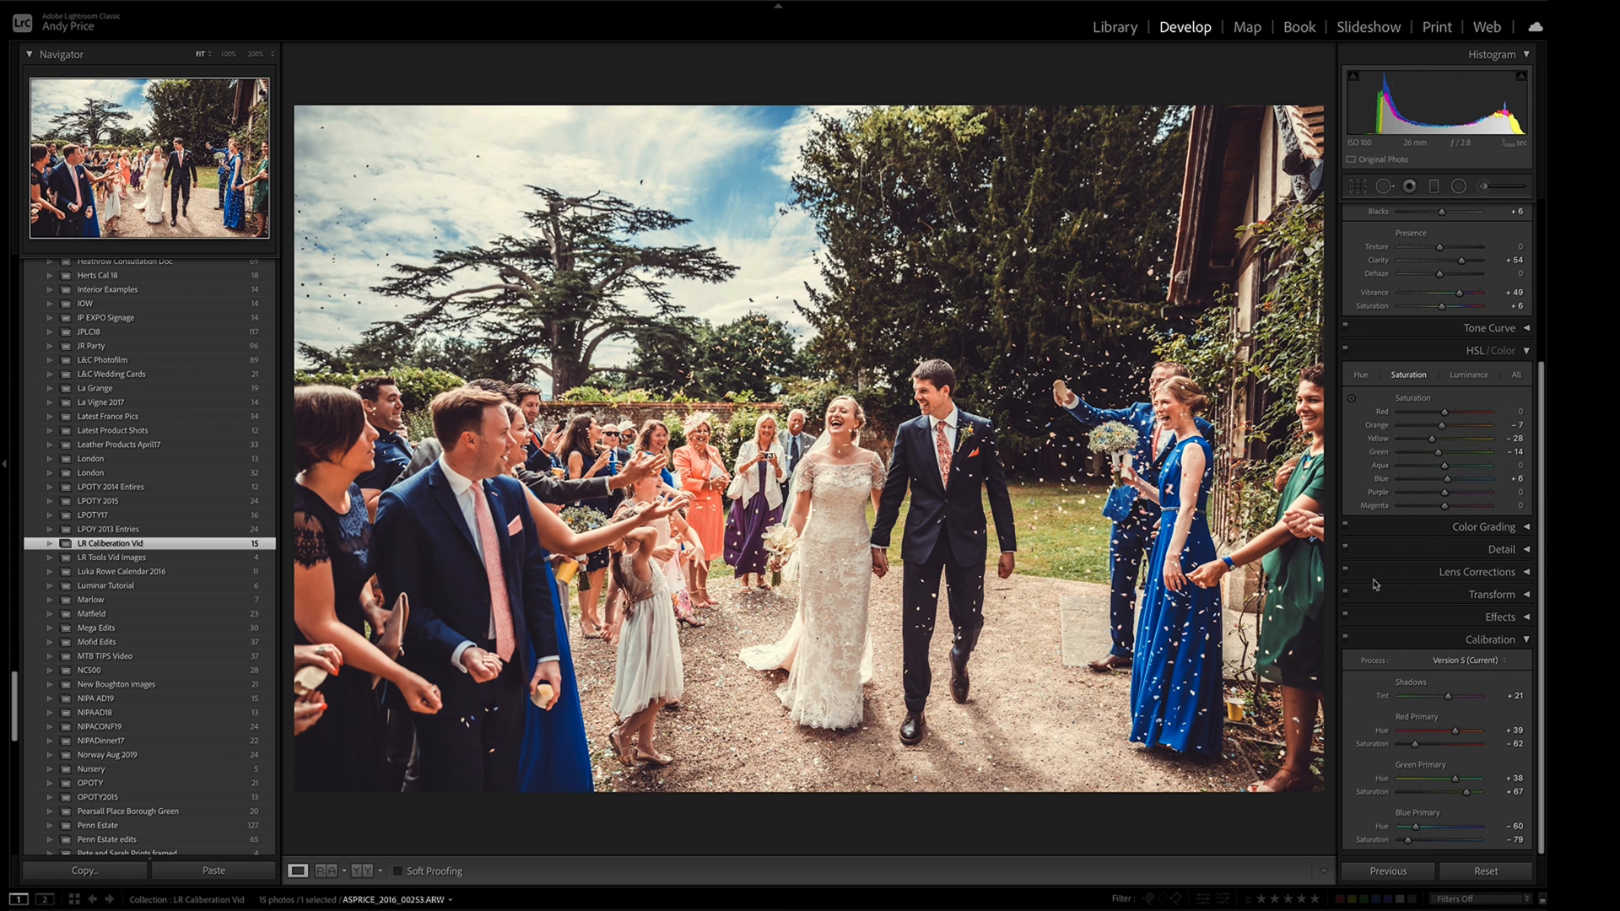
pyautogui.moveTo(1348, 645)
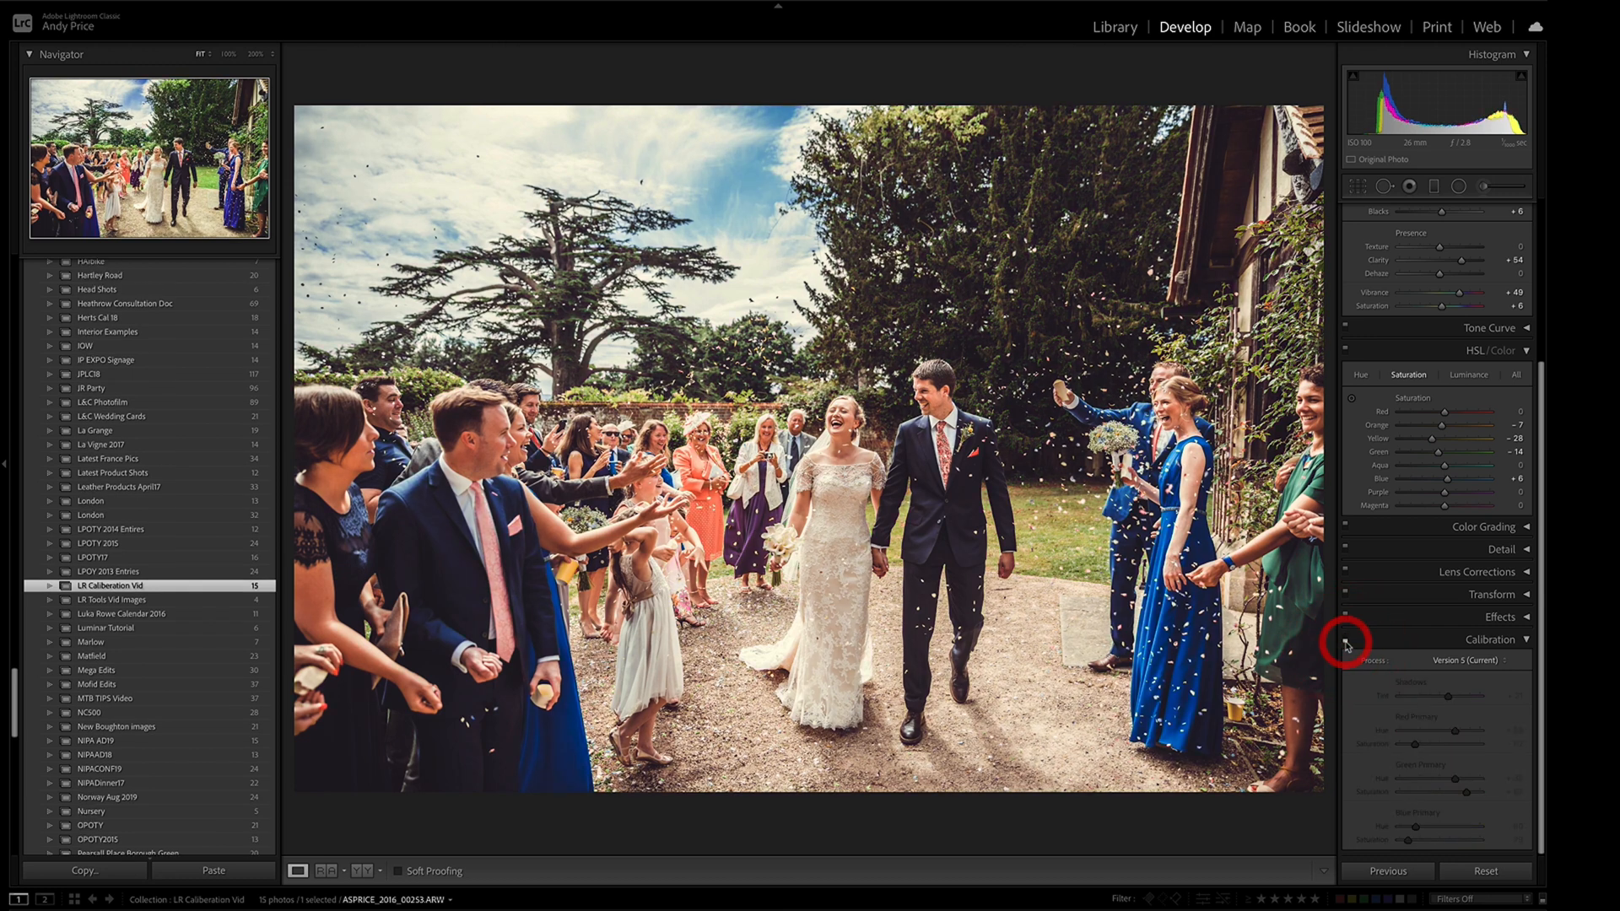
pyautogui.click(1345, 639)
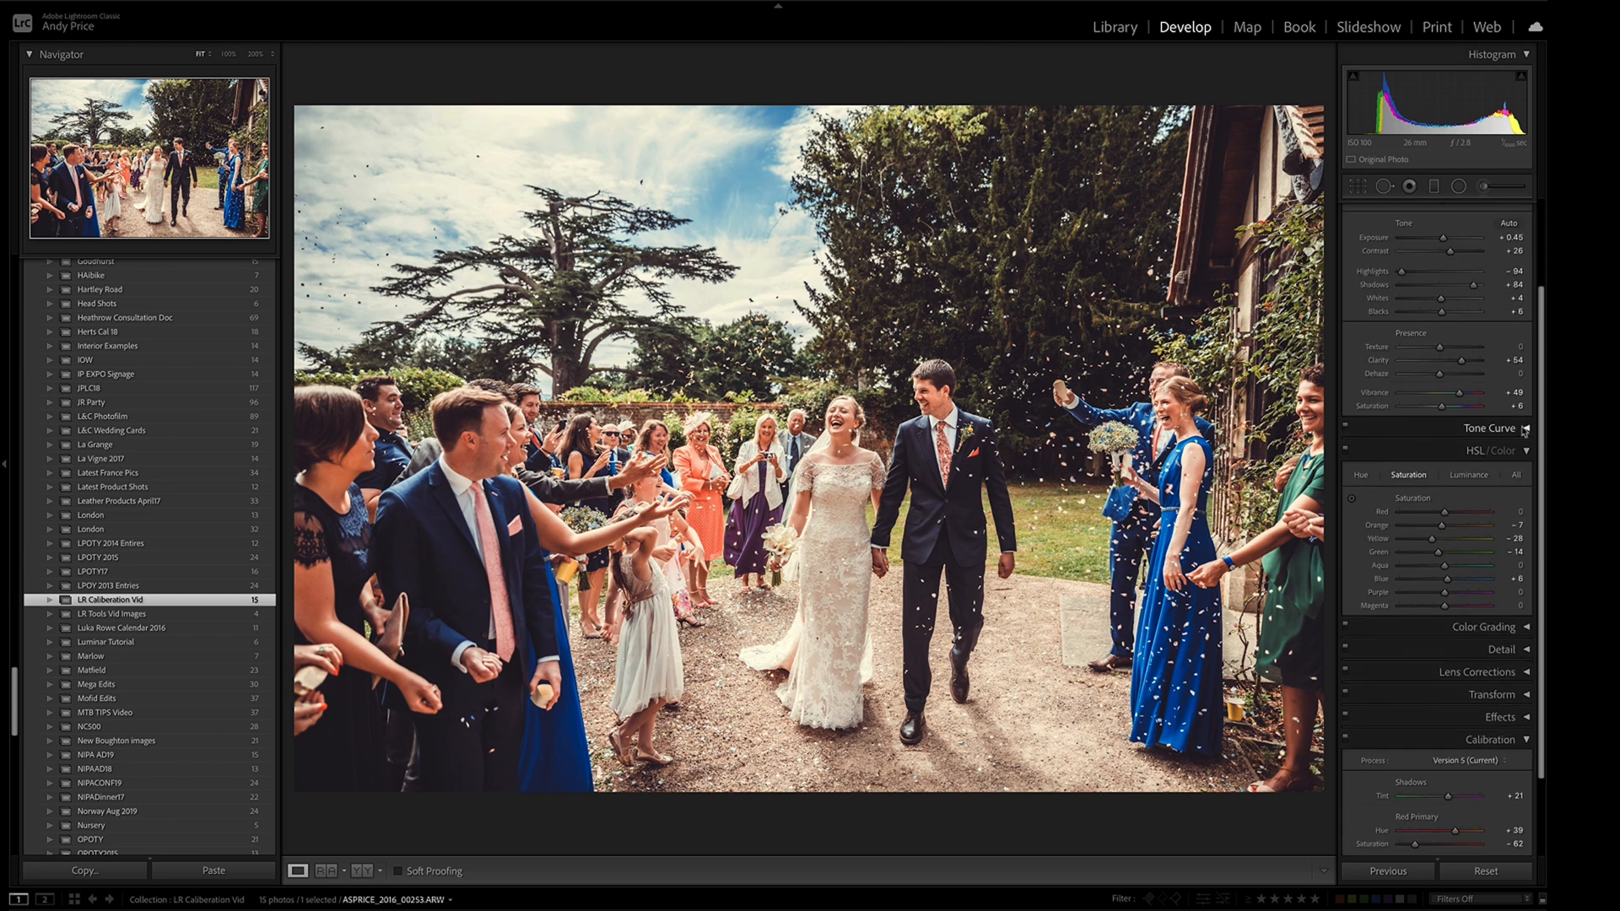
pyautogui.click(1488, 427)
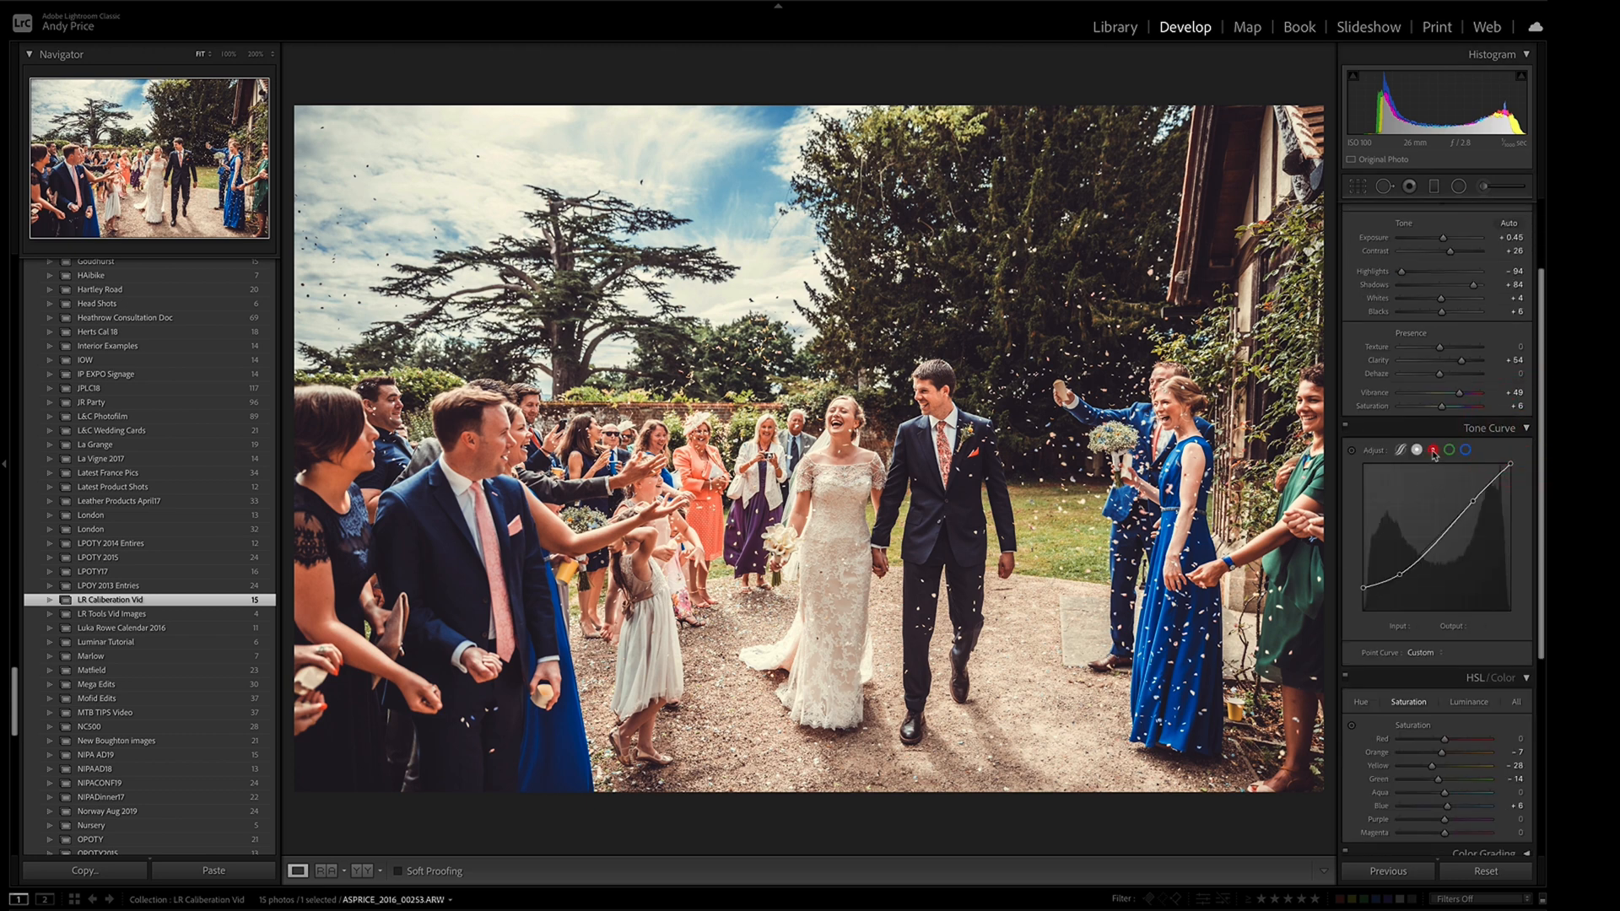
pyautogui.click(1448, 450)
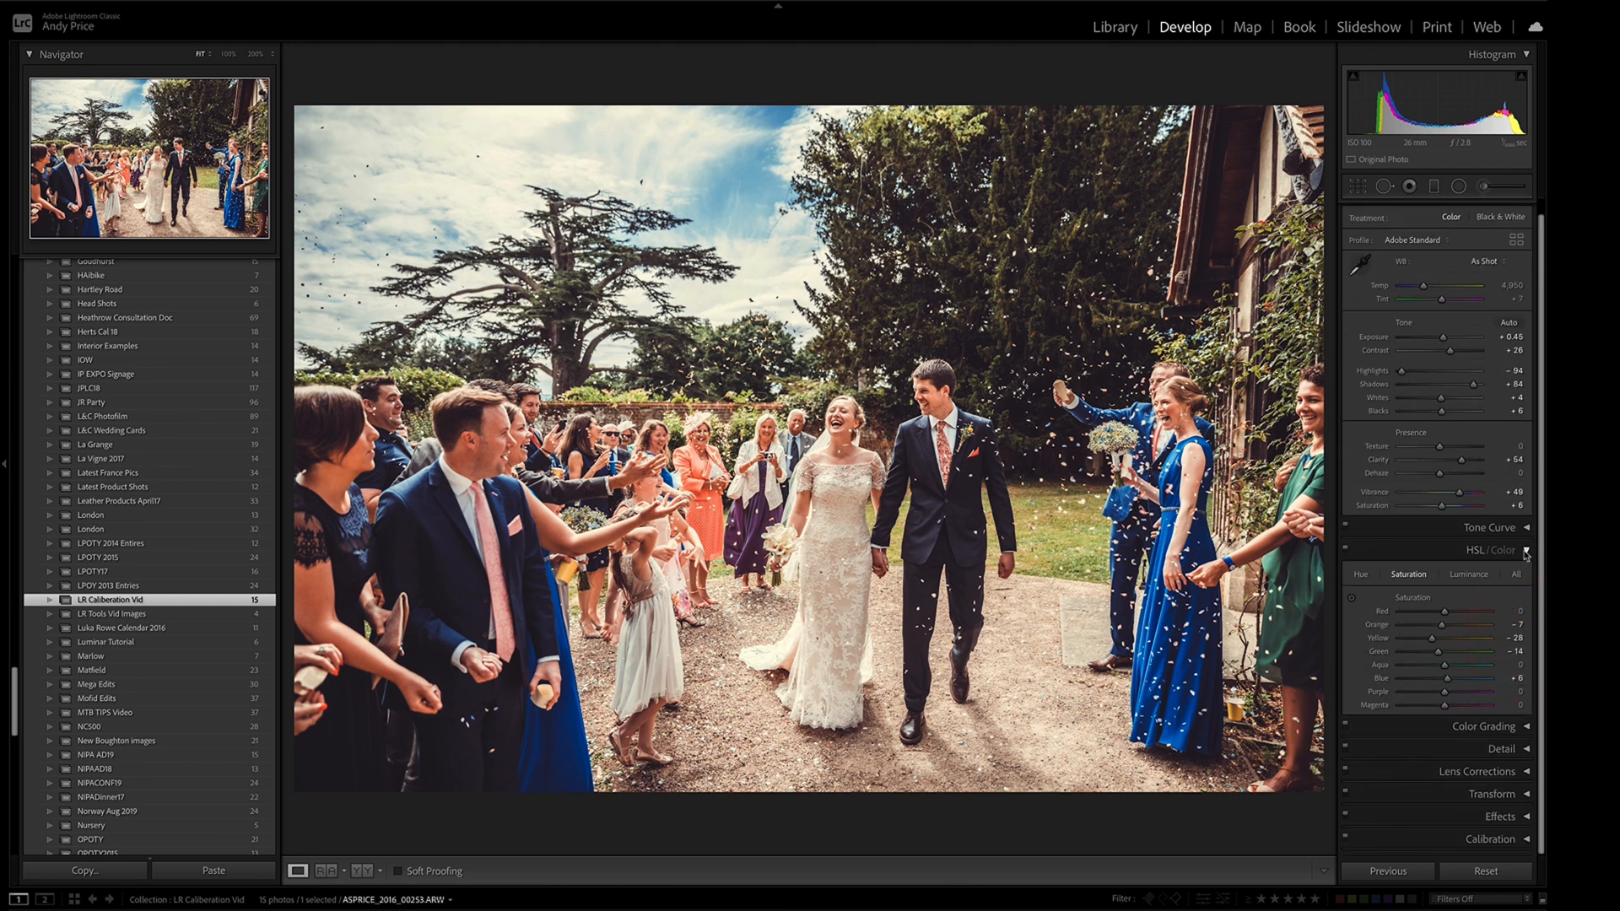
# Collapse the HSL/Color panel, leaving only the Basic panel settings visible.
pyautogui.click(1483, 519)
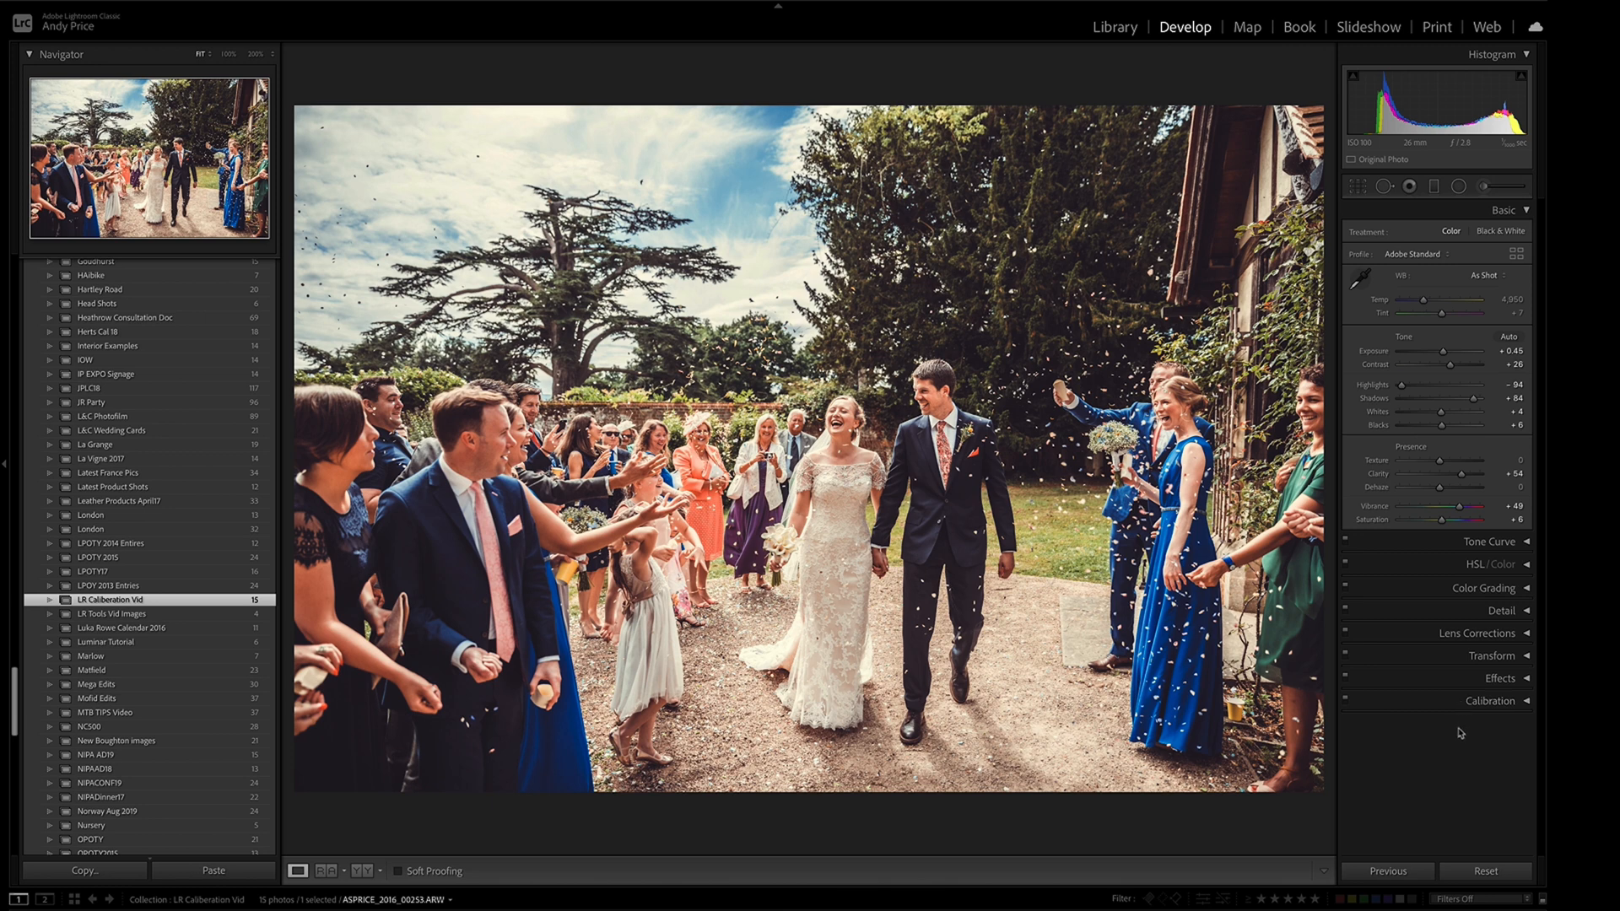
pyautogui.moveTo(1454, 752)
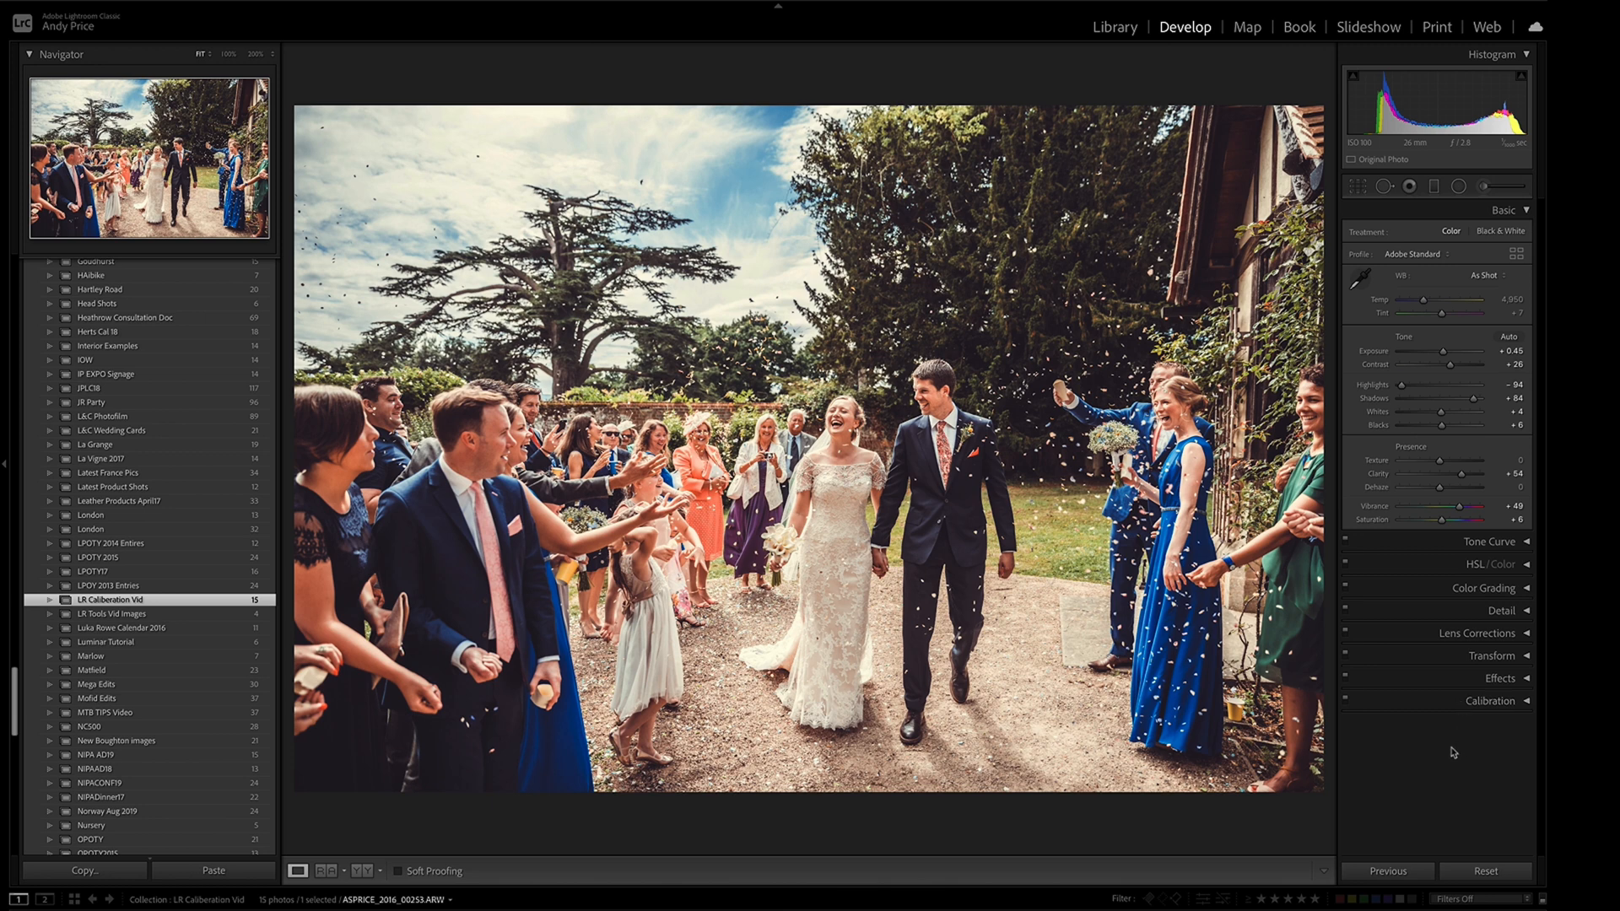
pyautogui.moveTo(1455, 754)
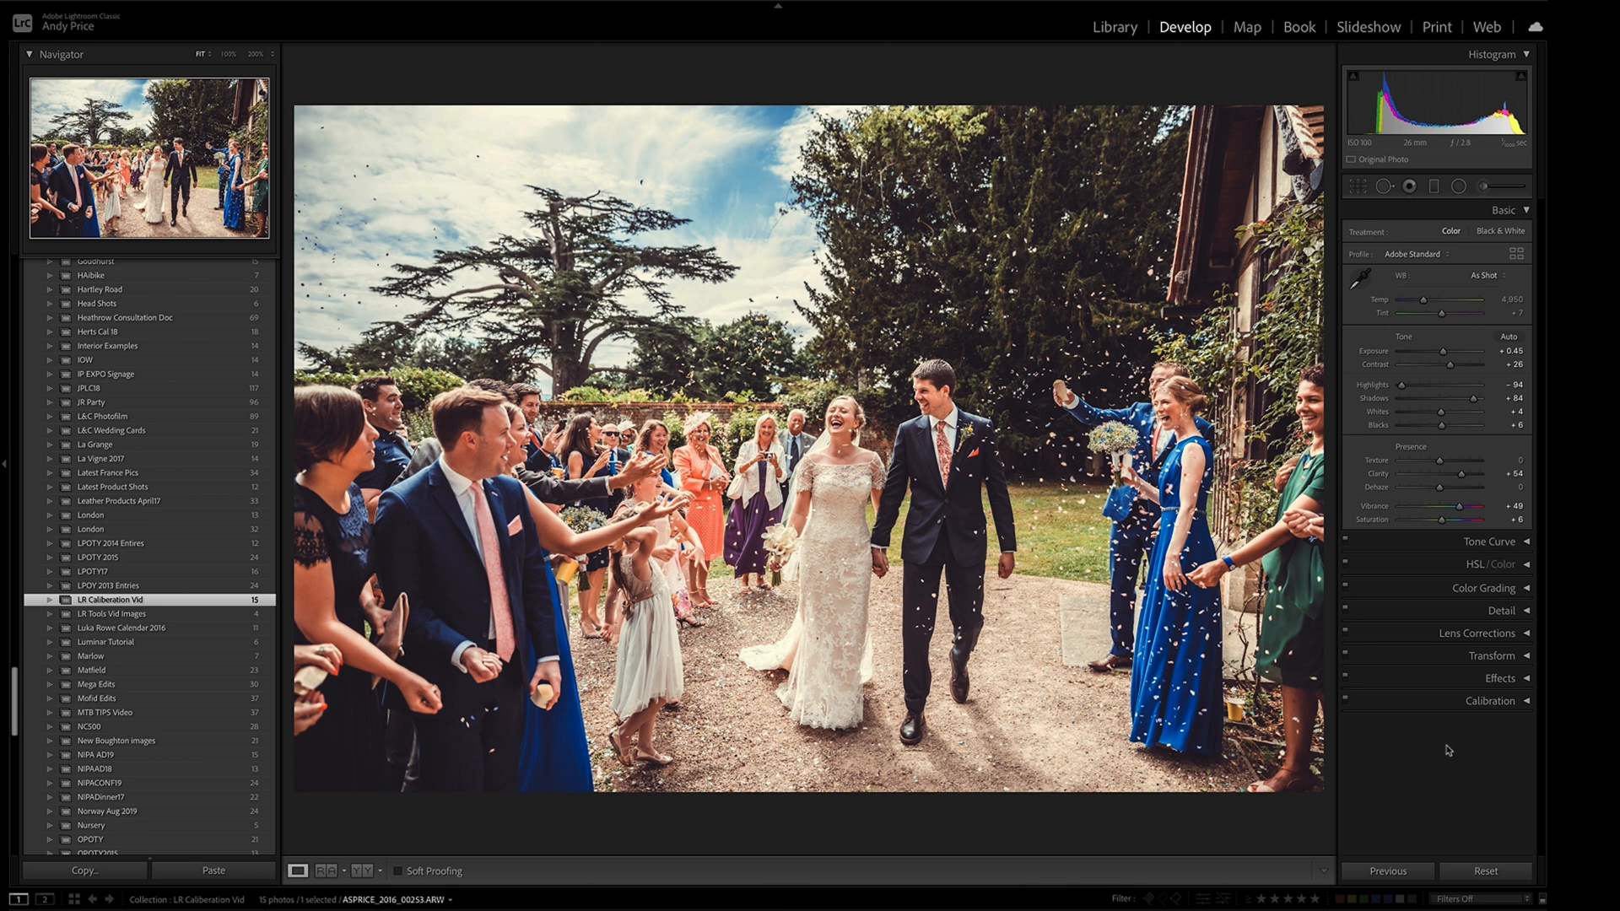
pyautogui.moveTo(1445, 747)
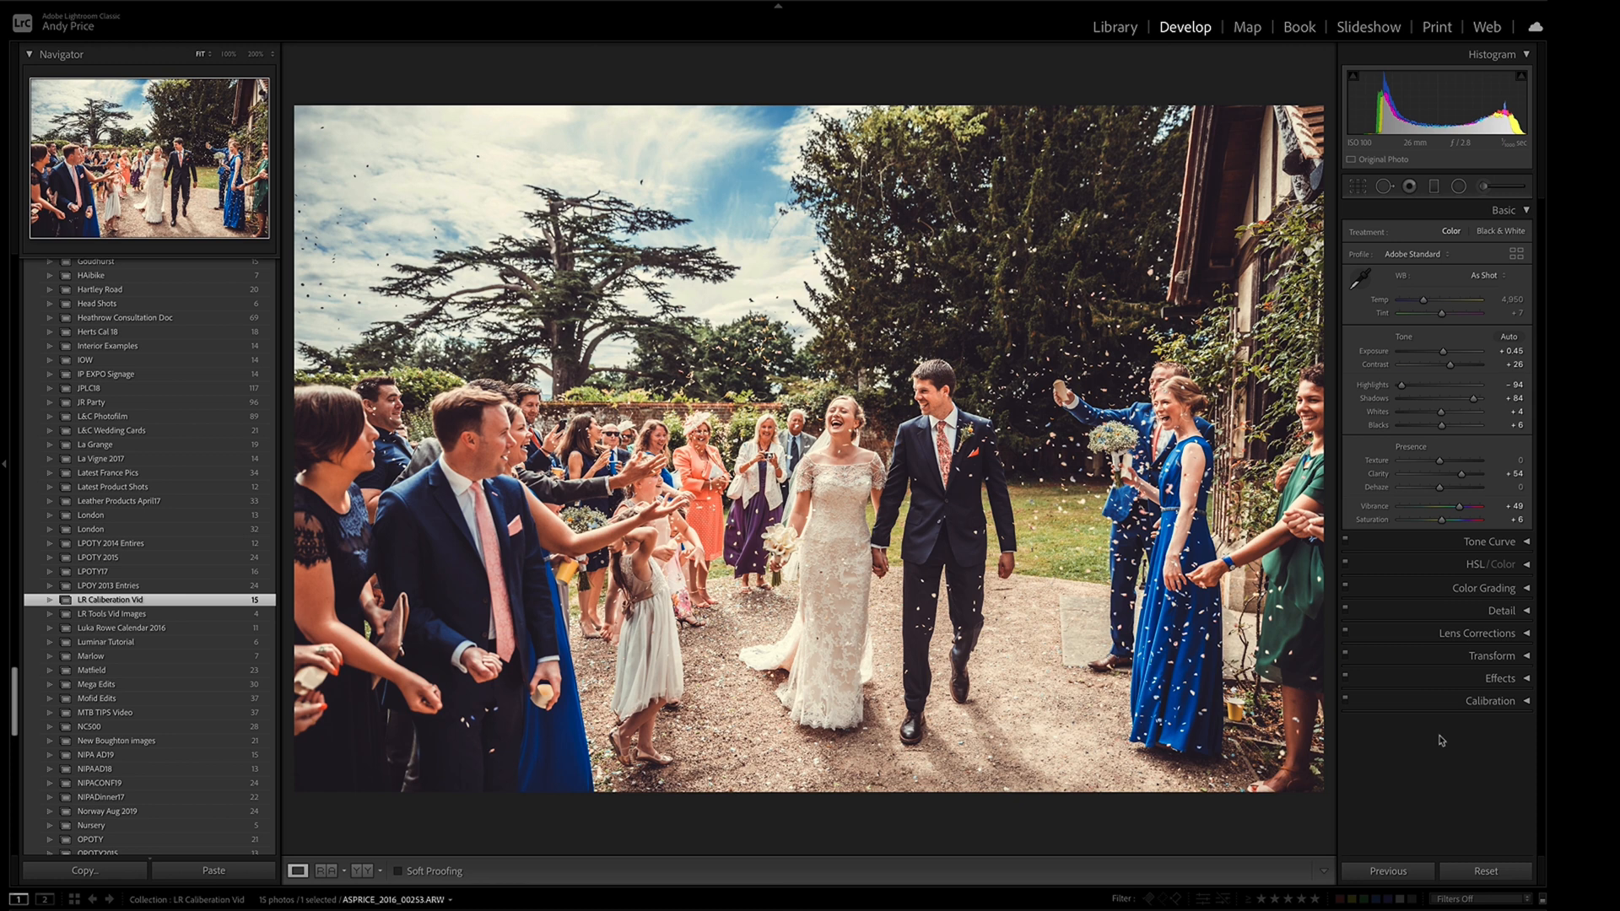
pyautogui.moveTo(1445, 742)
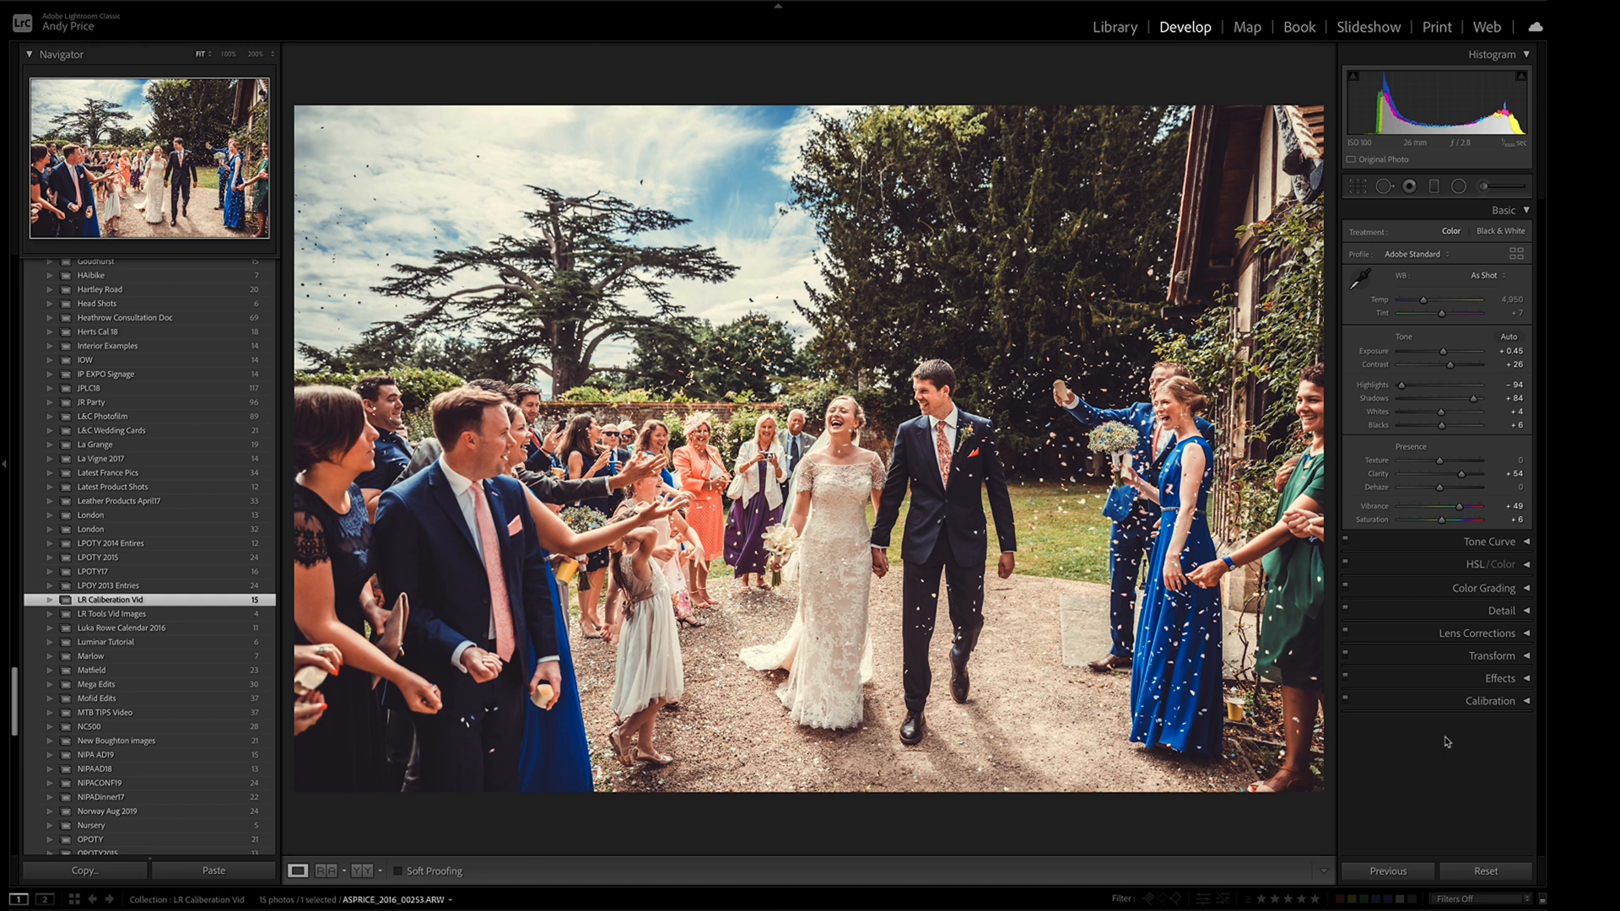
pyautogui.moveTo(1444, 737)
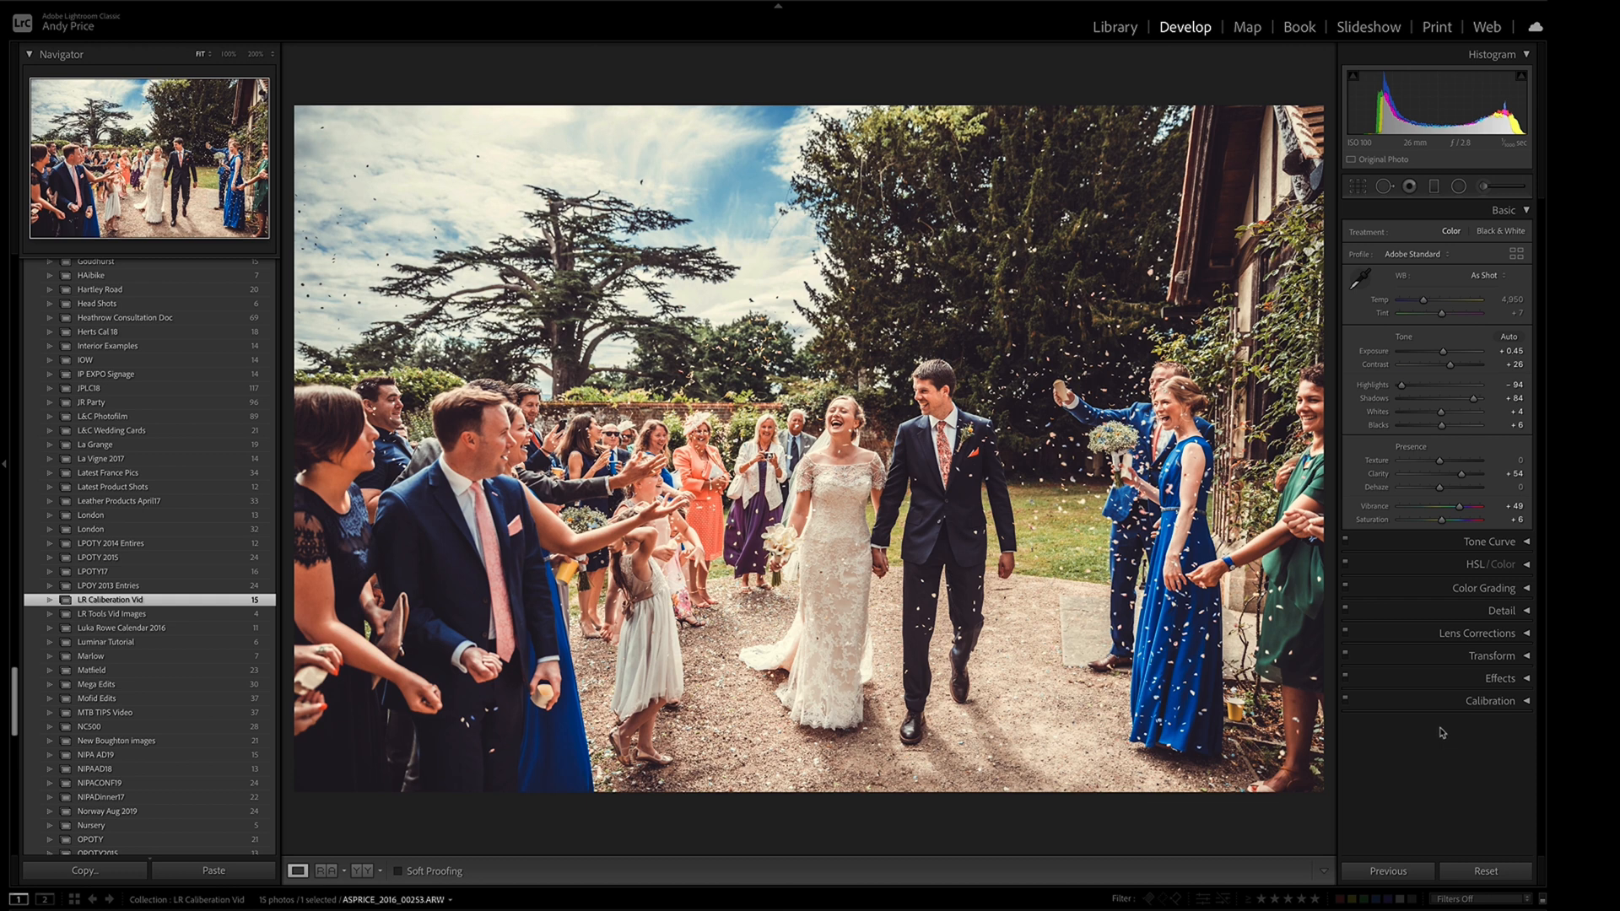